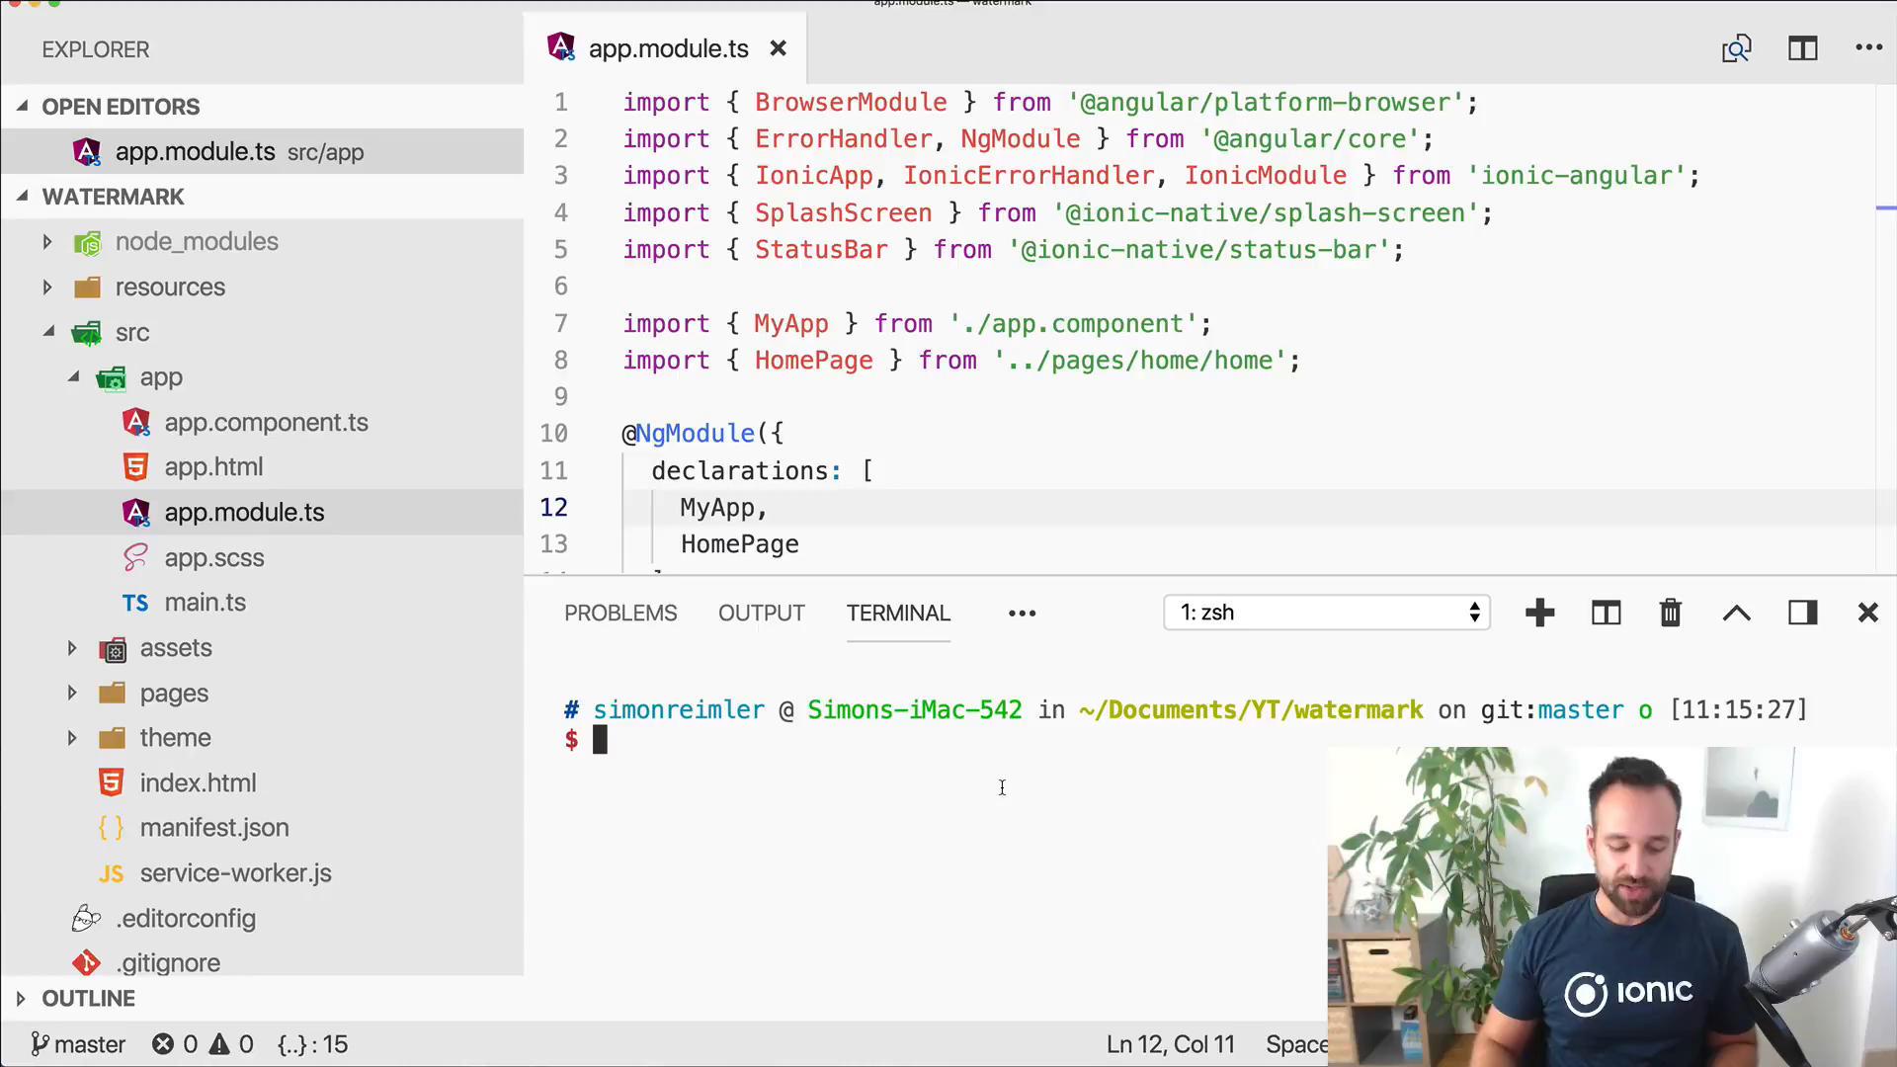
text(npm i @ionic-native/camera watermarkjs)
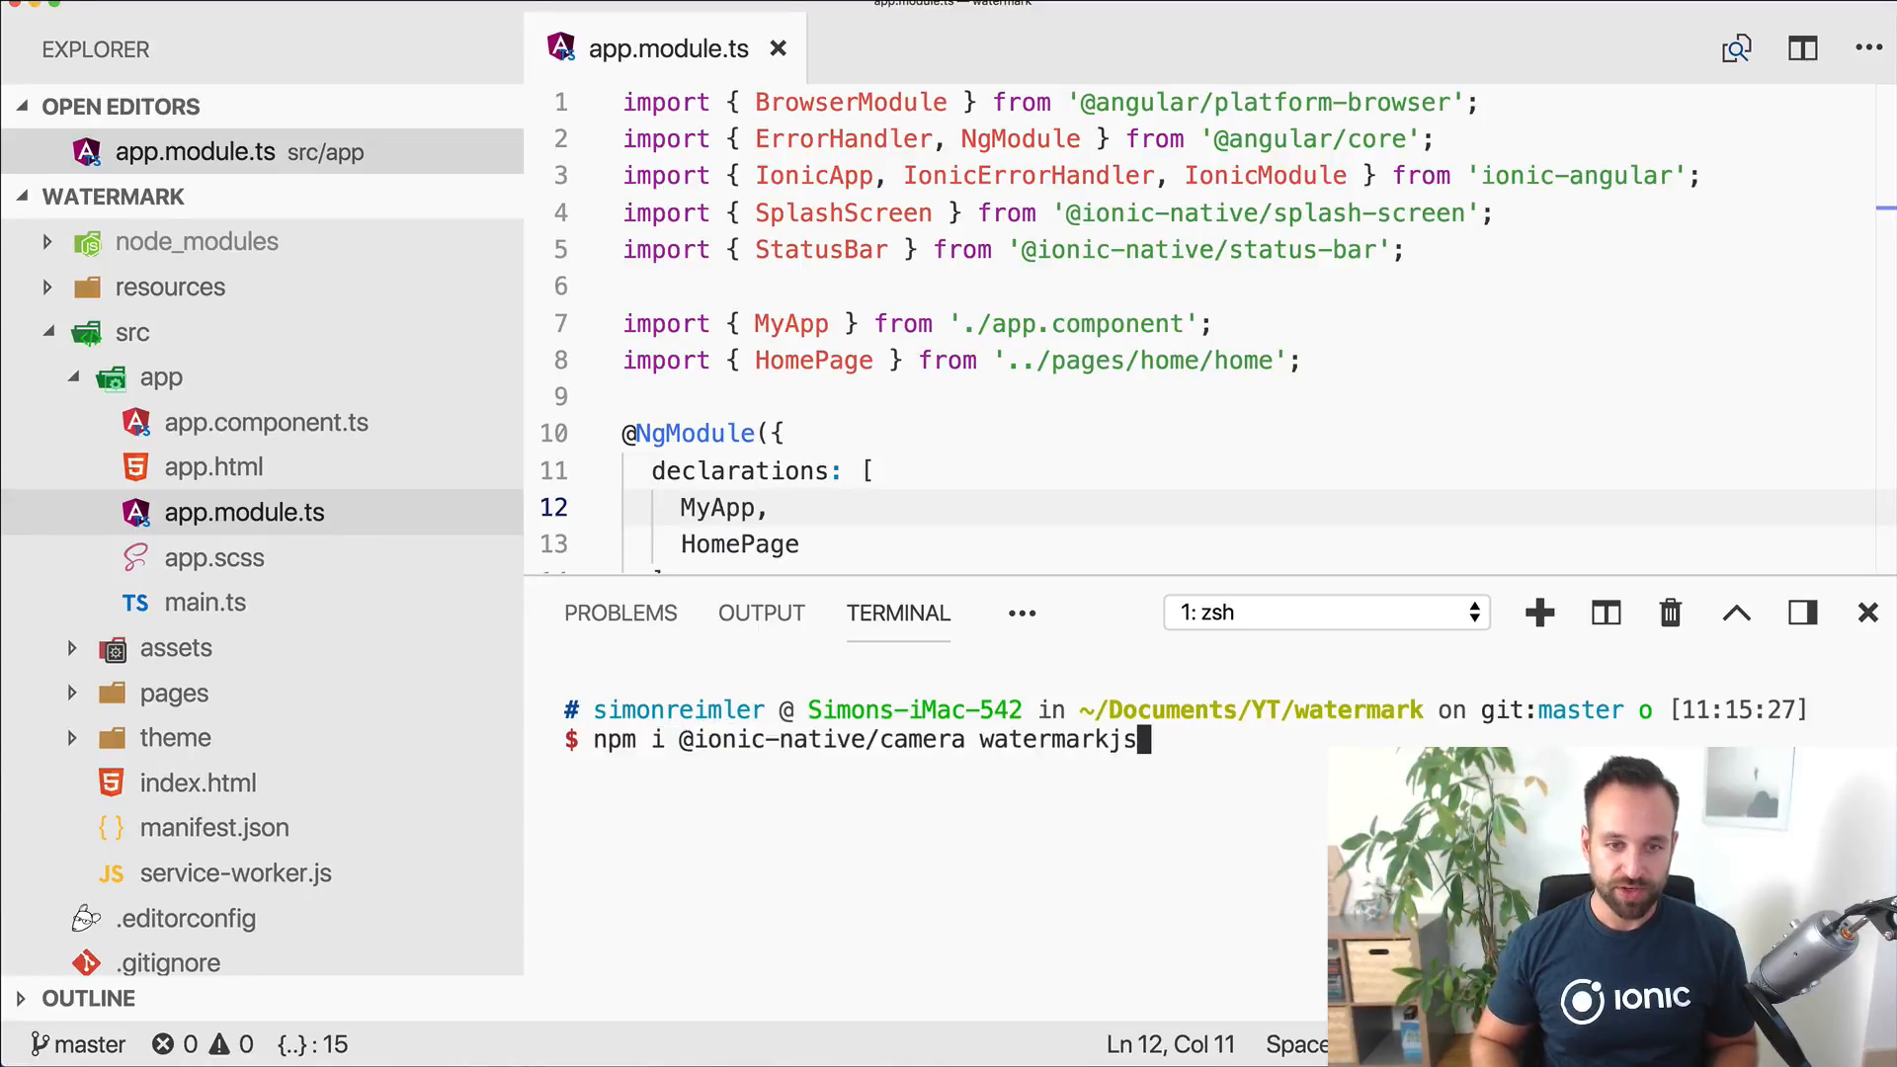
key(Enter)
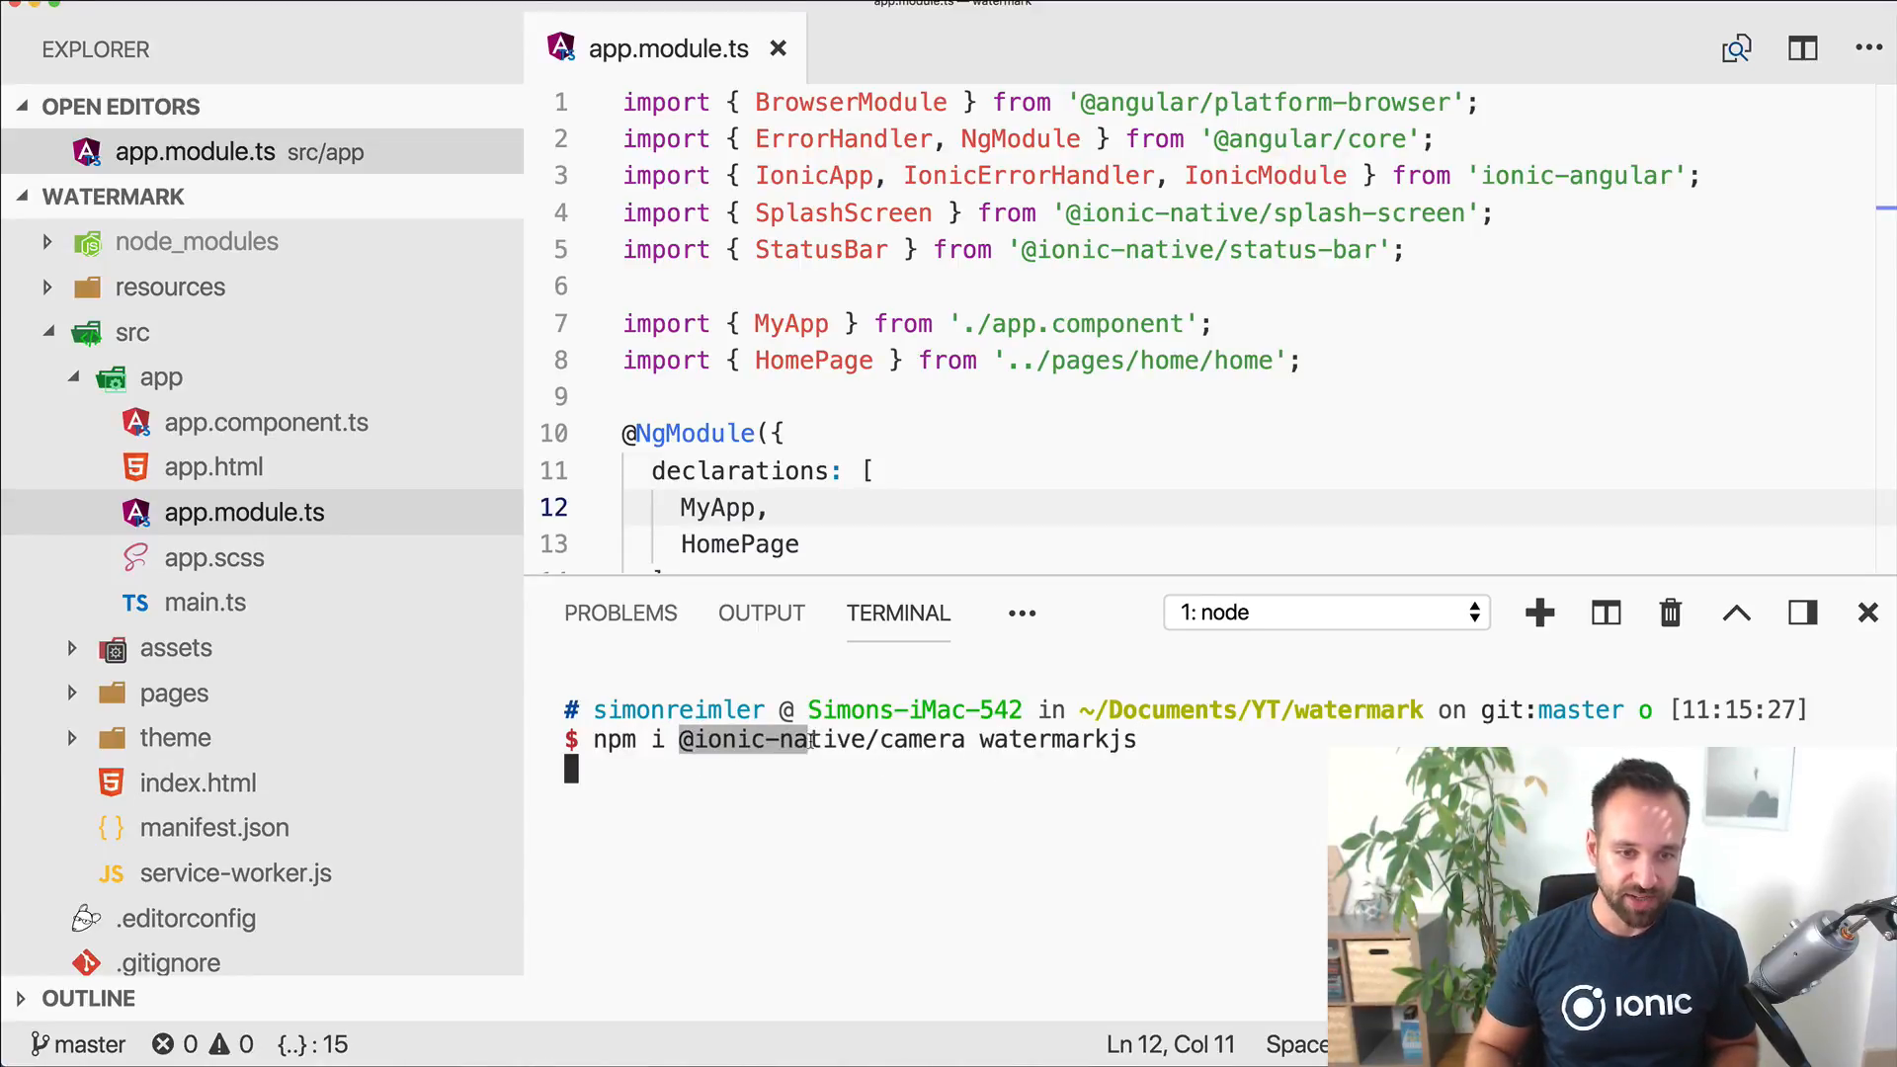
key(Enter)
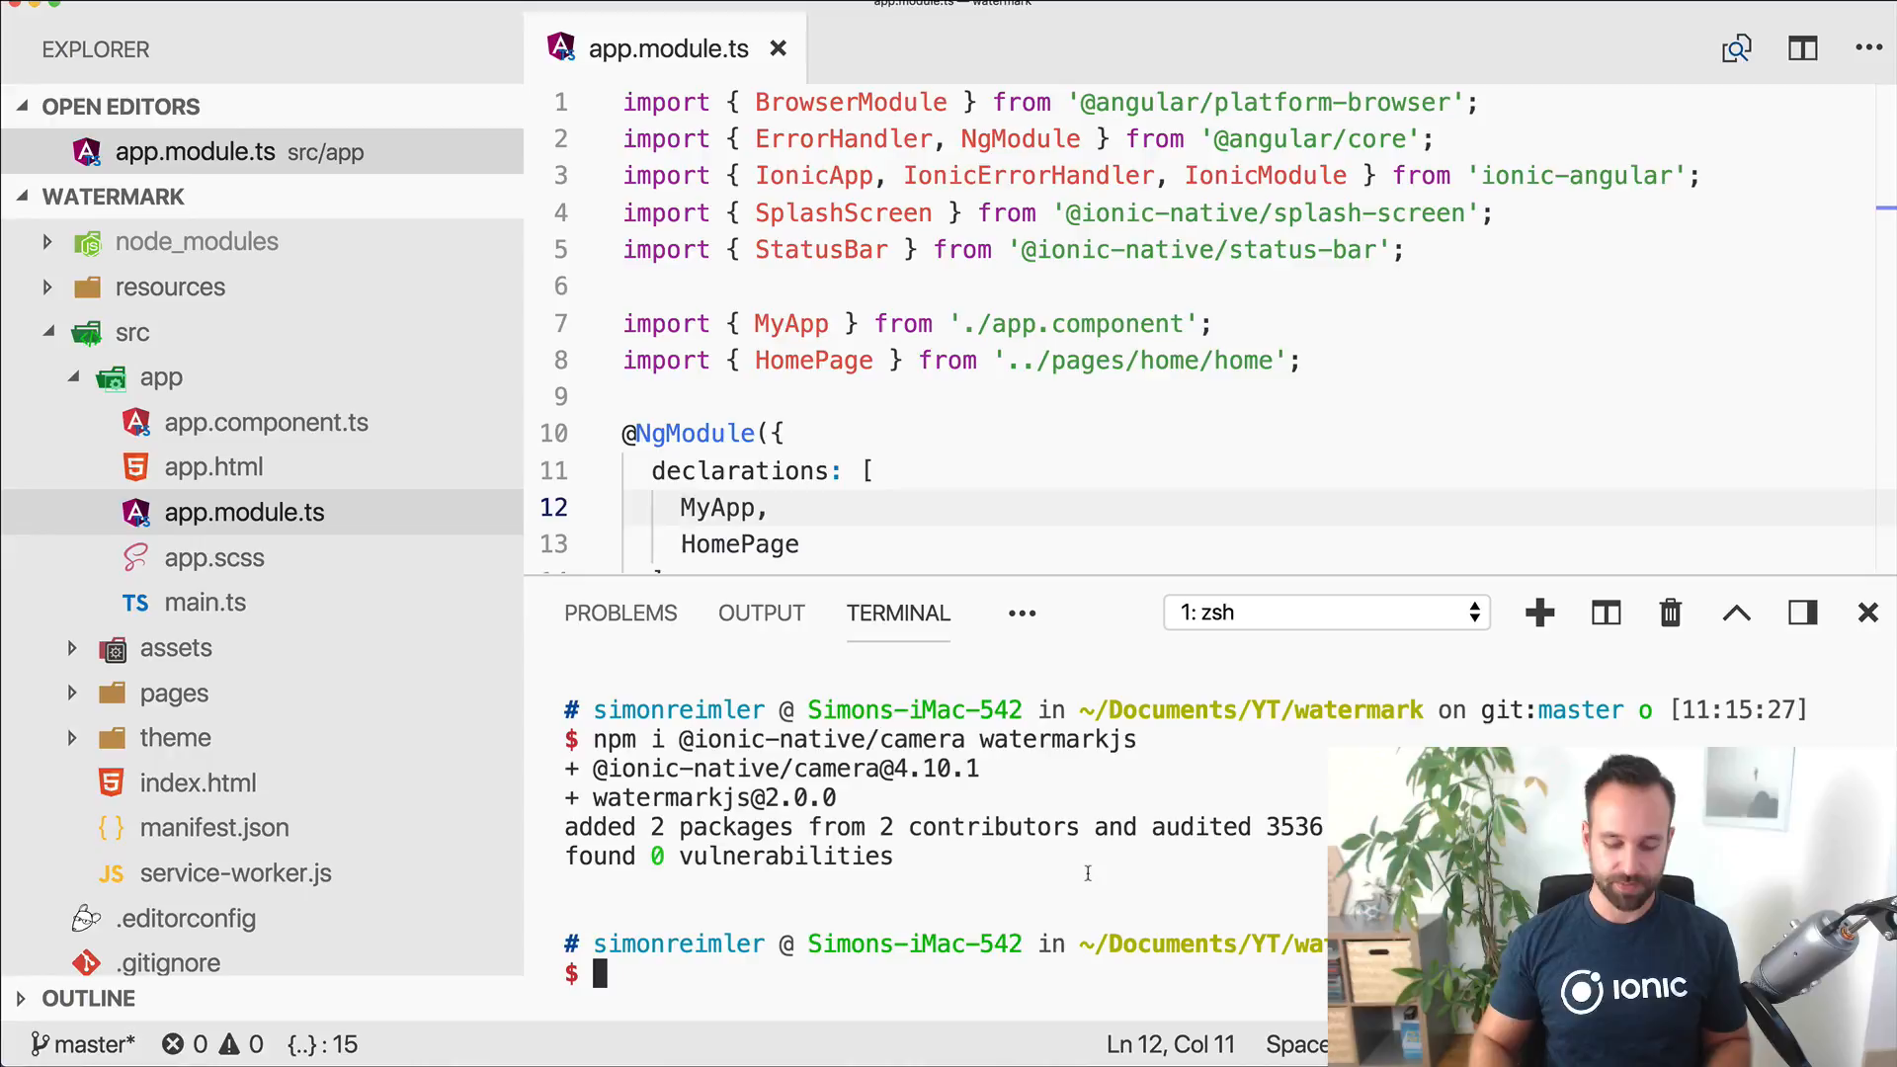
text(ionic cordova plugin add cordova-plugin-camera)
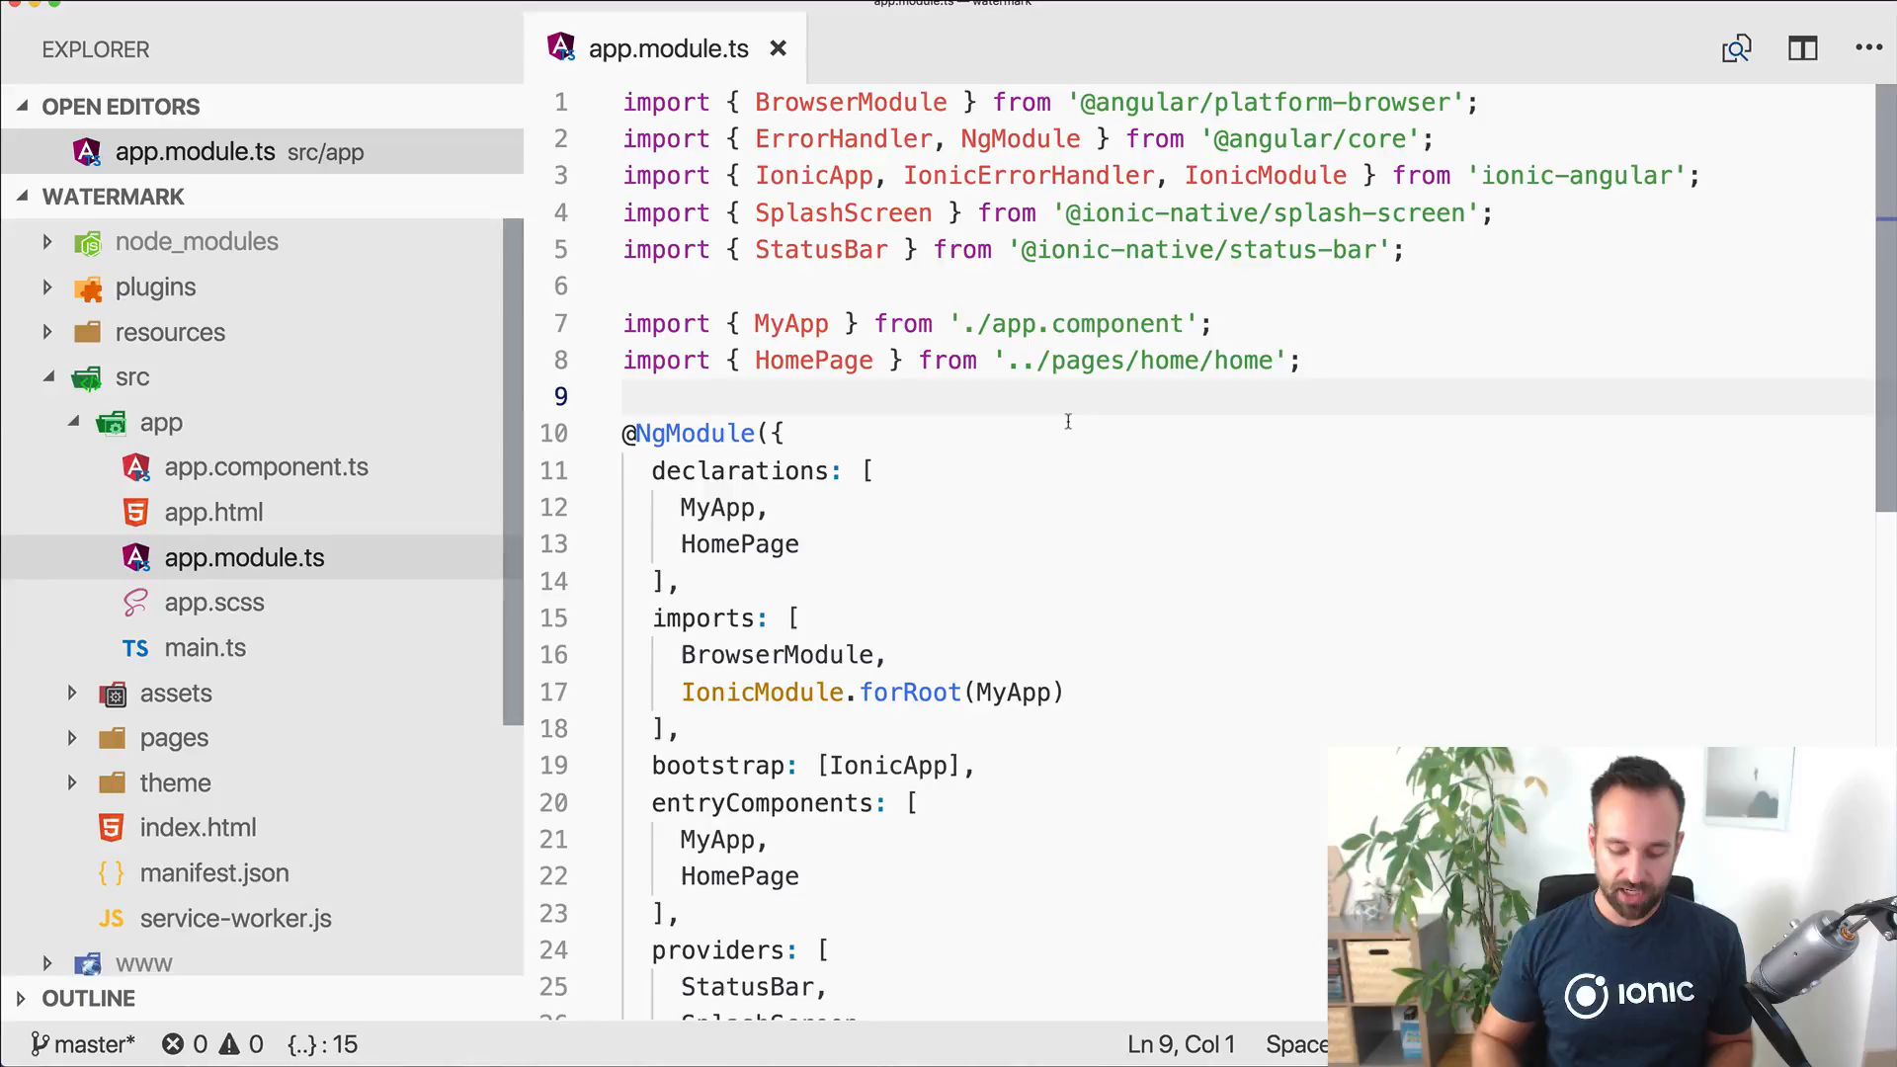
text(import)
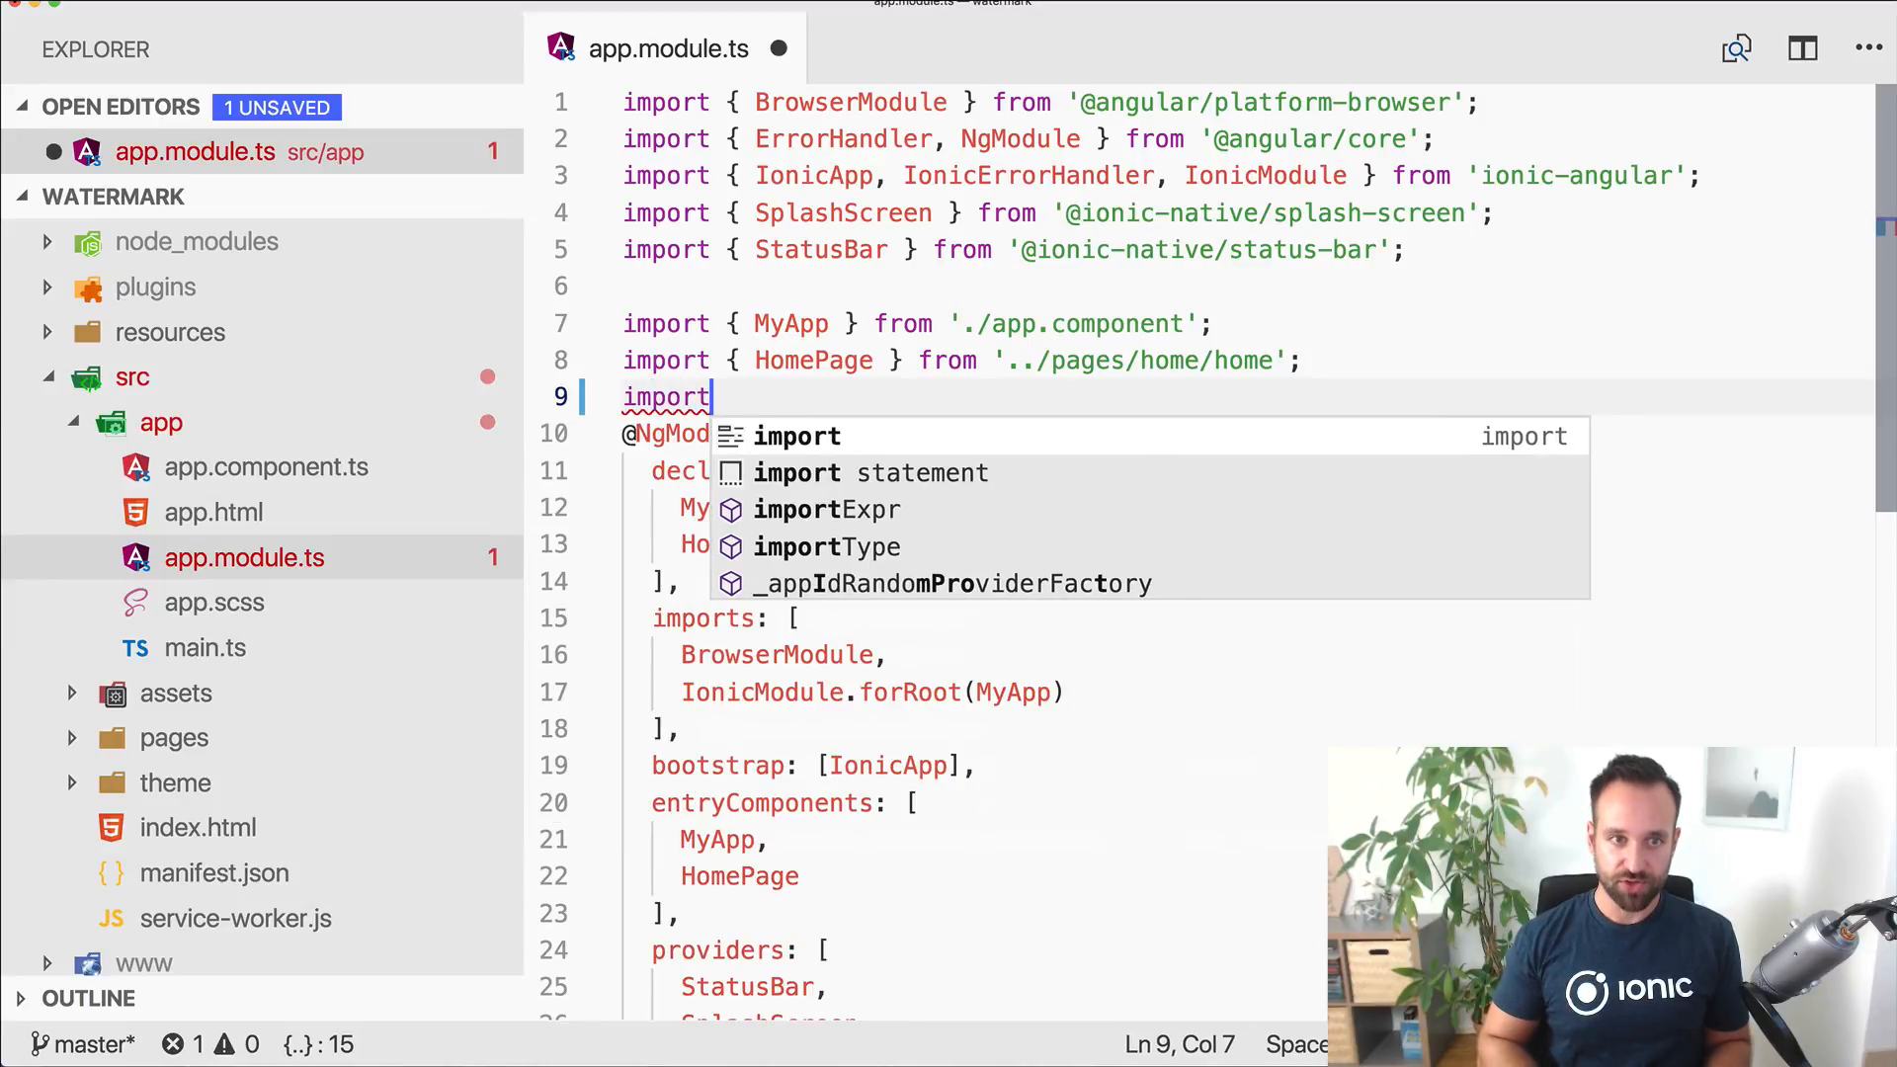
text({ Camera } from '@ionic-native/camera)
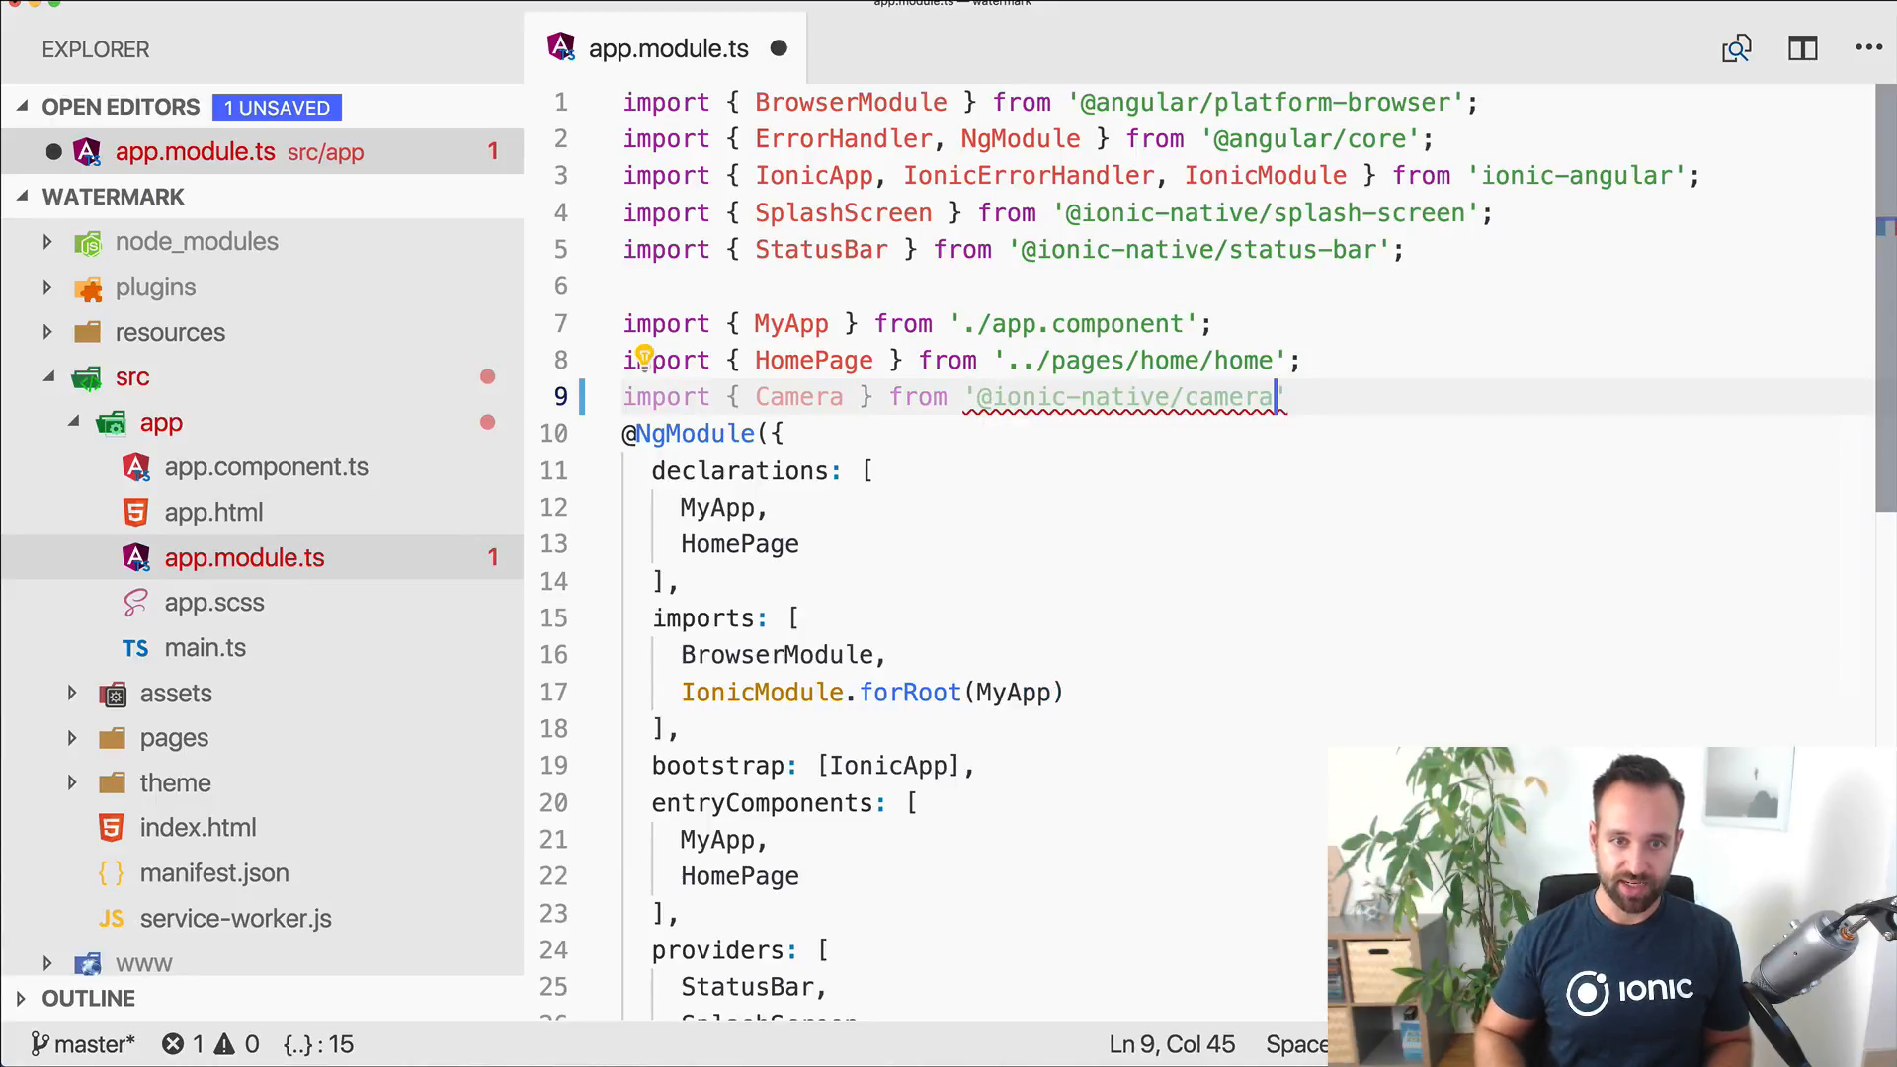
double_click(799, 397)
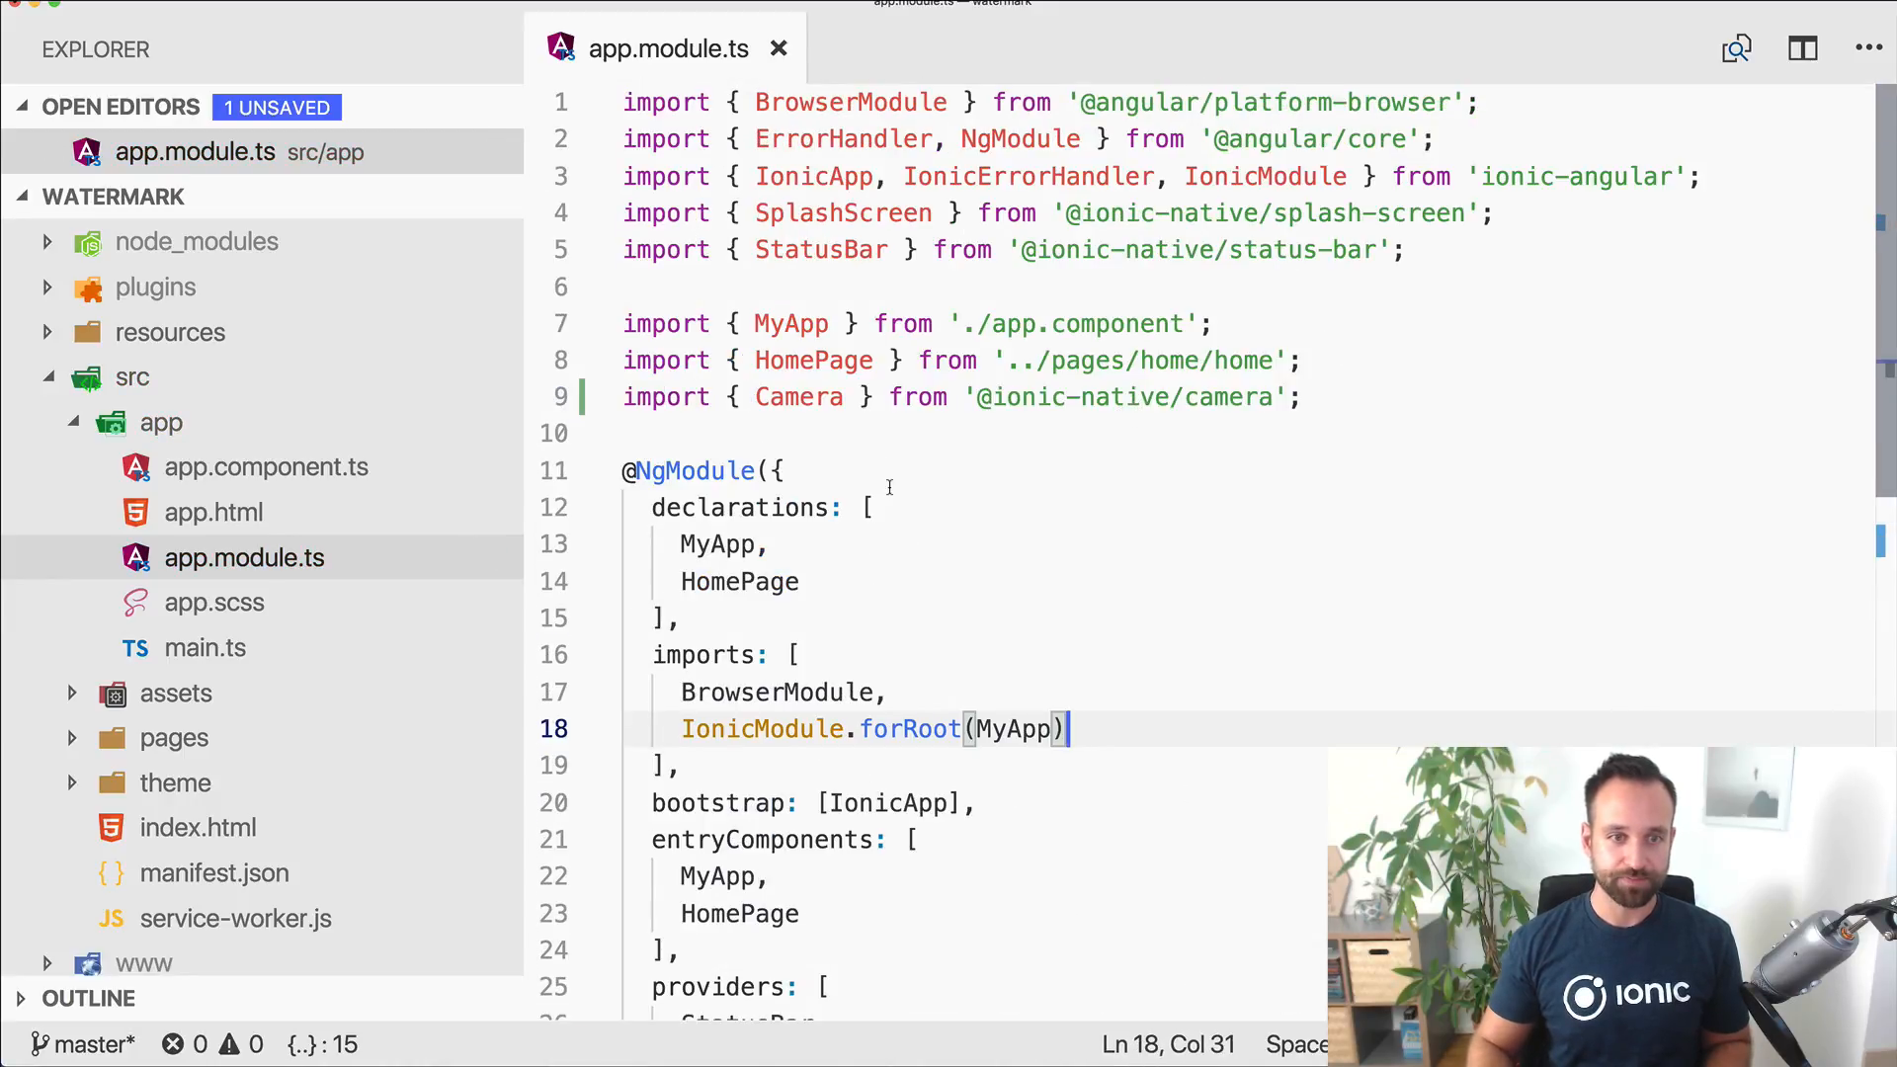
click(174, 739)
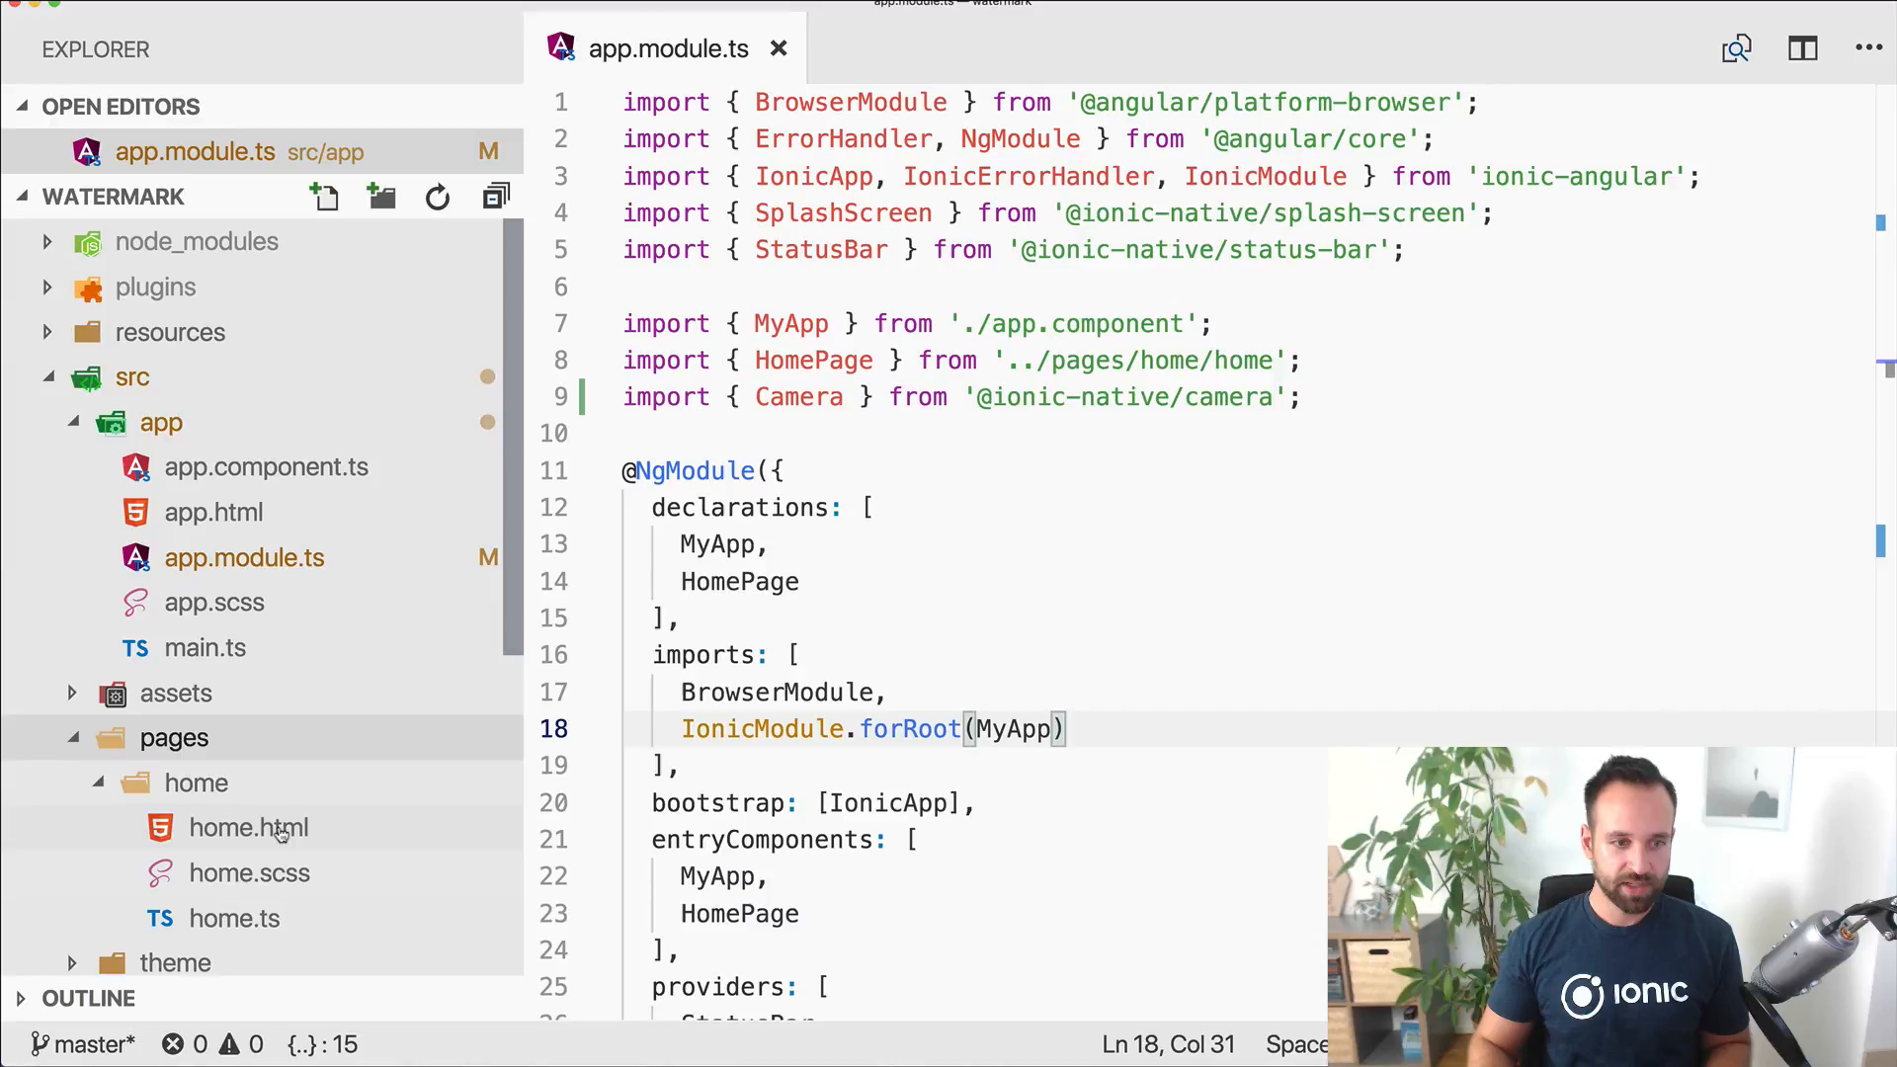
Step: Retitle the home.html ion-title to Ionic Watermark
click(235, 918)
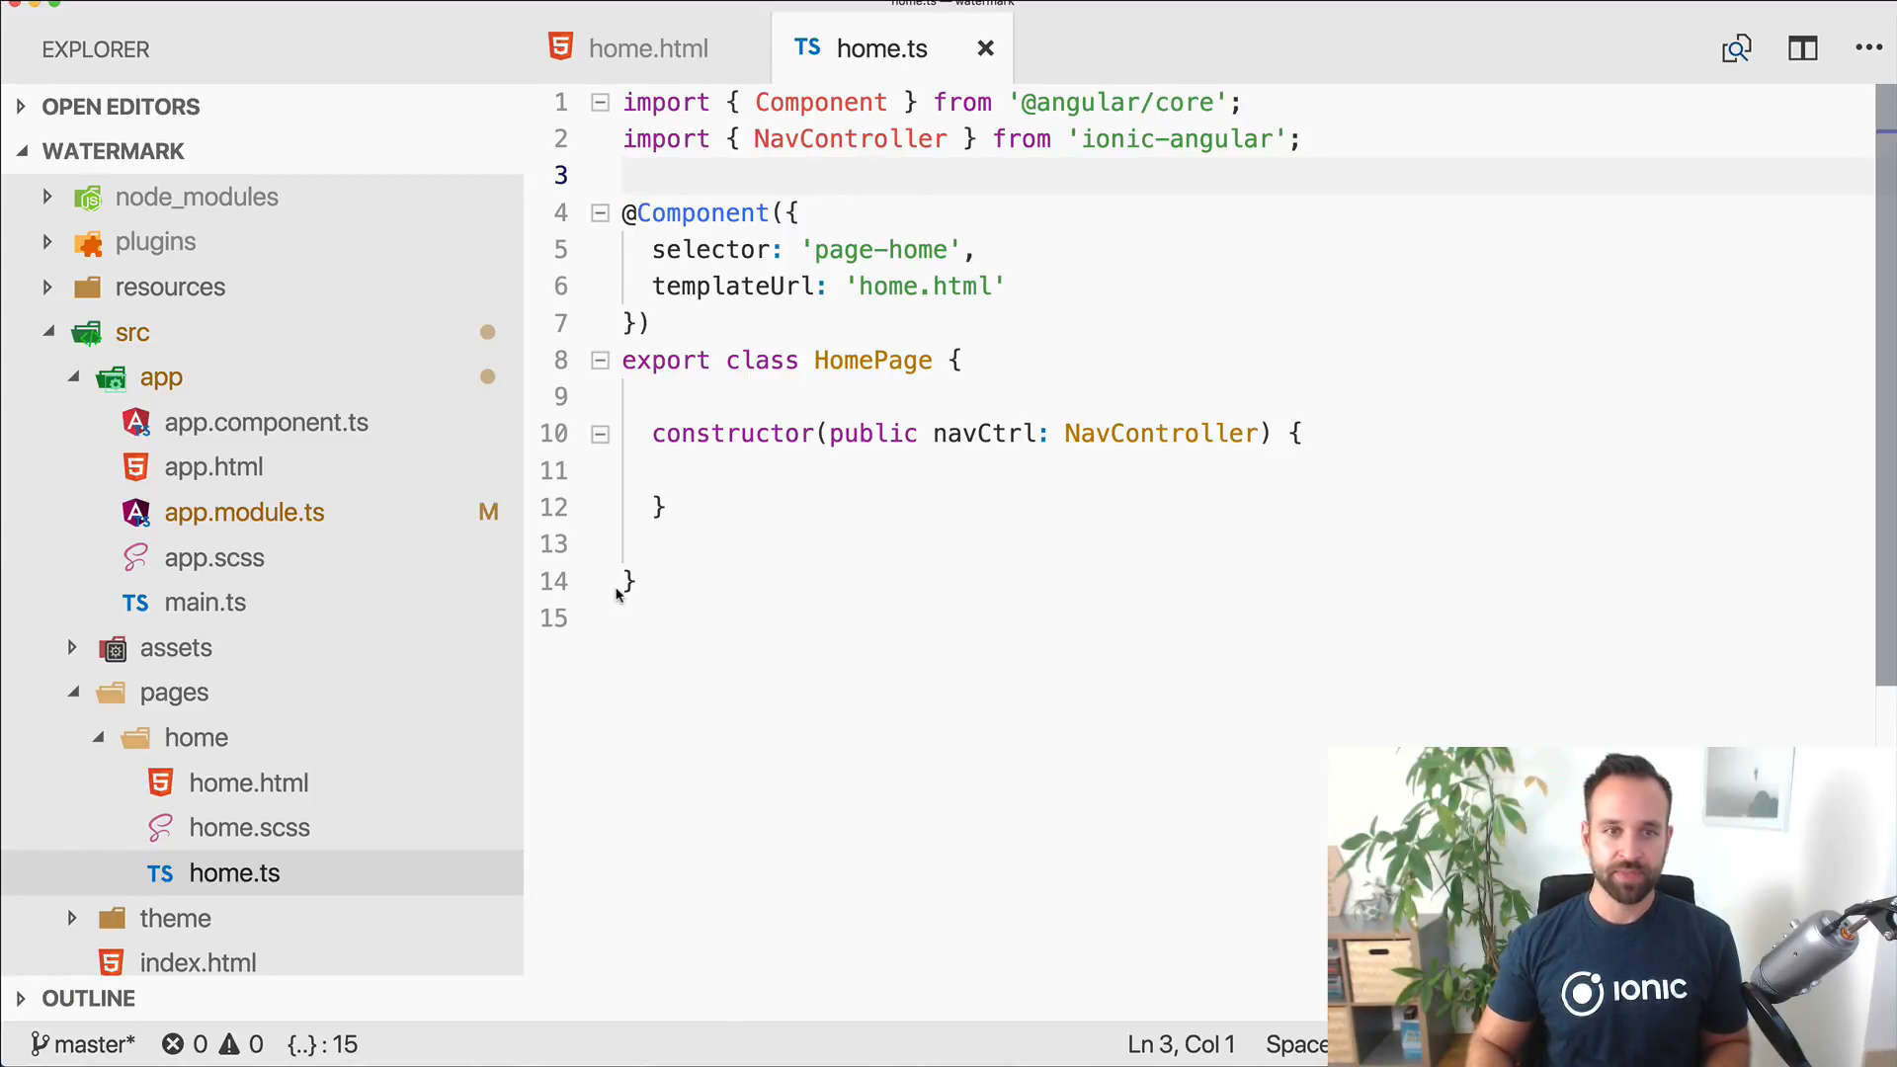
click(640, 47)
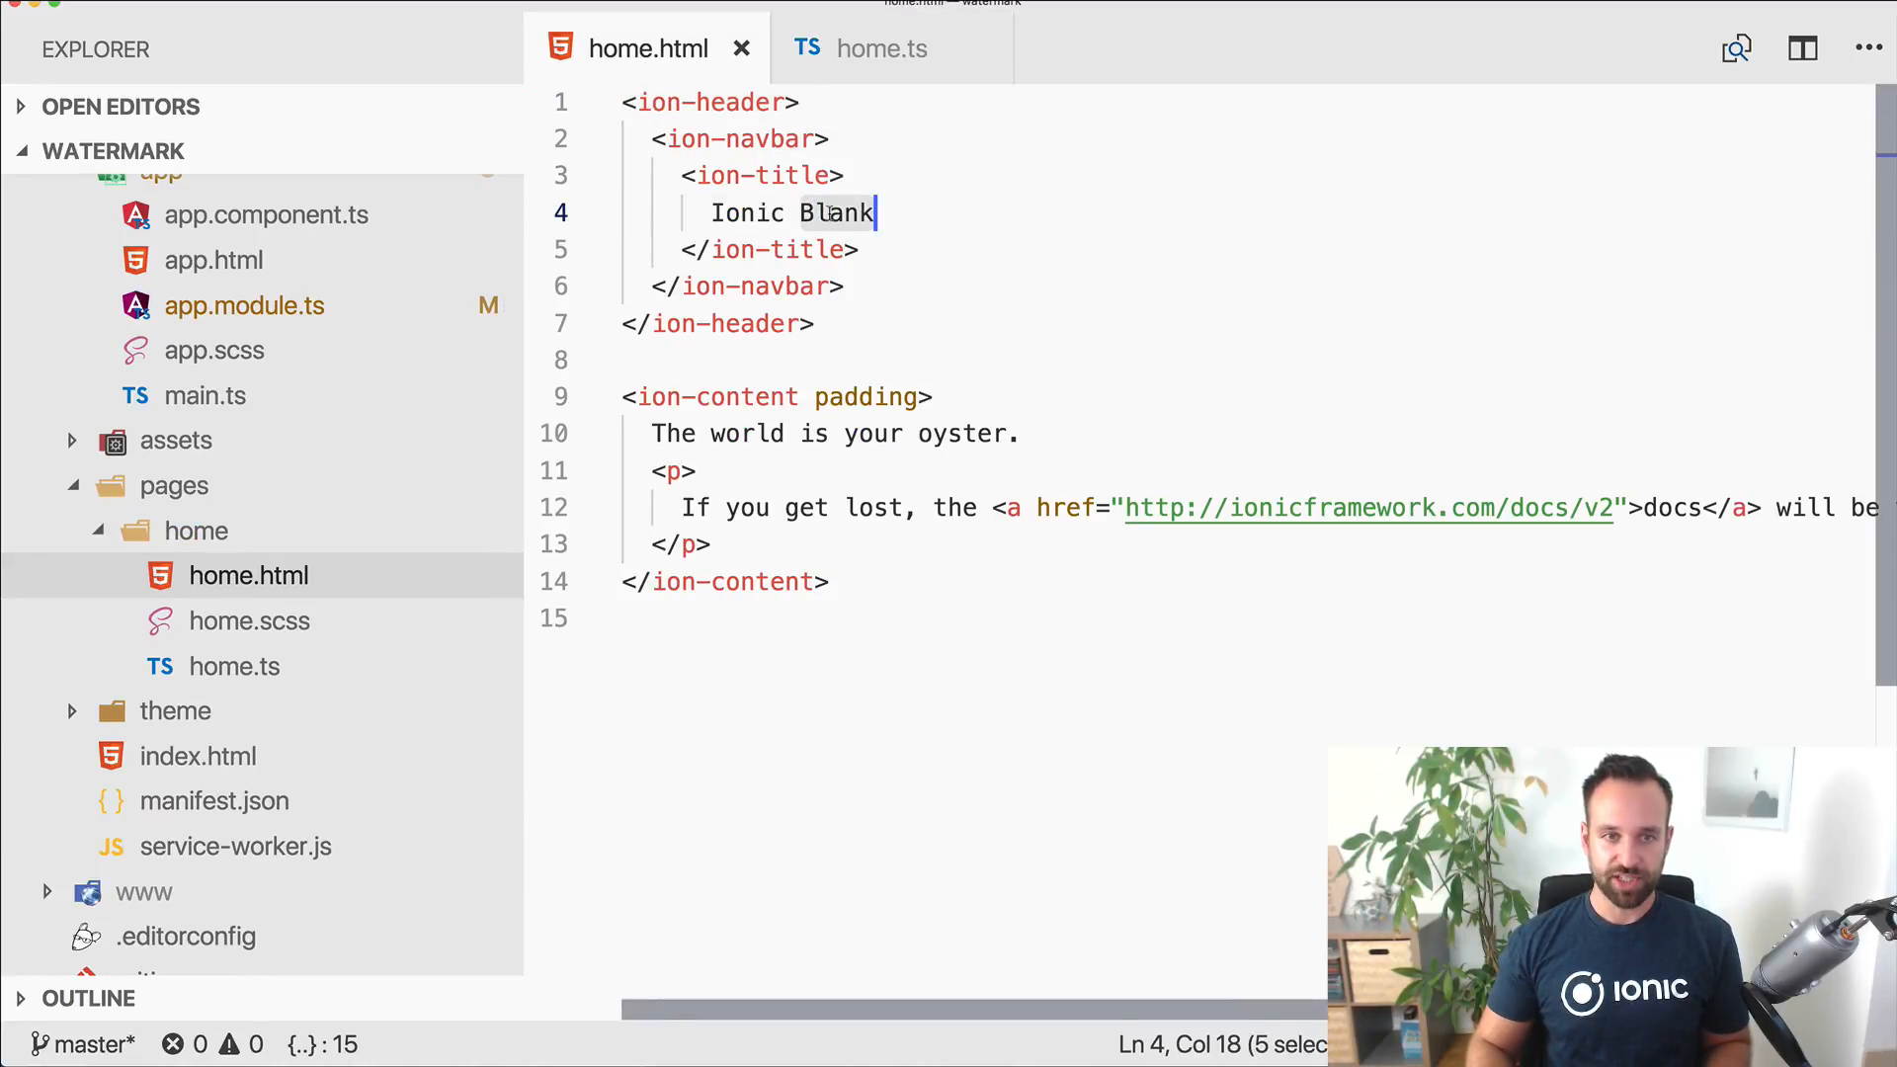
text(Watermark)
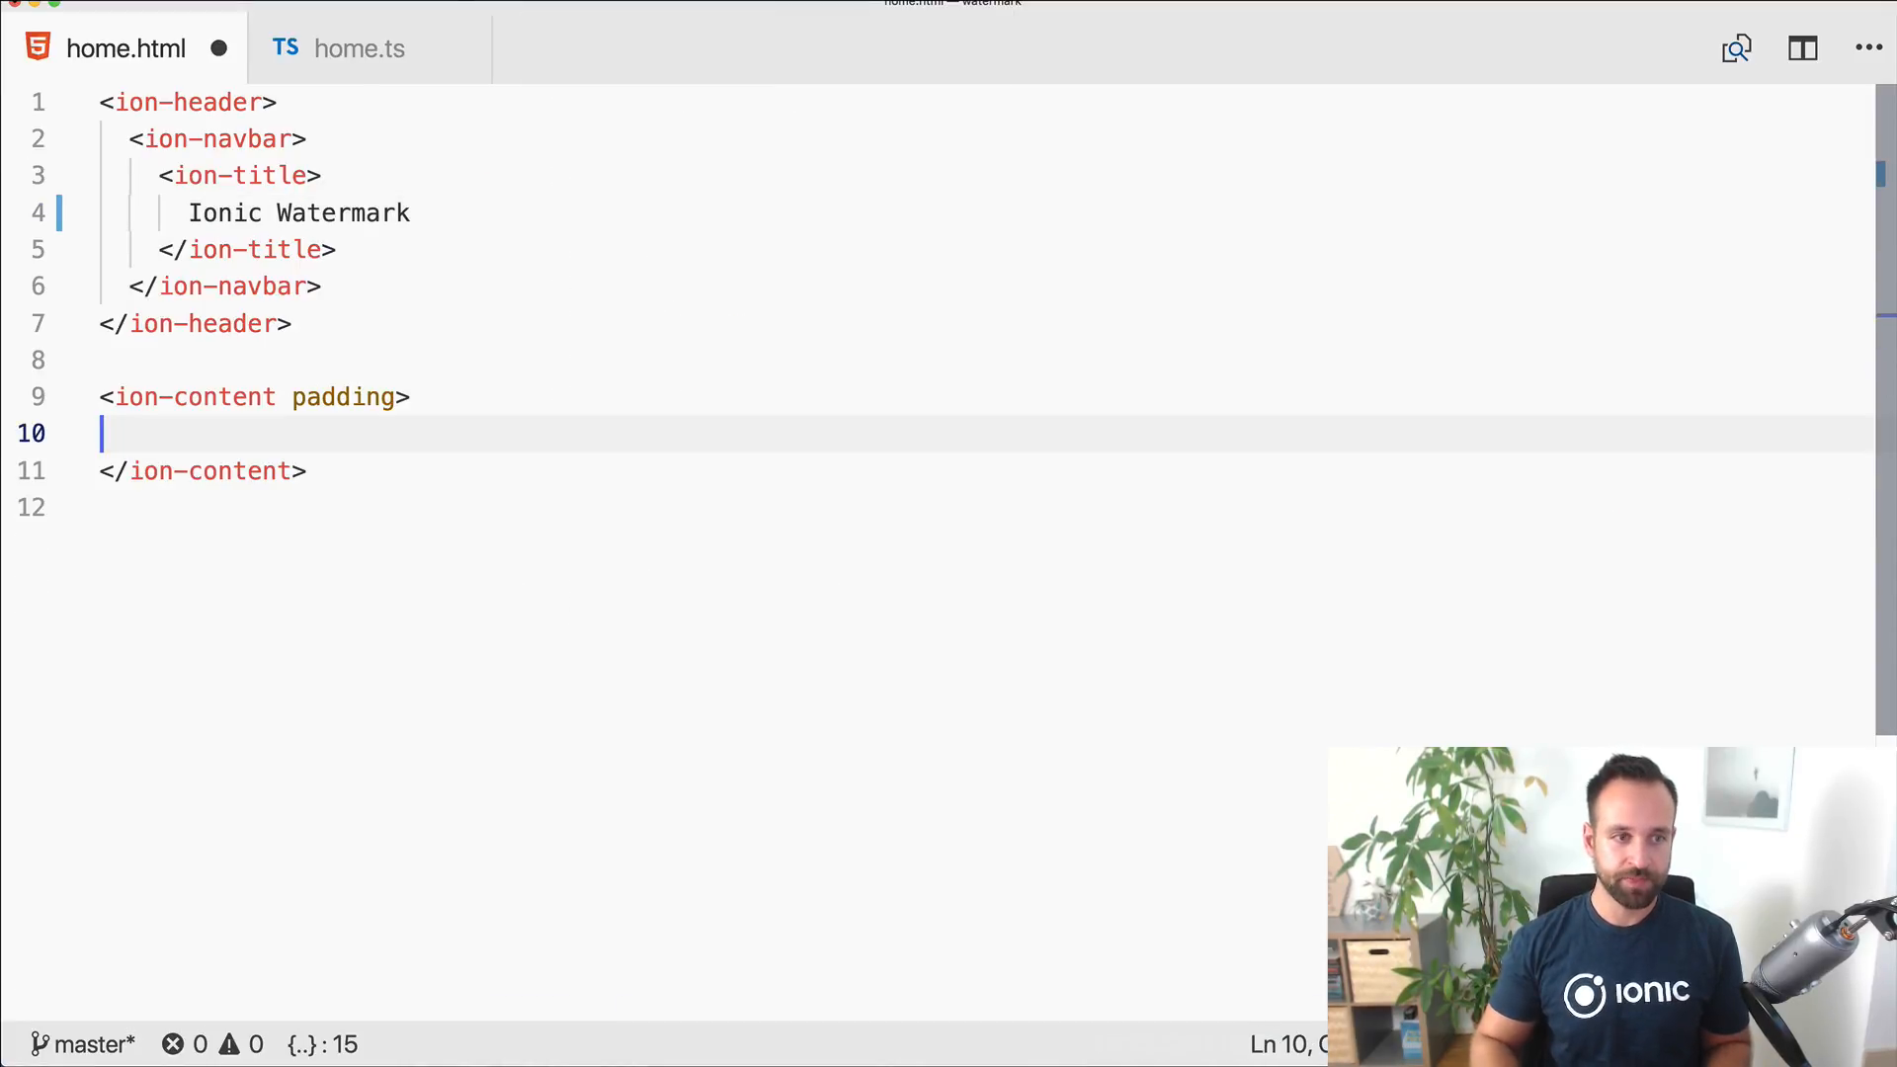
Step: Add full-width ion-buttons labelled Capture Image calling captureImage(), addImageWatermark() and addText
text(<bu)
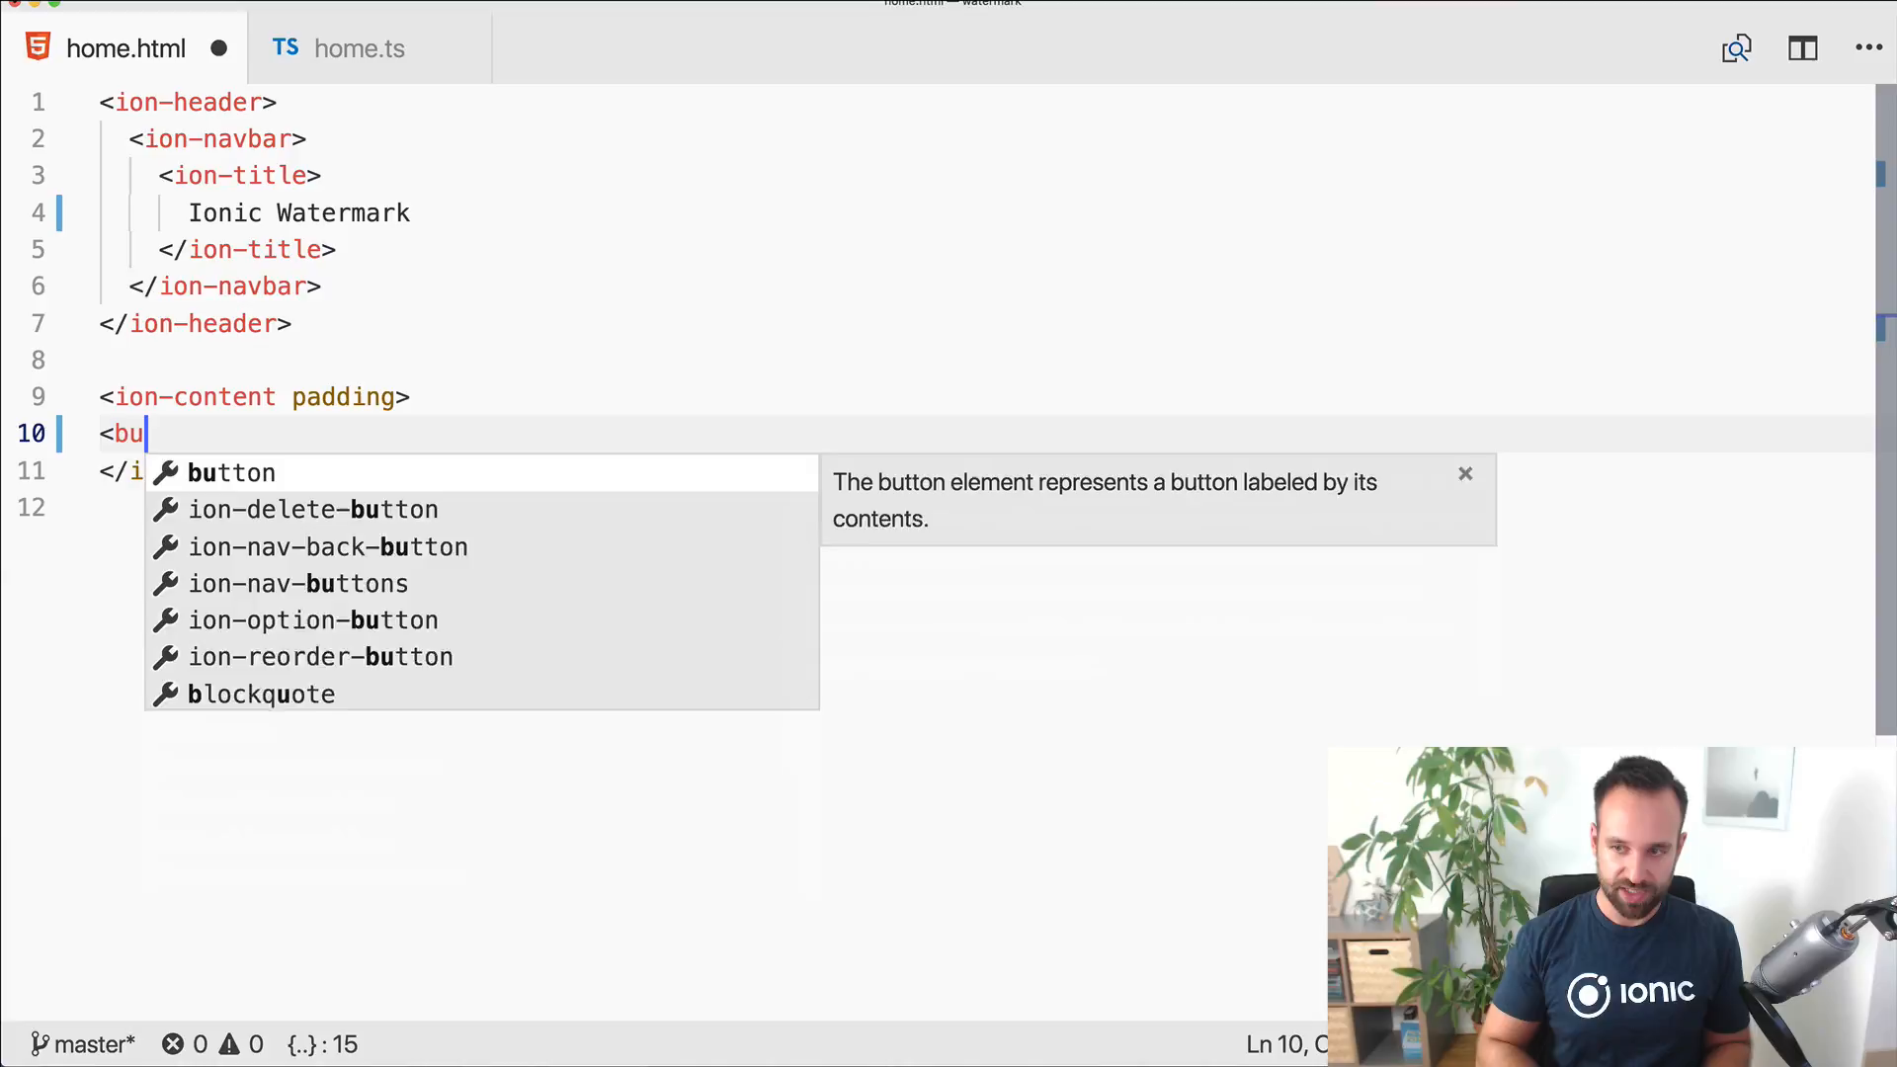
text(tton ion-button full)
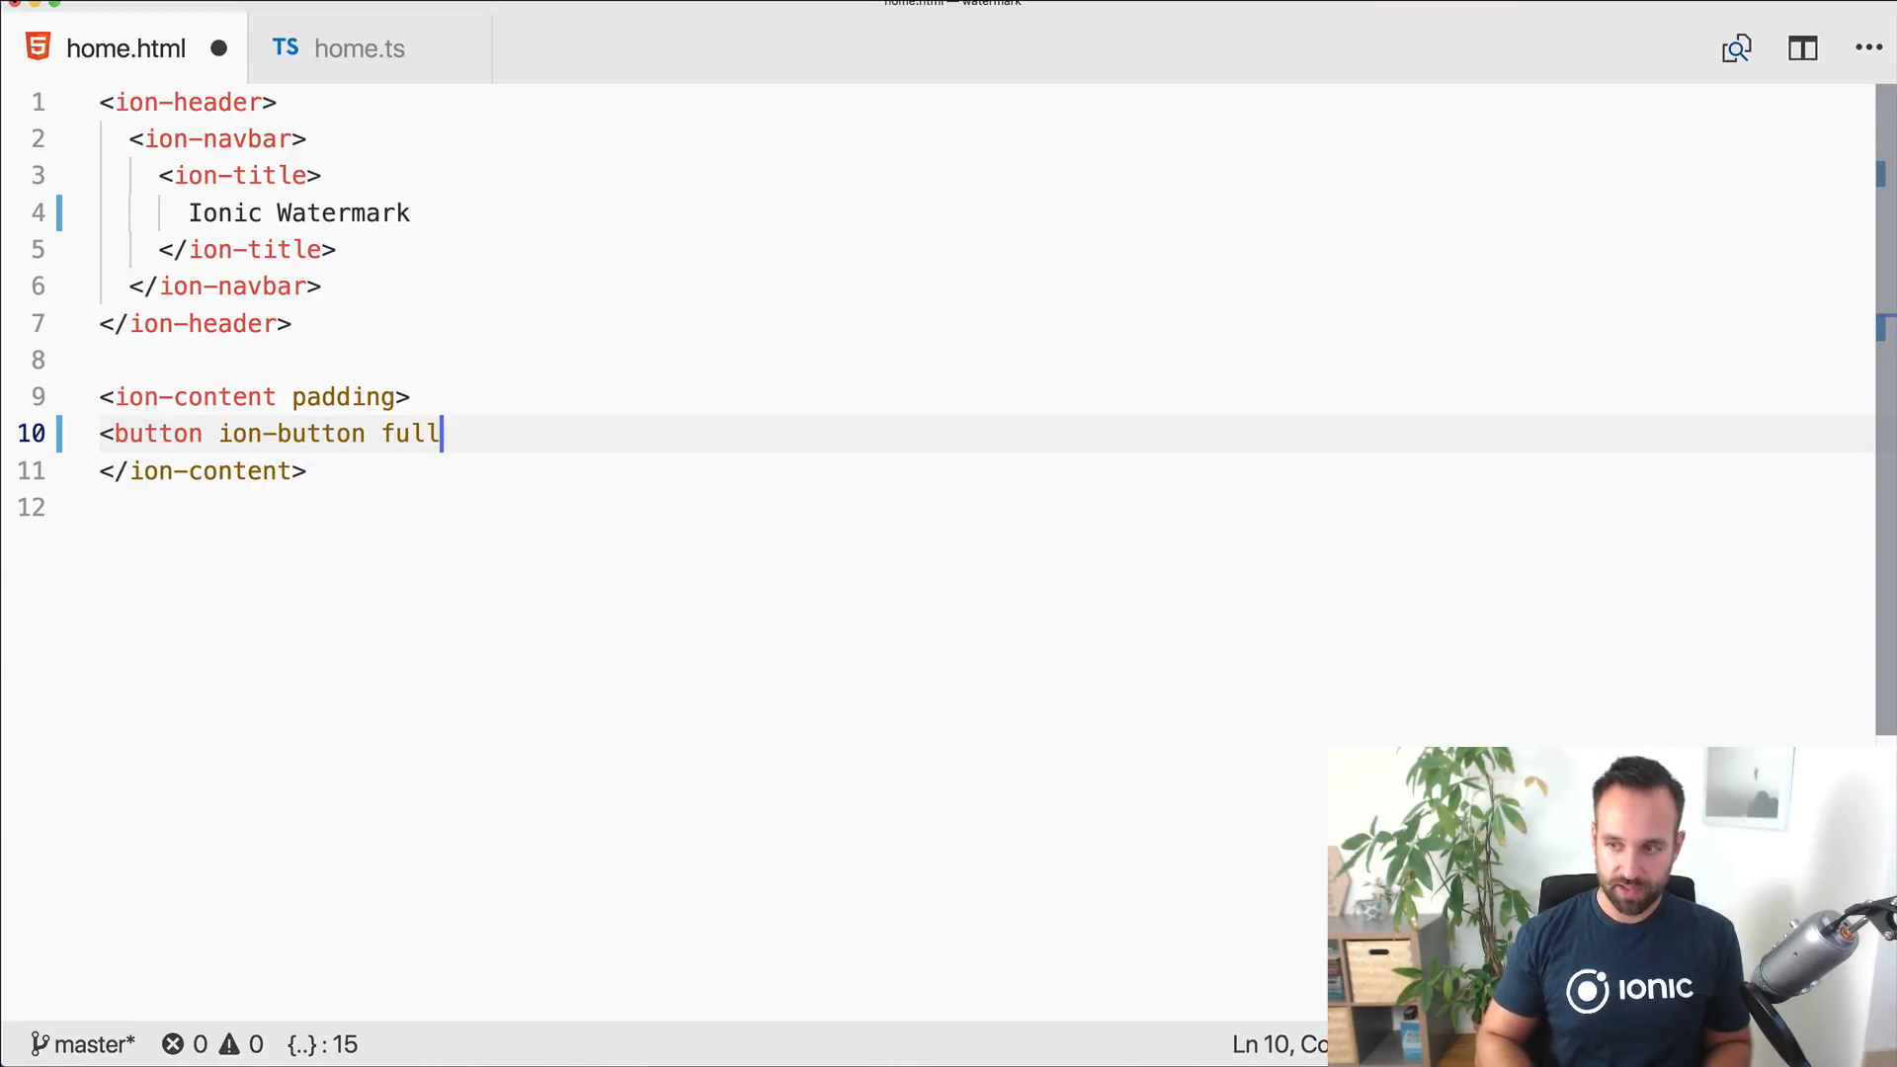
text((click)="")
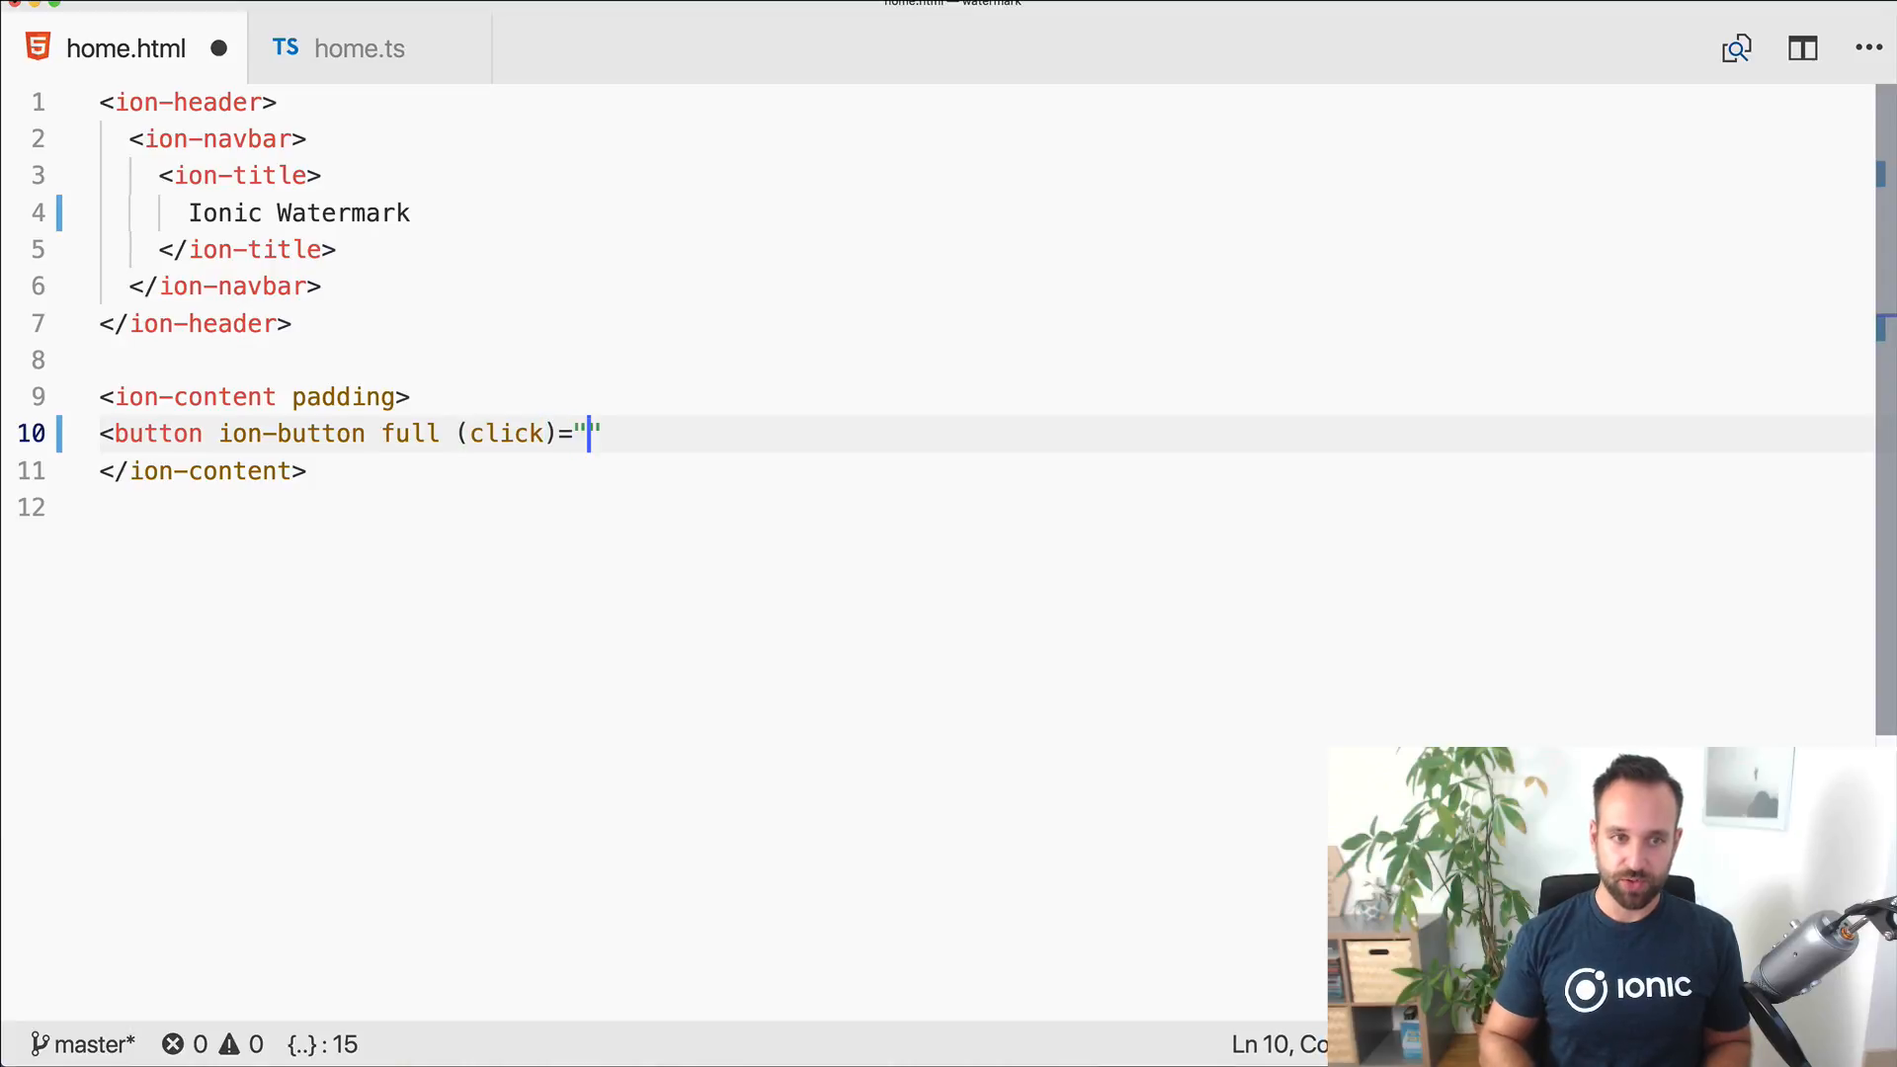
text(capture)
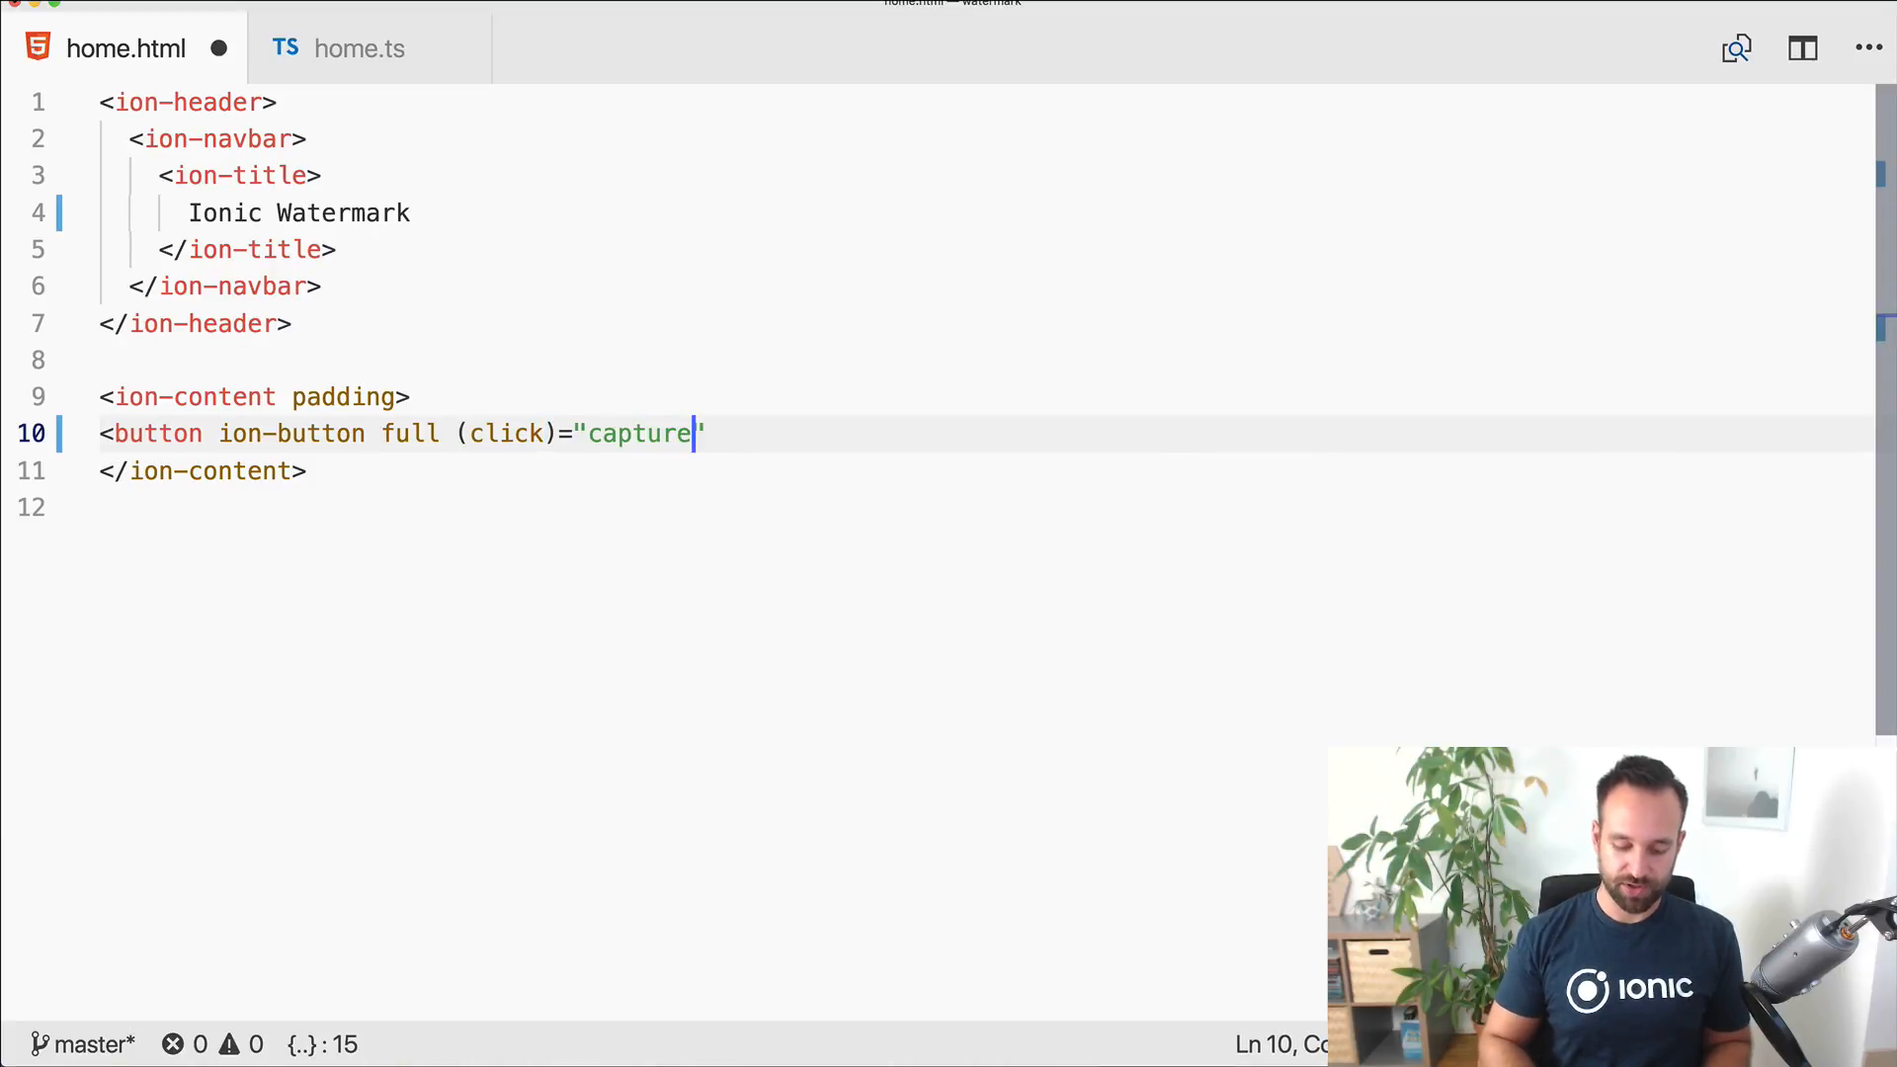
text(Image())
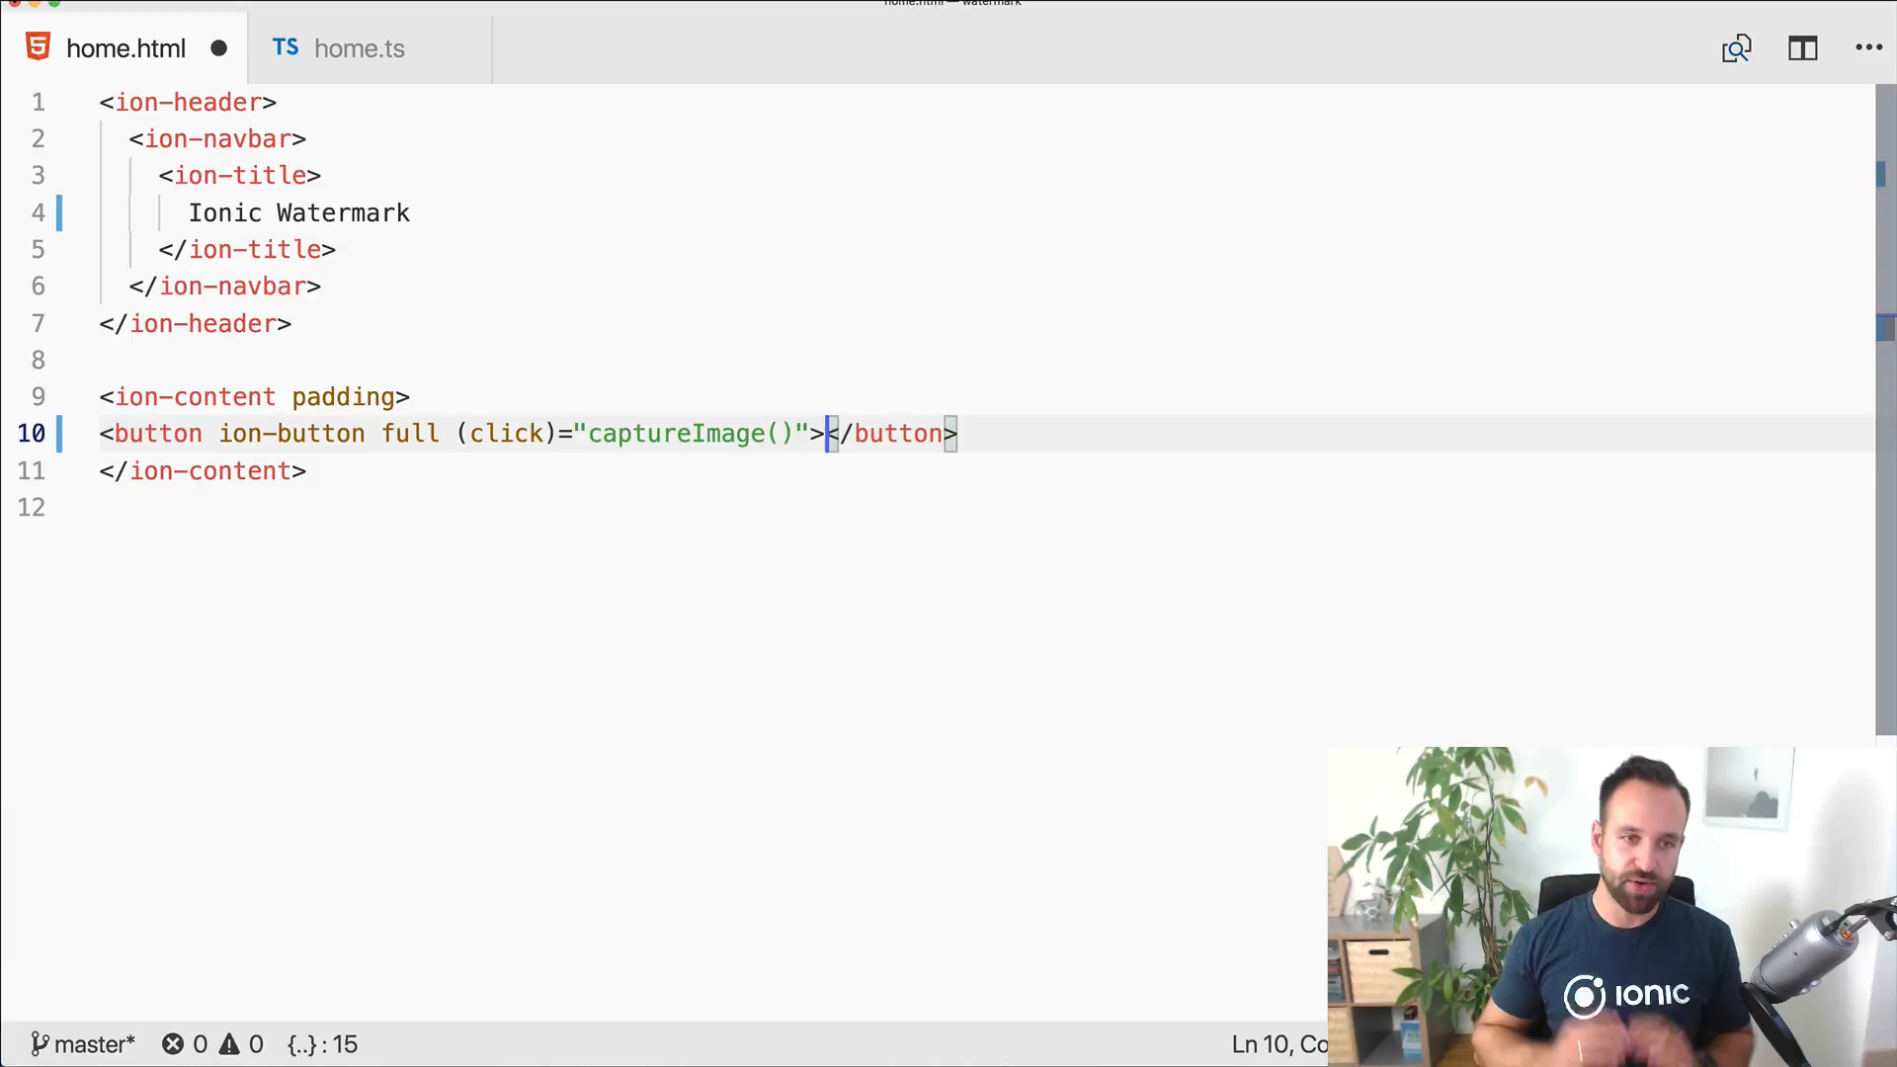
text(C)
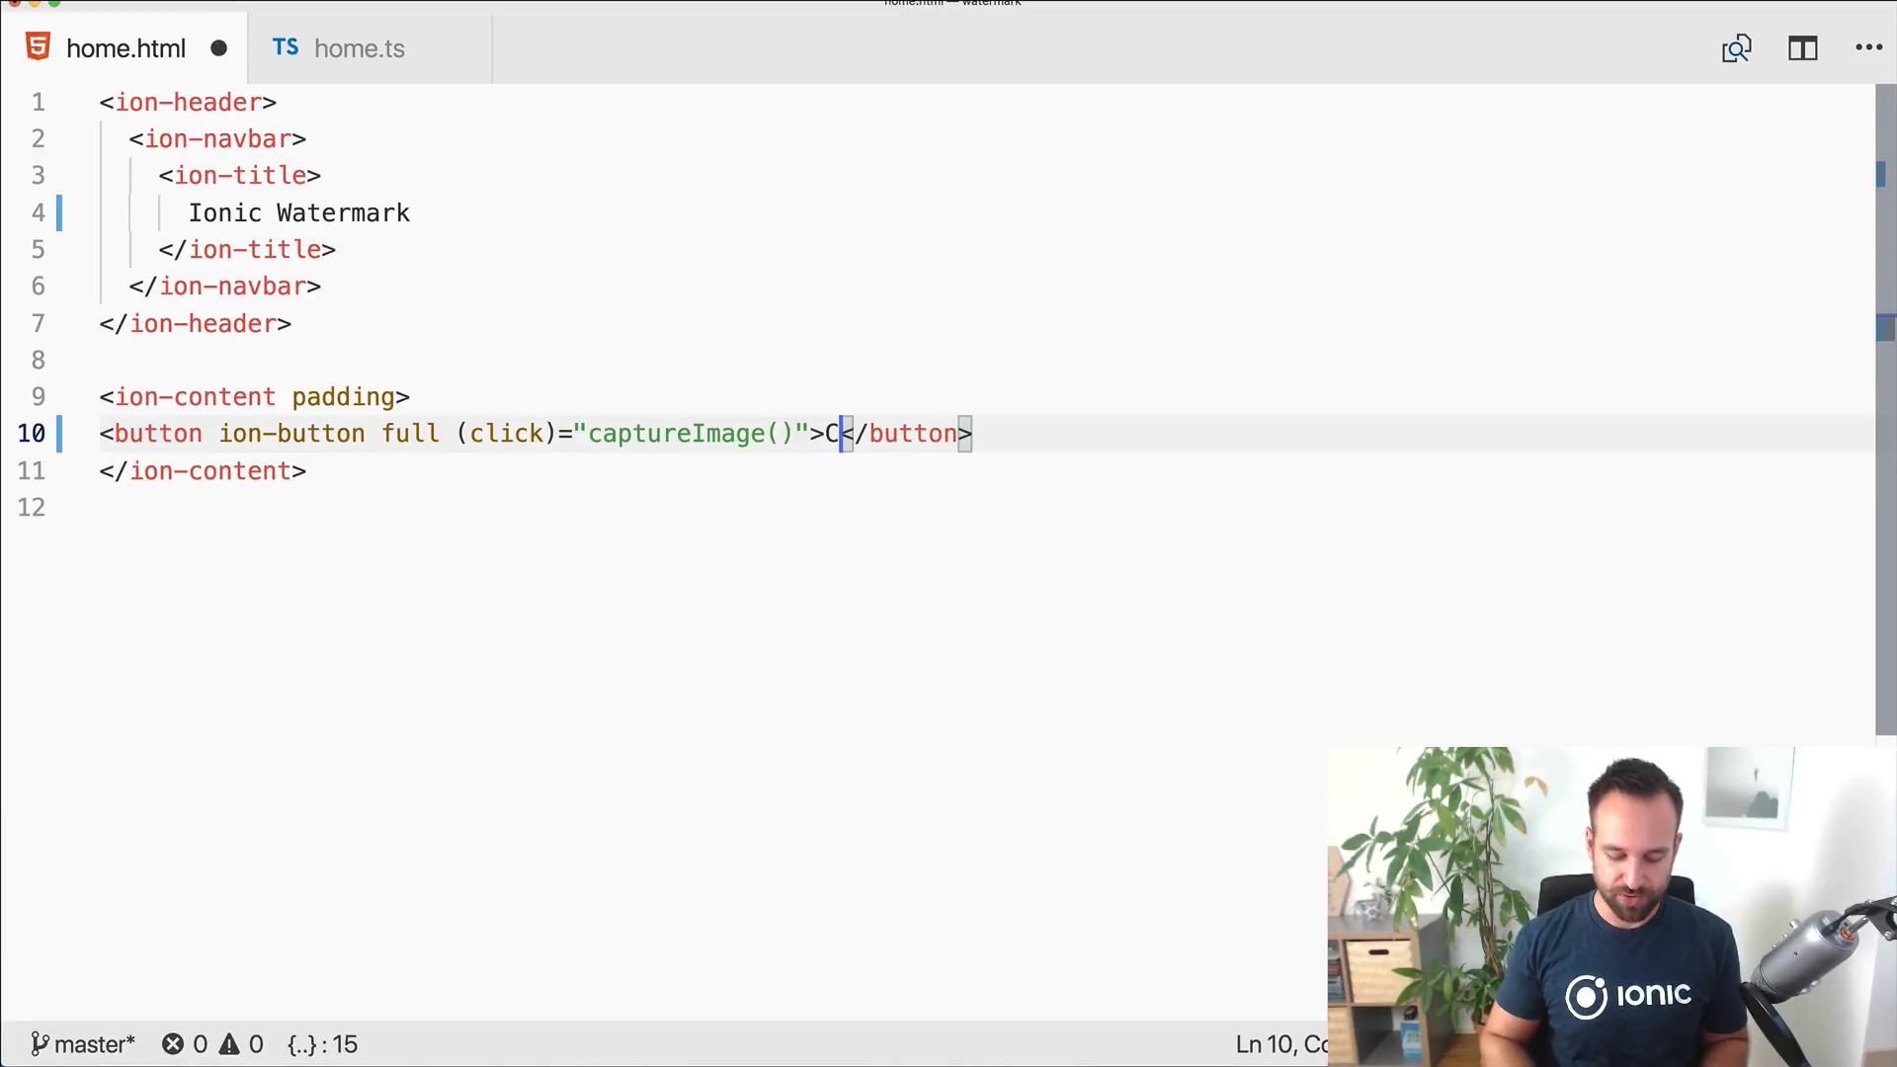
text(apture Image)
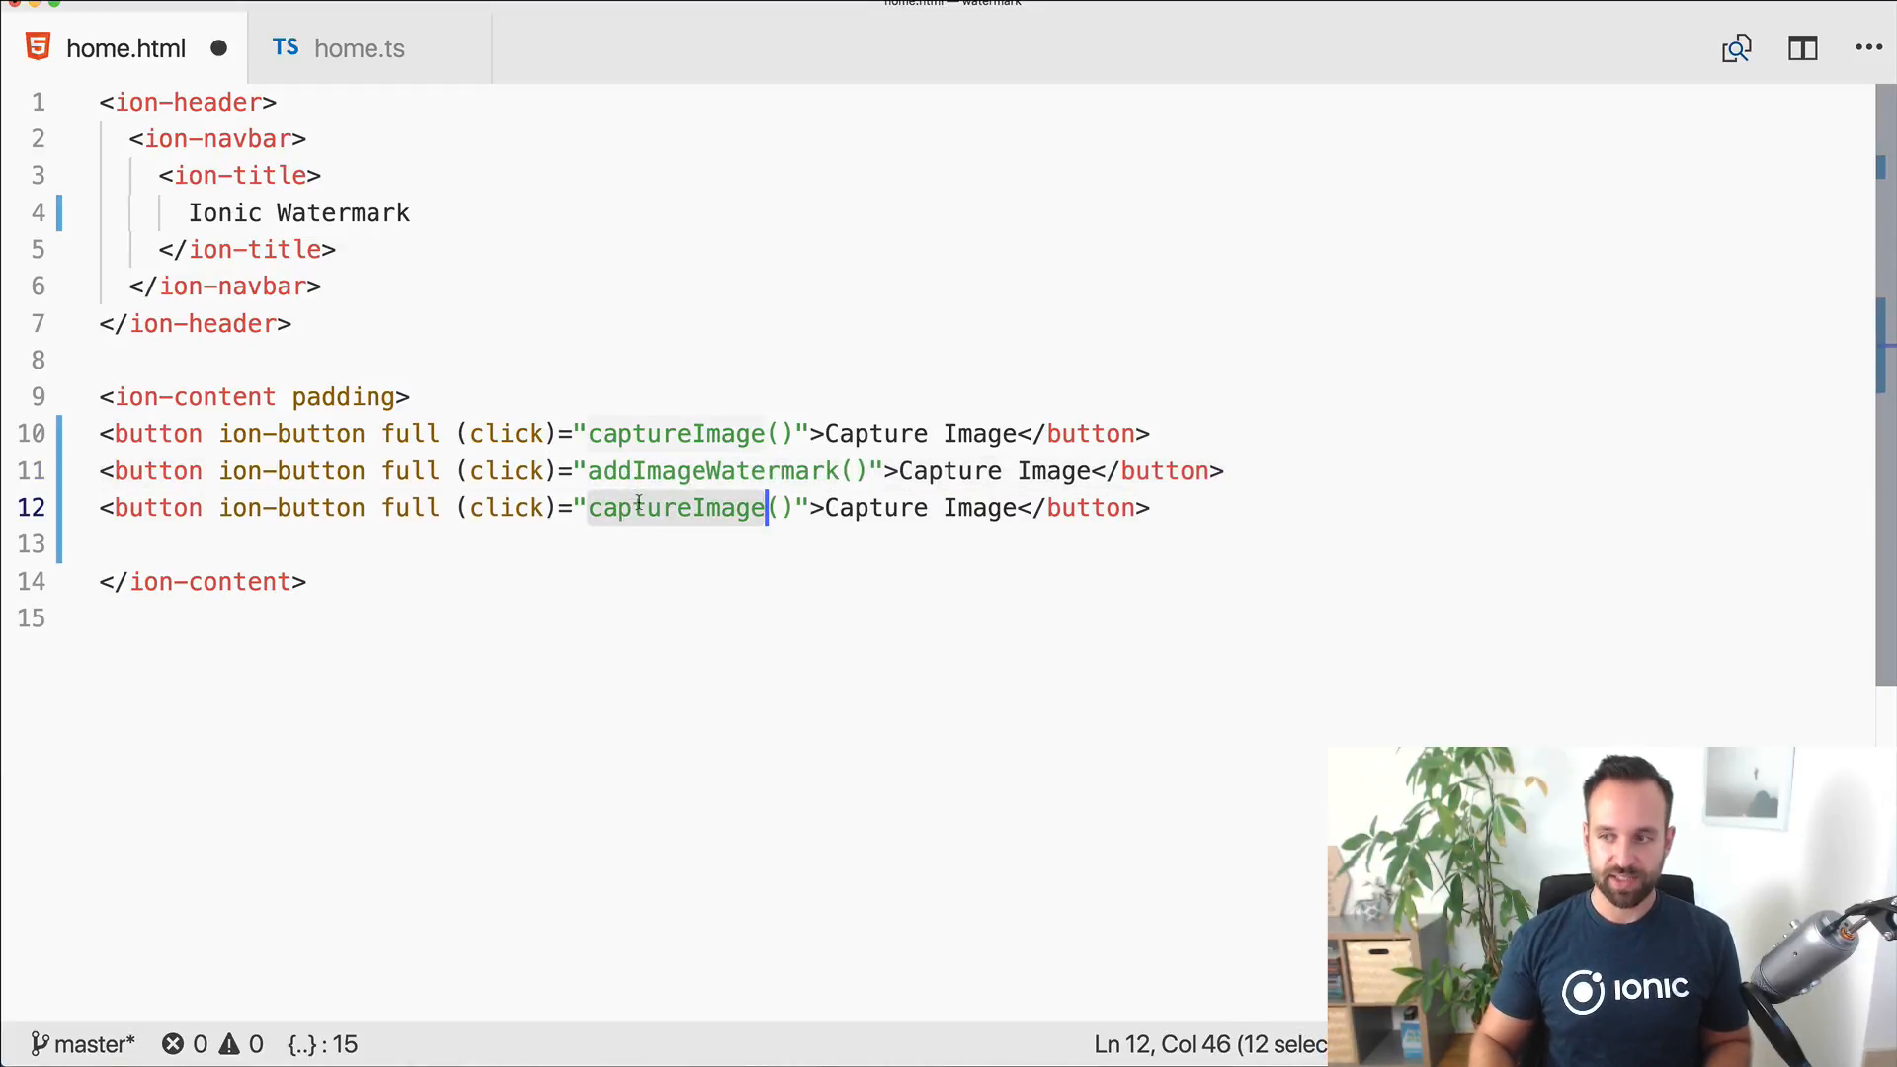
text(addText)
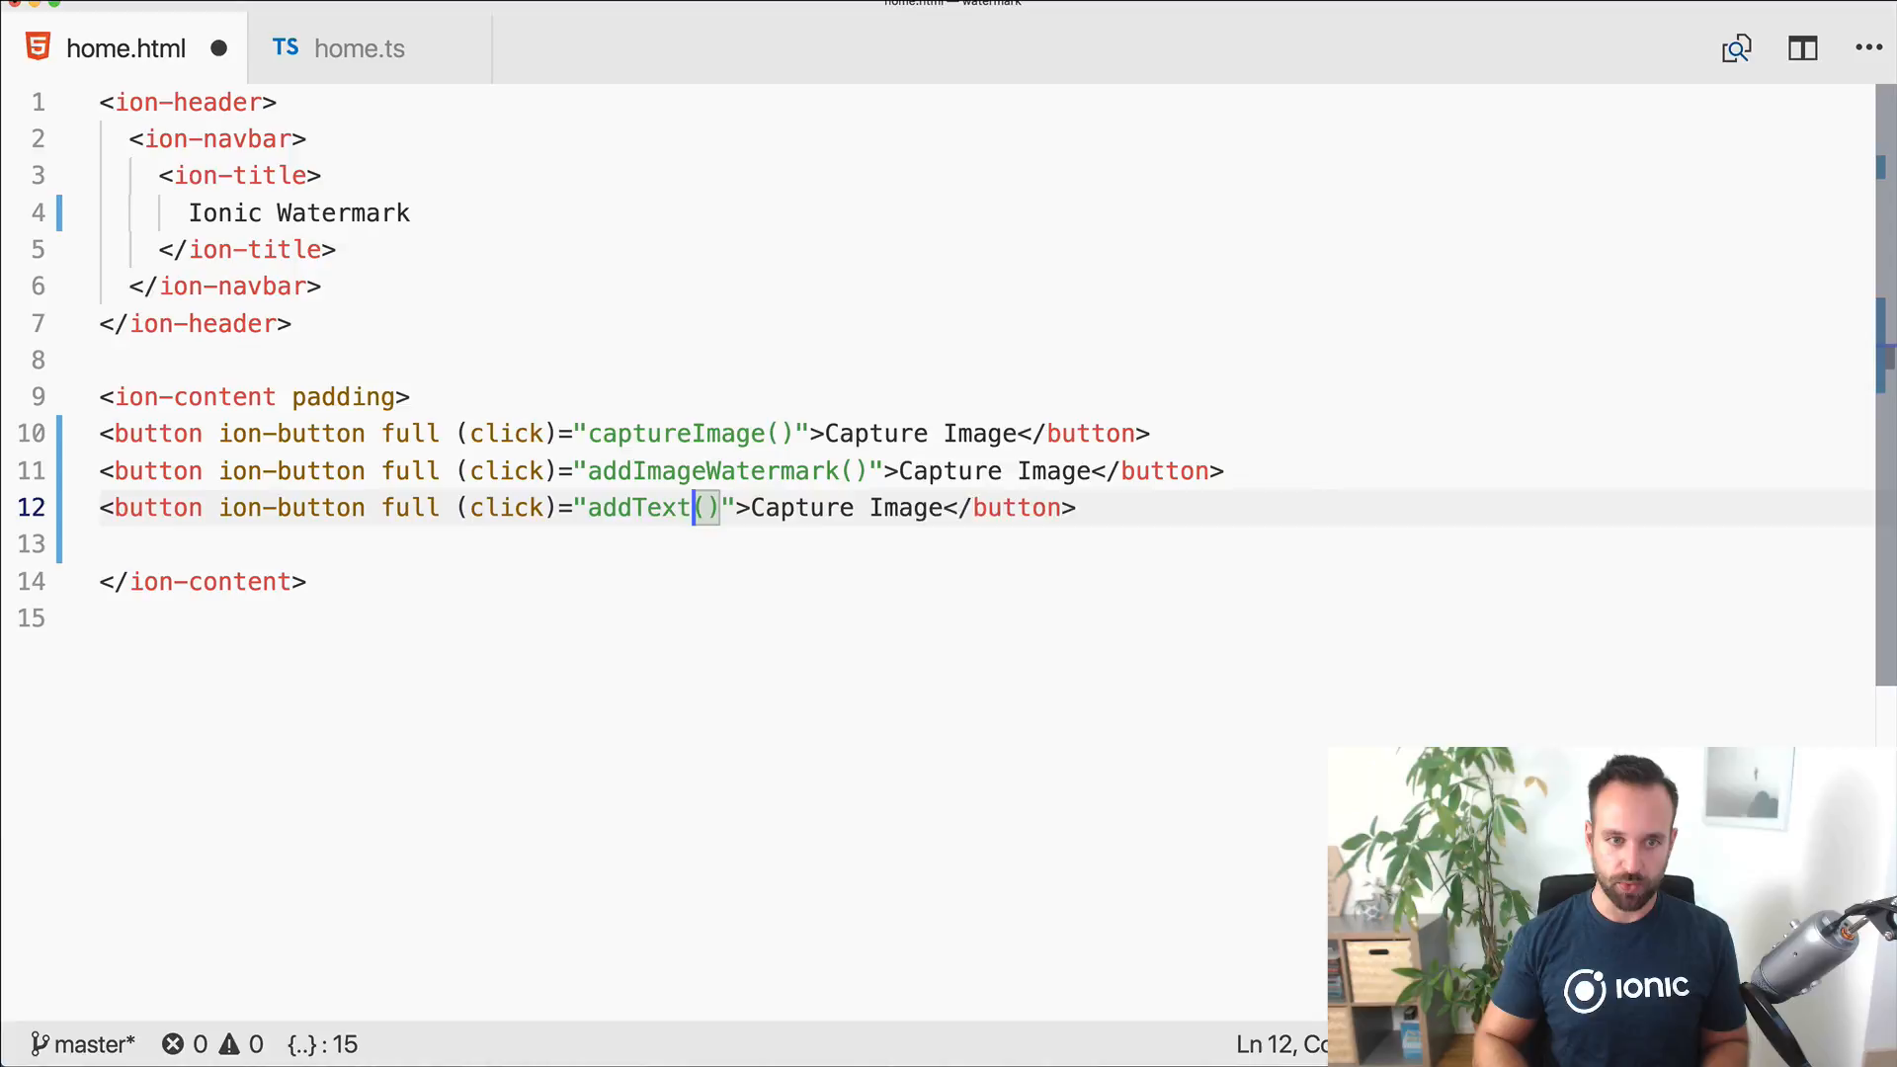
Step: Finish the third button's addTextWatermark() call and preview the academy.png logo asset
text(Watermark)
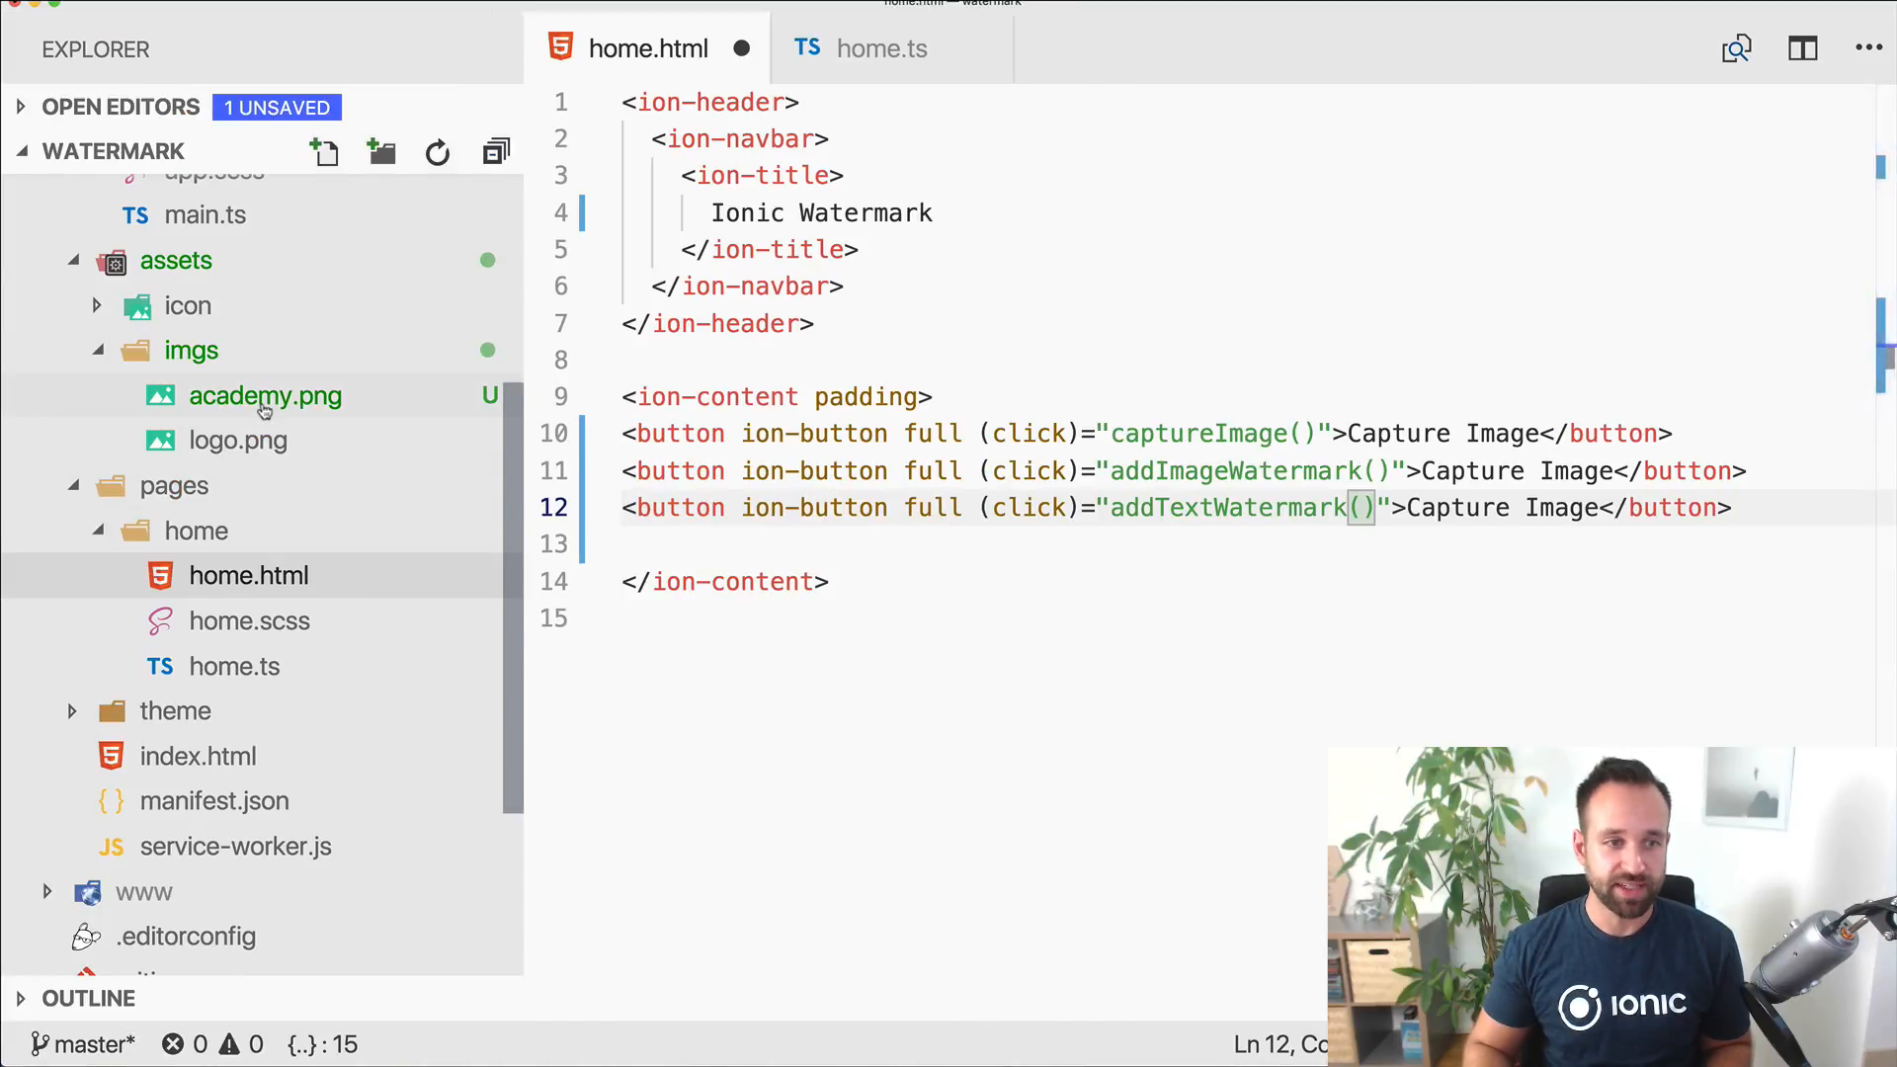
click(264, 395)
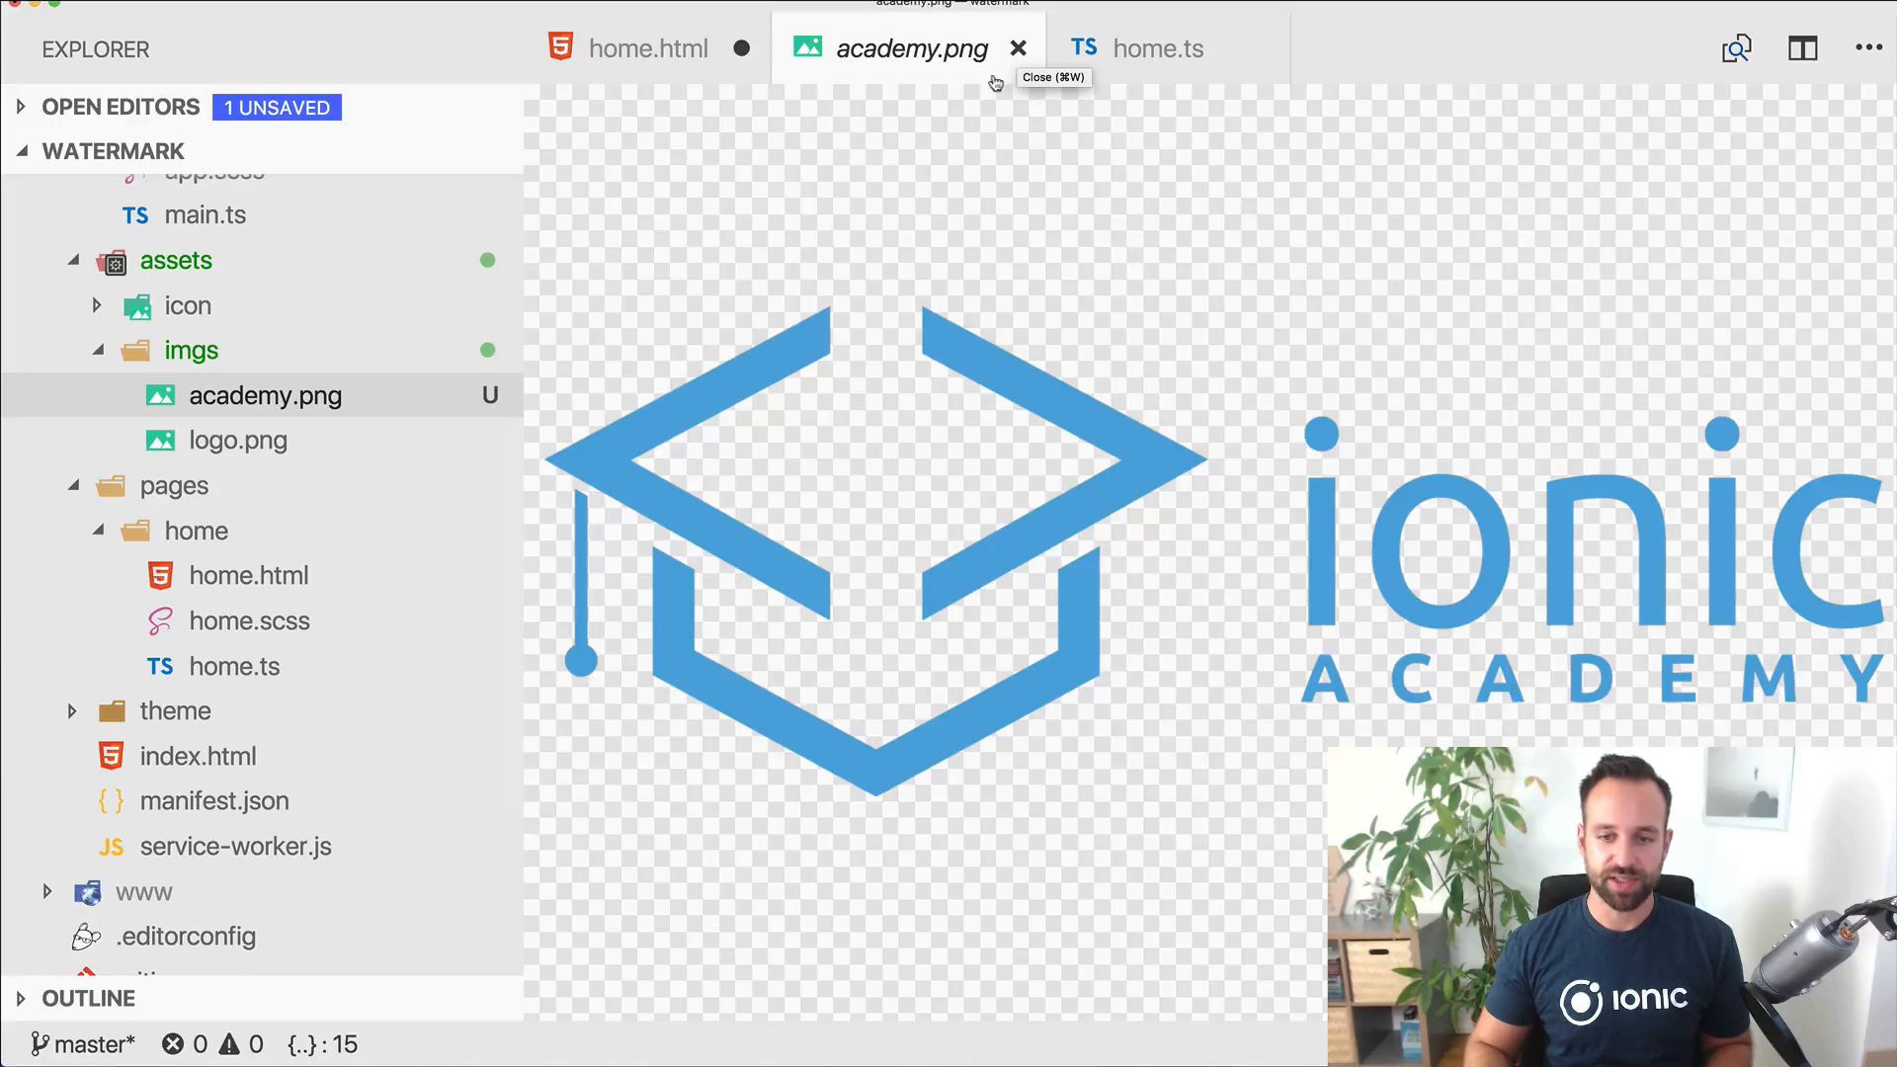
click(1020, 48)
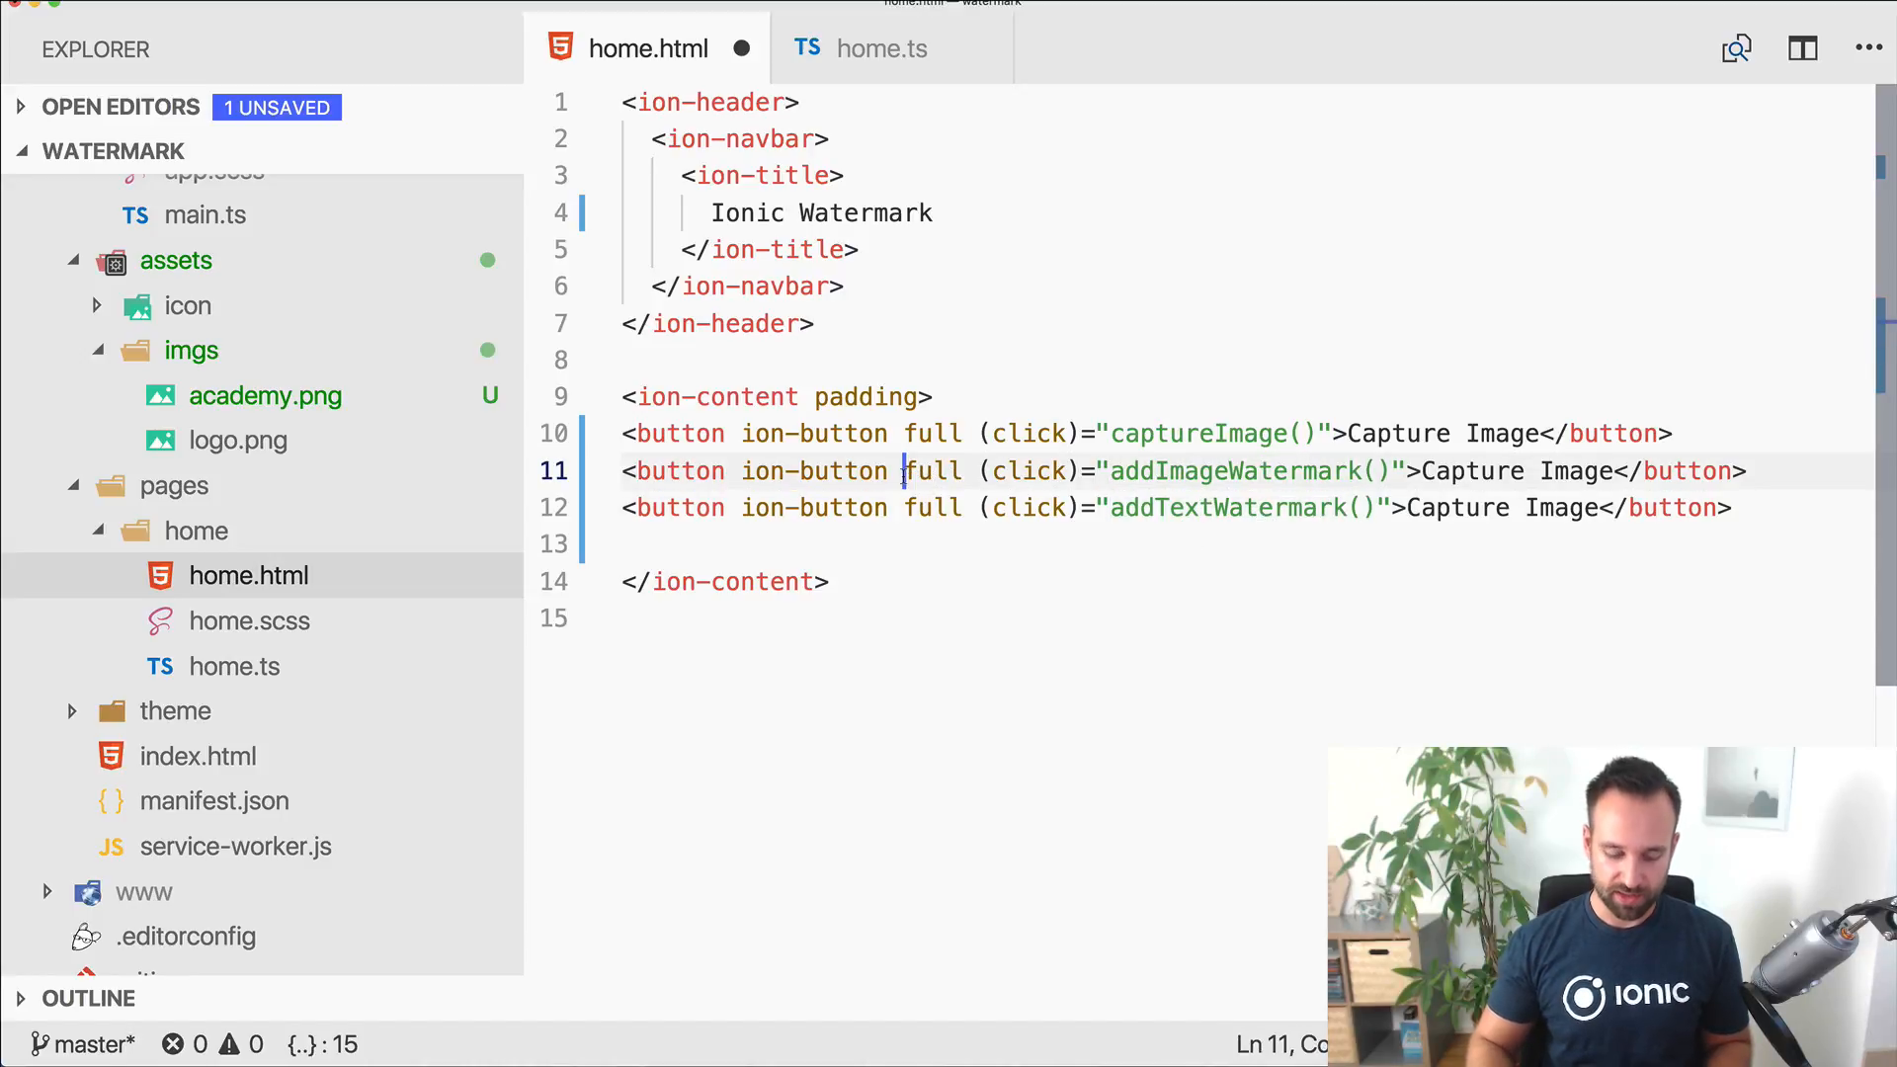
Step: Give both watermark buttons color="secondary"
text(color=)
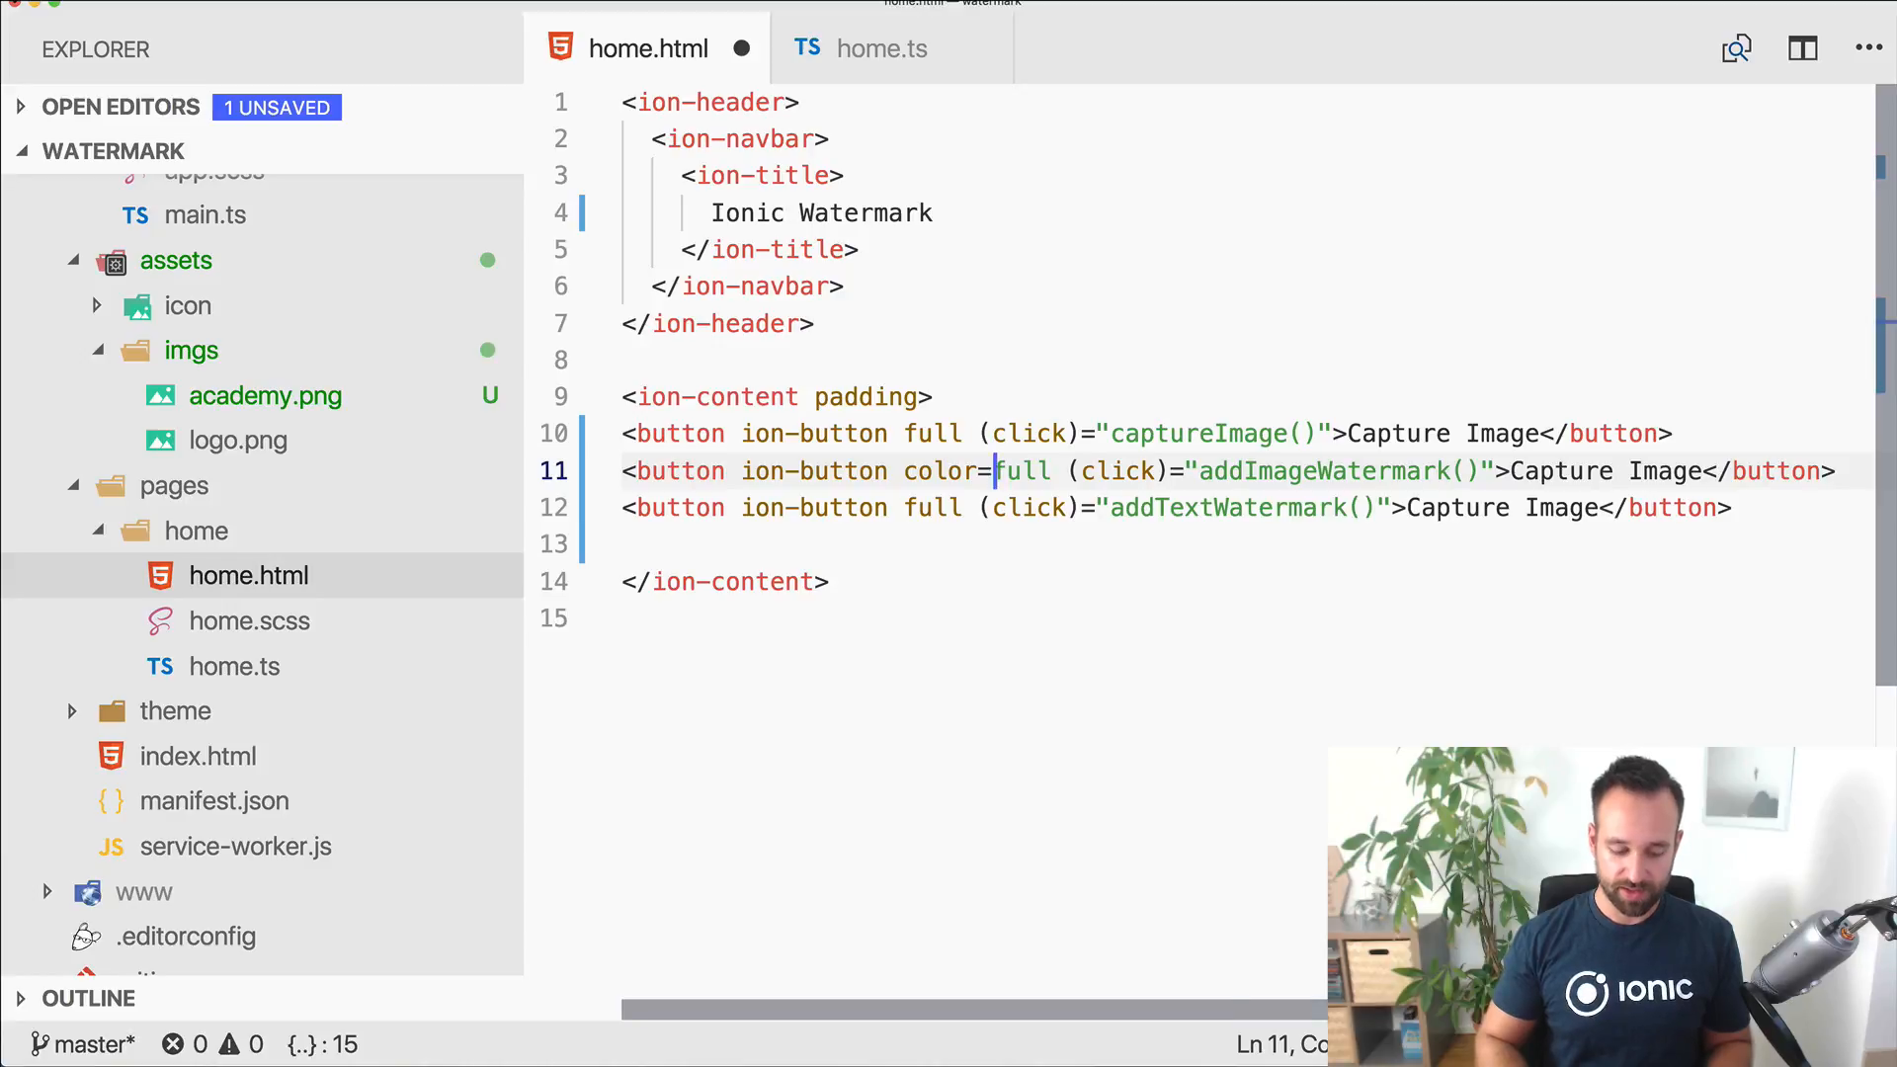
text("secondary)
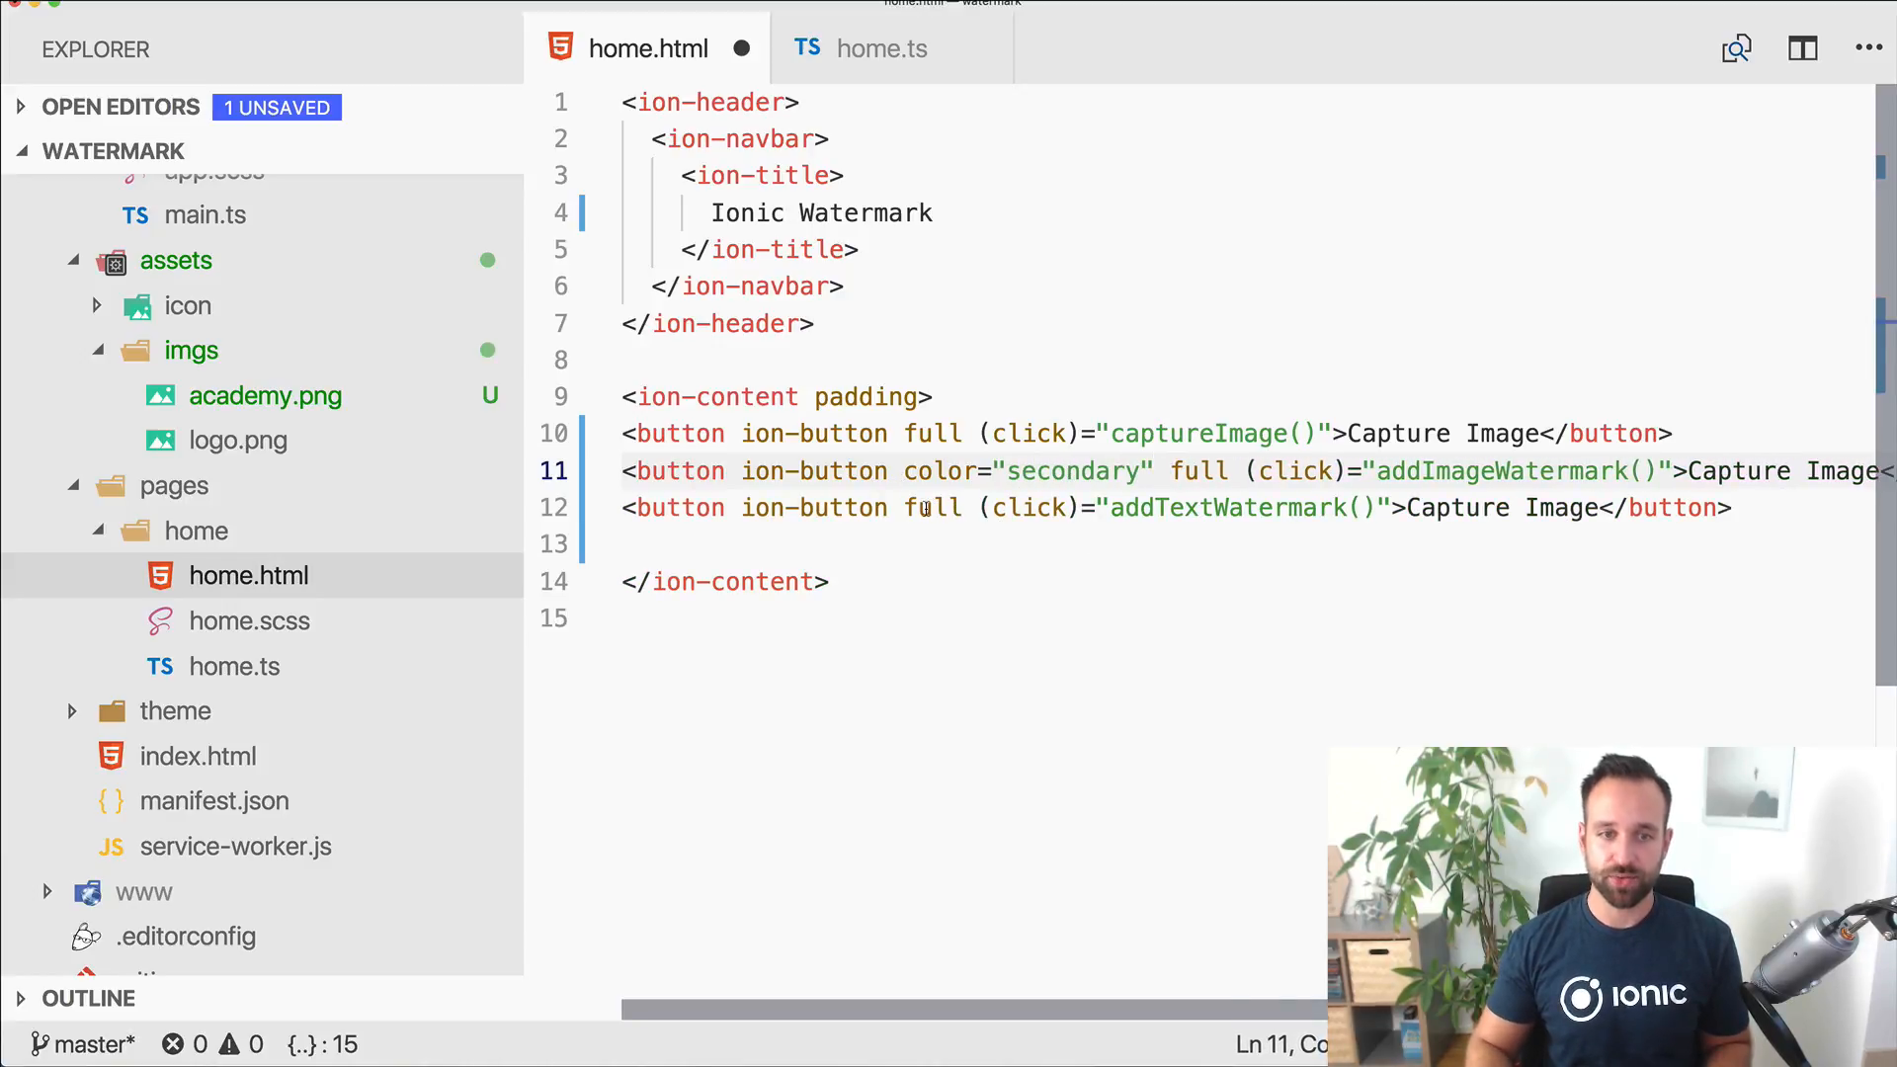
text(color=")
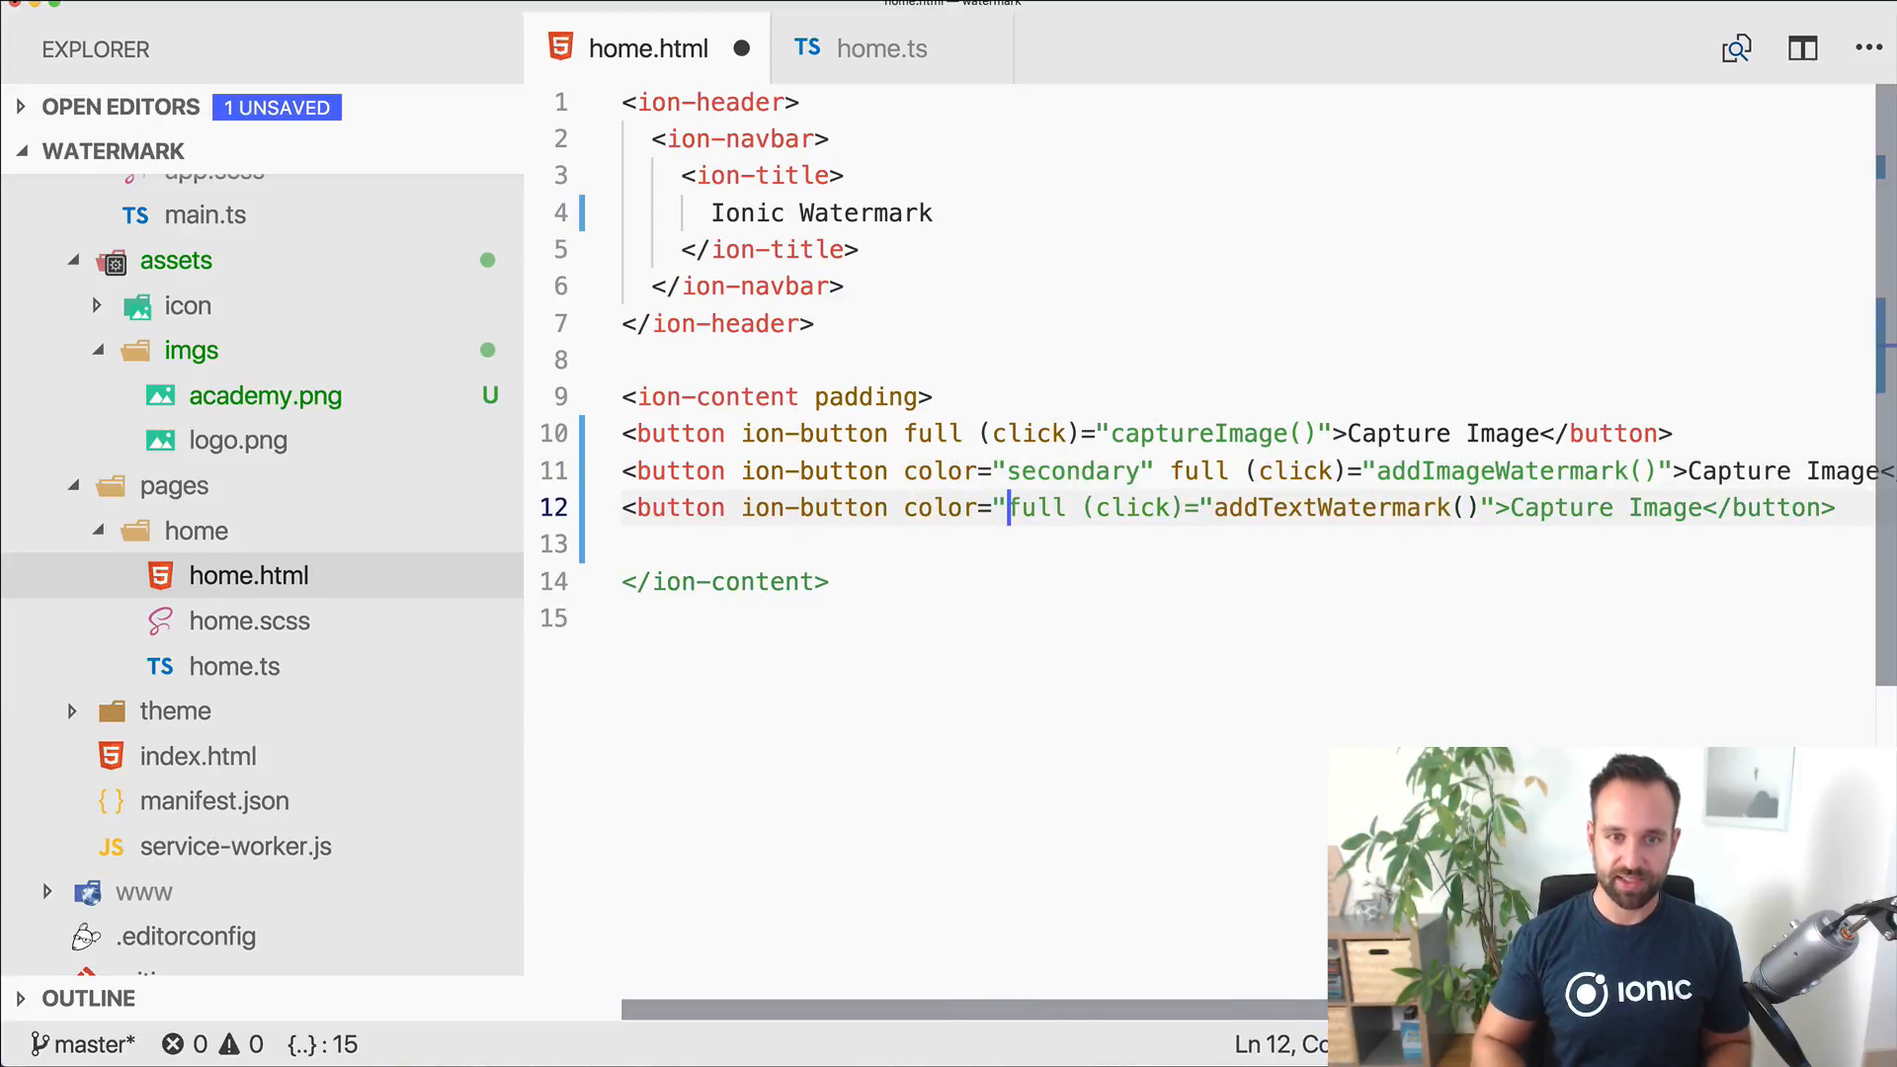
text(secondary")
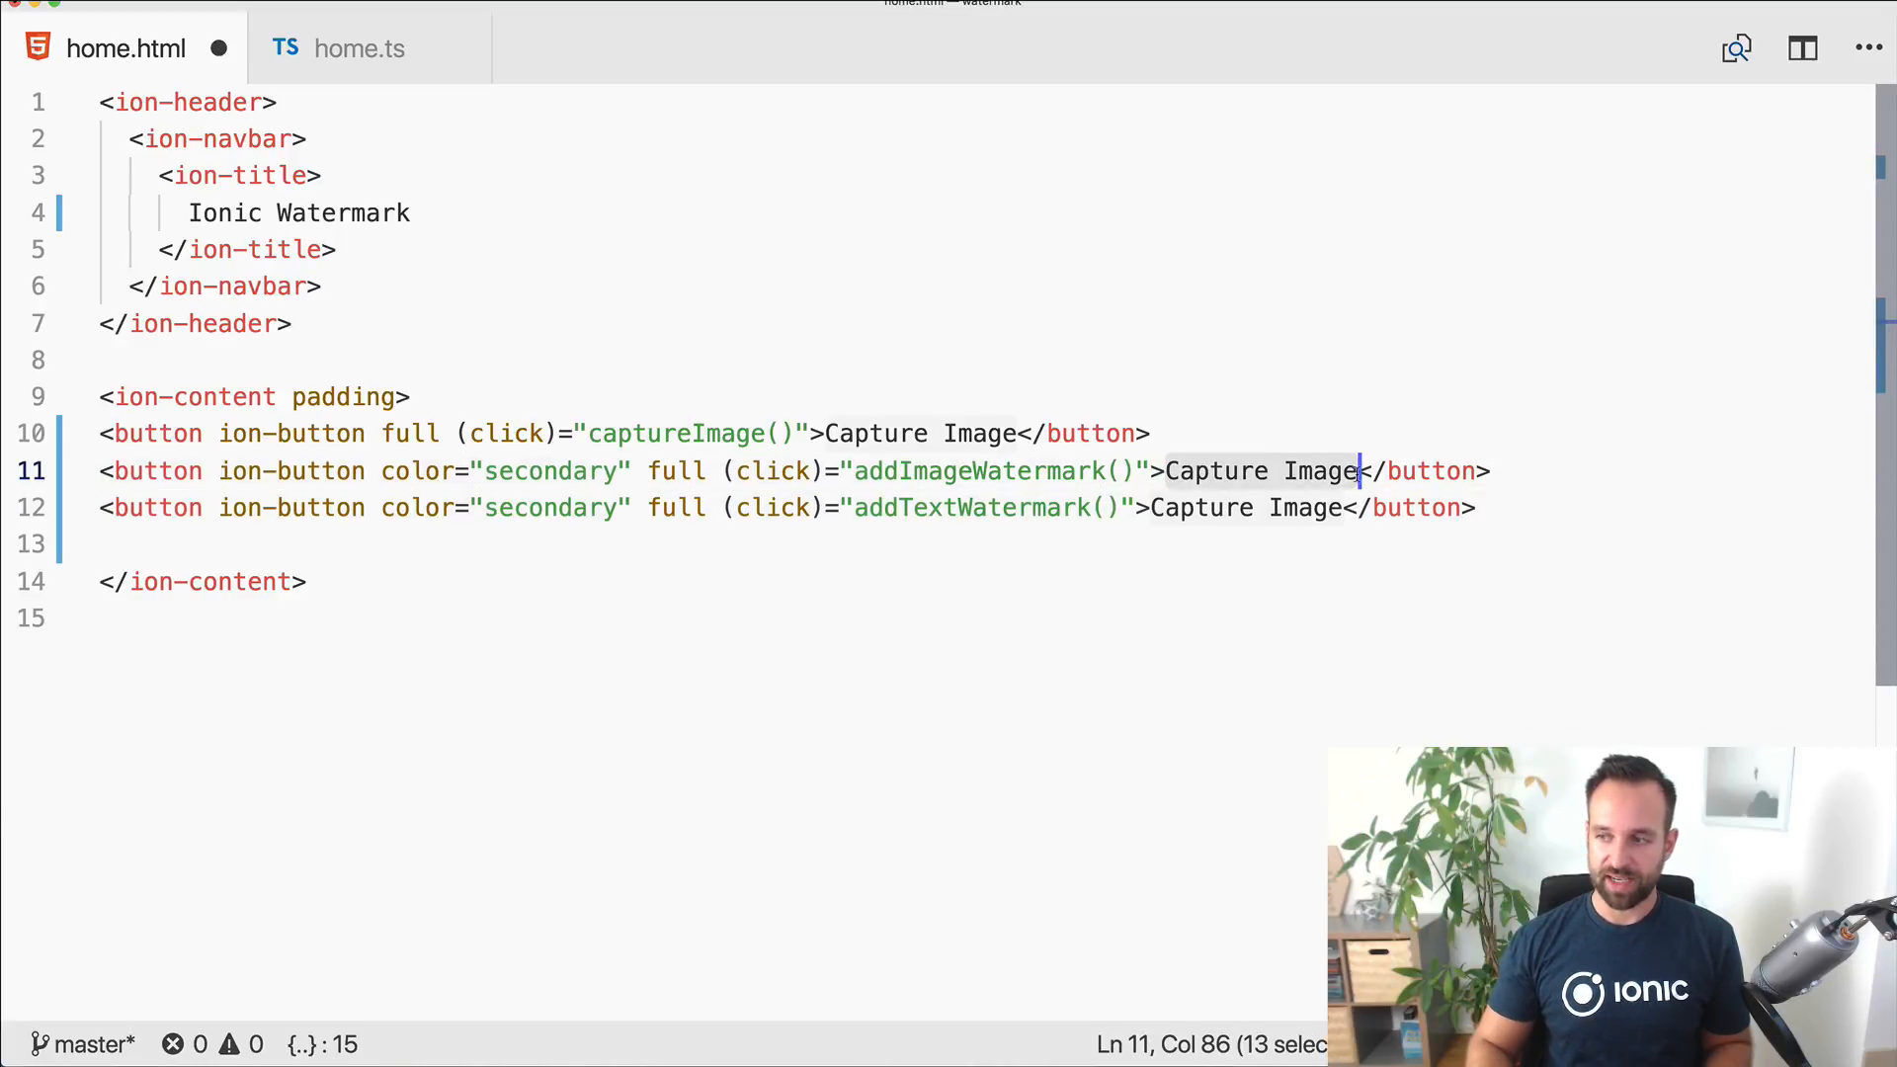
Step: Label the buttons Add Image Watermark and Add Text Watermark
text(Add Image)
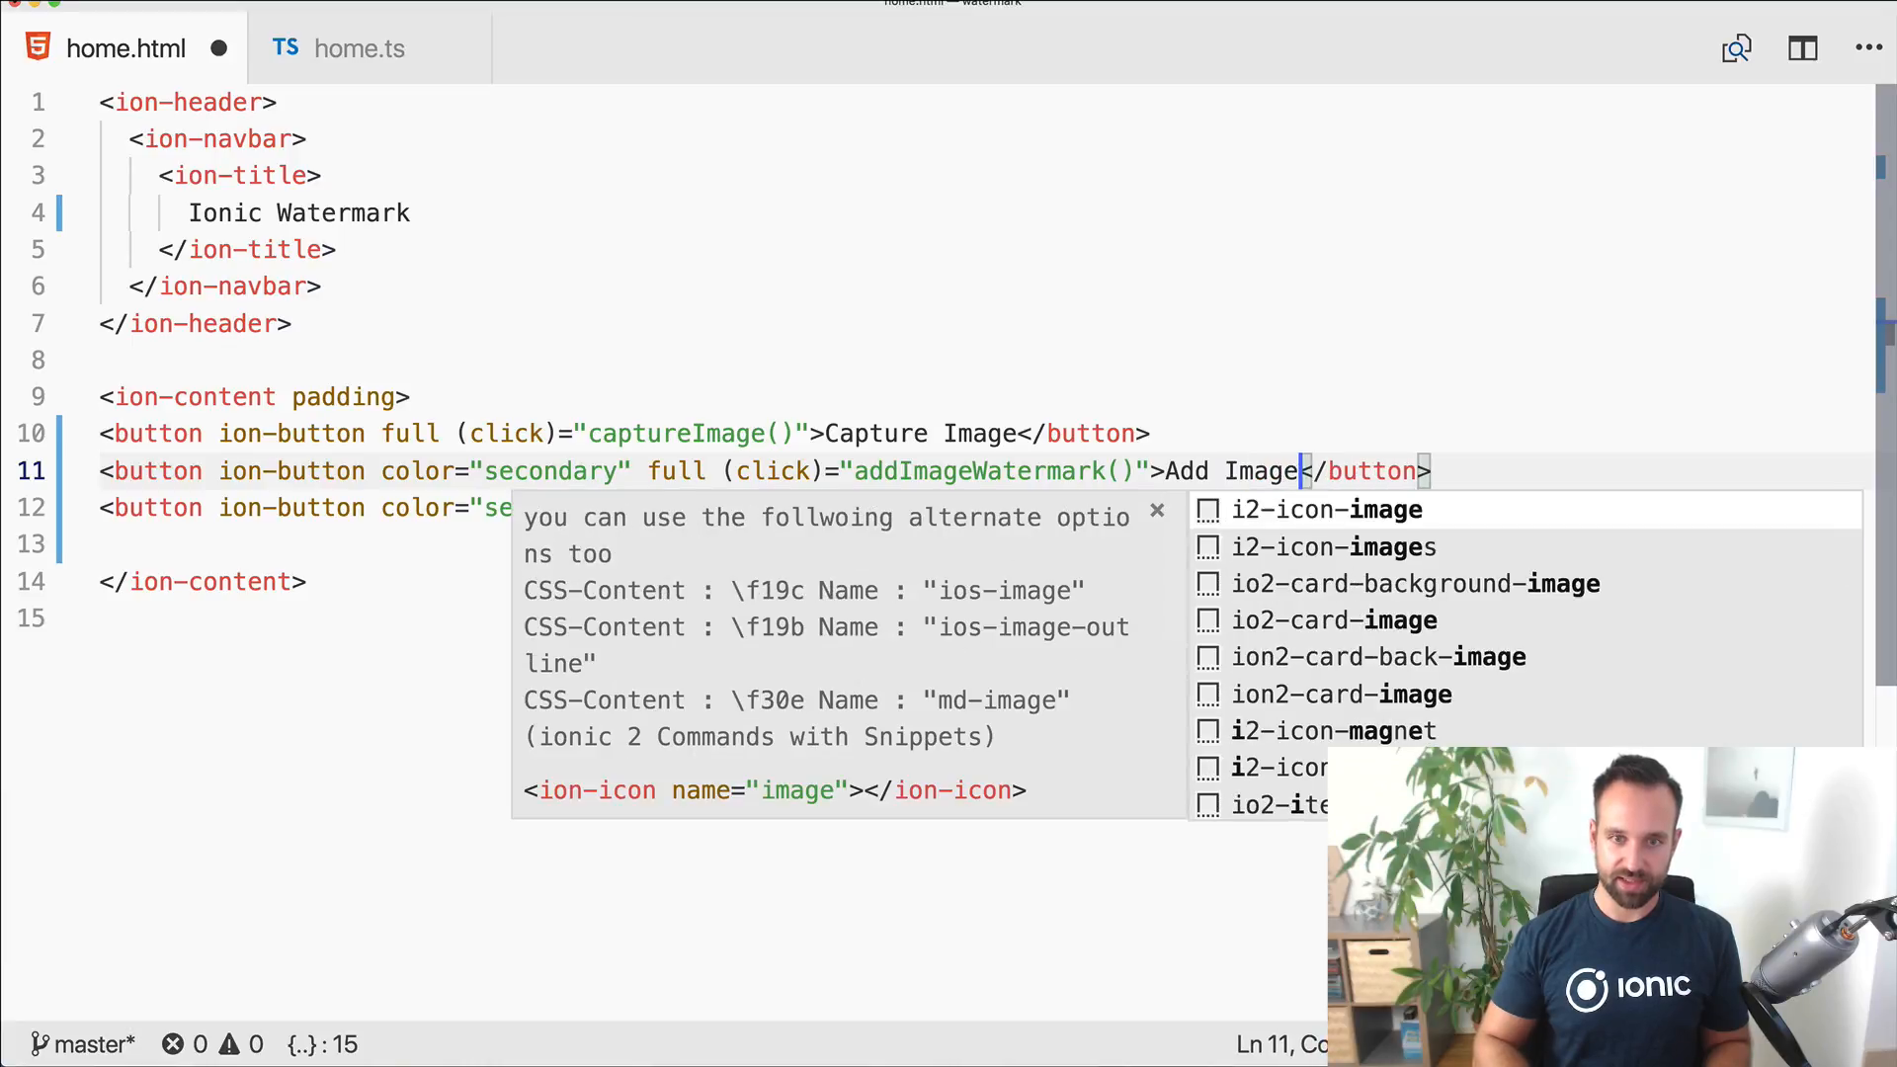
text(Watermark)
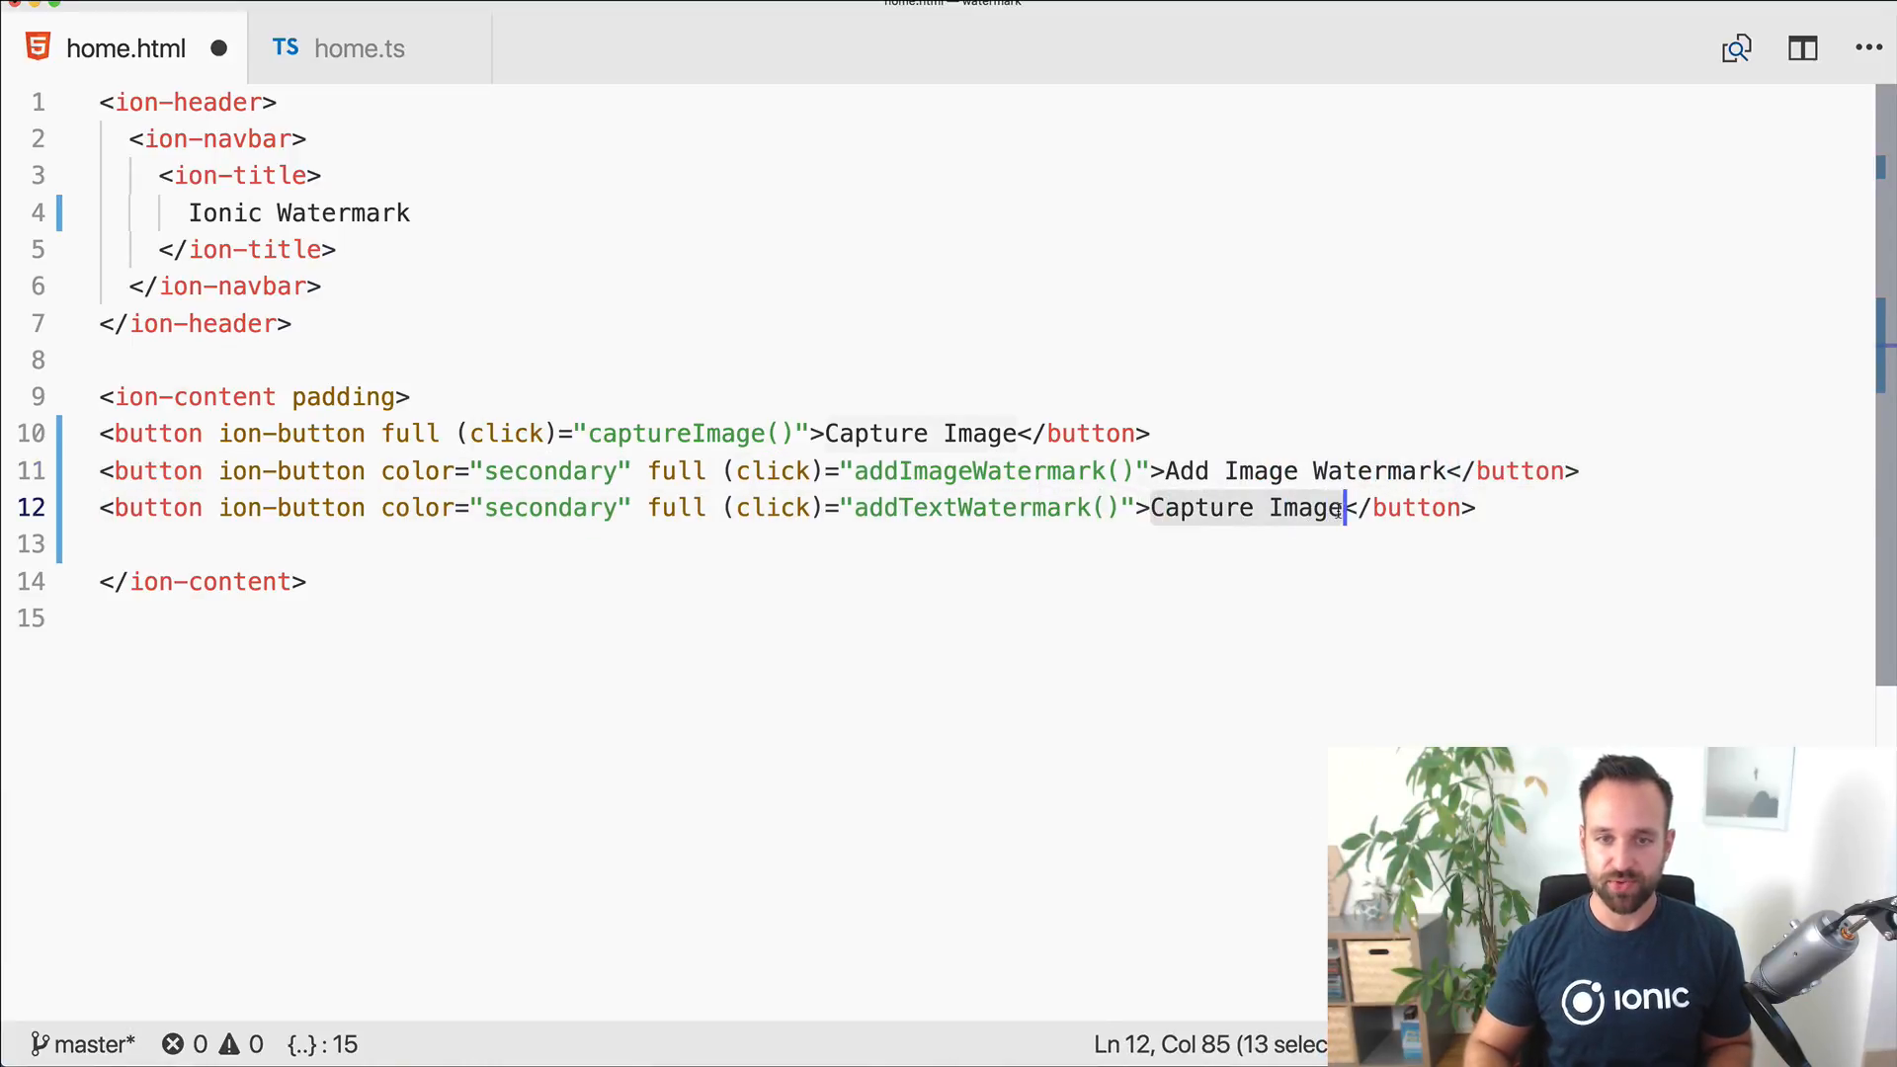
text(Add T)
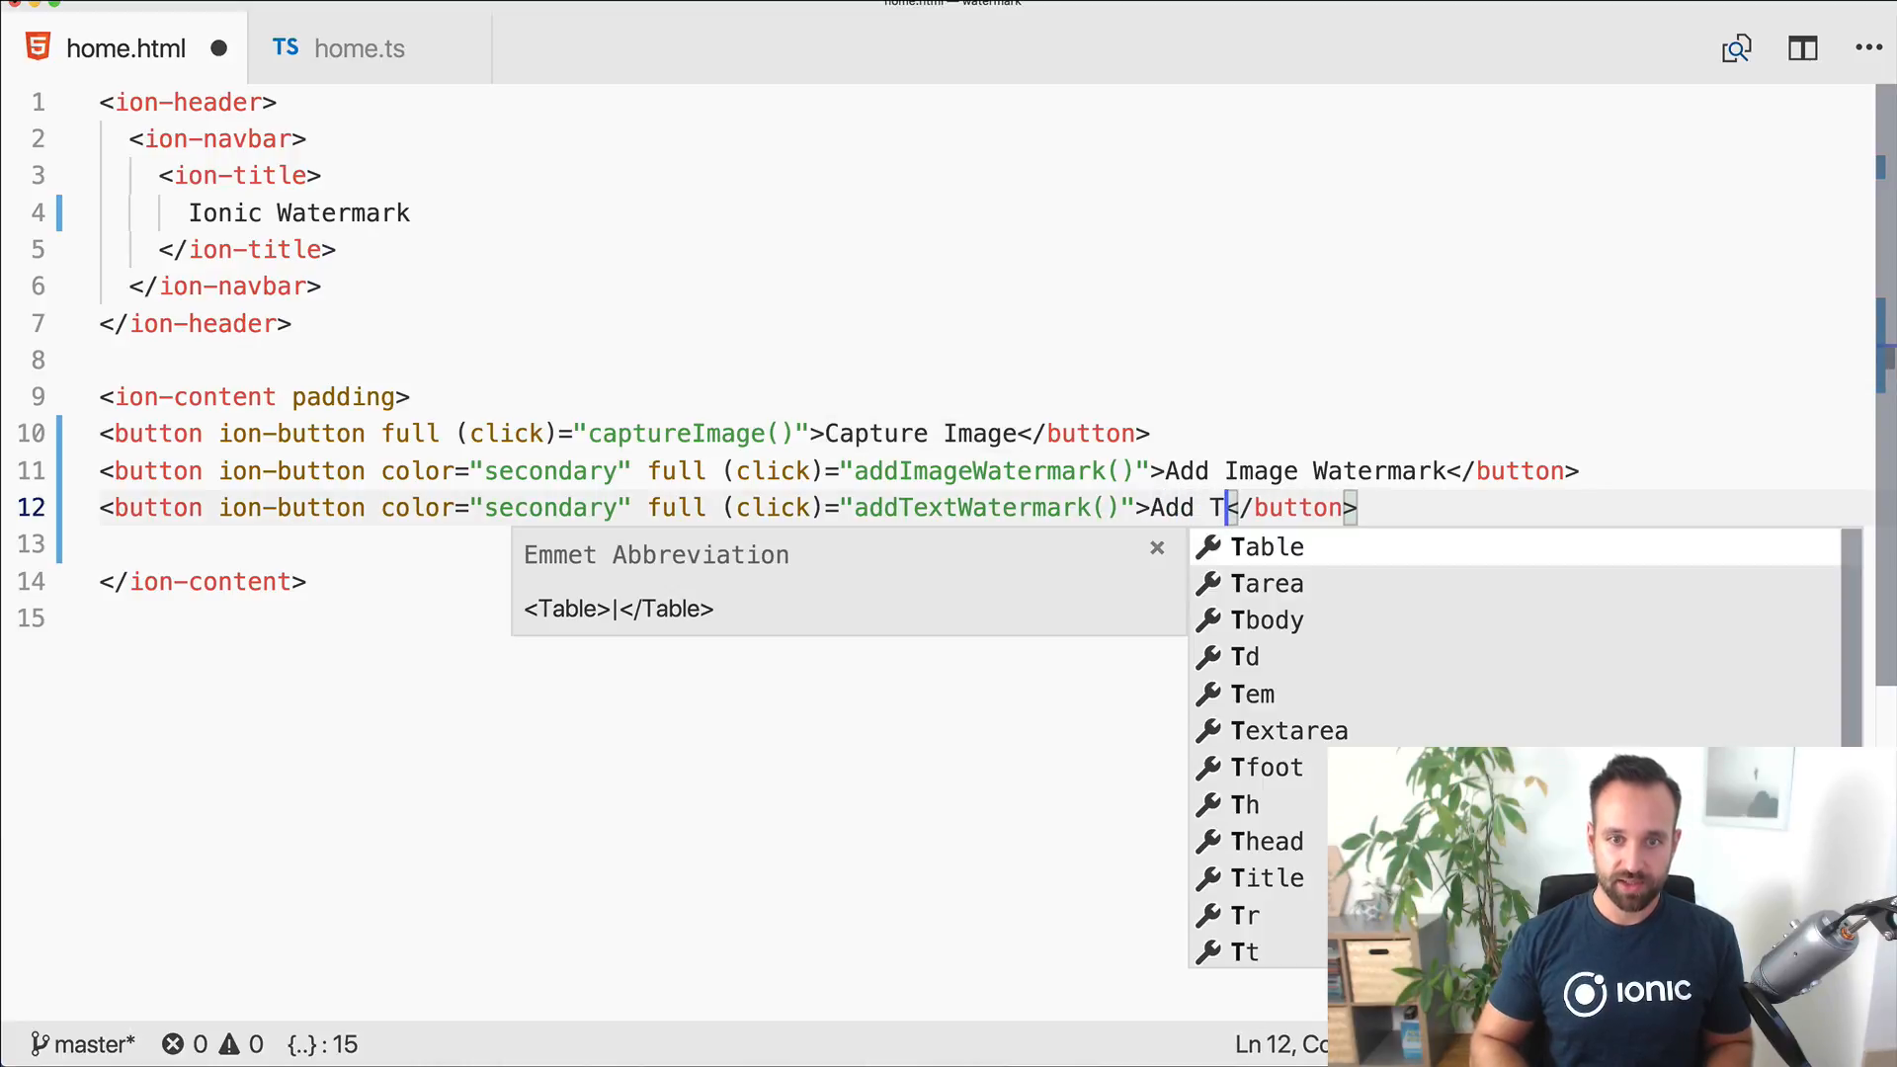
text(ext Watermark)
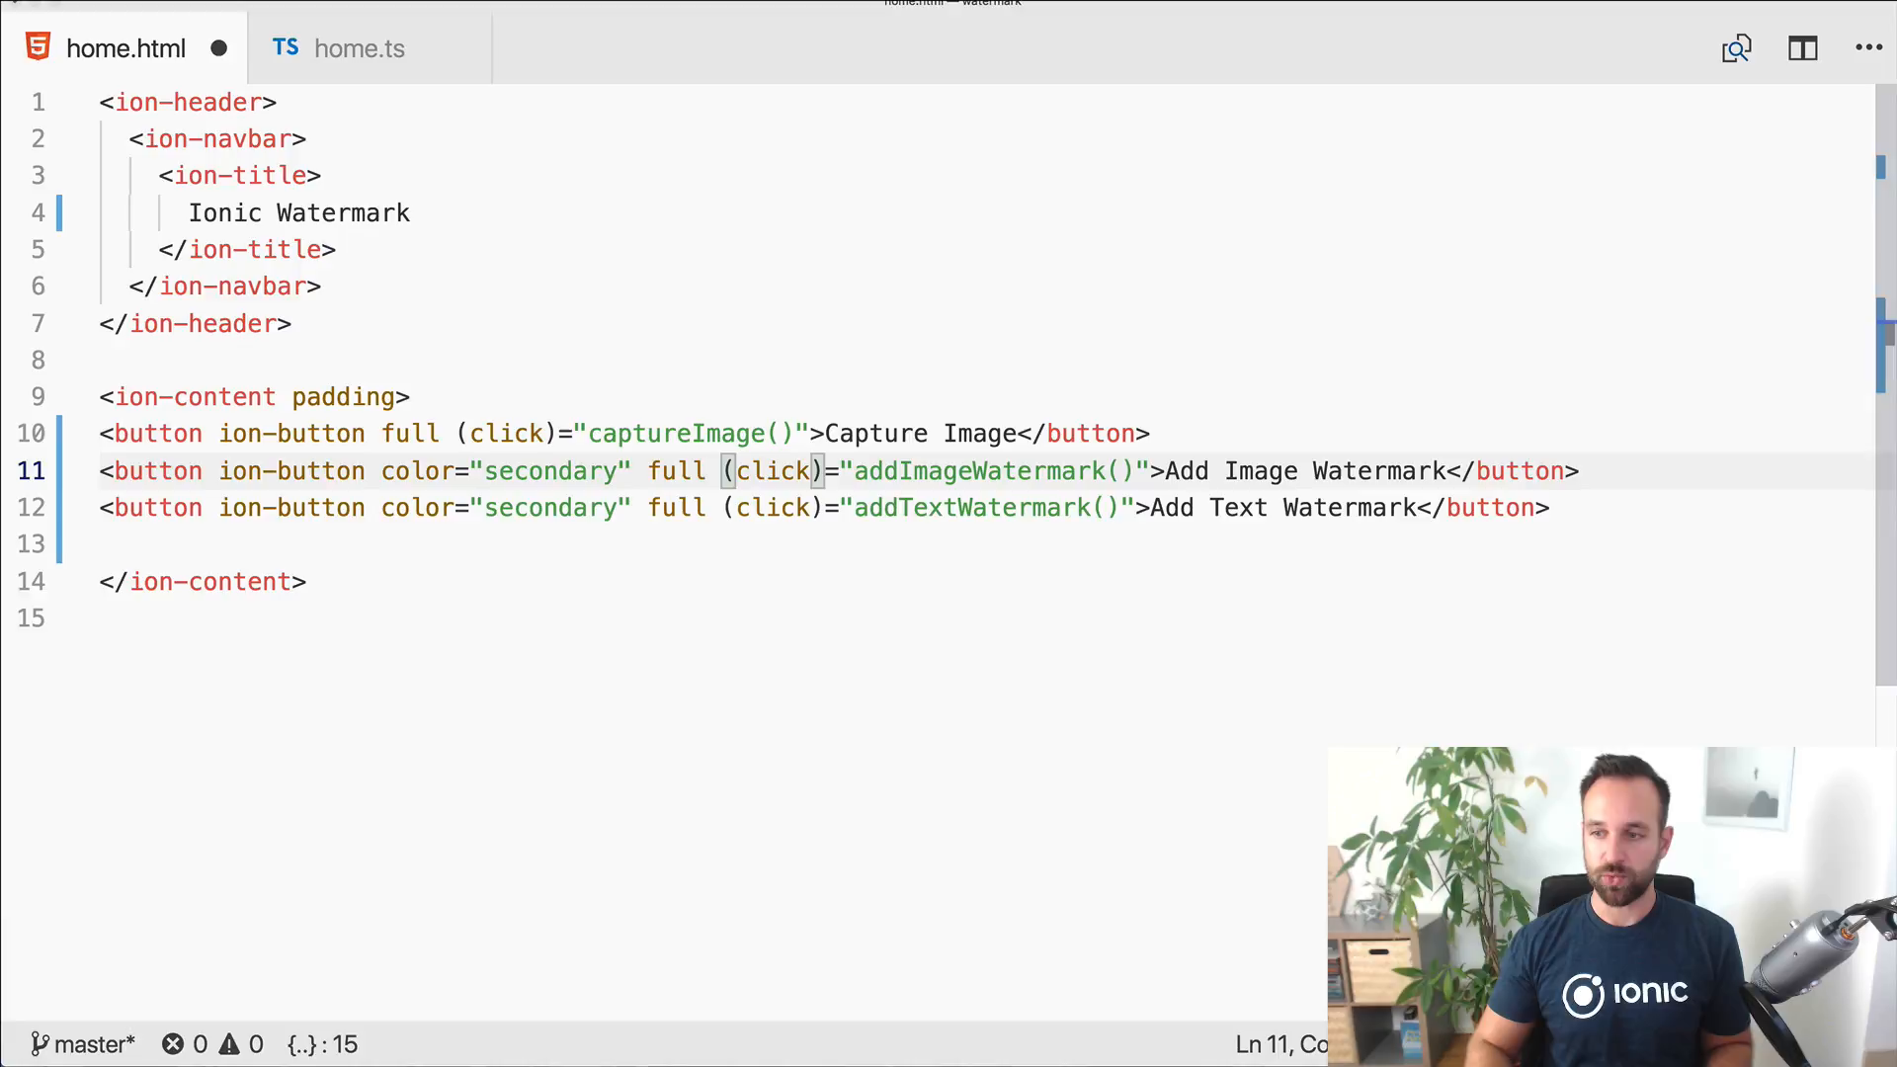
click(735, 508)
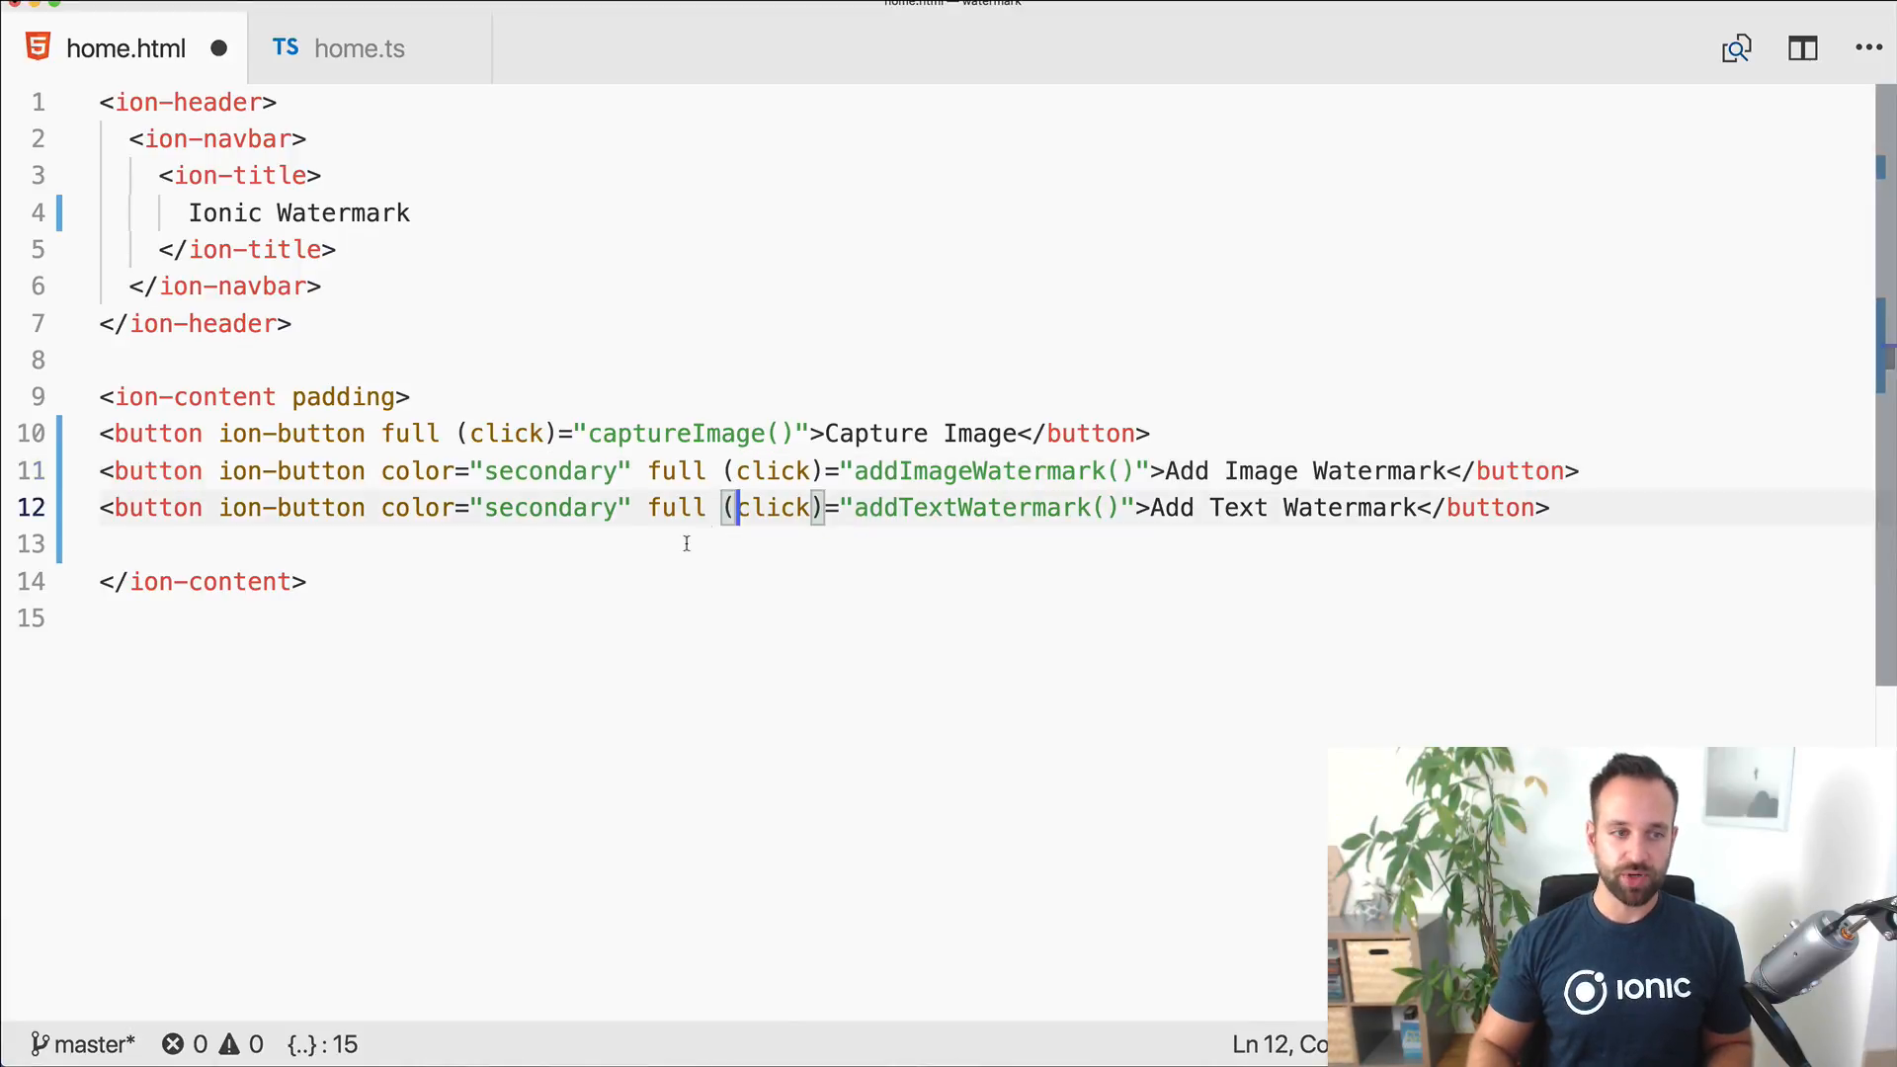
Step: Add an Original ion-card with an img bound to originalImage, shown via *ngIf="originalImage"
text(<ion-card>)
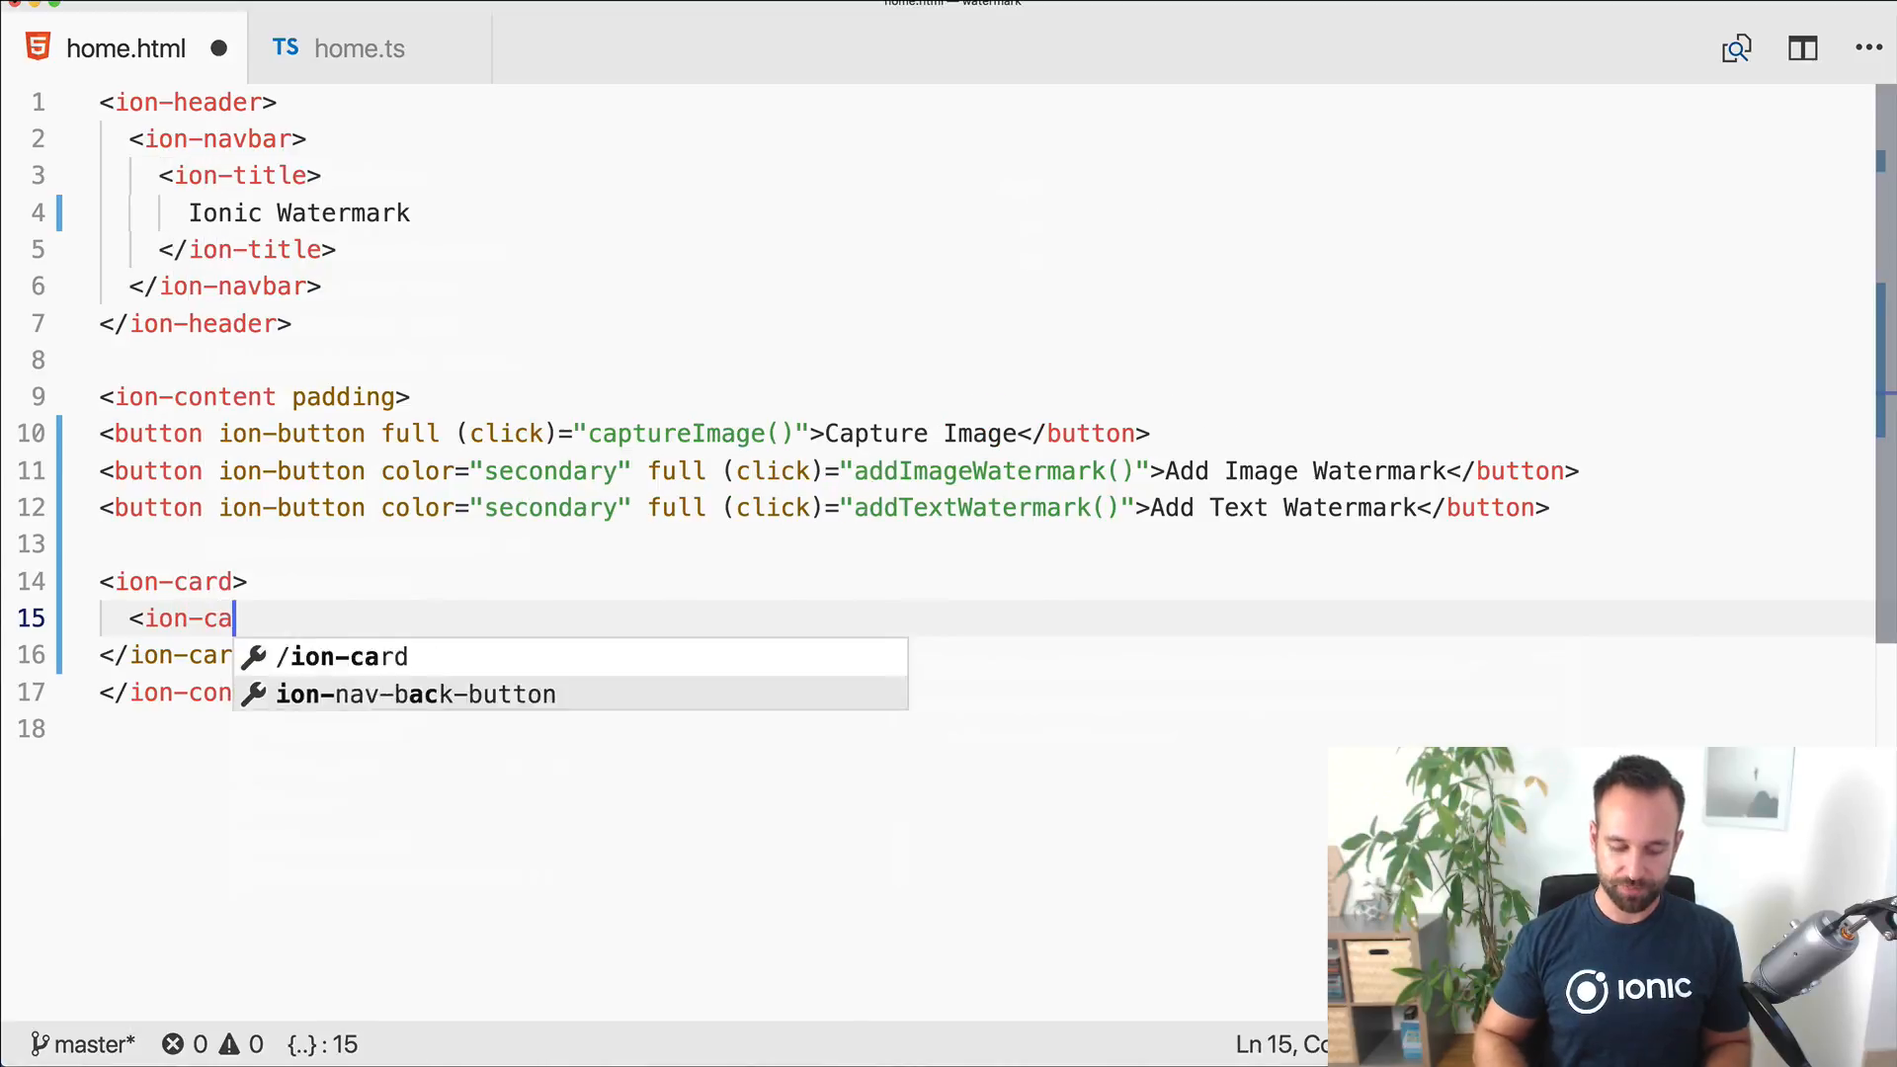
text(rd-header>)
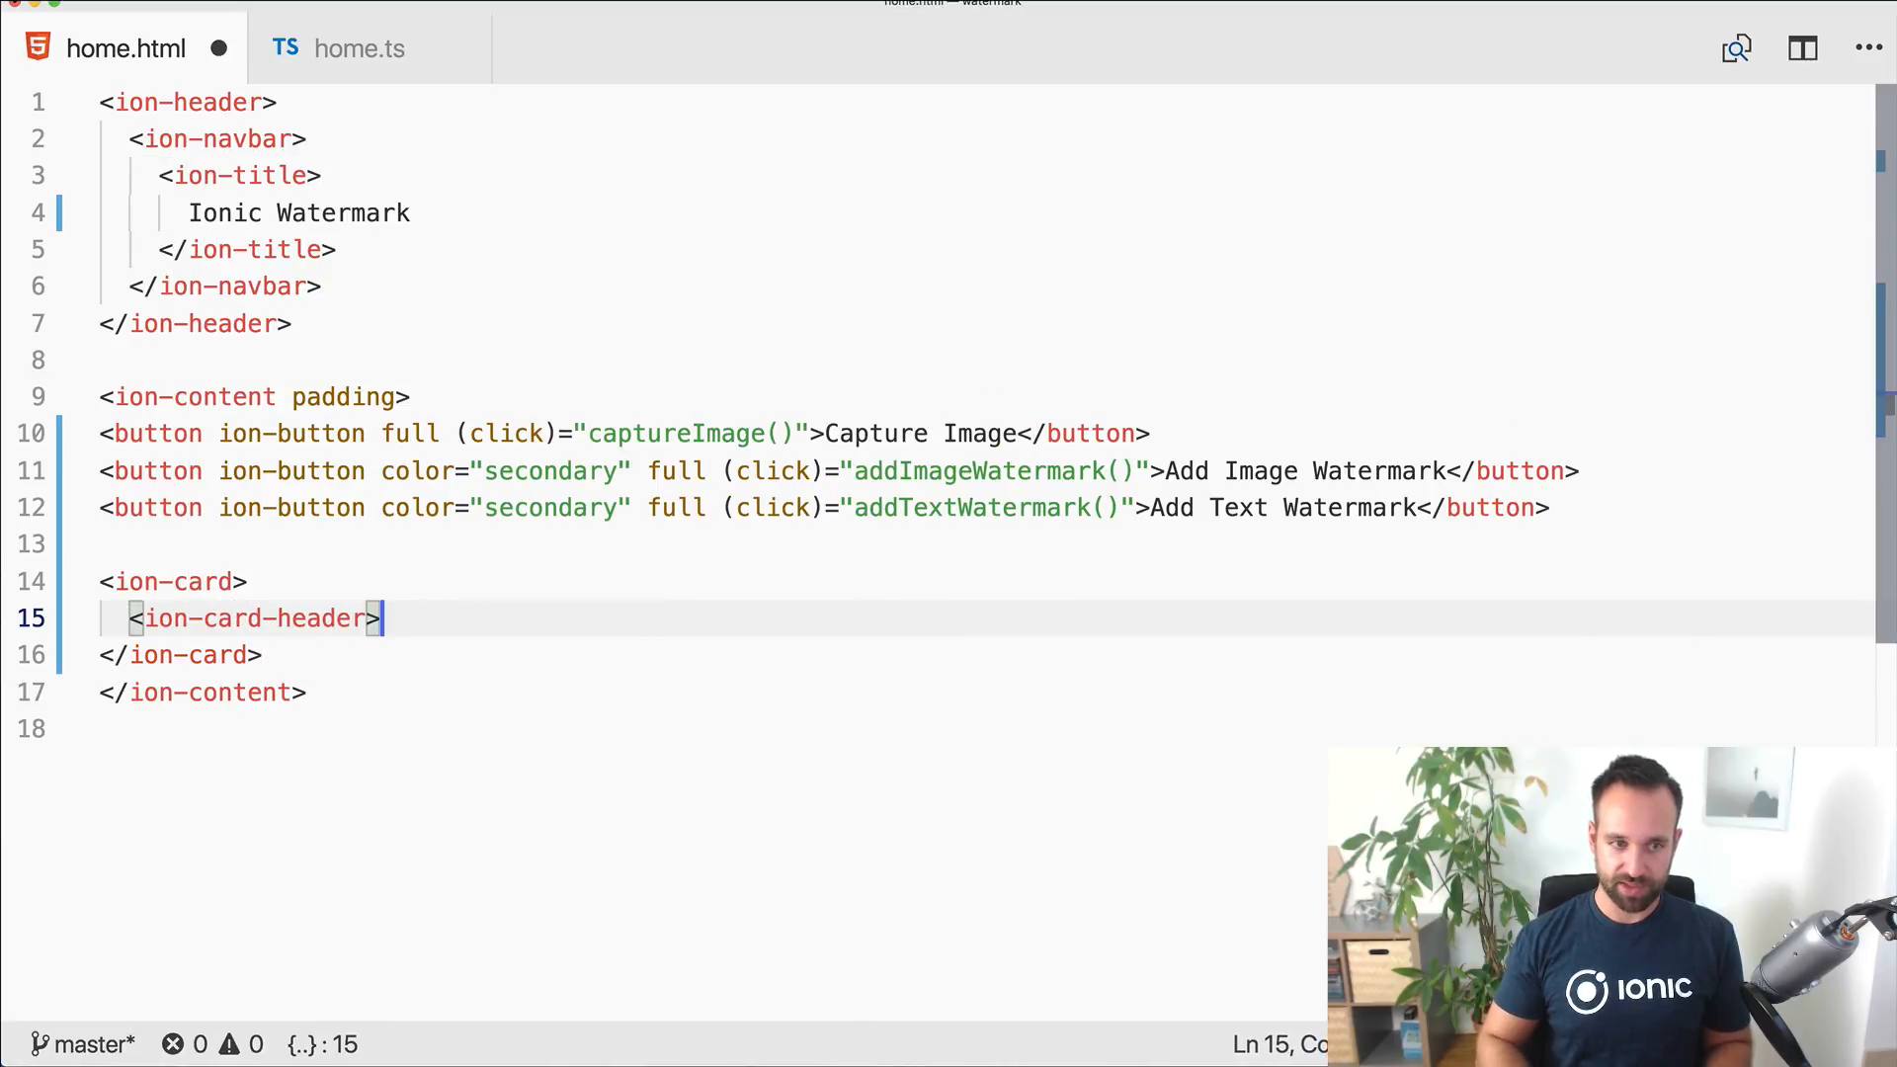
text(Or</ion-card-header>)
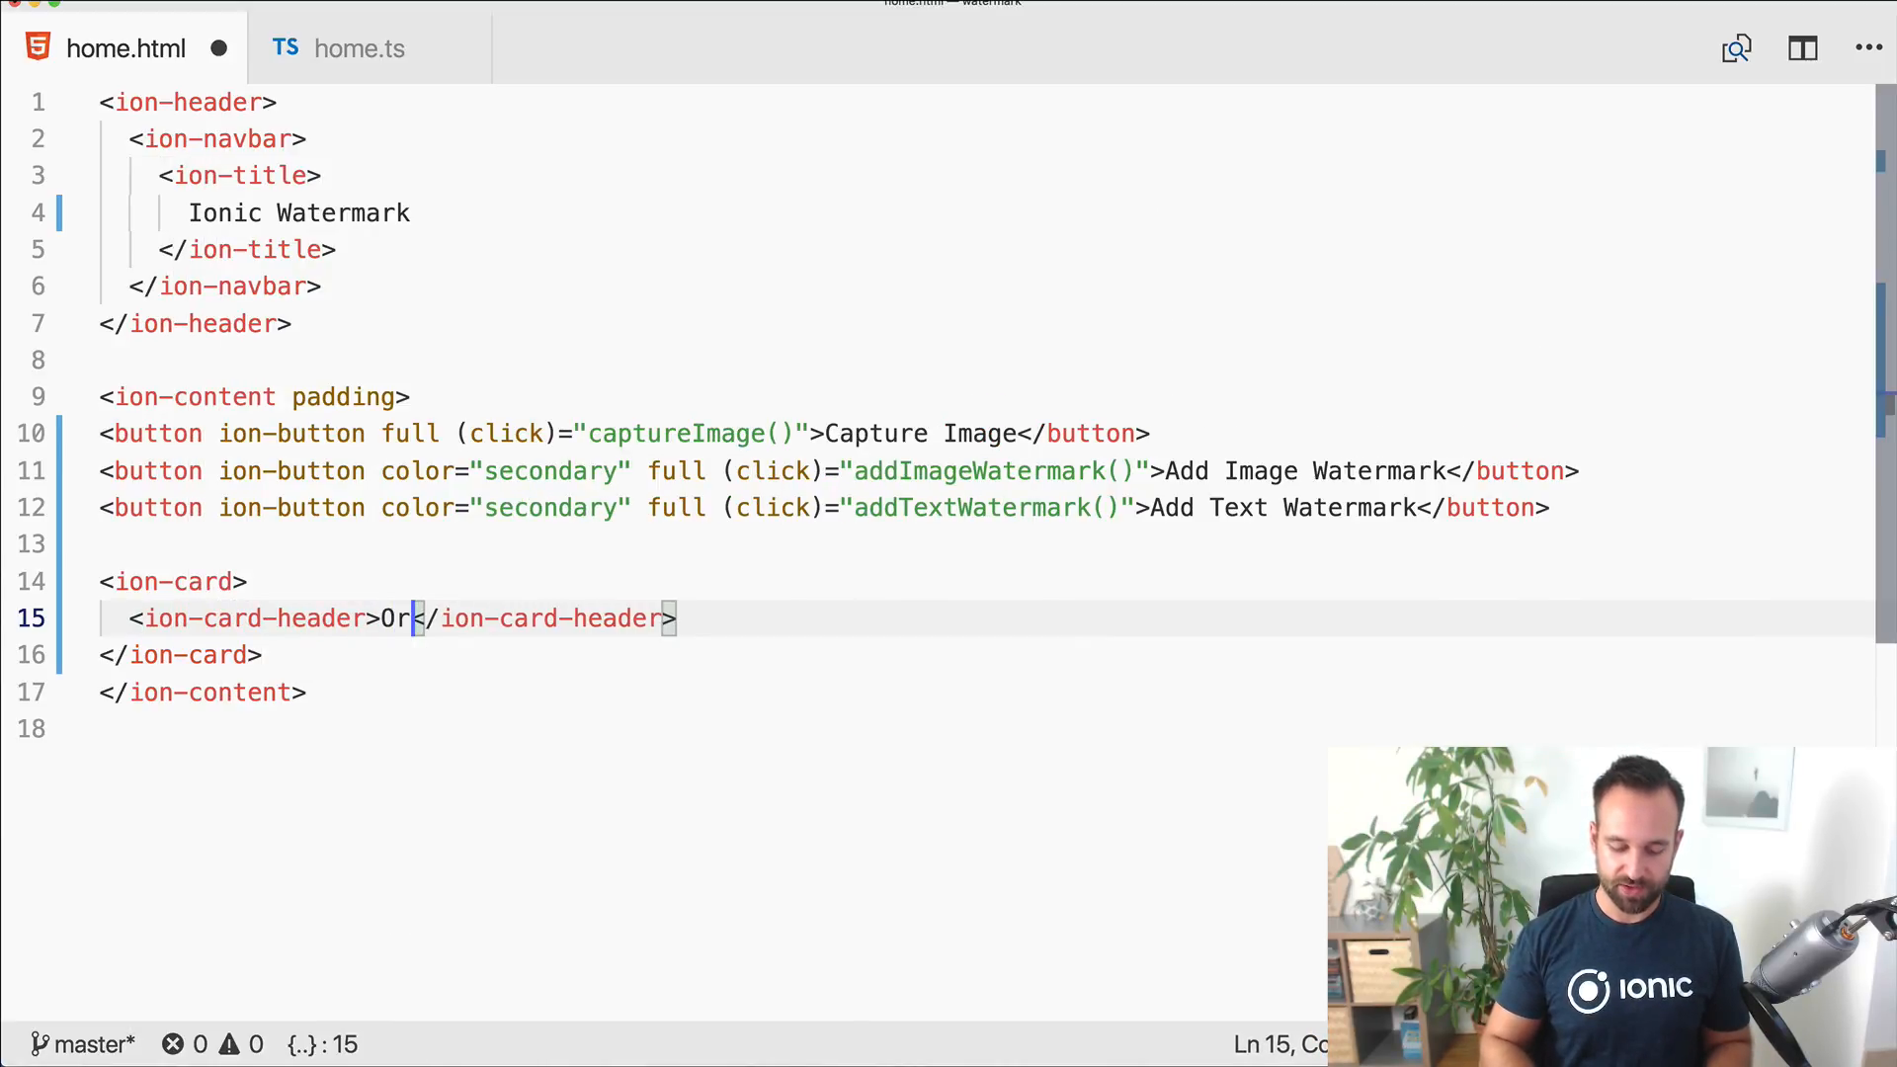
text(iginal)
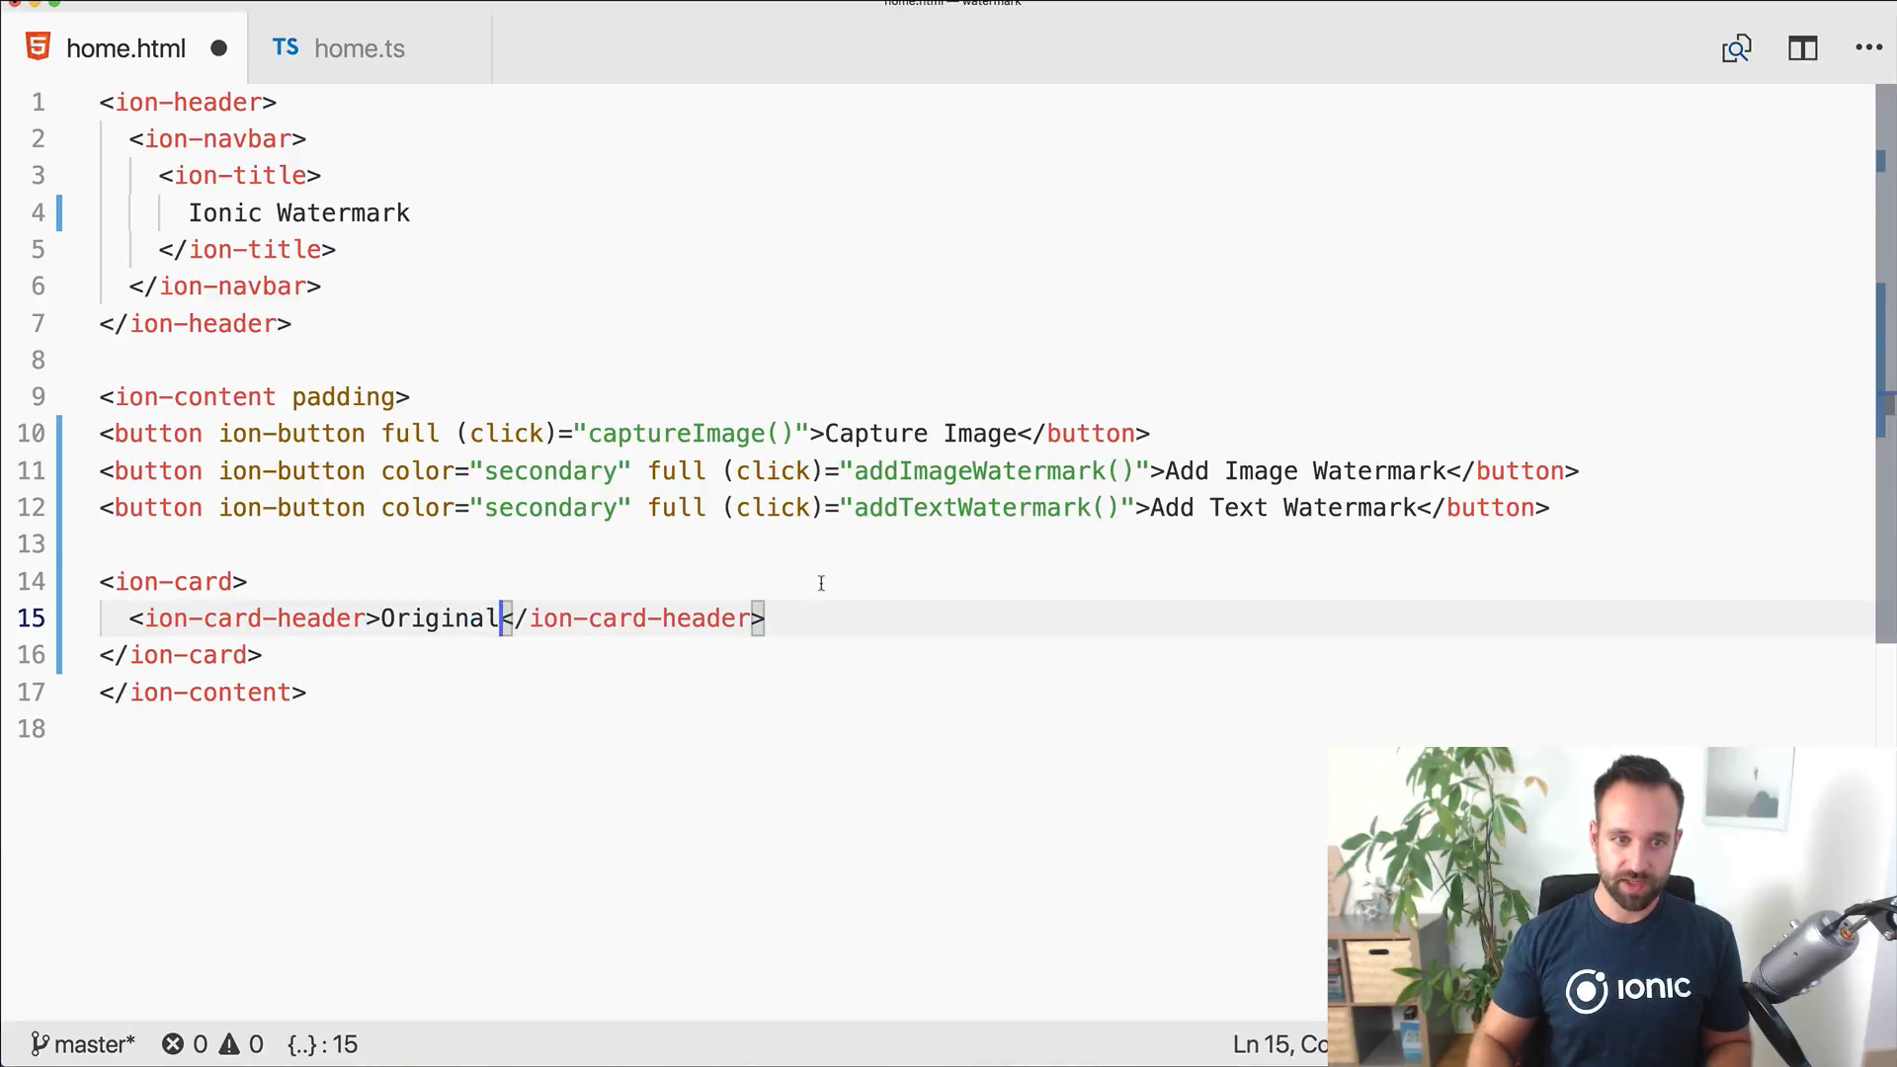
text(<ion-card-conten)
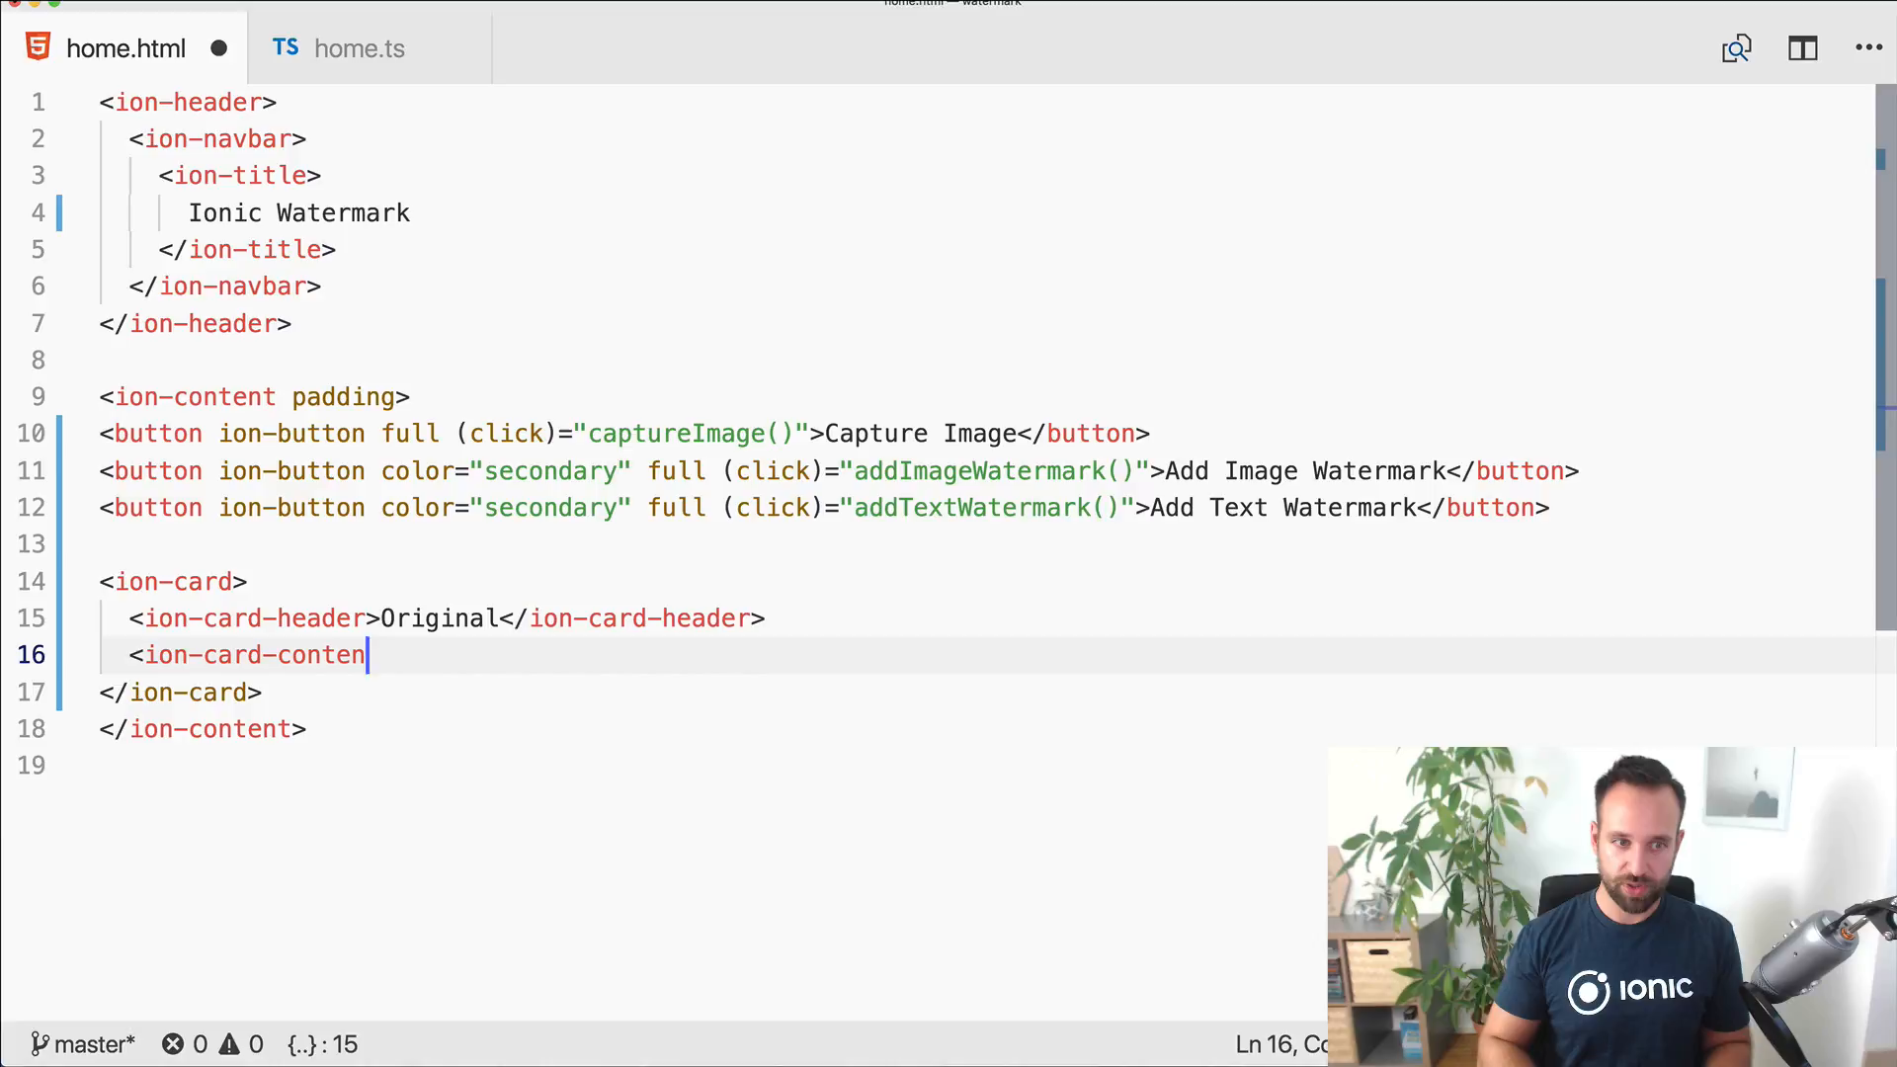
text(t>)
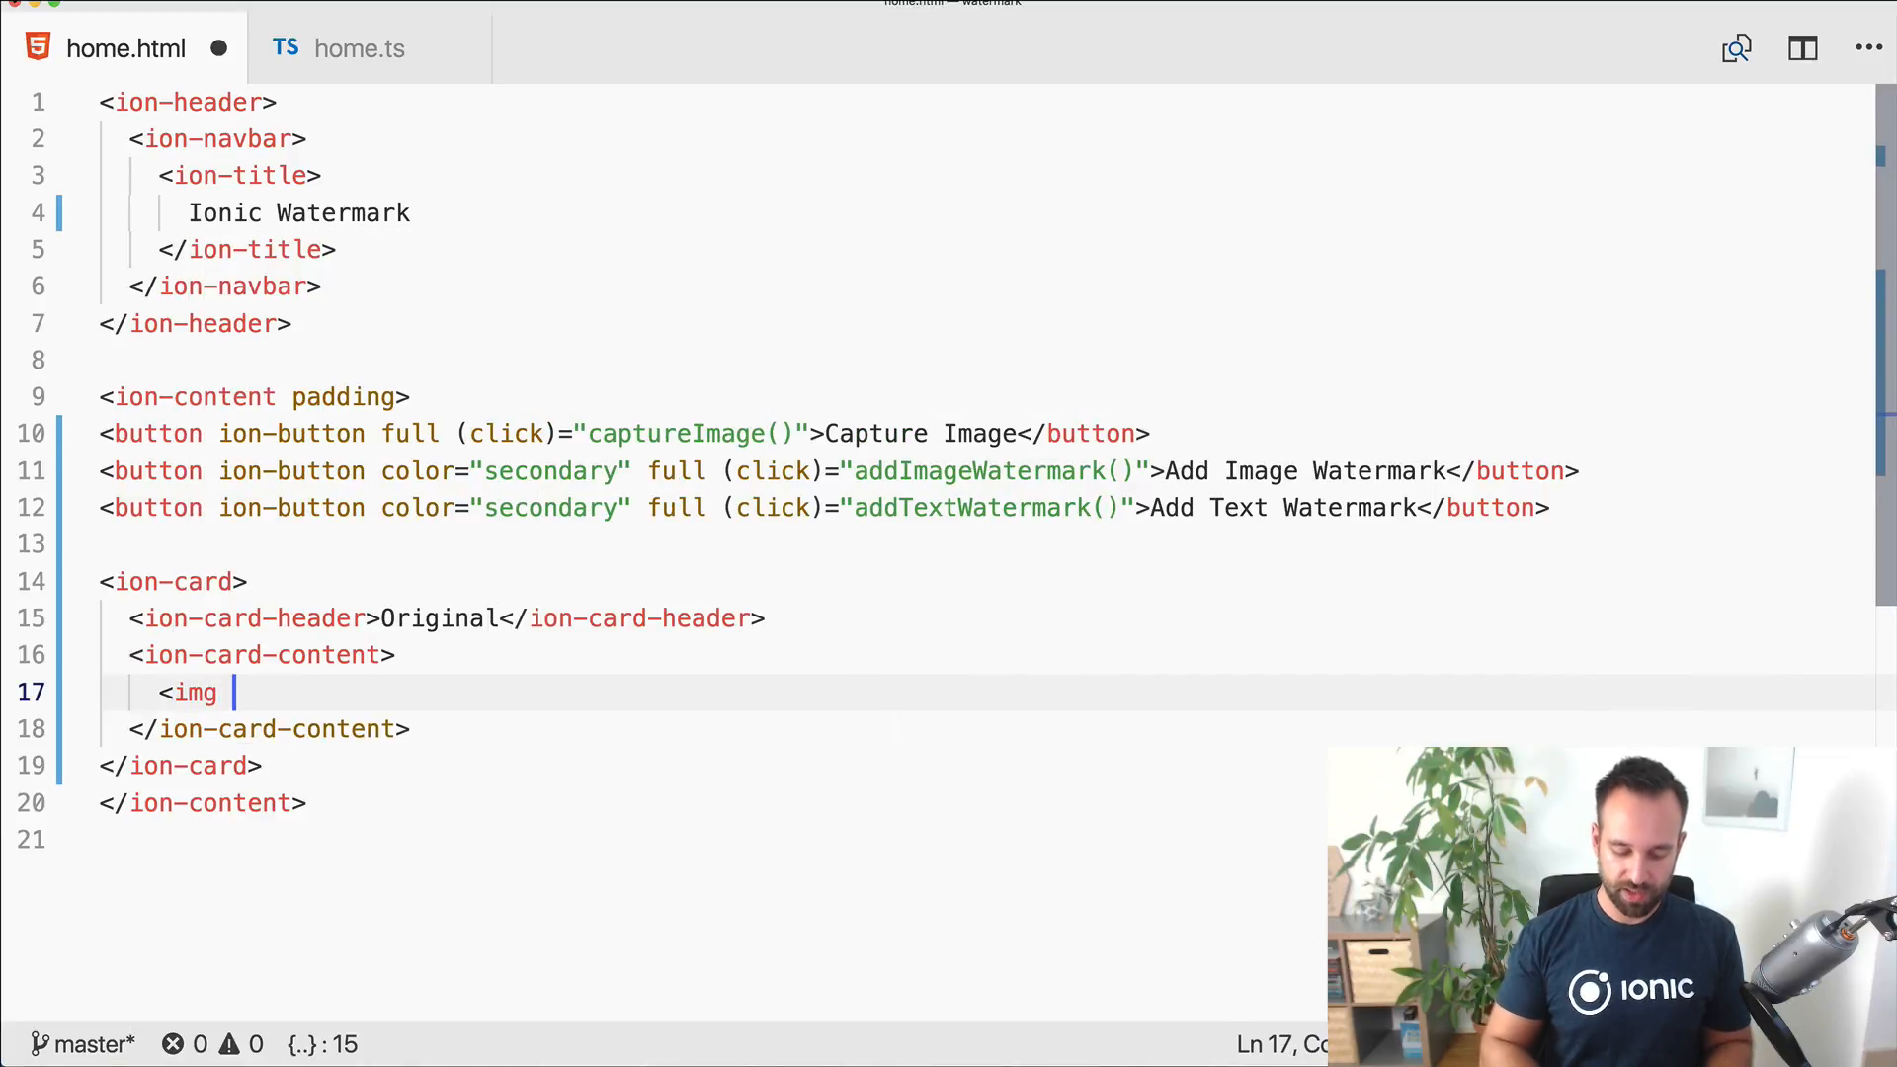
text([src]="")
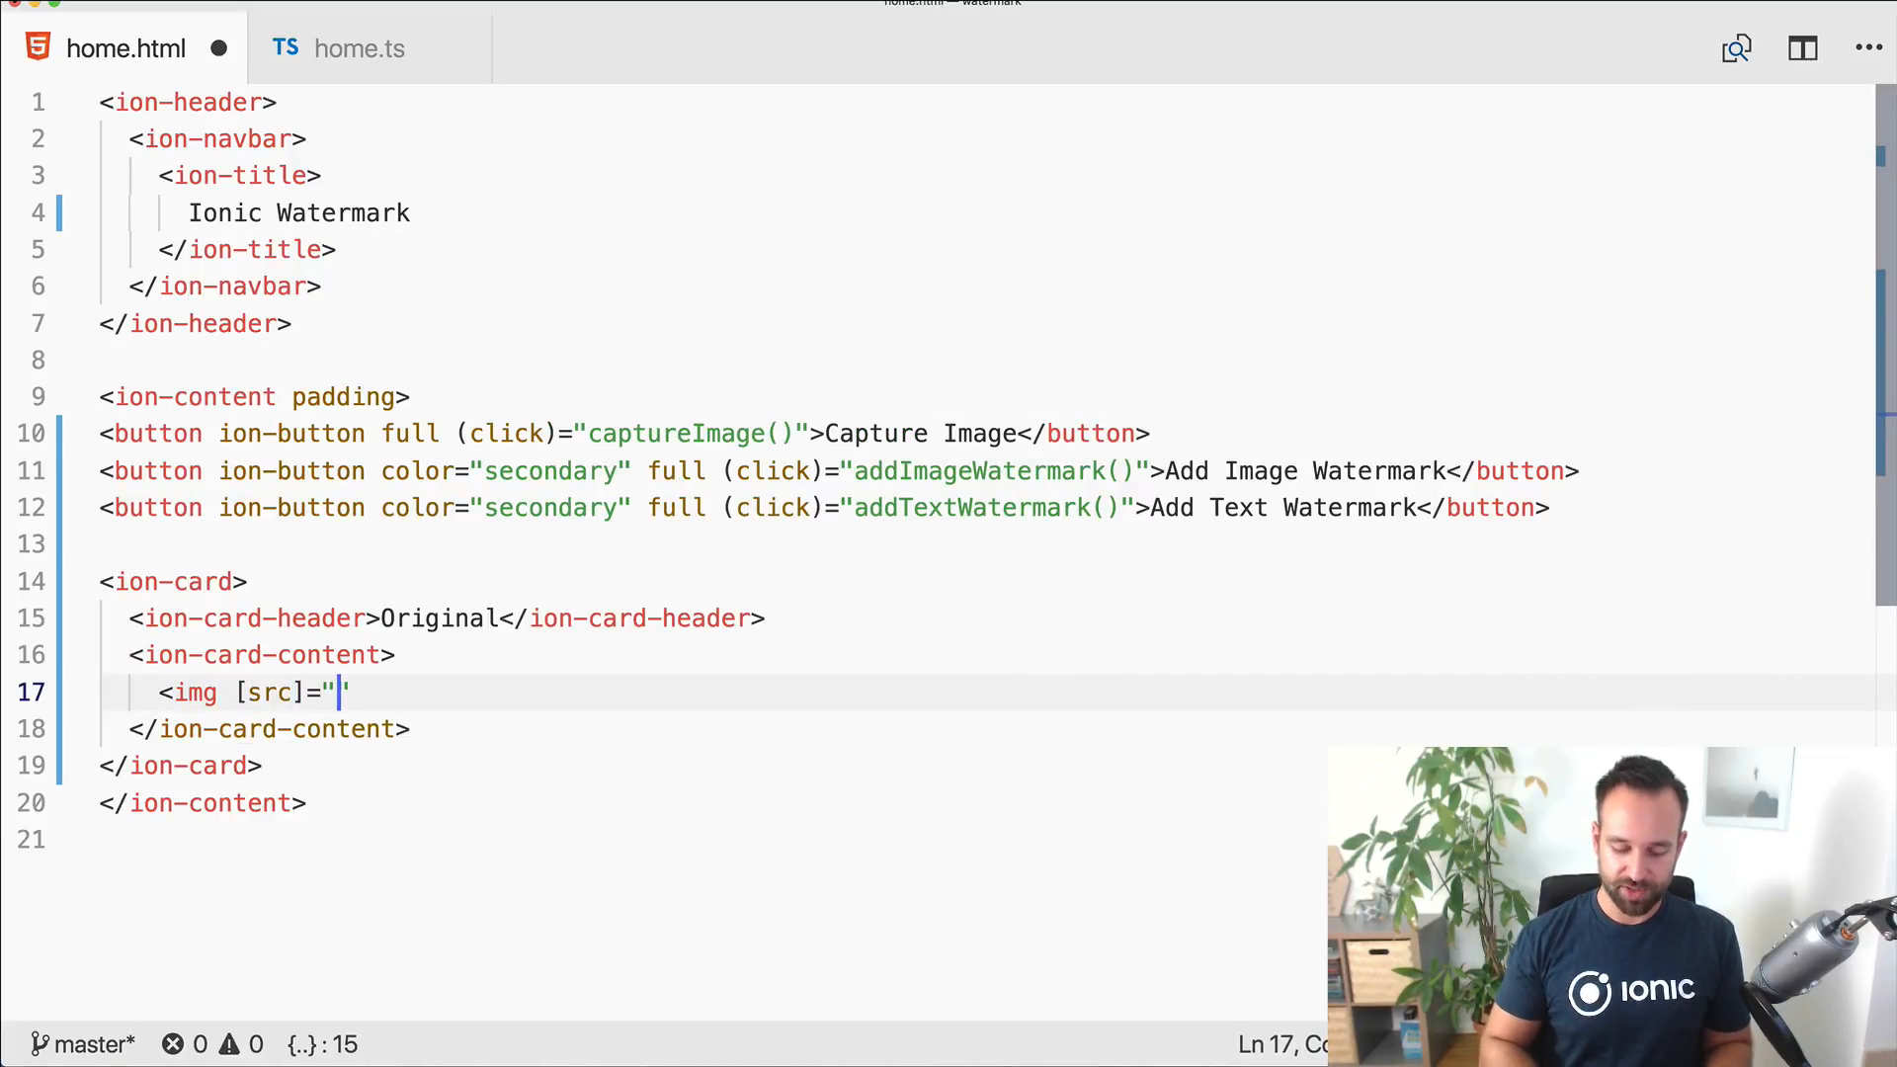
text(originalIma)
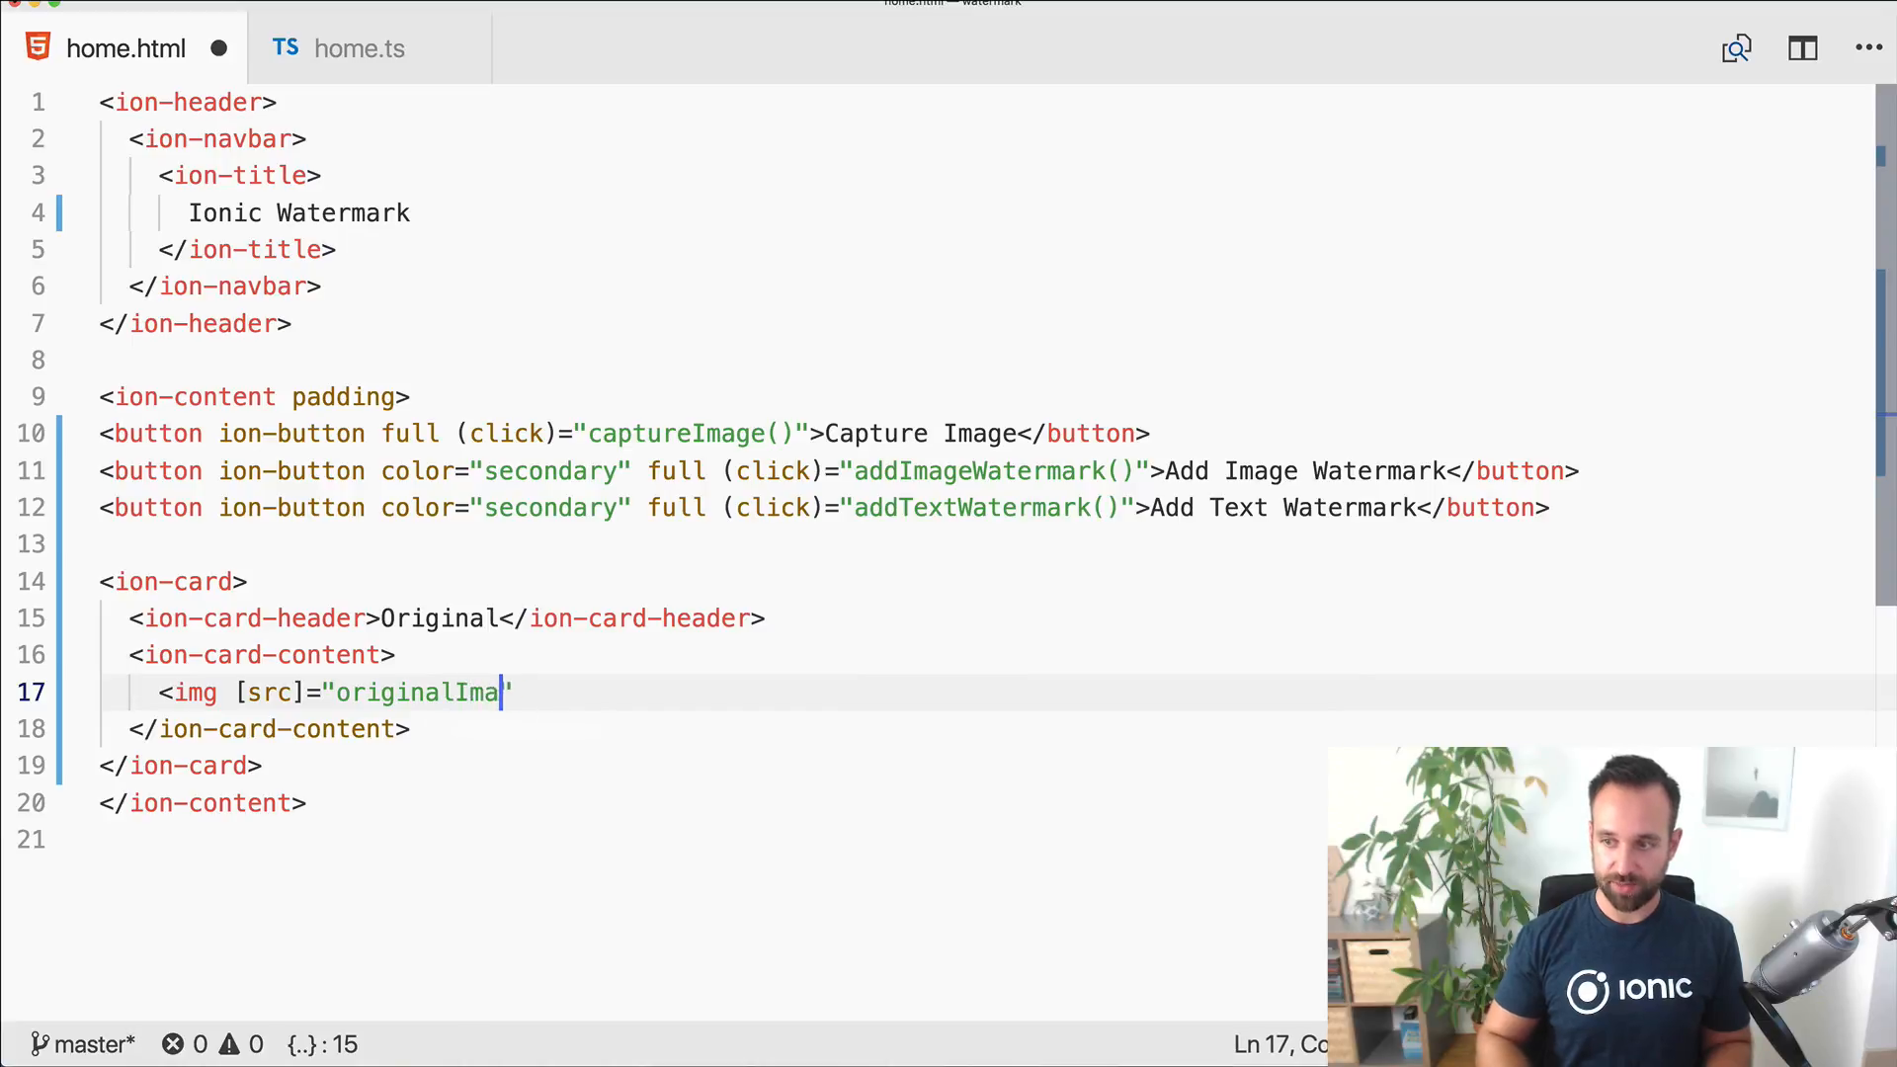
text(ge">)
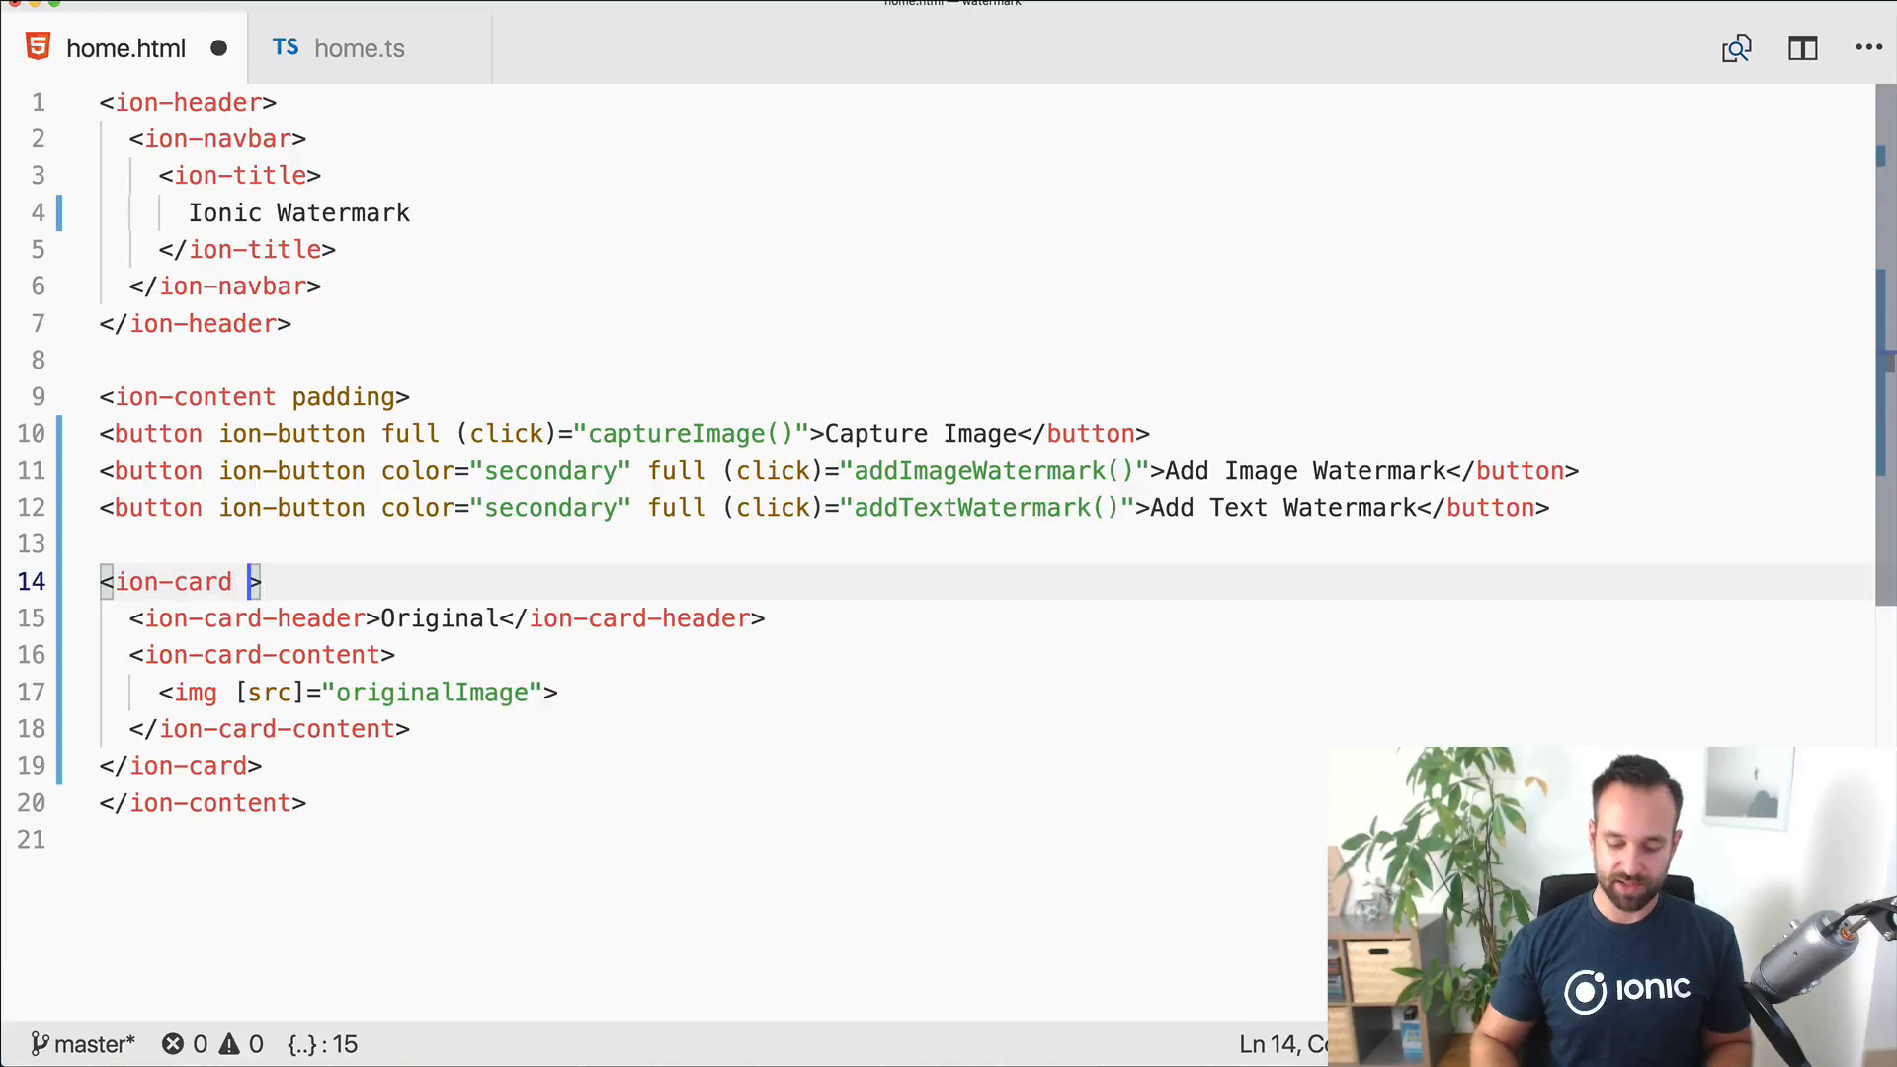
text(*ngIf="originalImage")
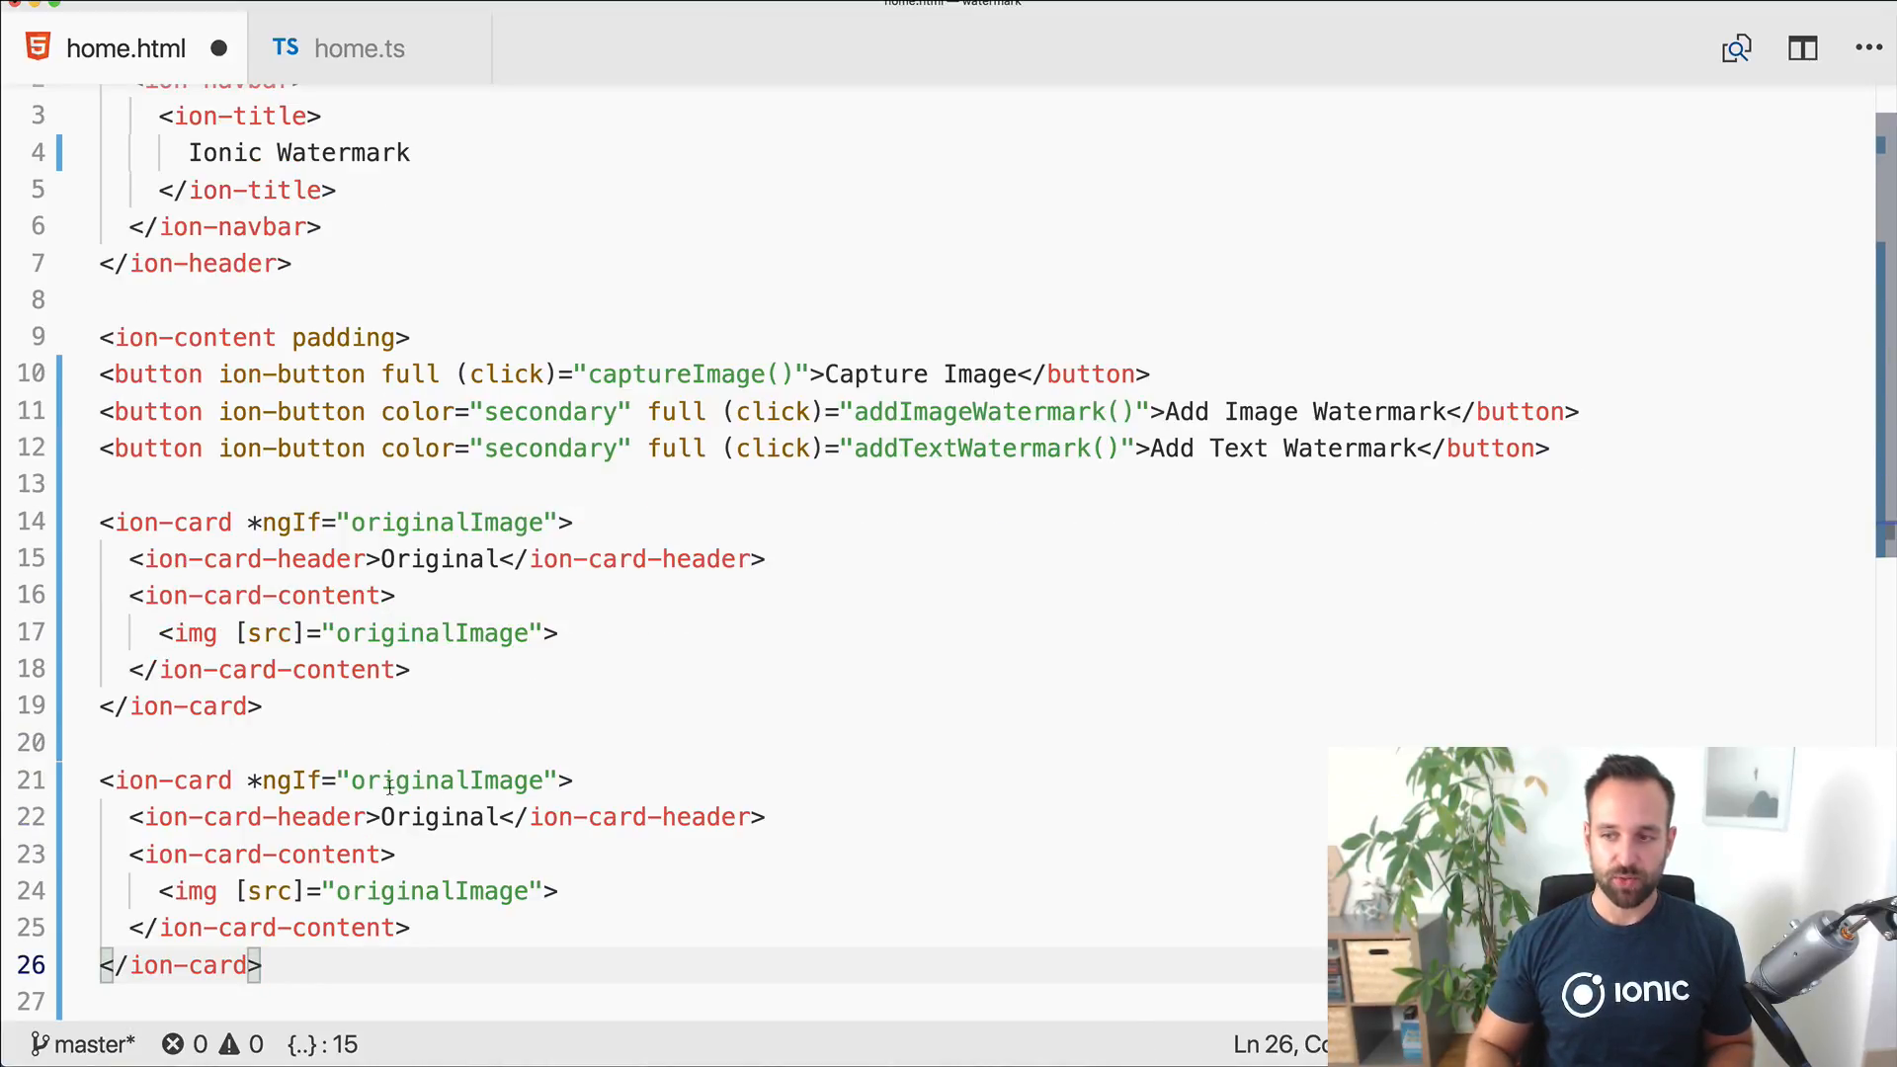
Step: Add a Watermarked card whose image uses the #previewimage reference instead of a src binding
text(Water)
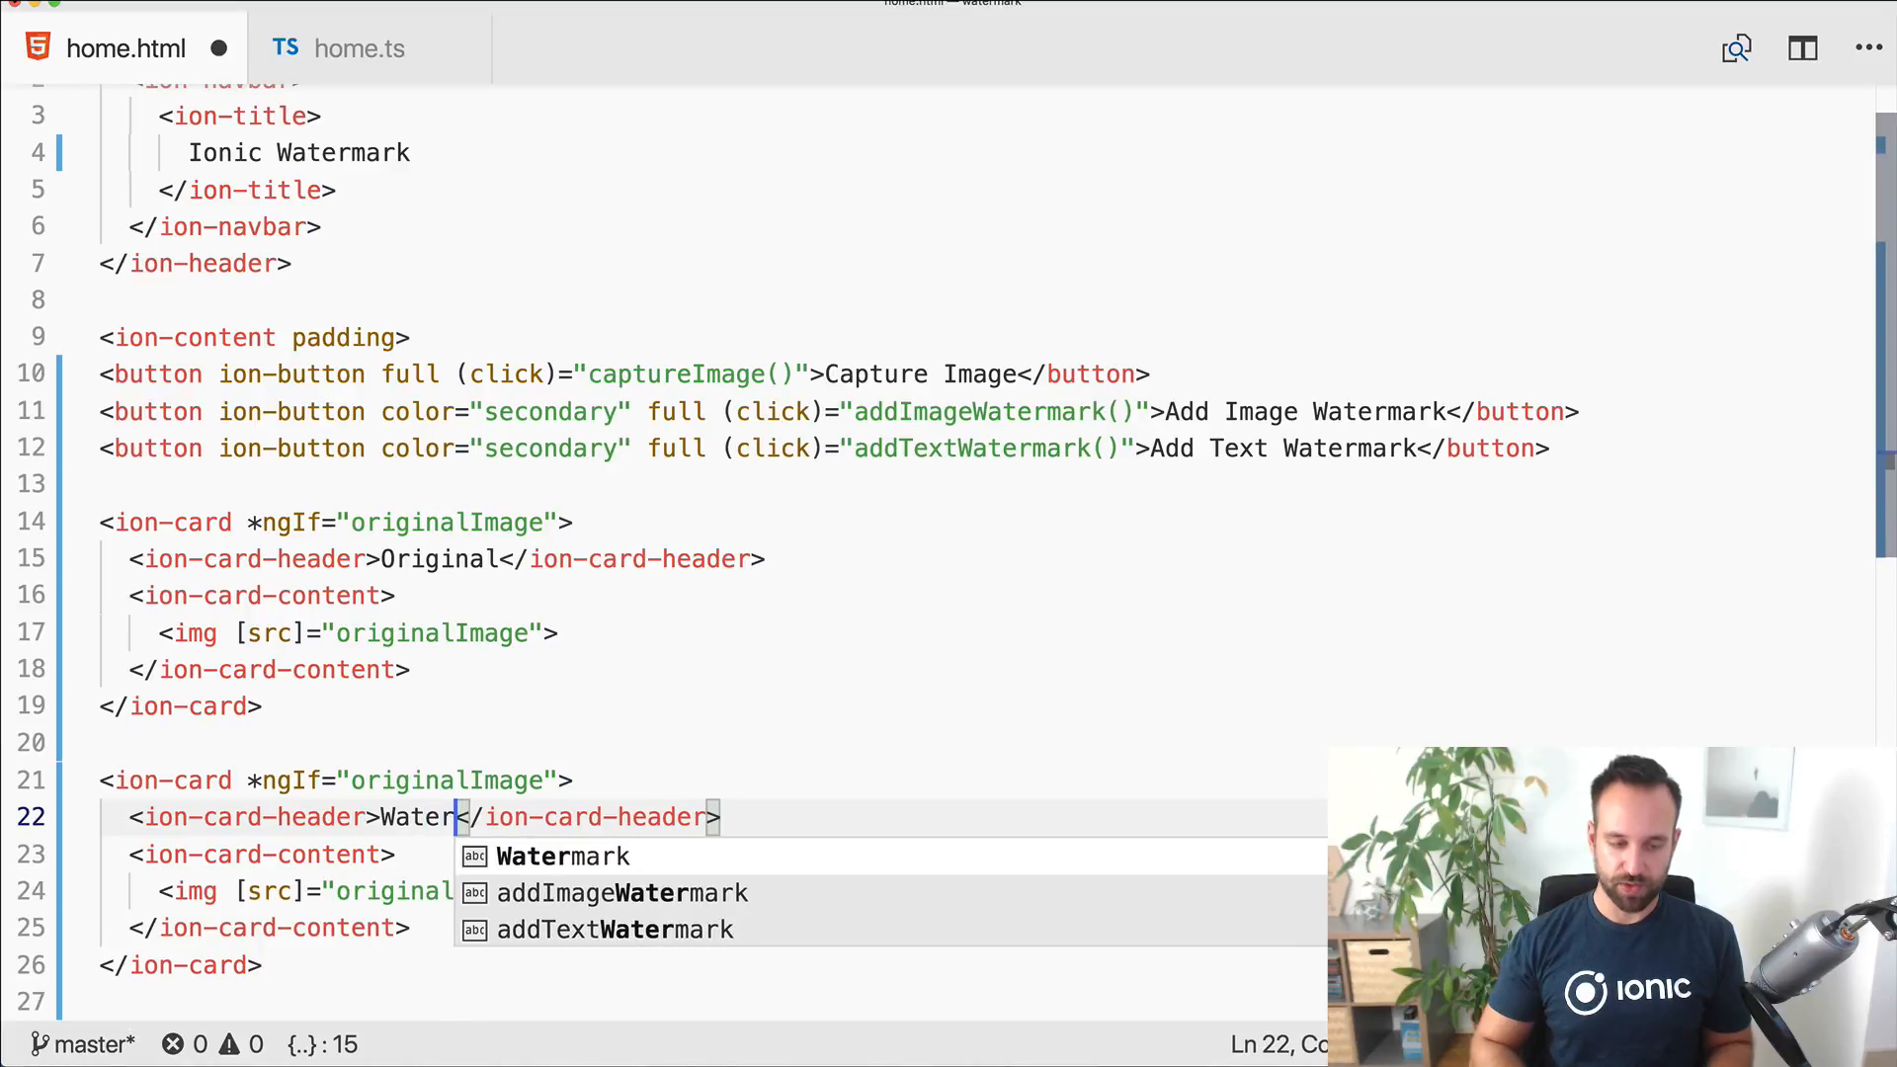
text(ed)
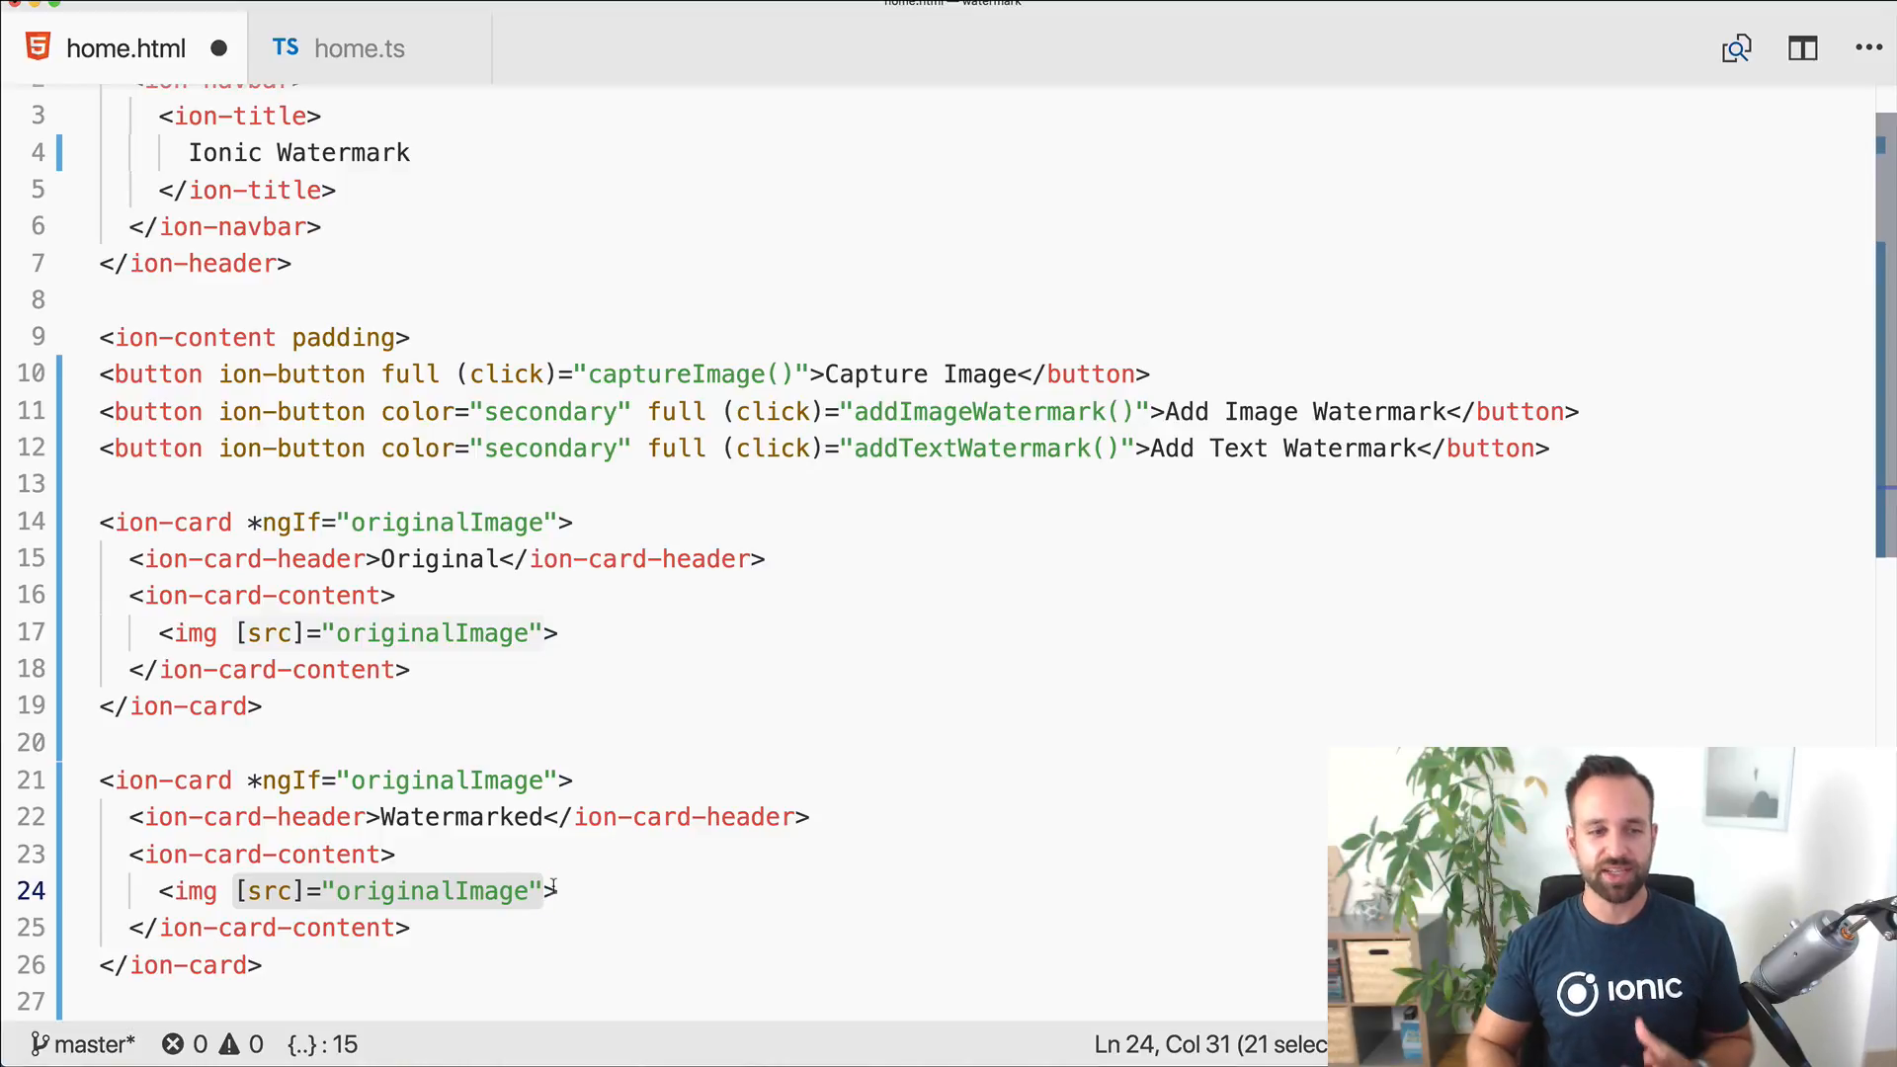
key(Delete)
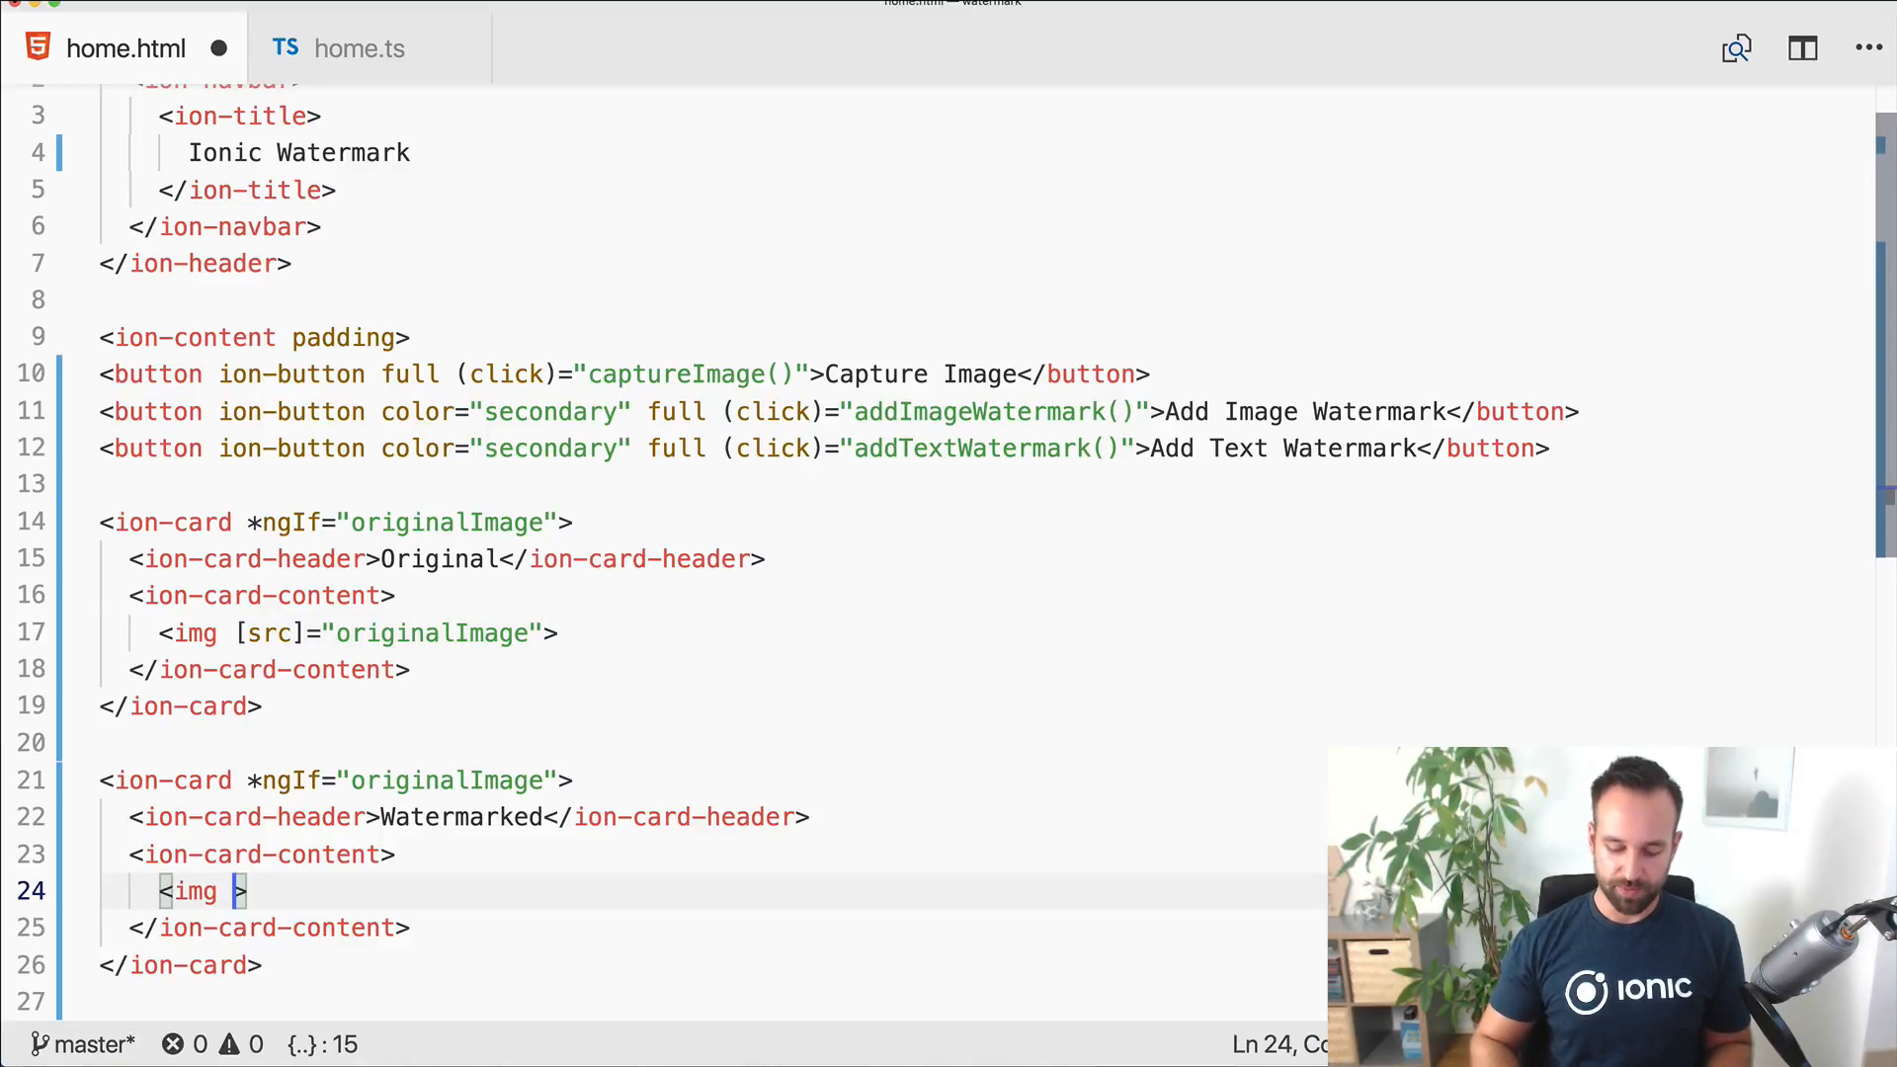
text(#preview)
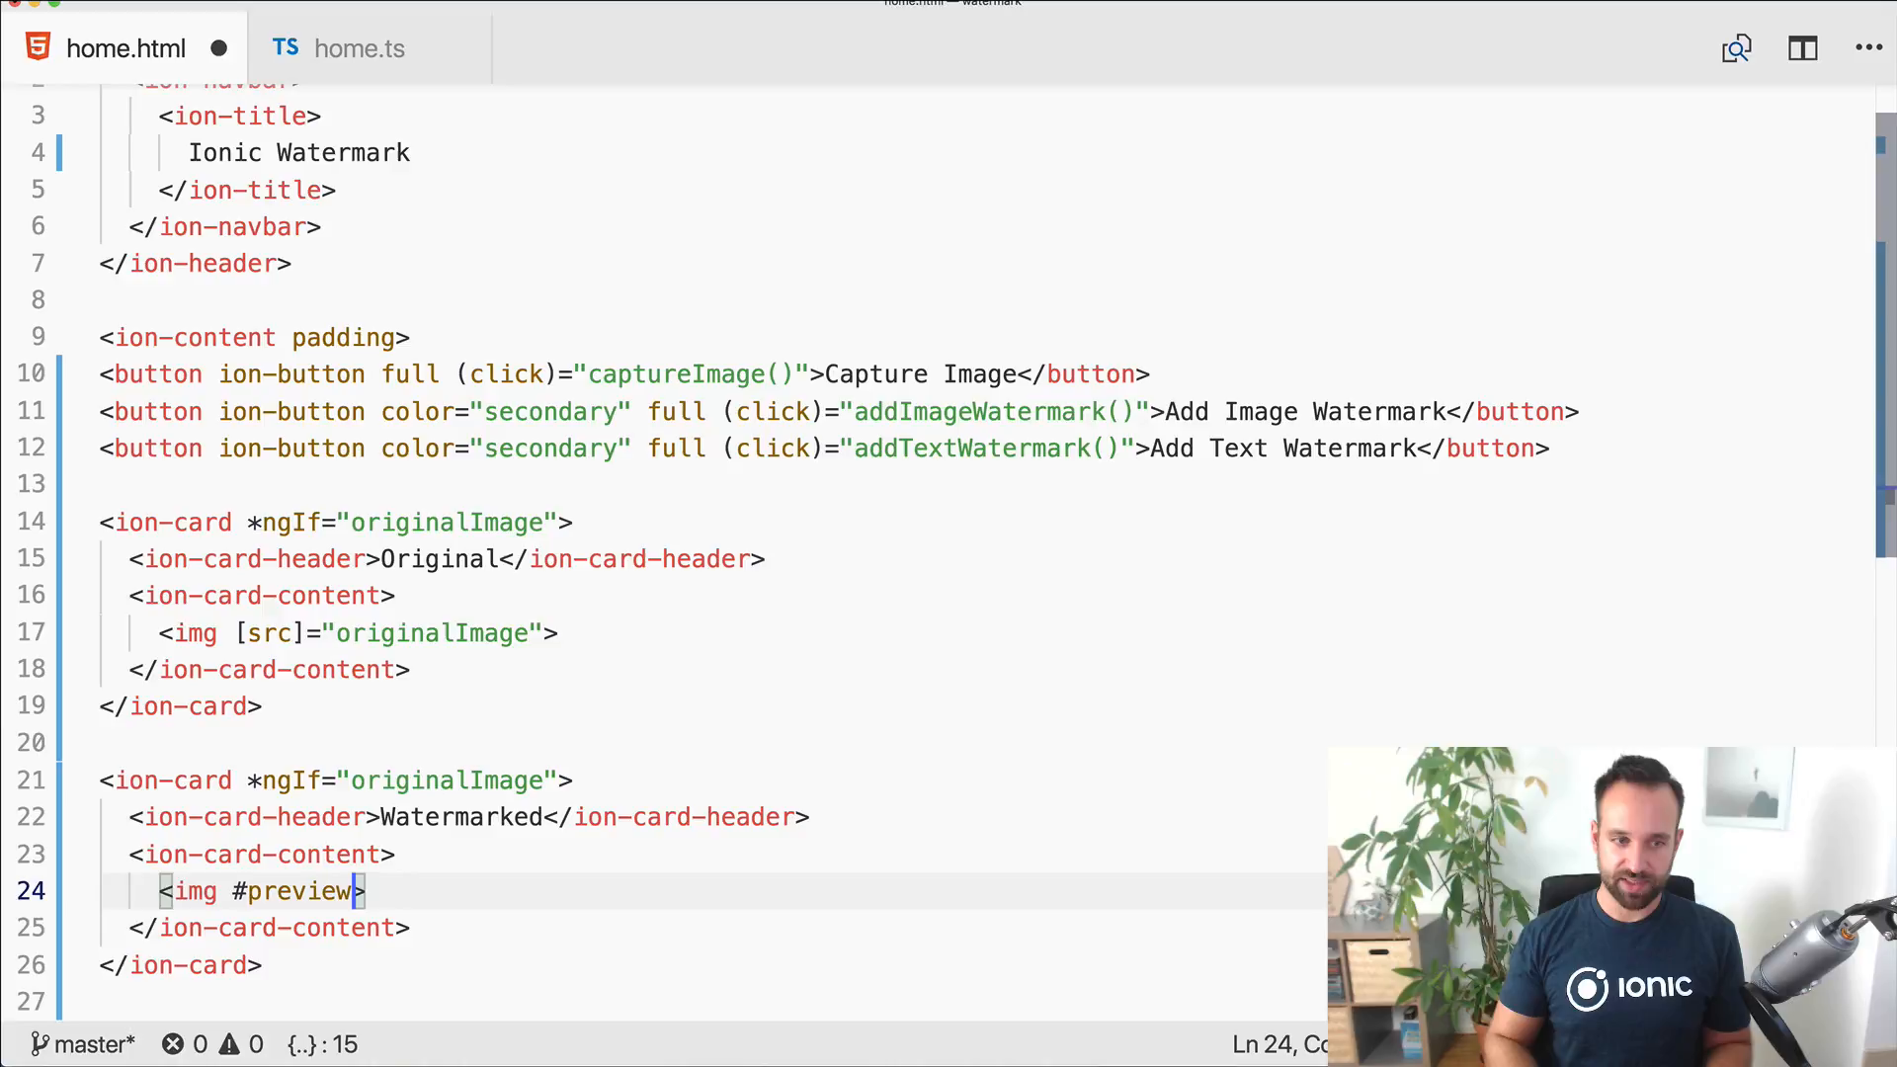
text(image)
text(@)
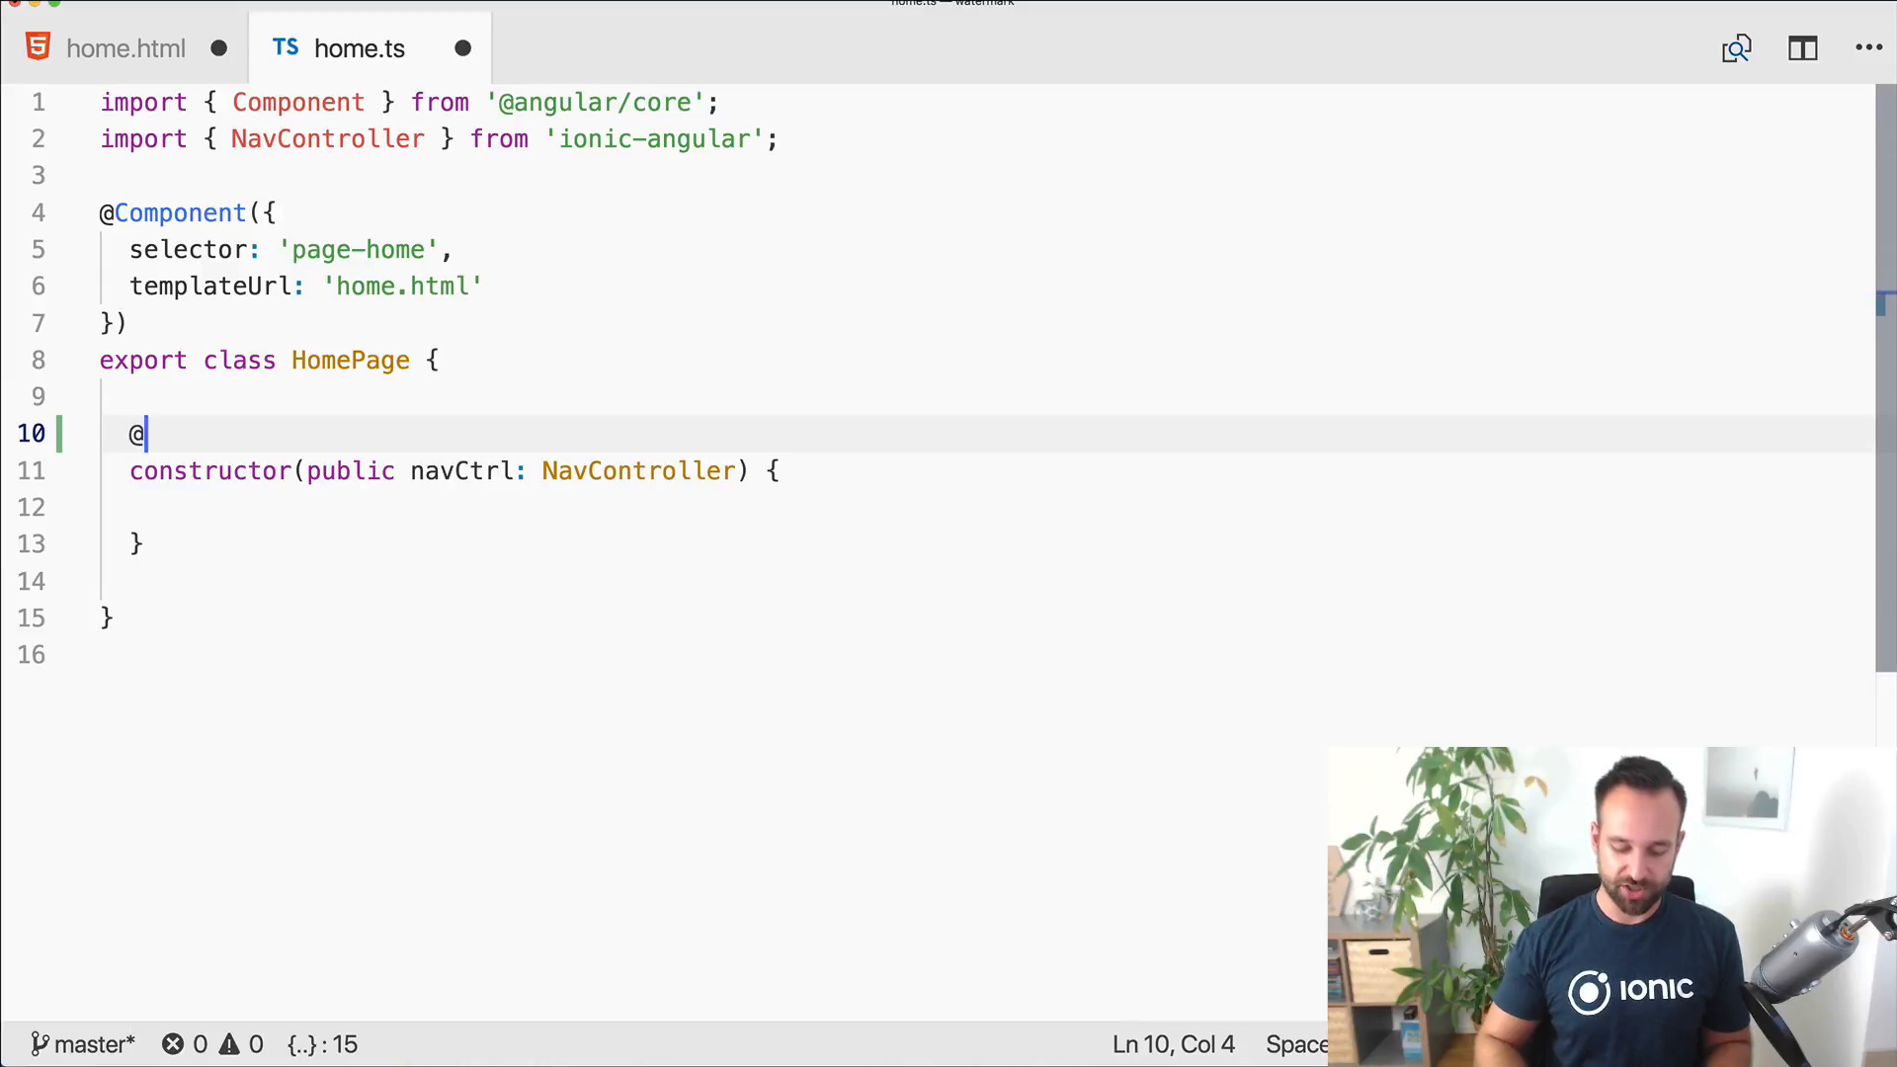
text(ViewChild())
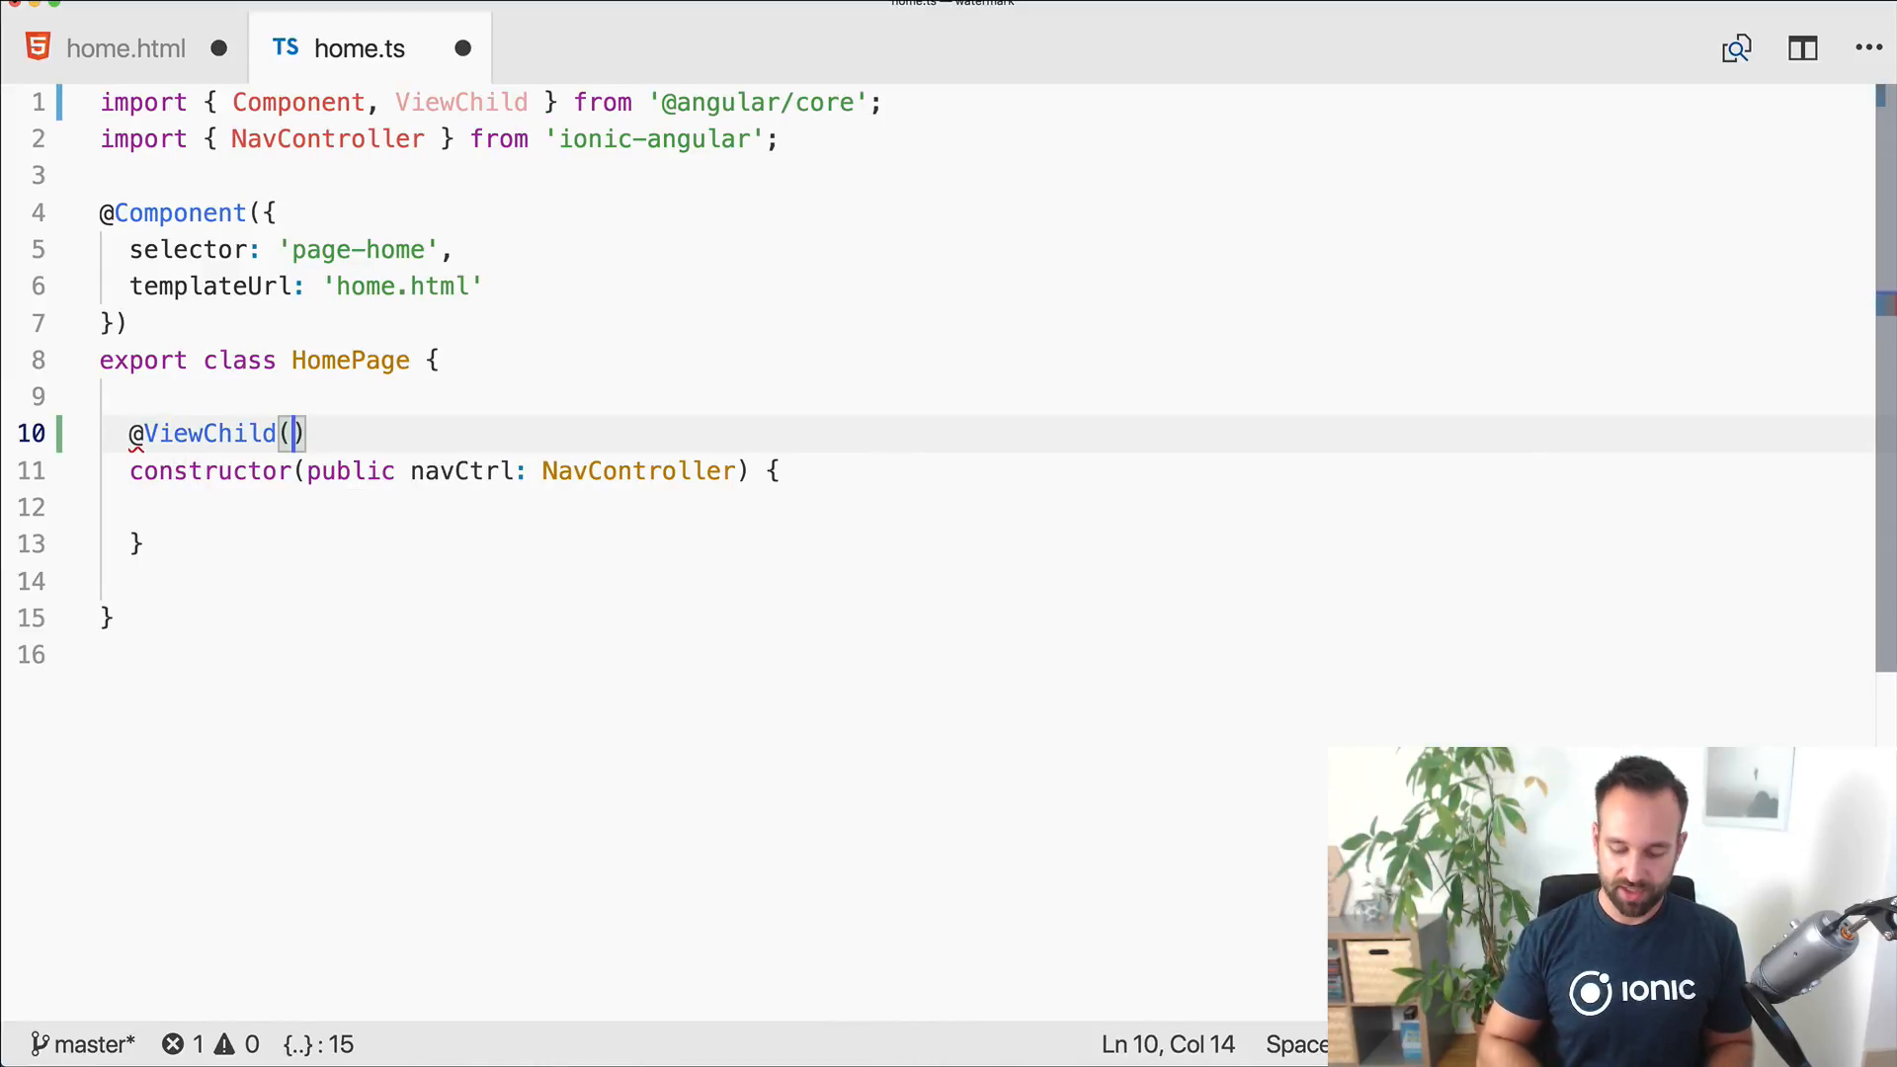
text('previewimage')
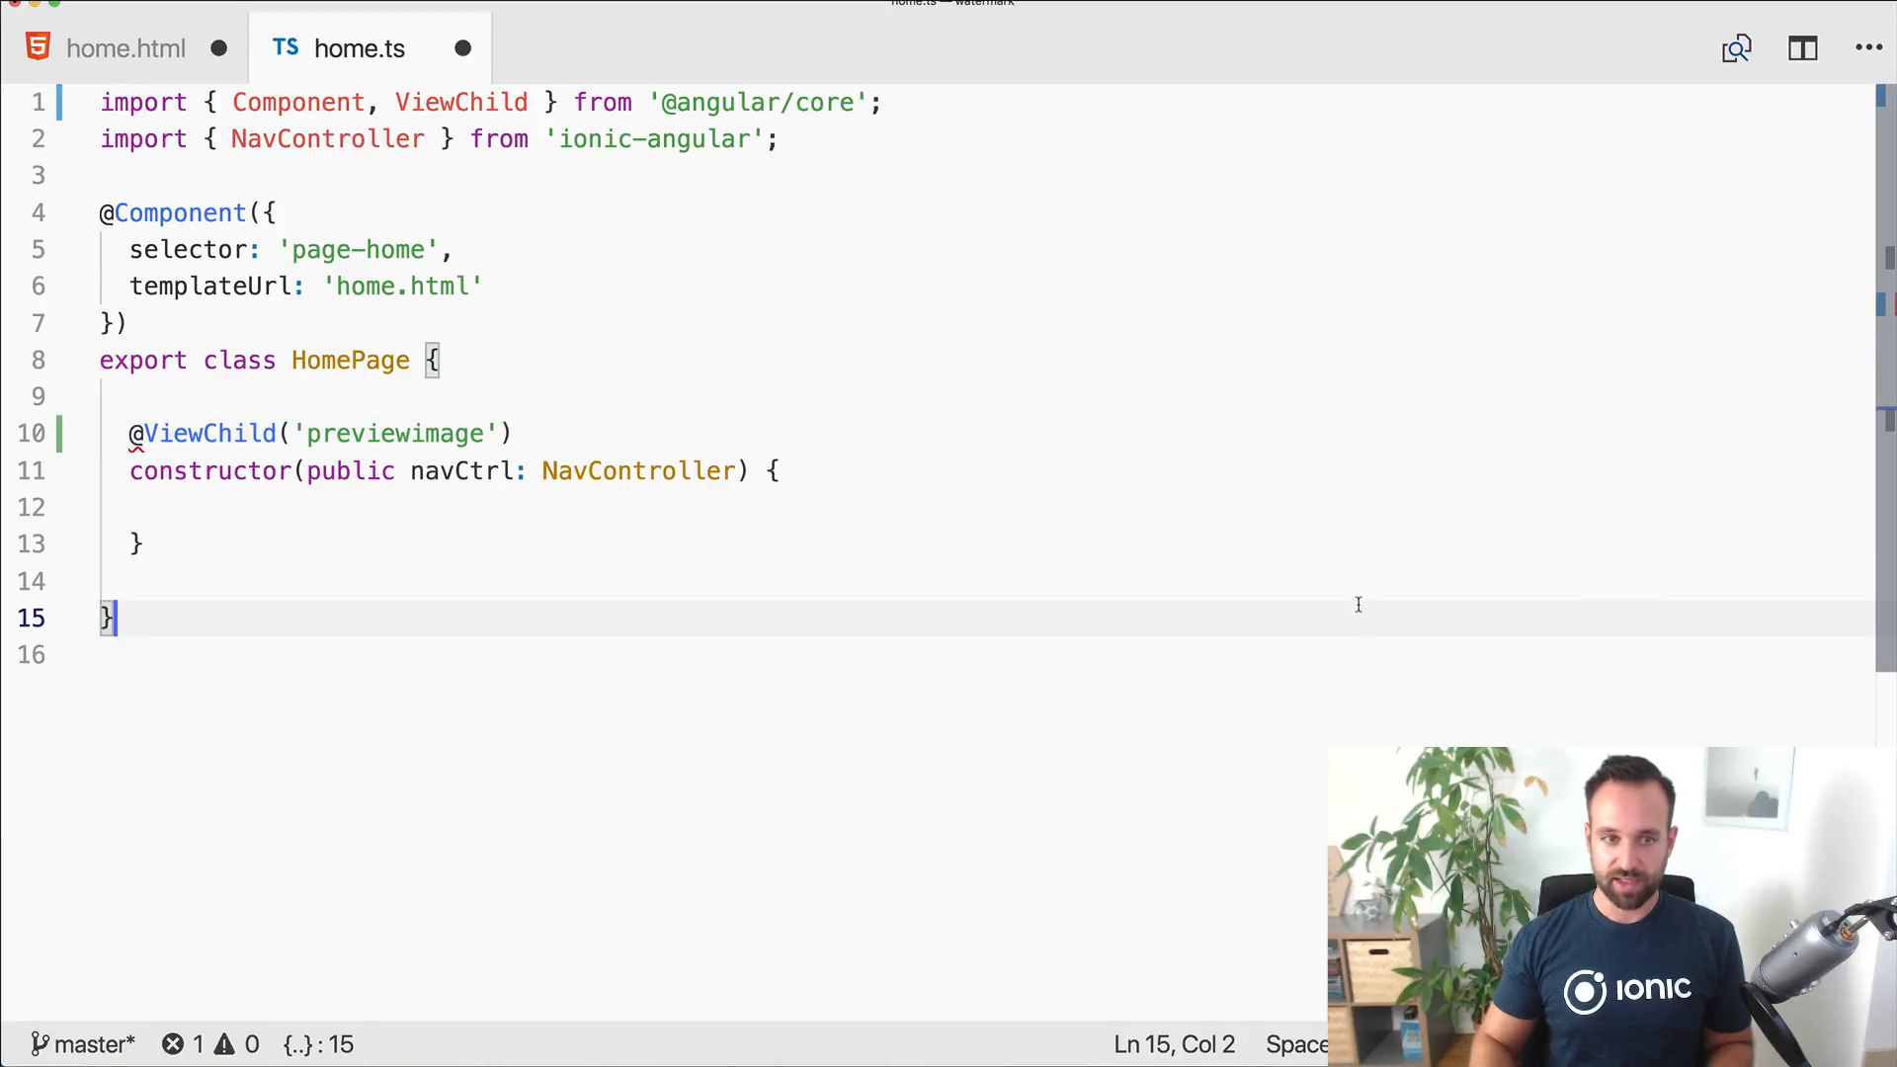
text(water)
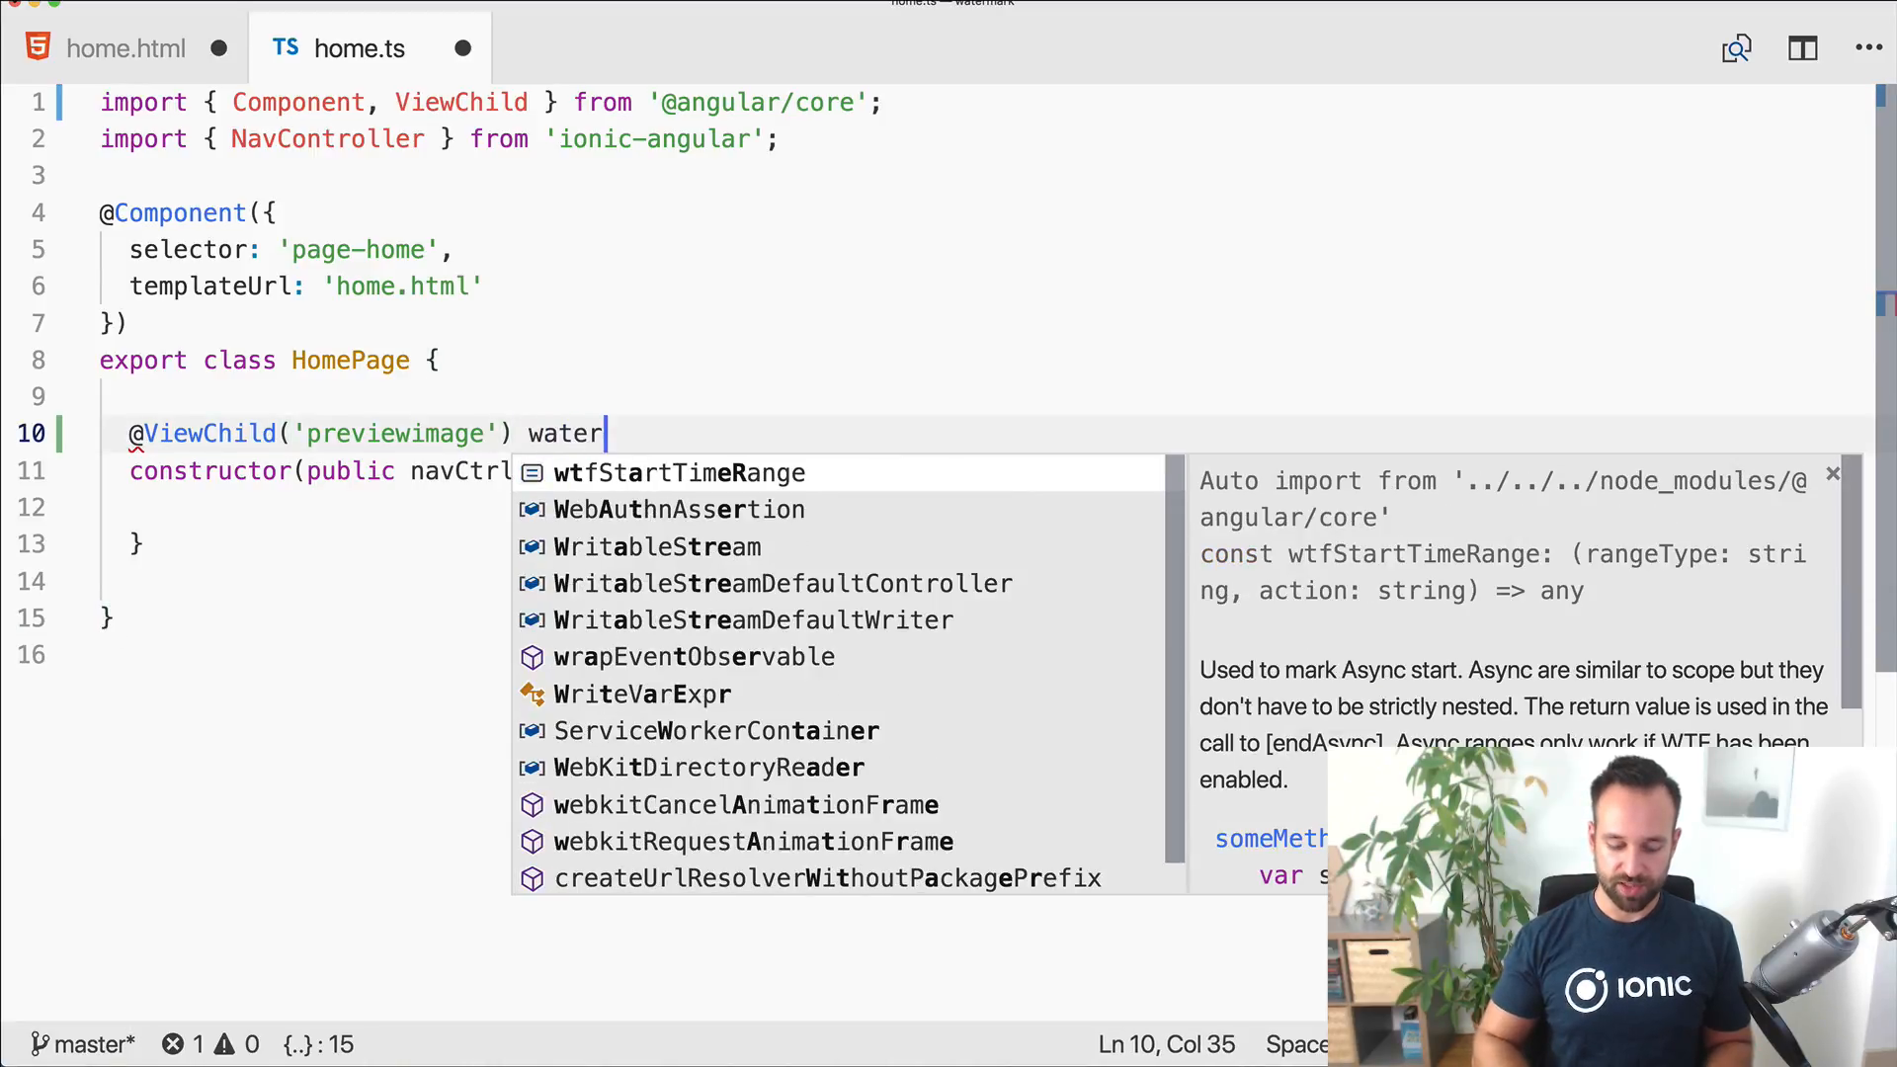
text(MarkImage:)
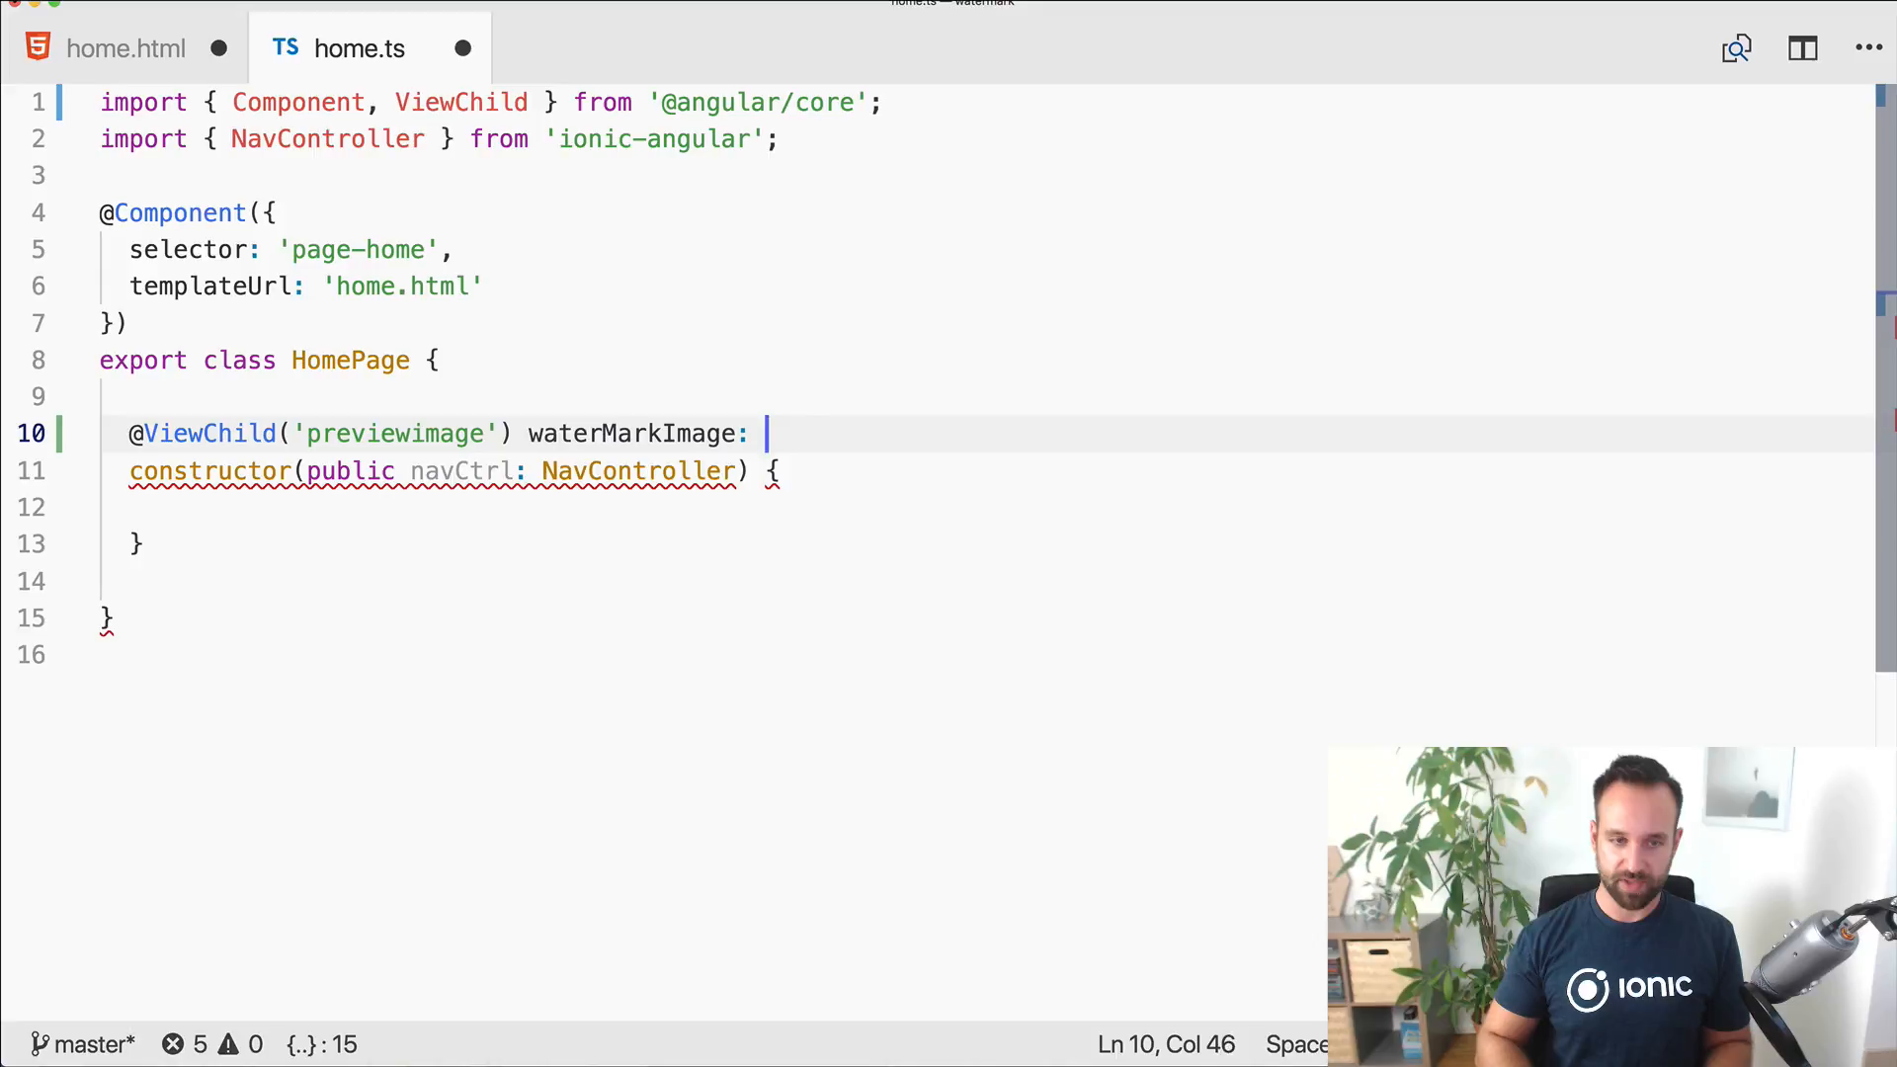
text(ElementRef;)
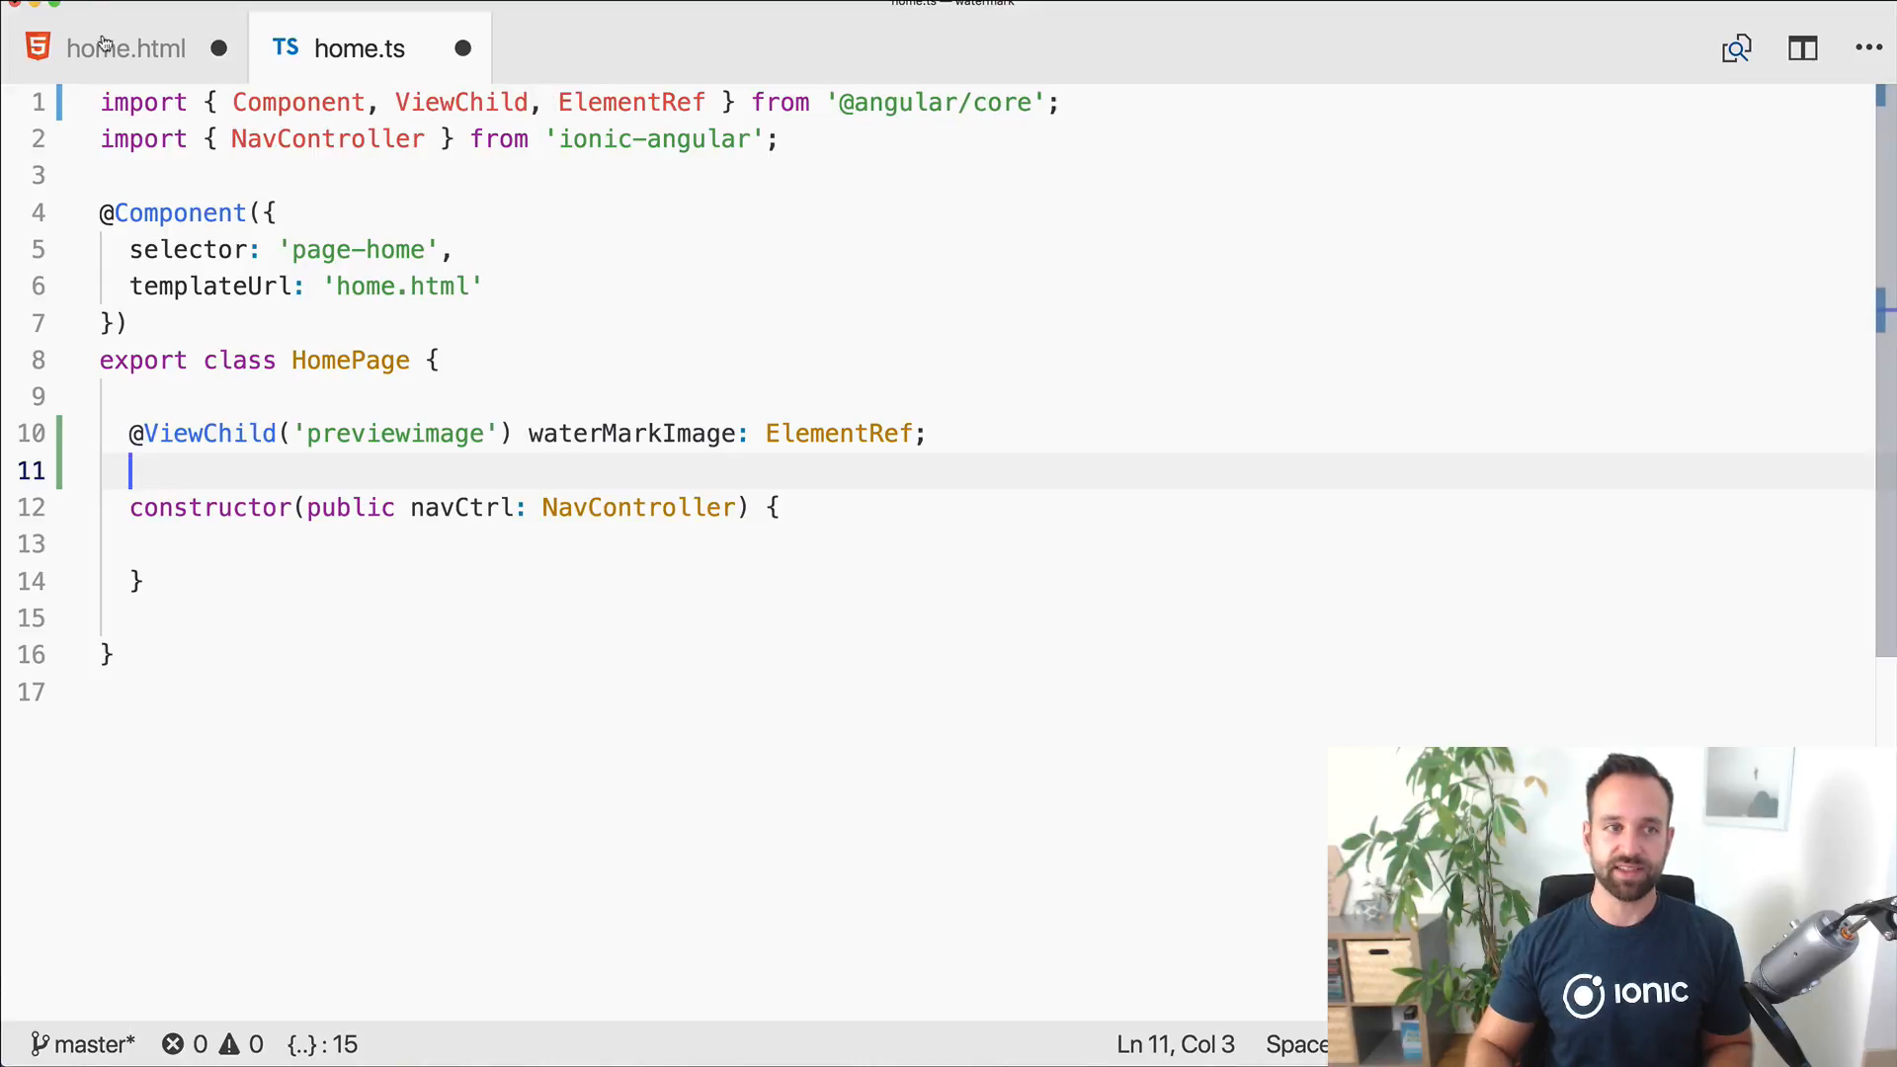
click(129, 47)
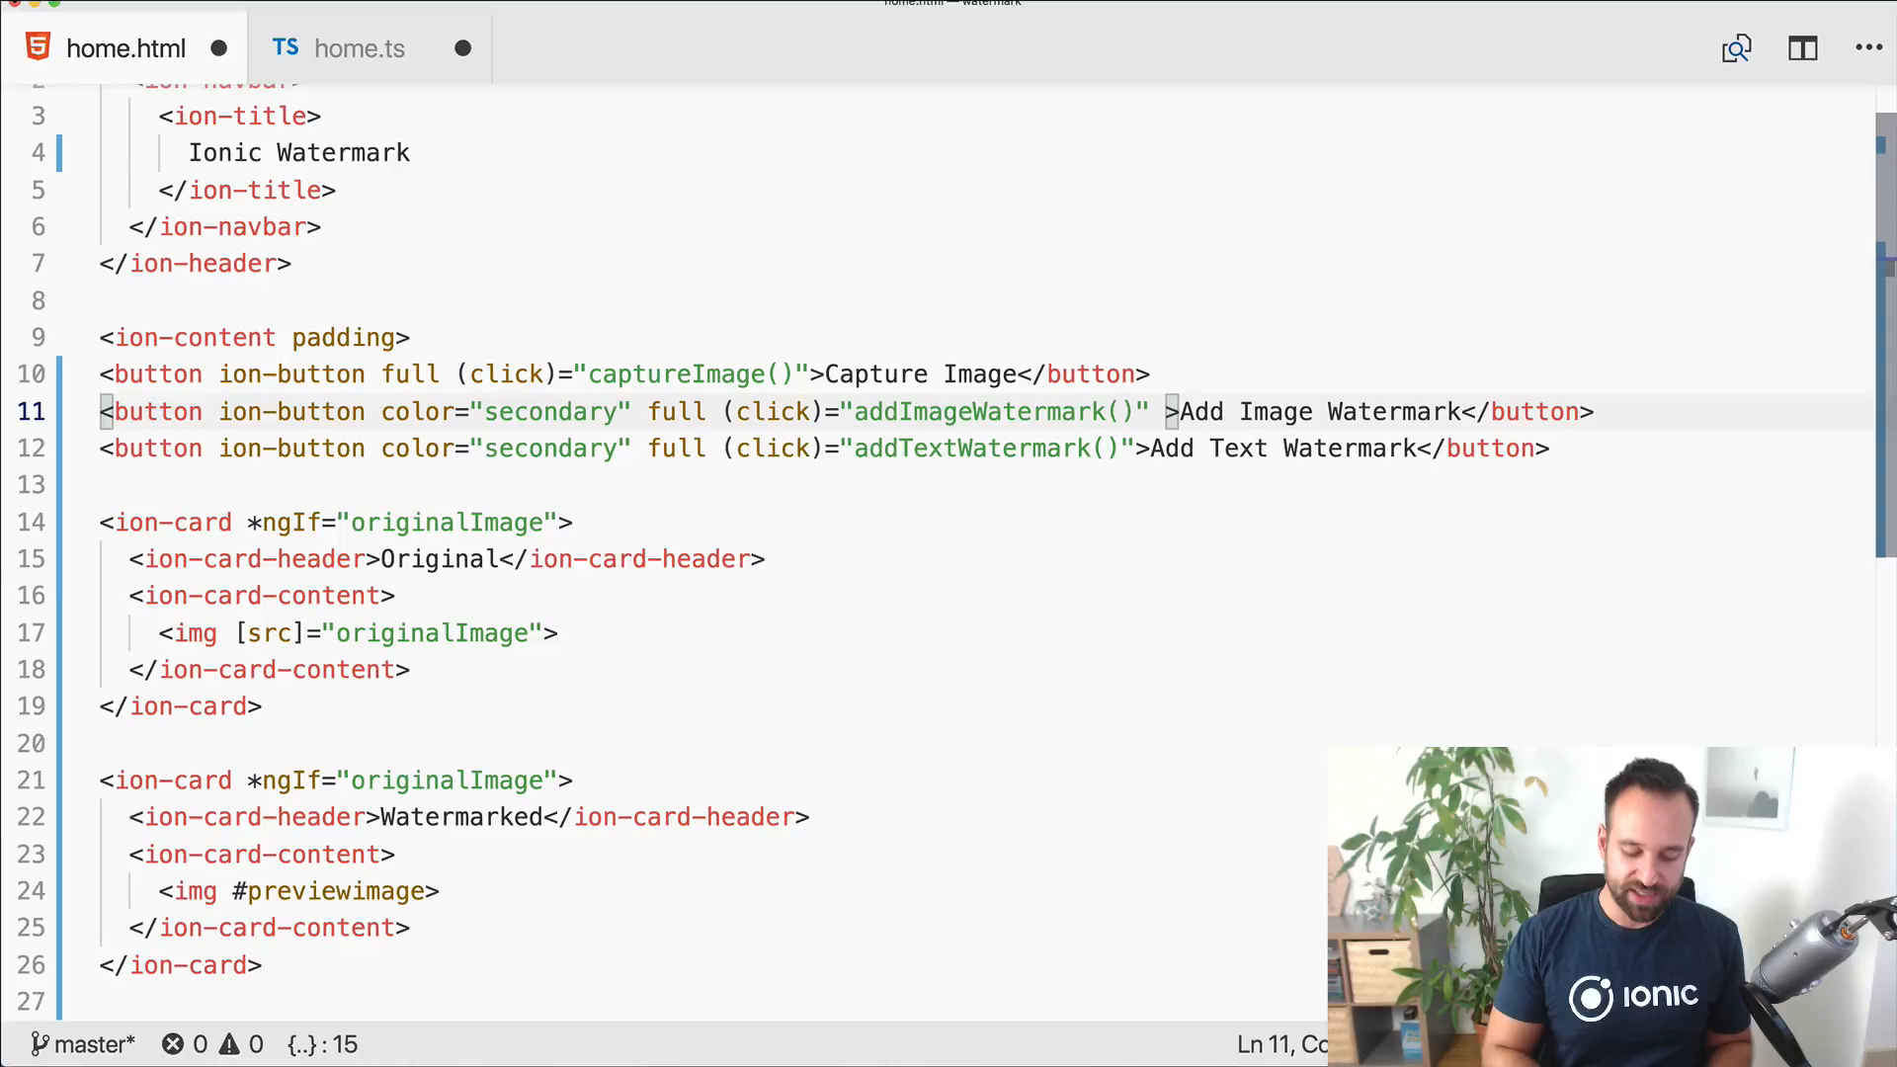
Step: Add [disabled]="!blobImage" to both watermark buttons in home.html
text([disbal)
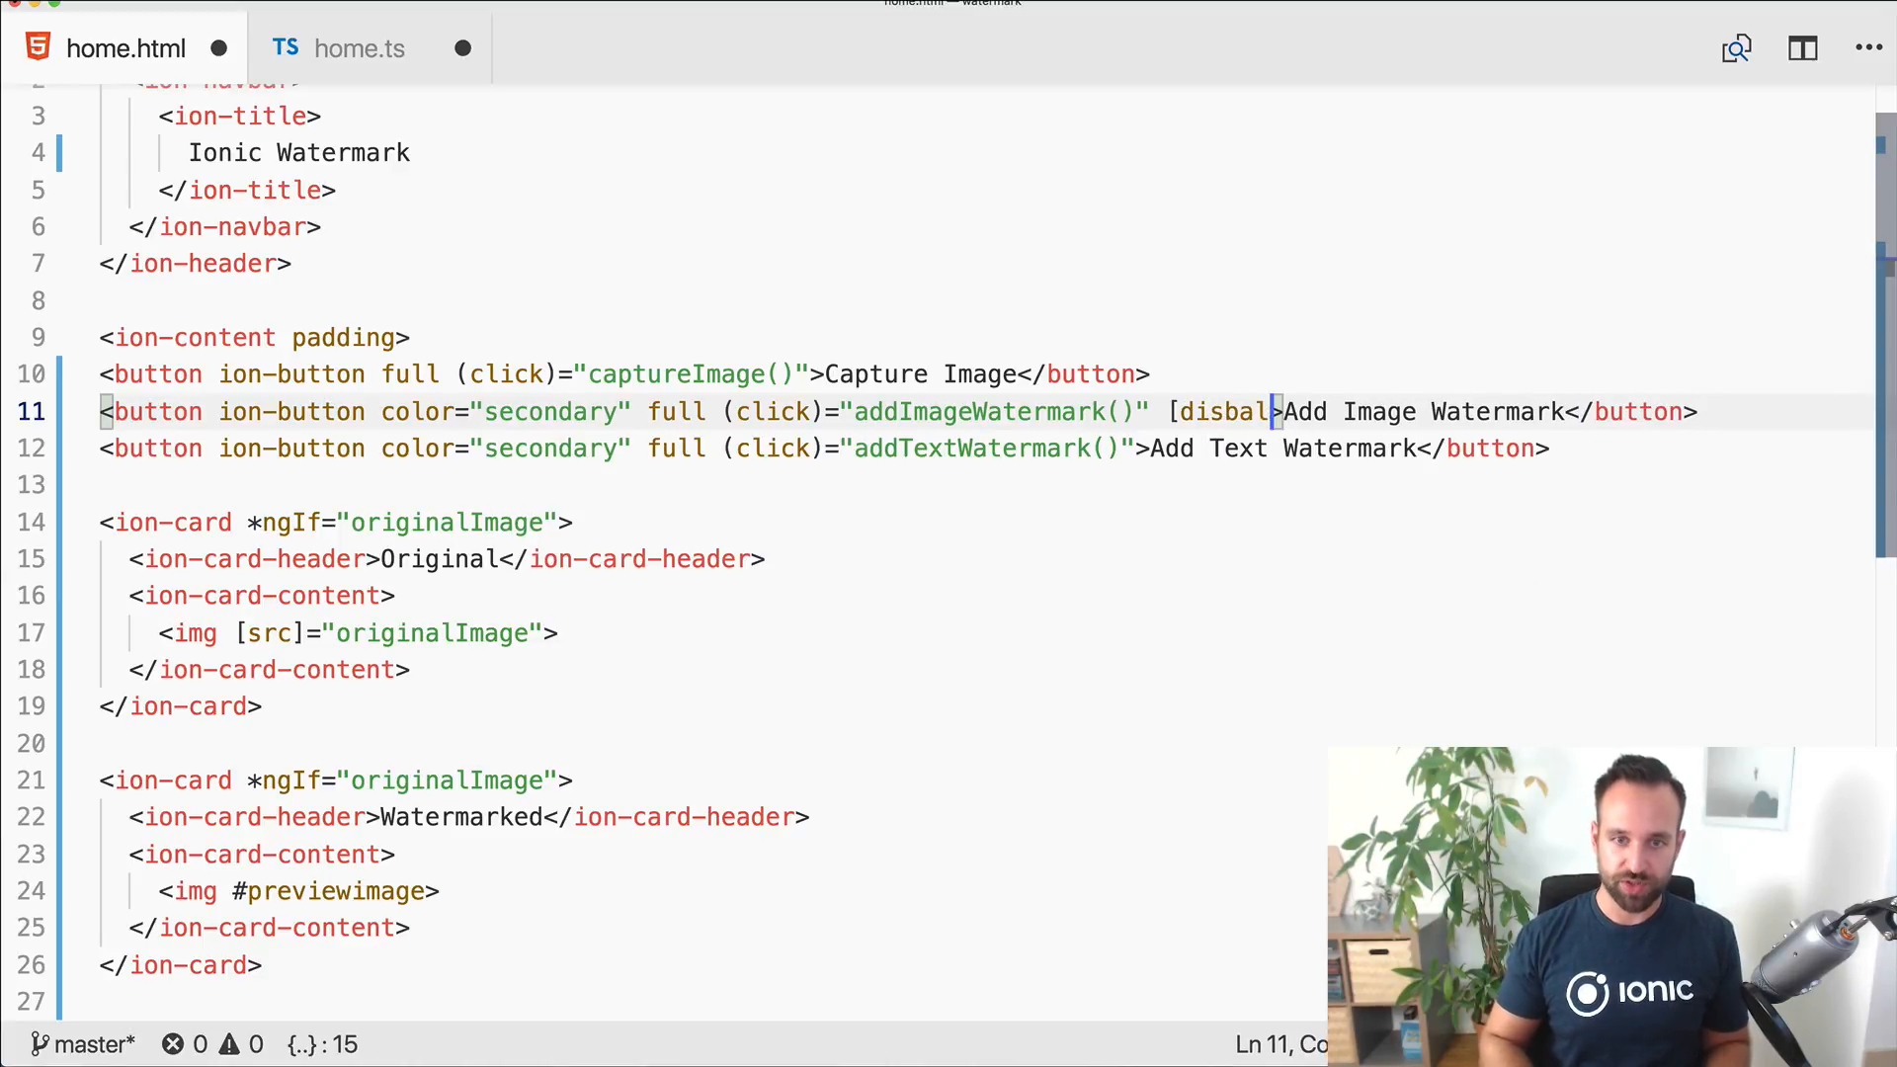
text(ed]="!blobImage)
click(828, 448)
text( [)
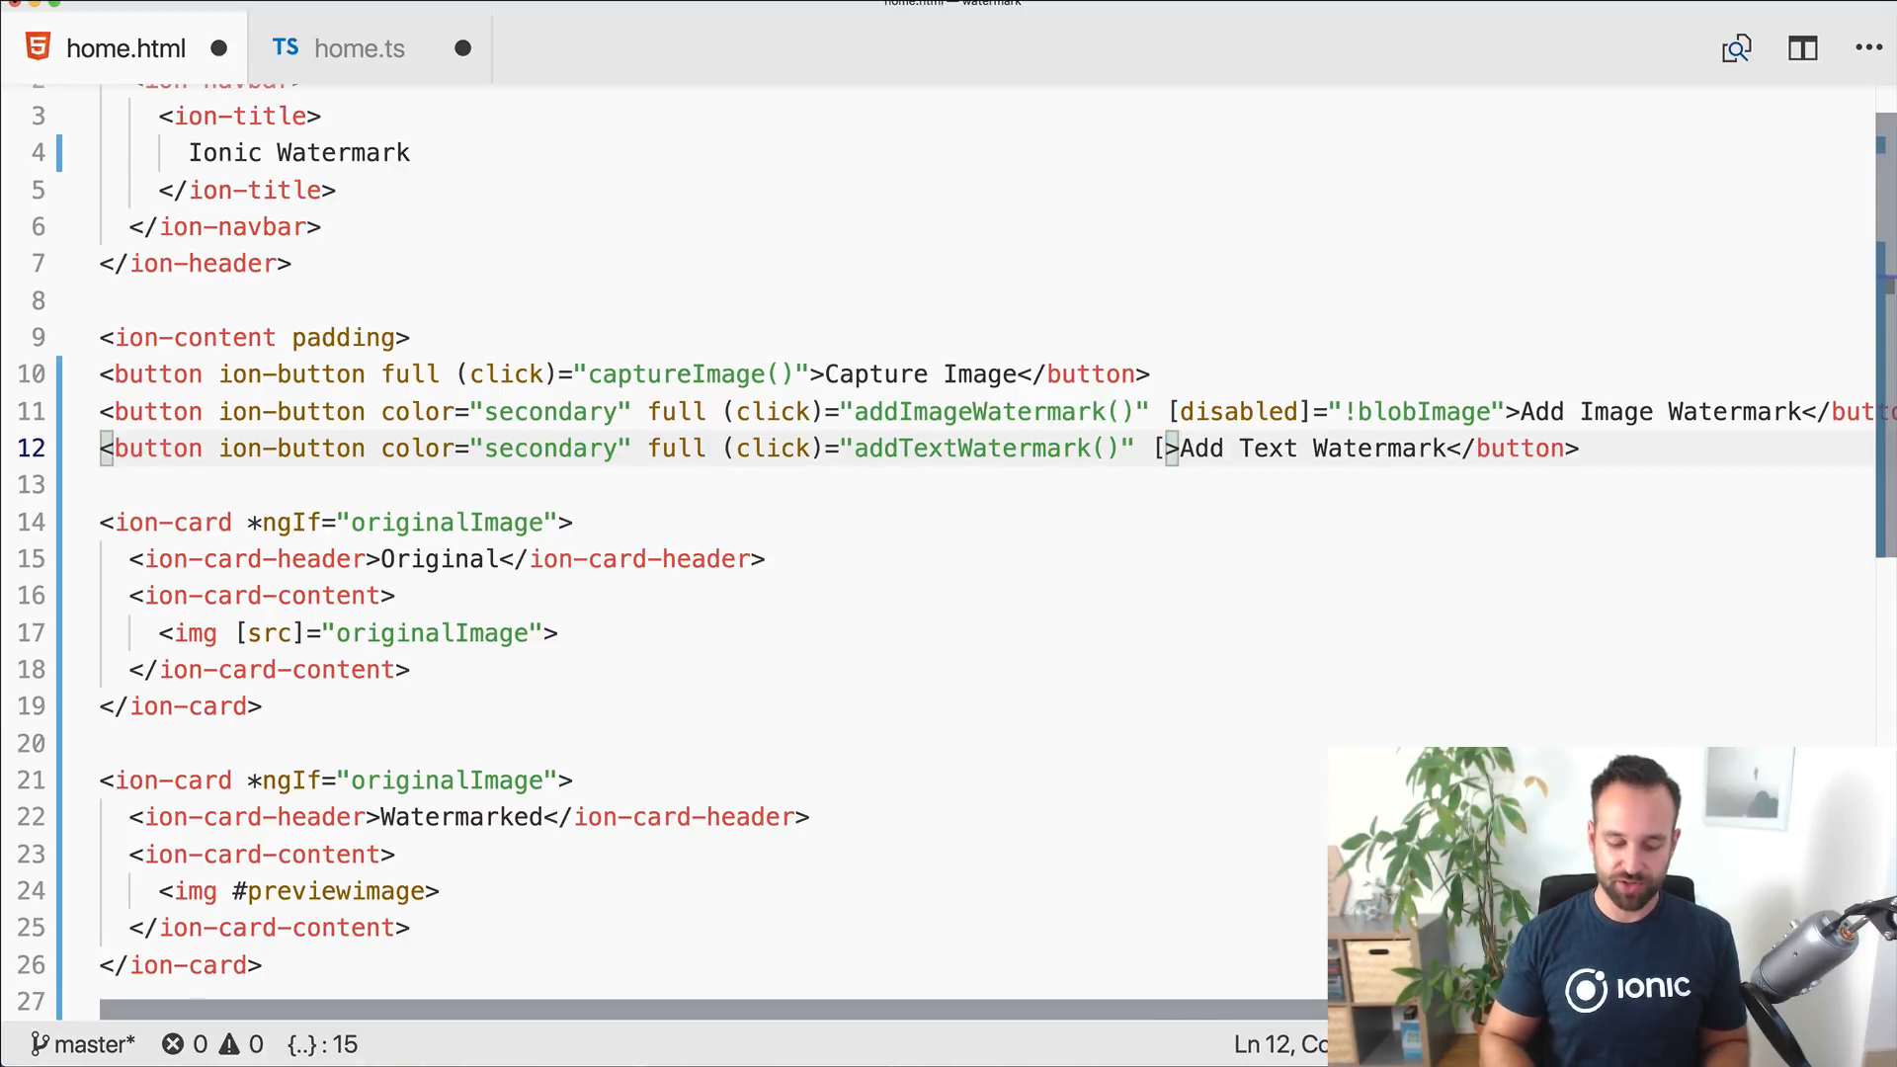
text(disabled]=)
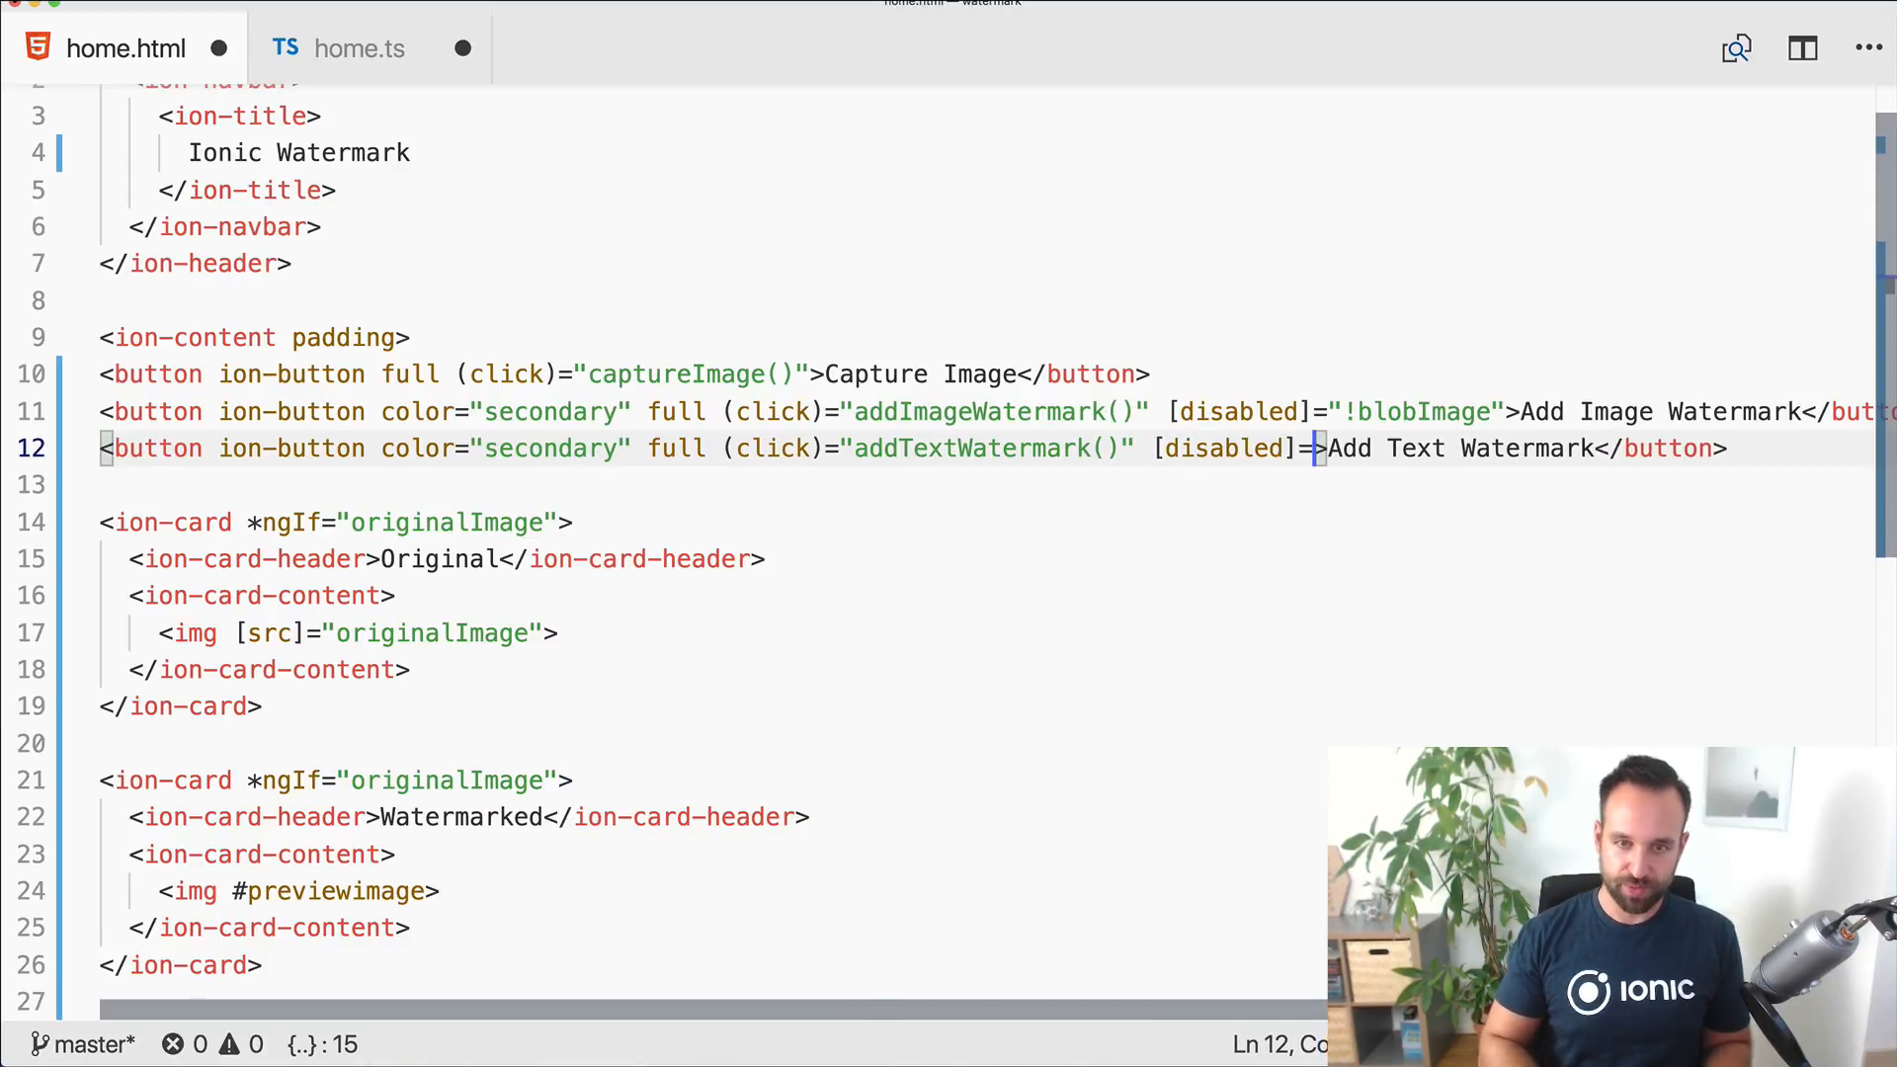
text(!blobImage")
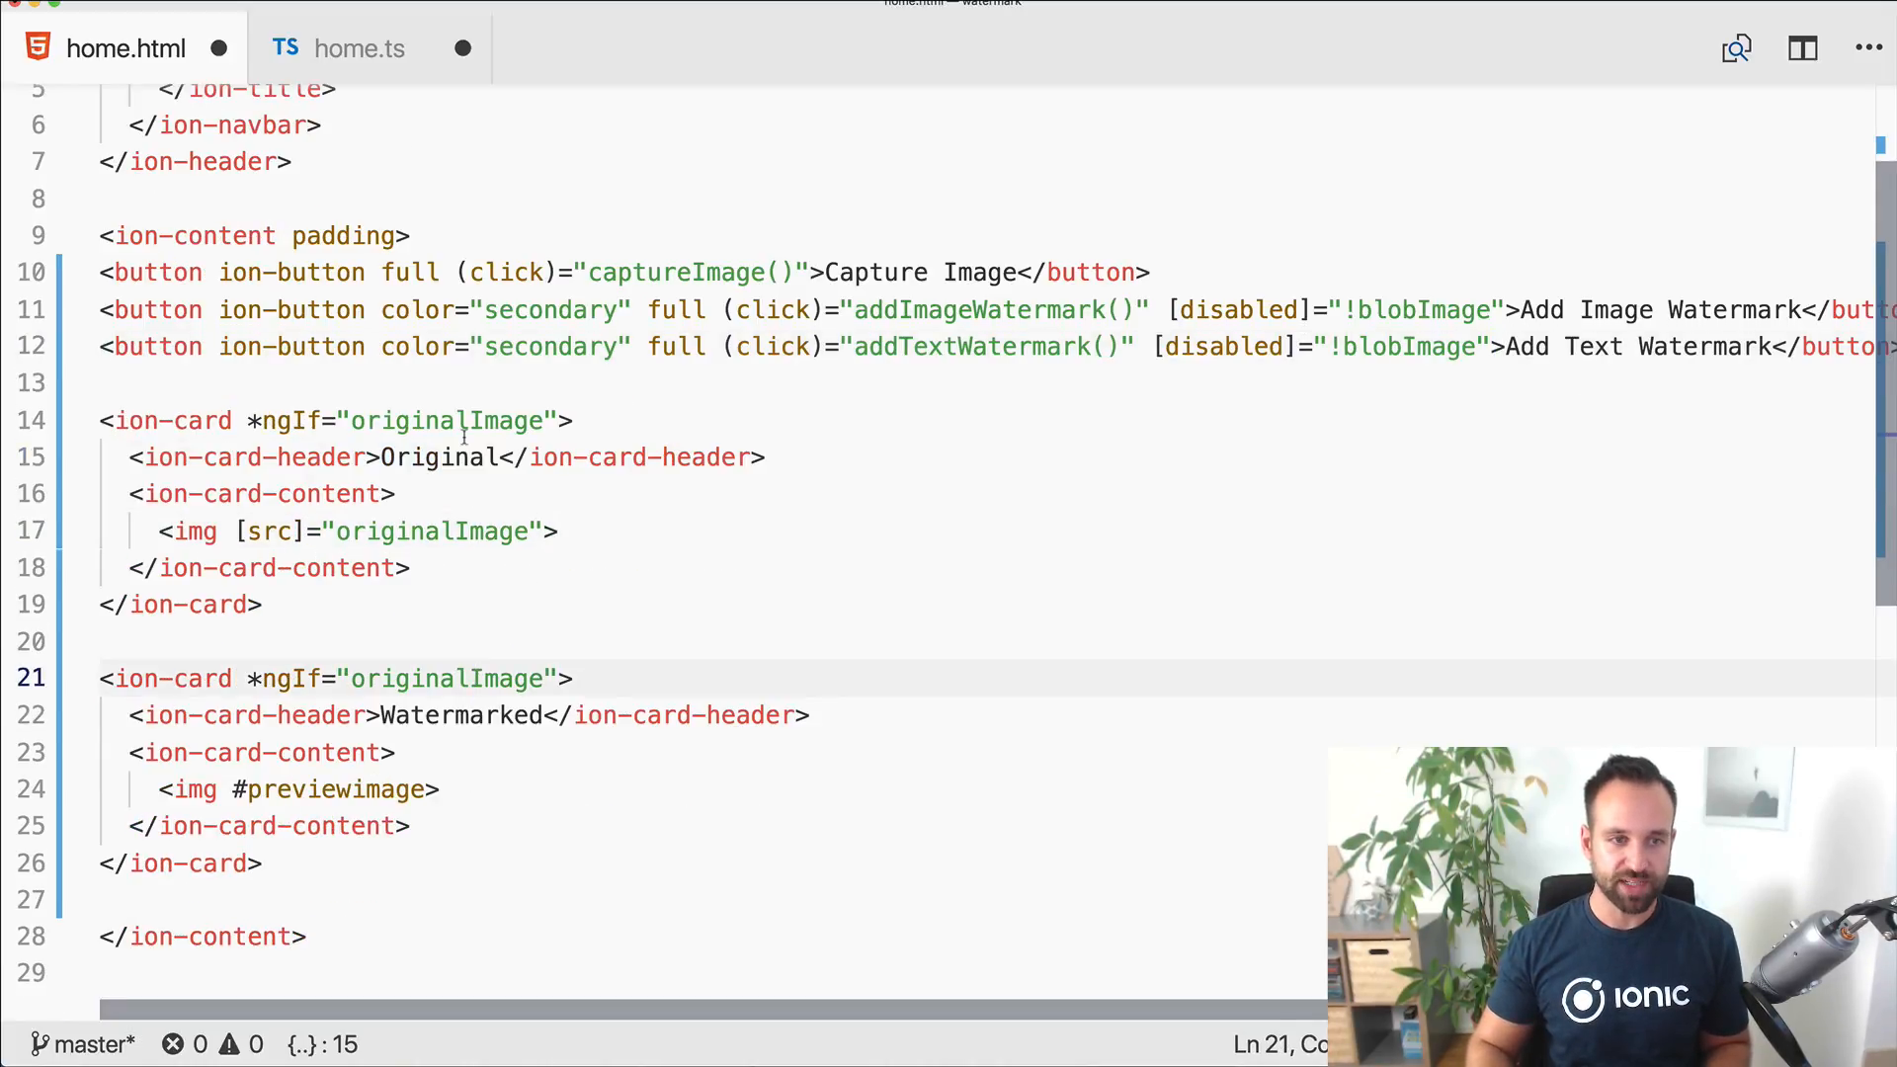
click(359, 47)
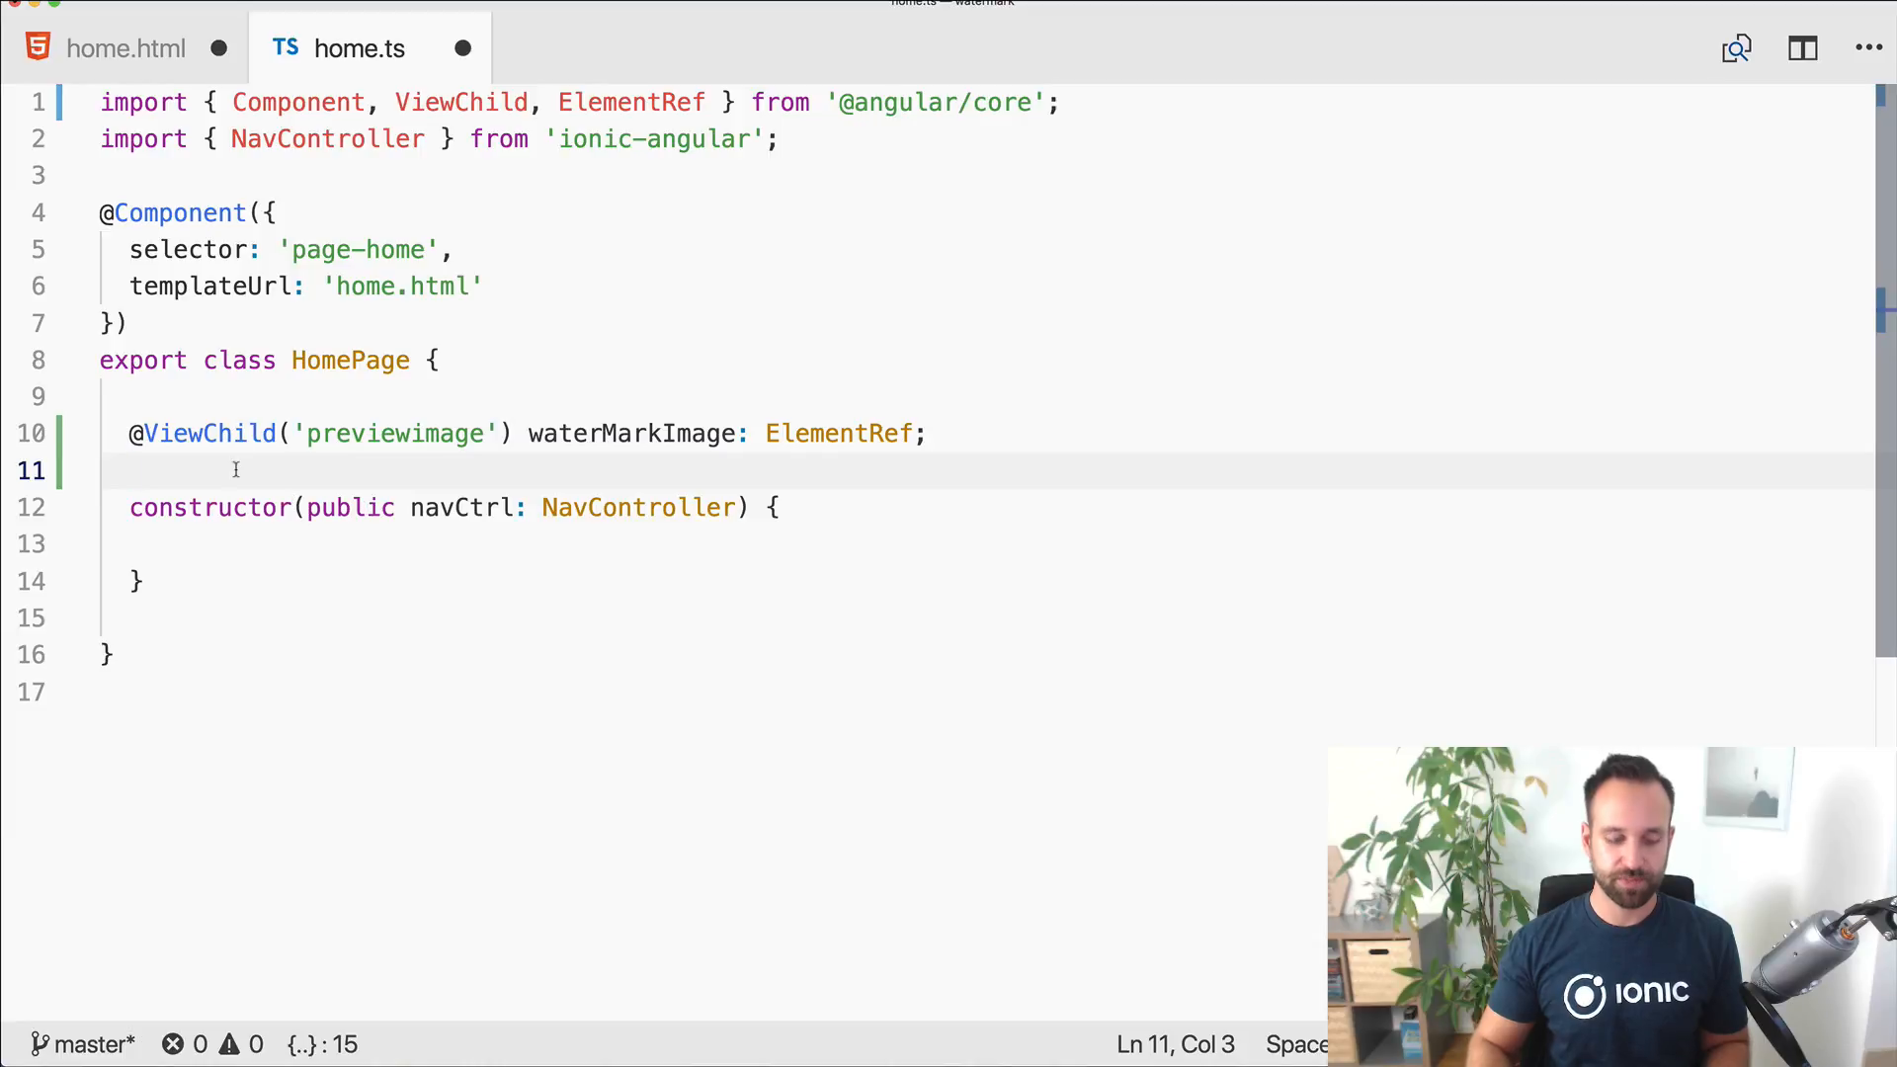
Step: Declare originalImage = null and blobImage = null properties on HomePage
text(originalImage = nullM)
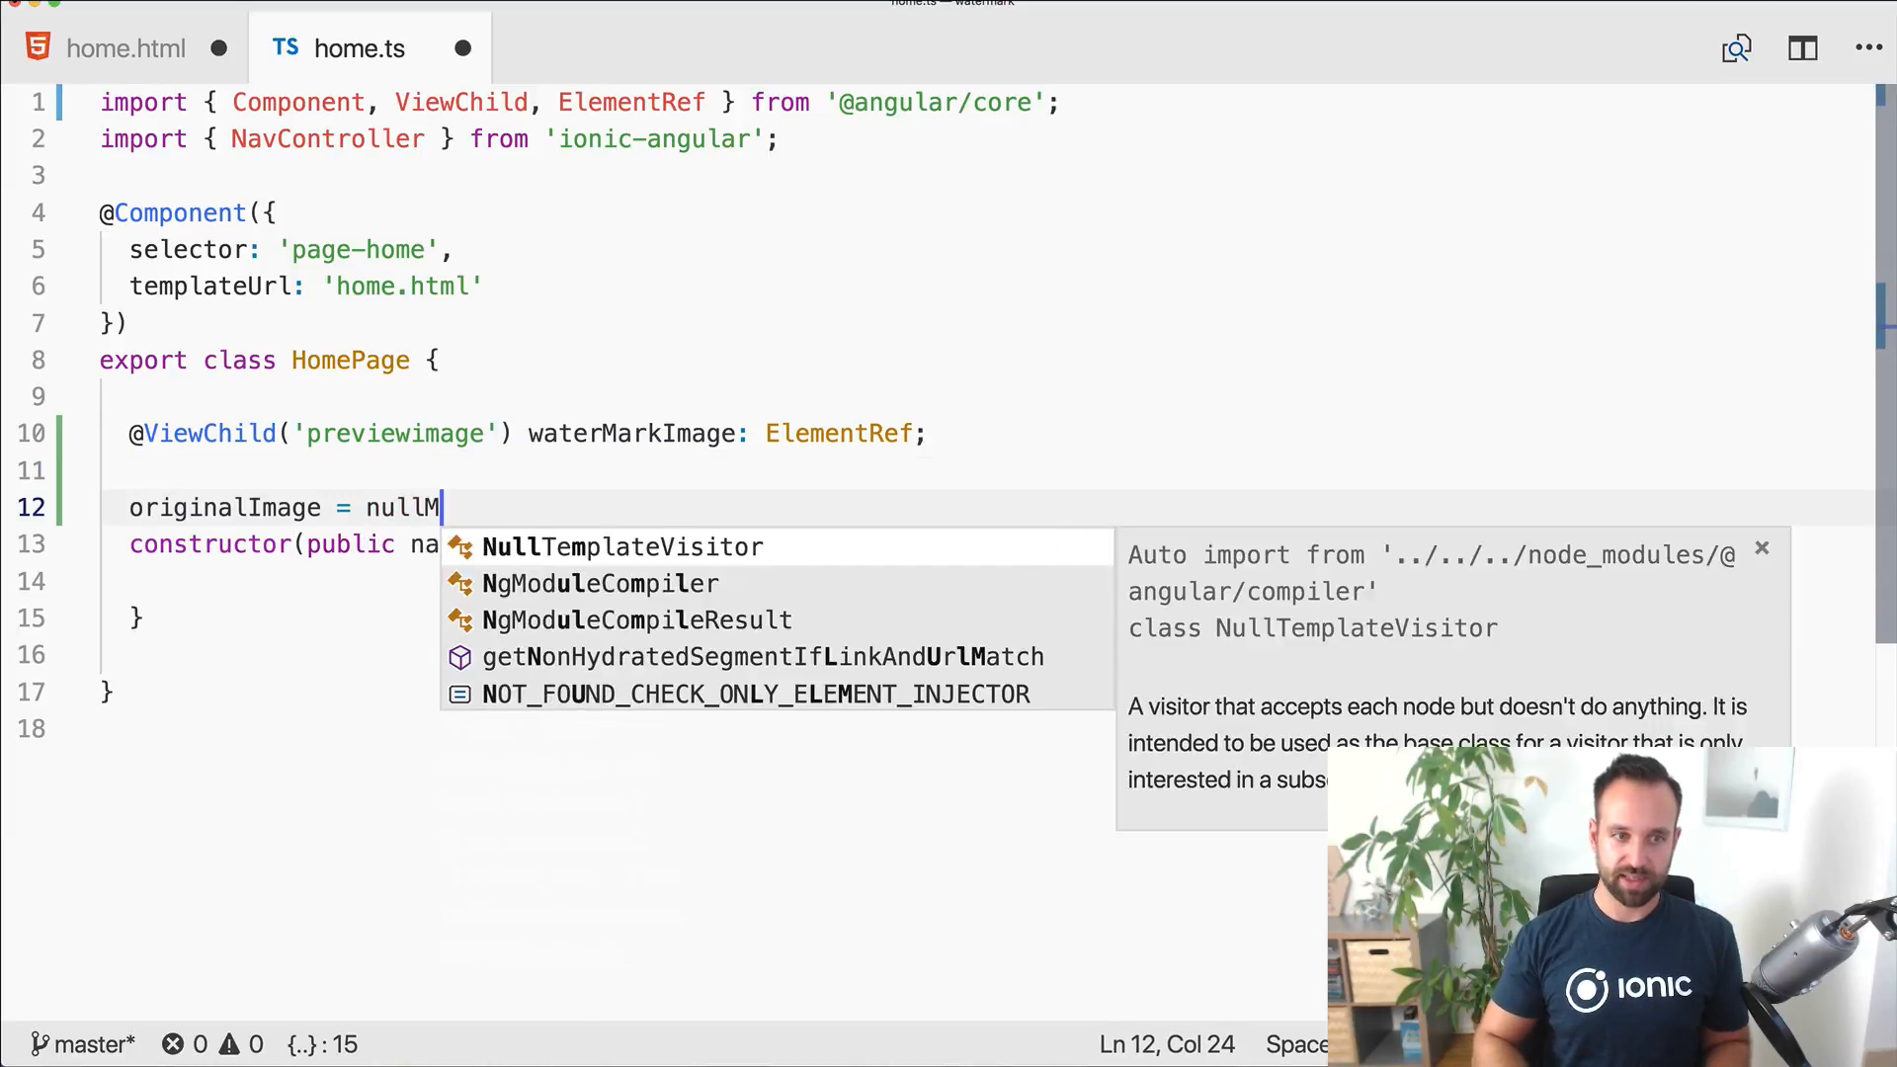
key(Backspace)
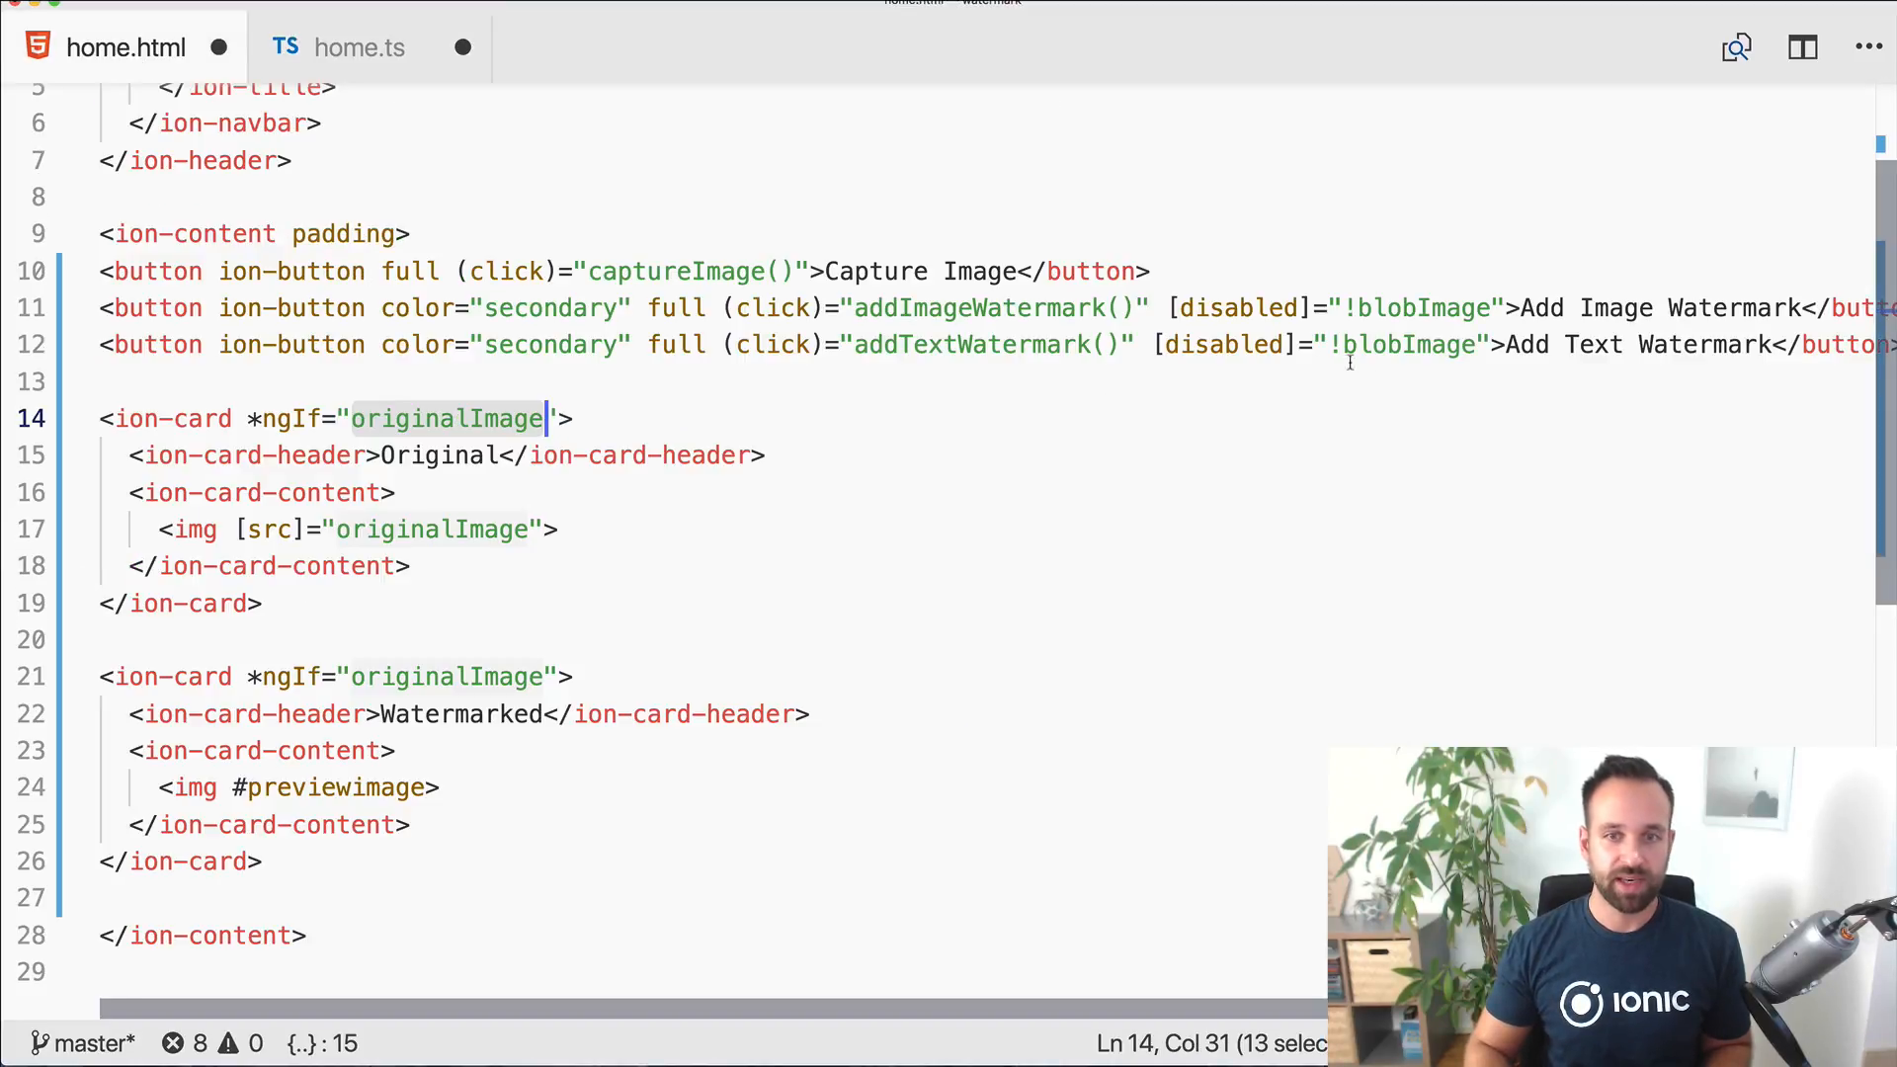
click(359, 47)
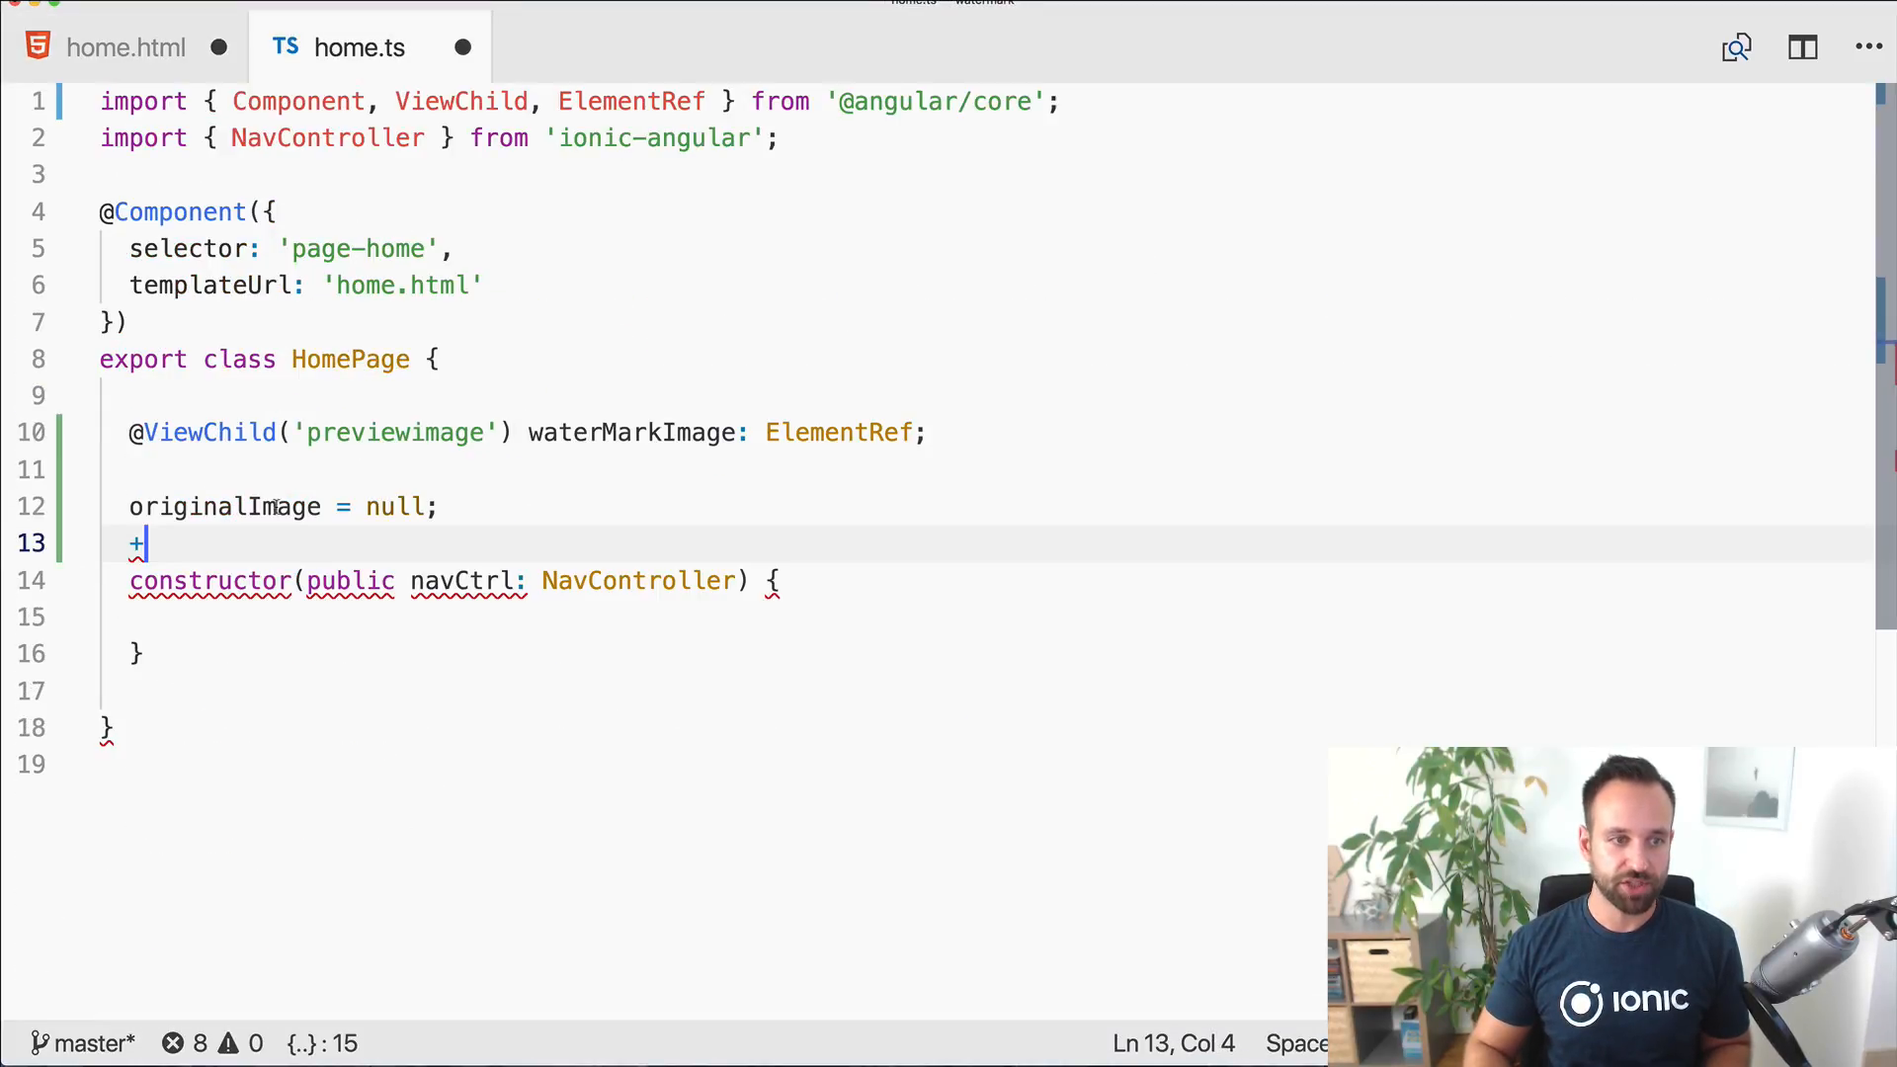
text(blobImage = null;)
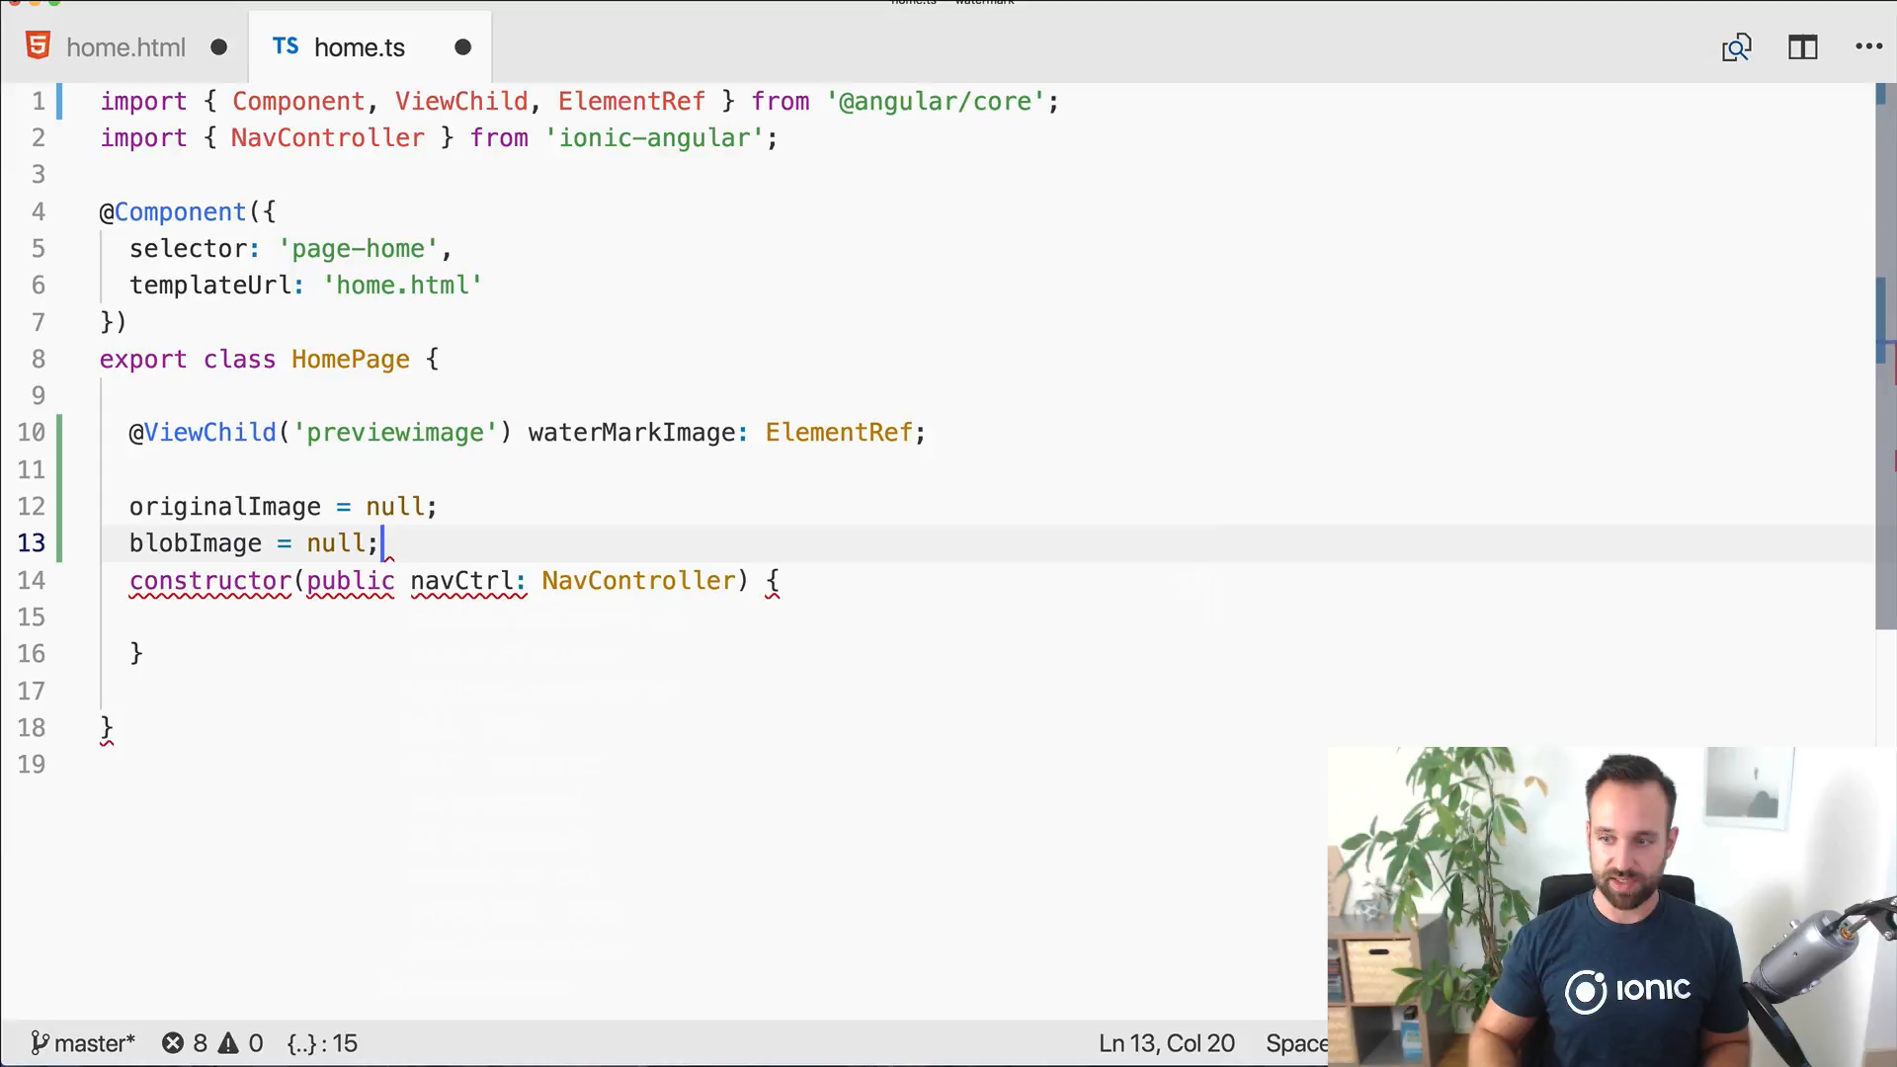
key(Enter)
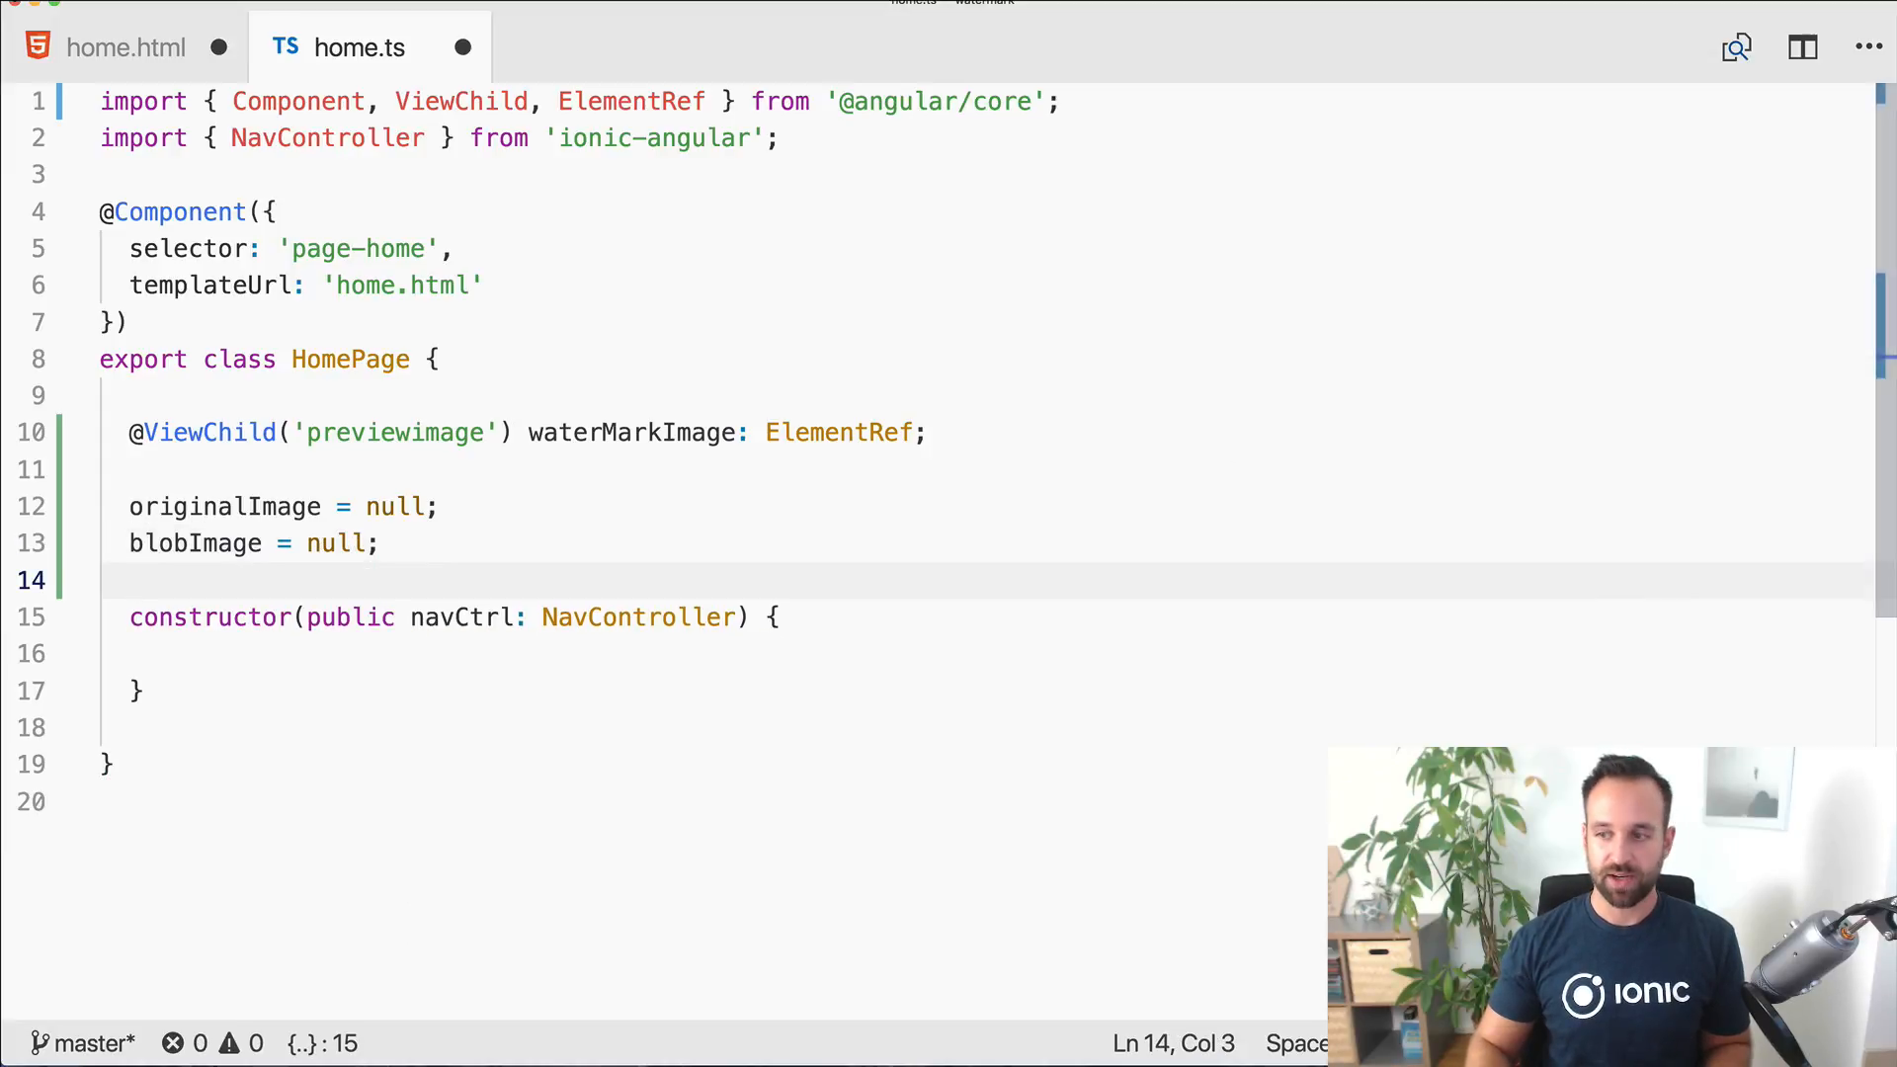
Step: Inject a private Camera into the constructor with its auto-import
text(,)
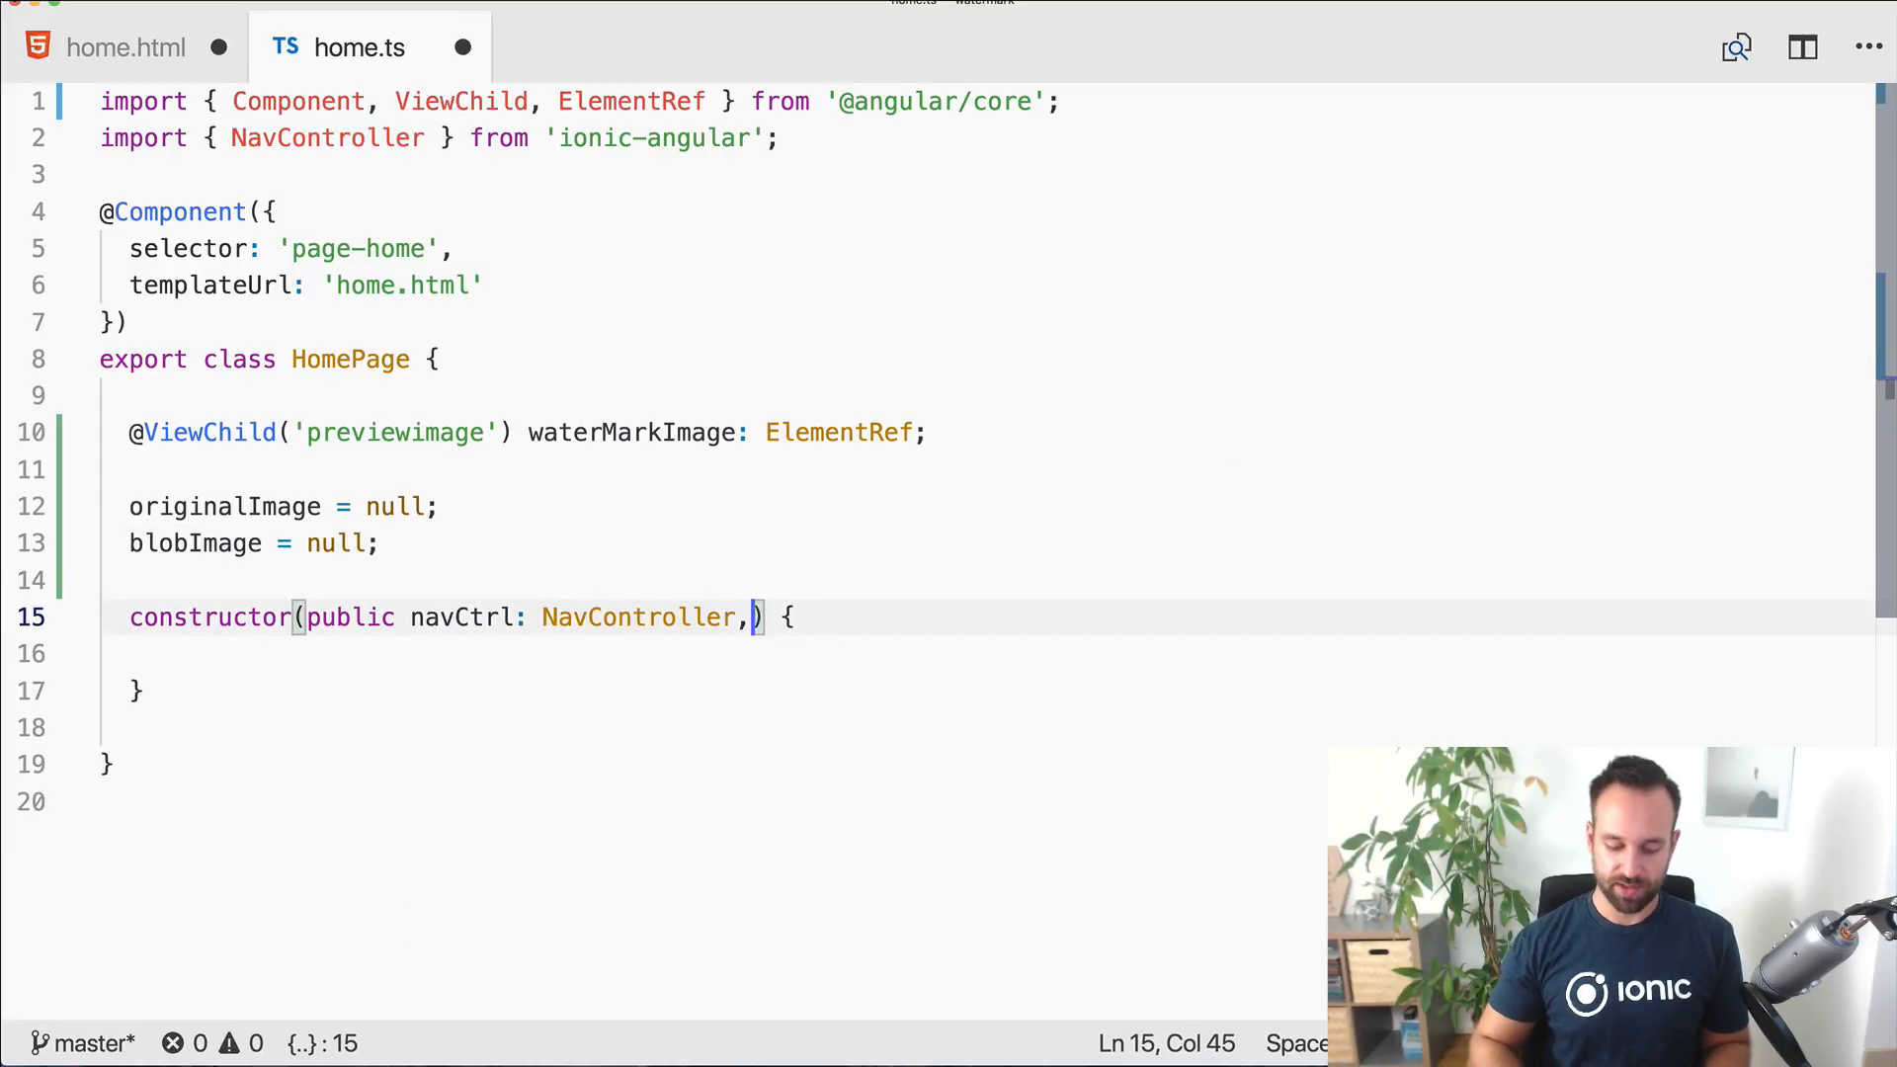
text(private camera)
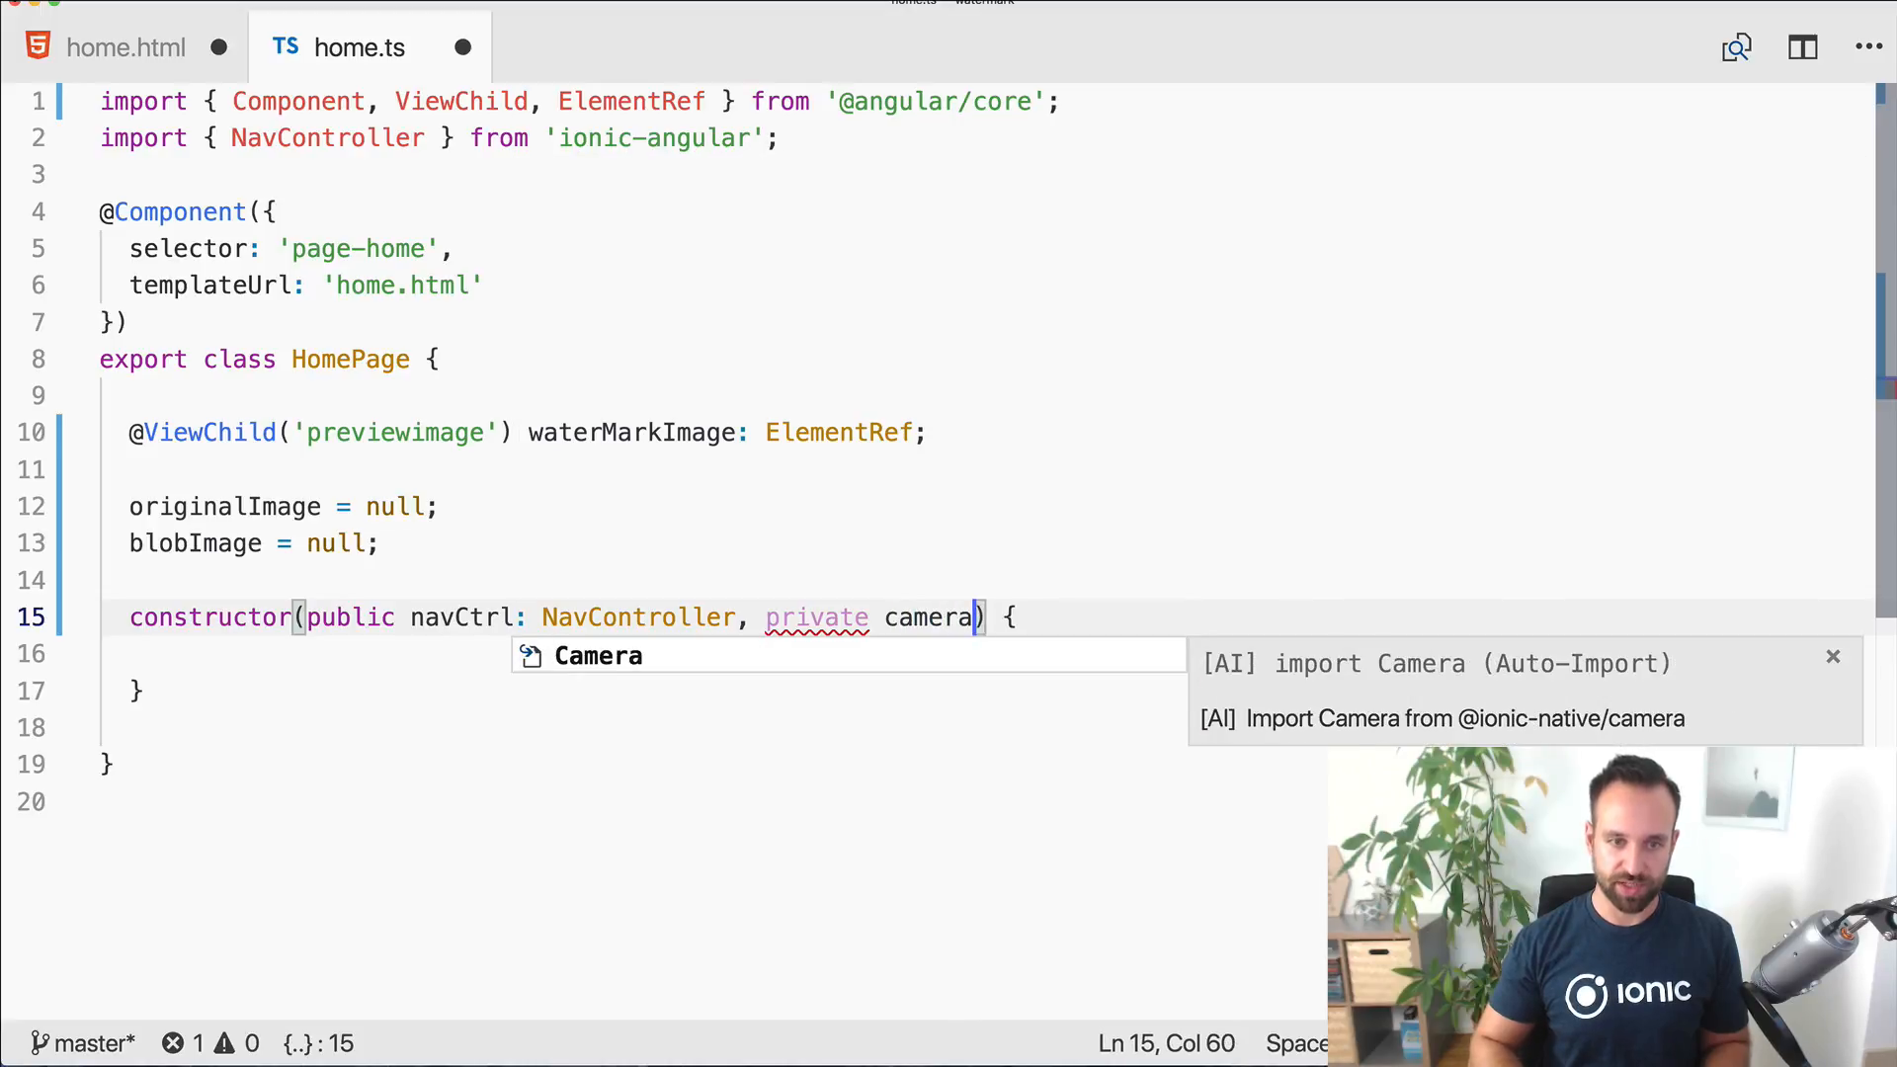
click(596, 657)
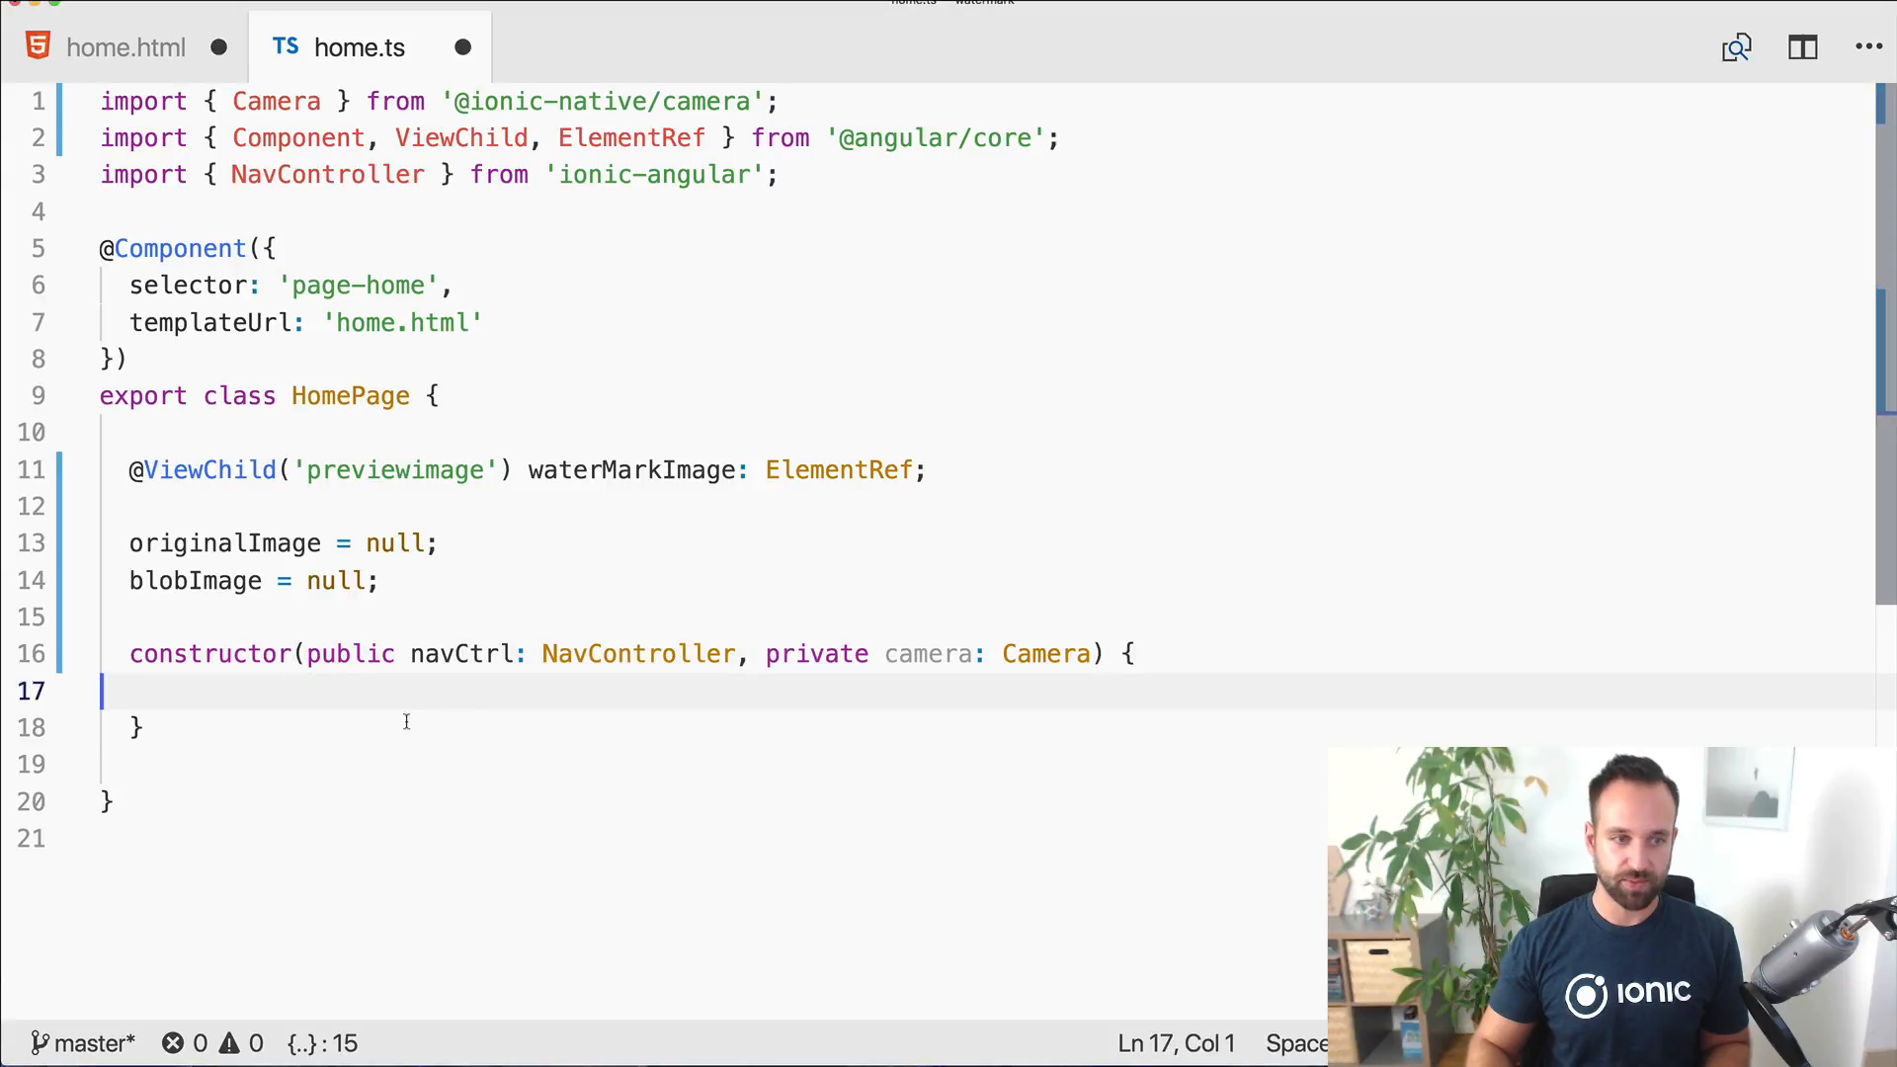
Step: Write captureImage() calling this.camera.getPicture(options).then with an imageData callback
text(captureImage() {)
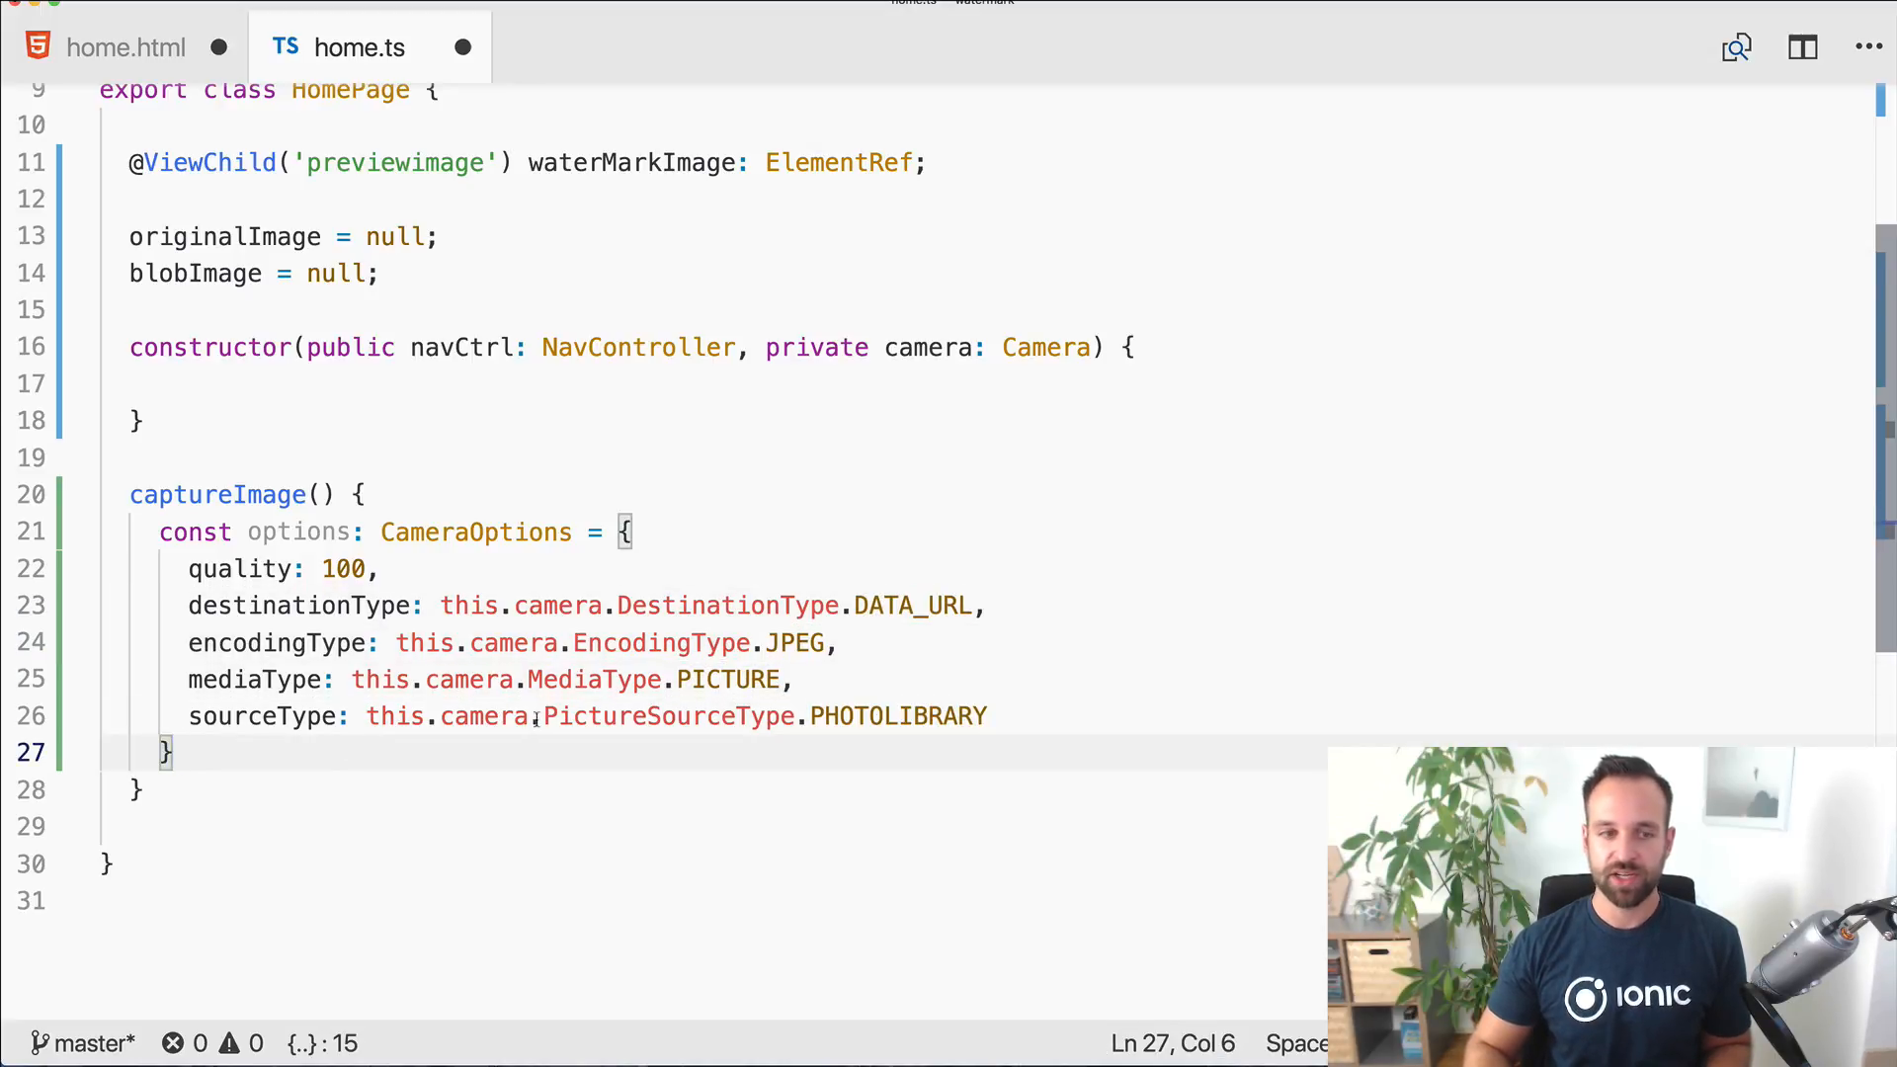
text(th)
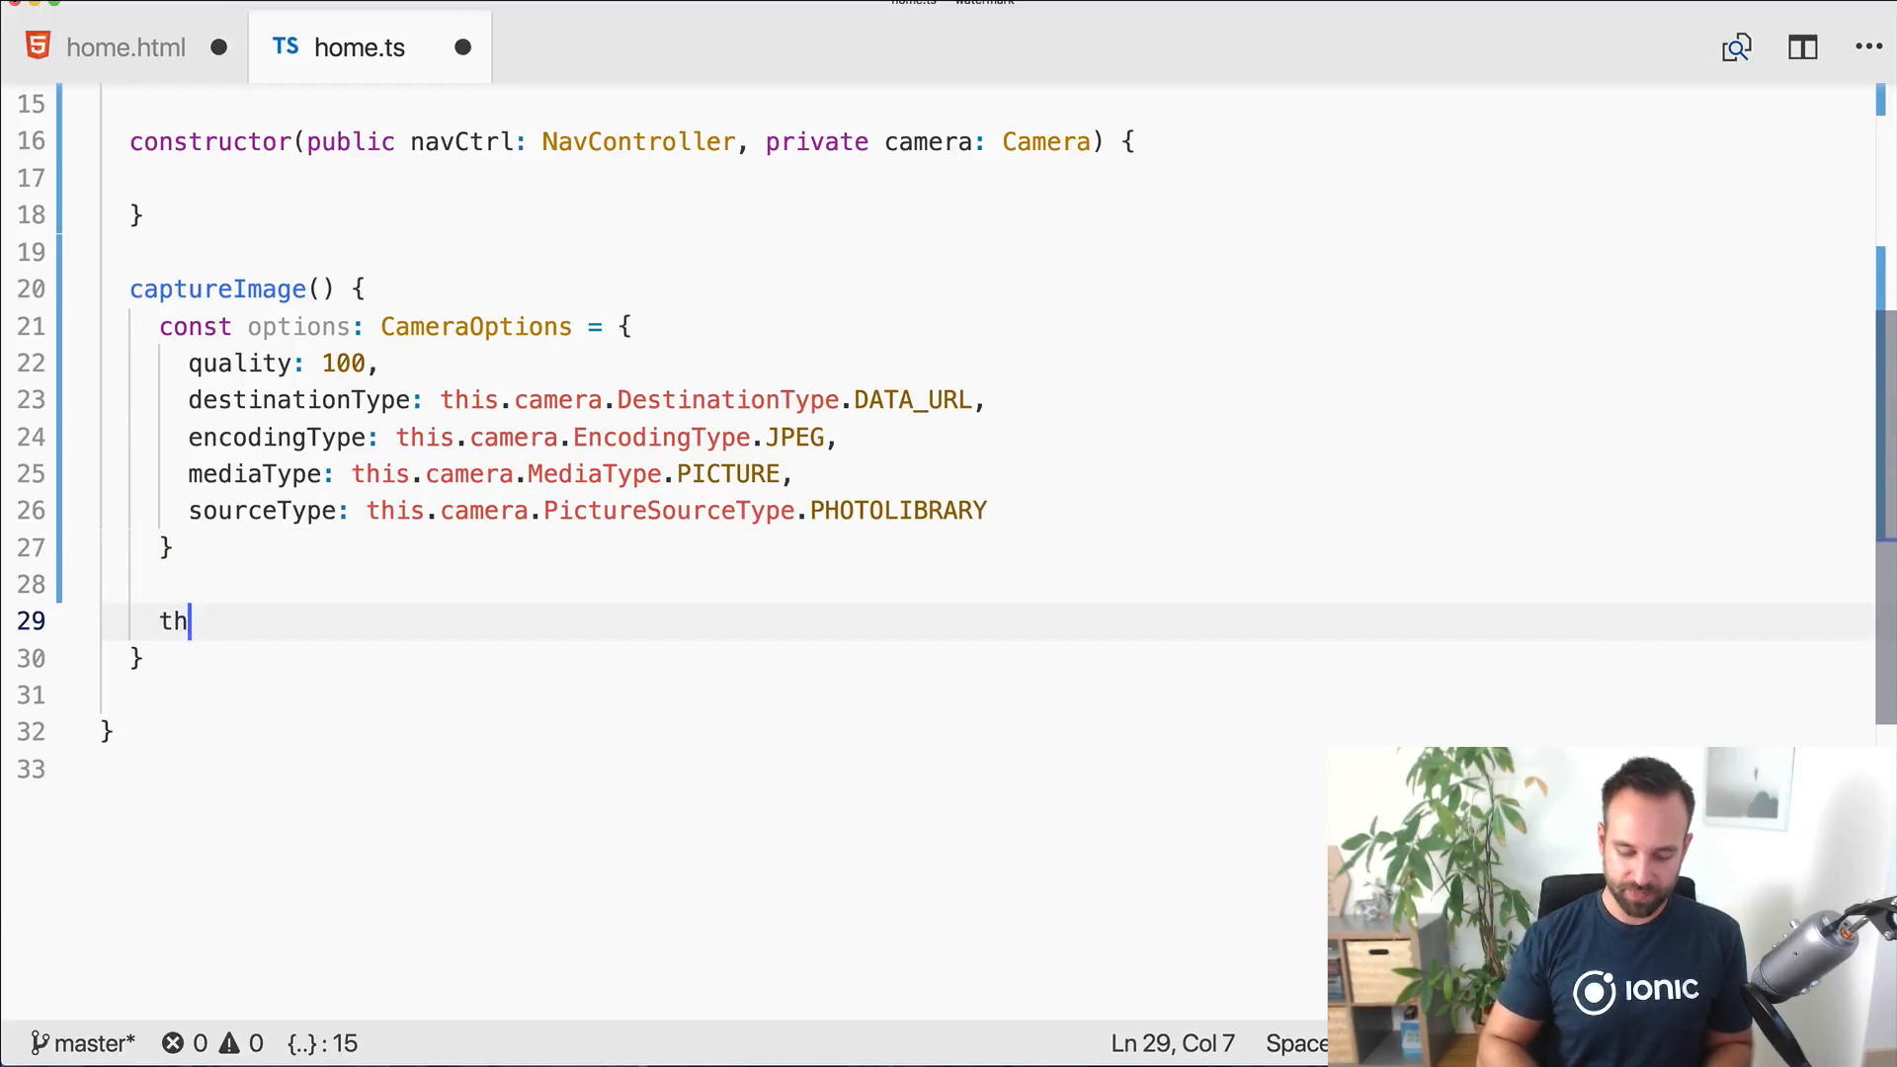
text(is.camera.getPicture)
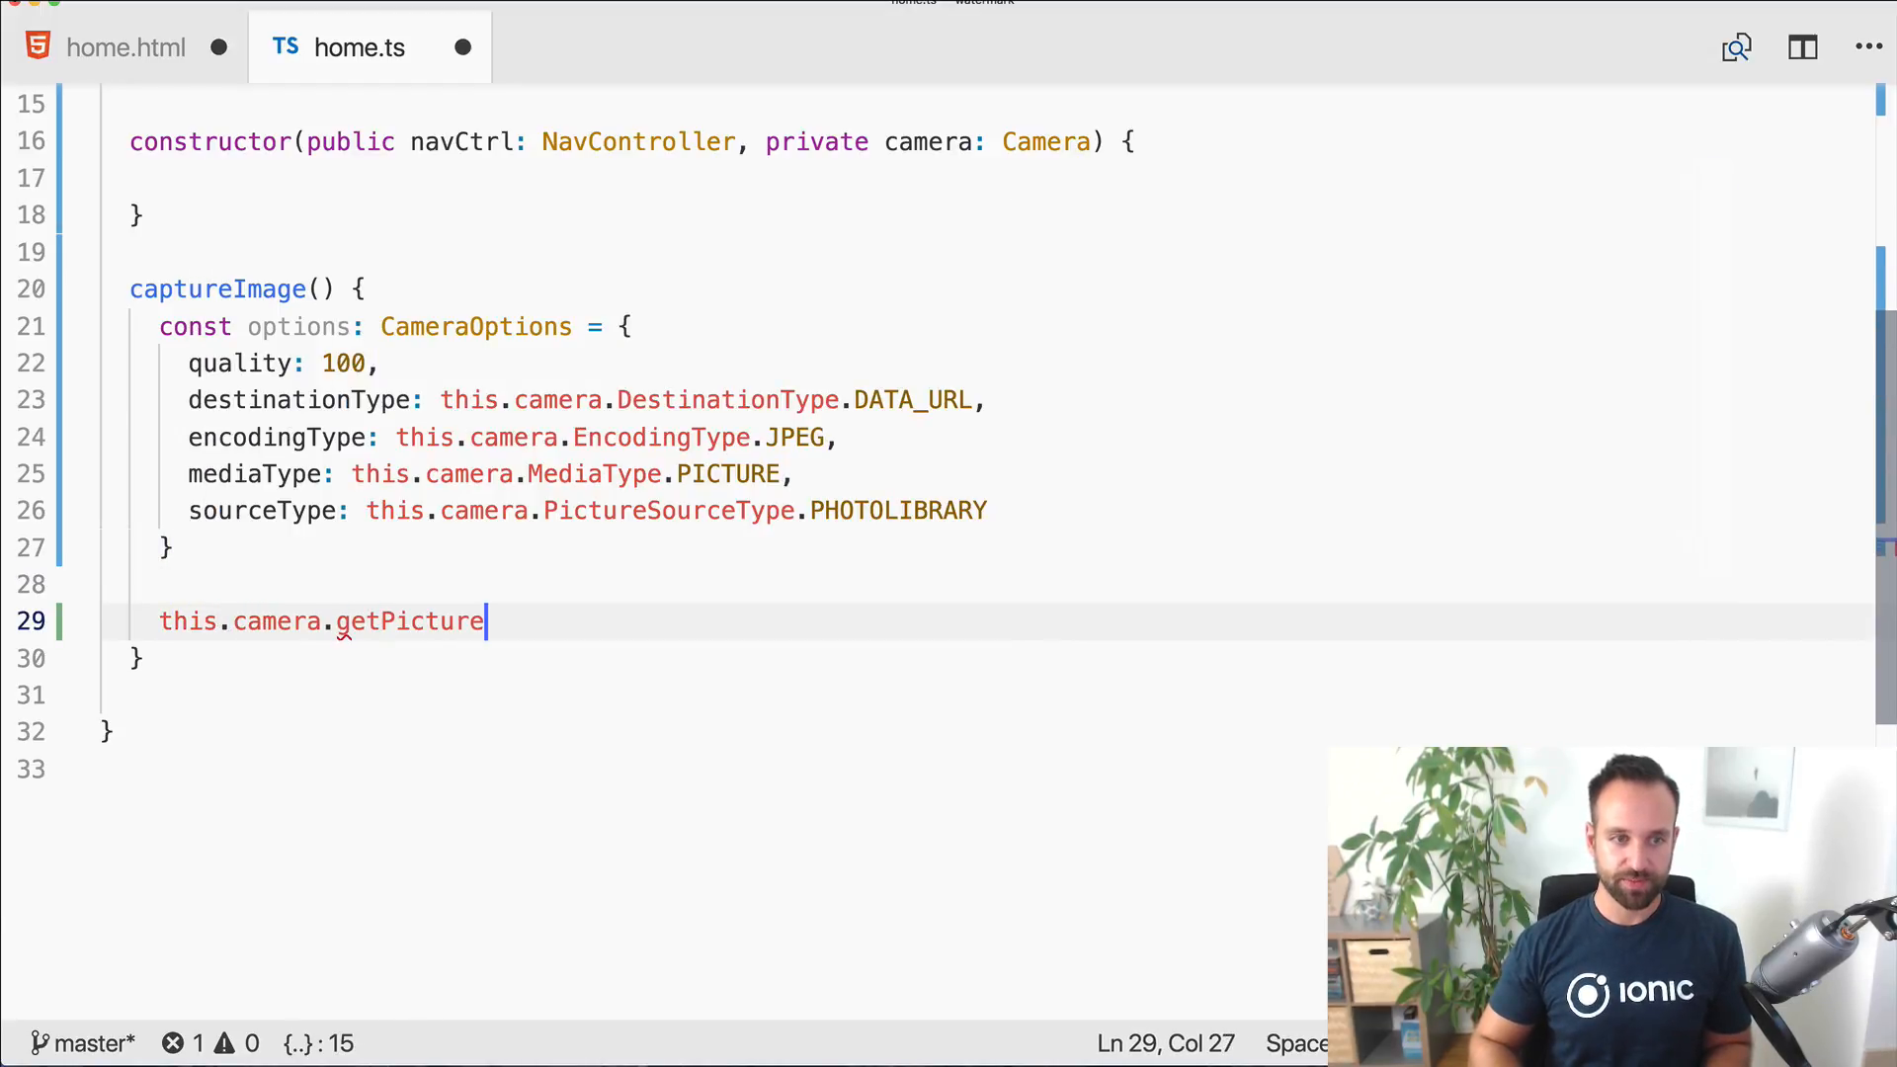
text(()
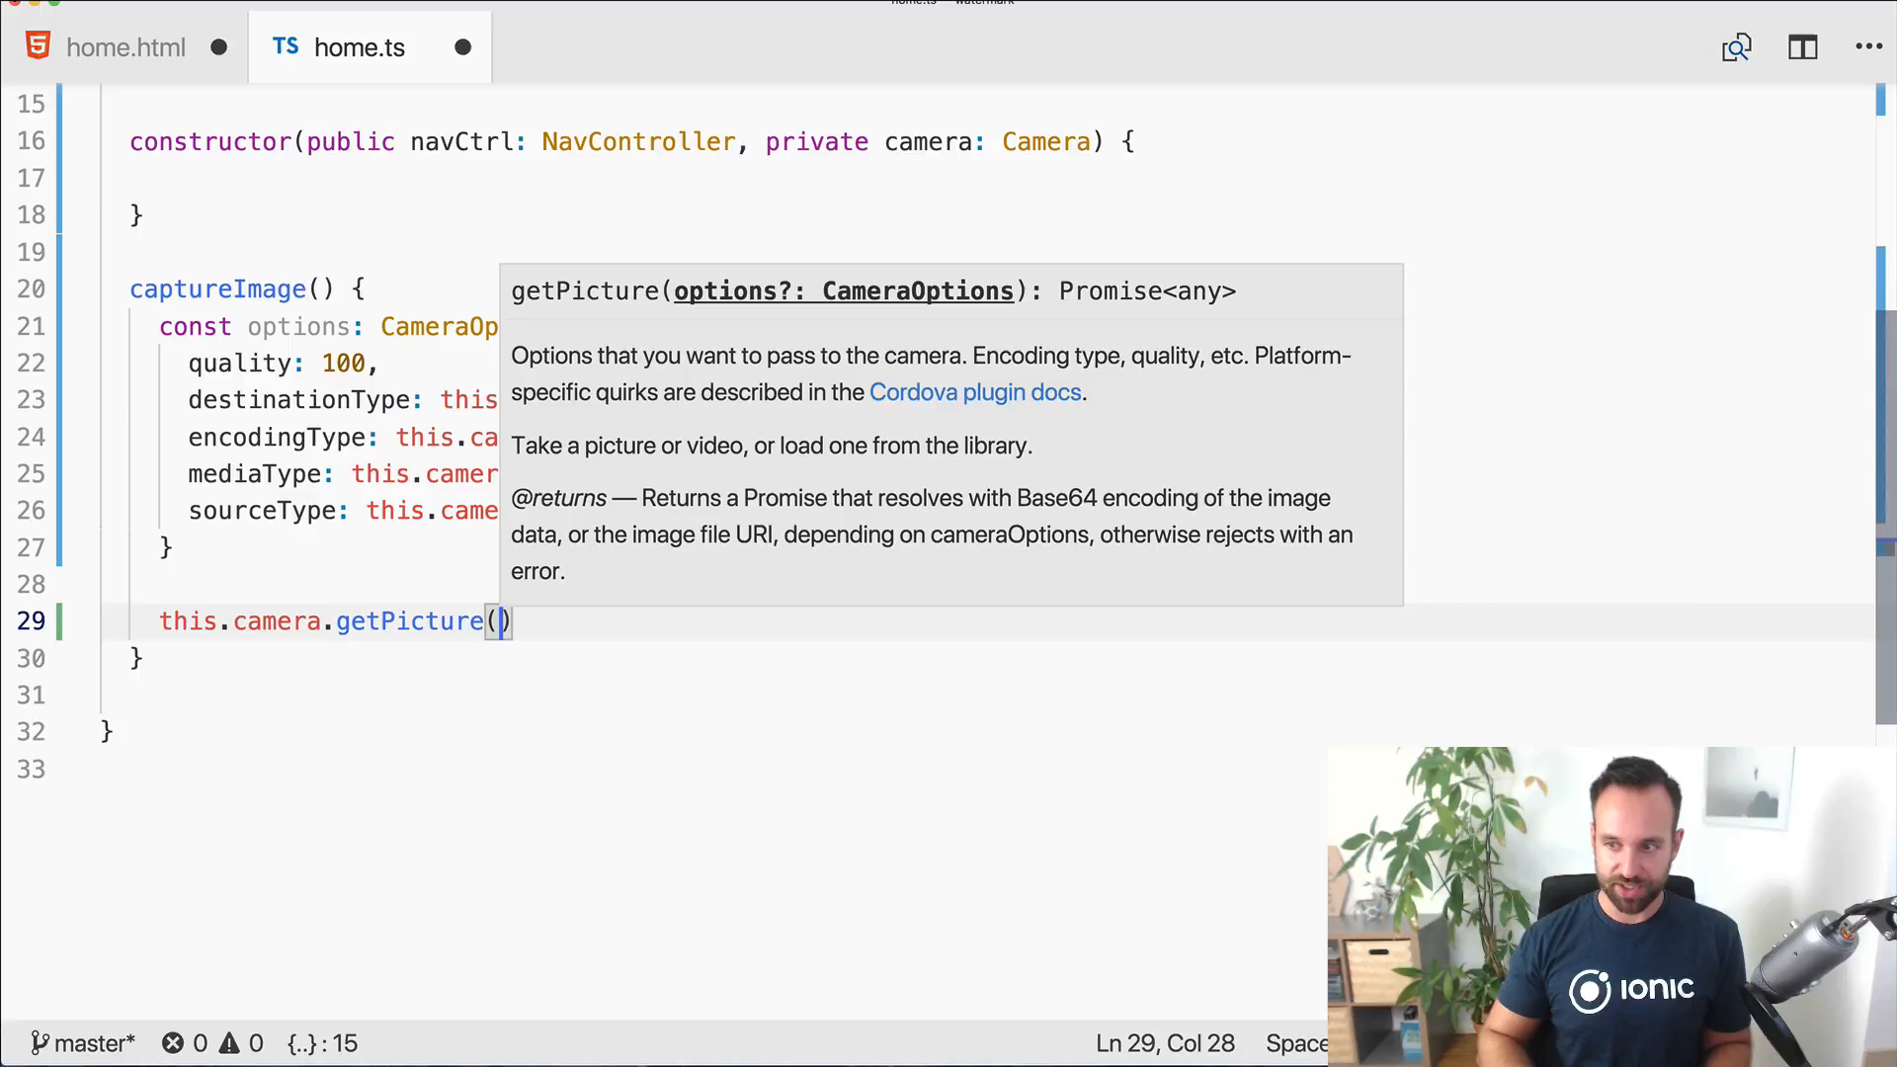
text(options)
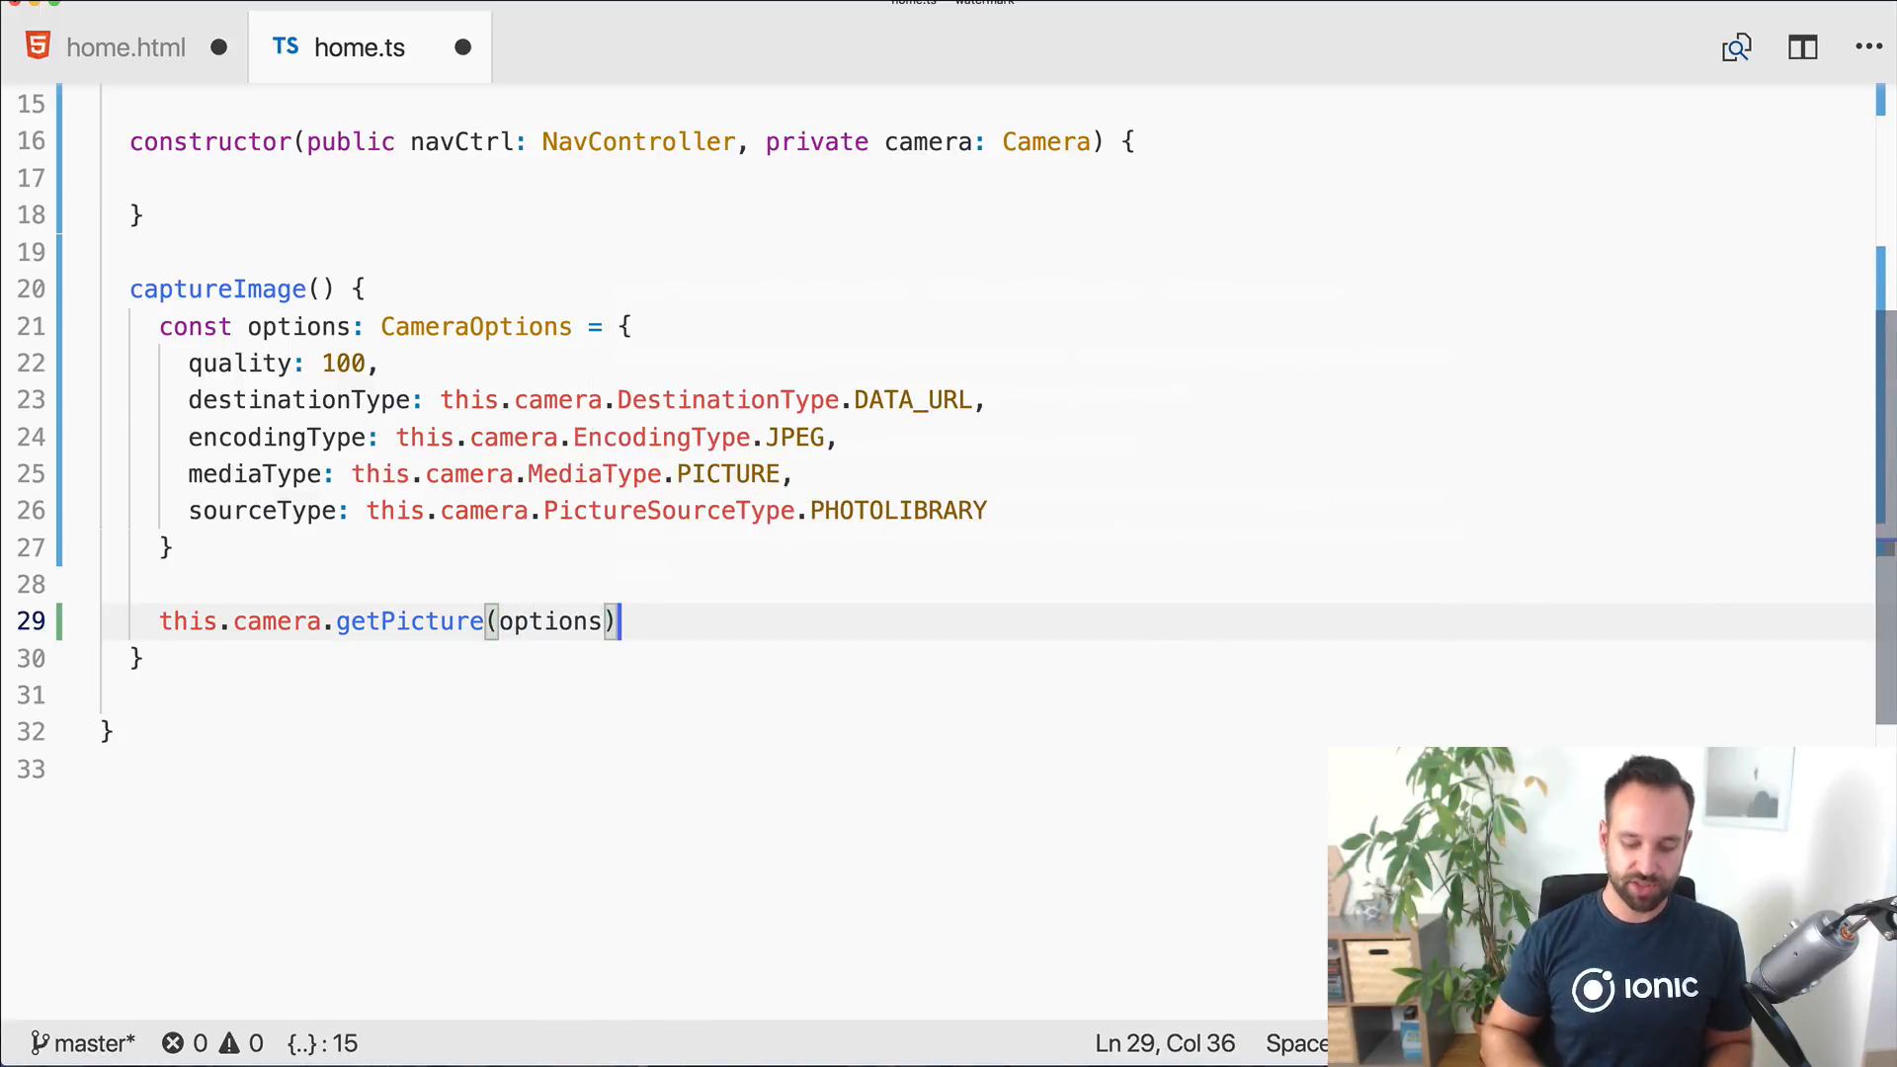
text(.then(()
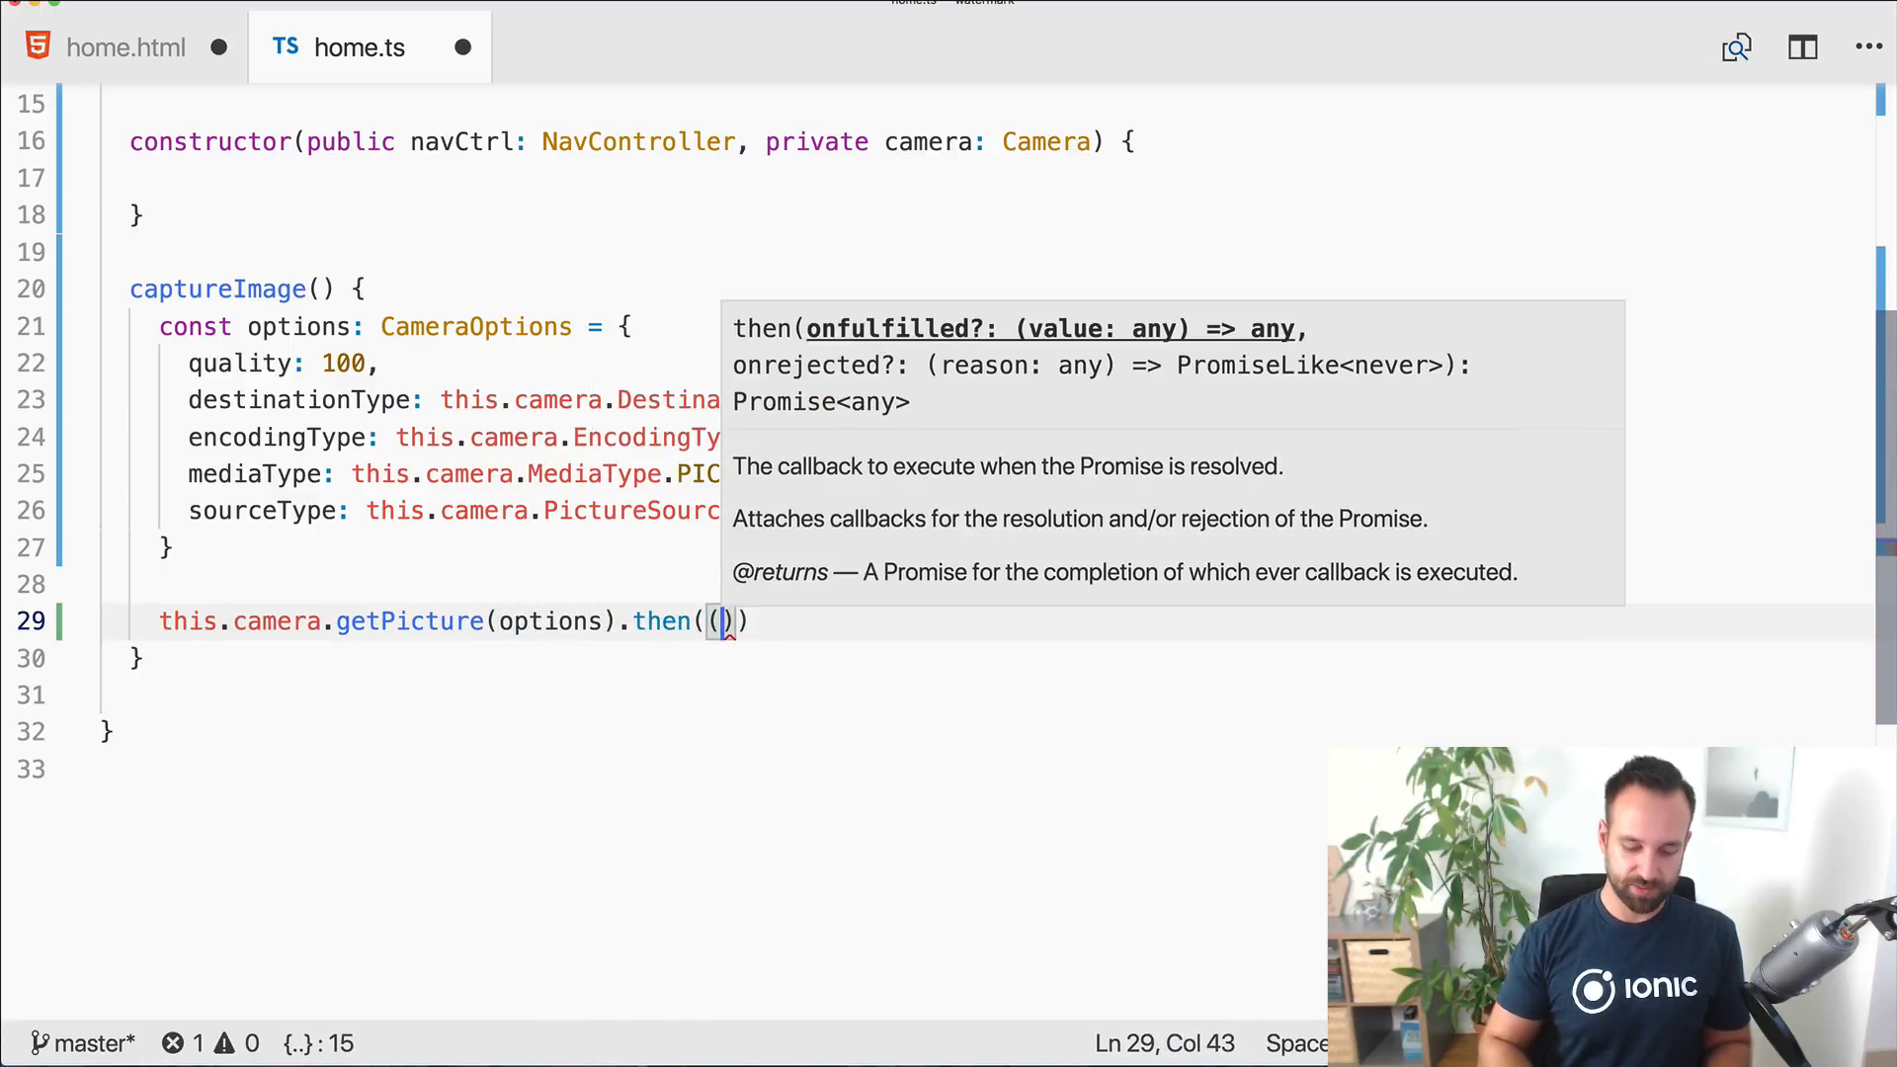
text(imageDate)
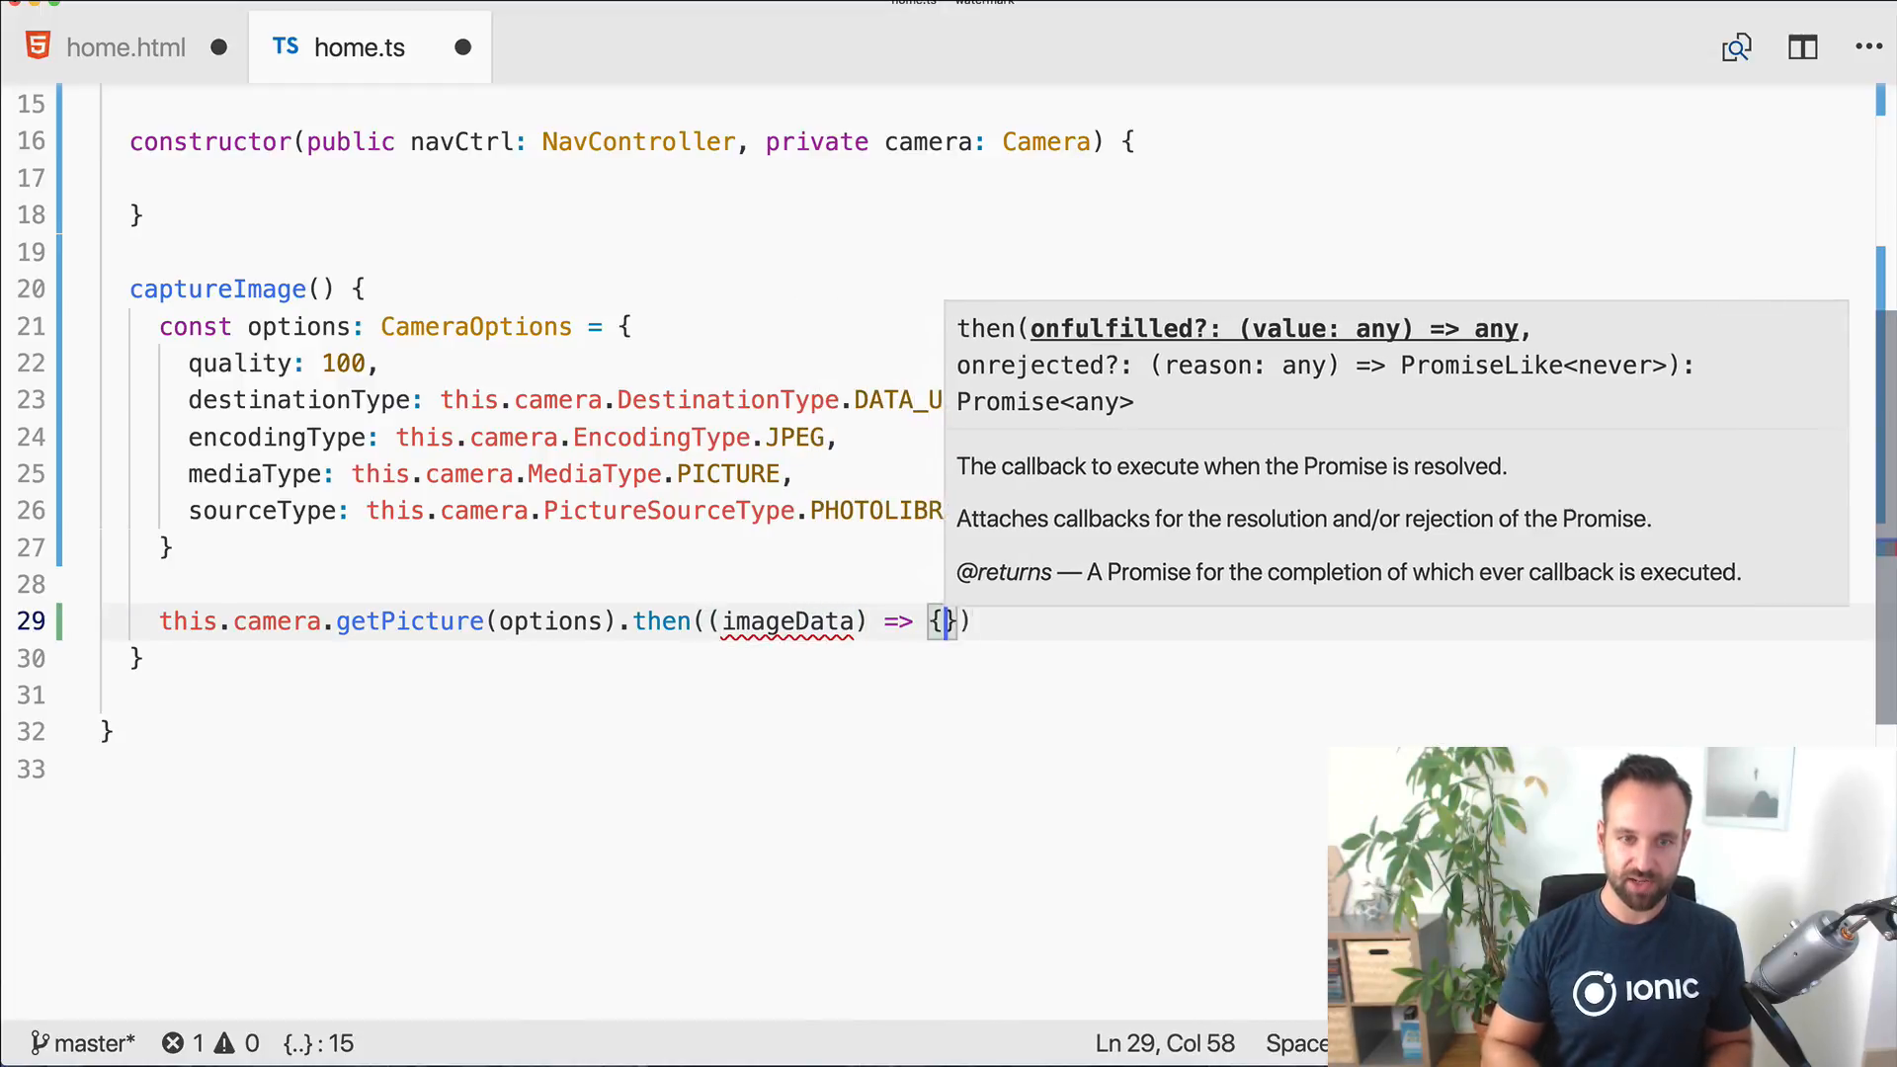
key(Enter)
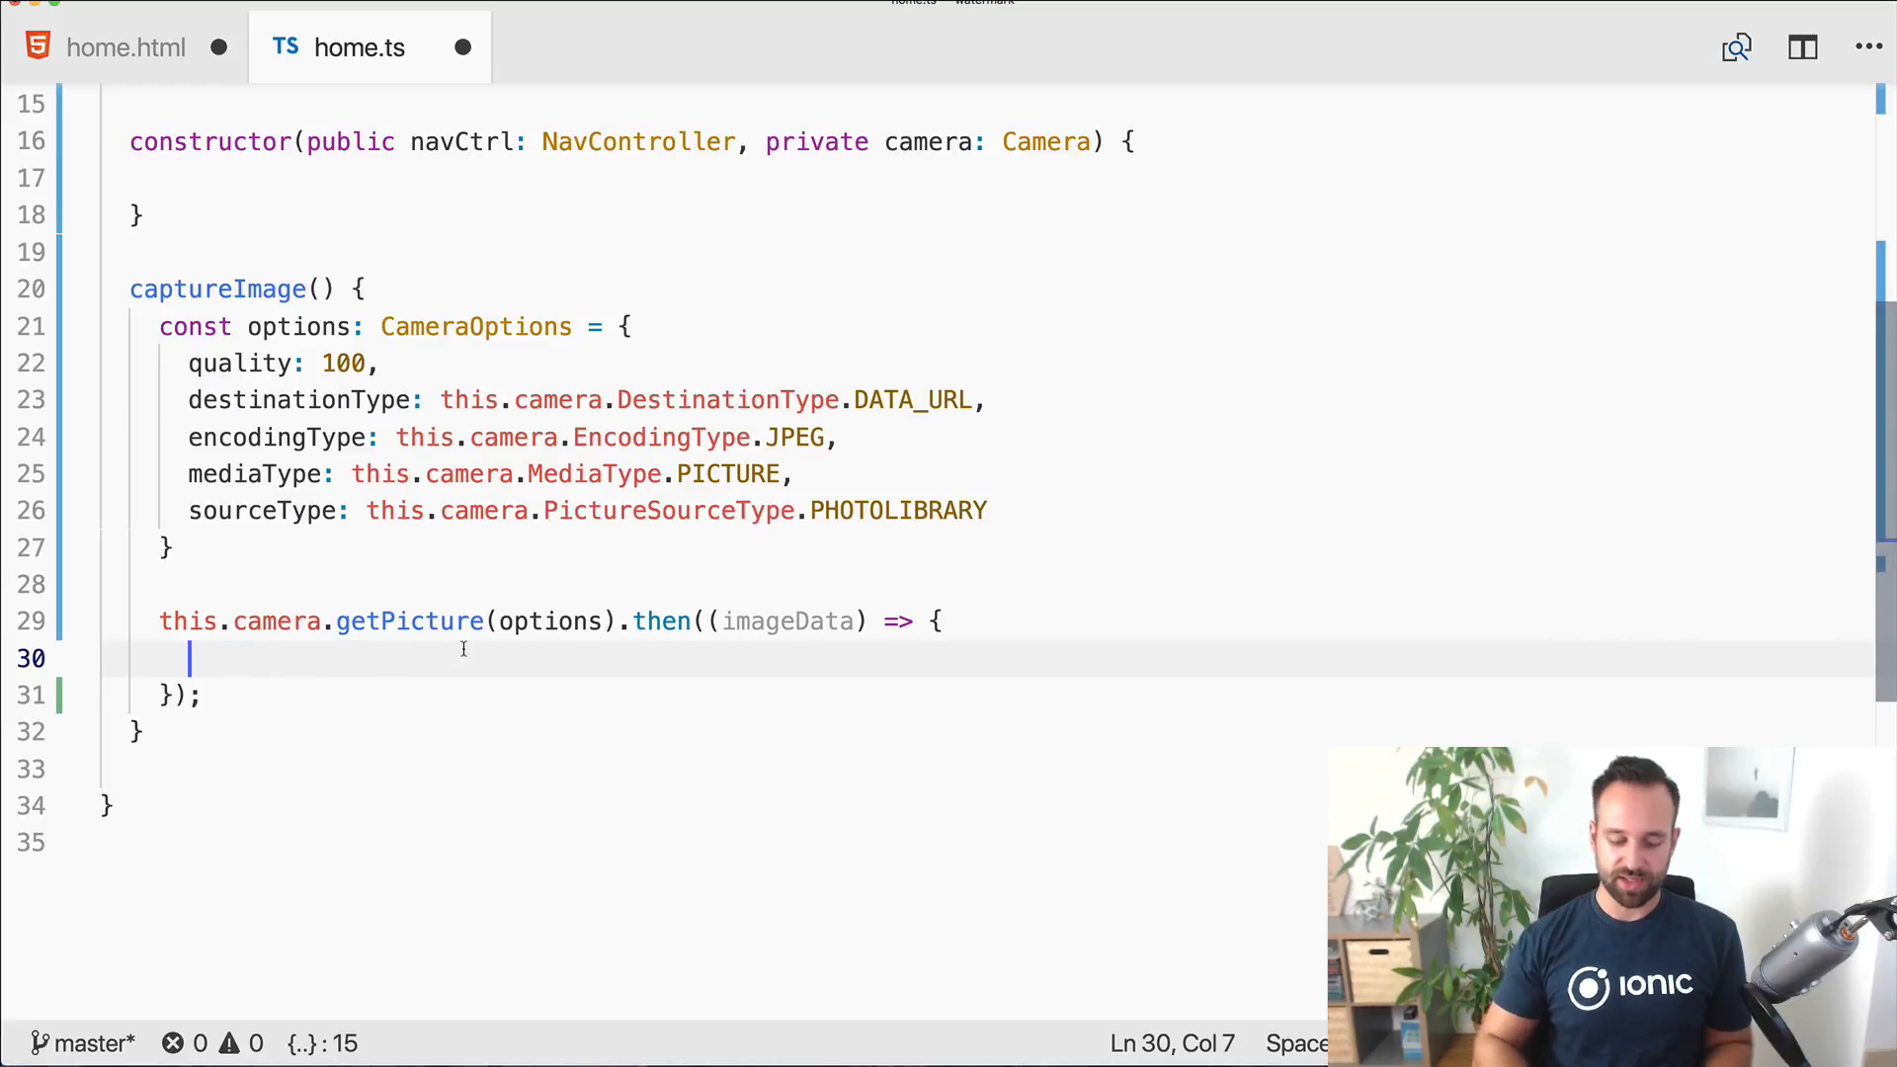
Step: Set this.originalImage to 'data:image/jpeg;base64,' plus the returned image data
text(this.)
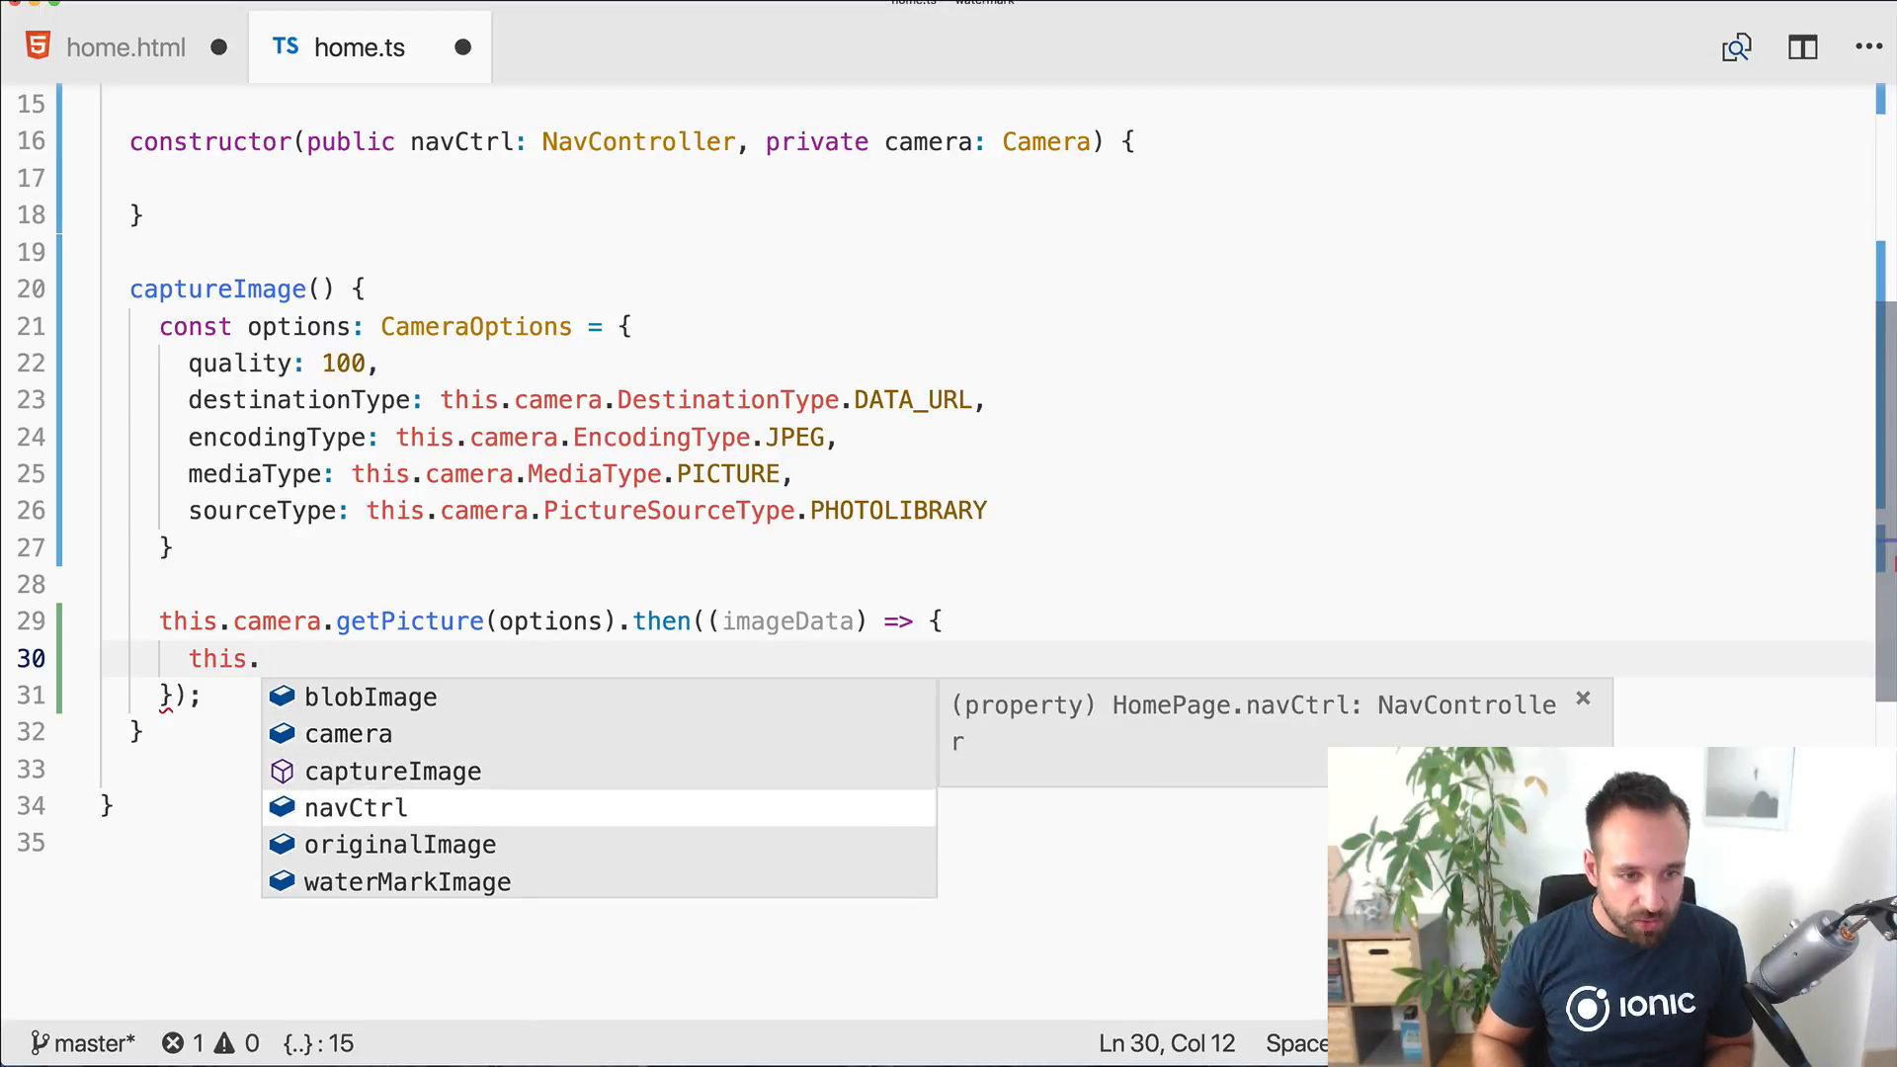
text(originalImage =)
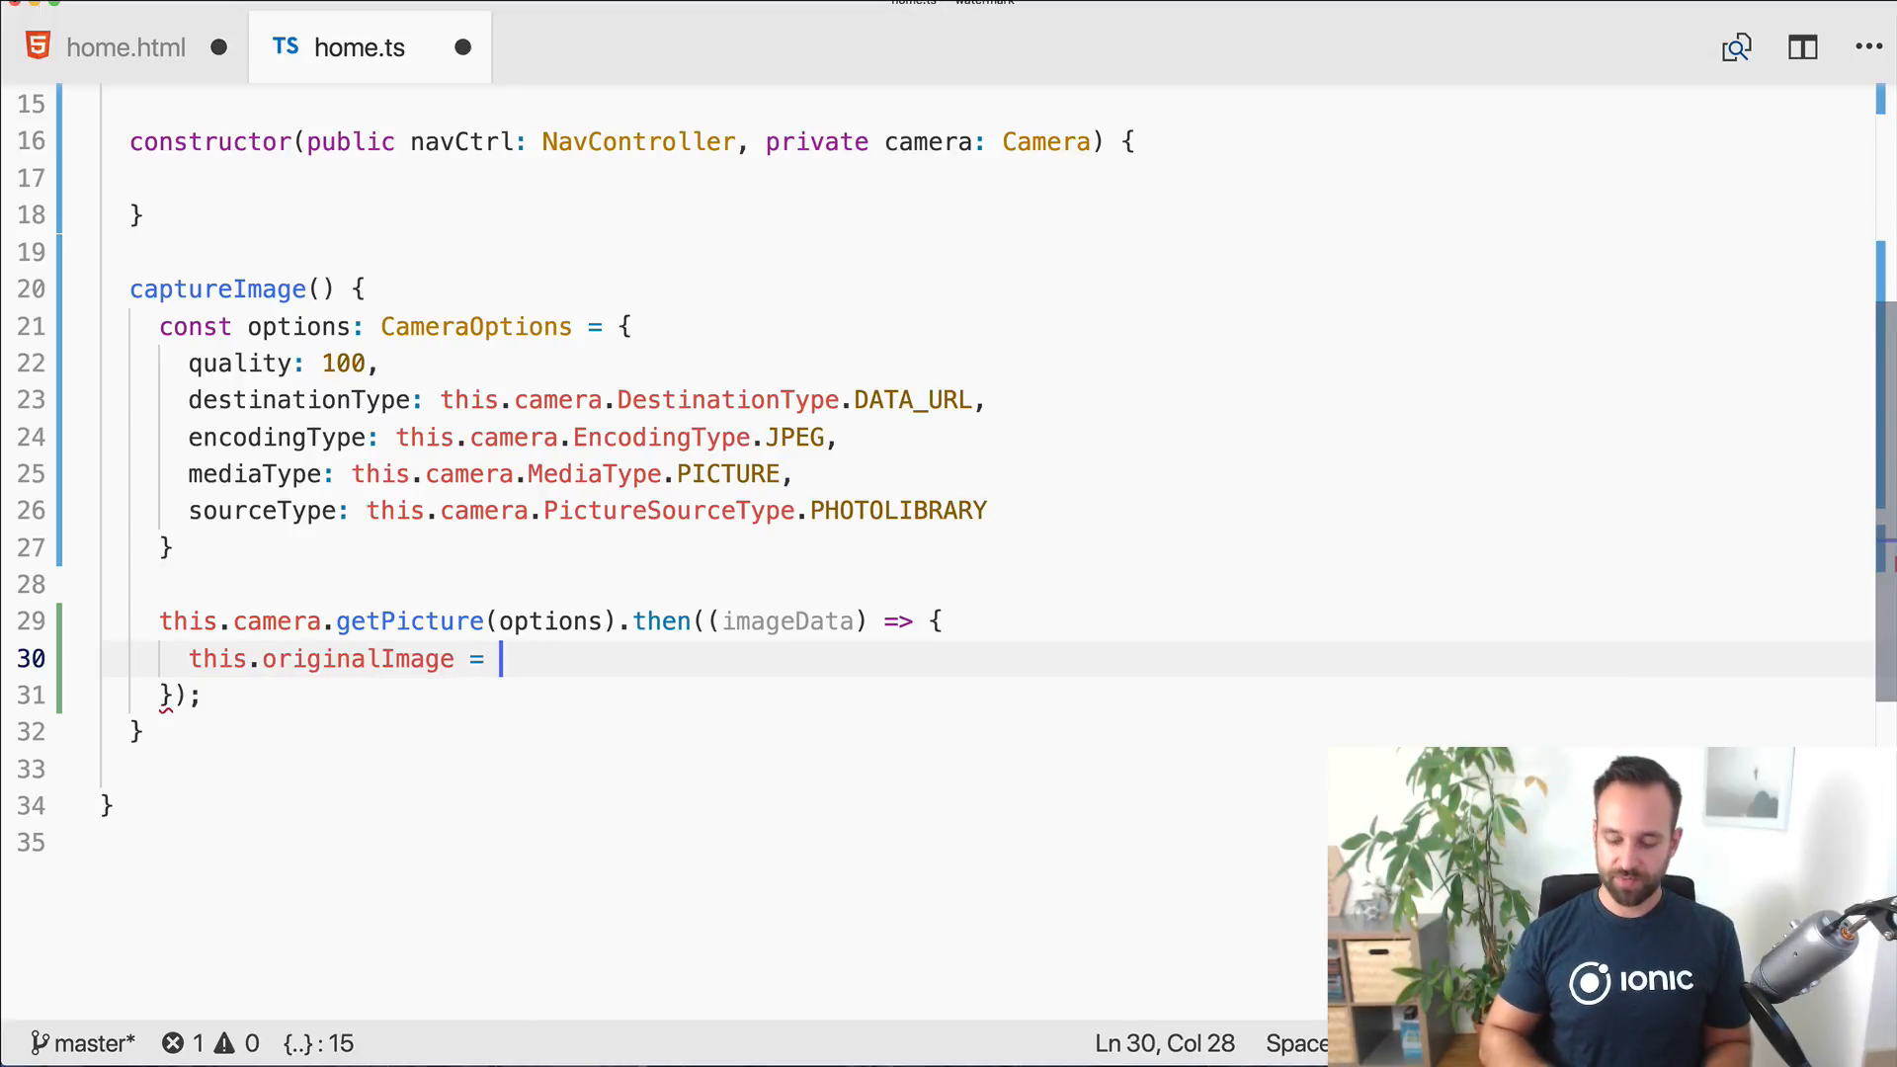
text('data')
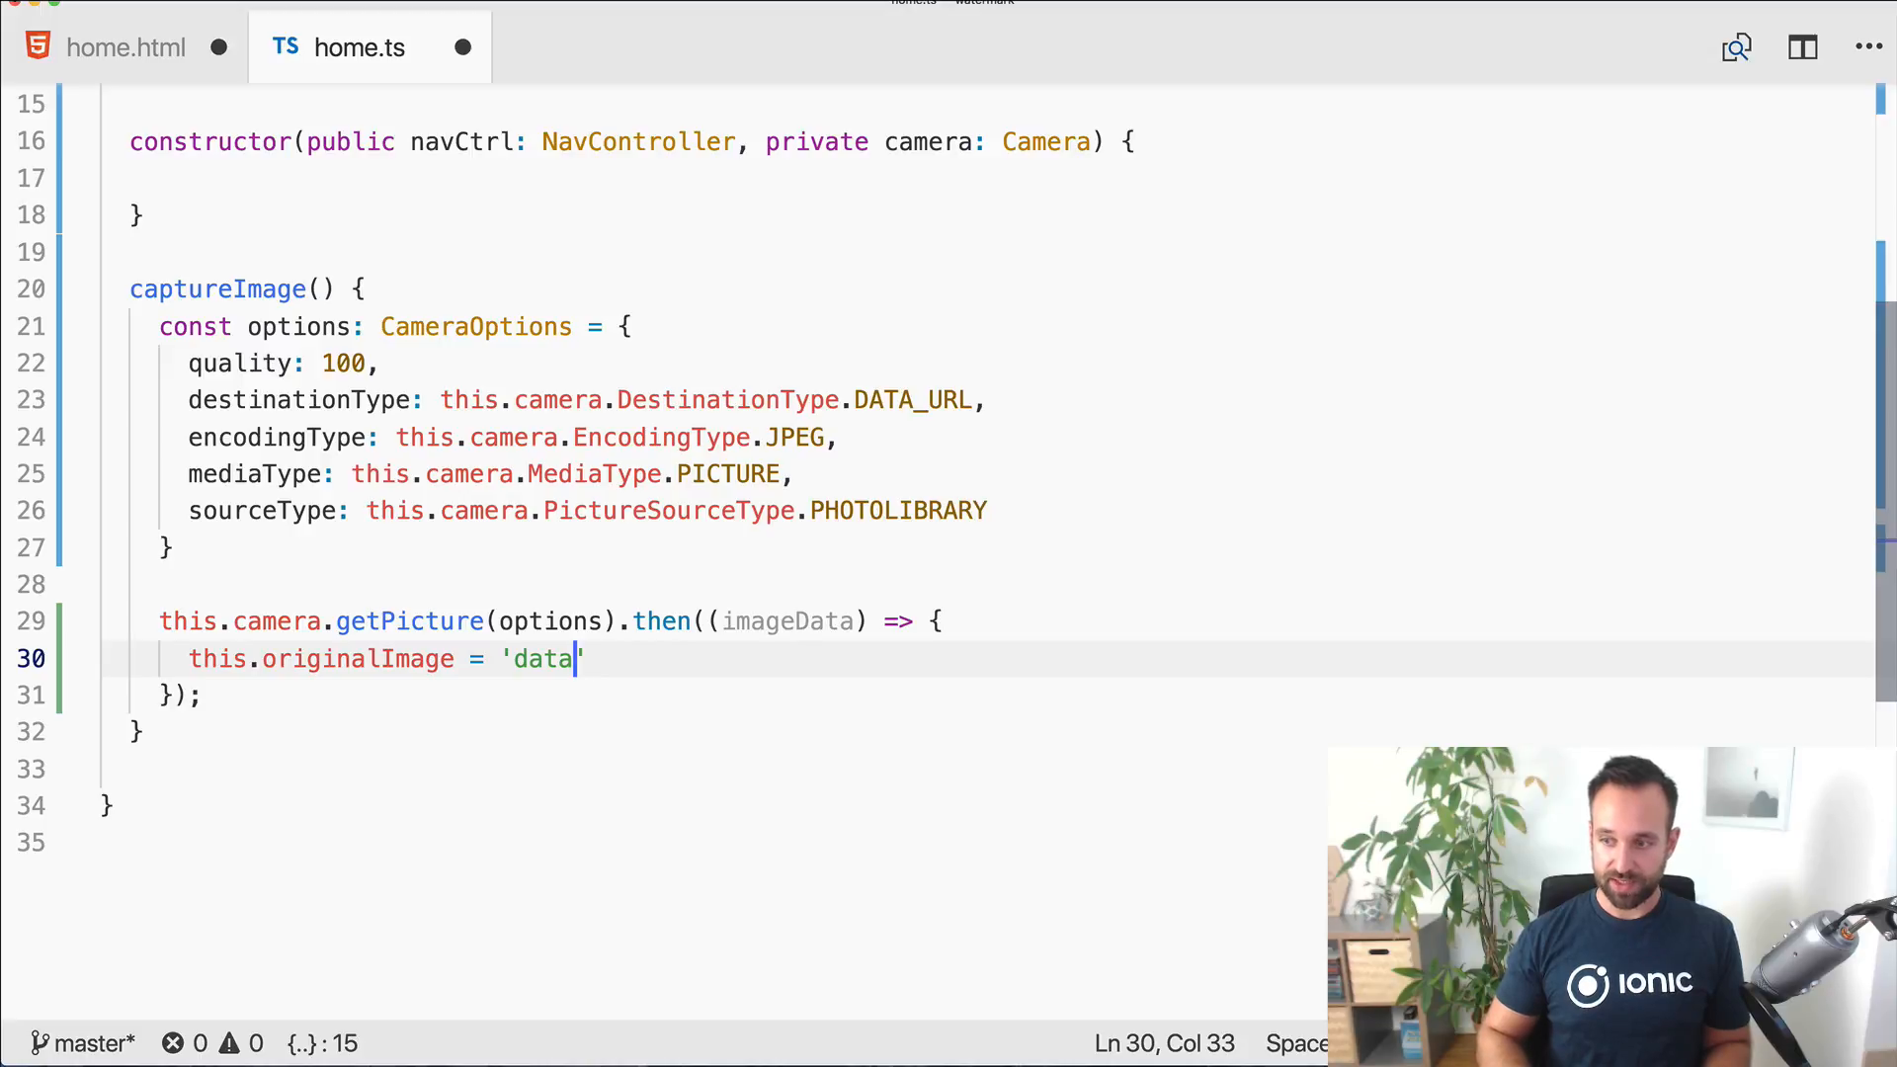
text(:image/)
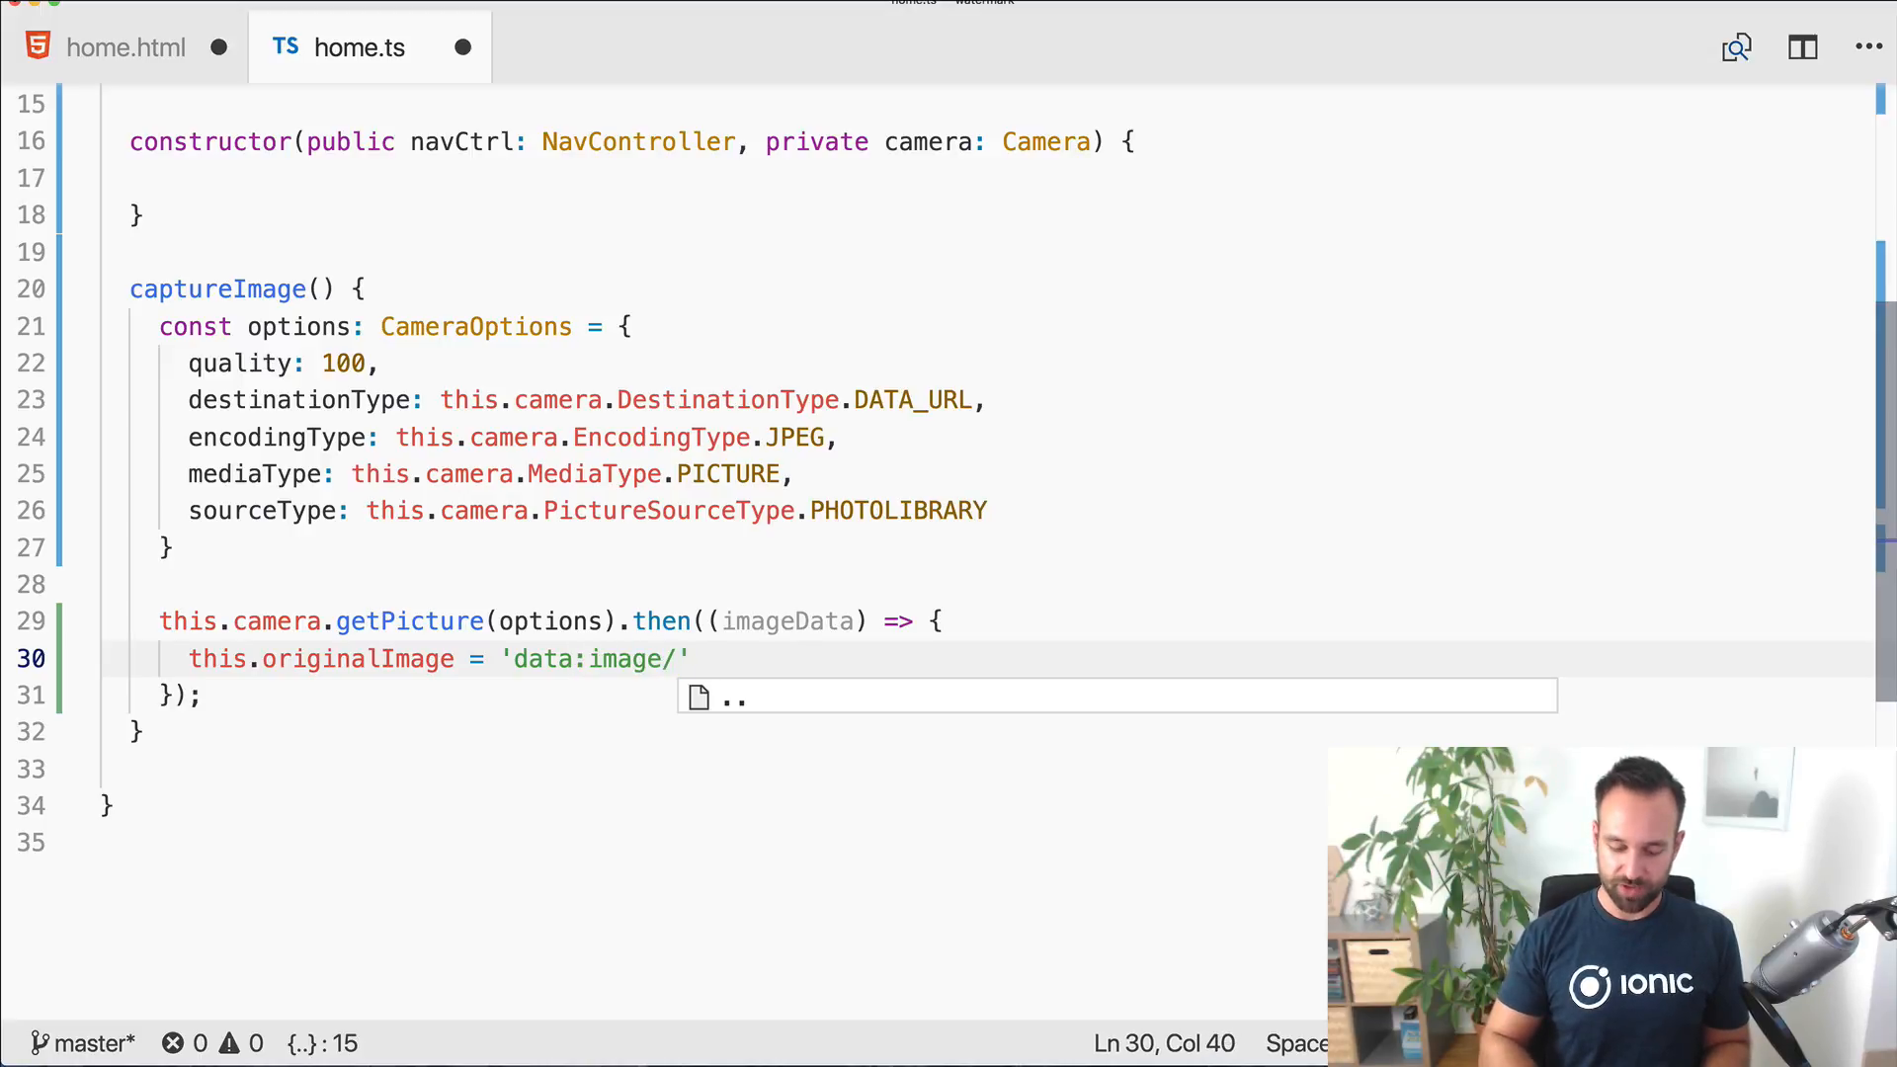
text(jpeg;bas)
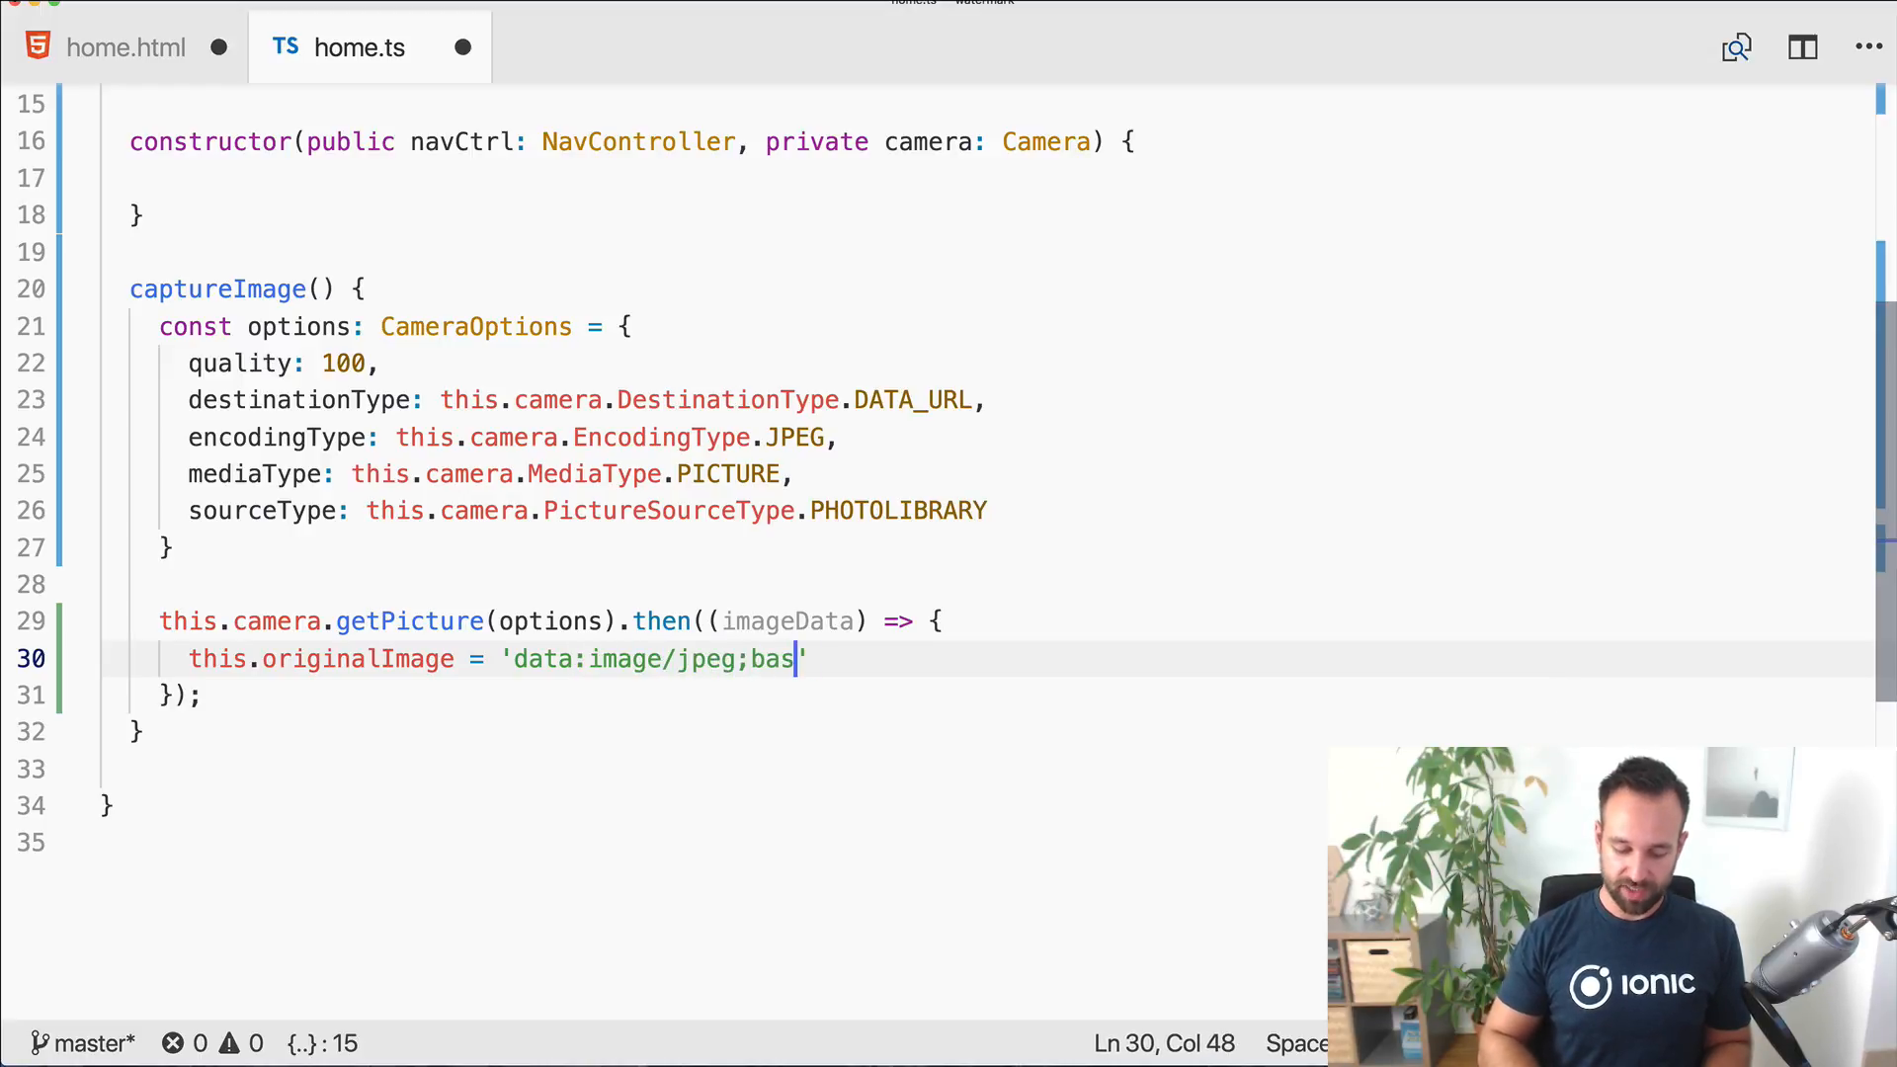
text(e64,)
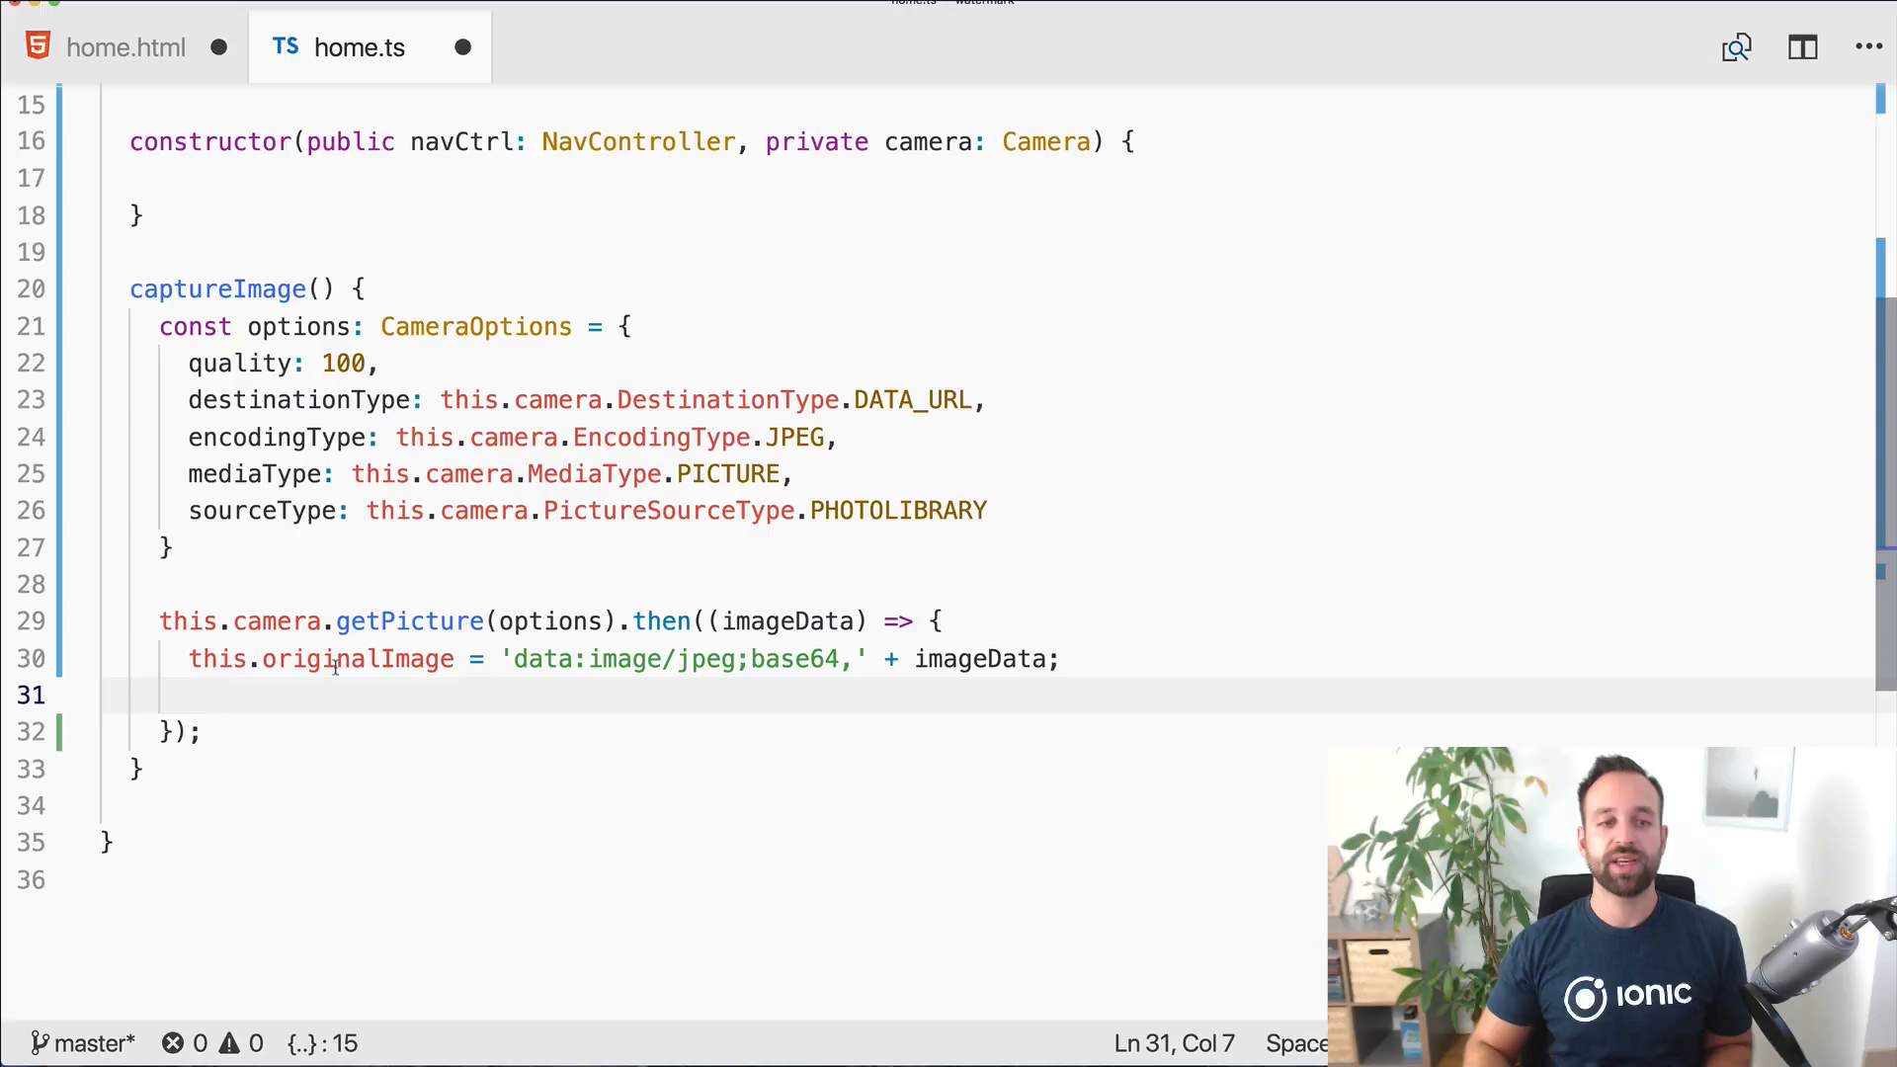
mouse_move(364, 646)
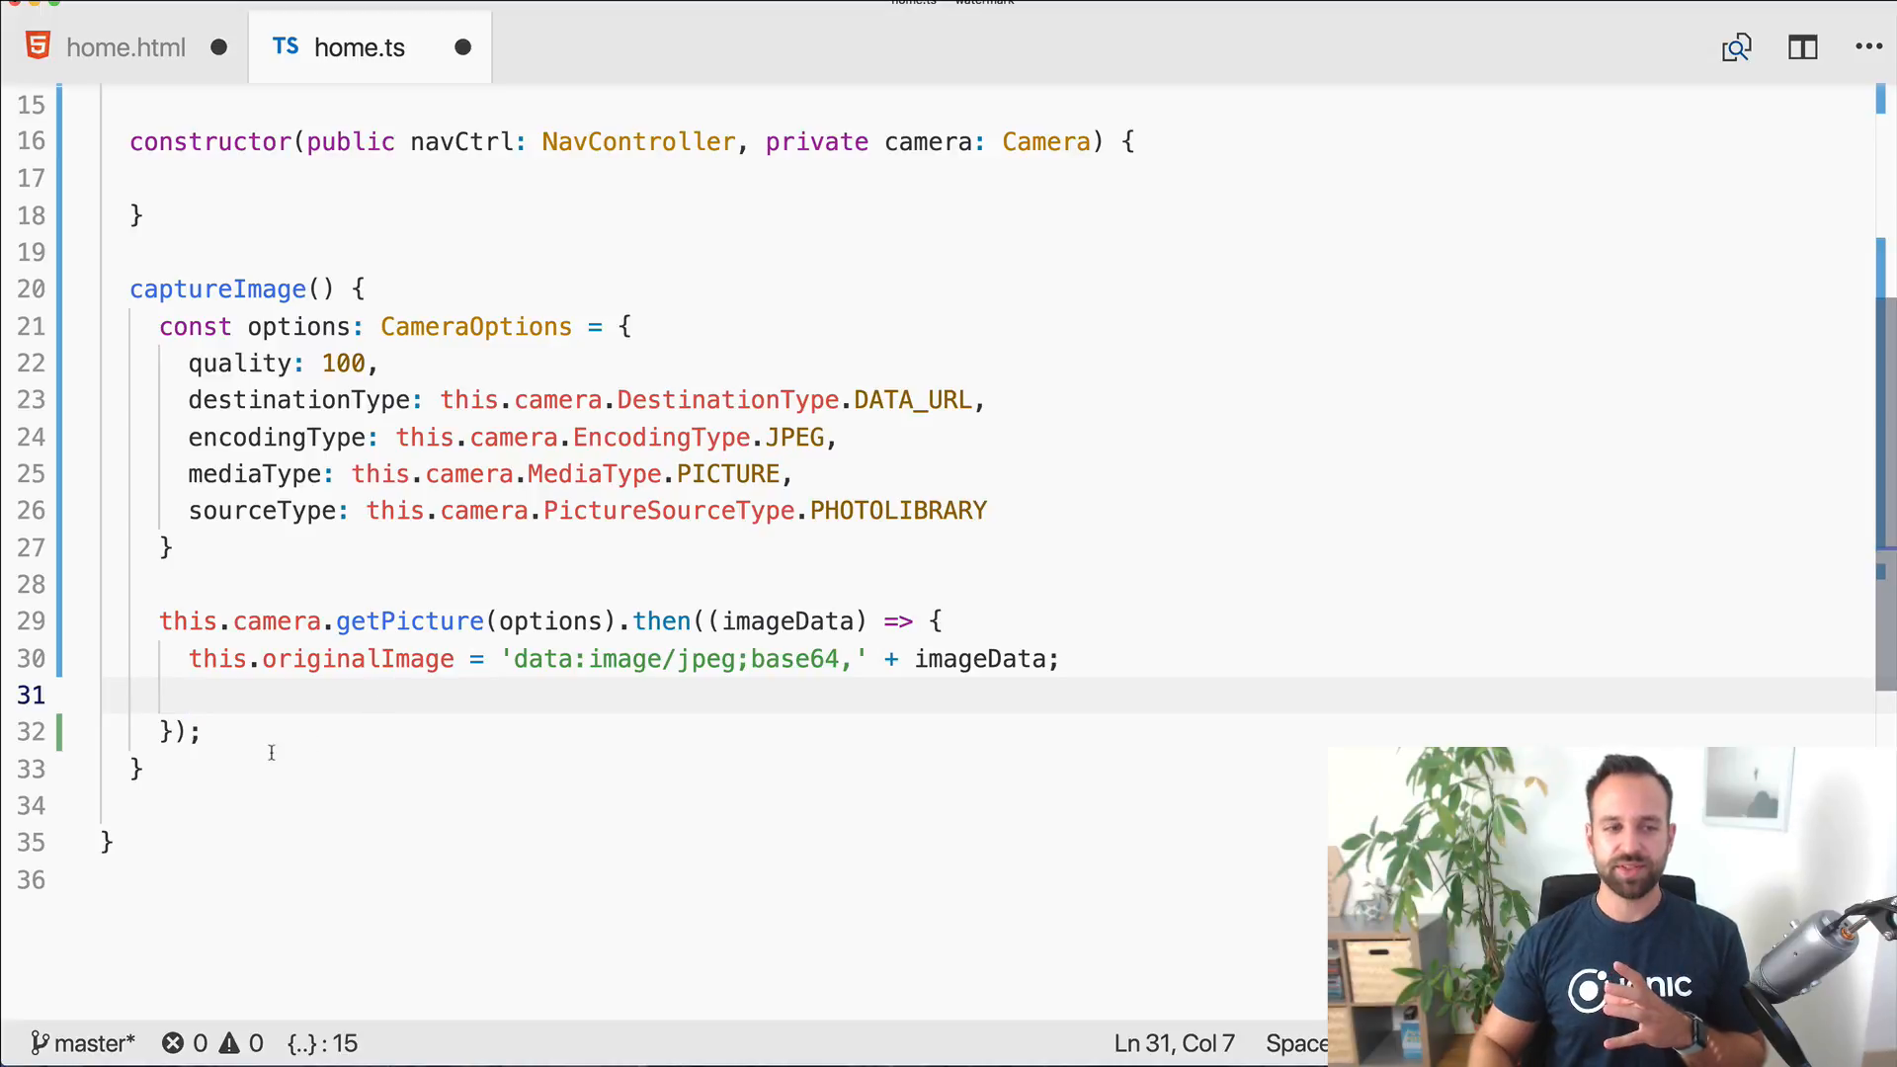
Step: Copy the handler names from home.html and stub addImageWatermark() and addTextWatermark() in home.ts
click(119, 46)
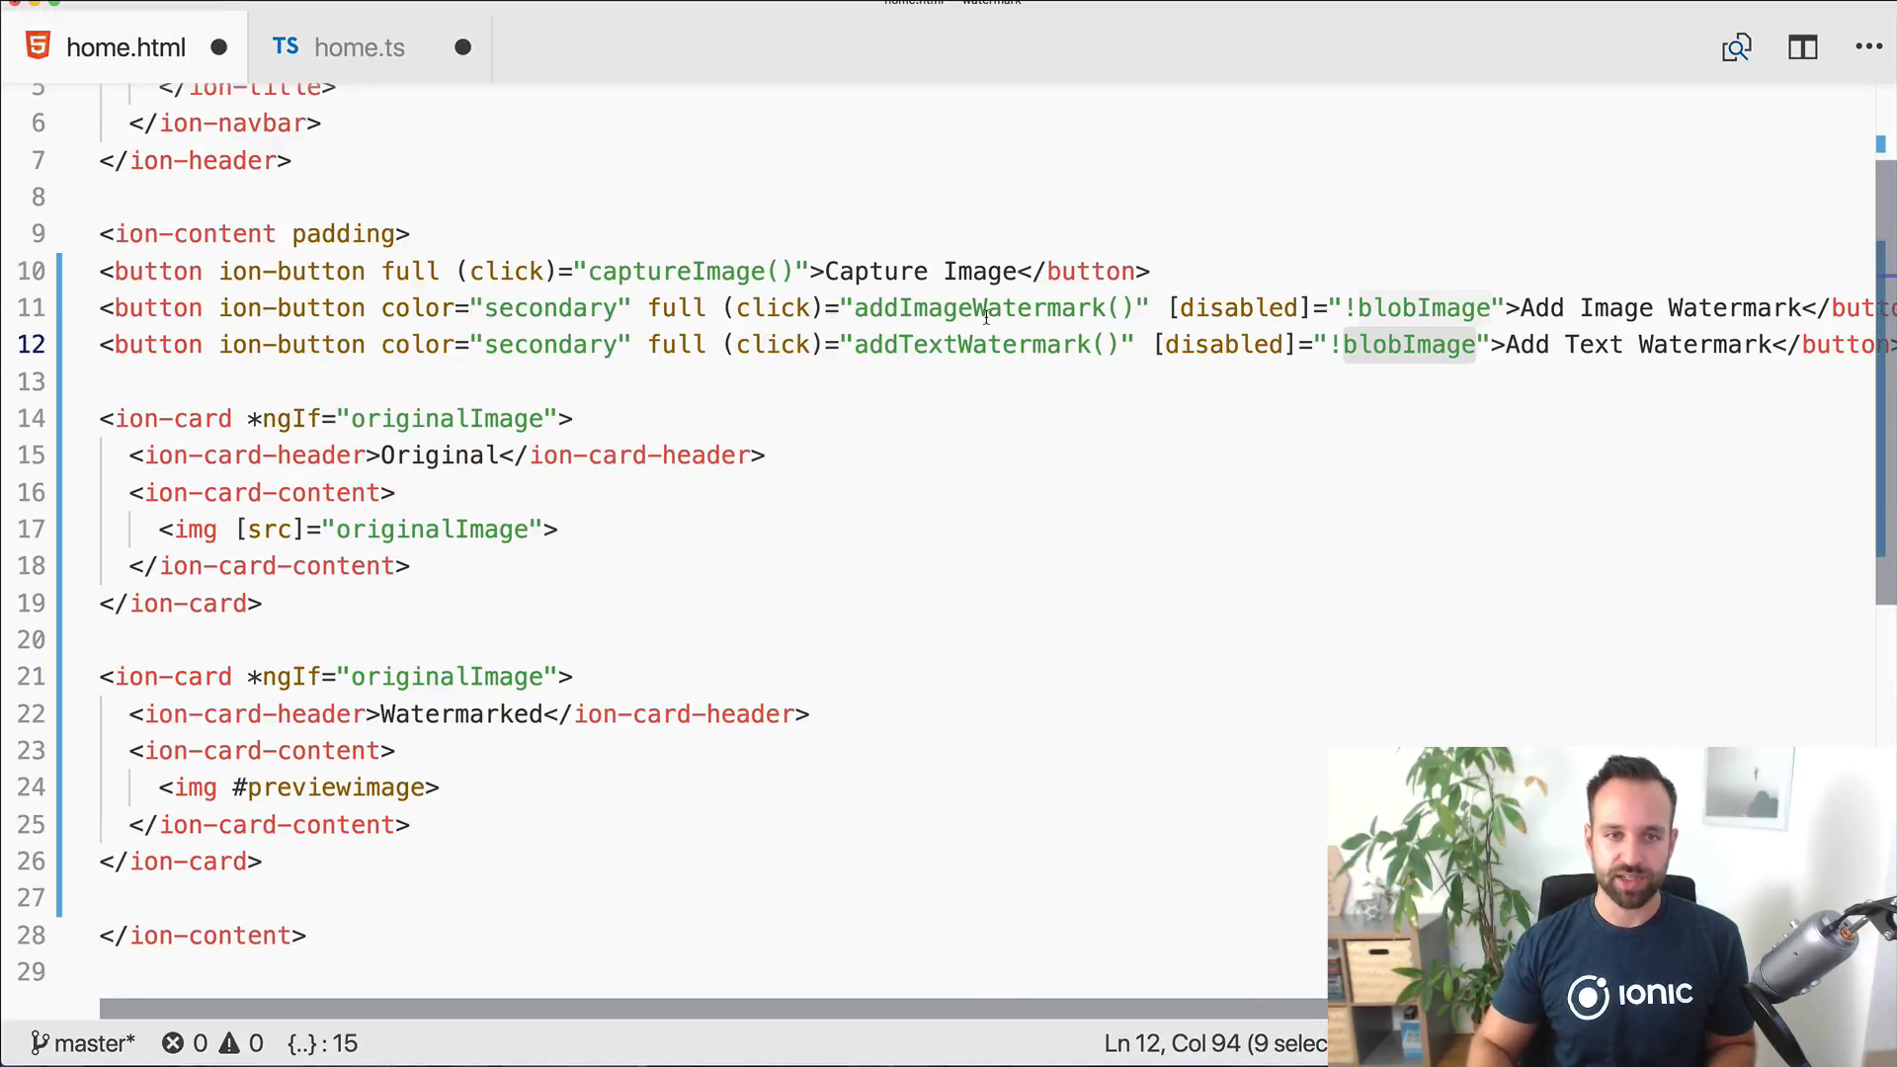
click(355, 47)
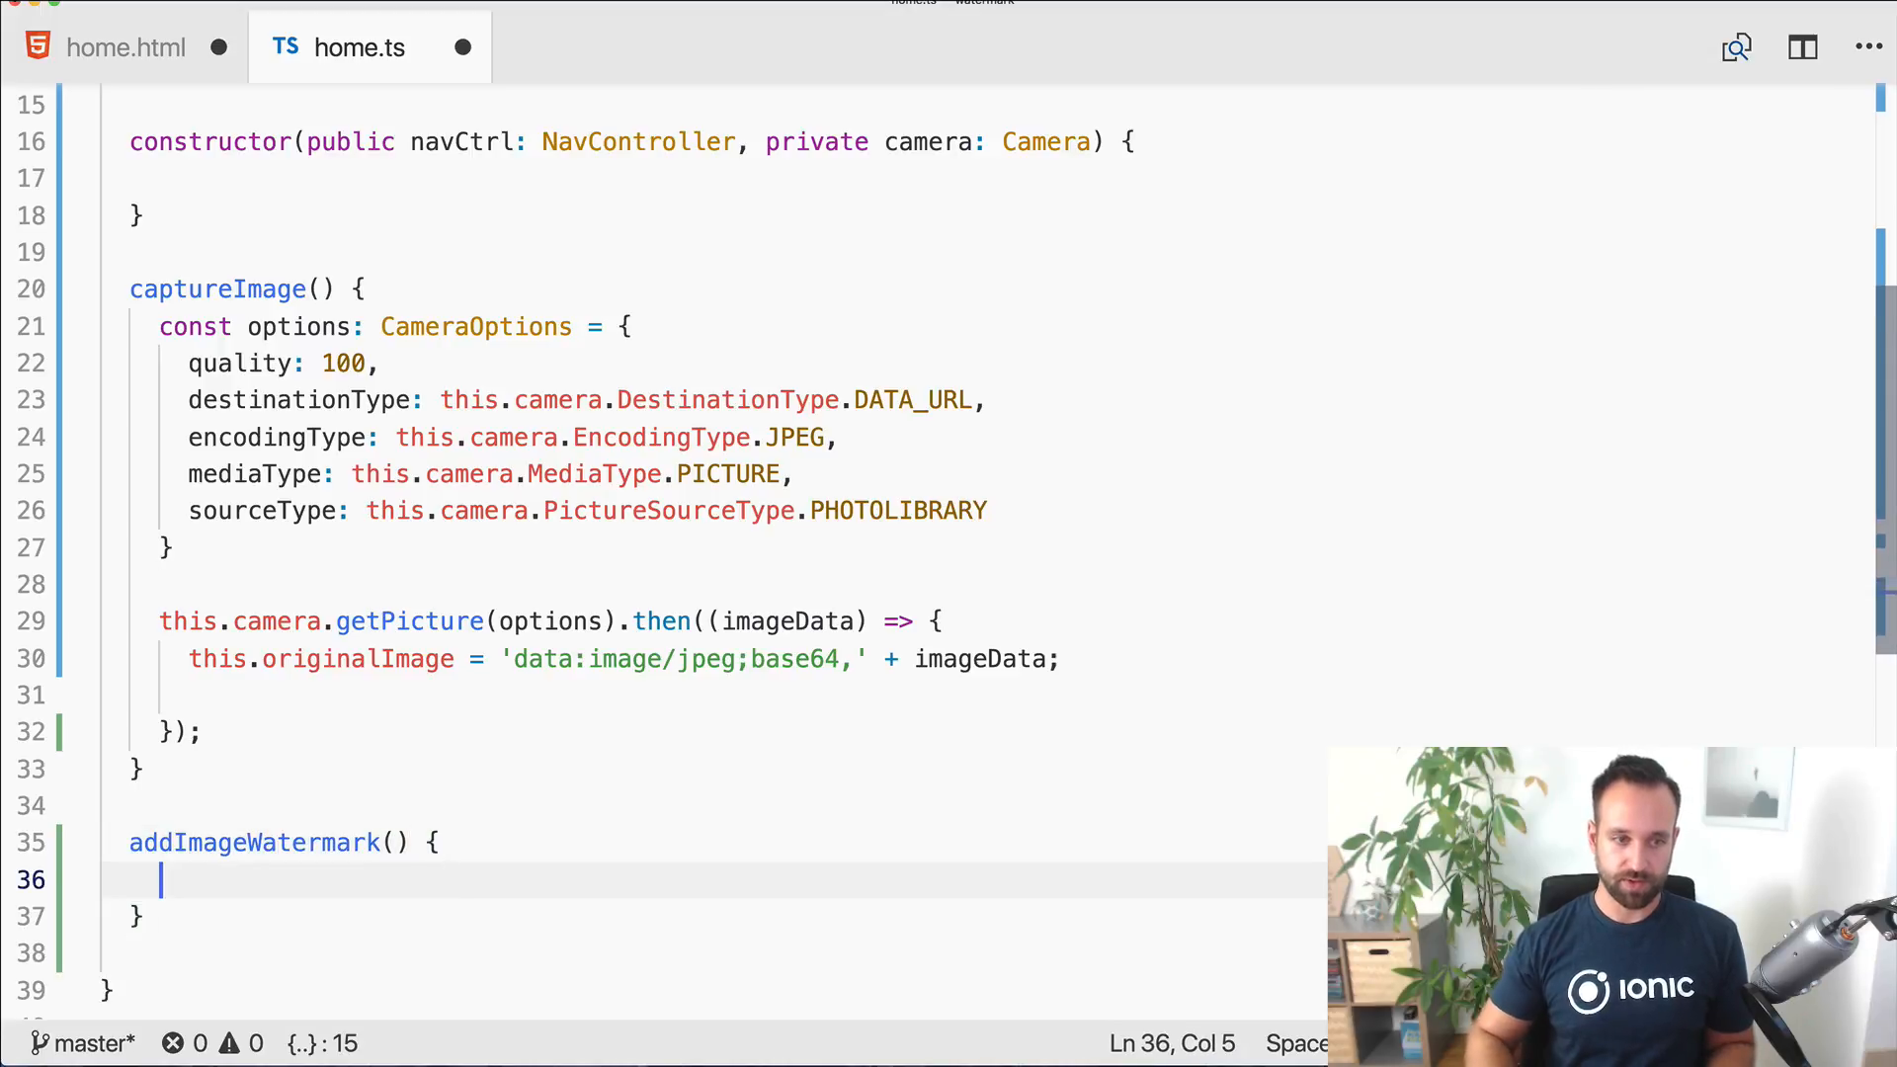
click(126, 47)
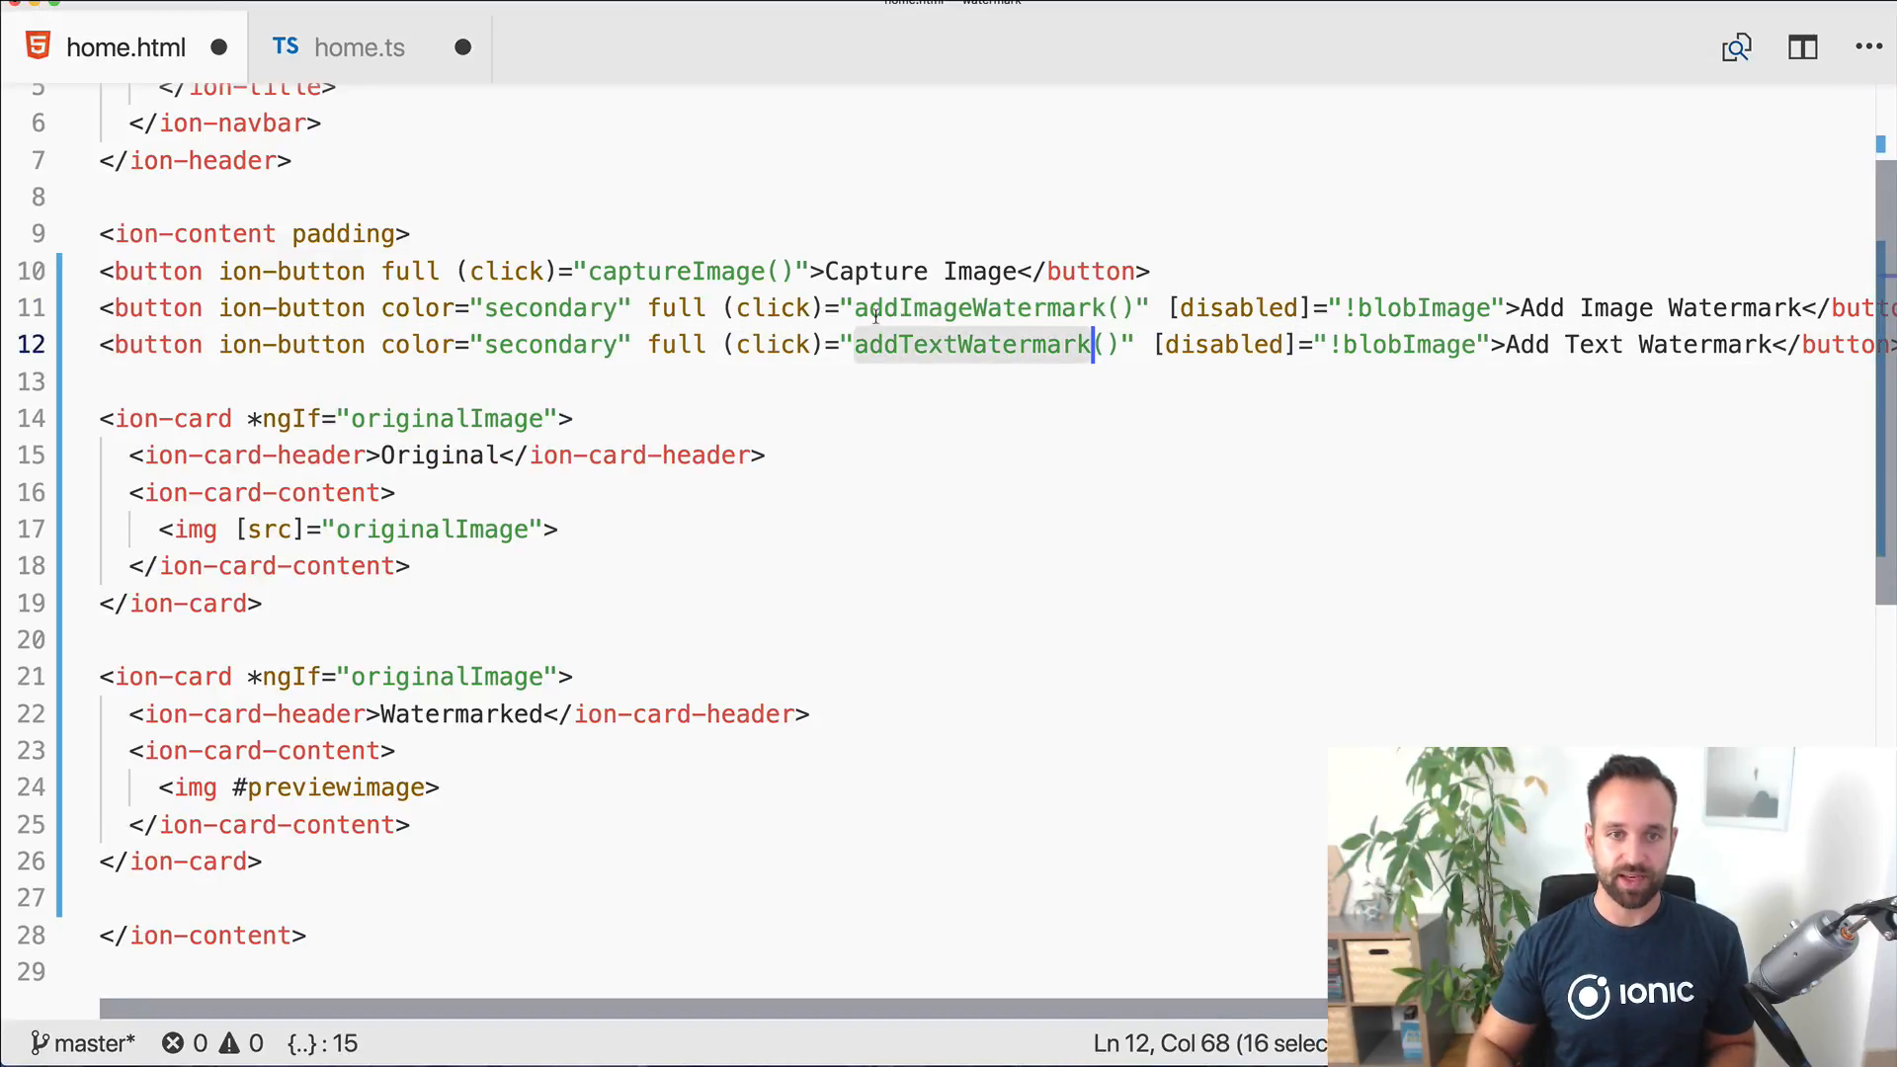
click(360, 47)
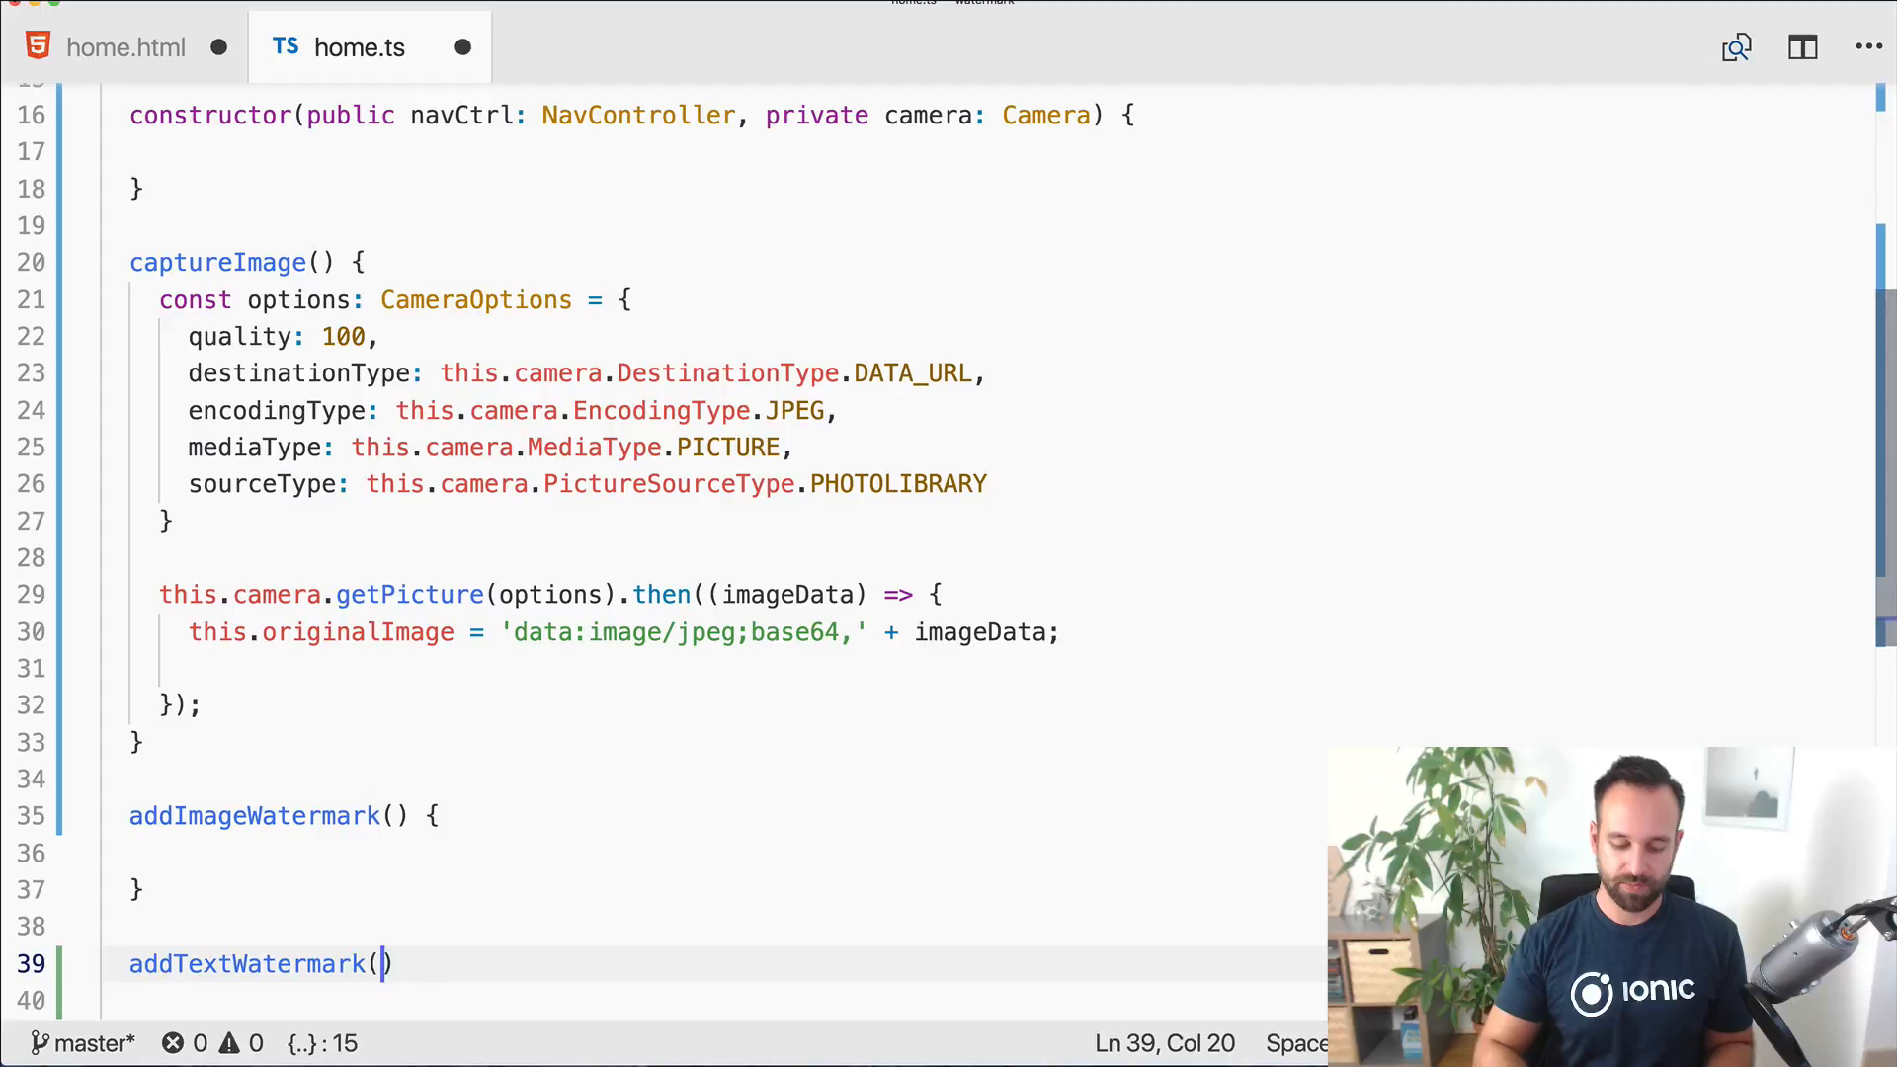
text() {)
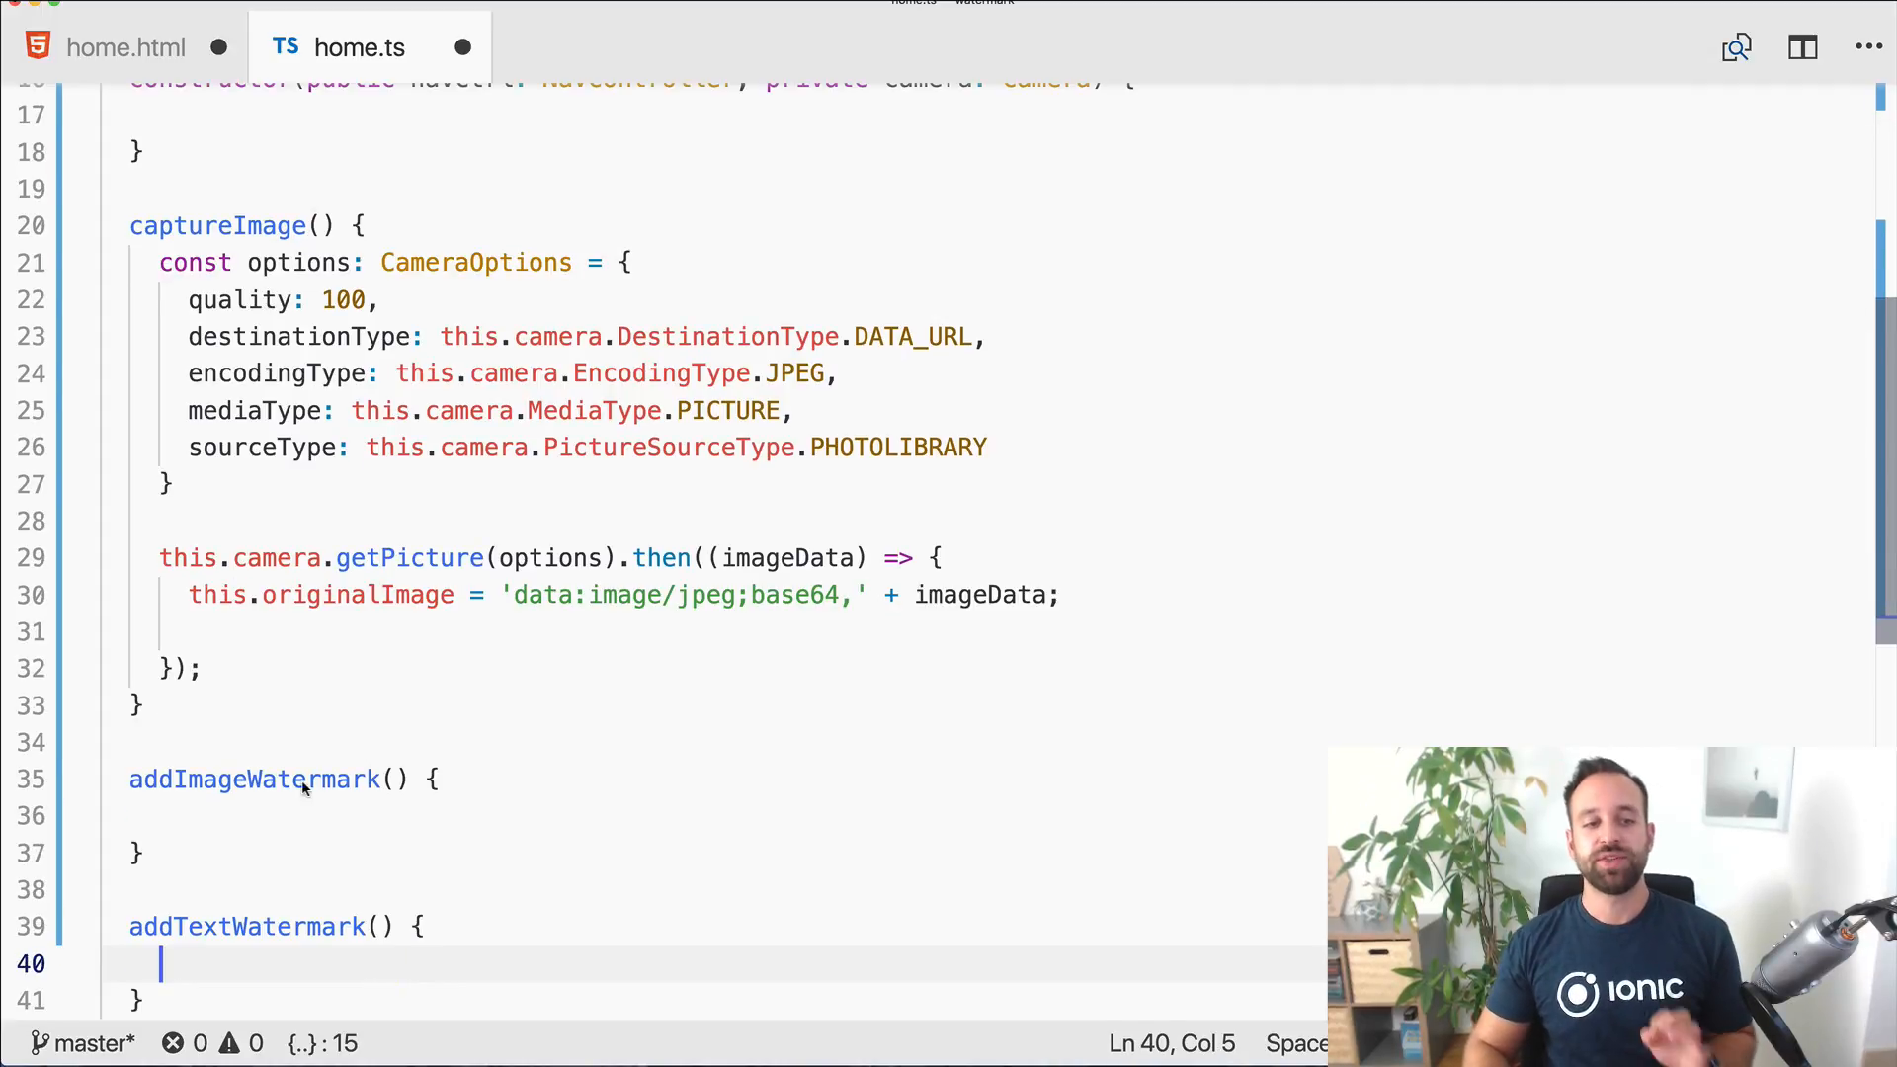
double_click(253, 780)
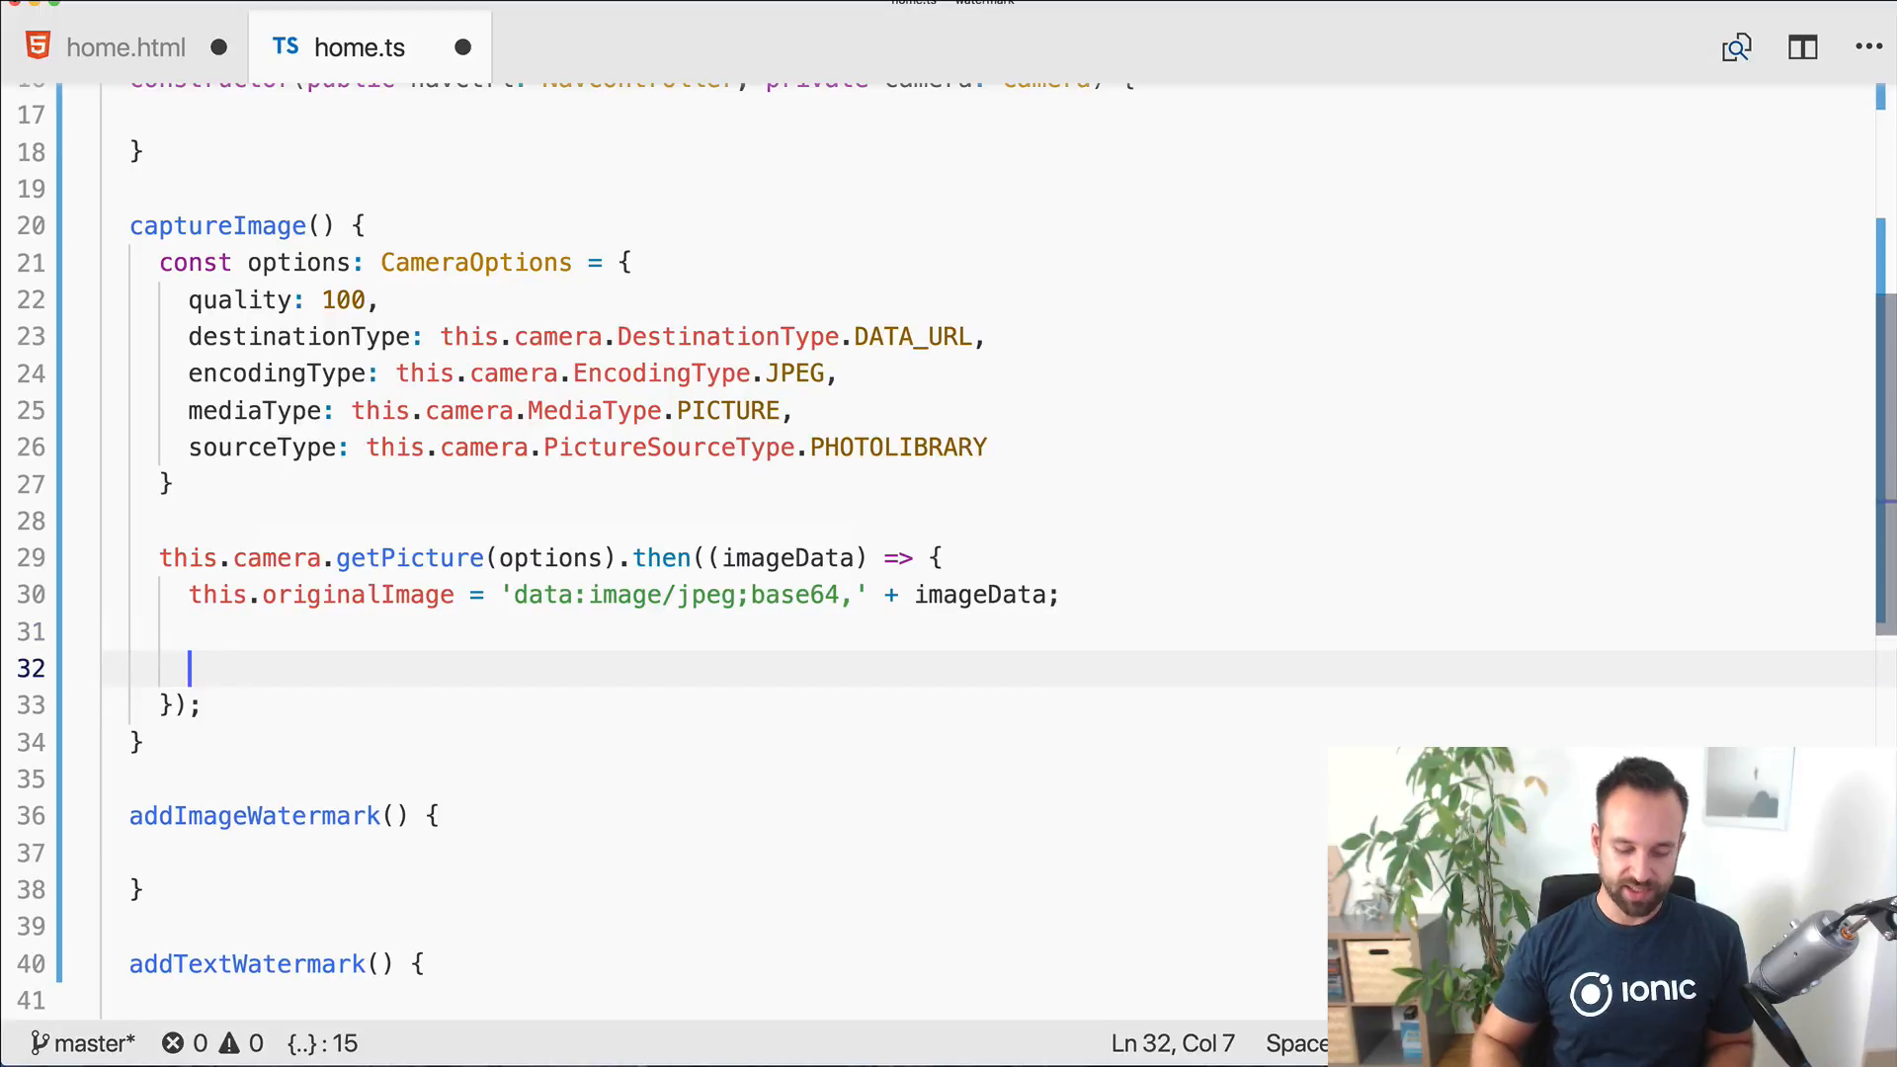
Step: Fetch this.originalImage and convert the response to a blob with res.blob()
text(fetch(thi)
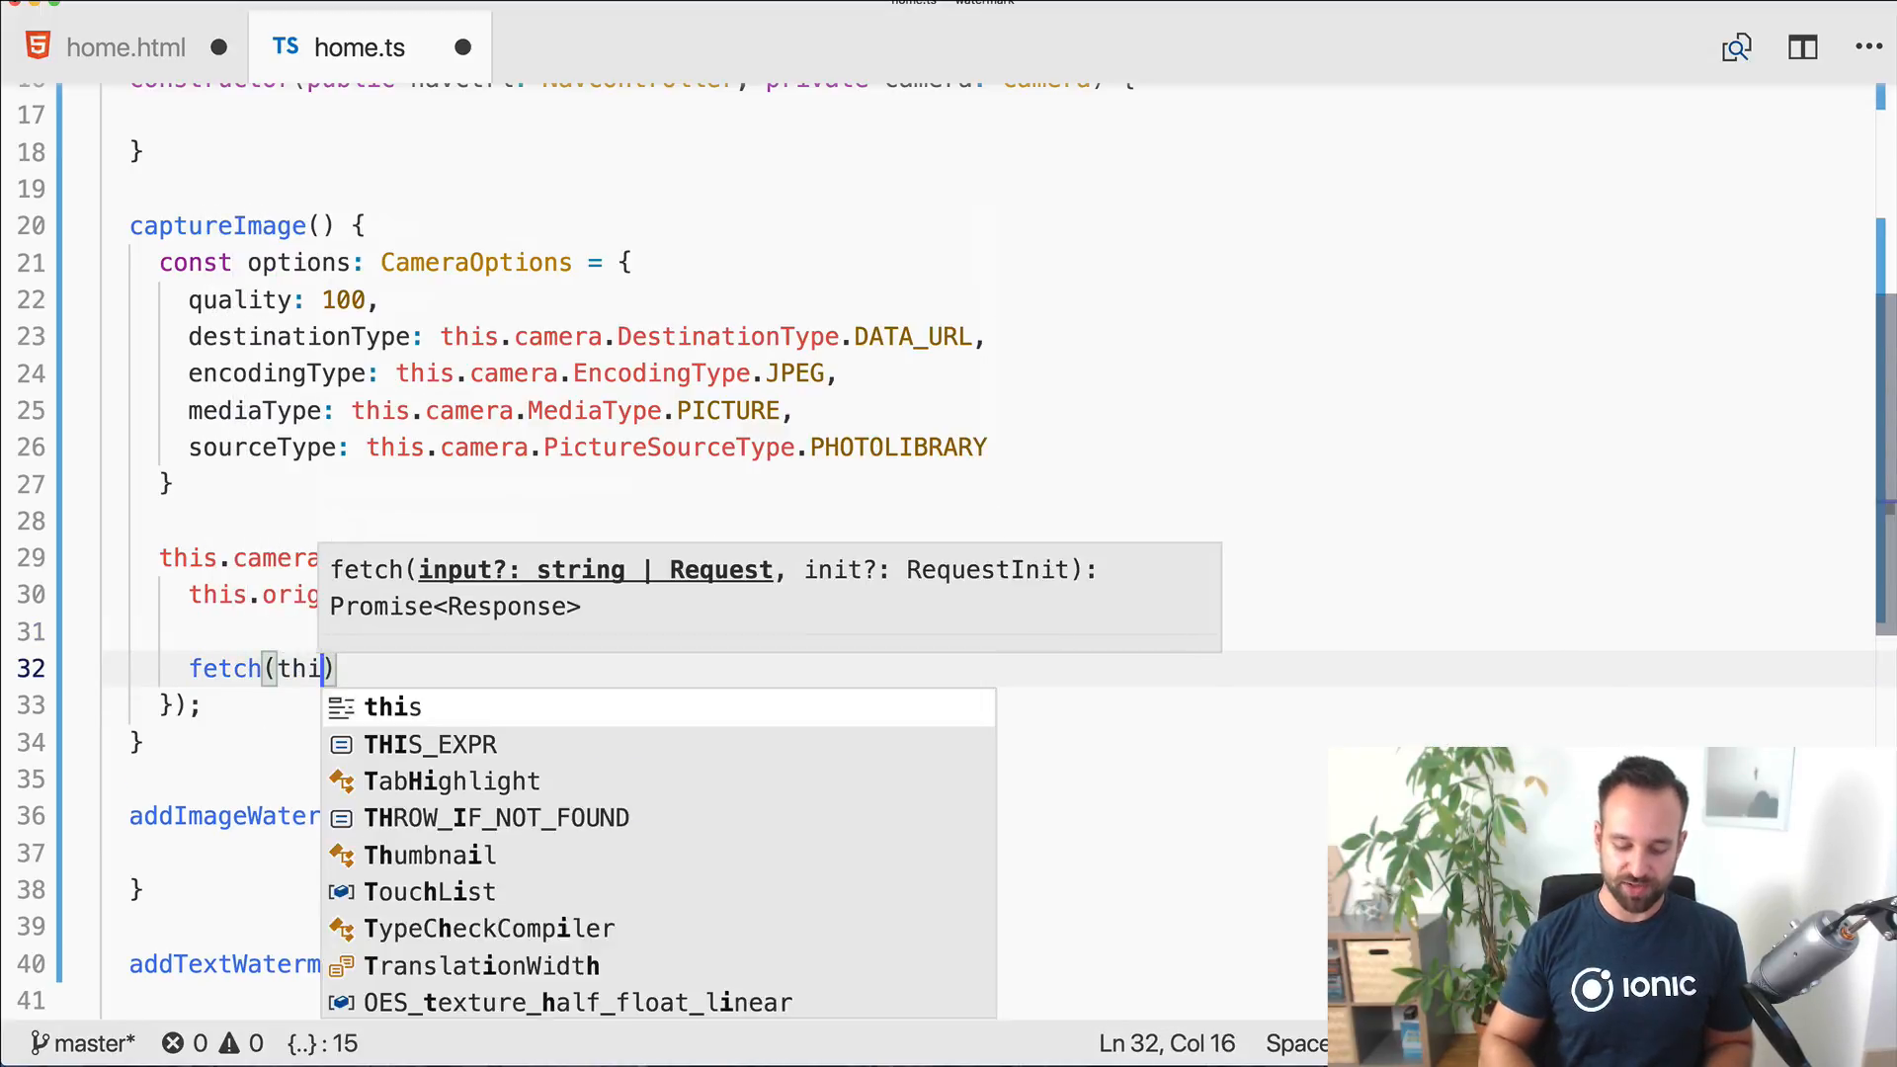
text(s.originalImage)
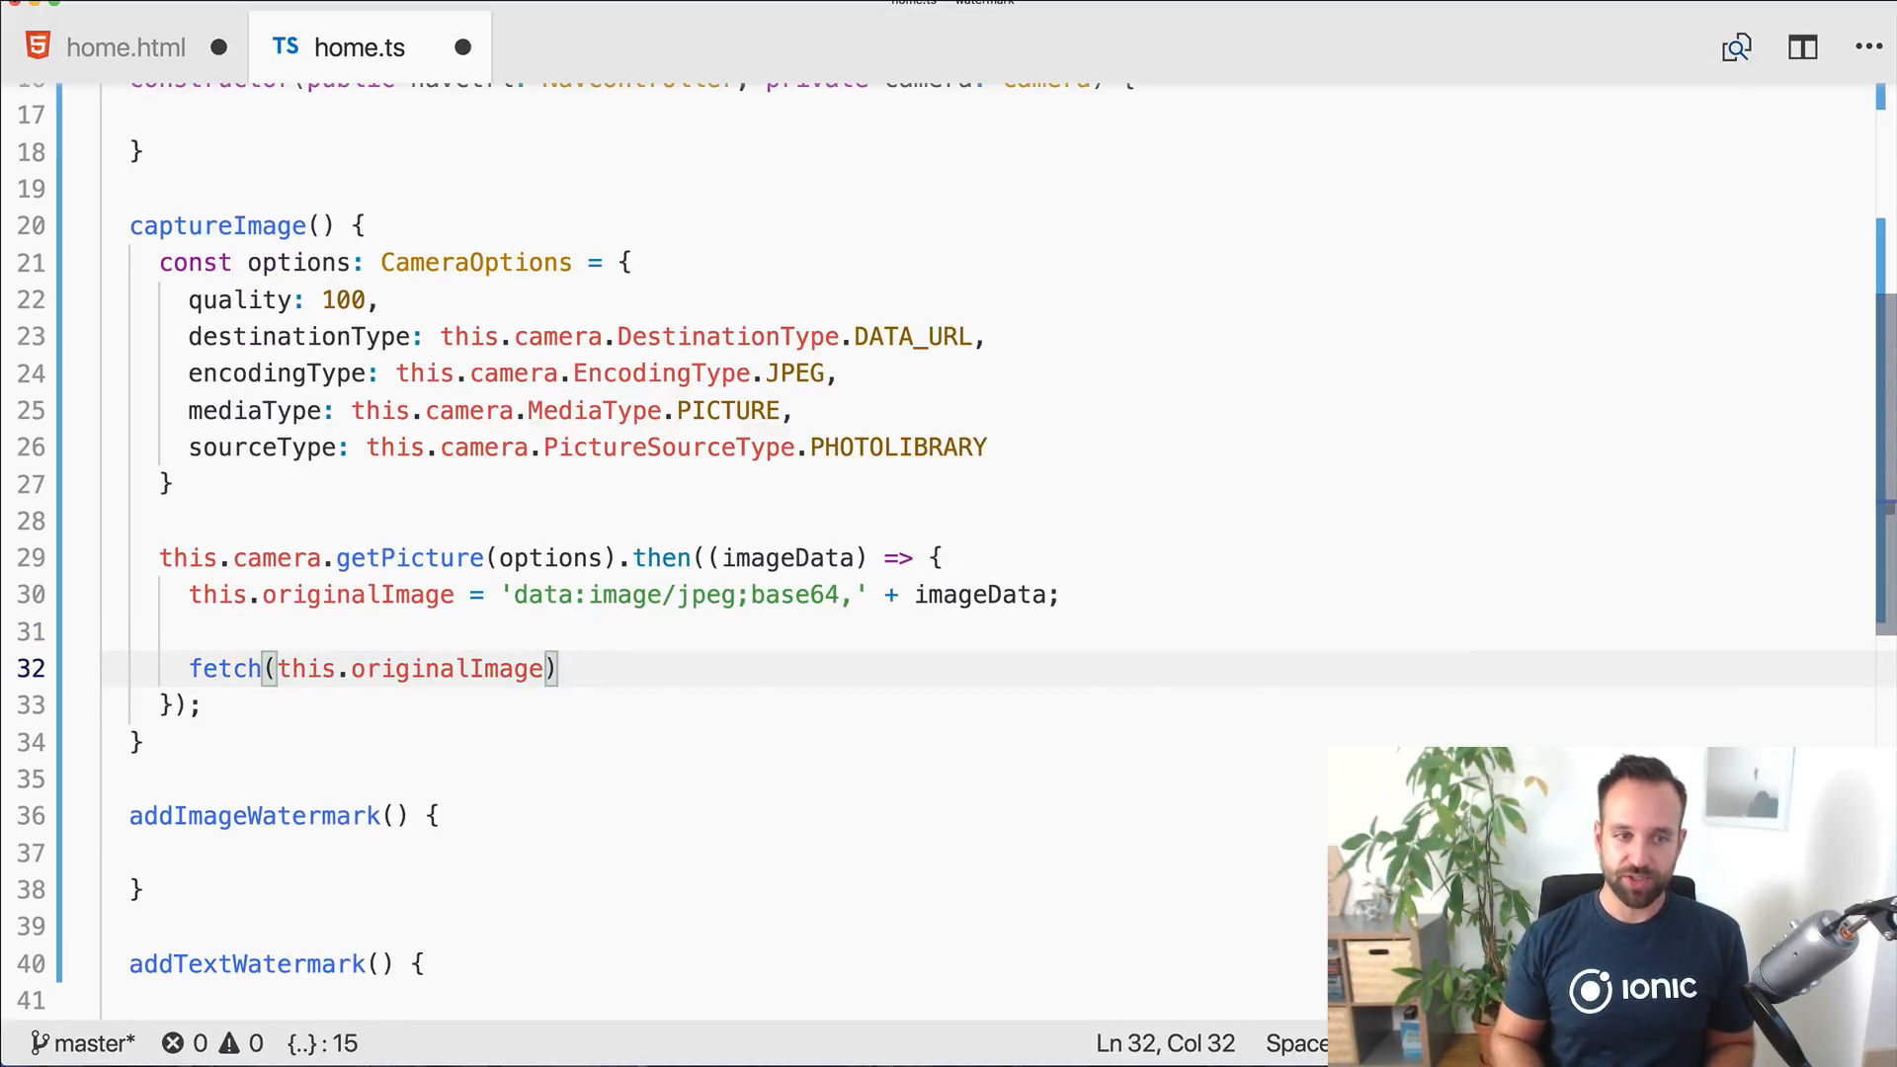
text(.then)
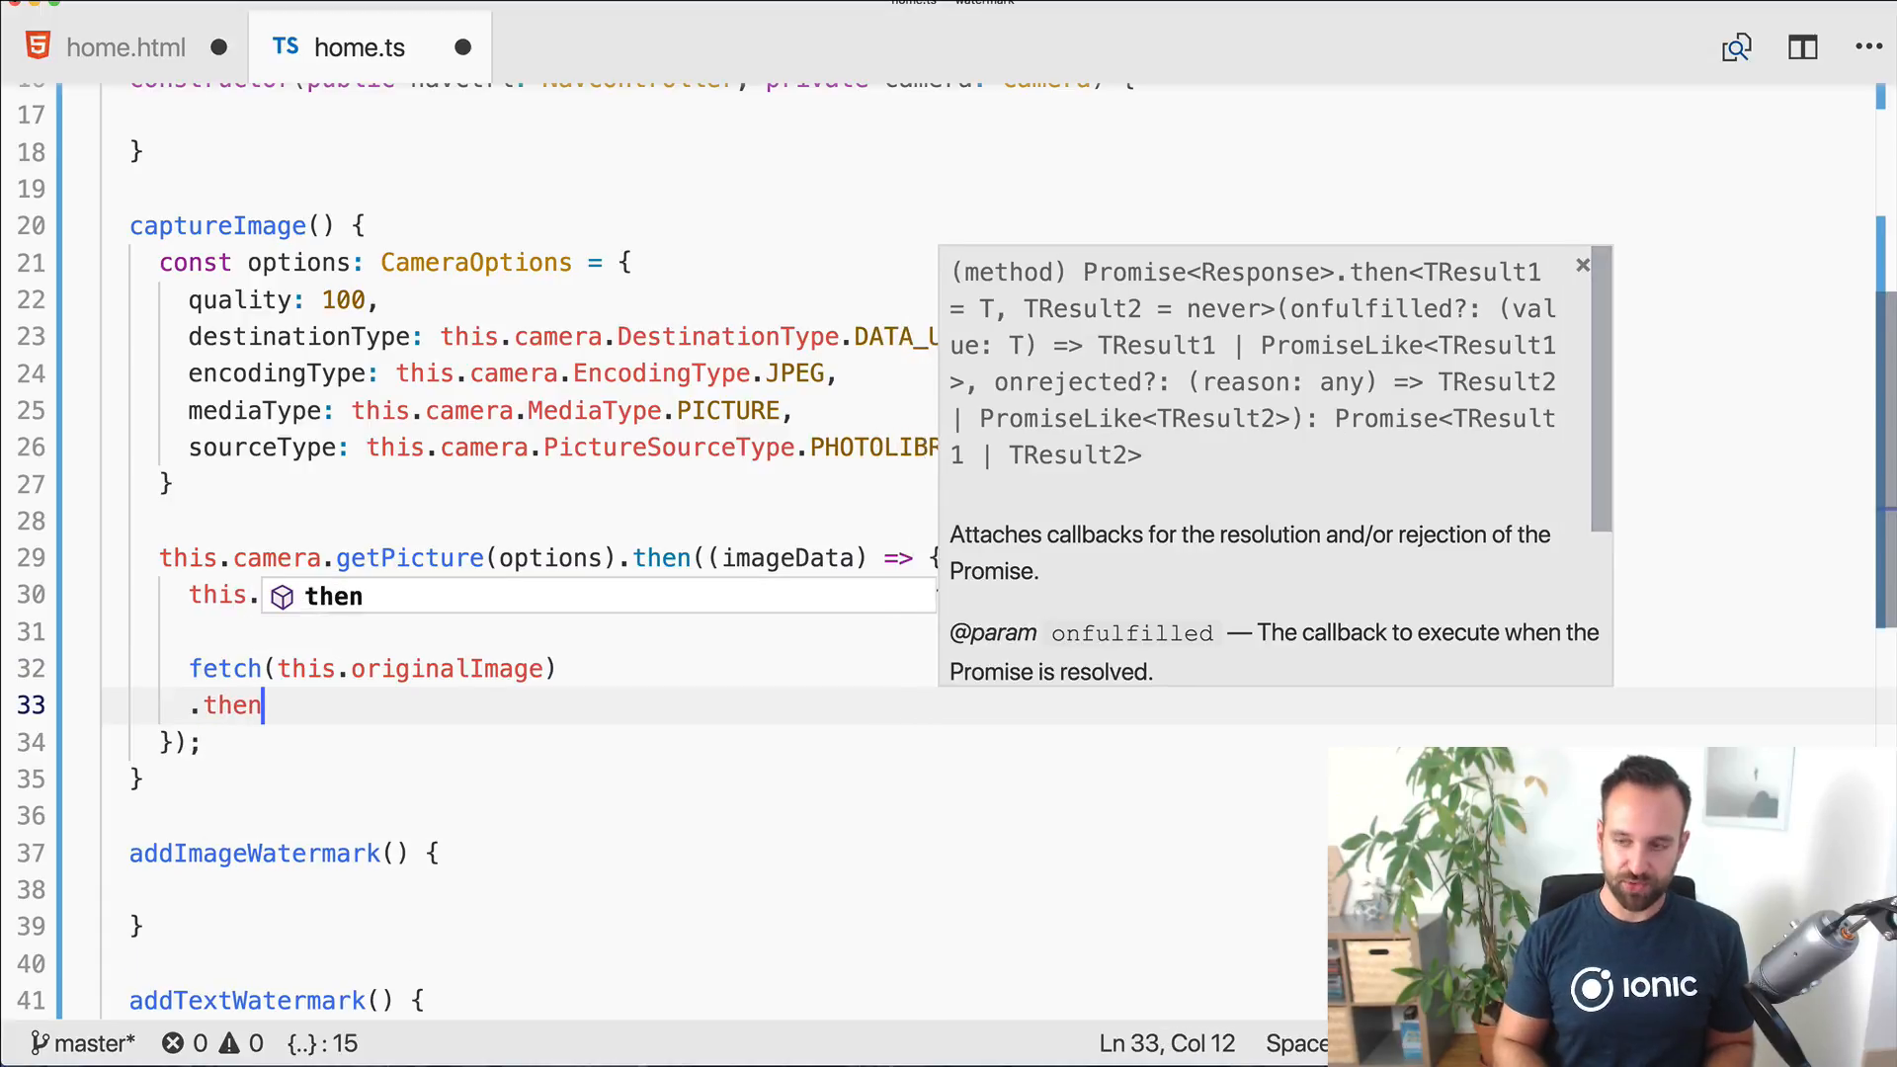
text((res =>)
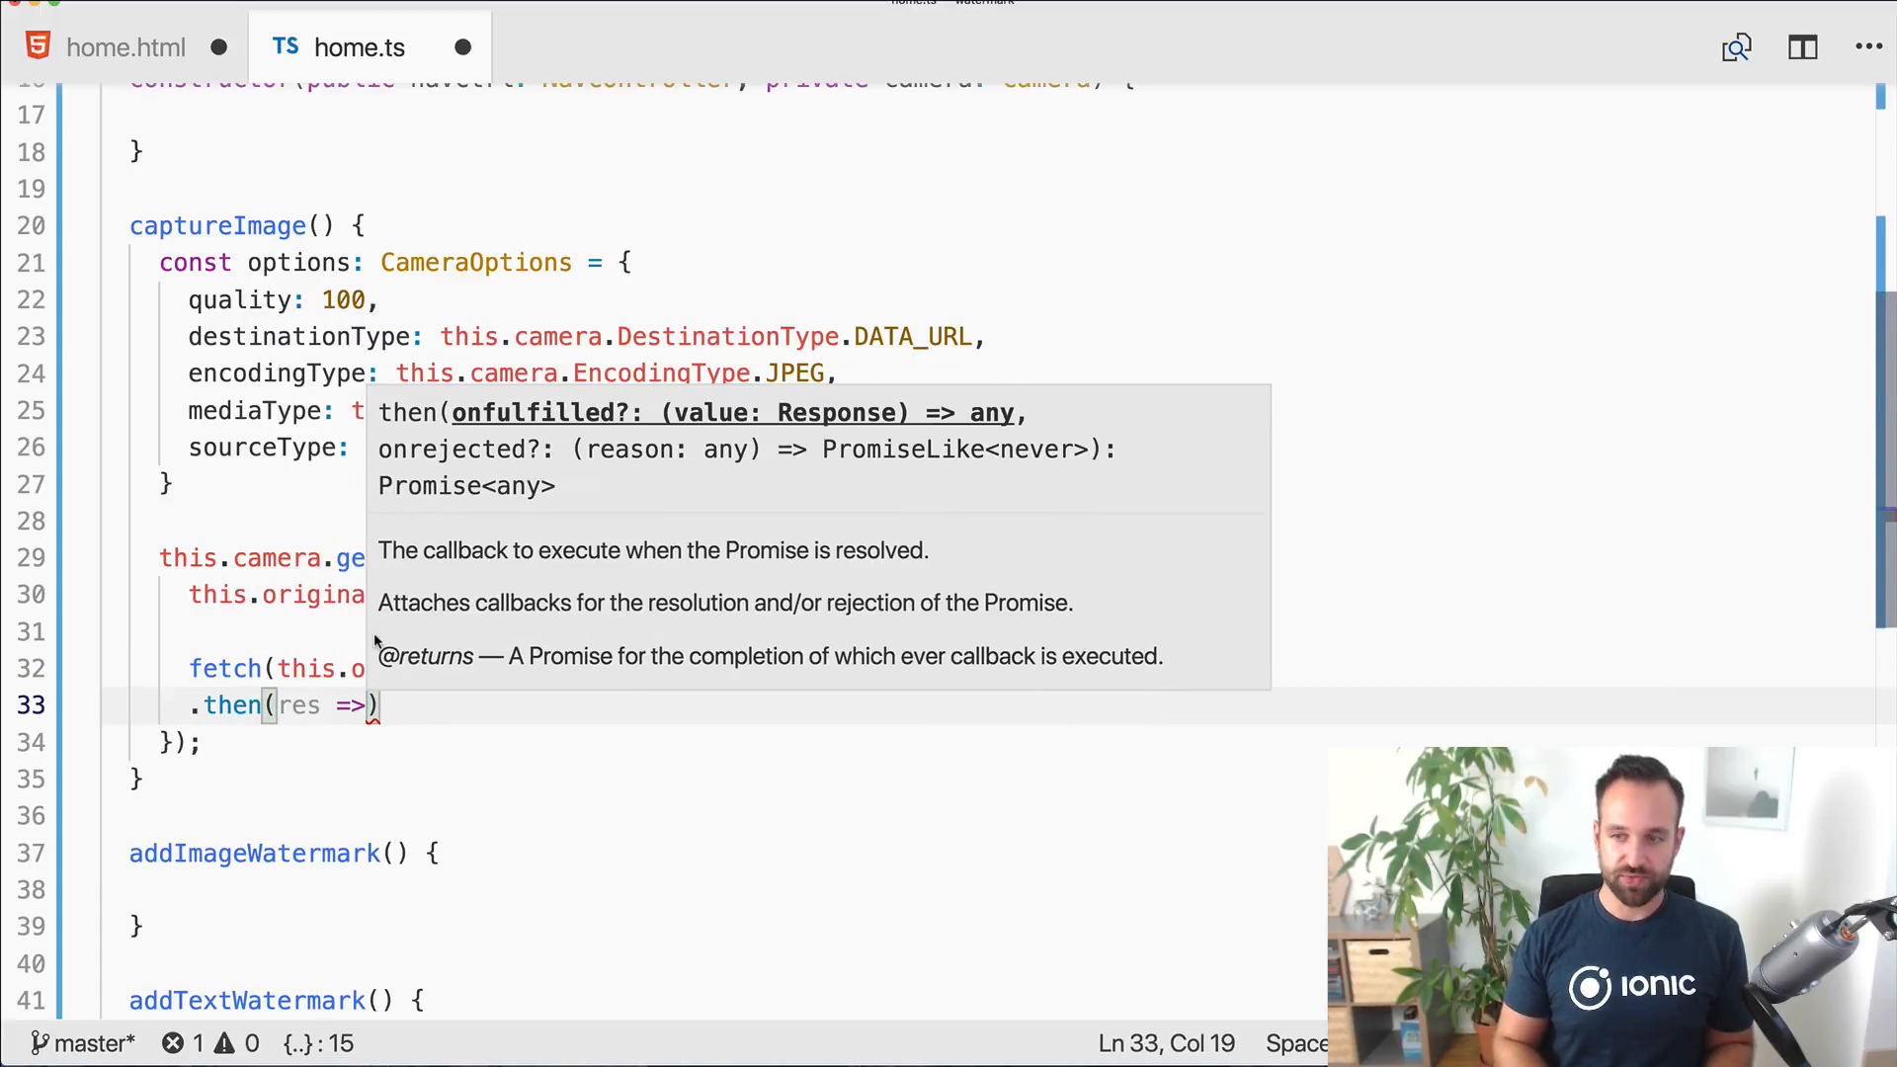
text(re)
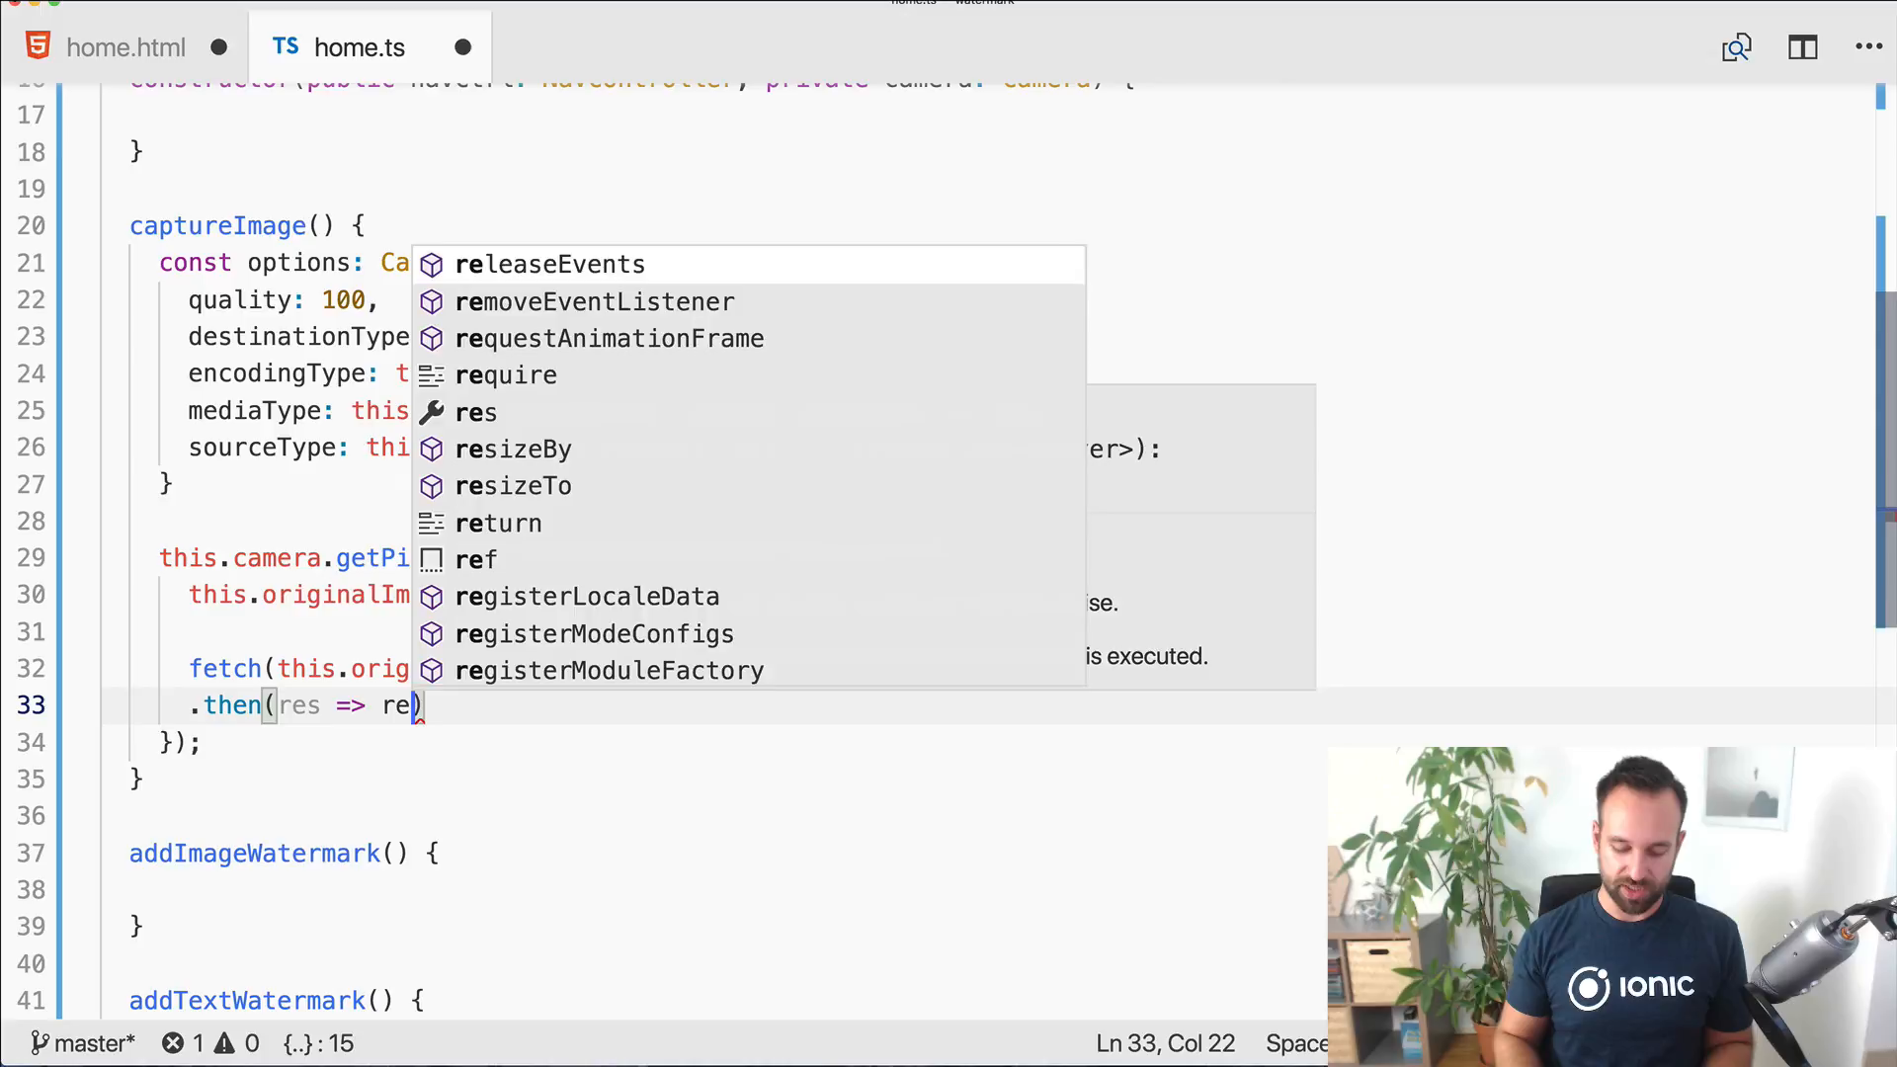
text(s.blob())
text(.then(blob => {)
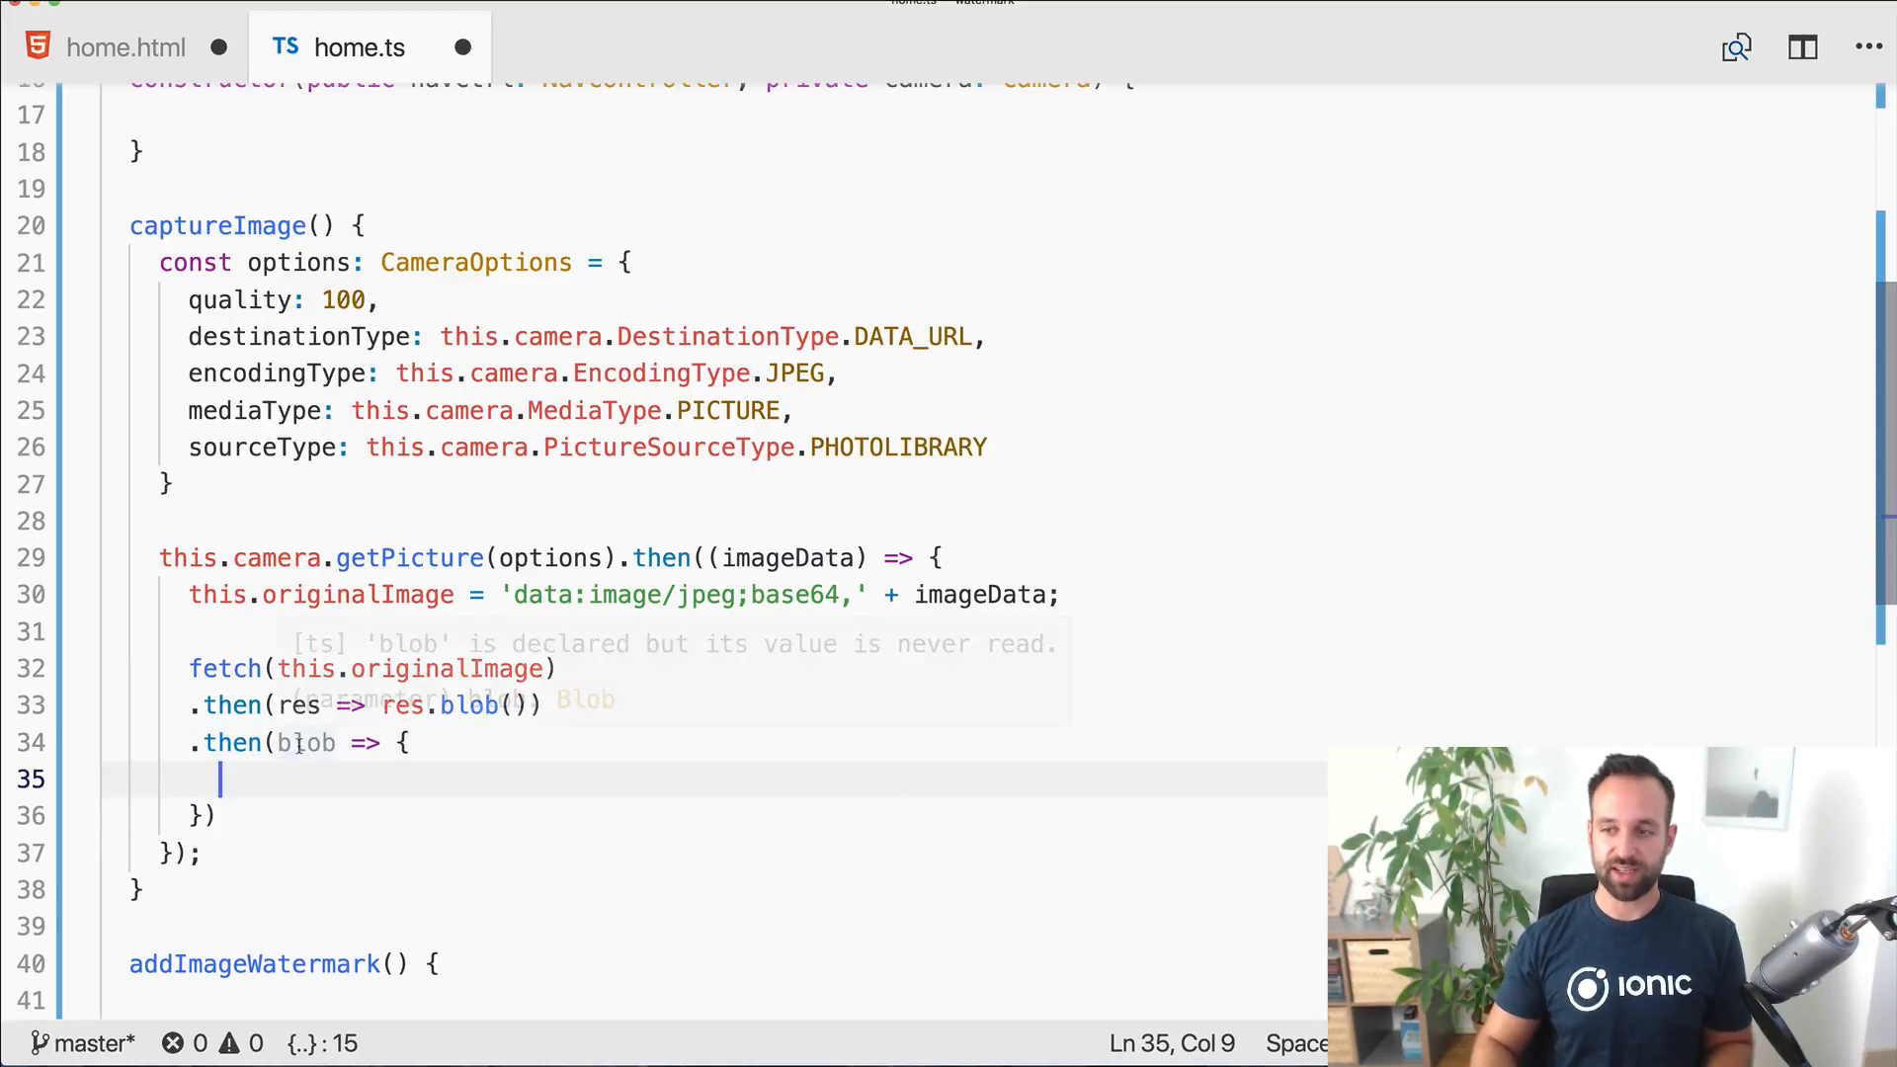
Step: Store the blob in this.blobImage and add an empty err => {} callback
text(this.blobImage)
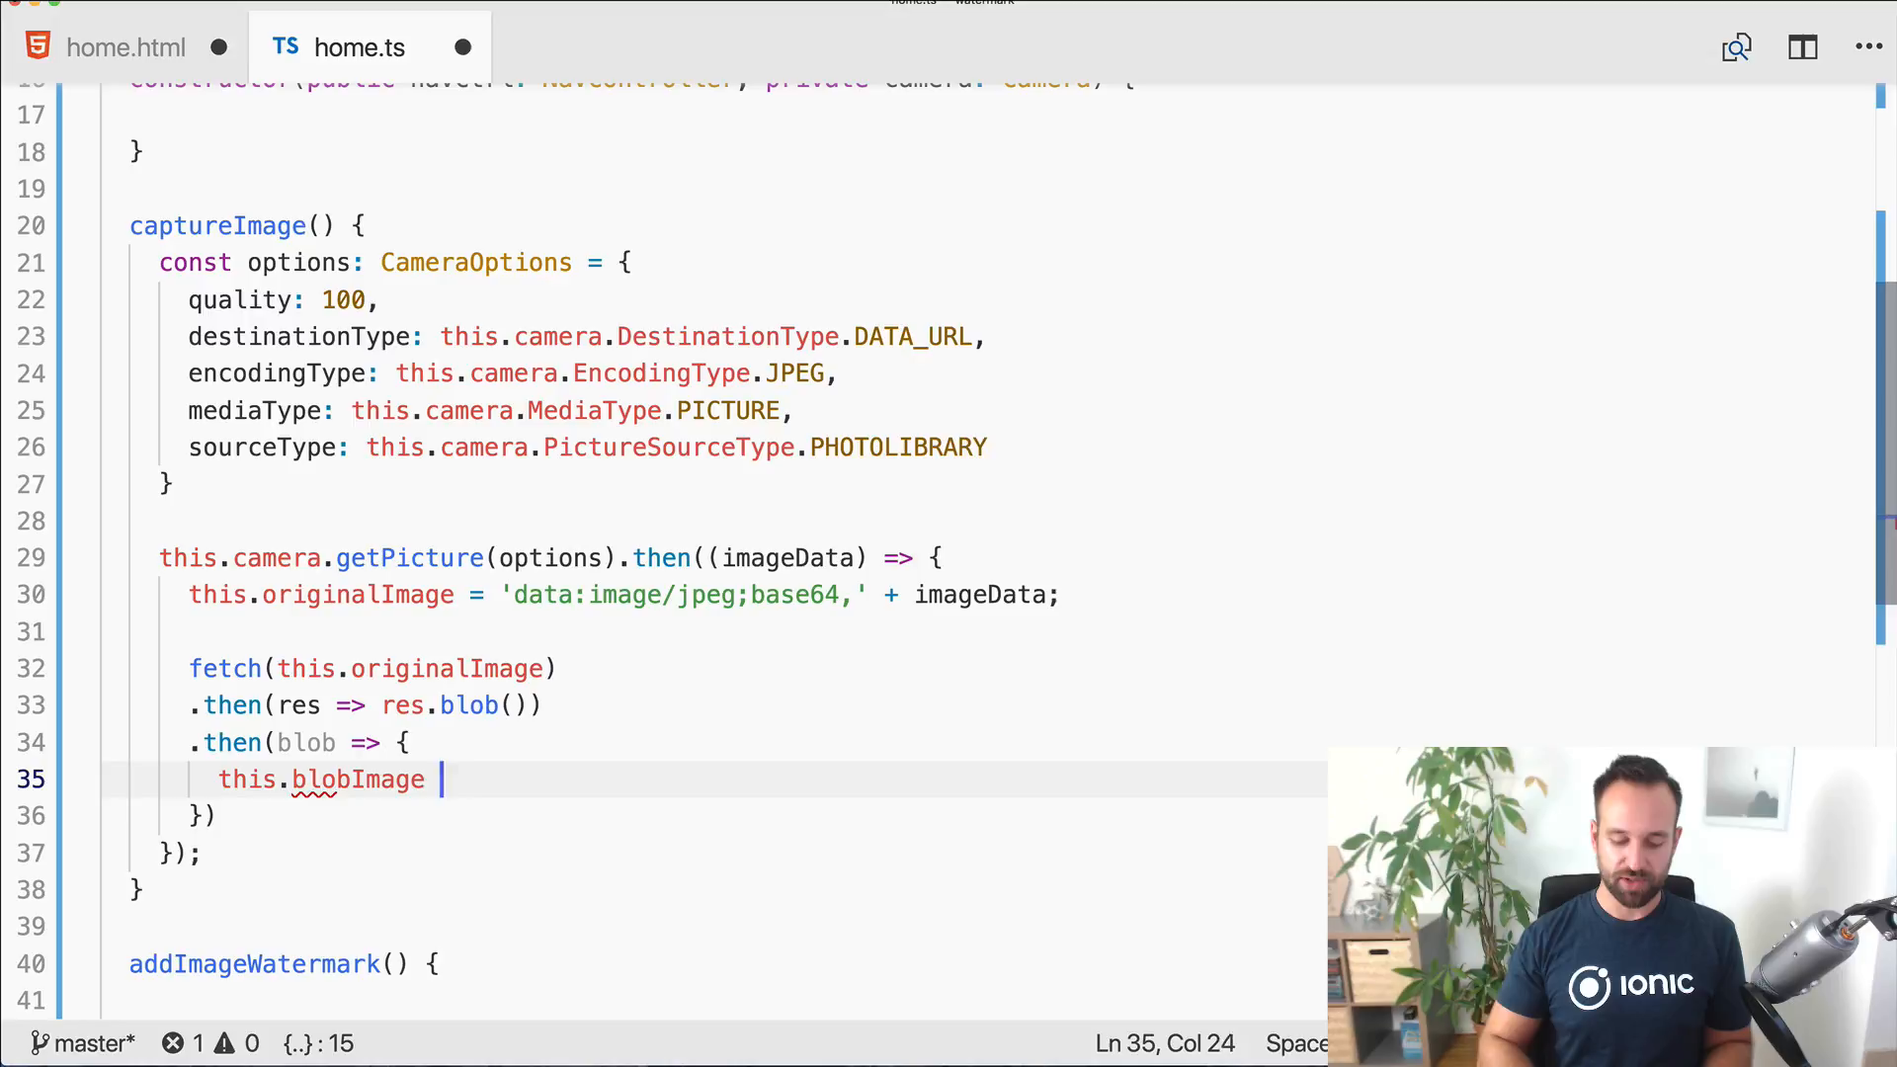
text(= blob;)
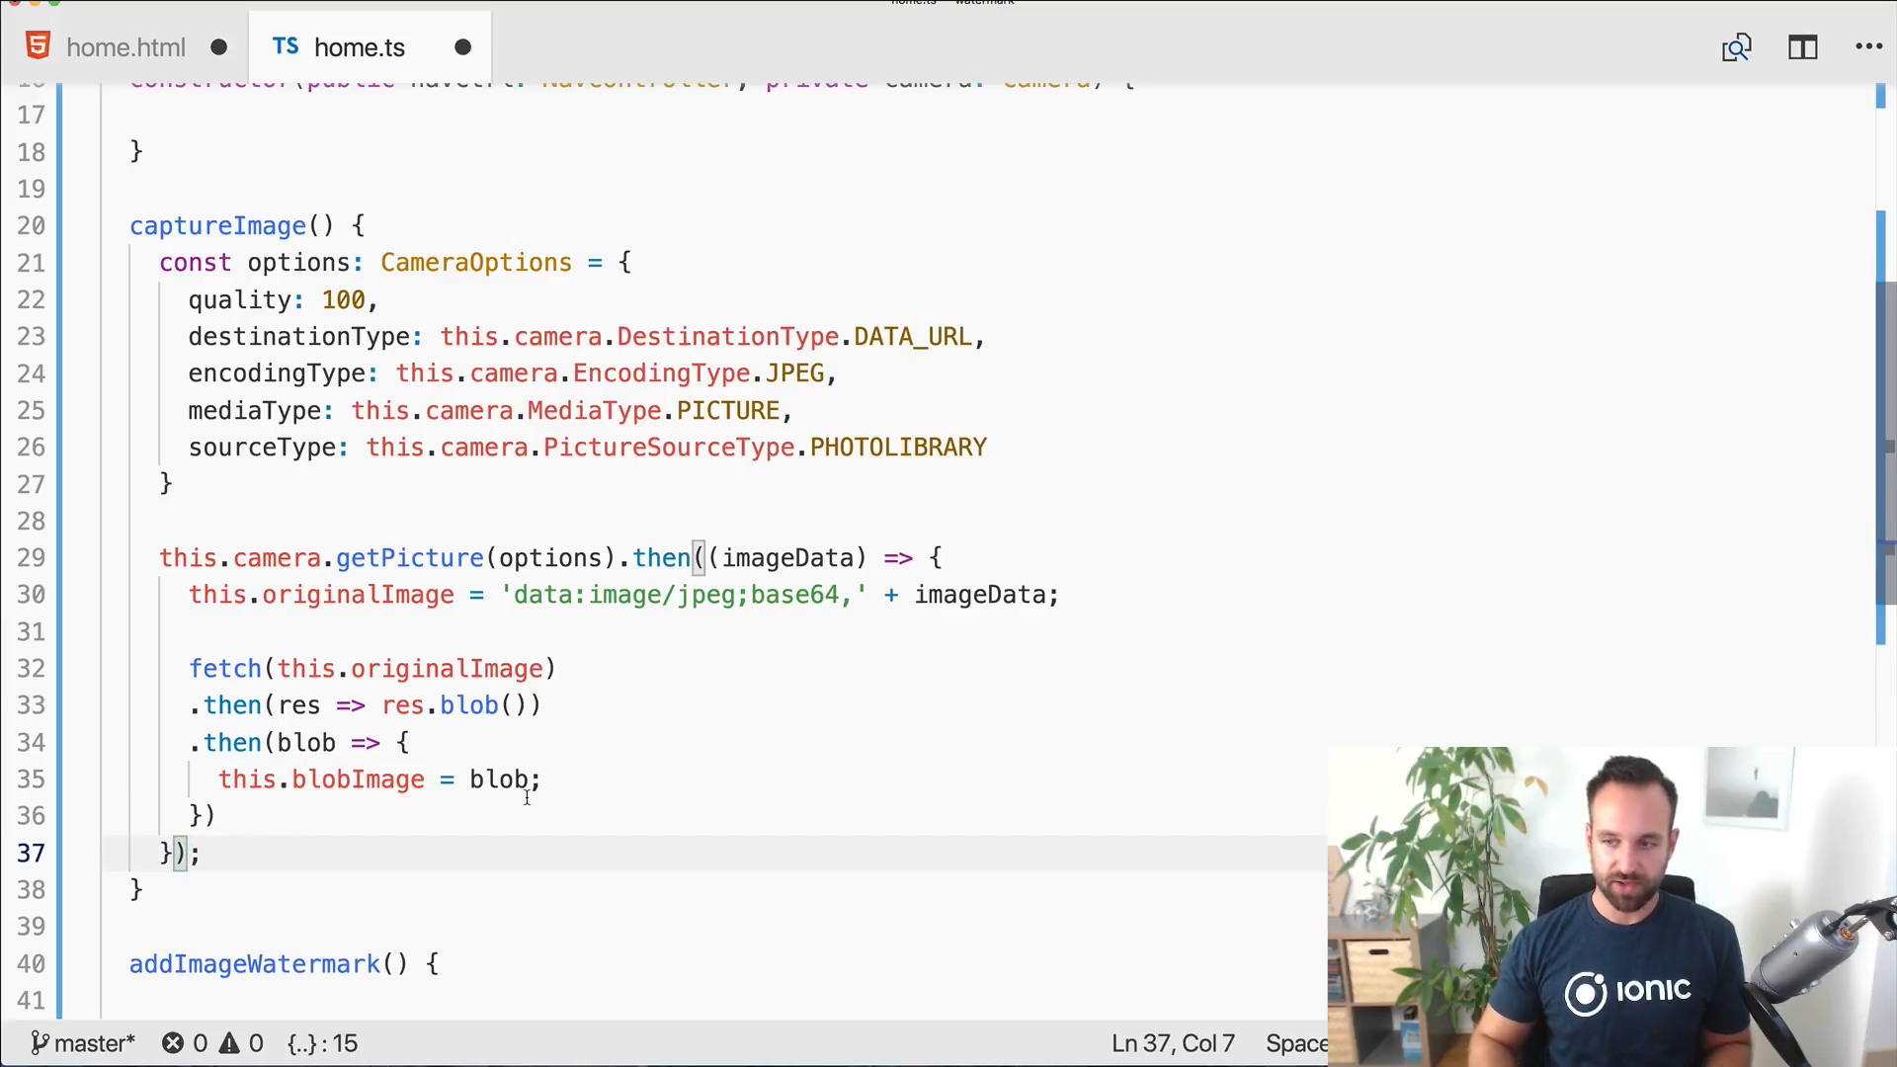
text(, err => {)
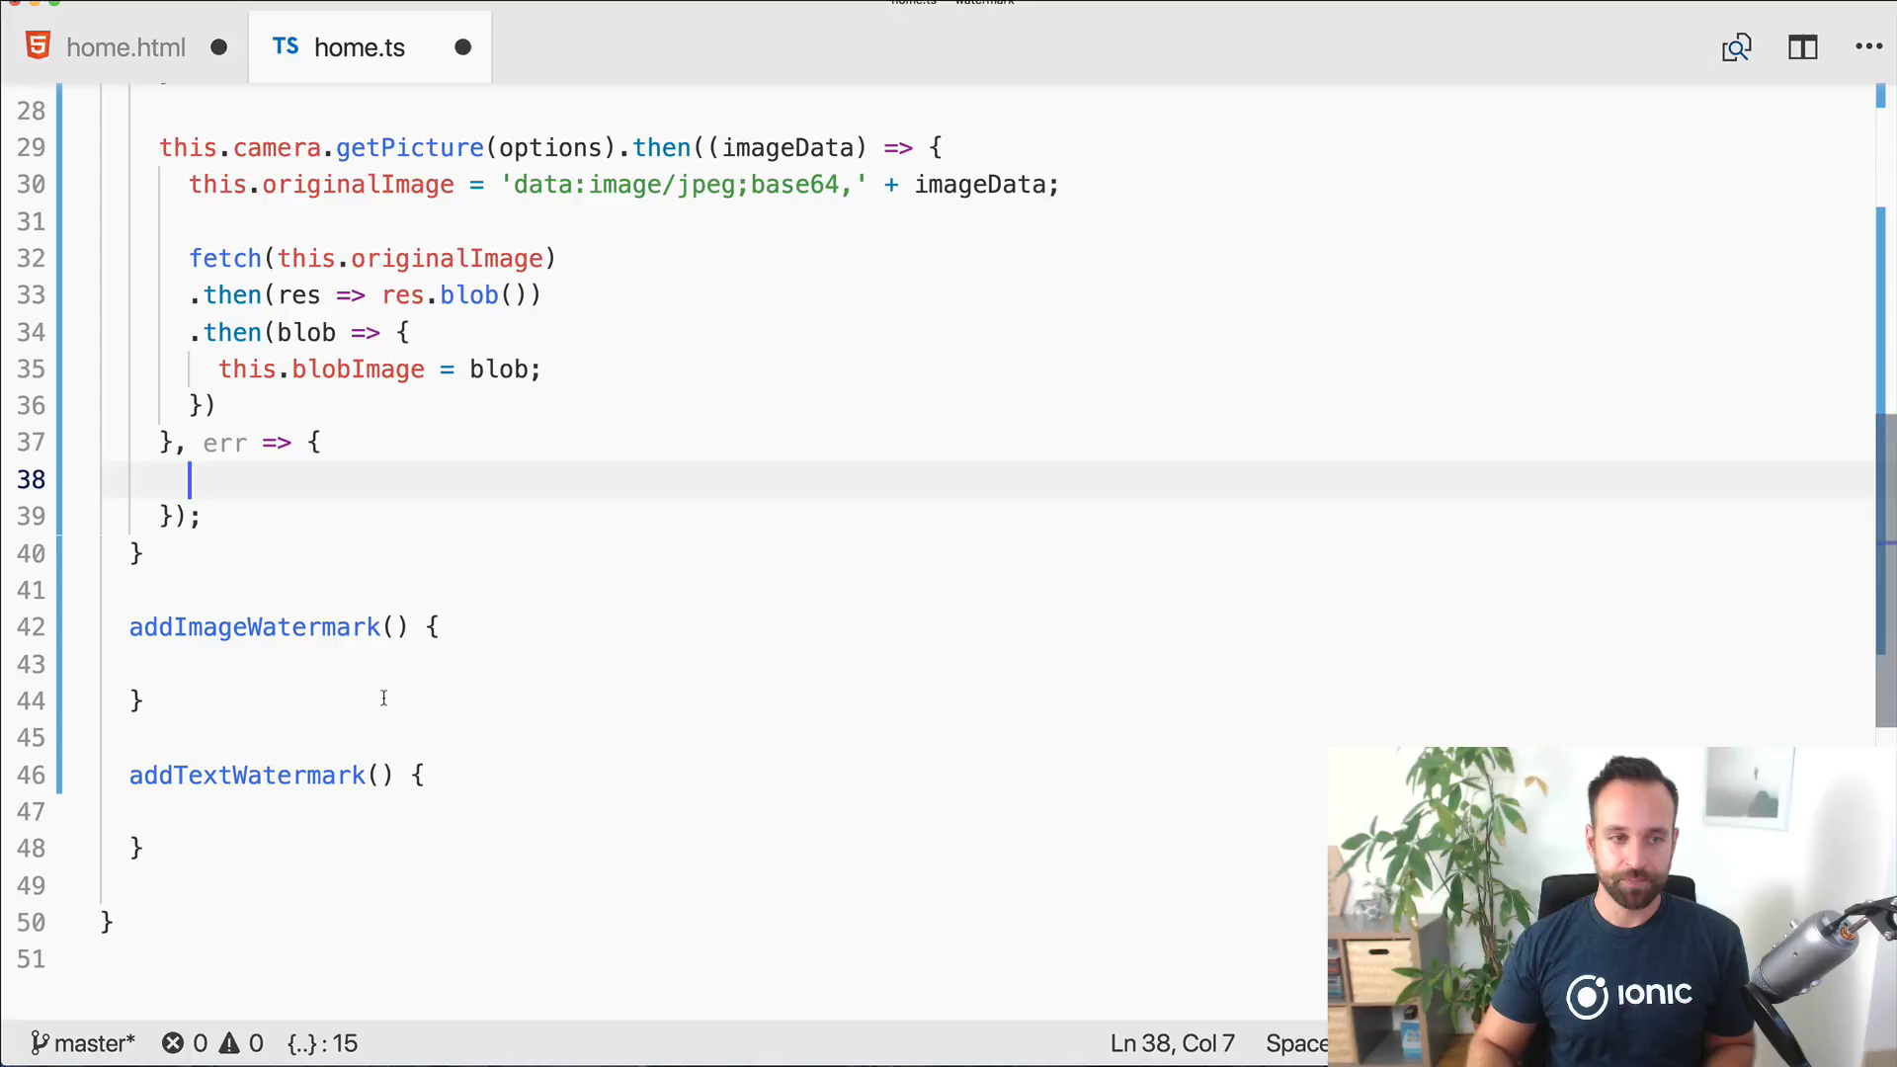
scroll(up, 3)
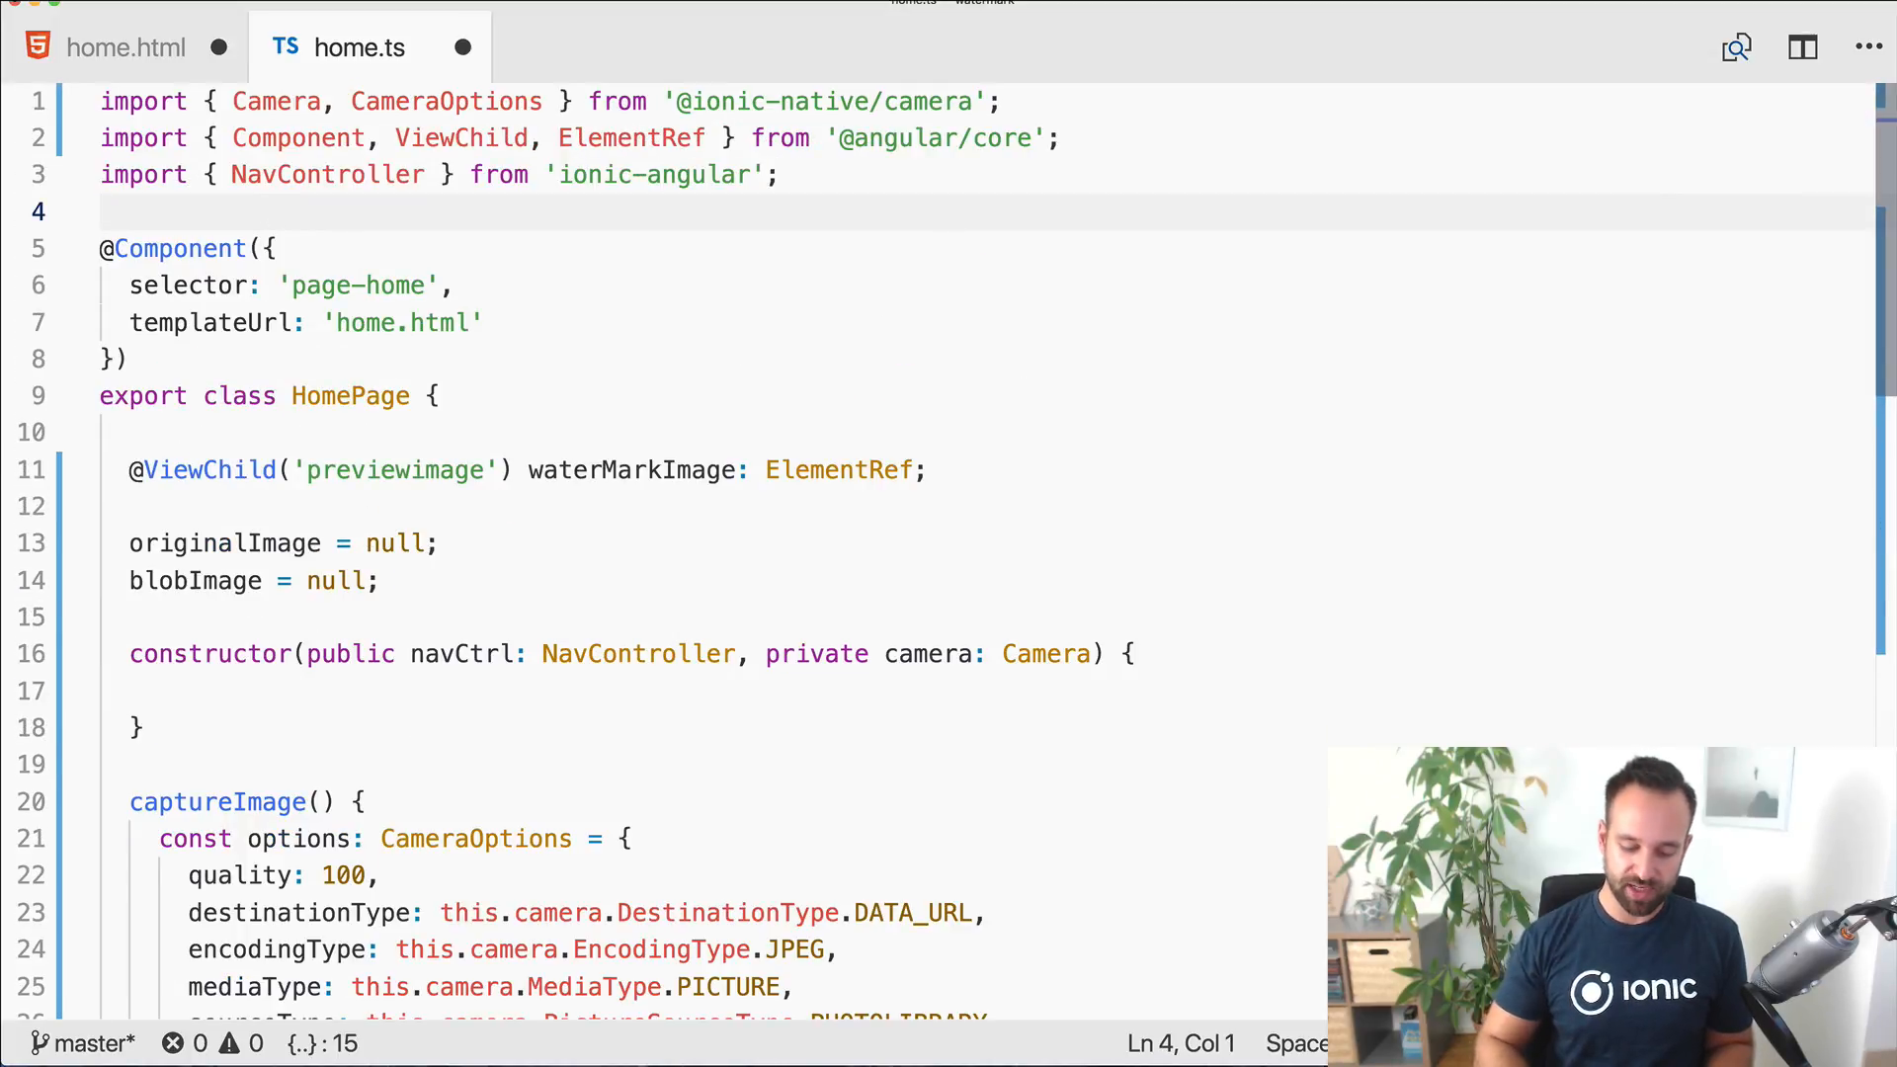
Step: Add import * as watermark from 'watermarkjs' at the top of home.ts
text(import * as)
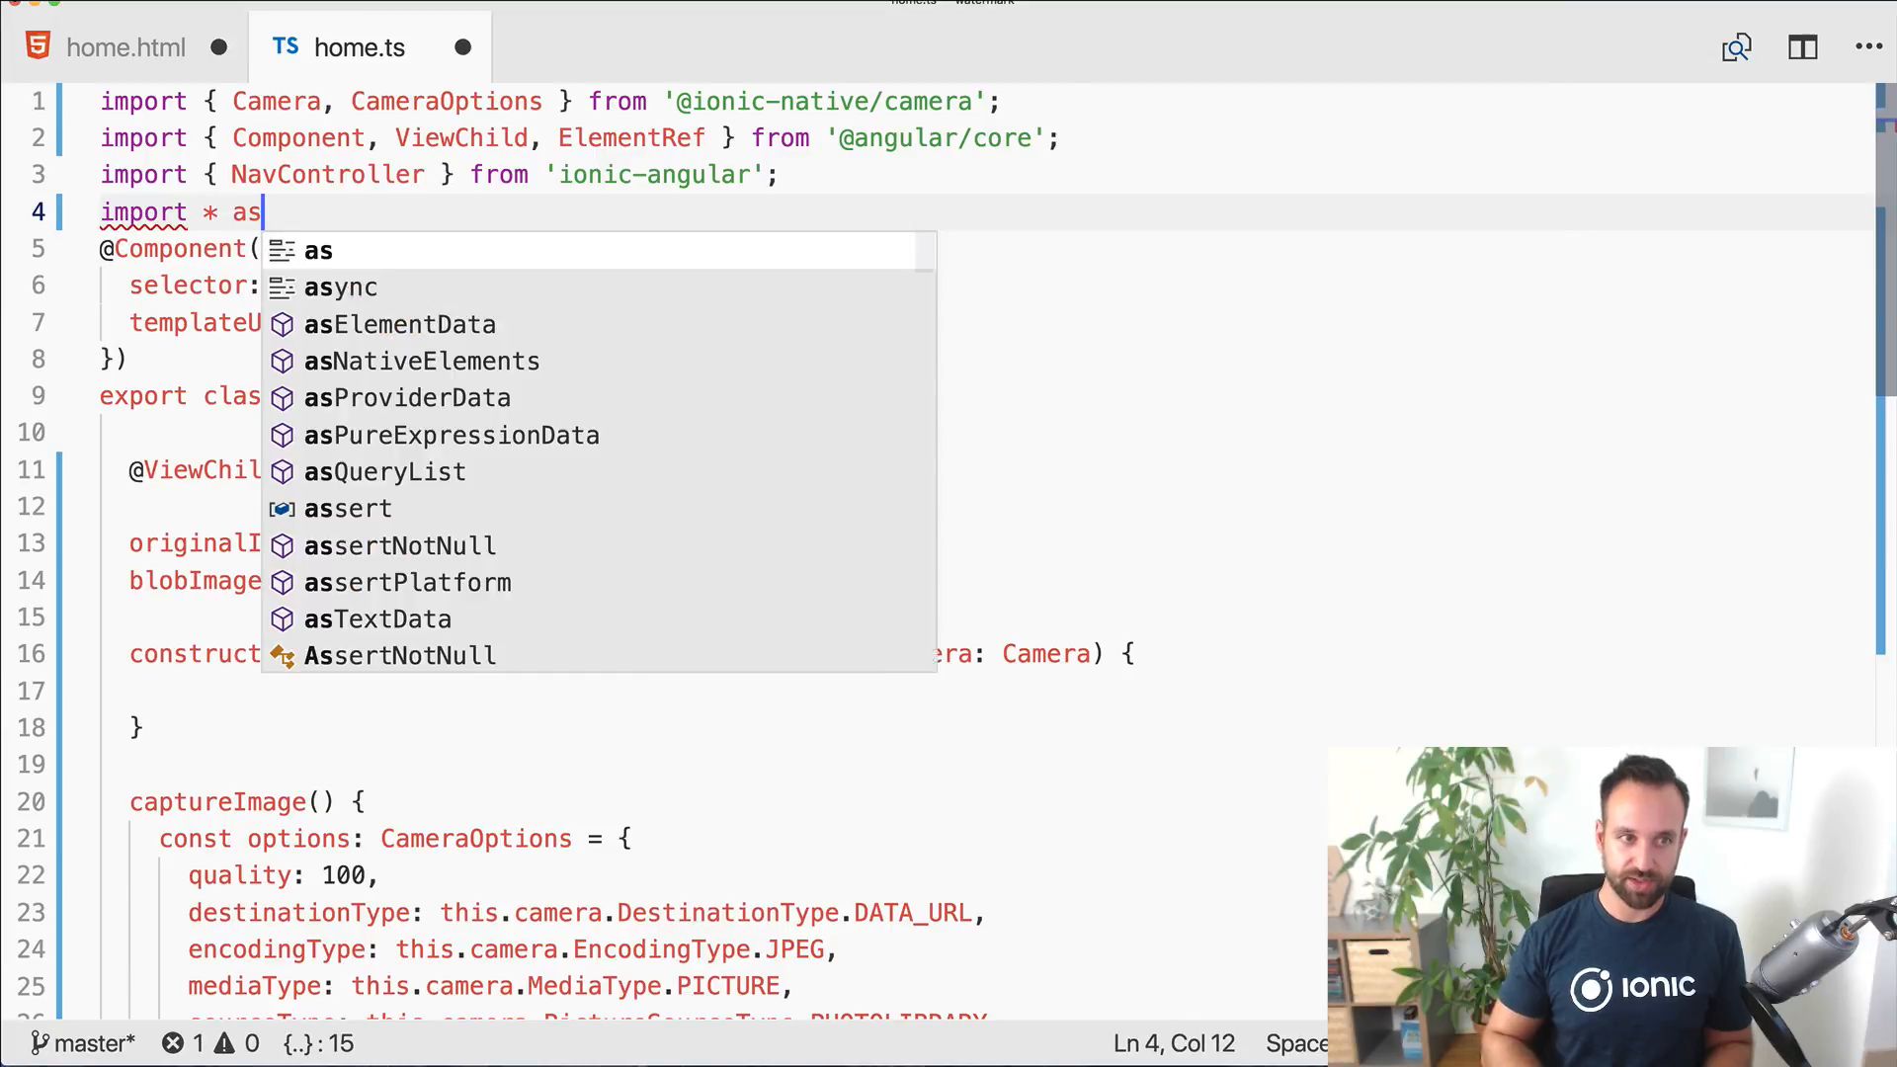
text(wate)
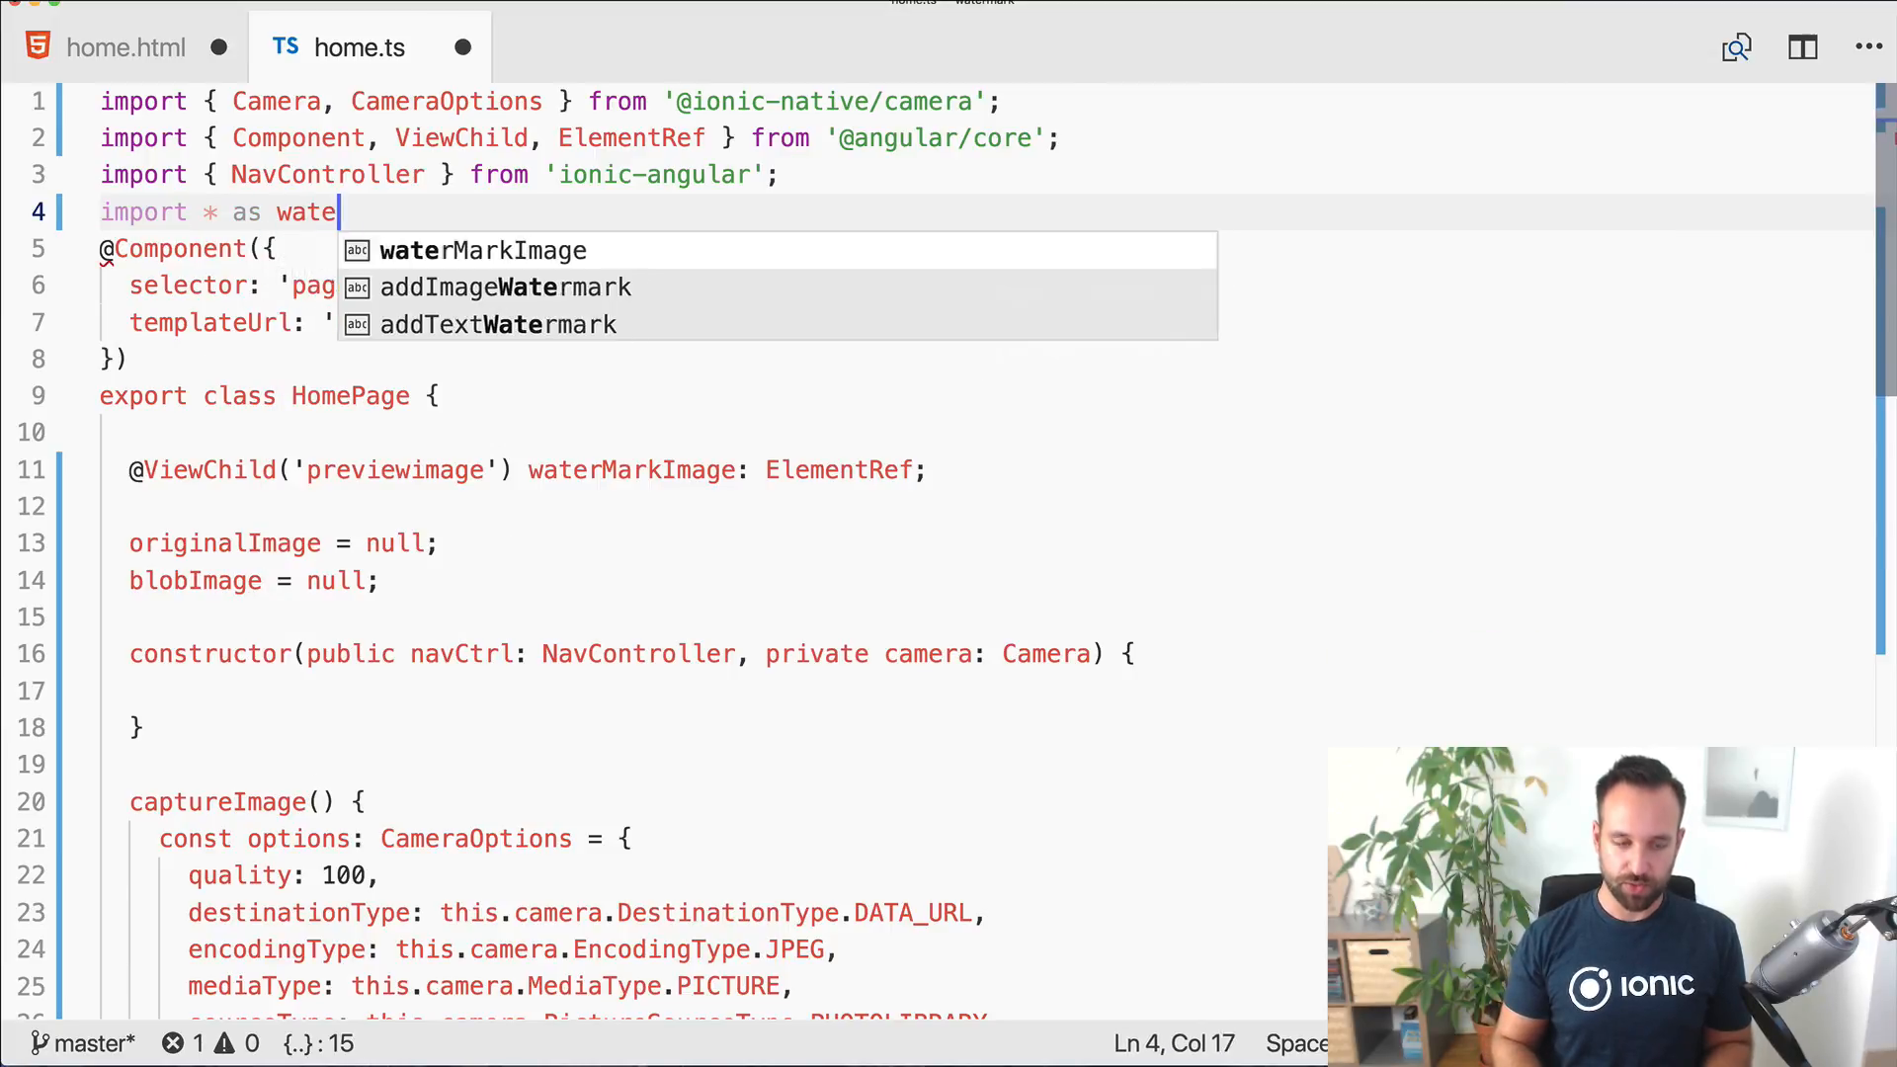
text(rmark from 'Watermarkjs';)
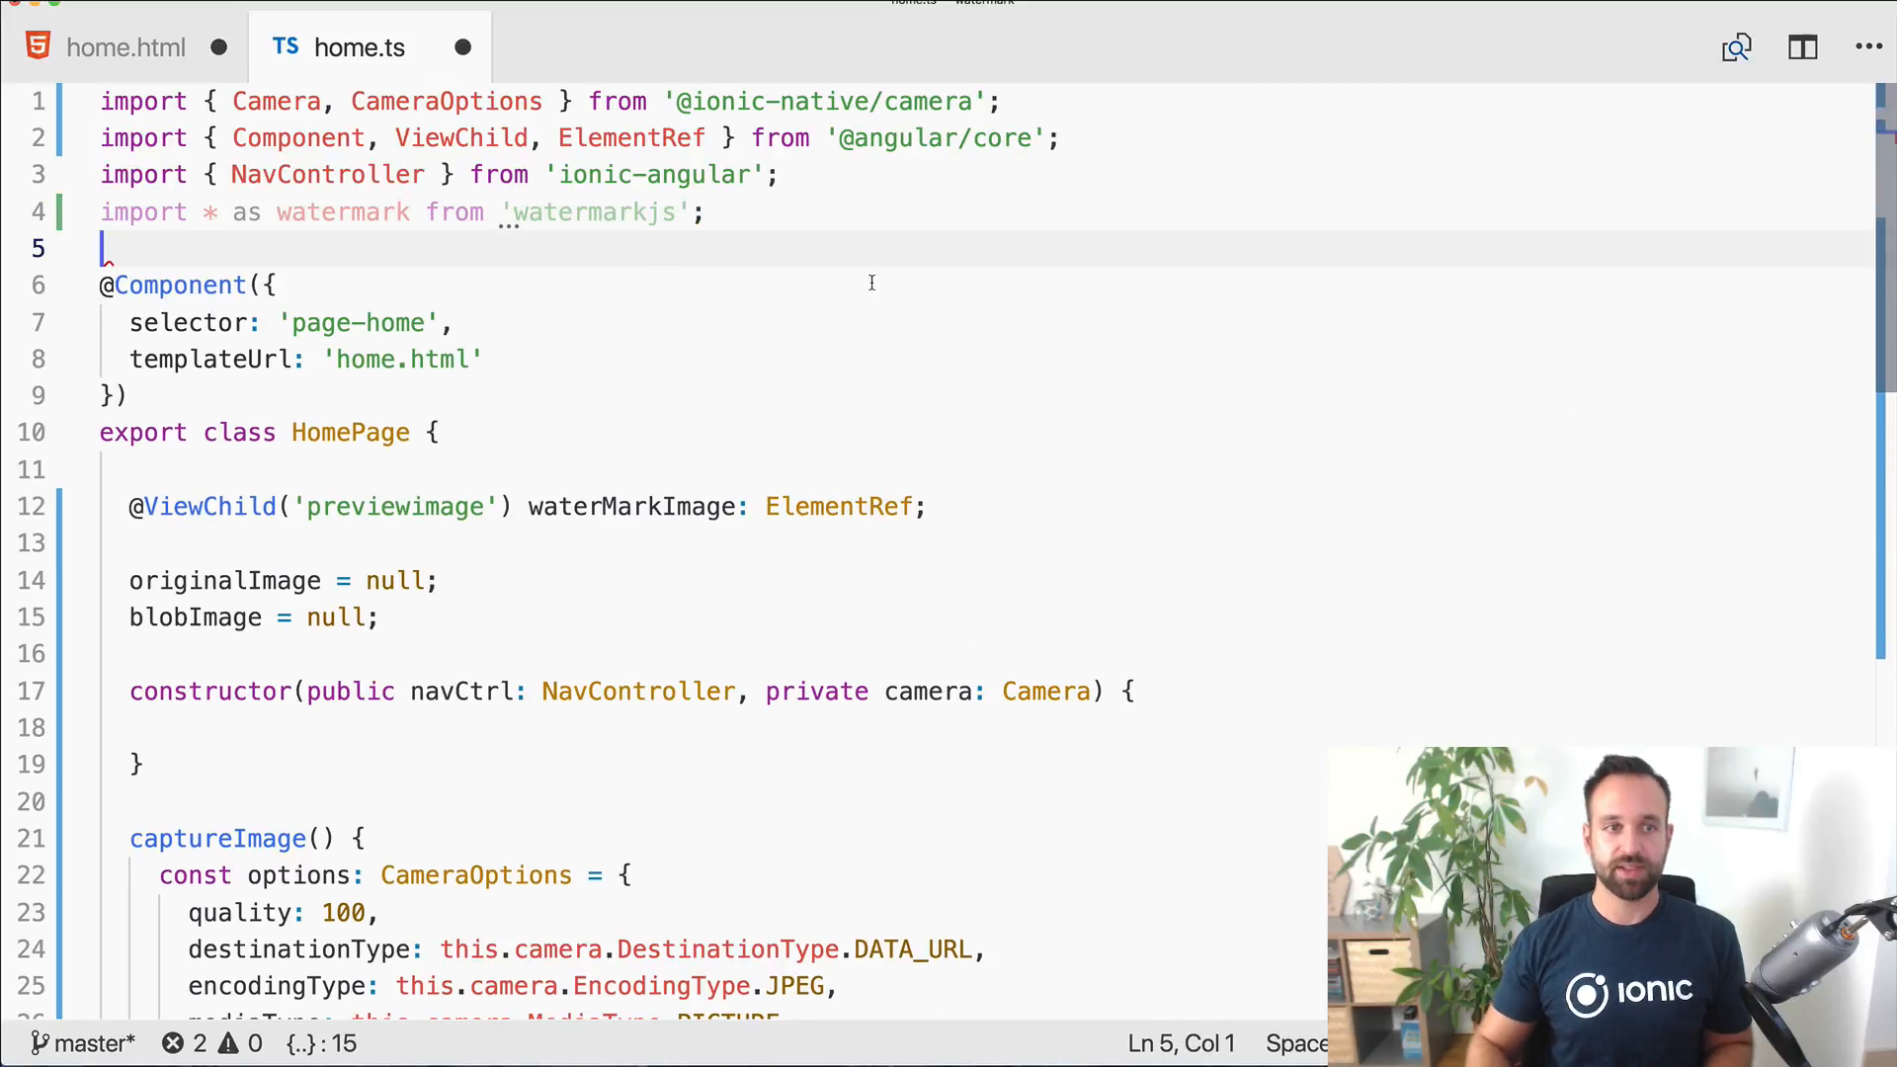
mouse_move(579, 214)
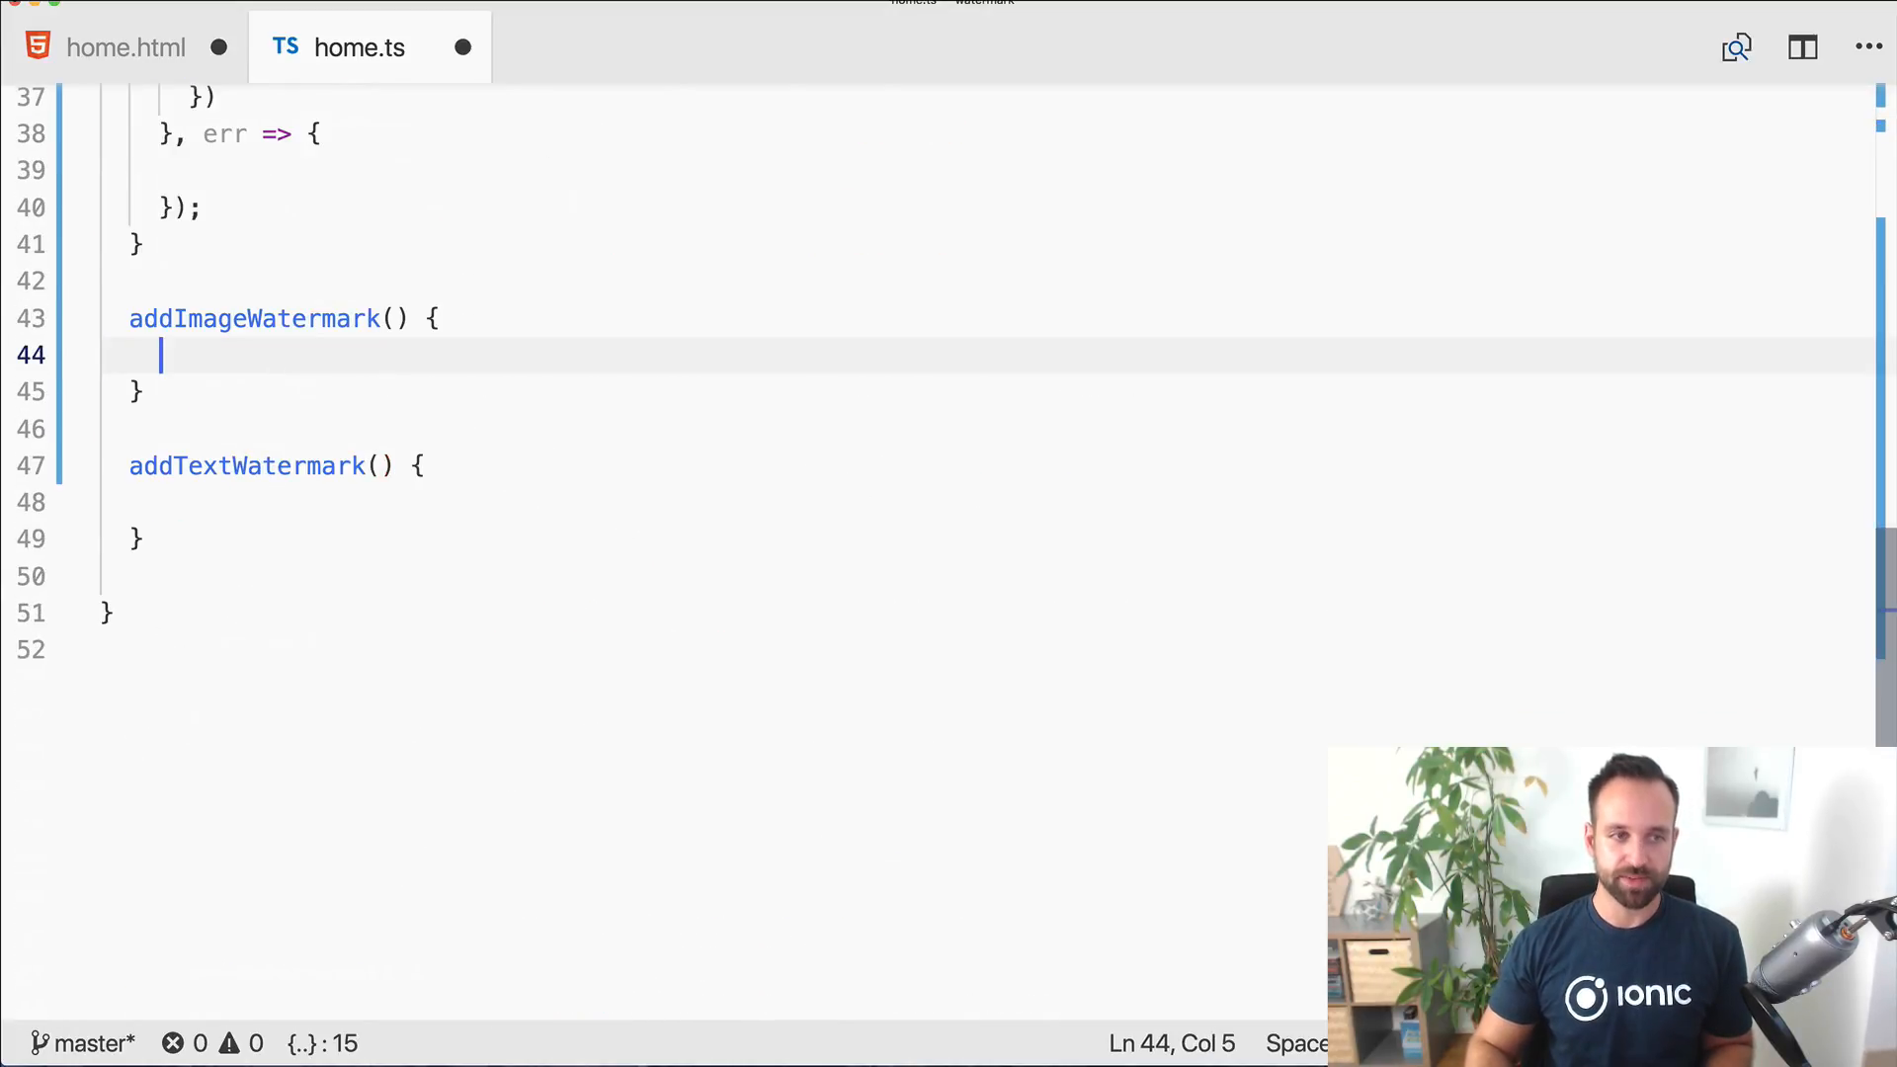
Step: Call watermark([this.blobImage, 'assets/imgs/academy.png']) in addImageWatermark
text(watermark.)
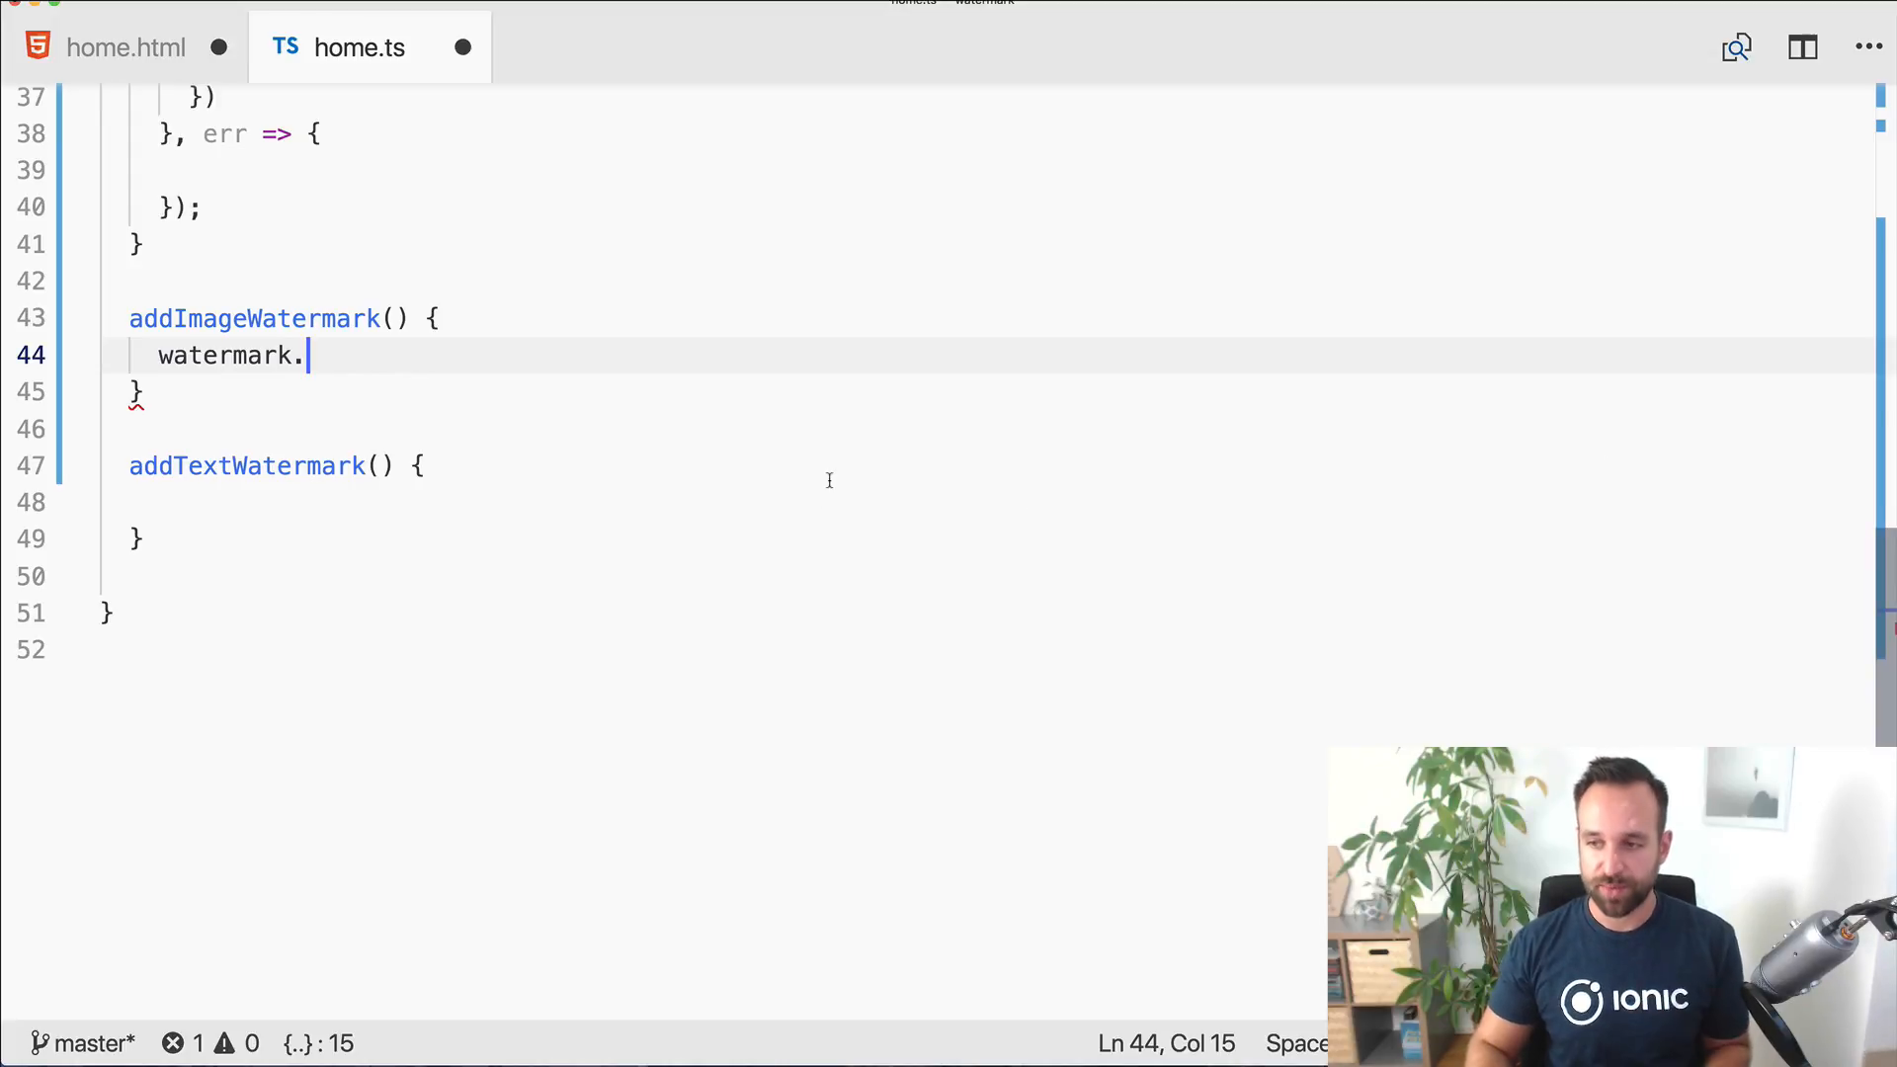
text(()
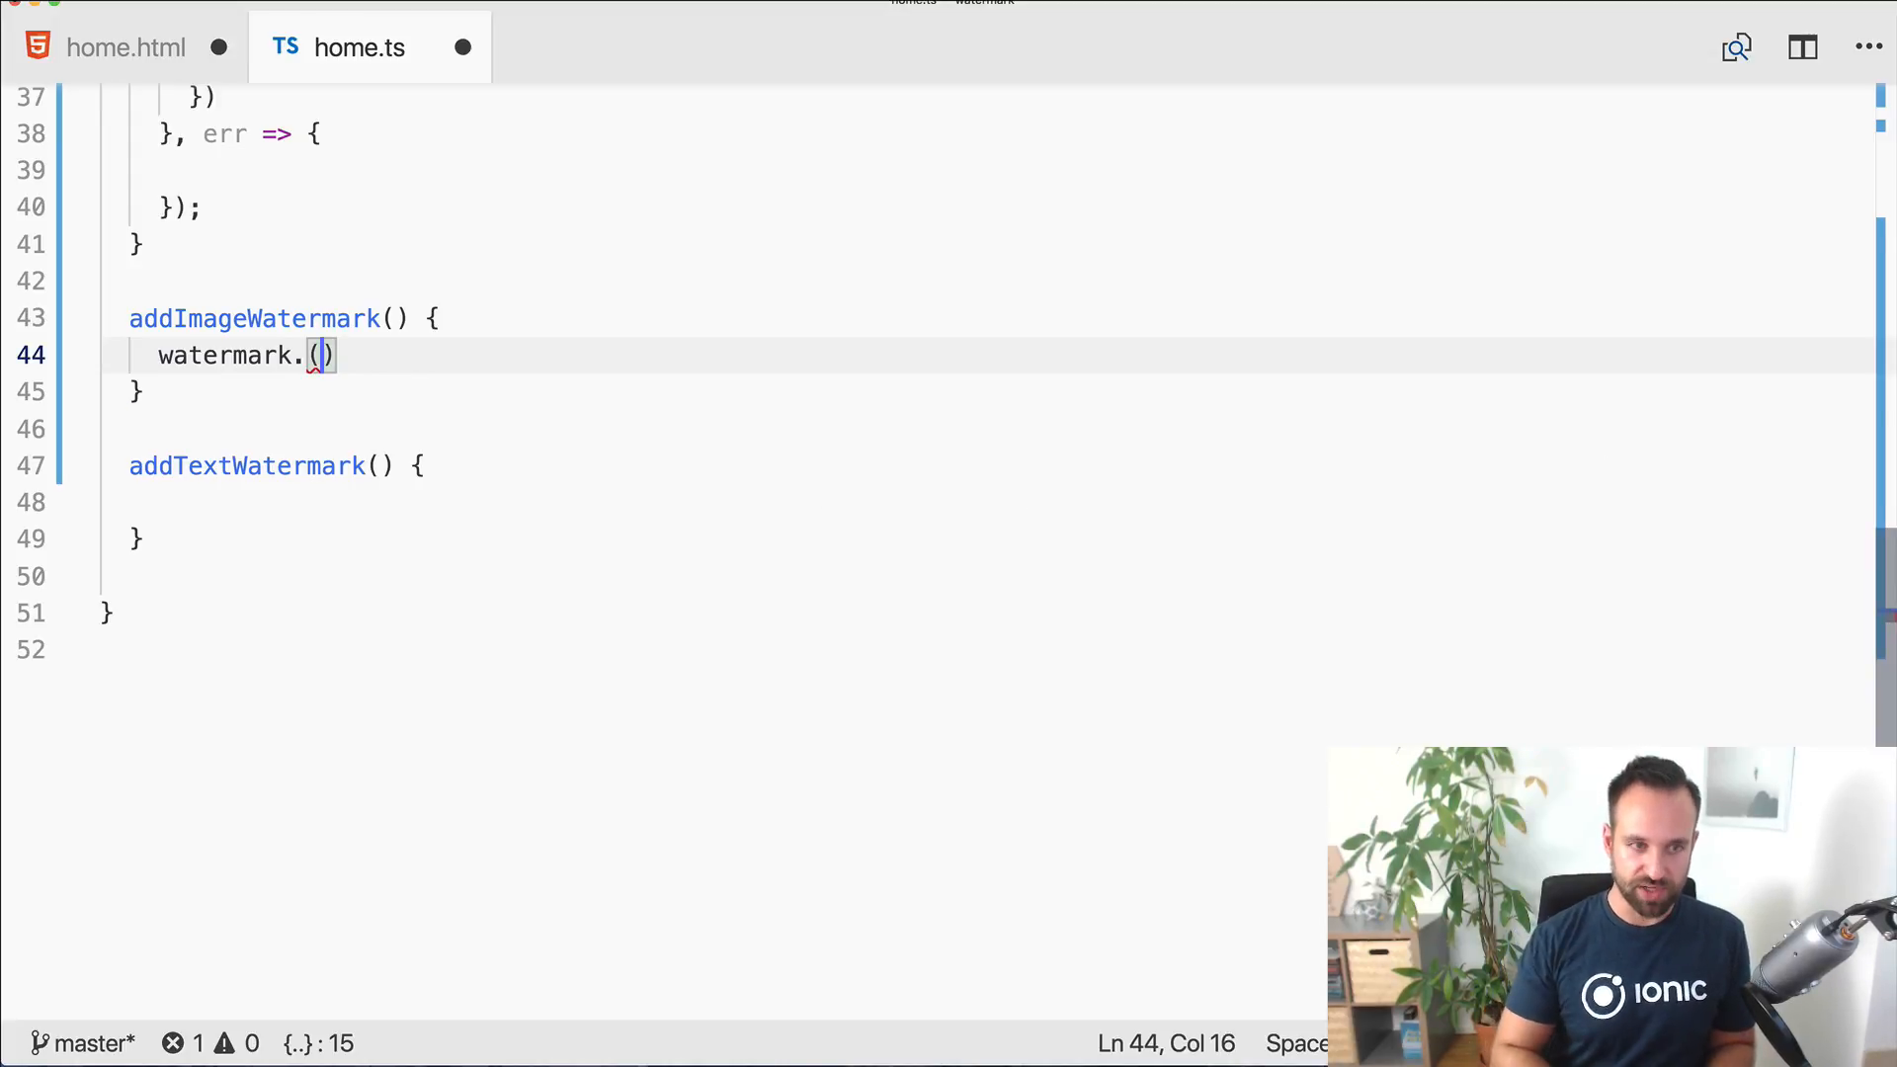
key(Backspace)
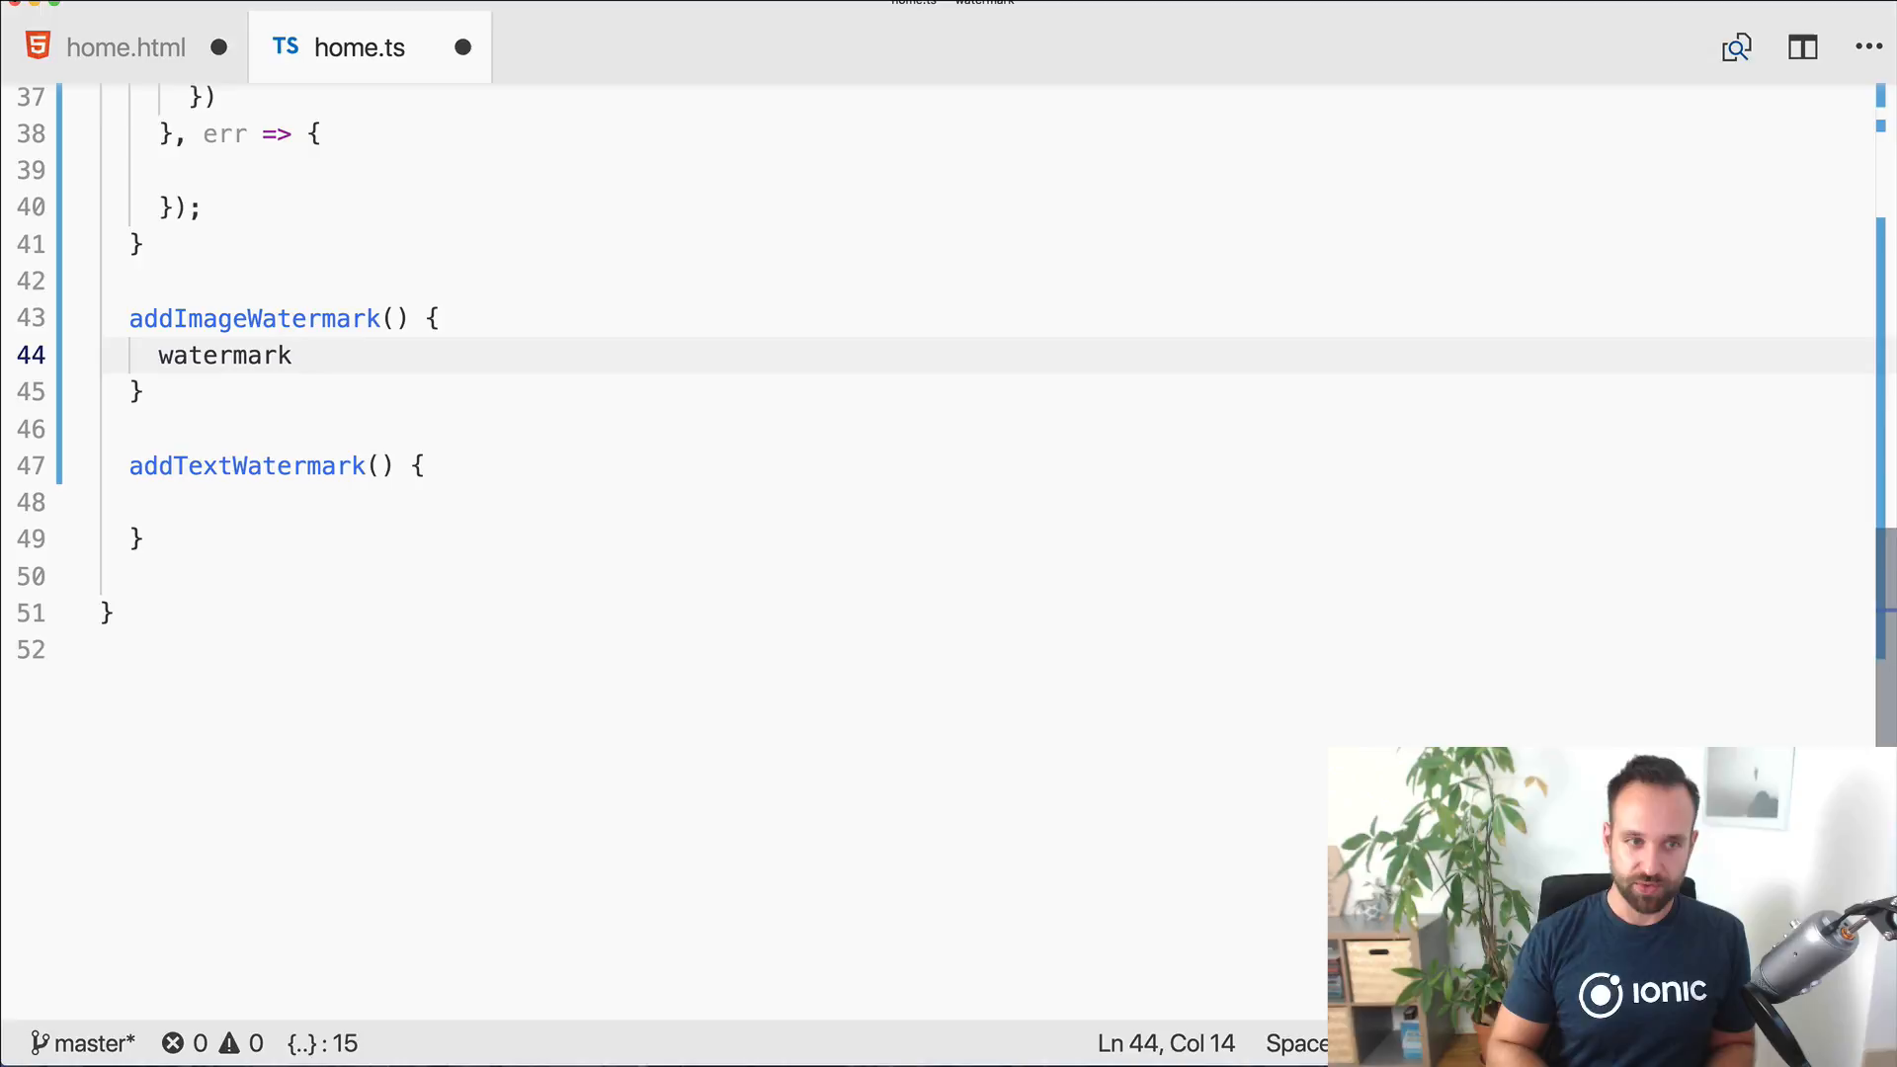
text(()
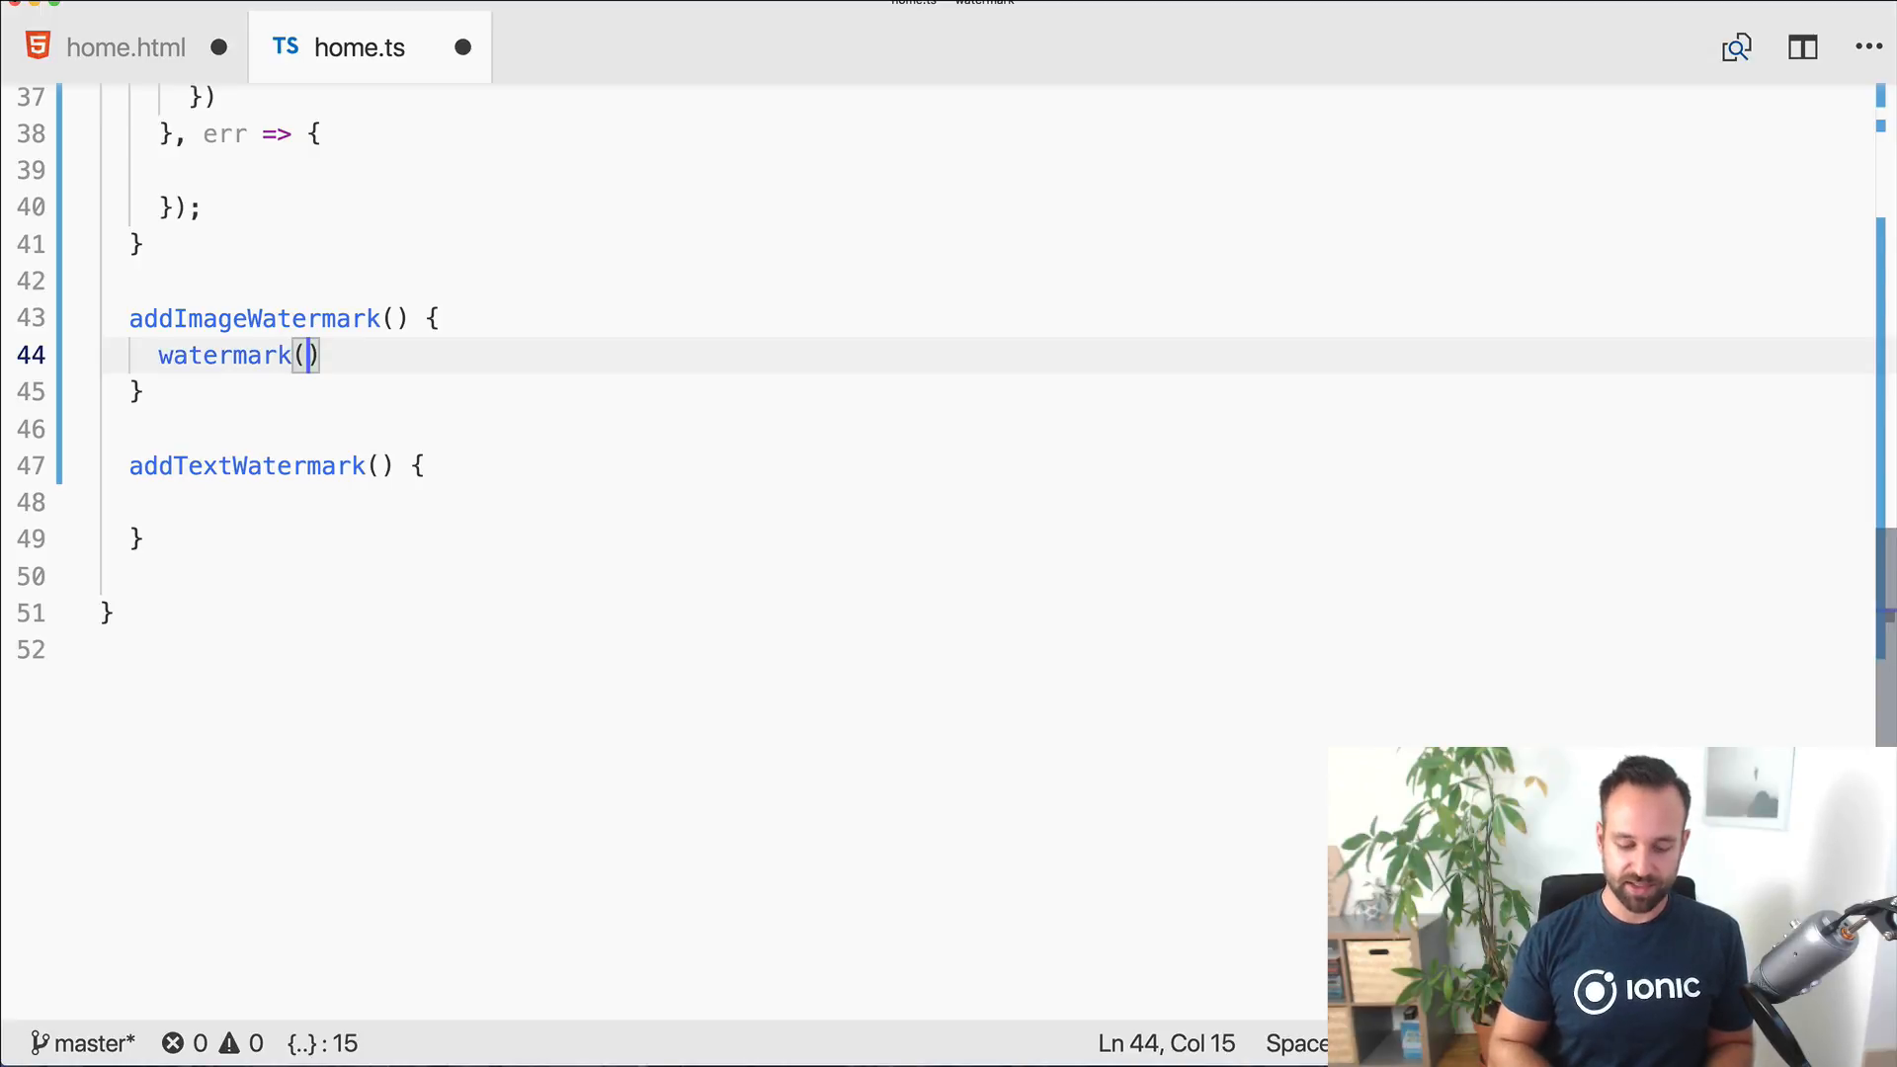
text([this.bl)
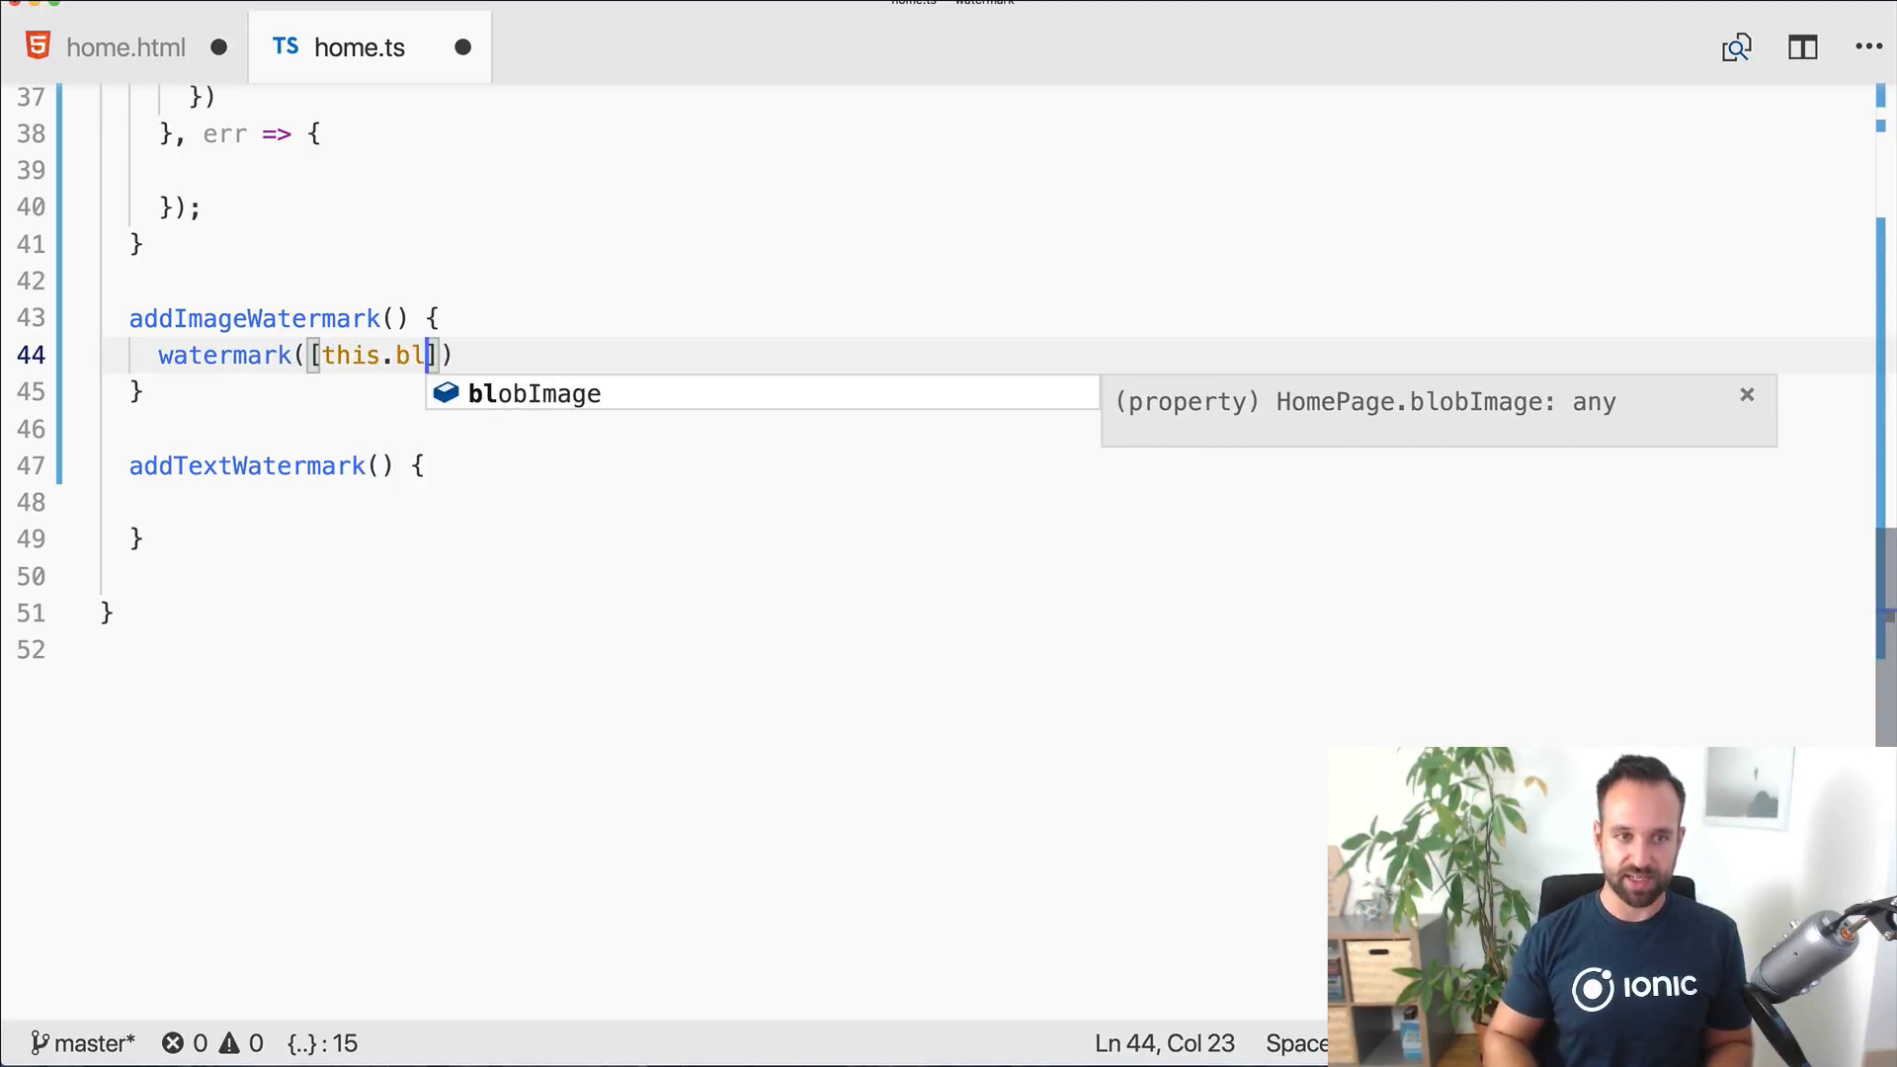
key(Tab)
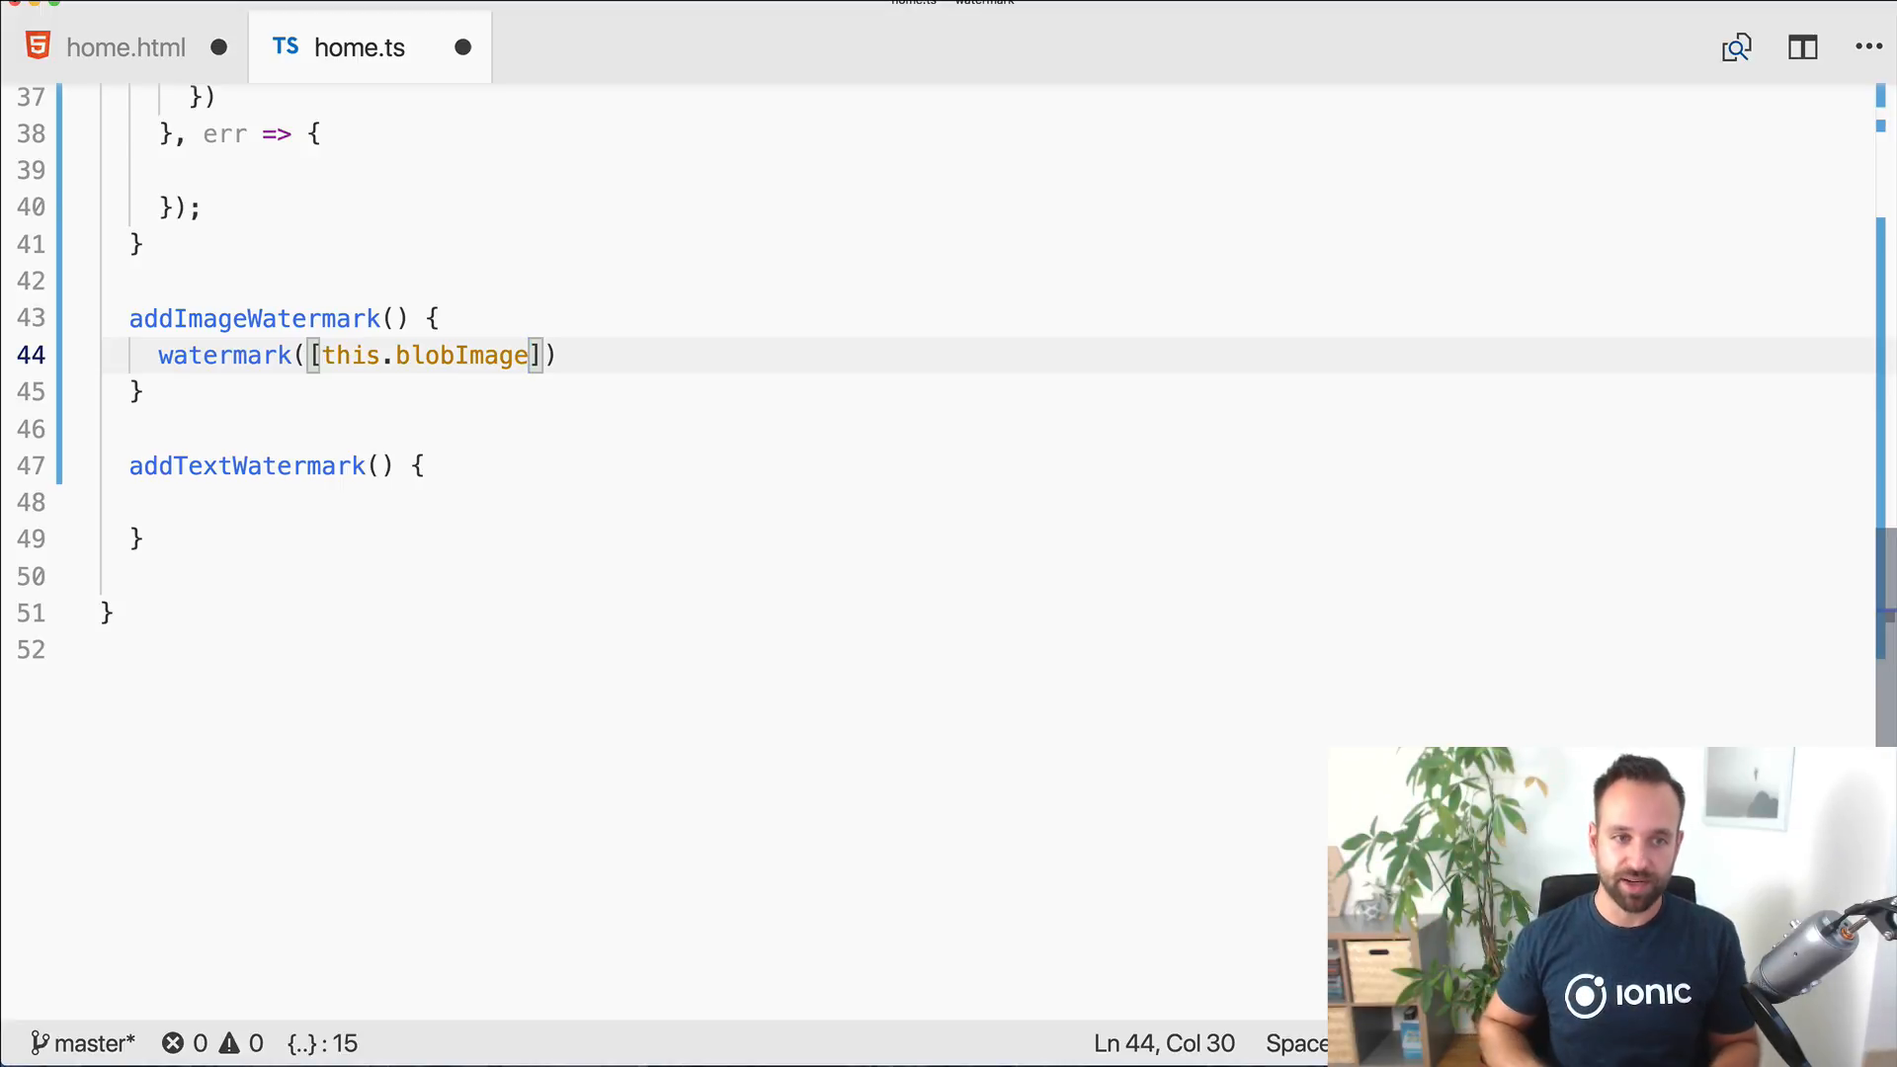
text(, t)
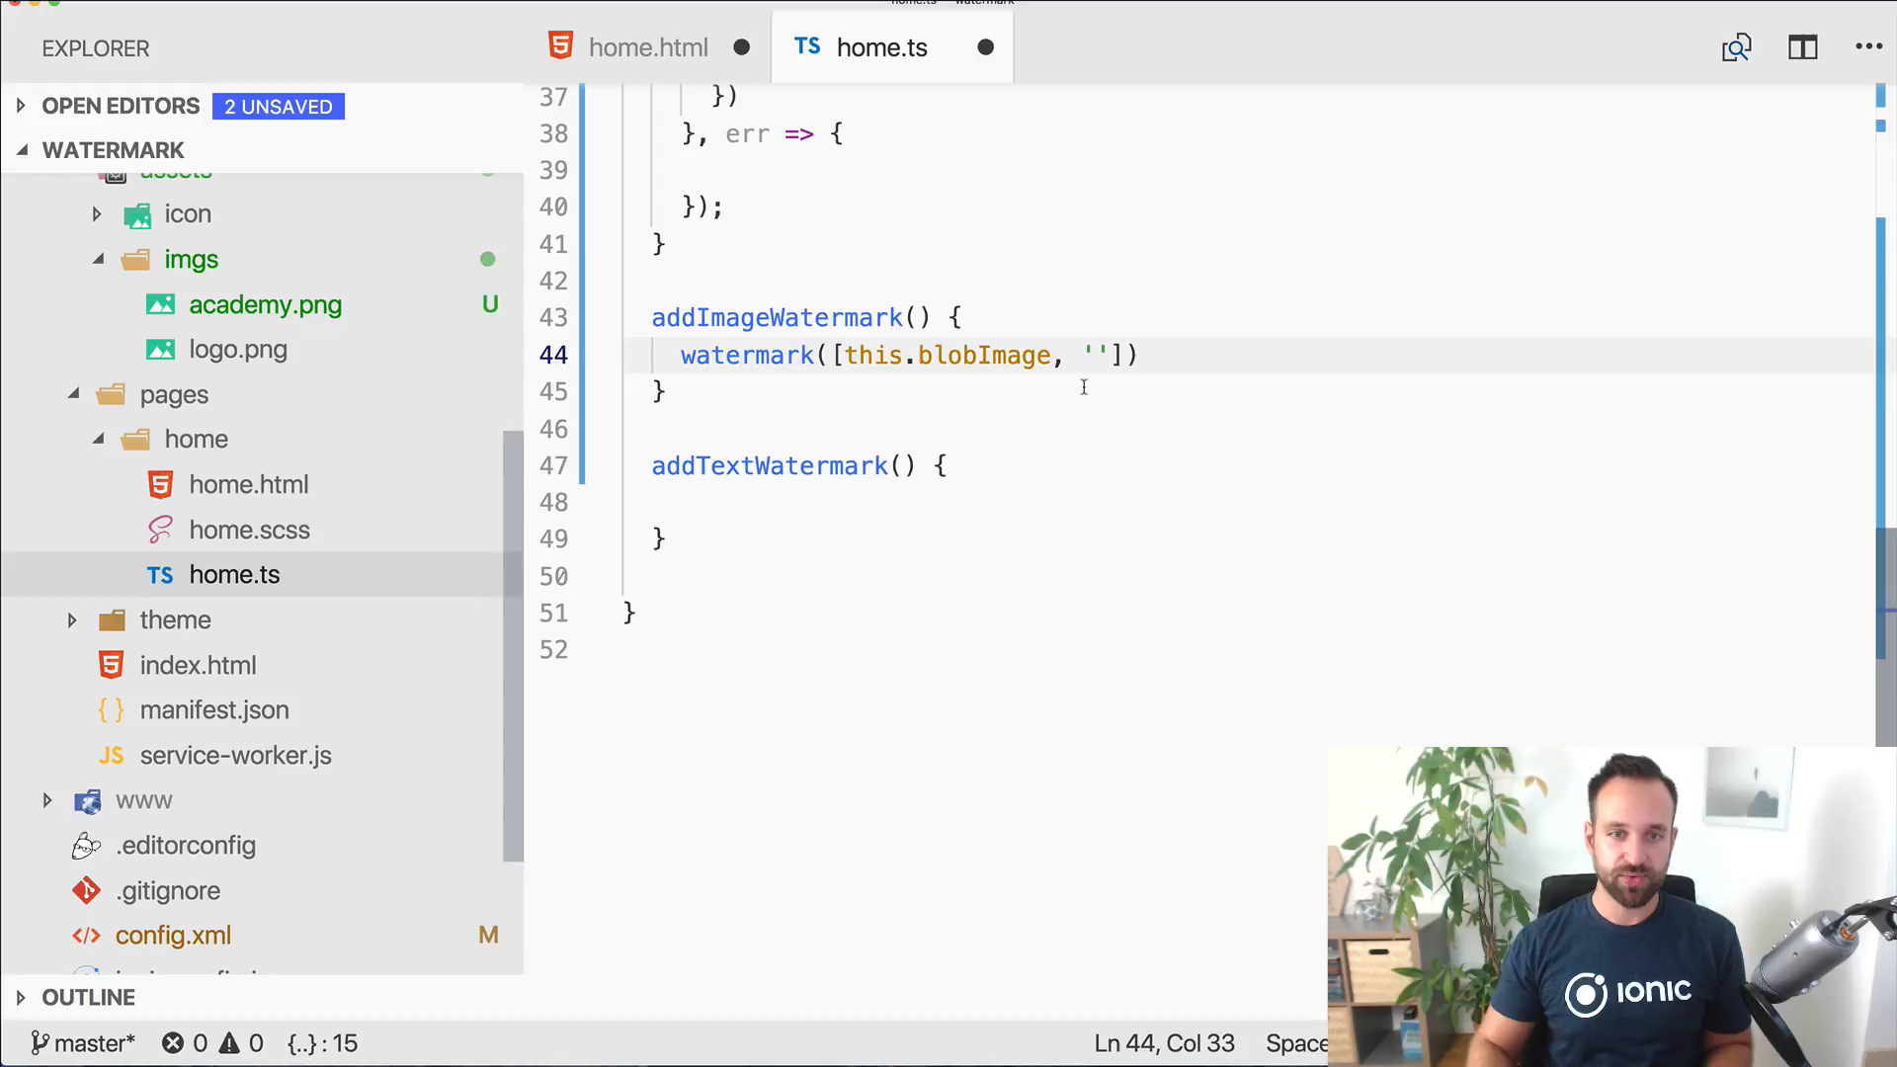
text(assets)
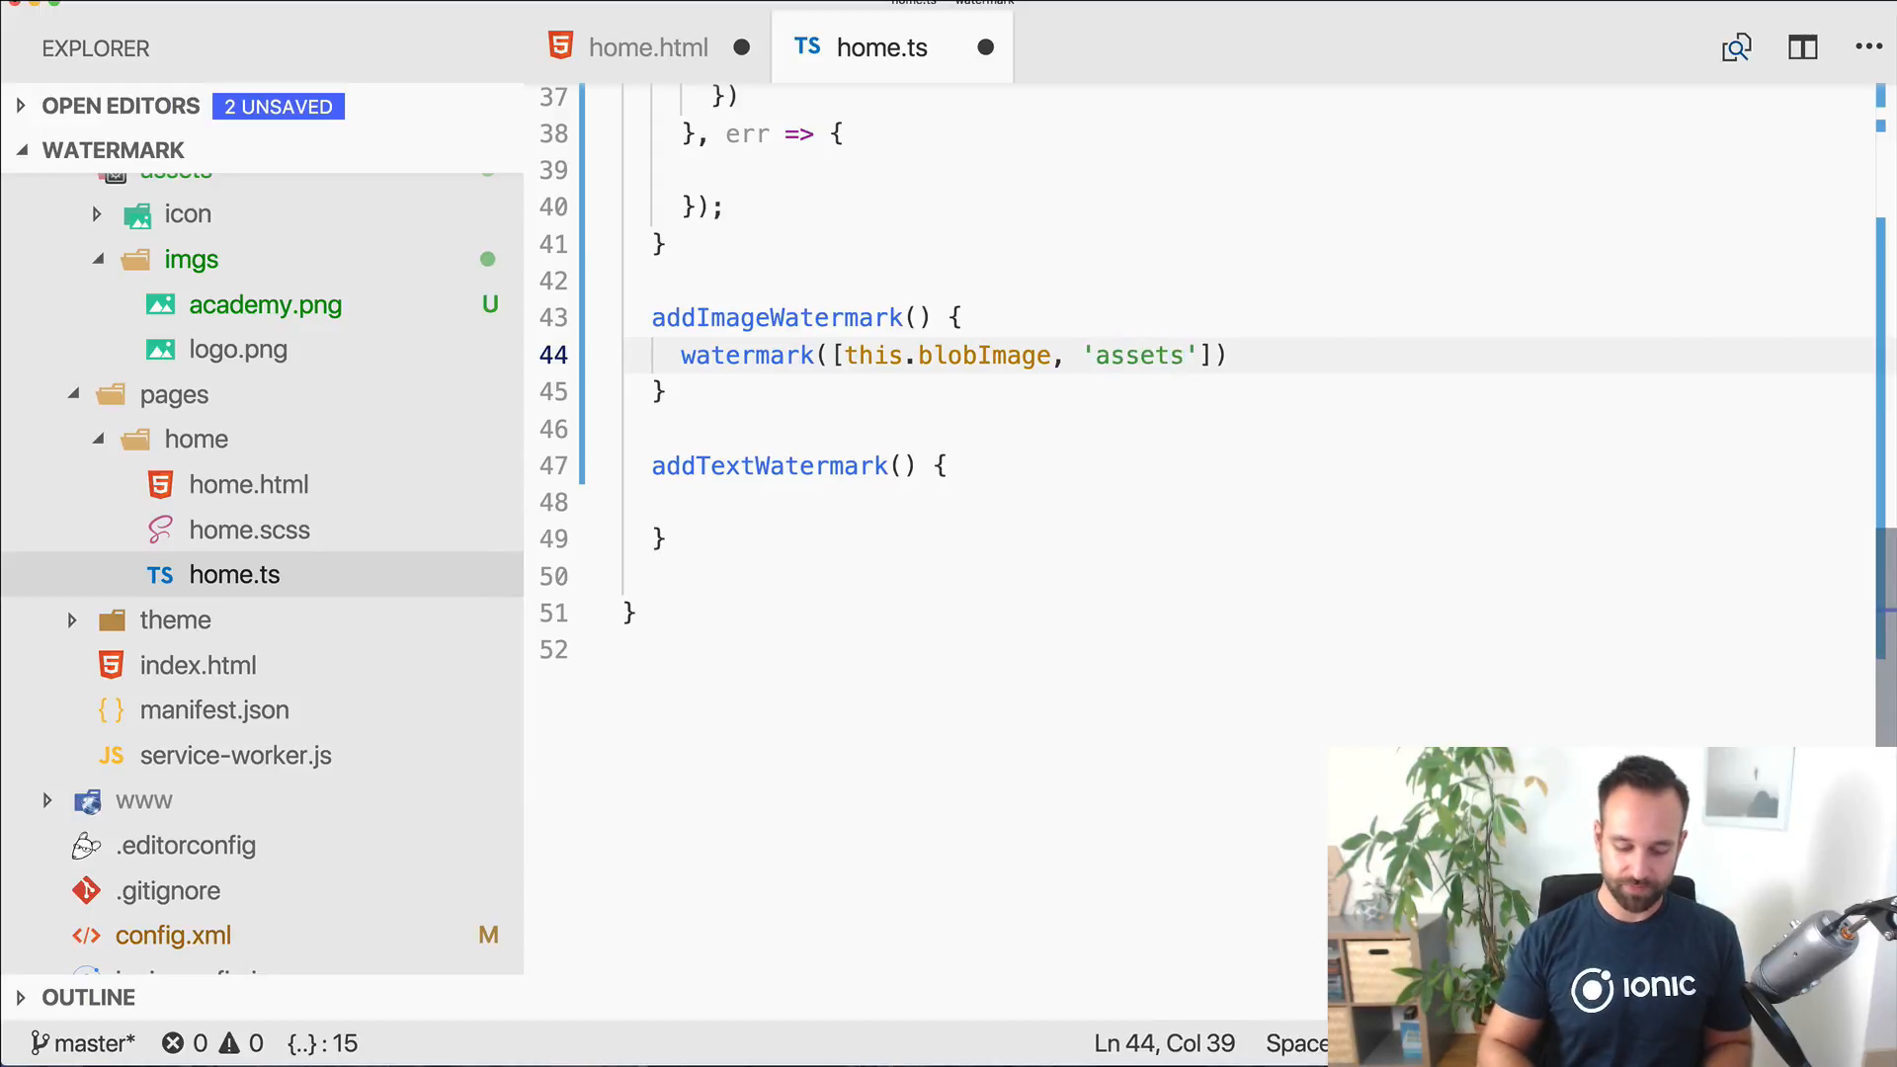
text(/imgs/)
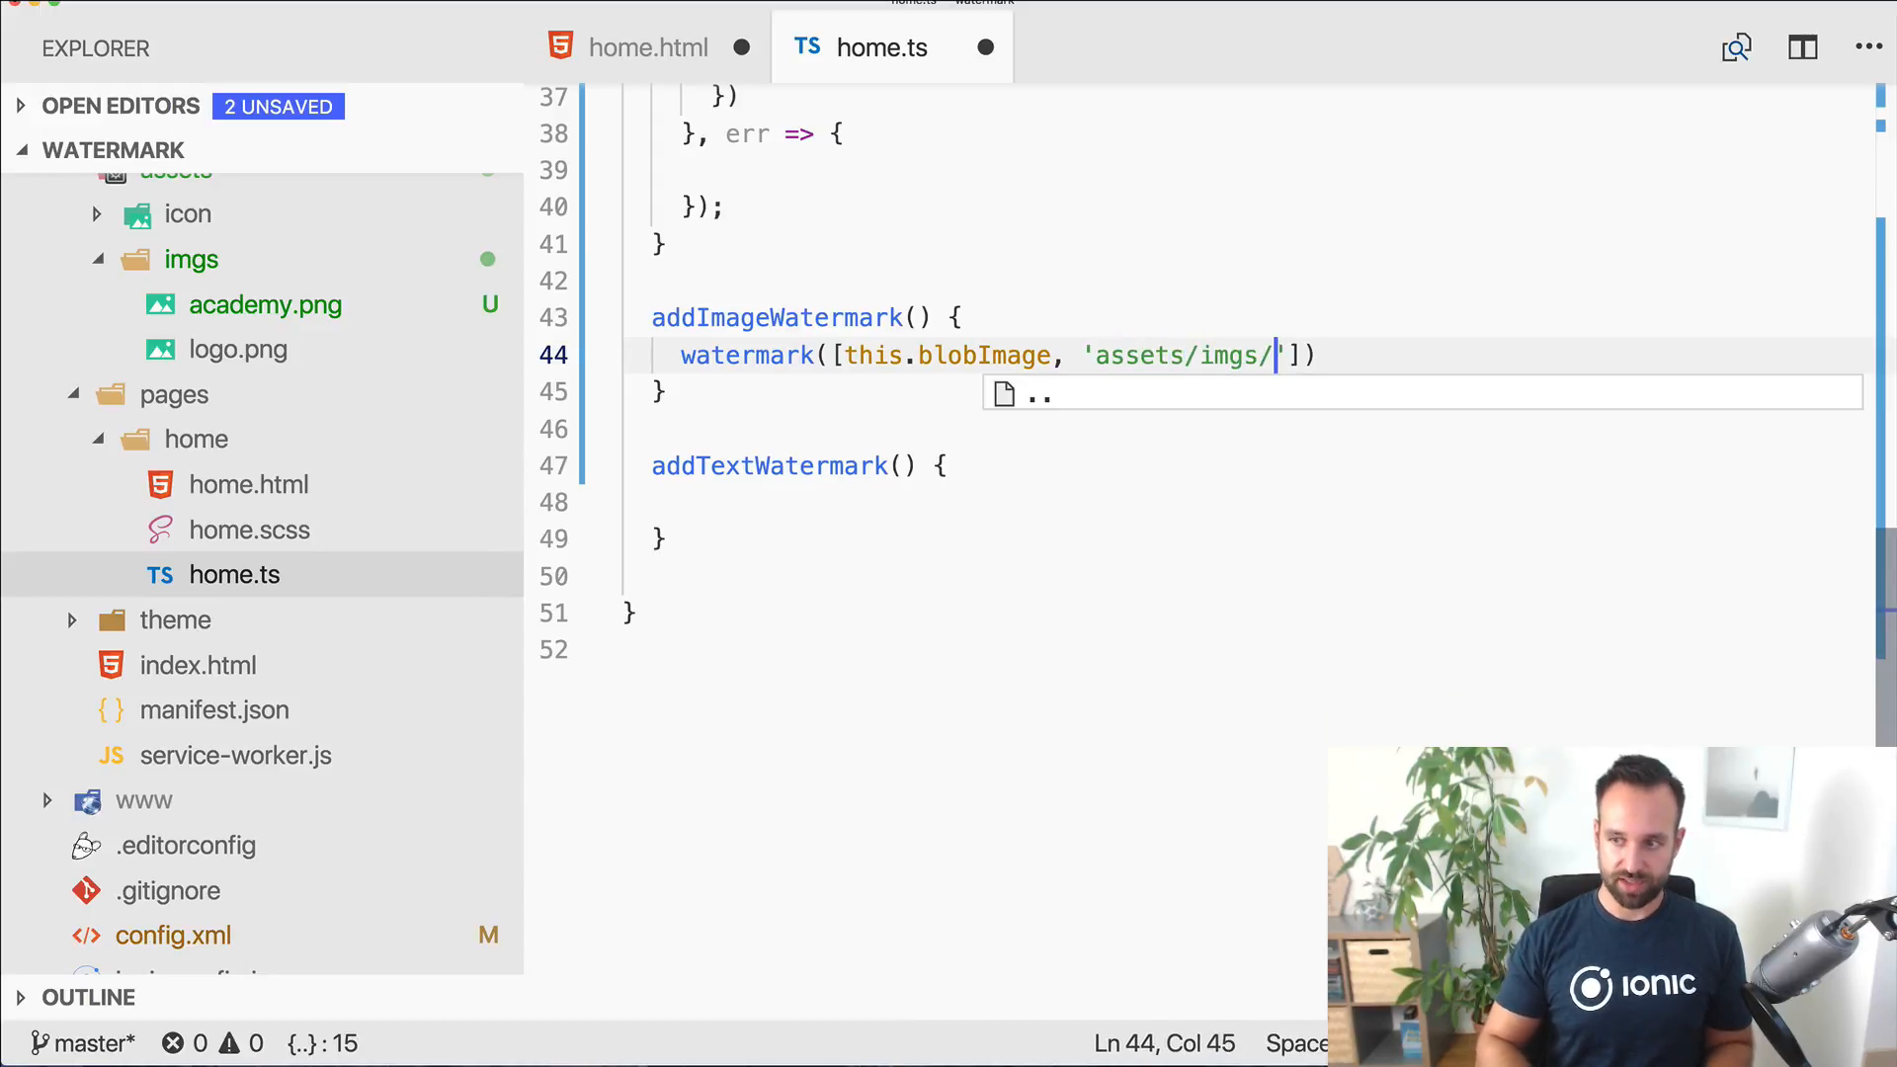
text(academy.p)
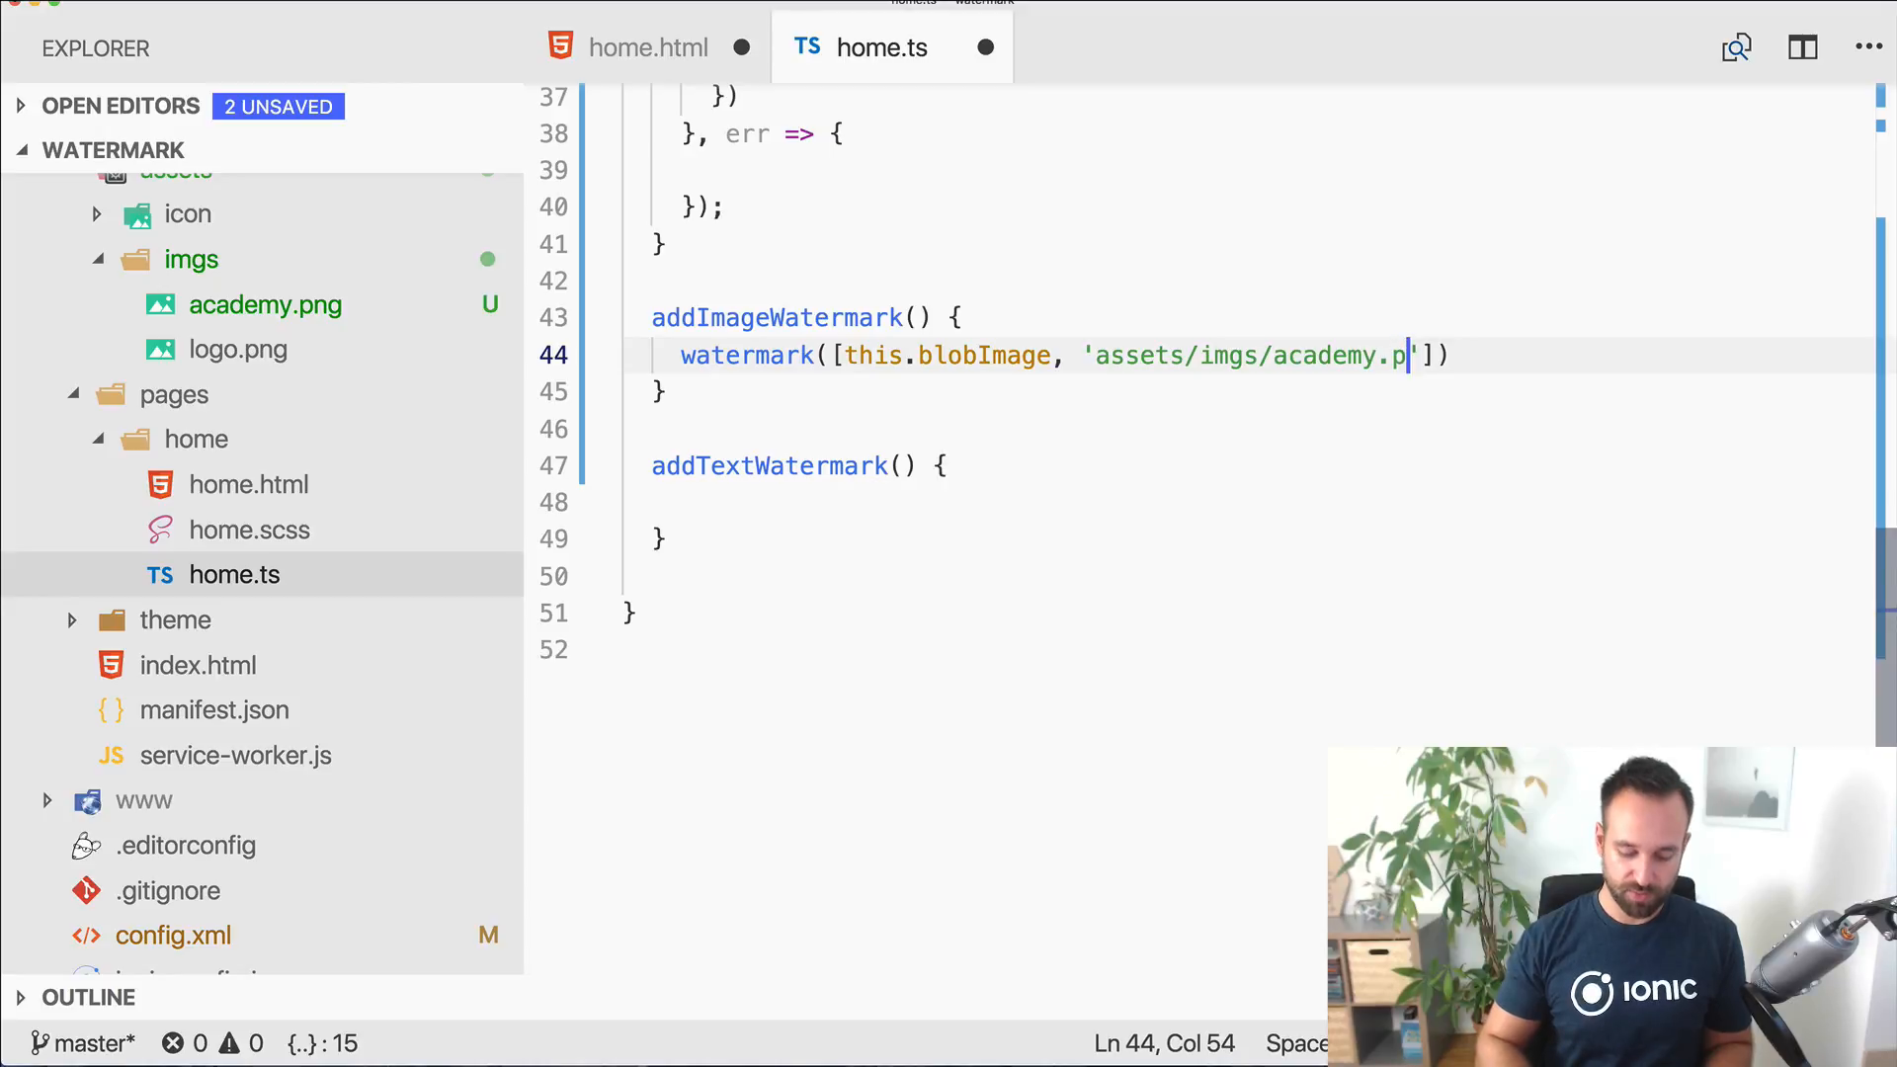
text(ng)
text(.image)
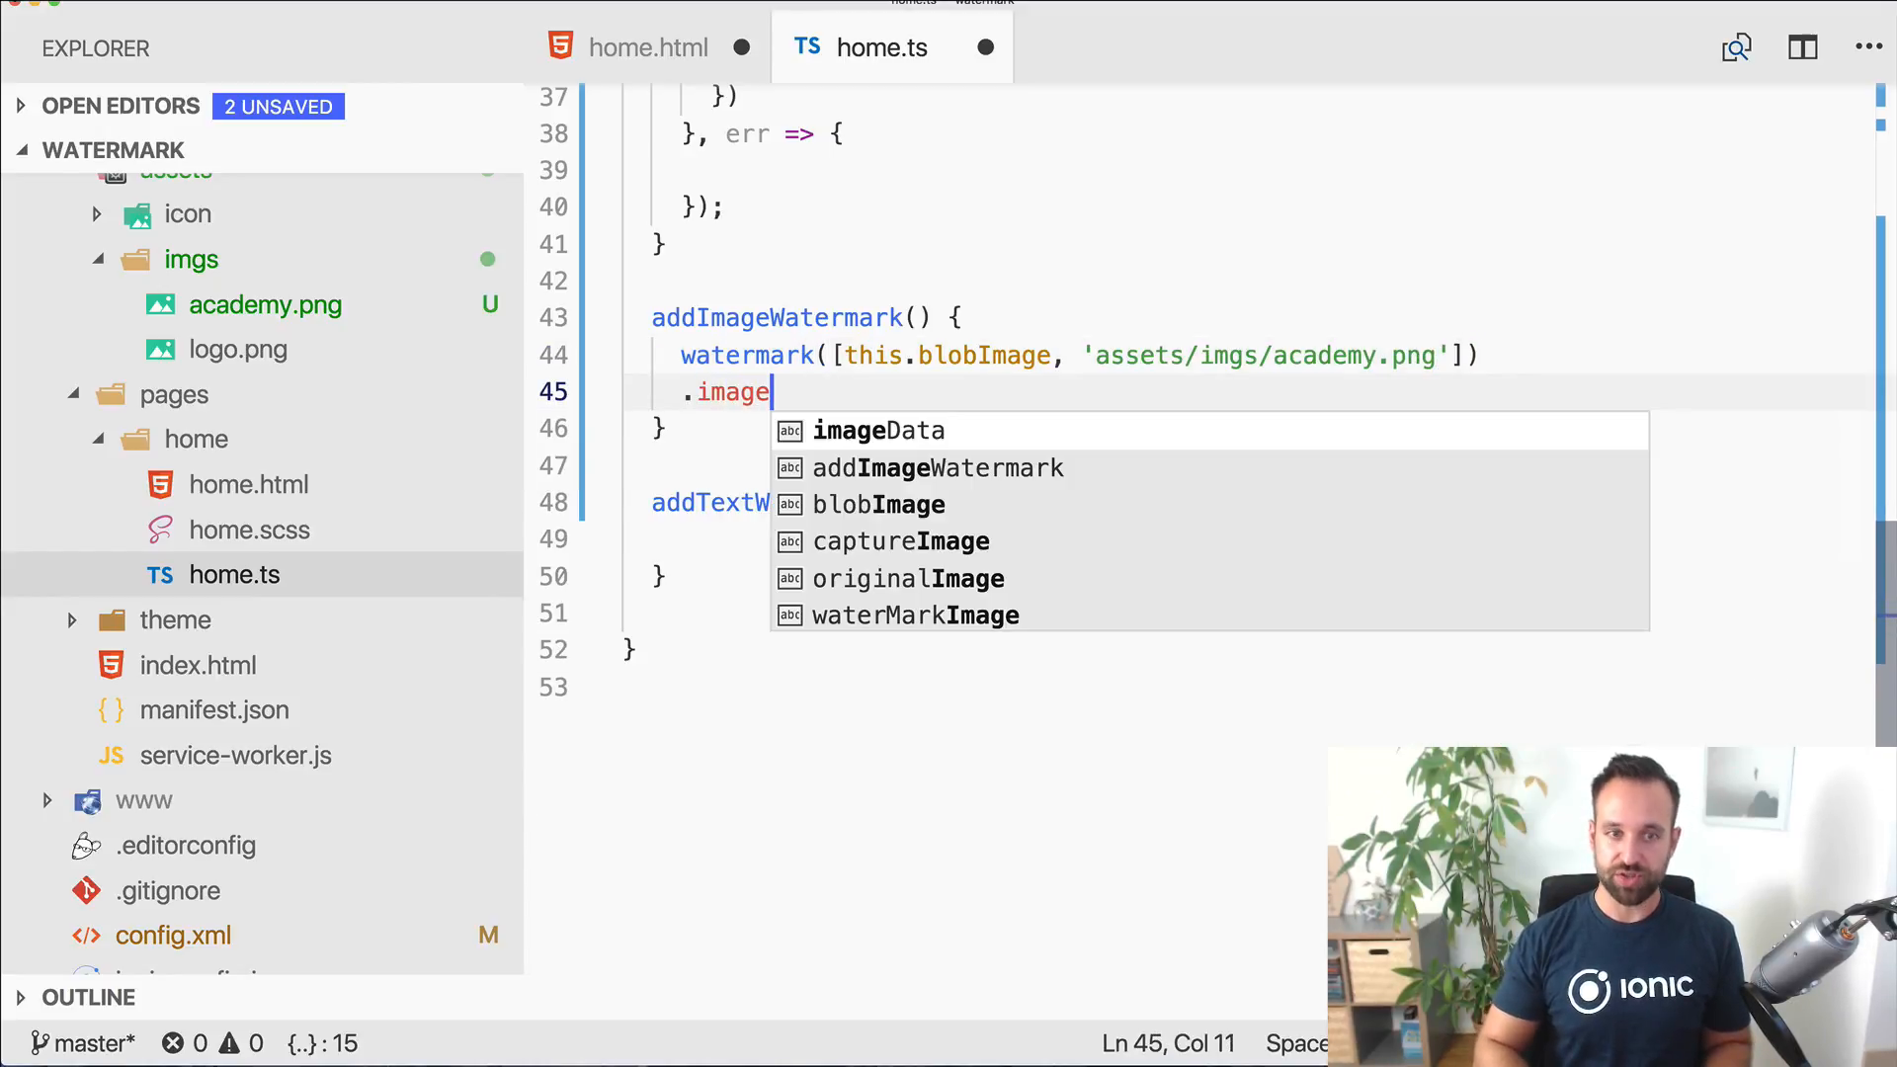
Step: Chain .image(watermark.image.lowerRight(0.6)) and a .then(img => { }) callback
text(())
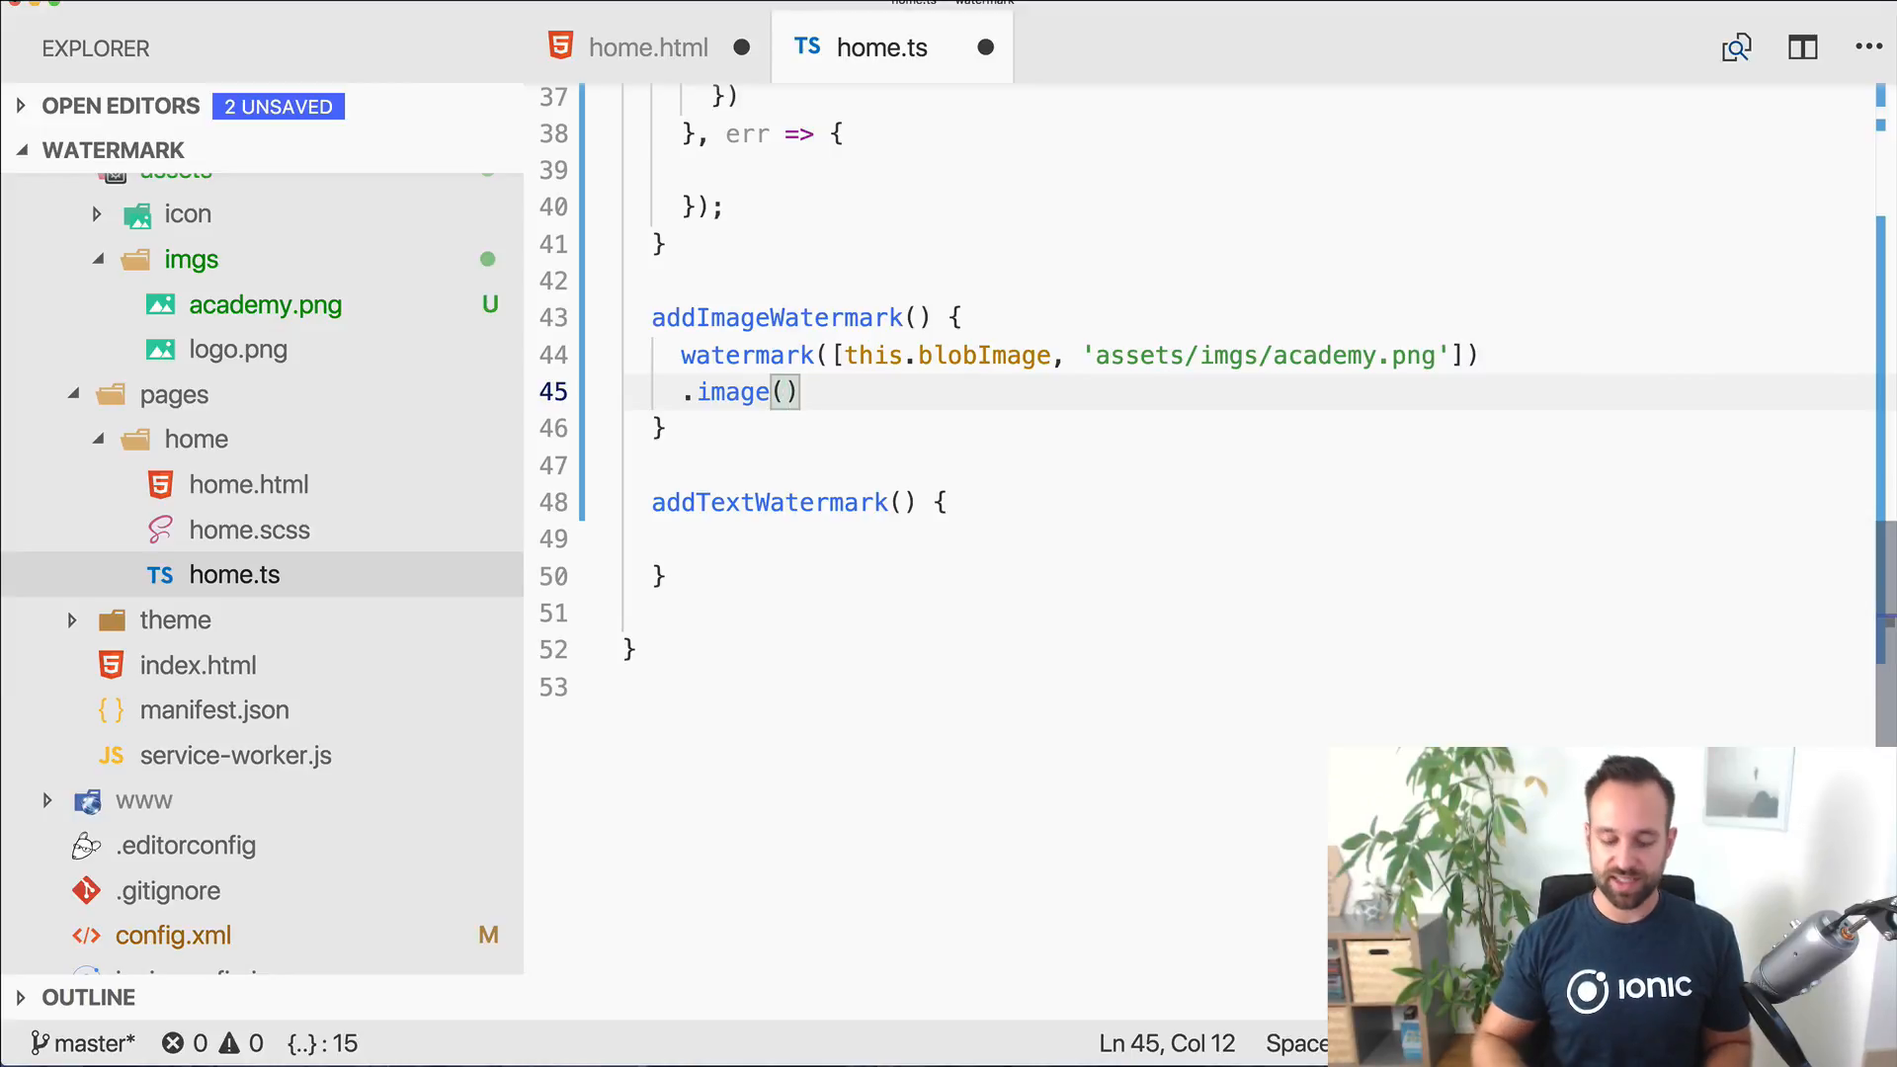
text(w)
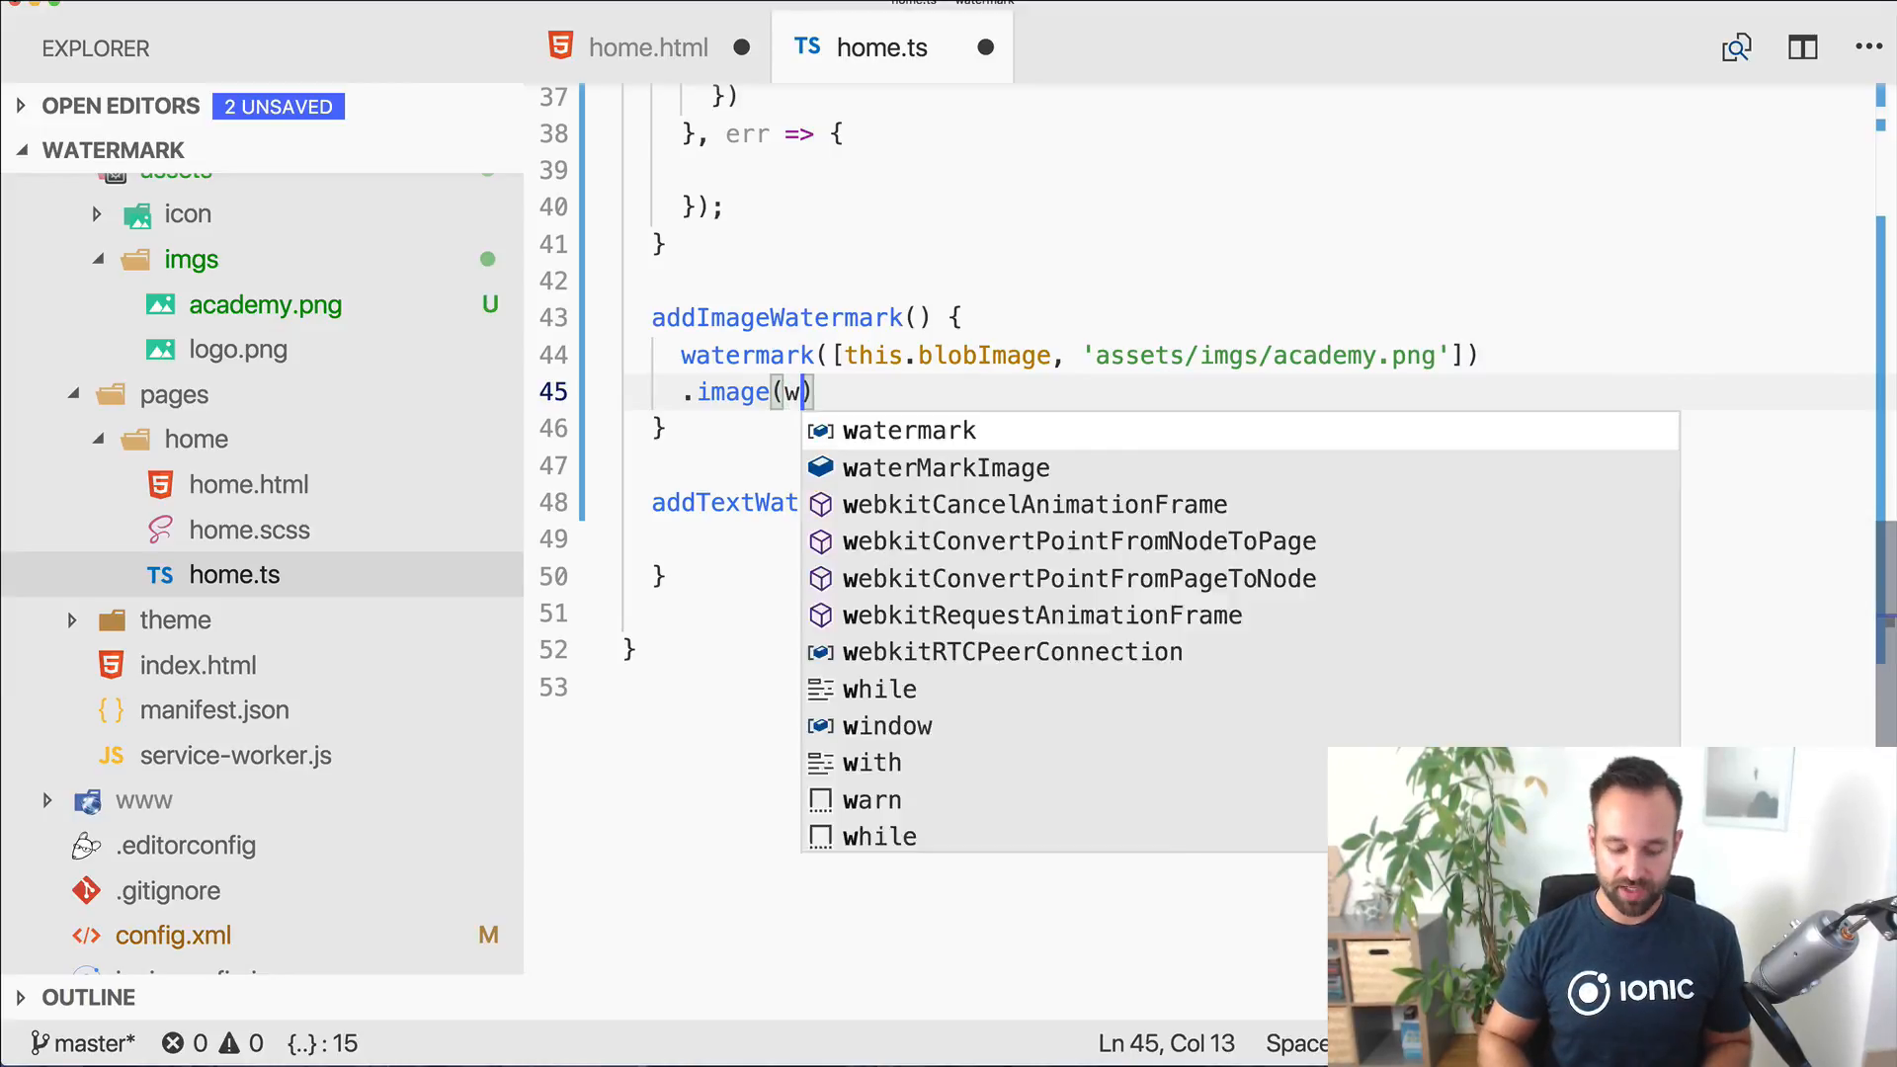
text(atermark.image.lower)
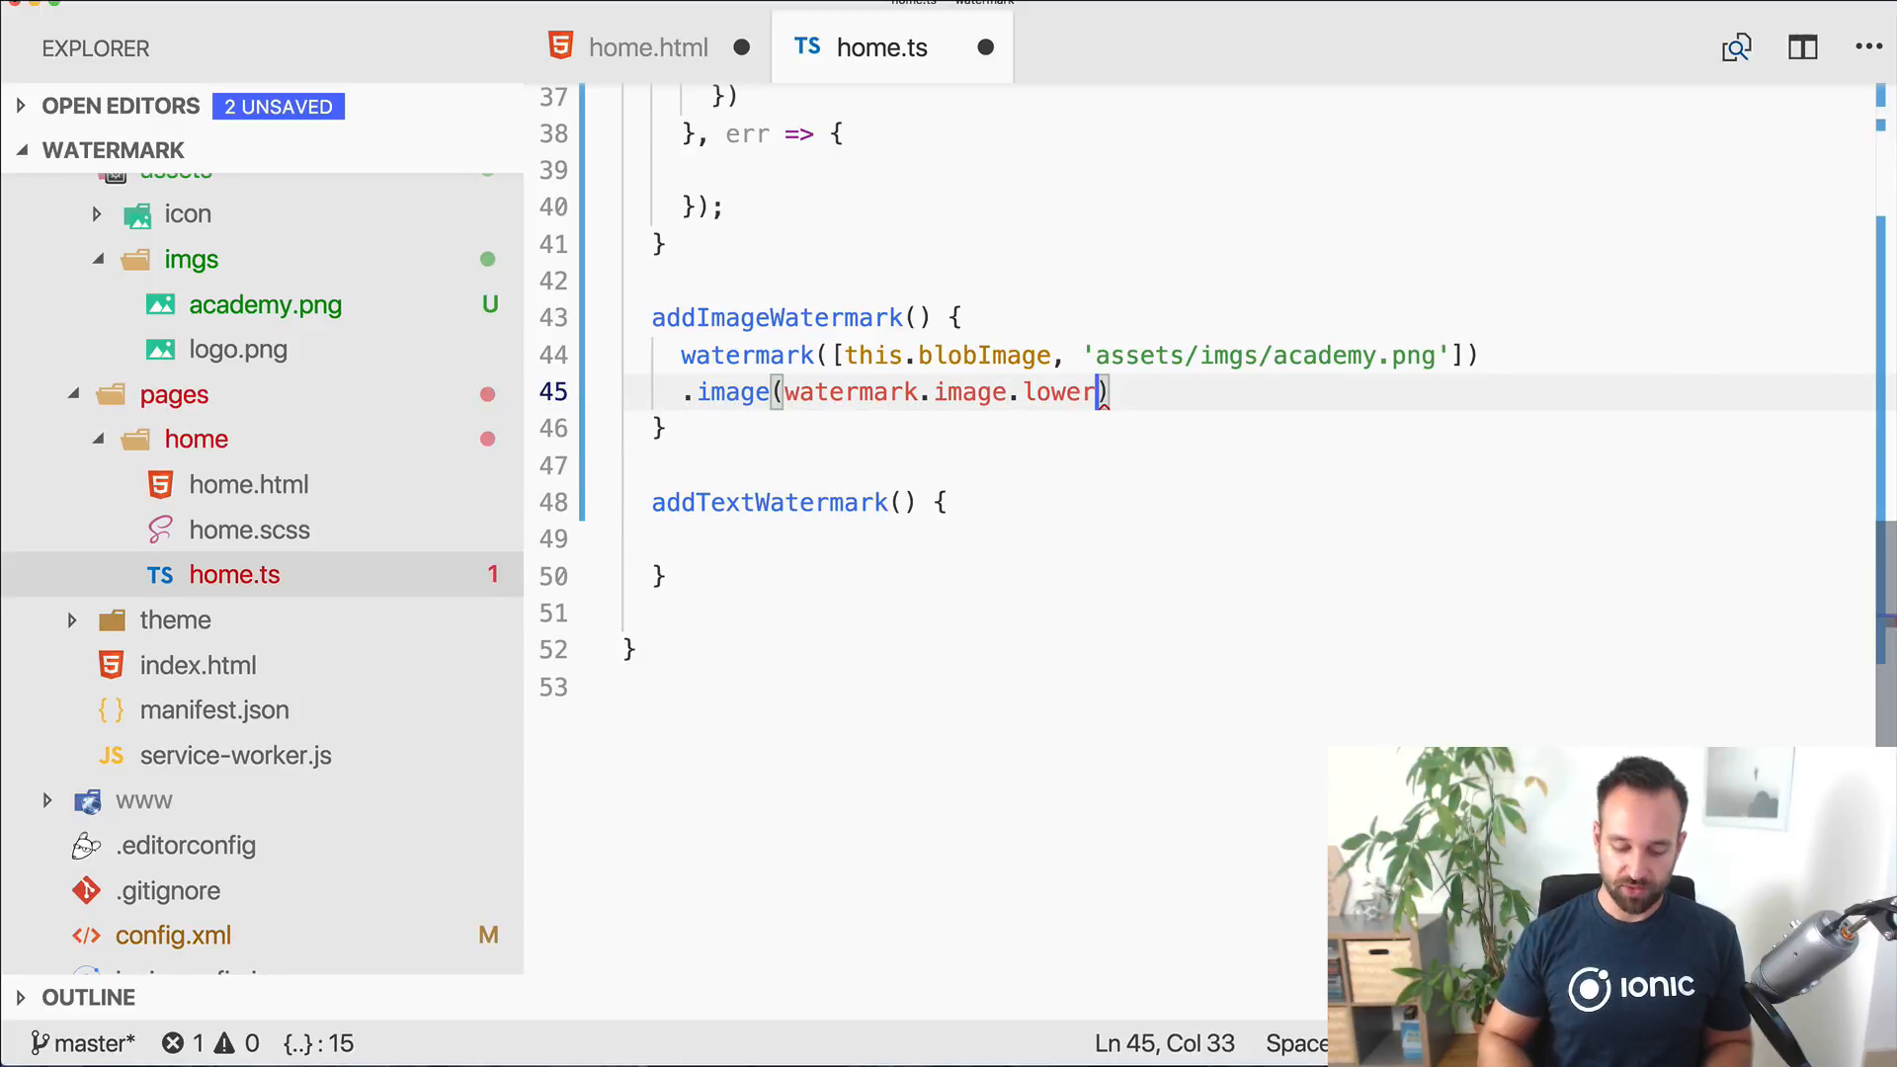
text(Right())
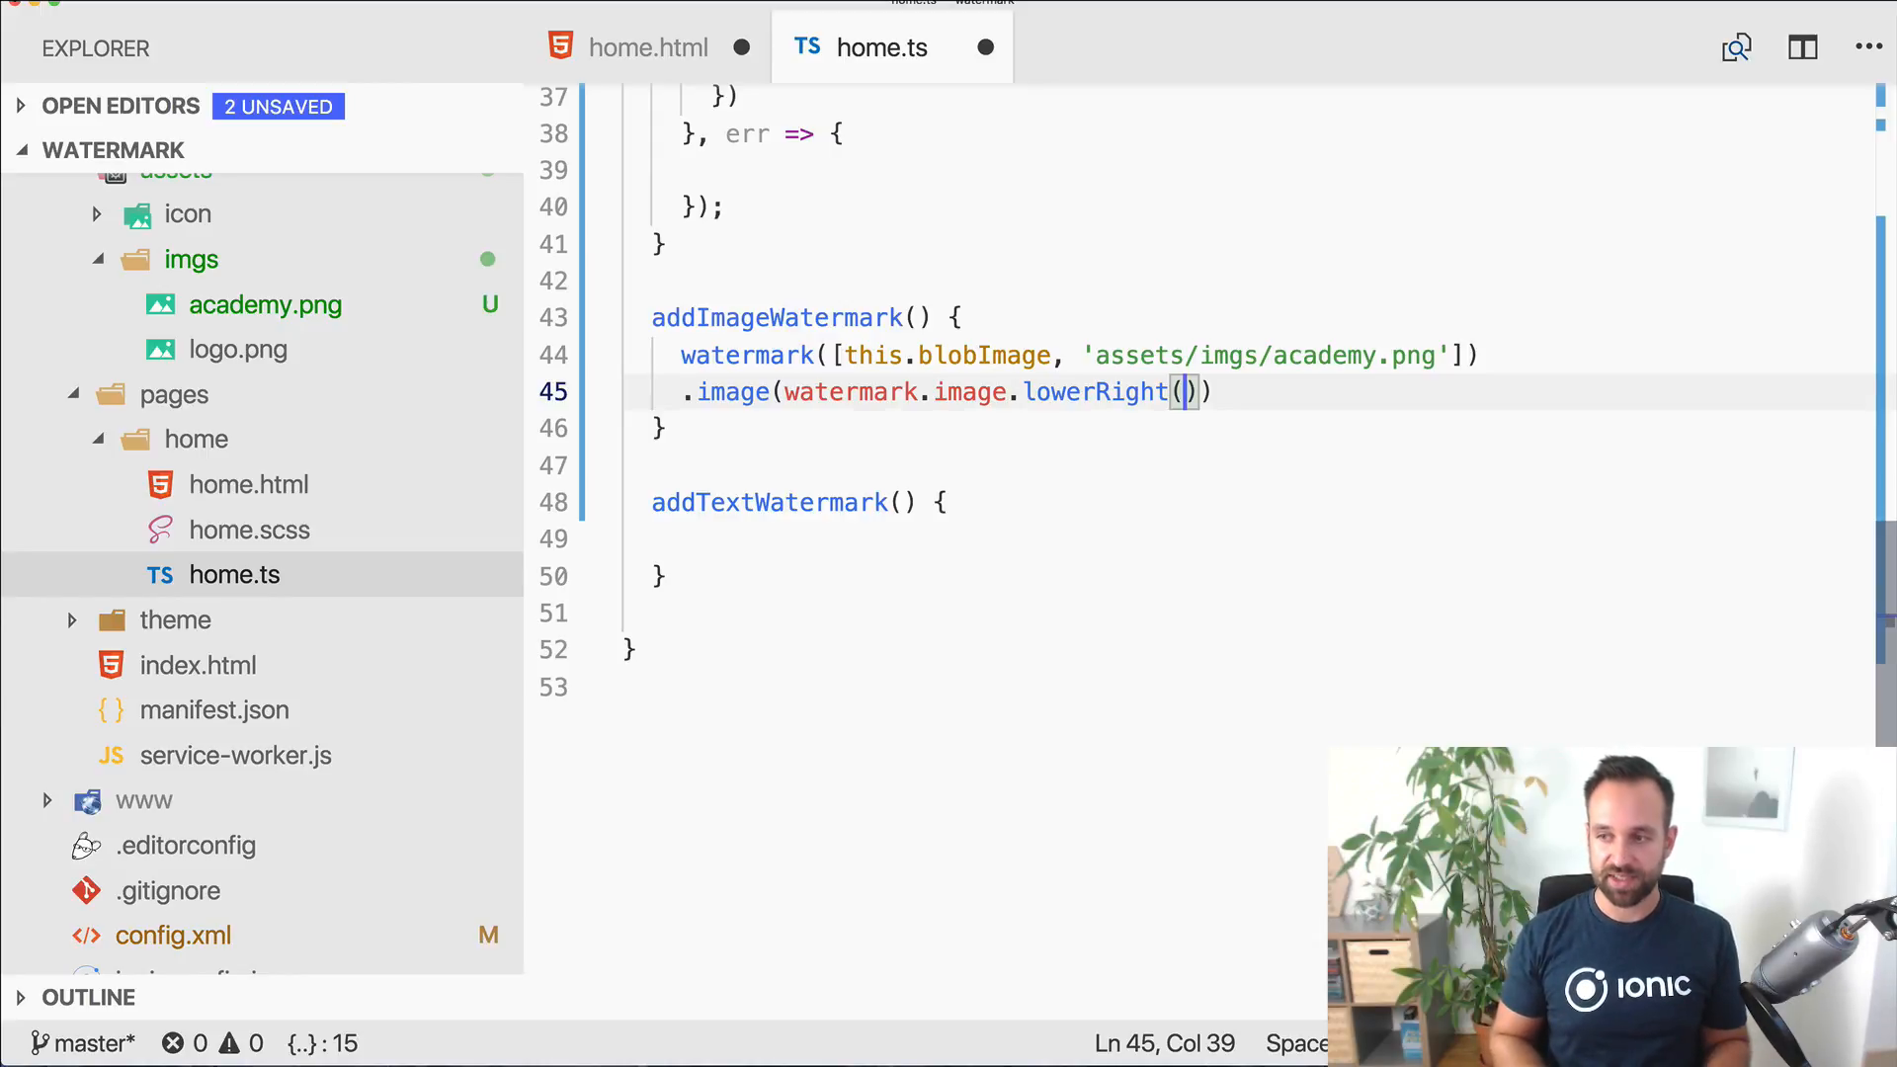
text(0.6)
text(.then()
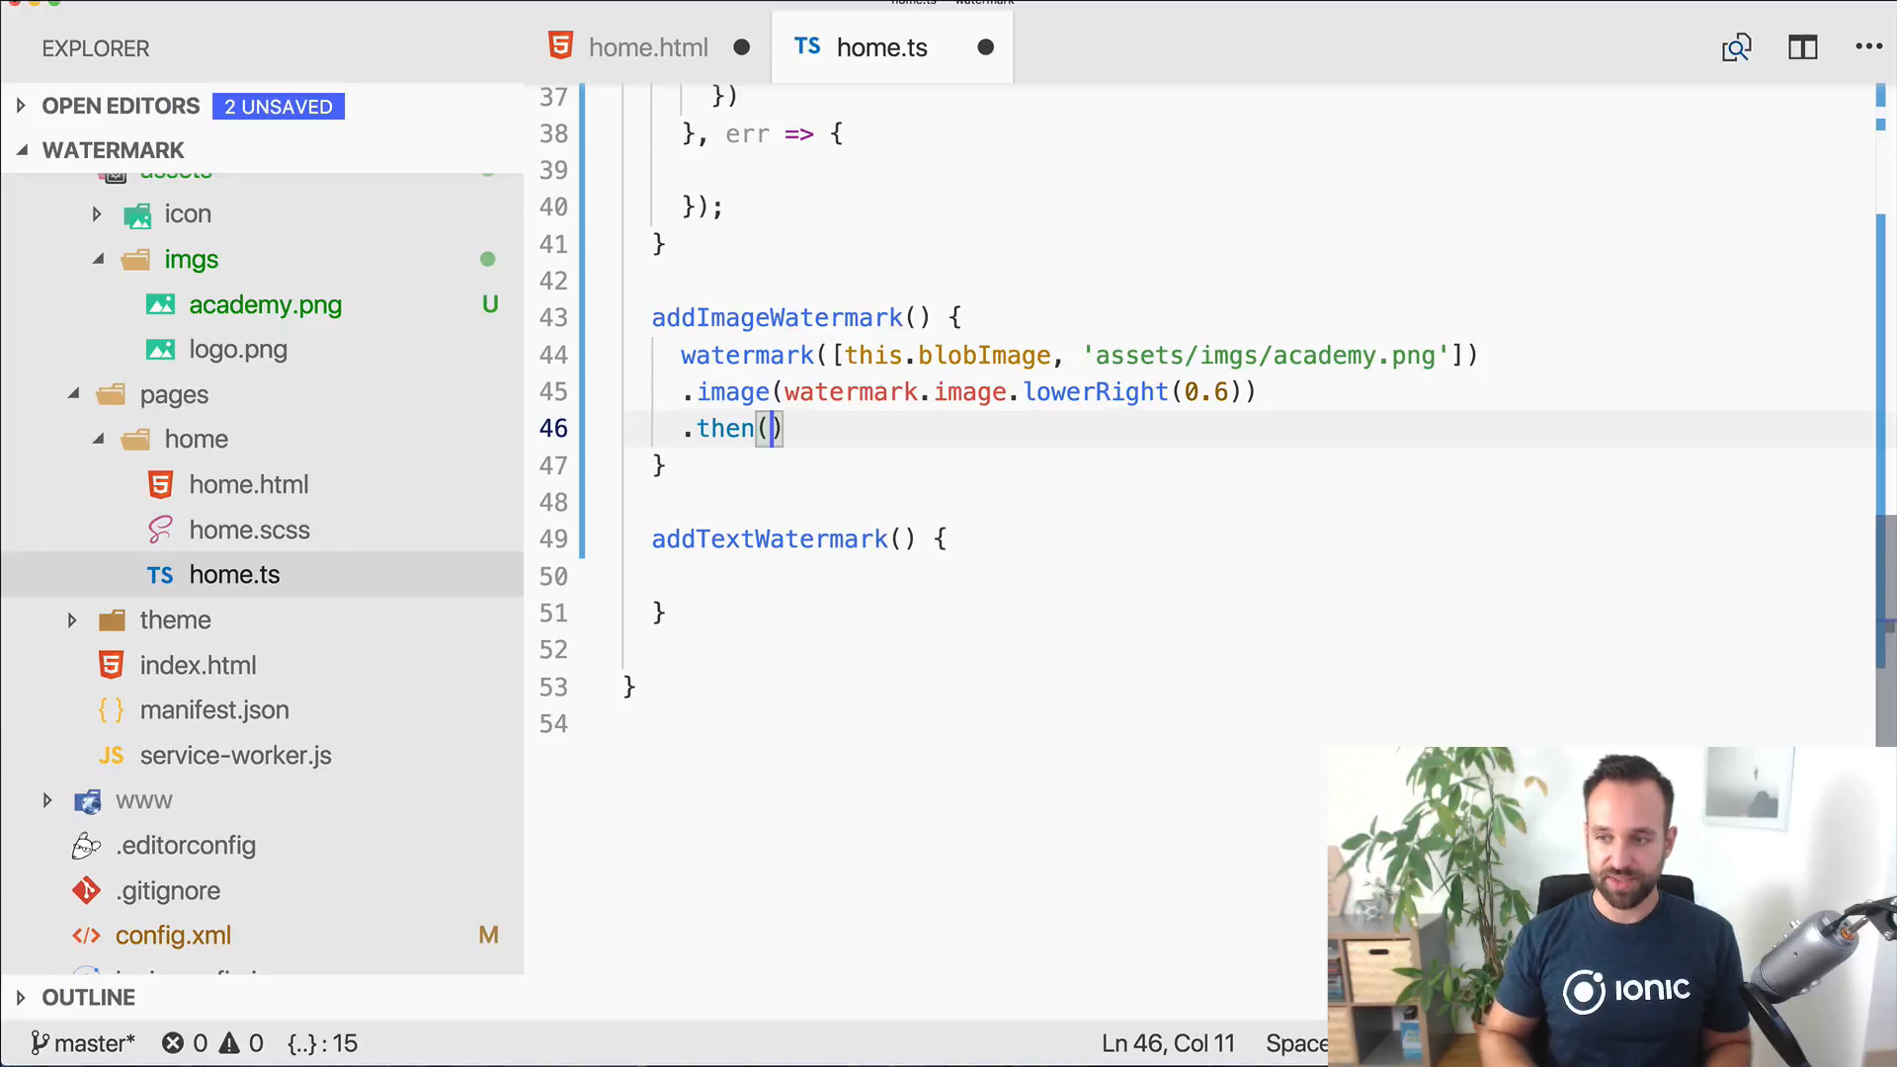
text(img => {)
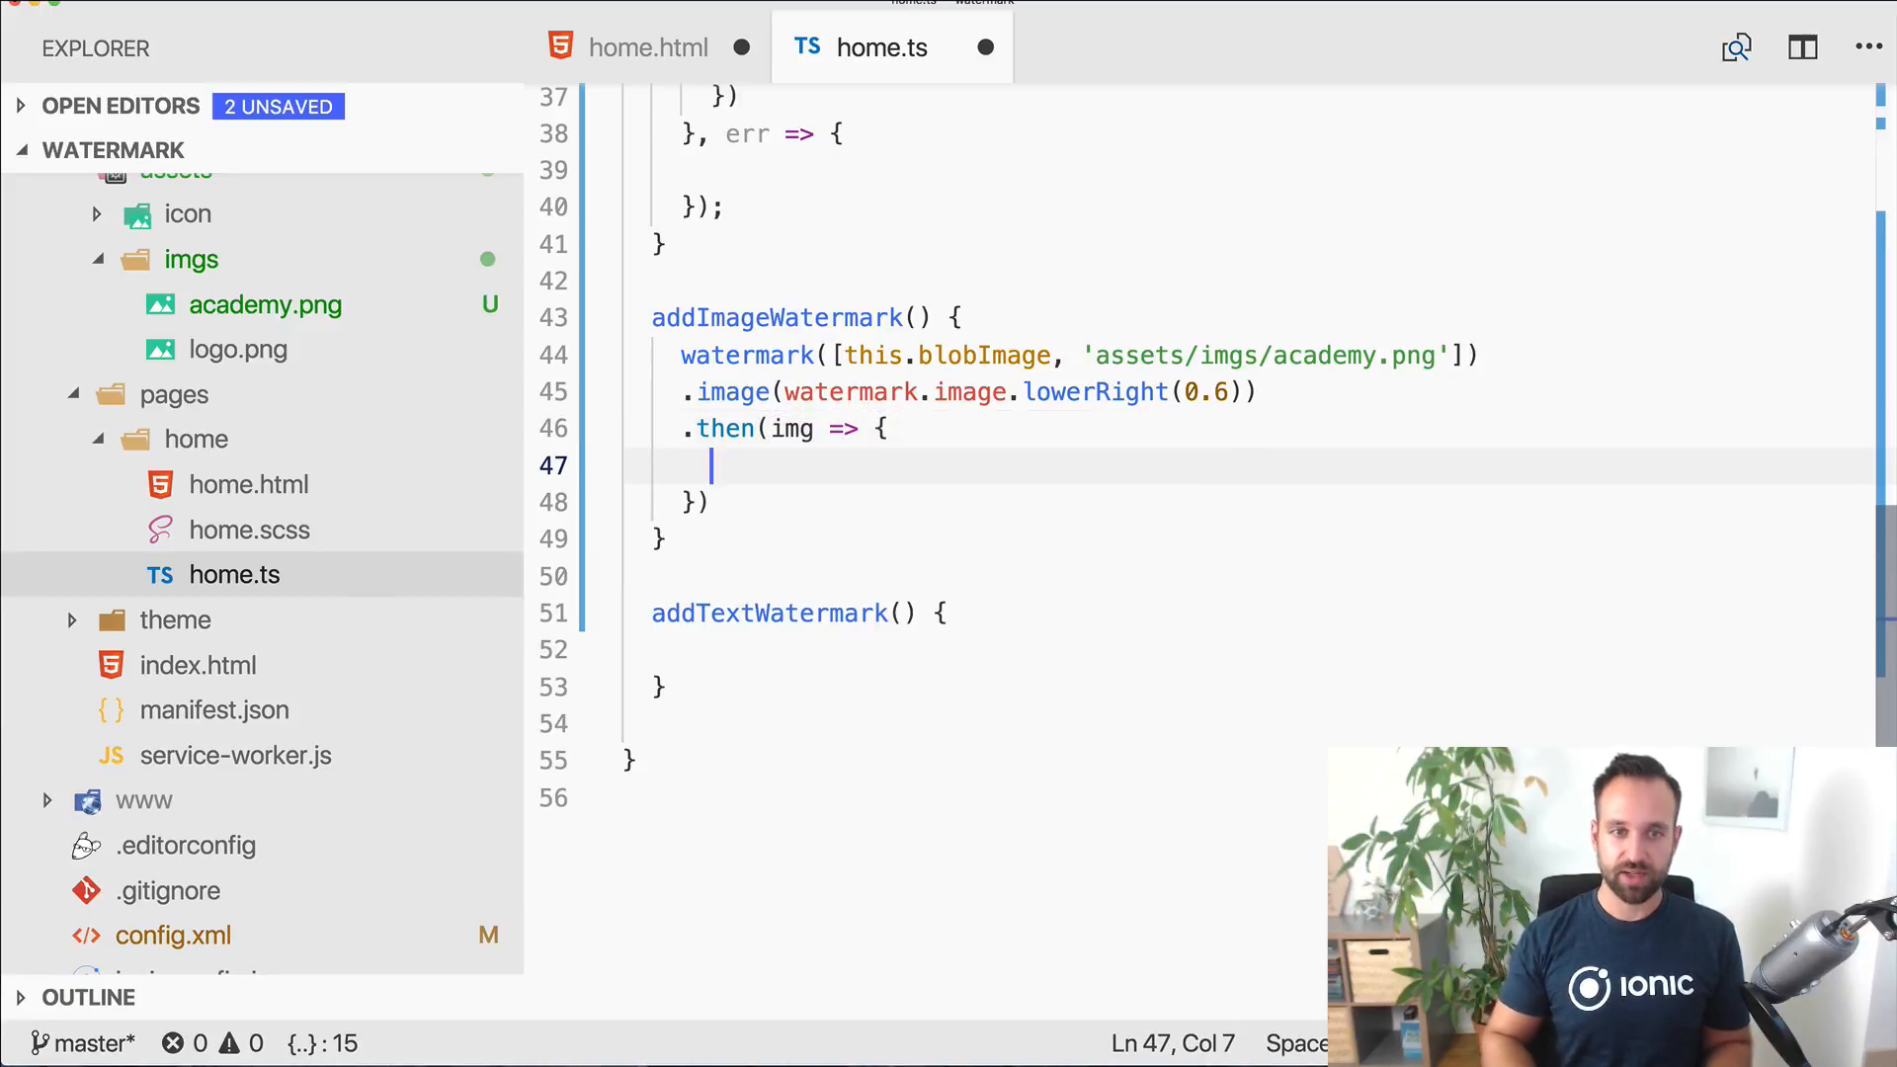
Step: Set this.waterMarkImage.nativeElement.src = img.src inside the callback
double_click(791, 429)
text(;)
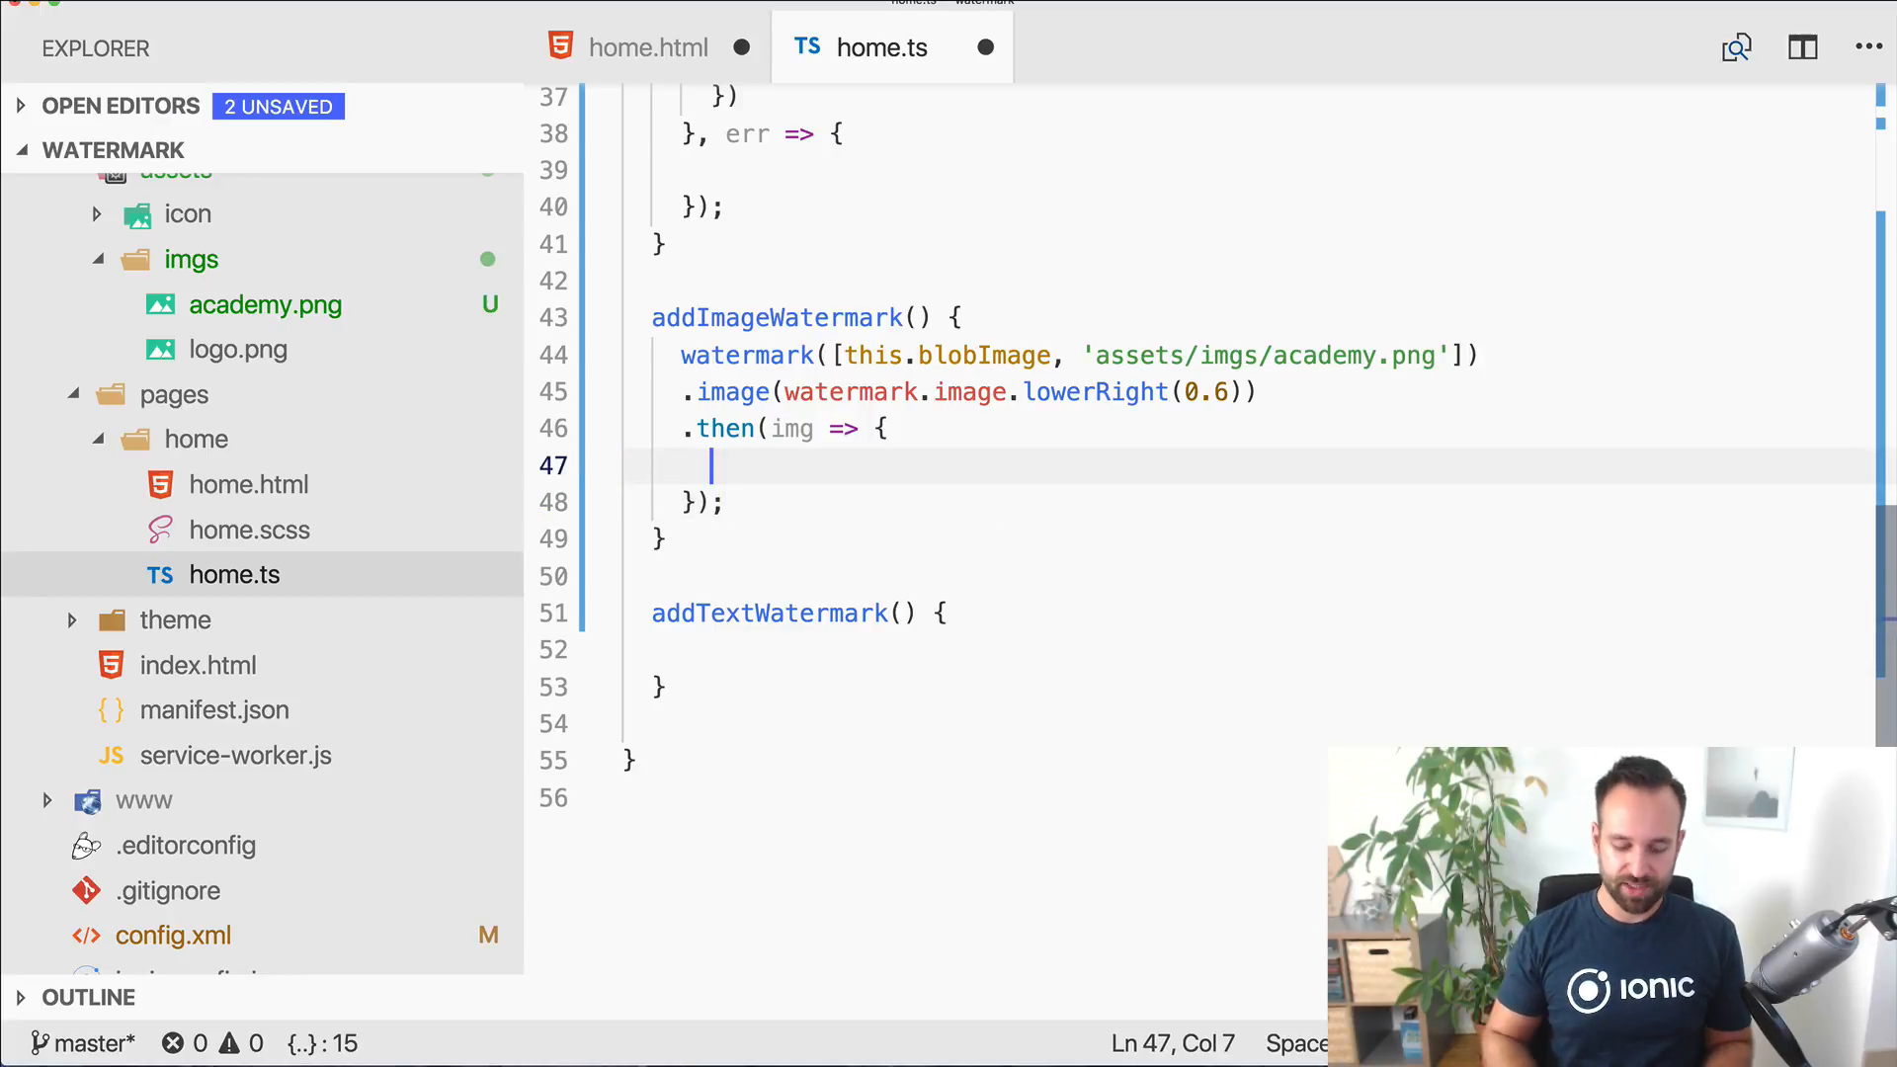
text(this.wa)
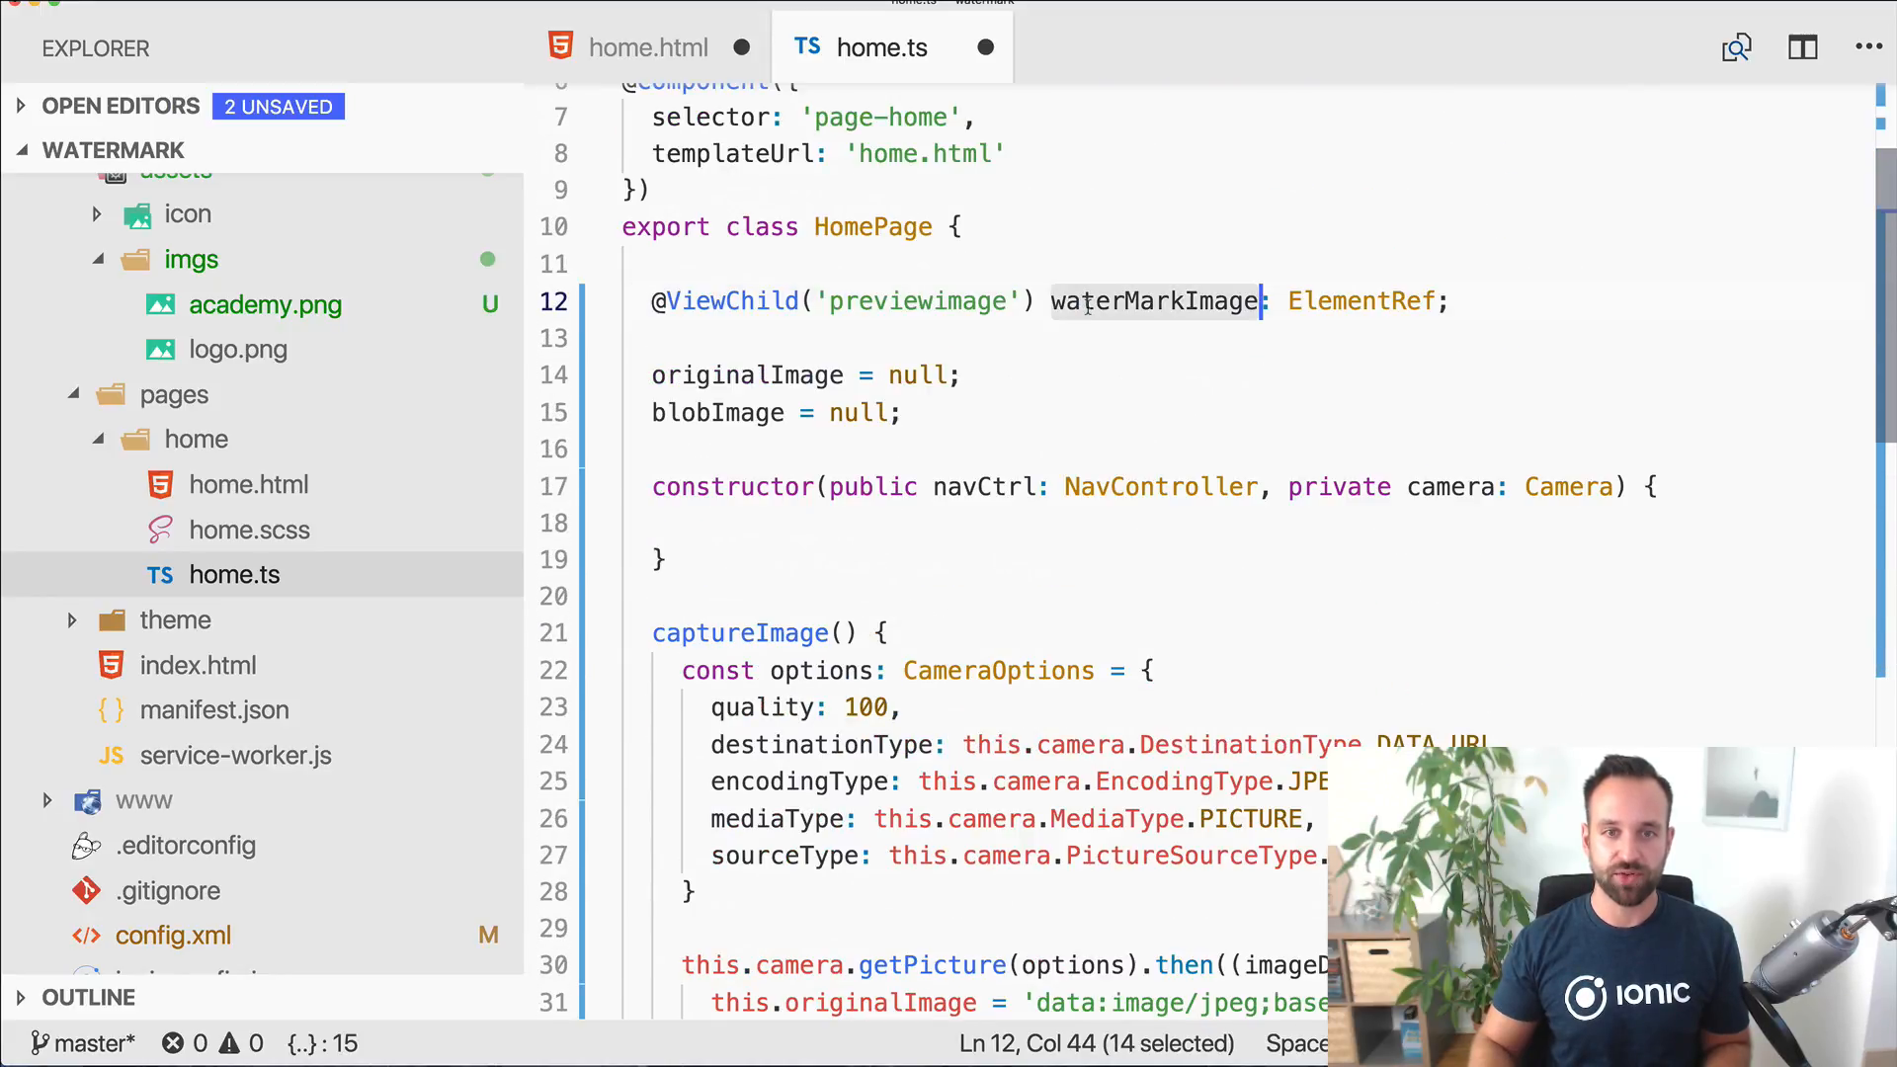
scroll(down, 3)
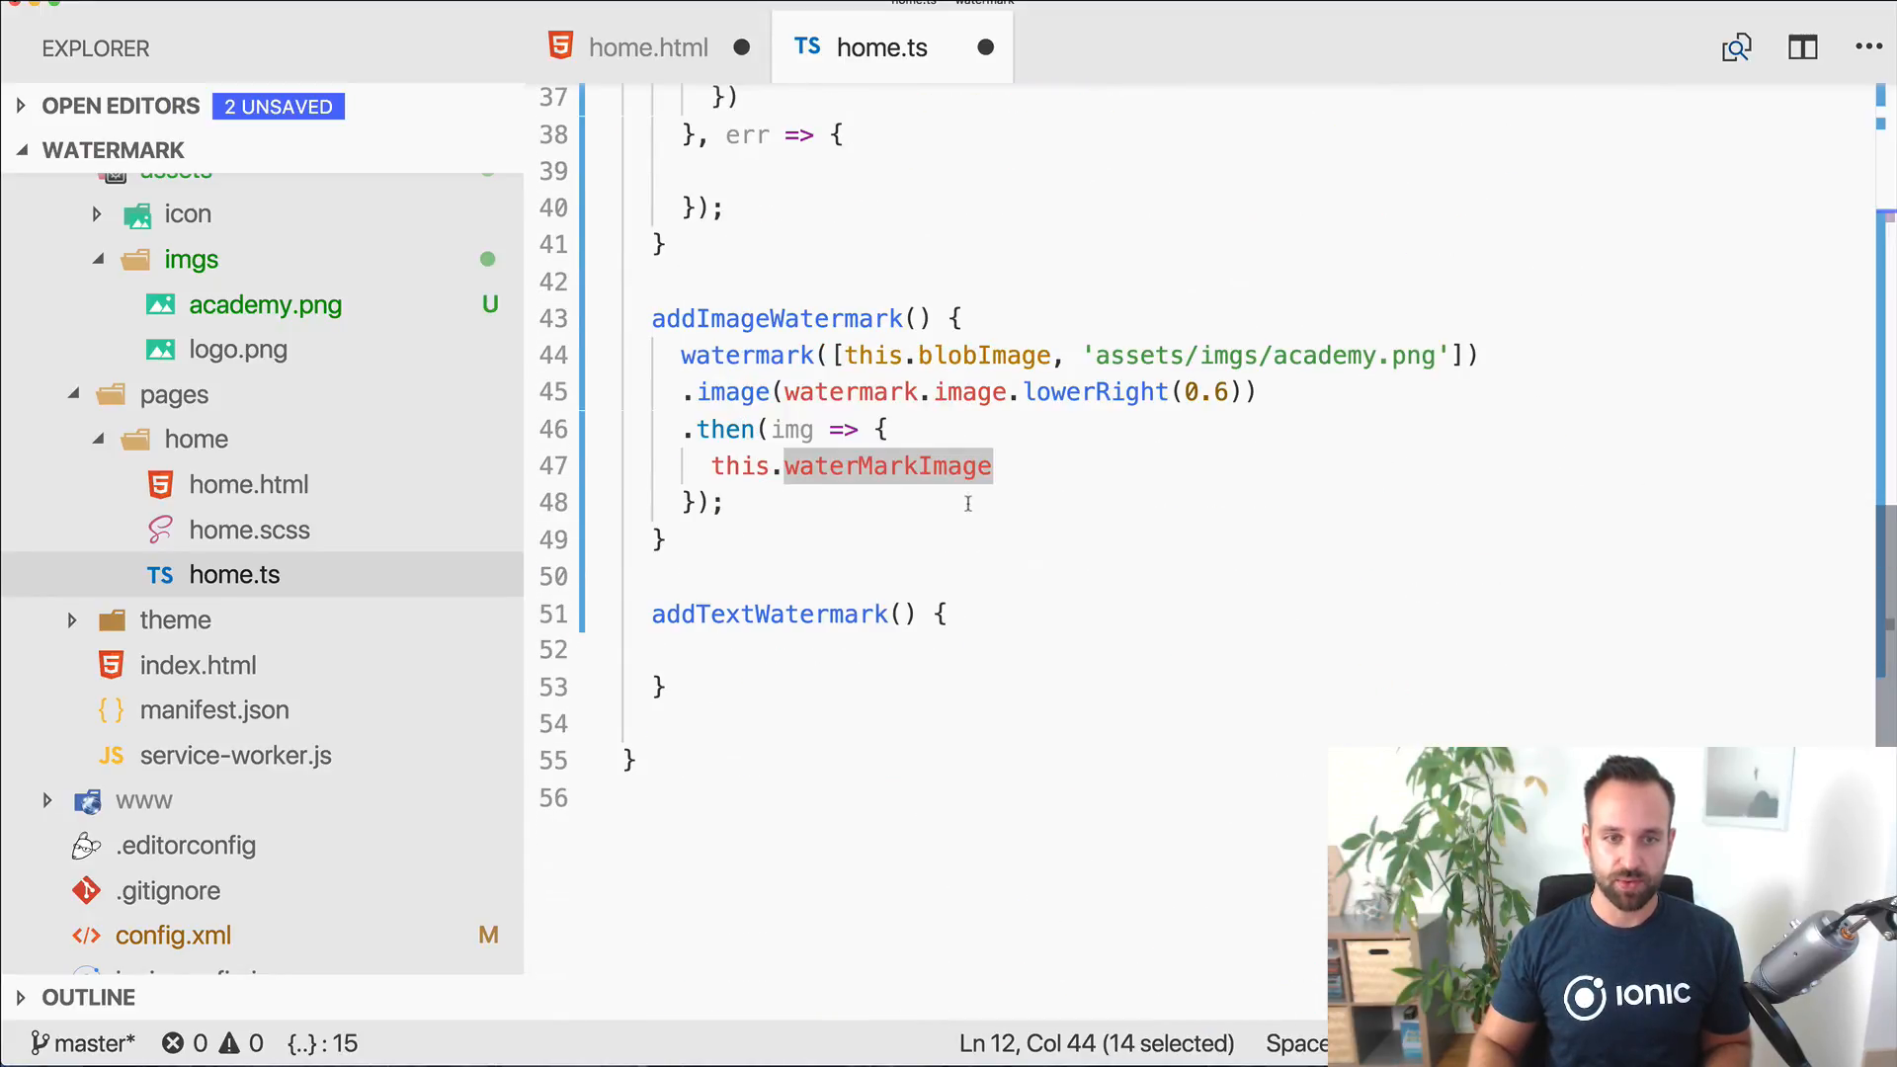
click(1026, 466)
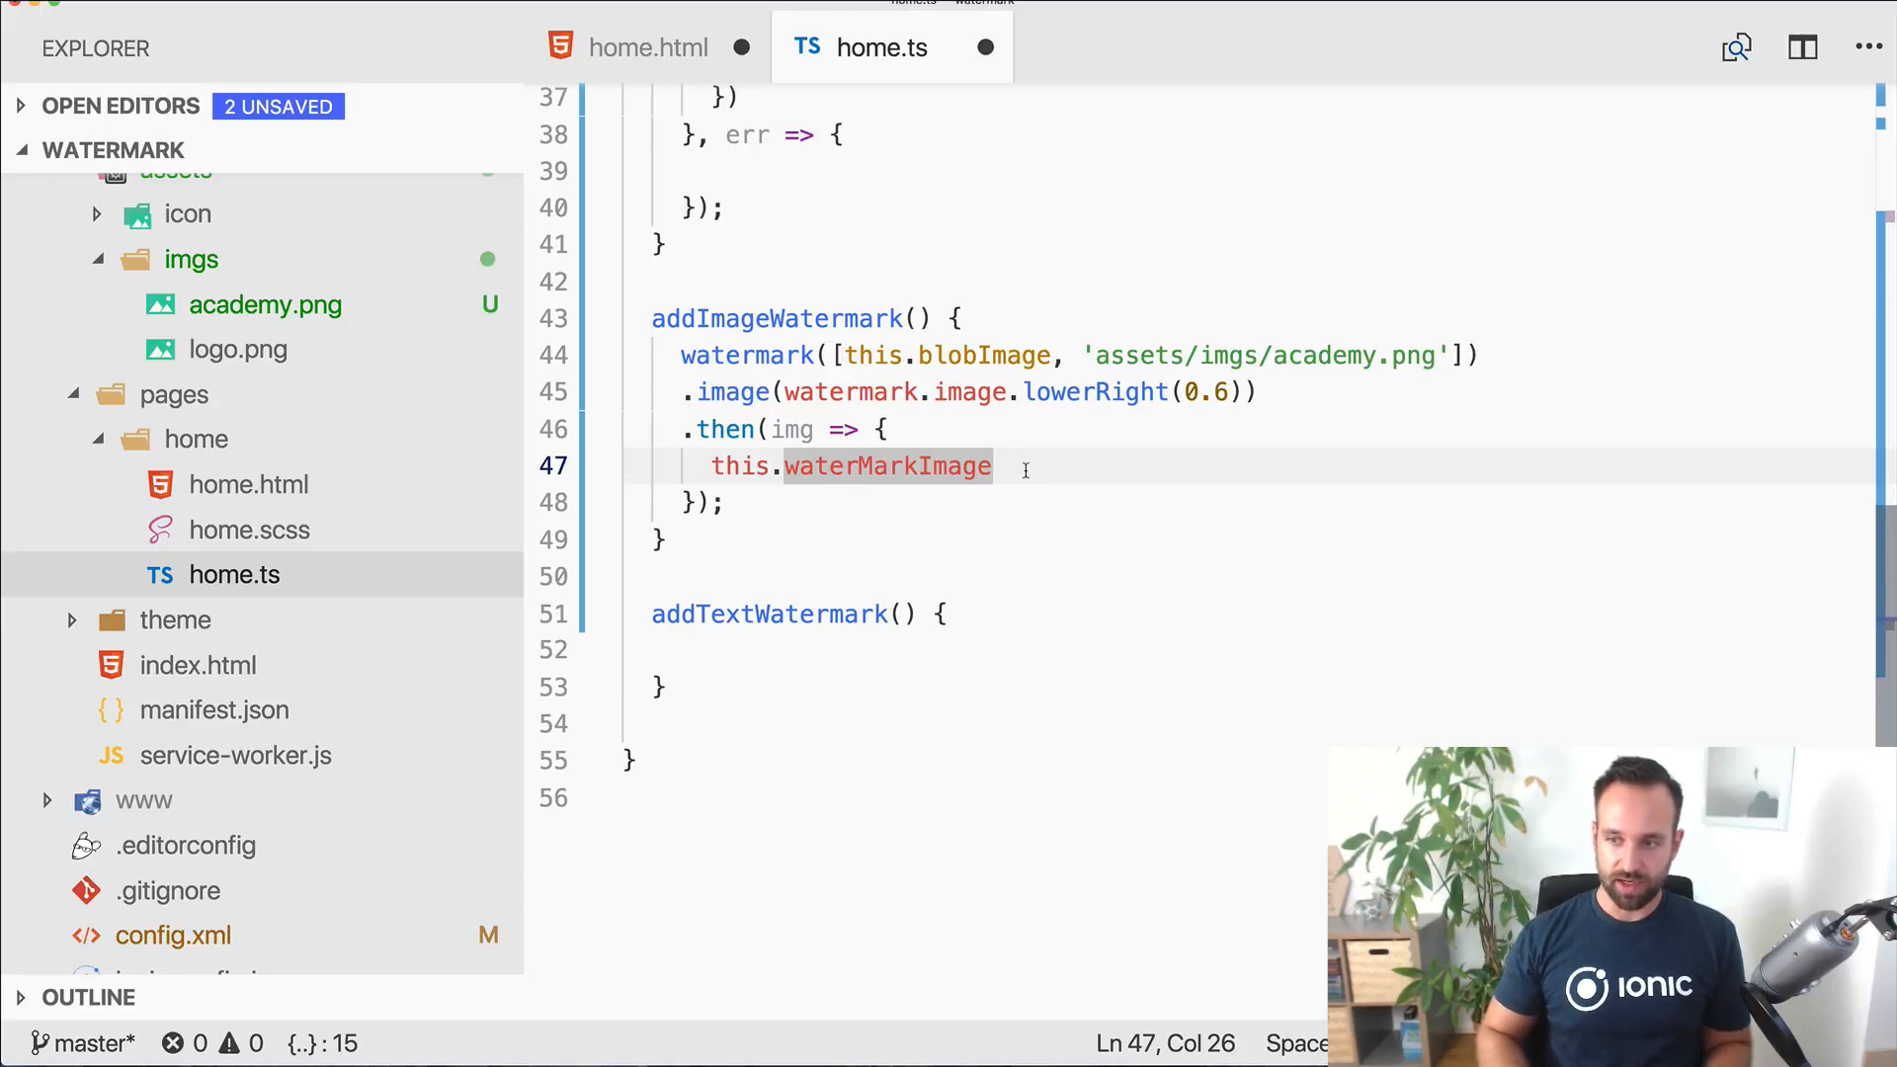
text(.nativeElement.s)
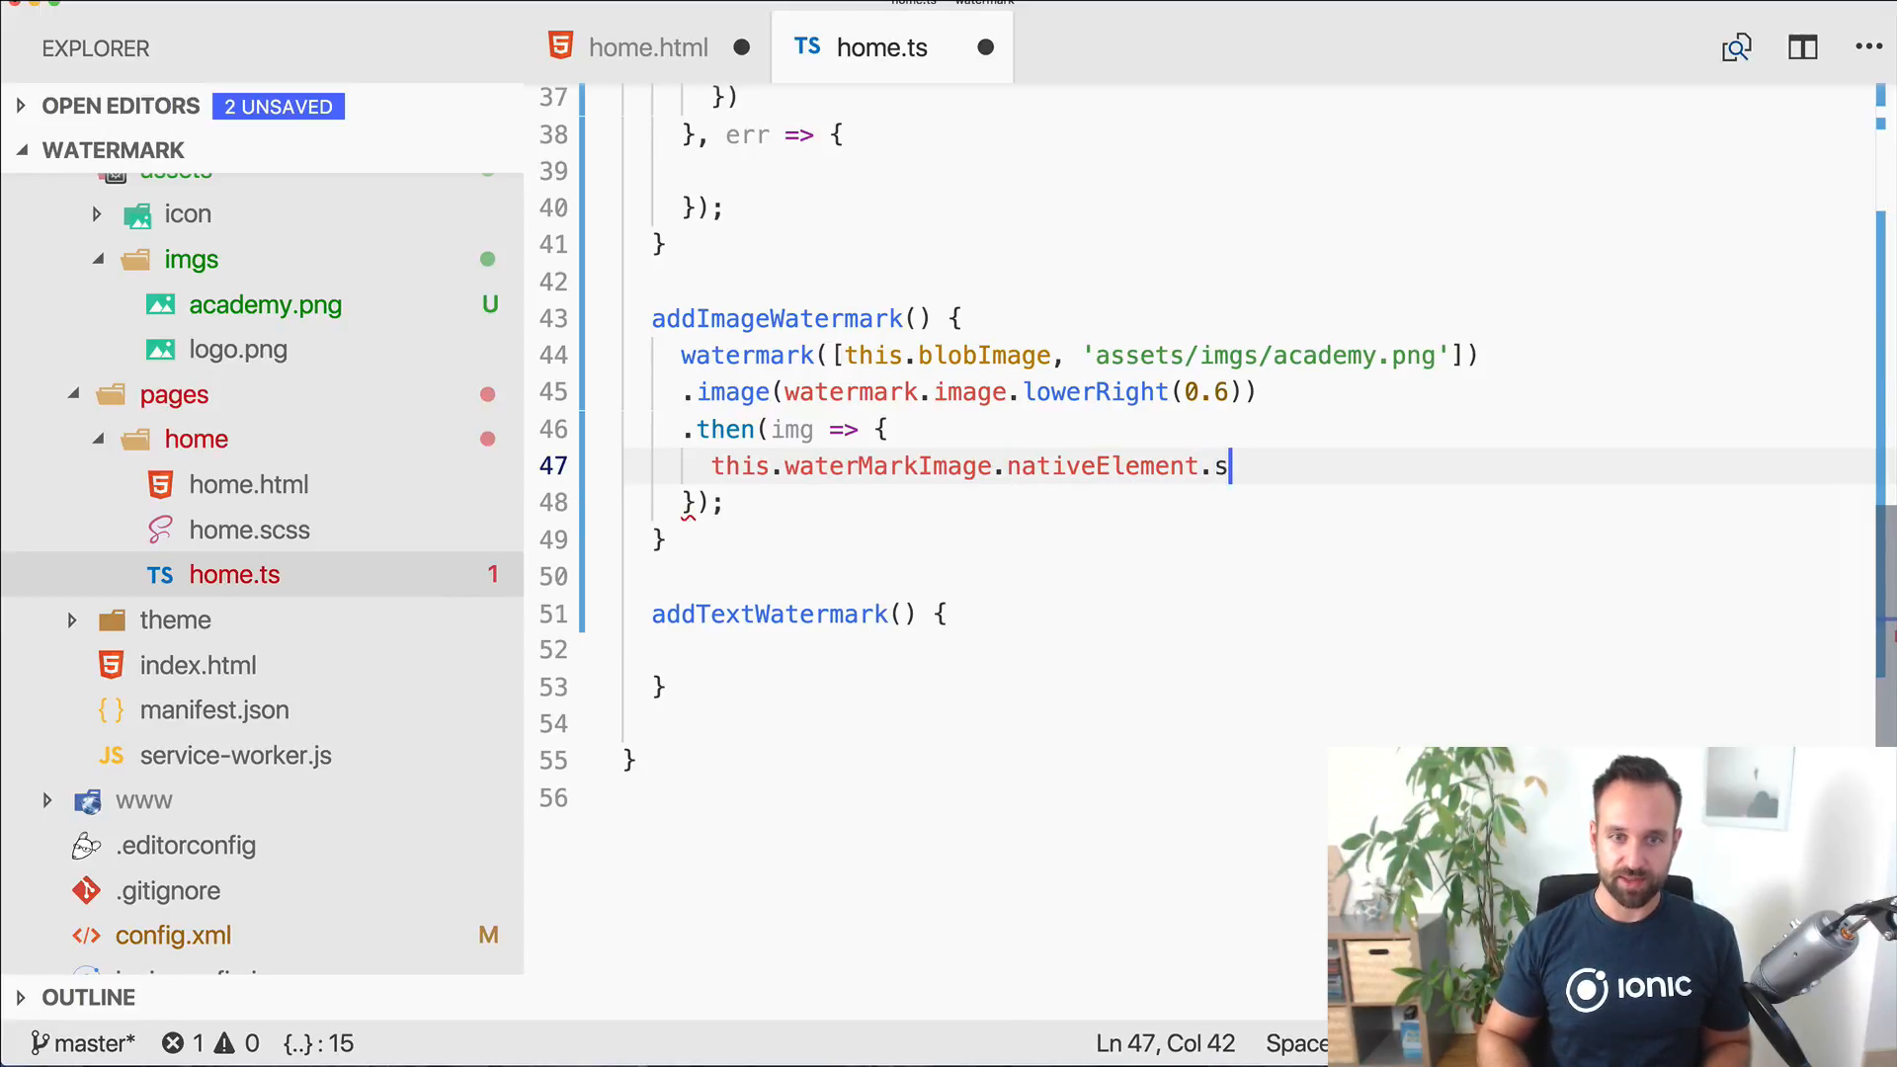
text(rc = img.src;)
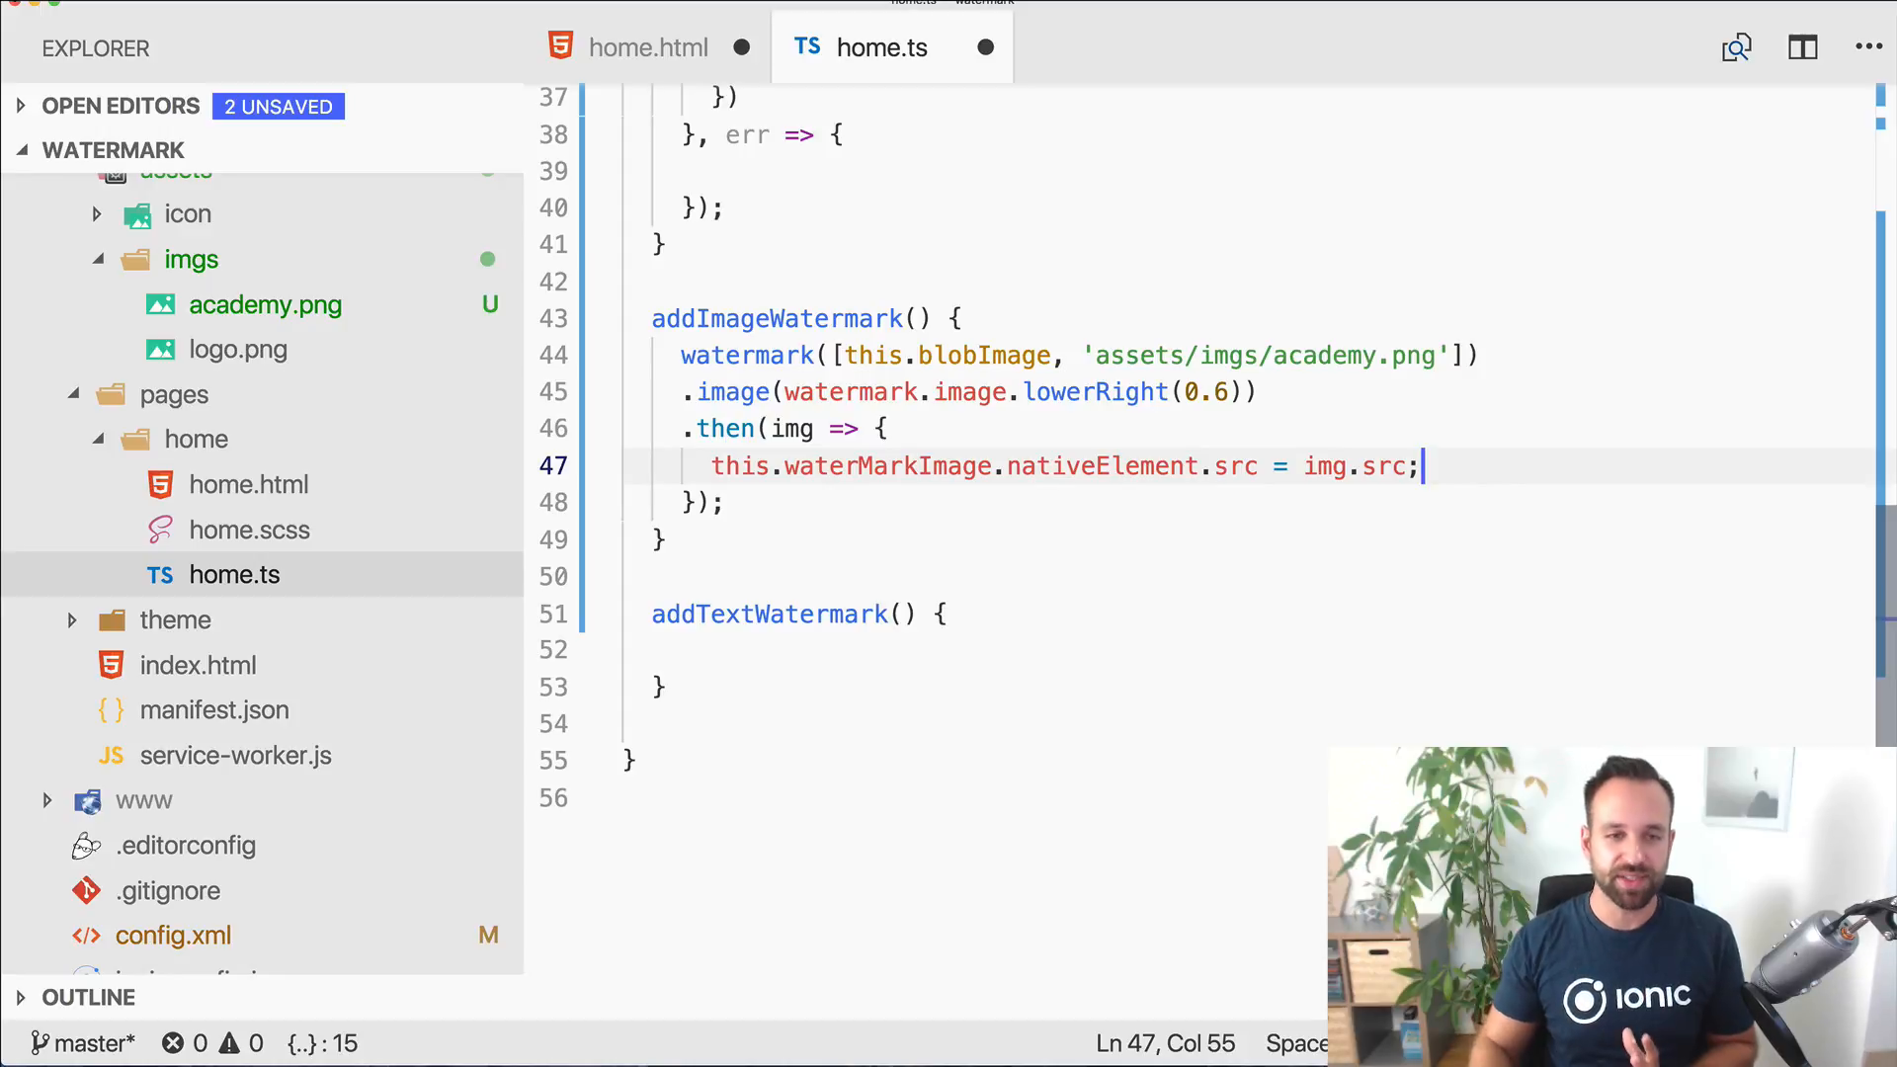
mouse_move(891, 486)
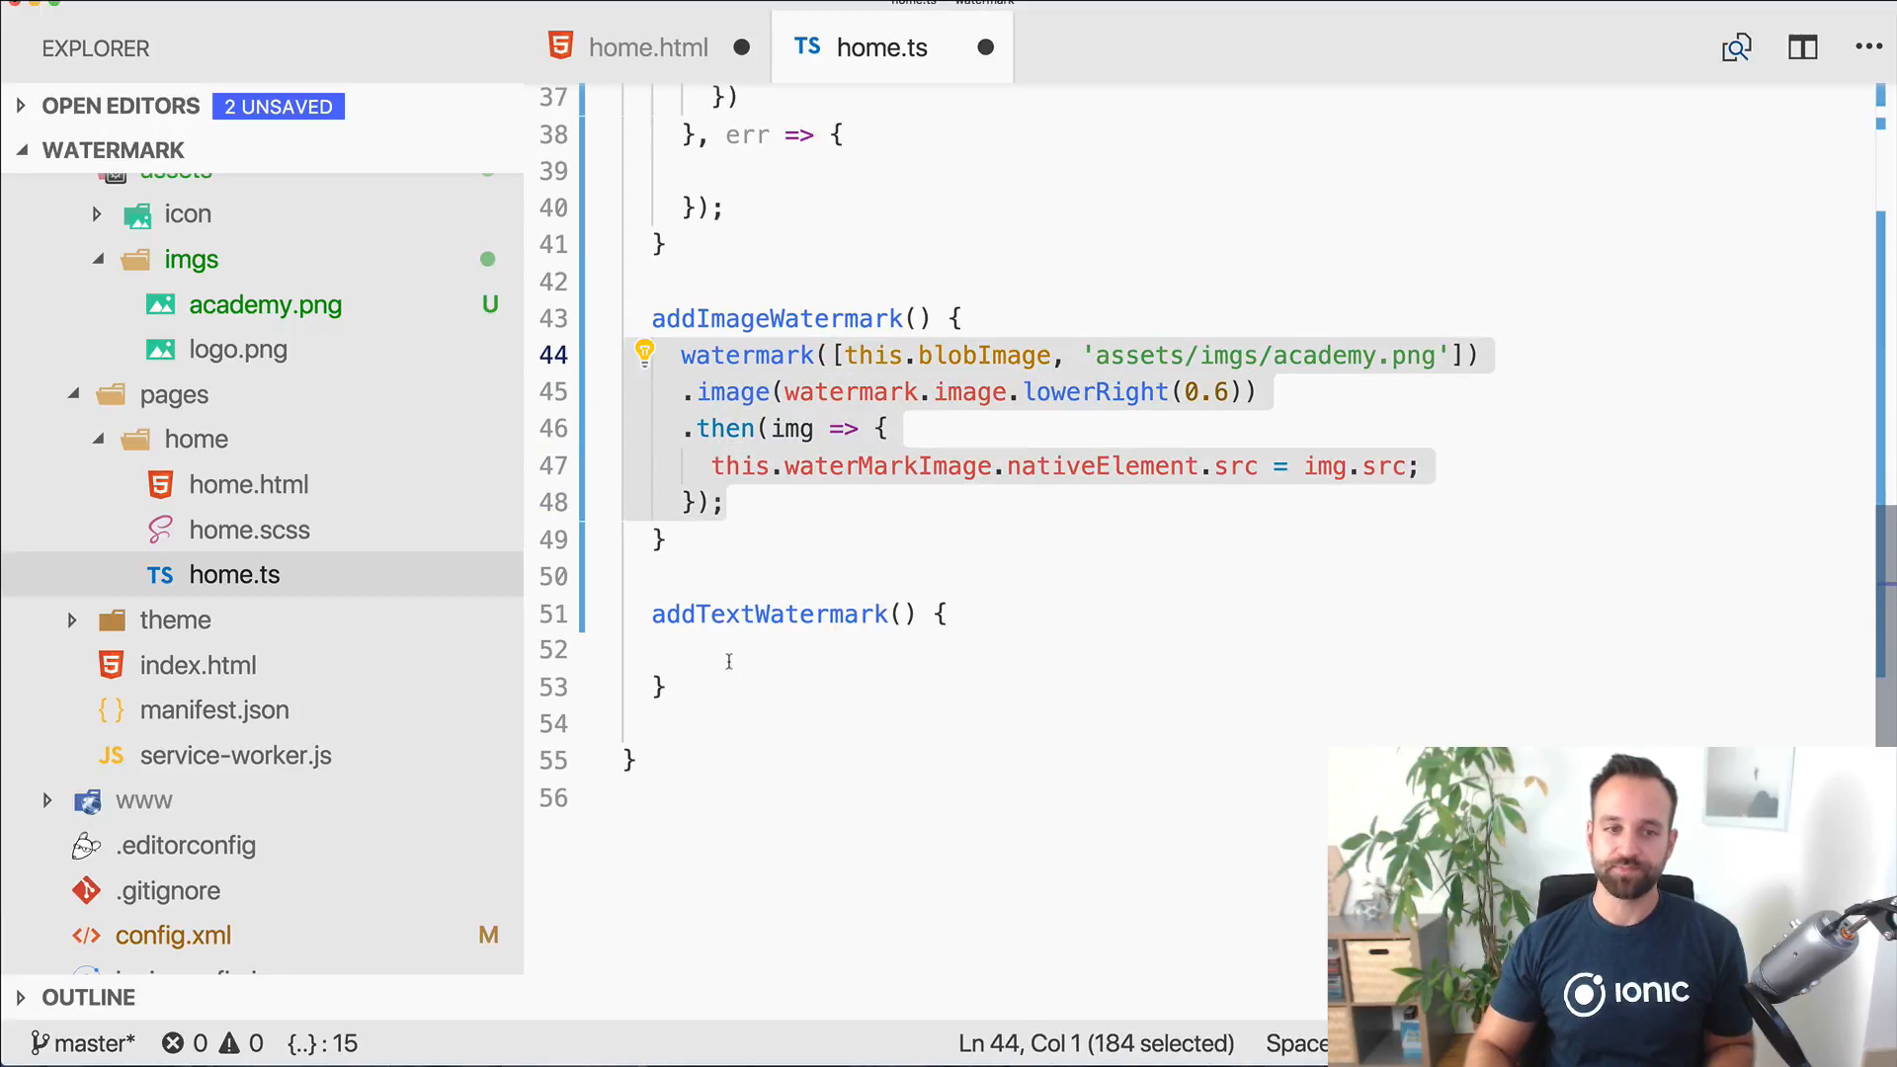
click(728, 650)
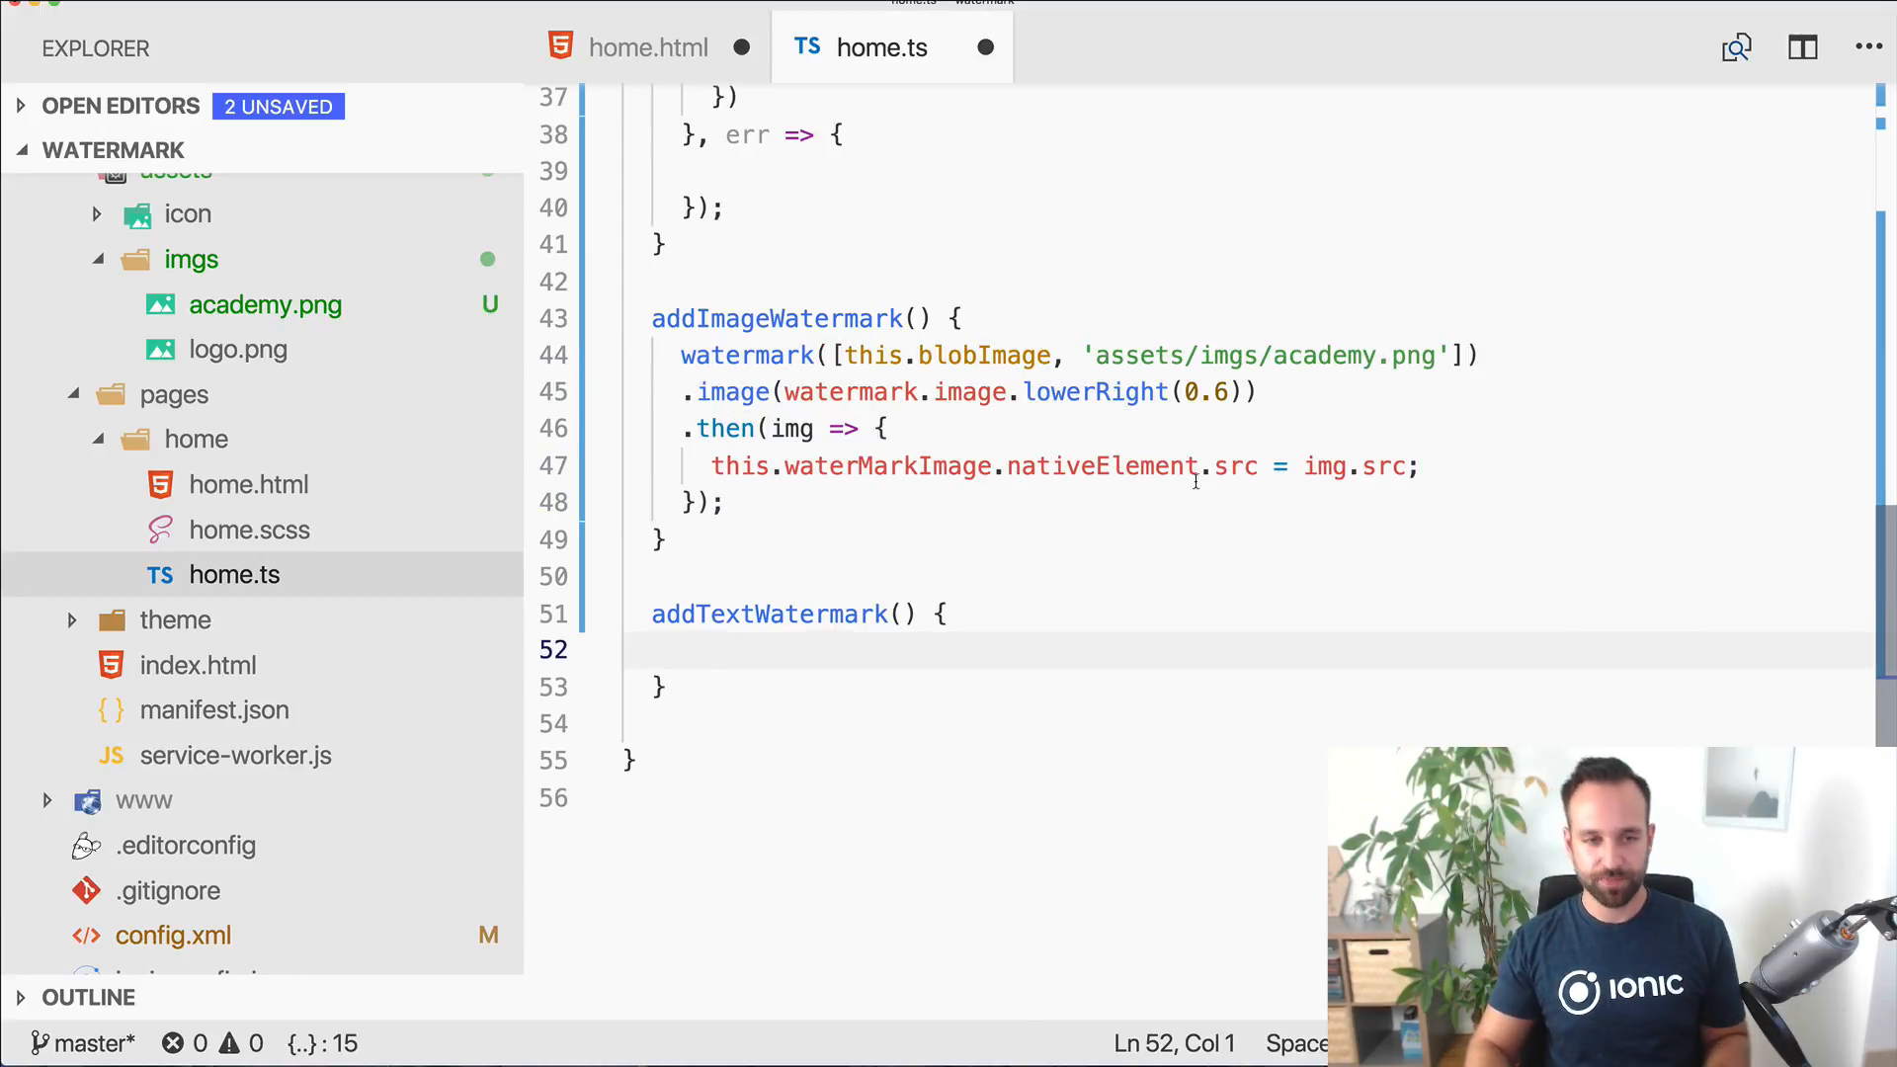
Step: Paste the watermark call into addTextWatermark, drop the logo path and use watermark.text.center('Ionic Academy')
text(watermark([this.blobImage, 'assets/imgs/academy.png']))
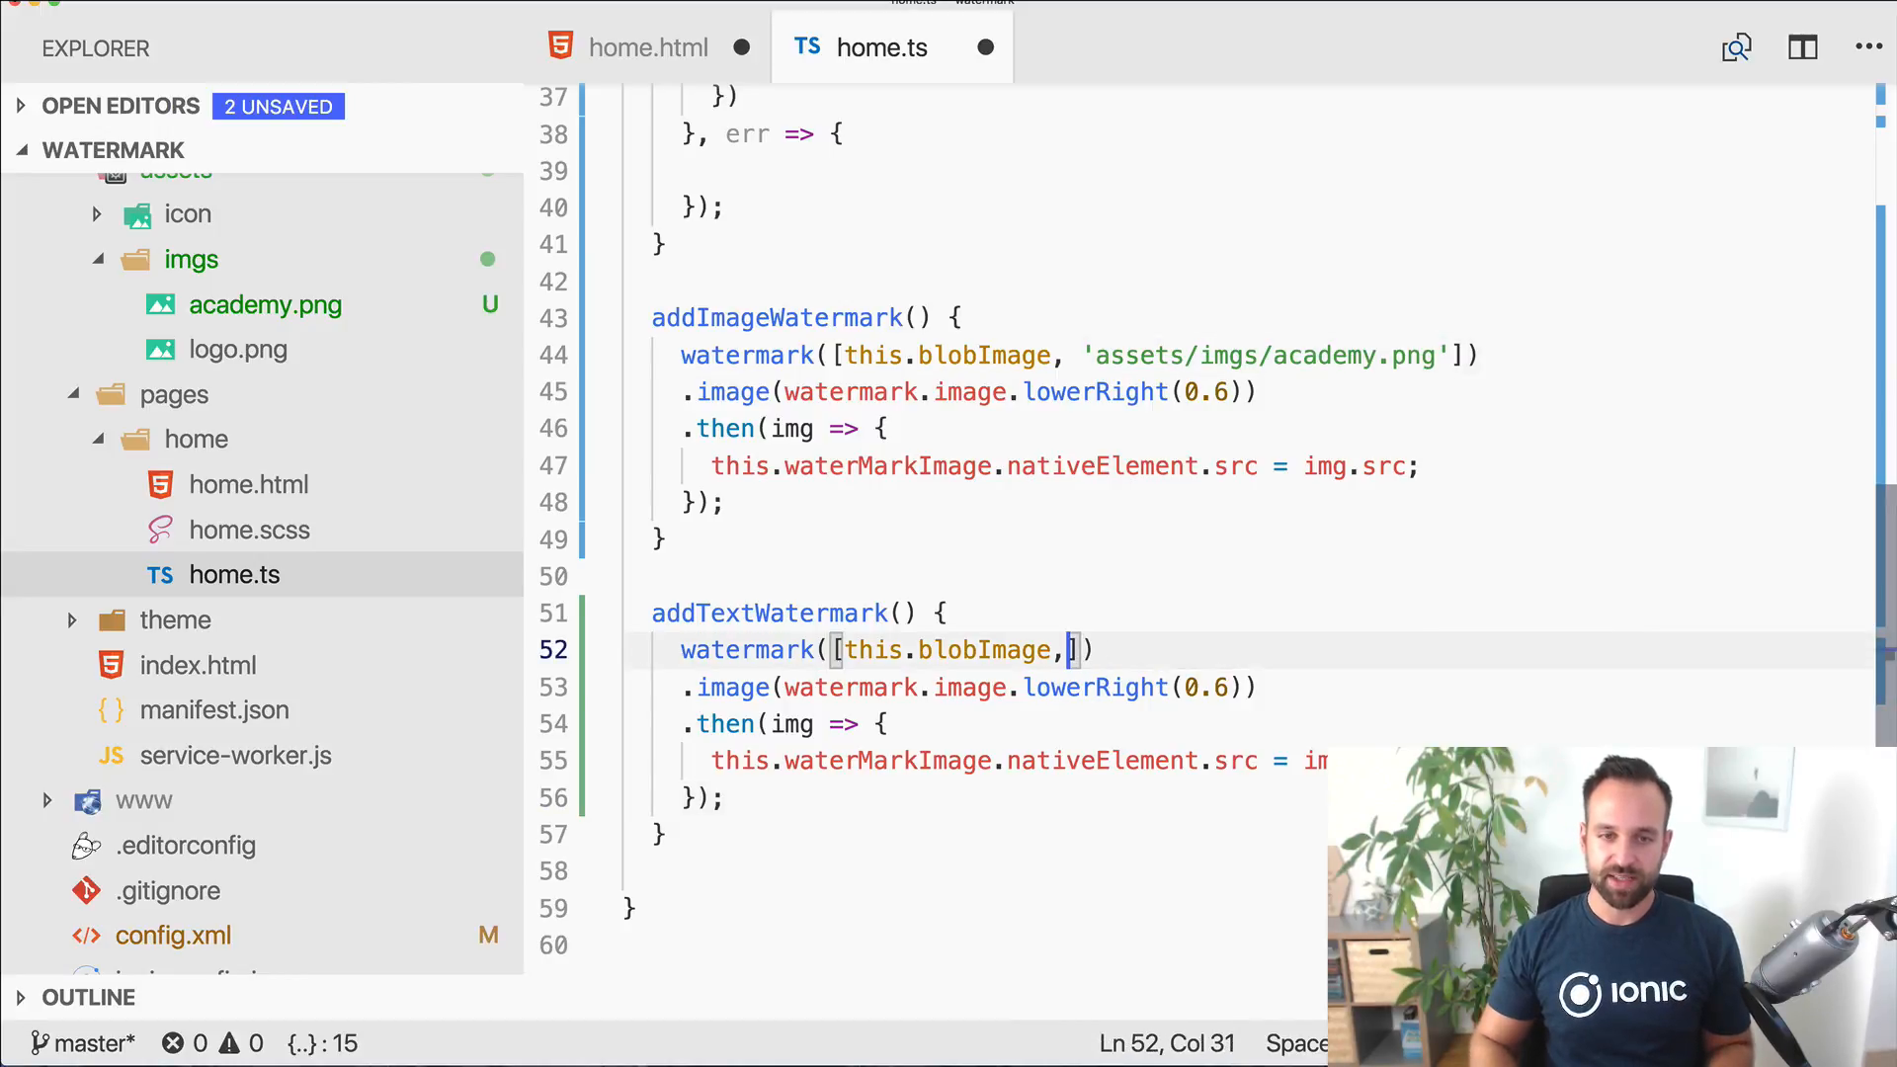
key(Backspace)
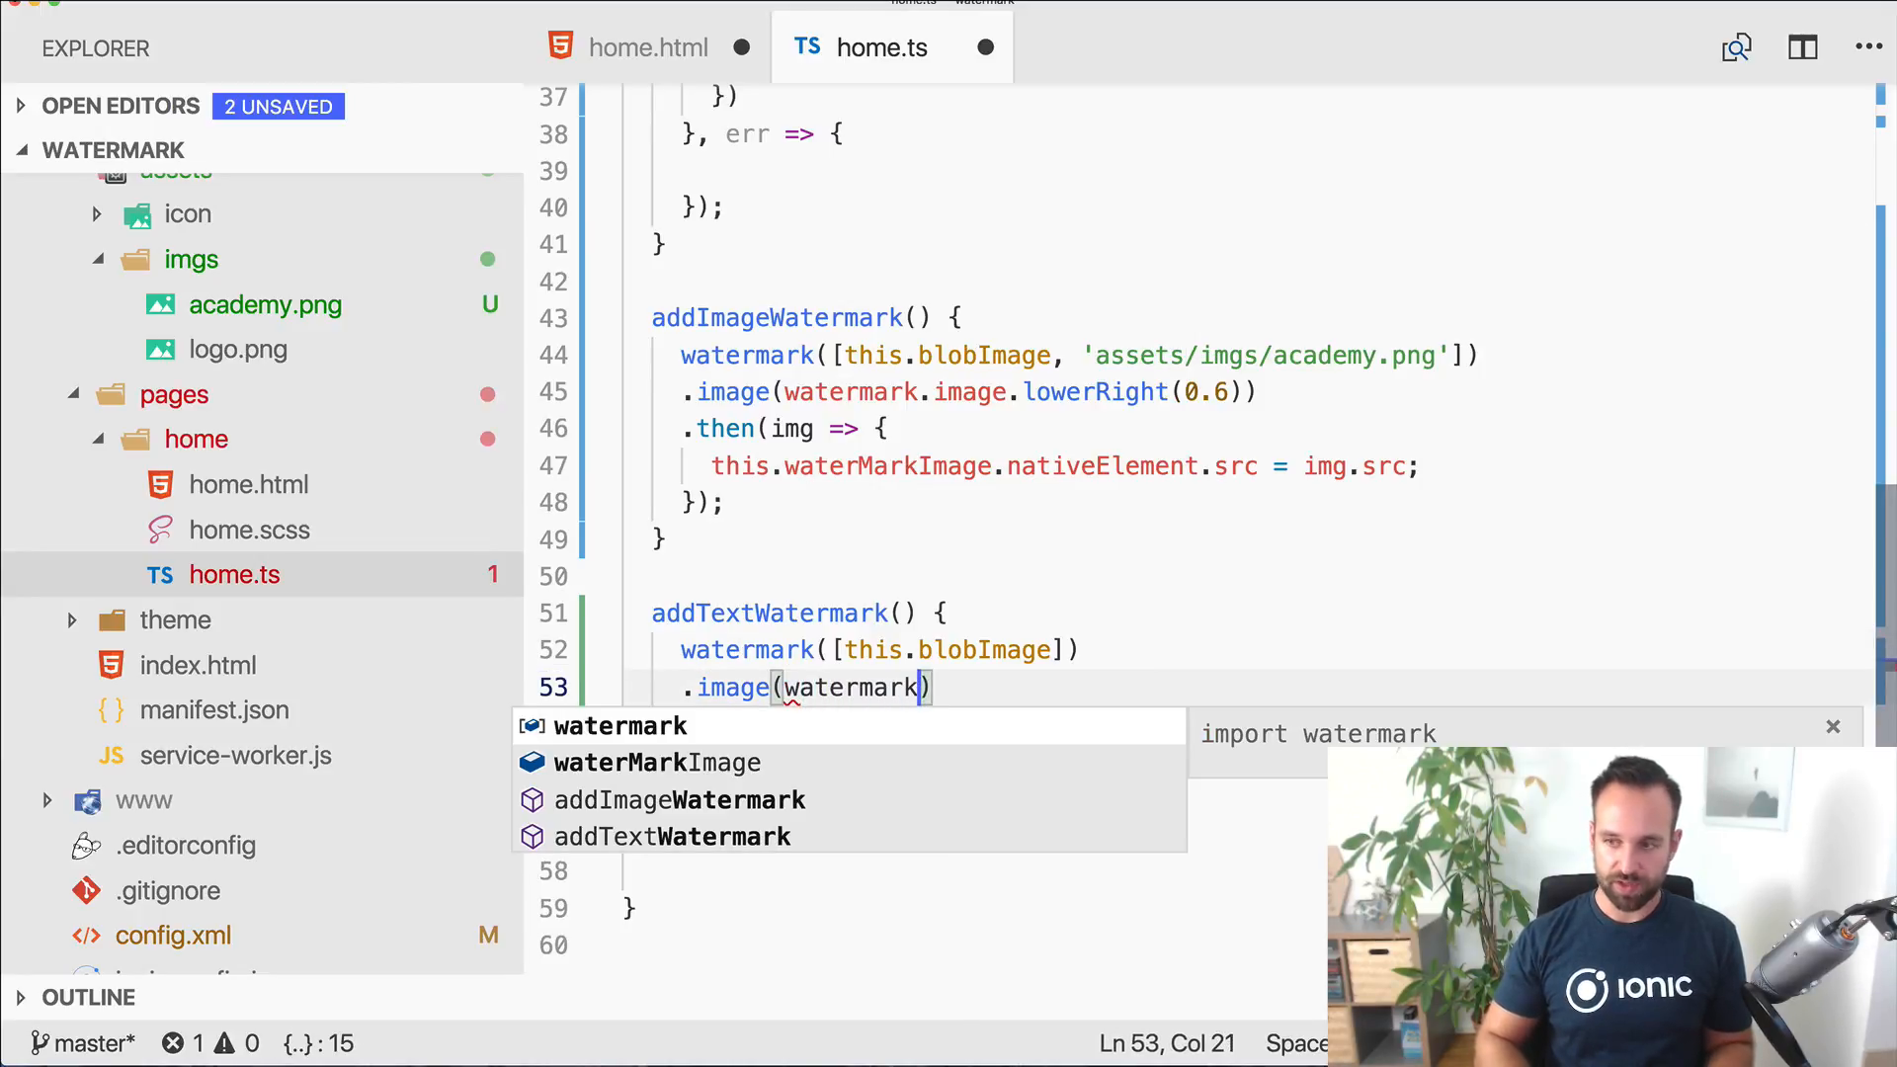
text(.text.cente)
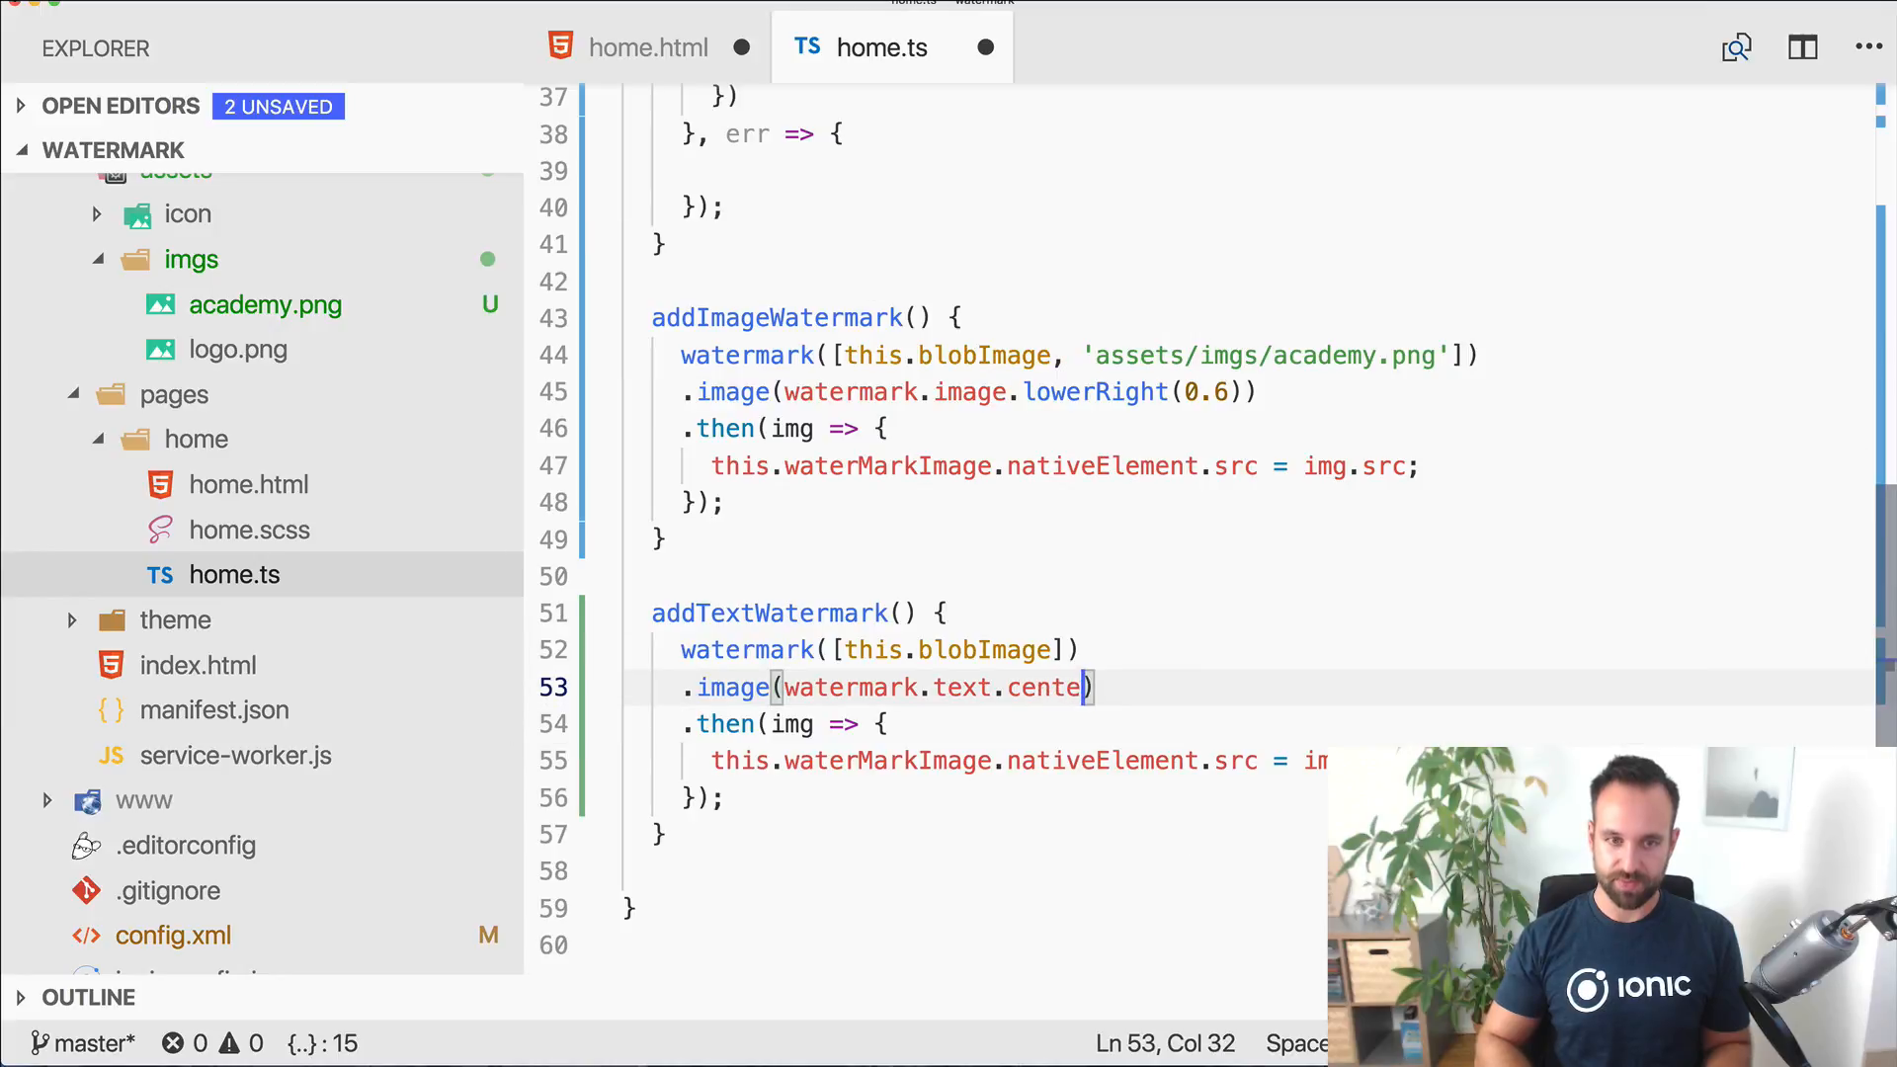
text(r())
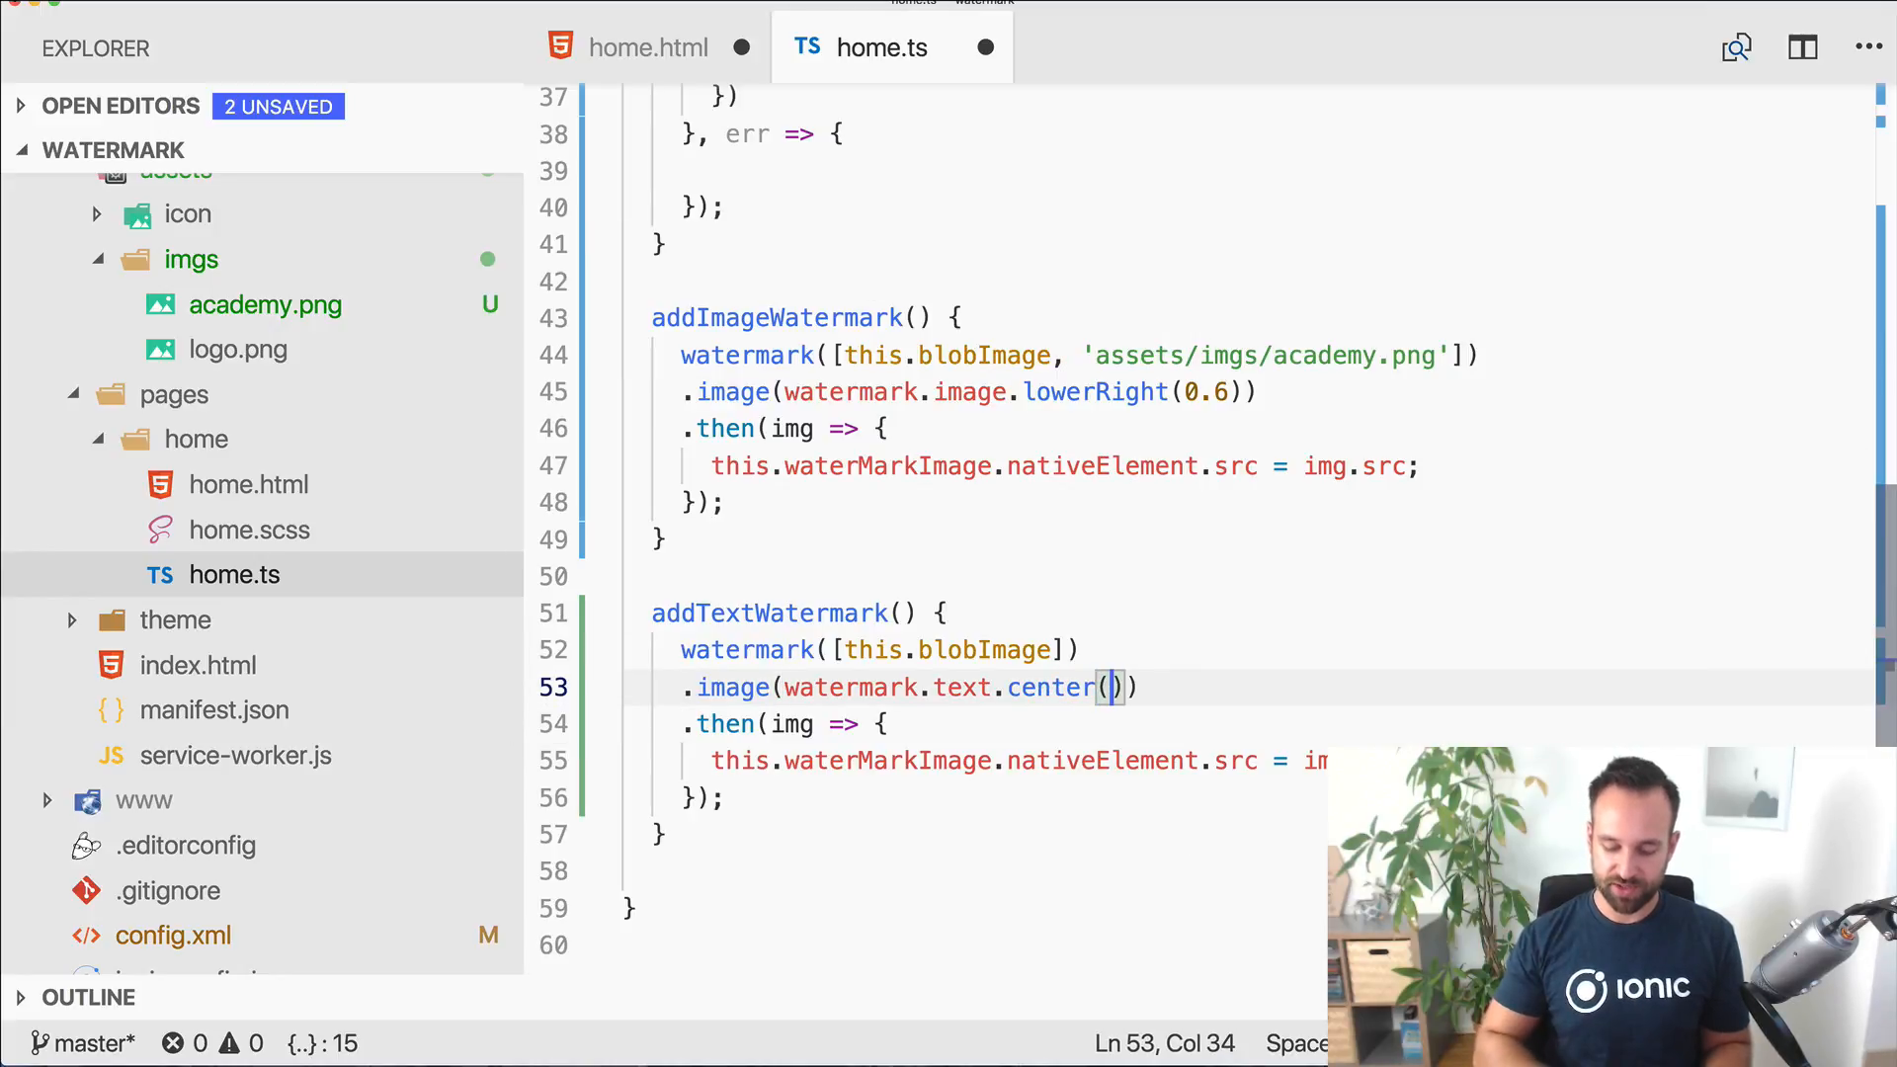
text('Ionic Acade')
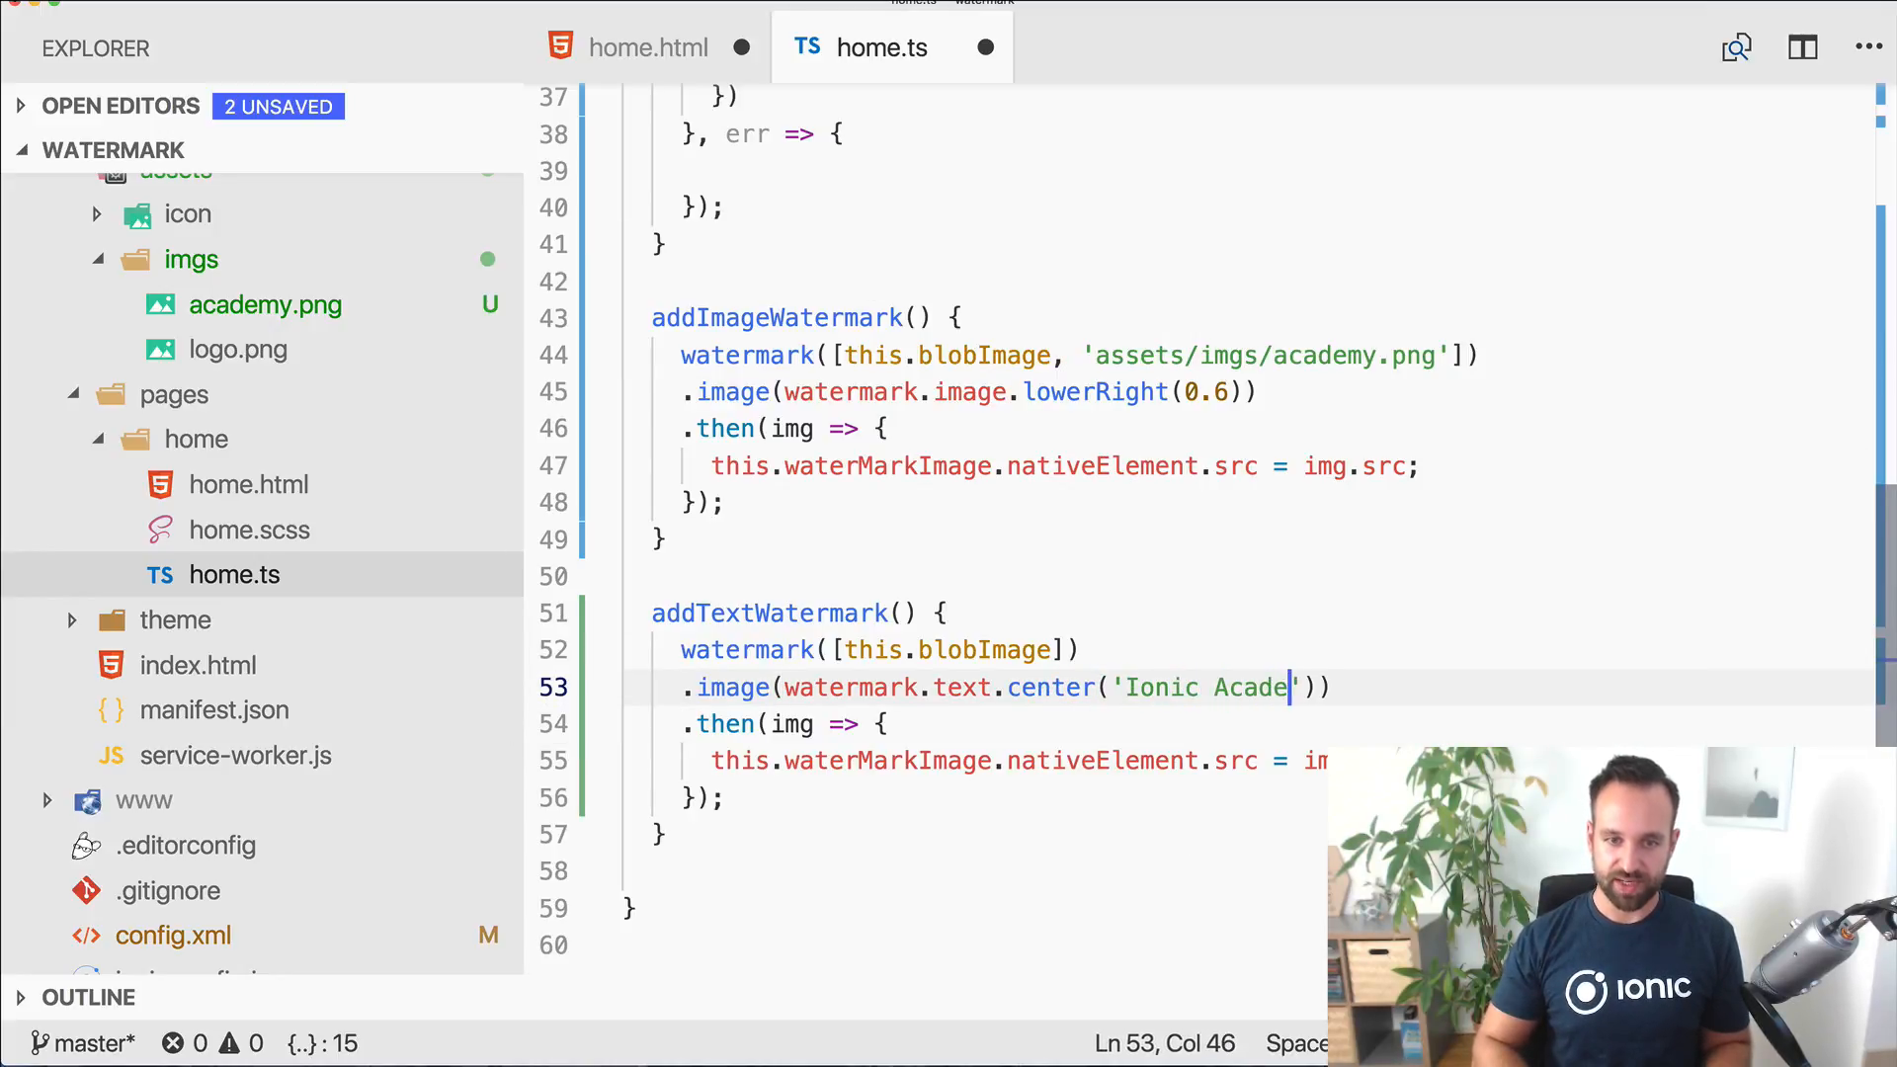
text(my)
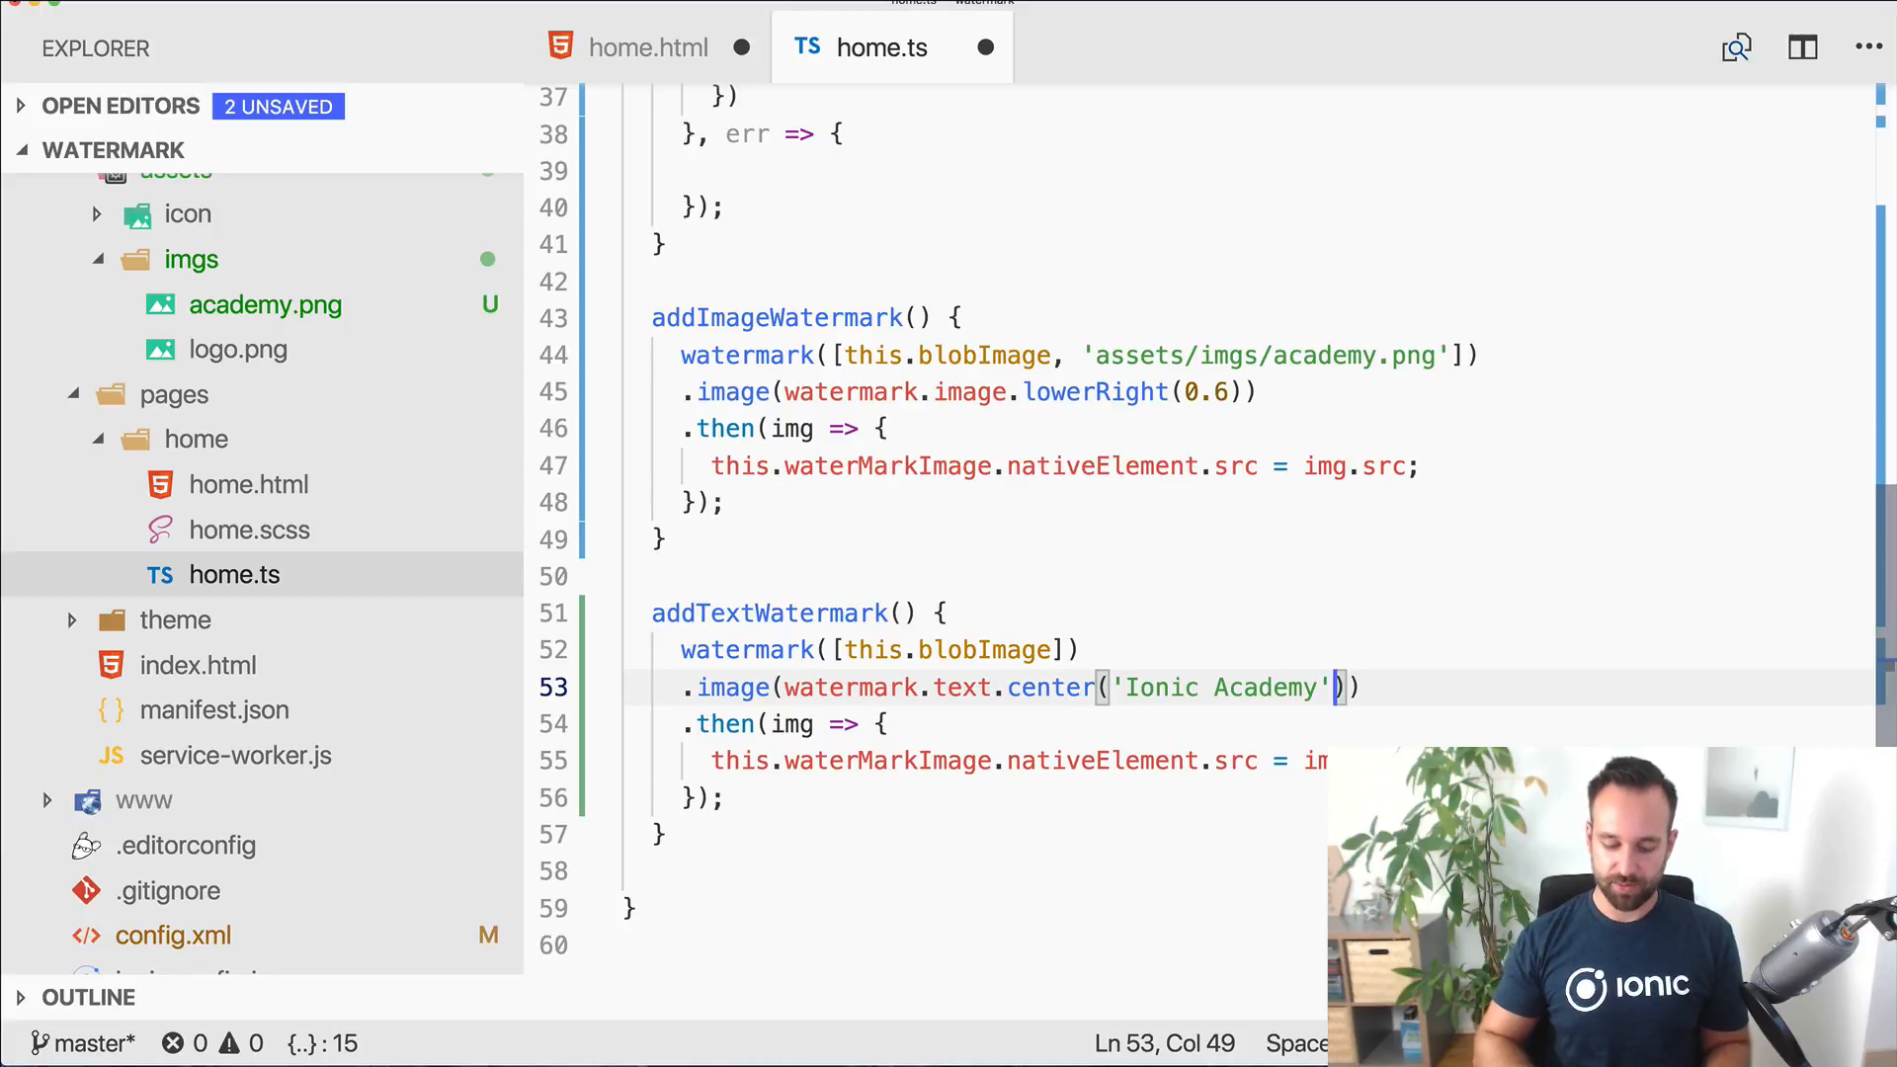
Step: Give the text watermark '260px Arial', '#fff' colour and 0.5 opacity, then save all files
text(, '')
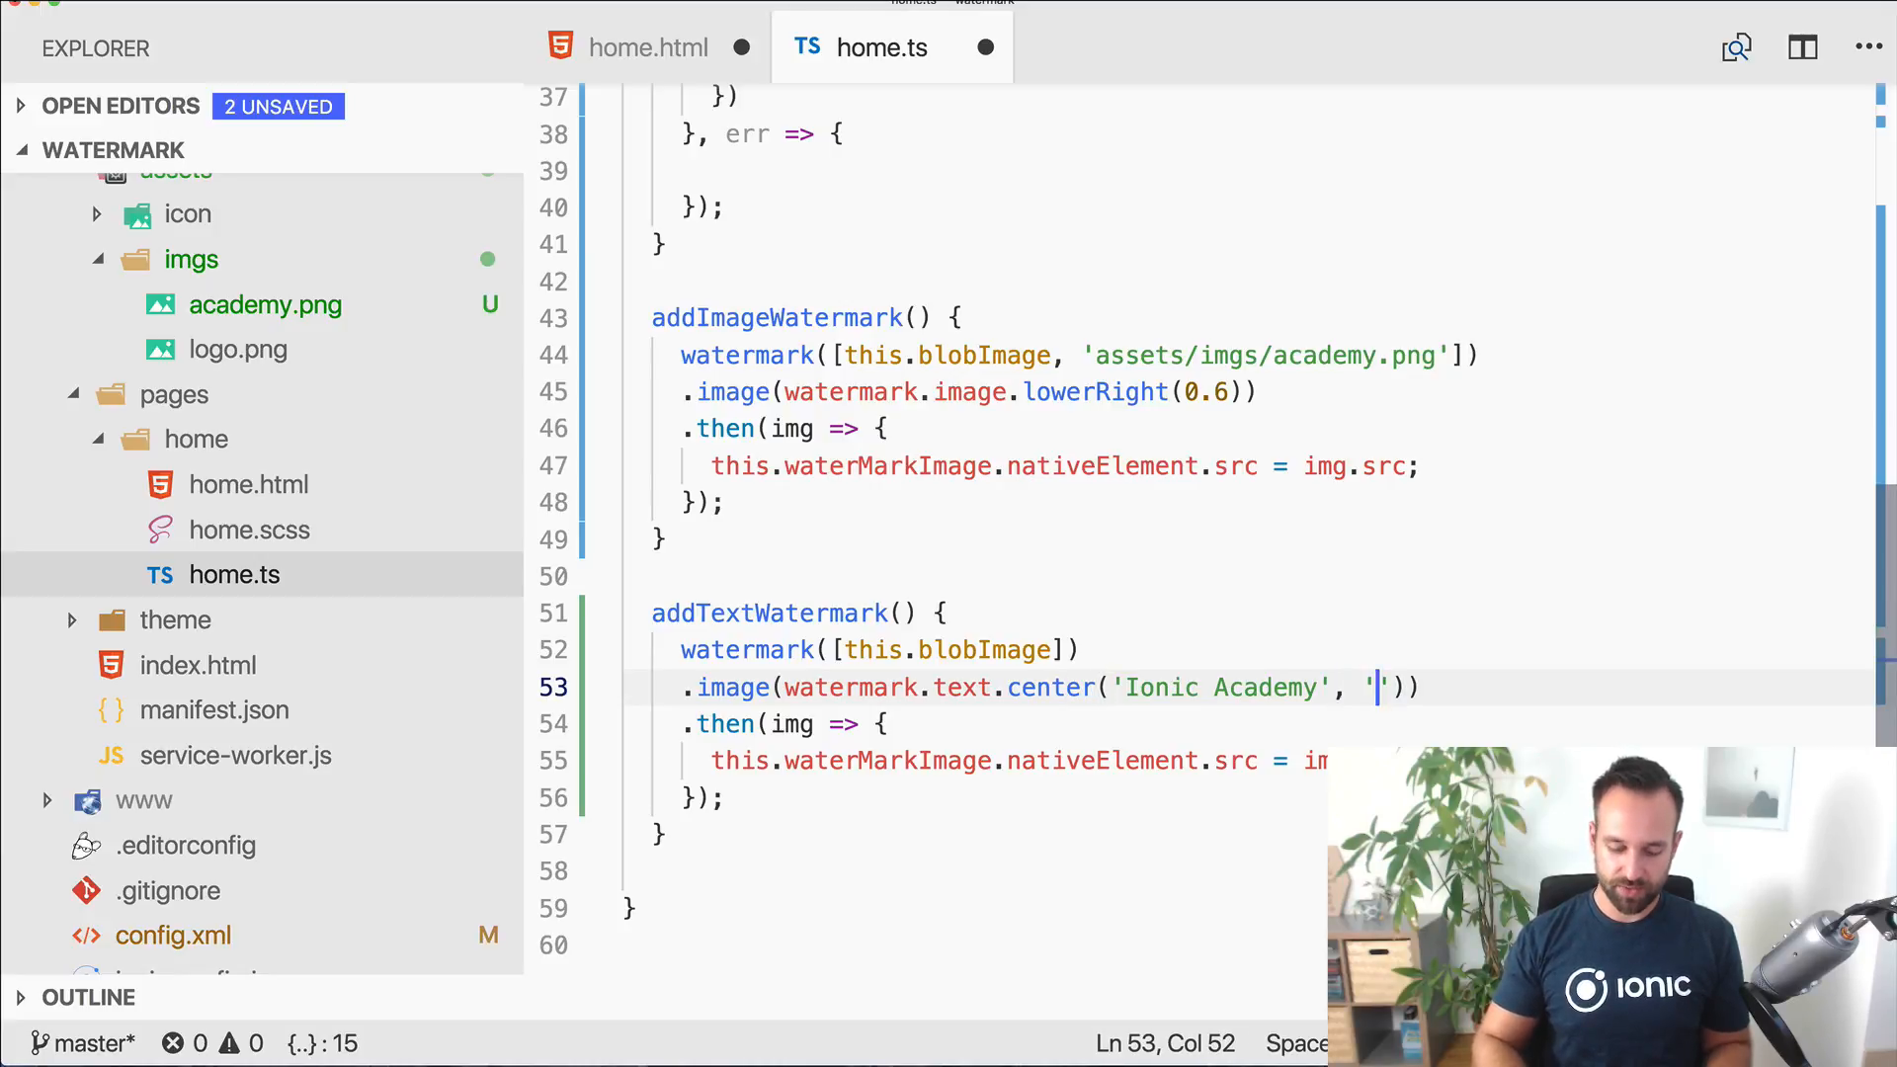
text(260px)
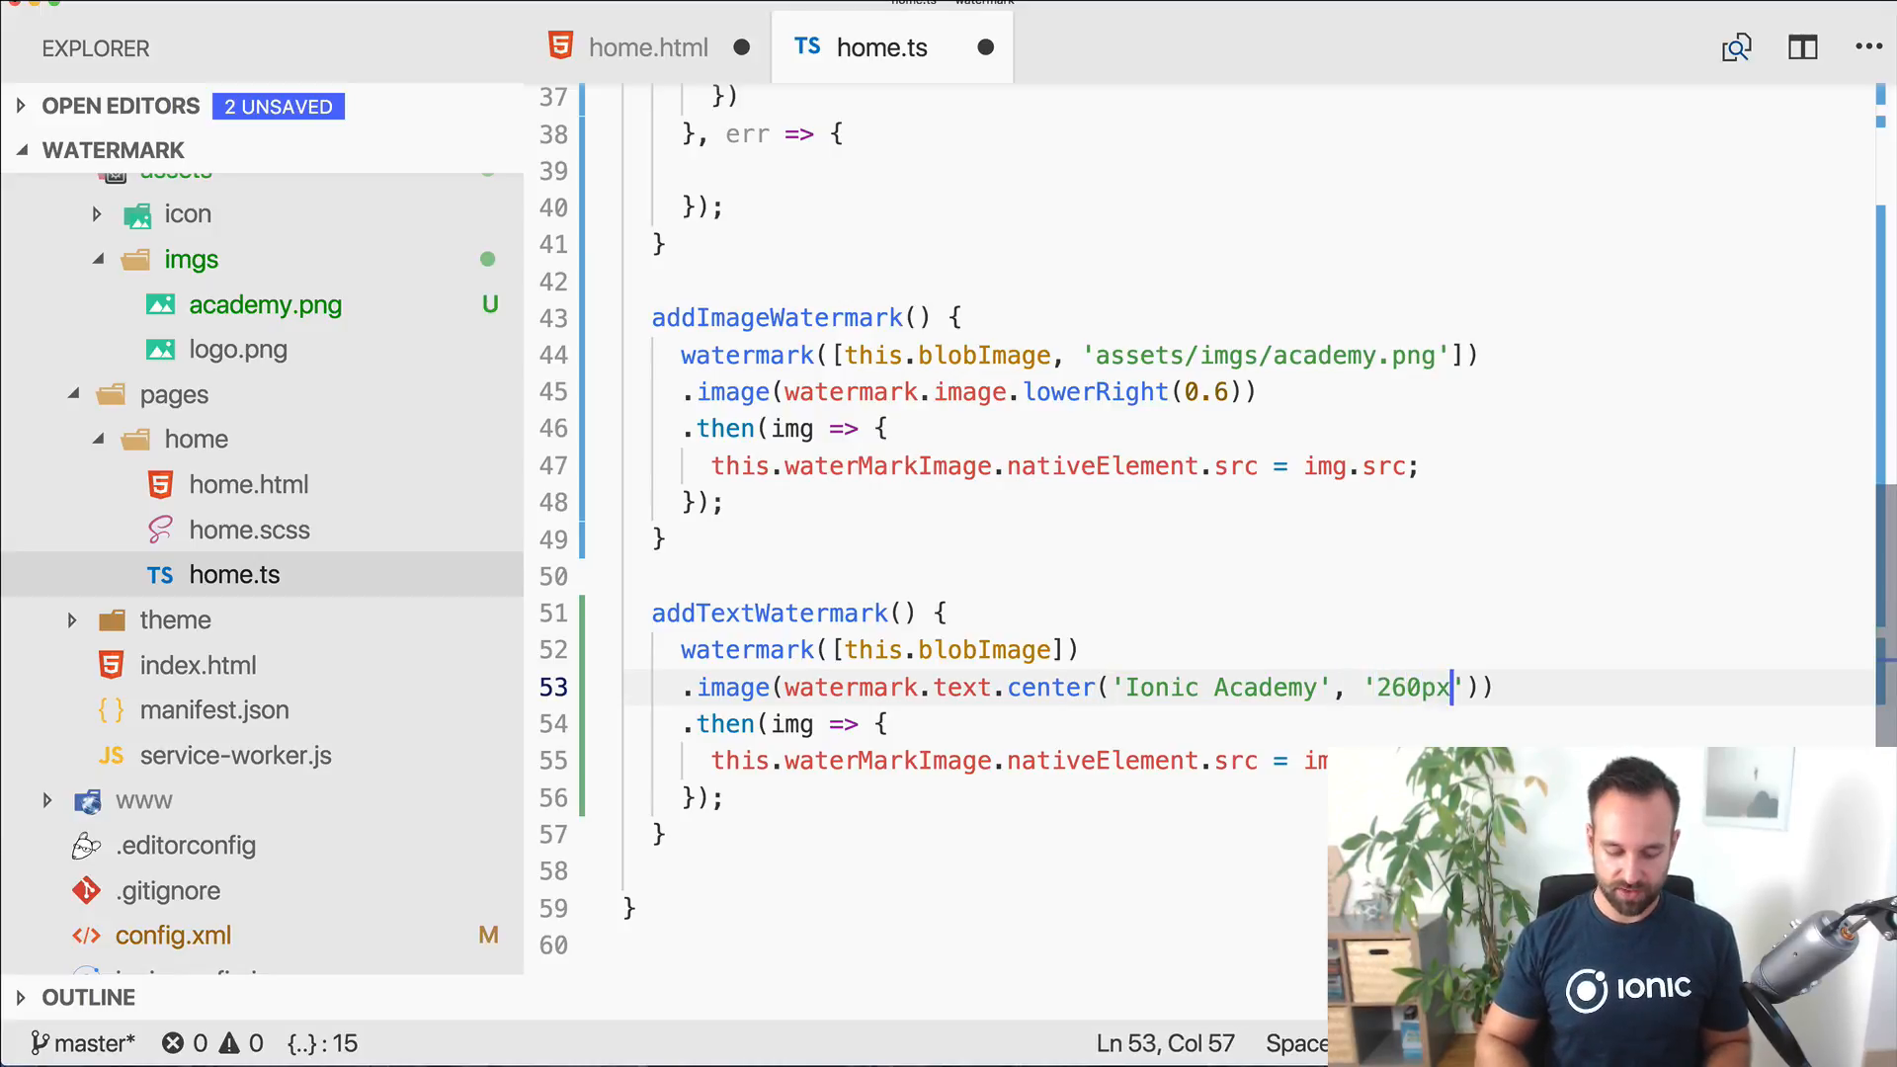
text(Arial)
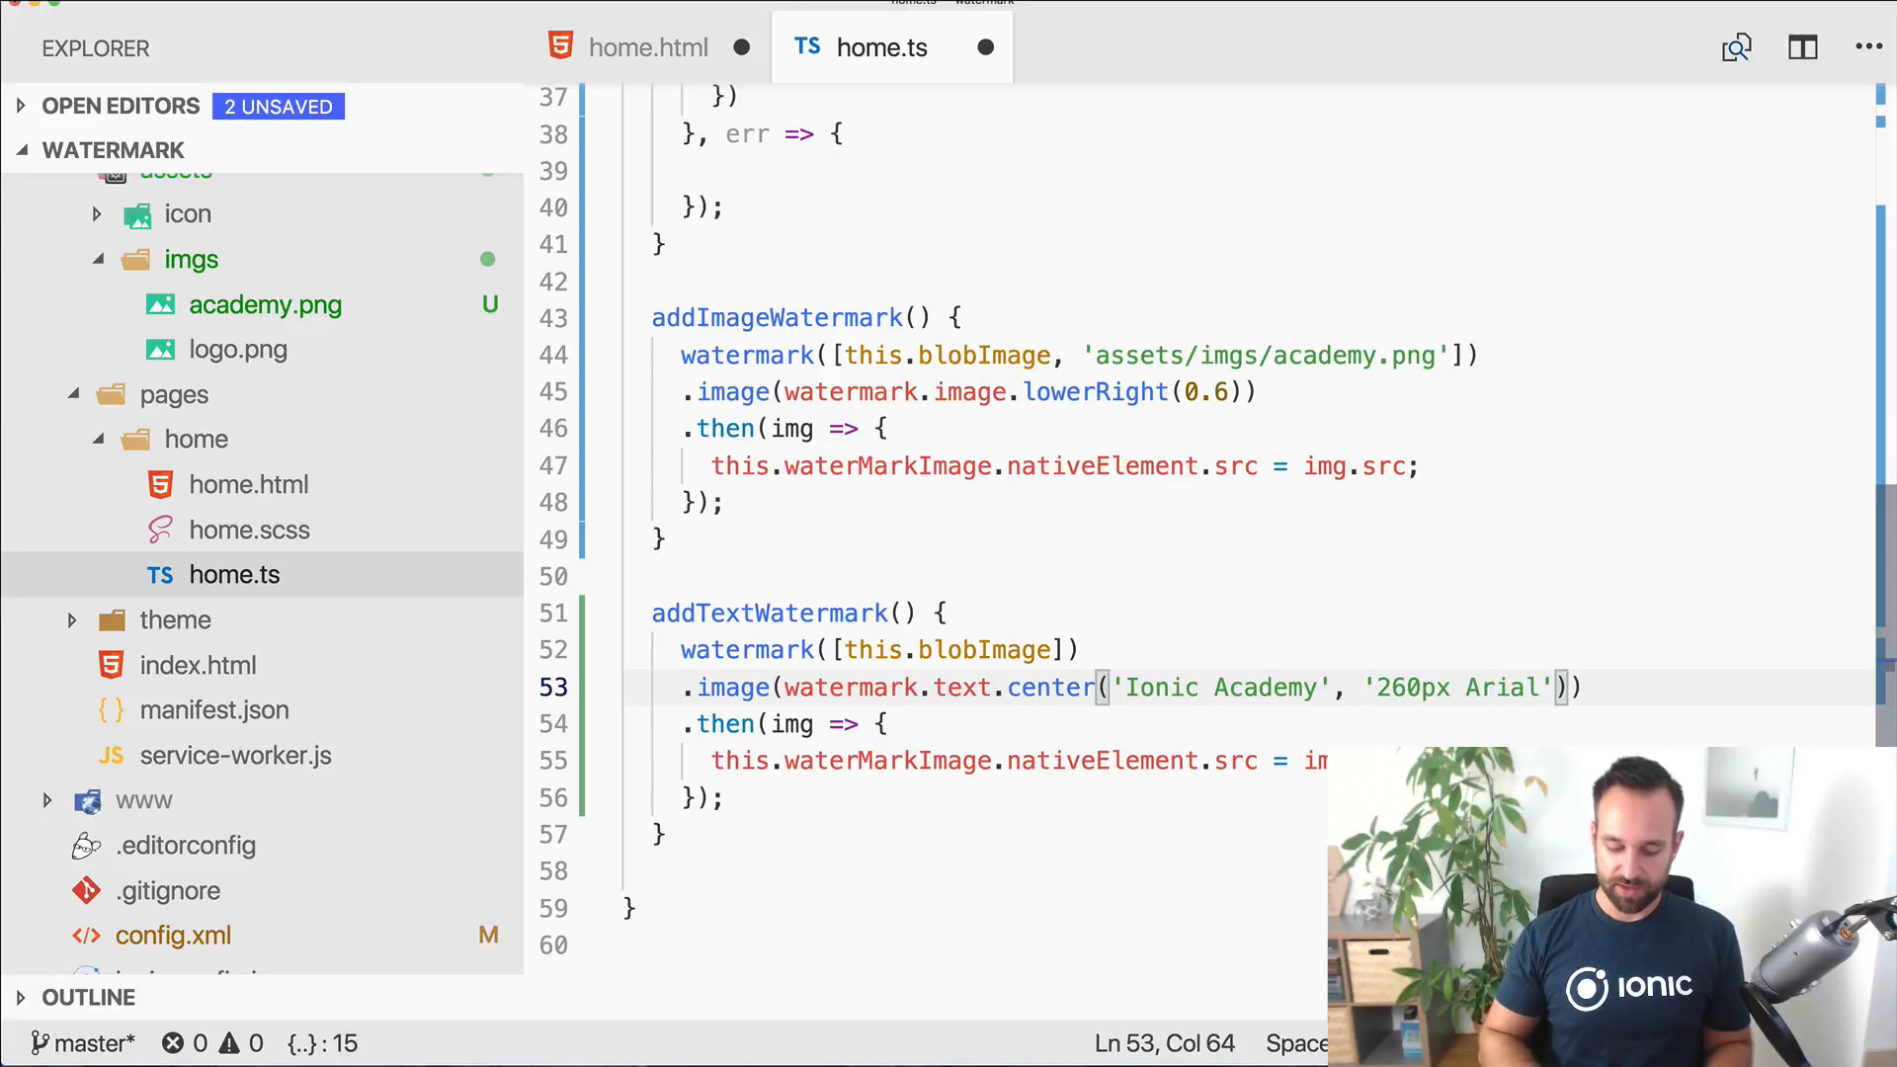
text(, '#ff')
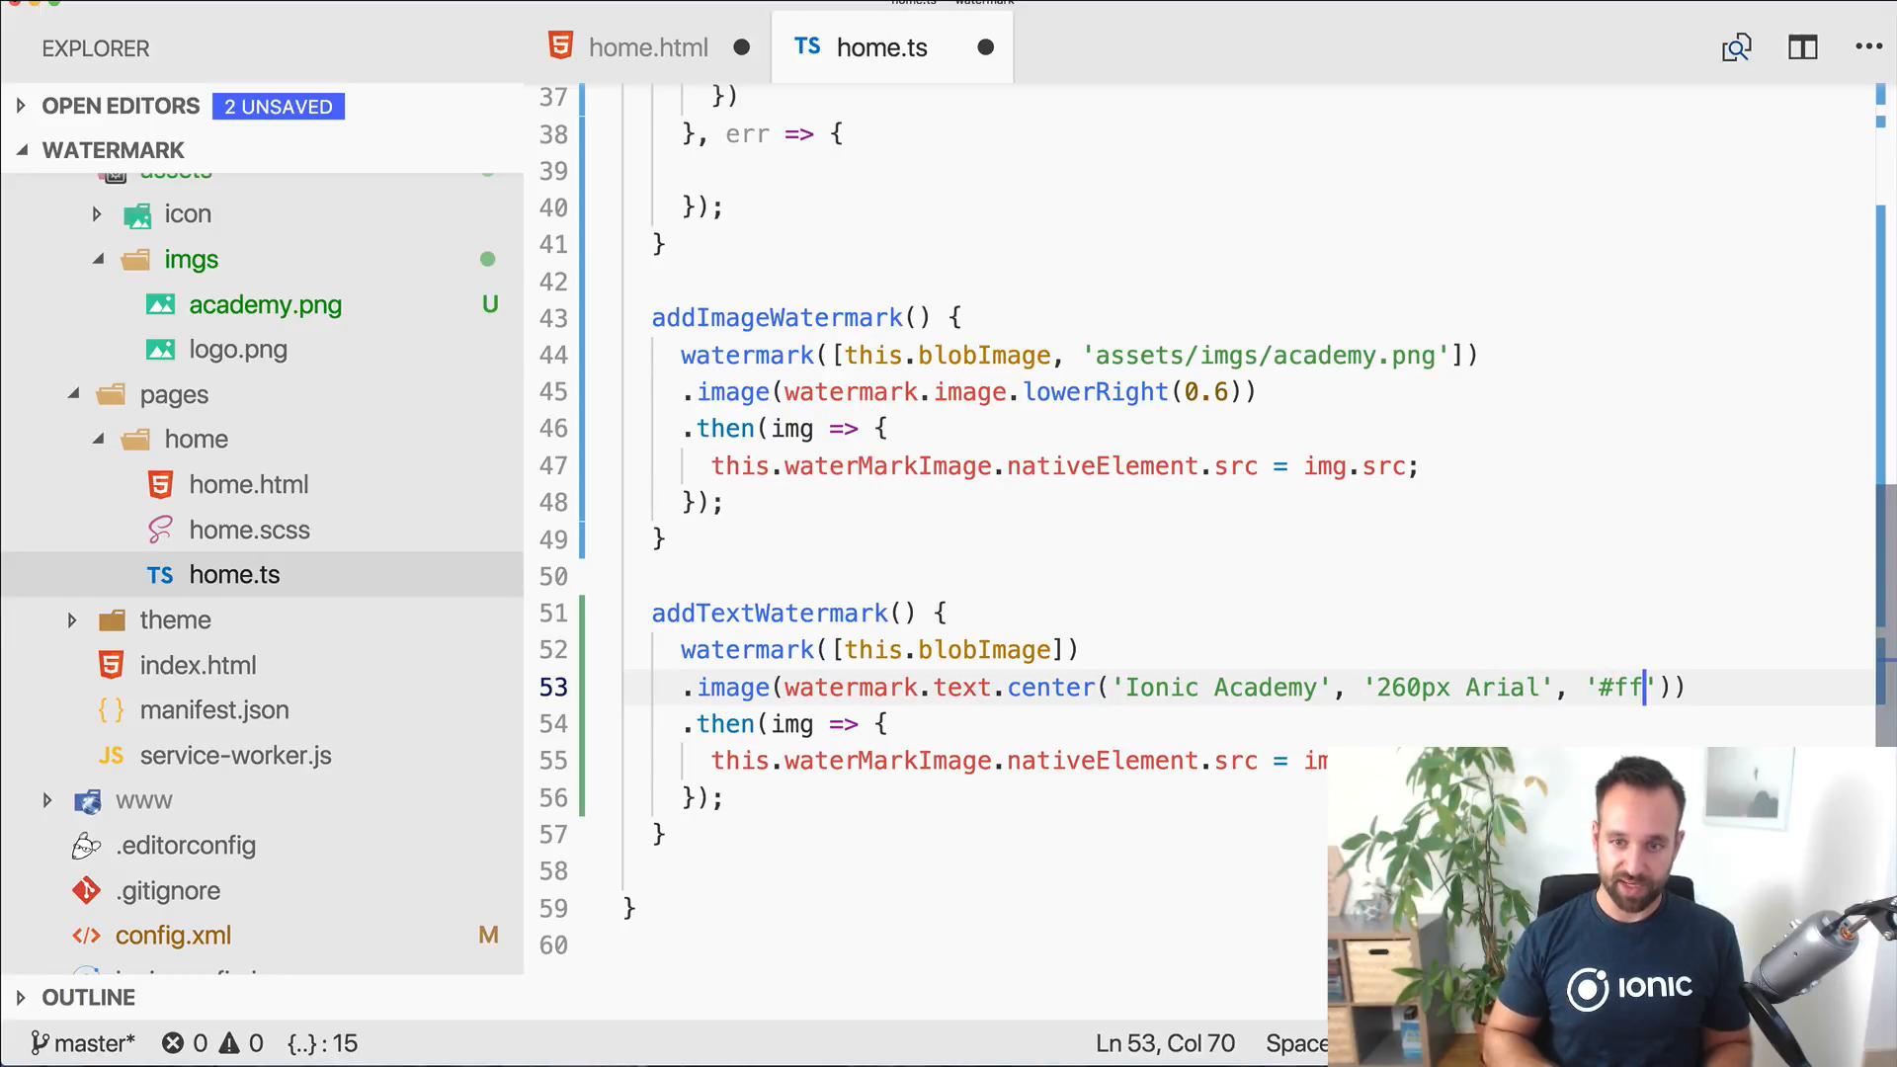
text(f',)
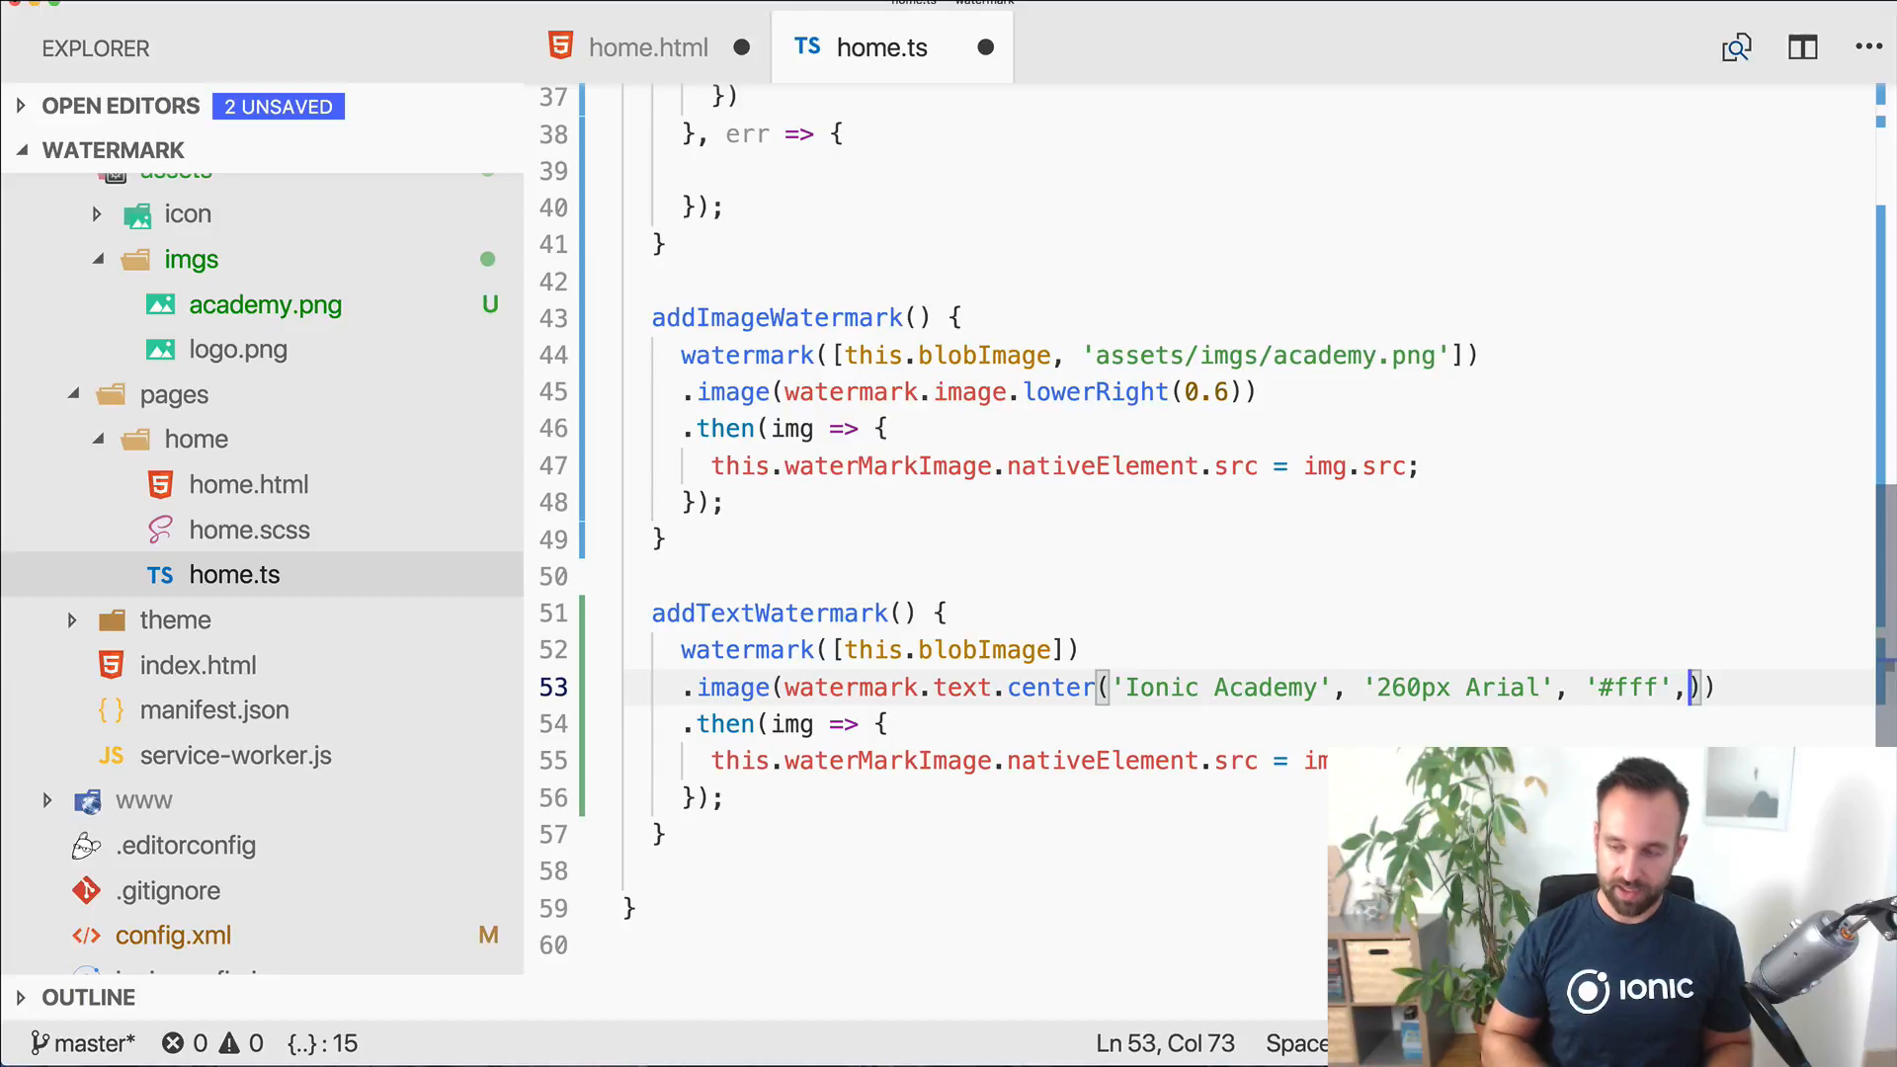
text(0.5)
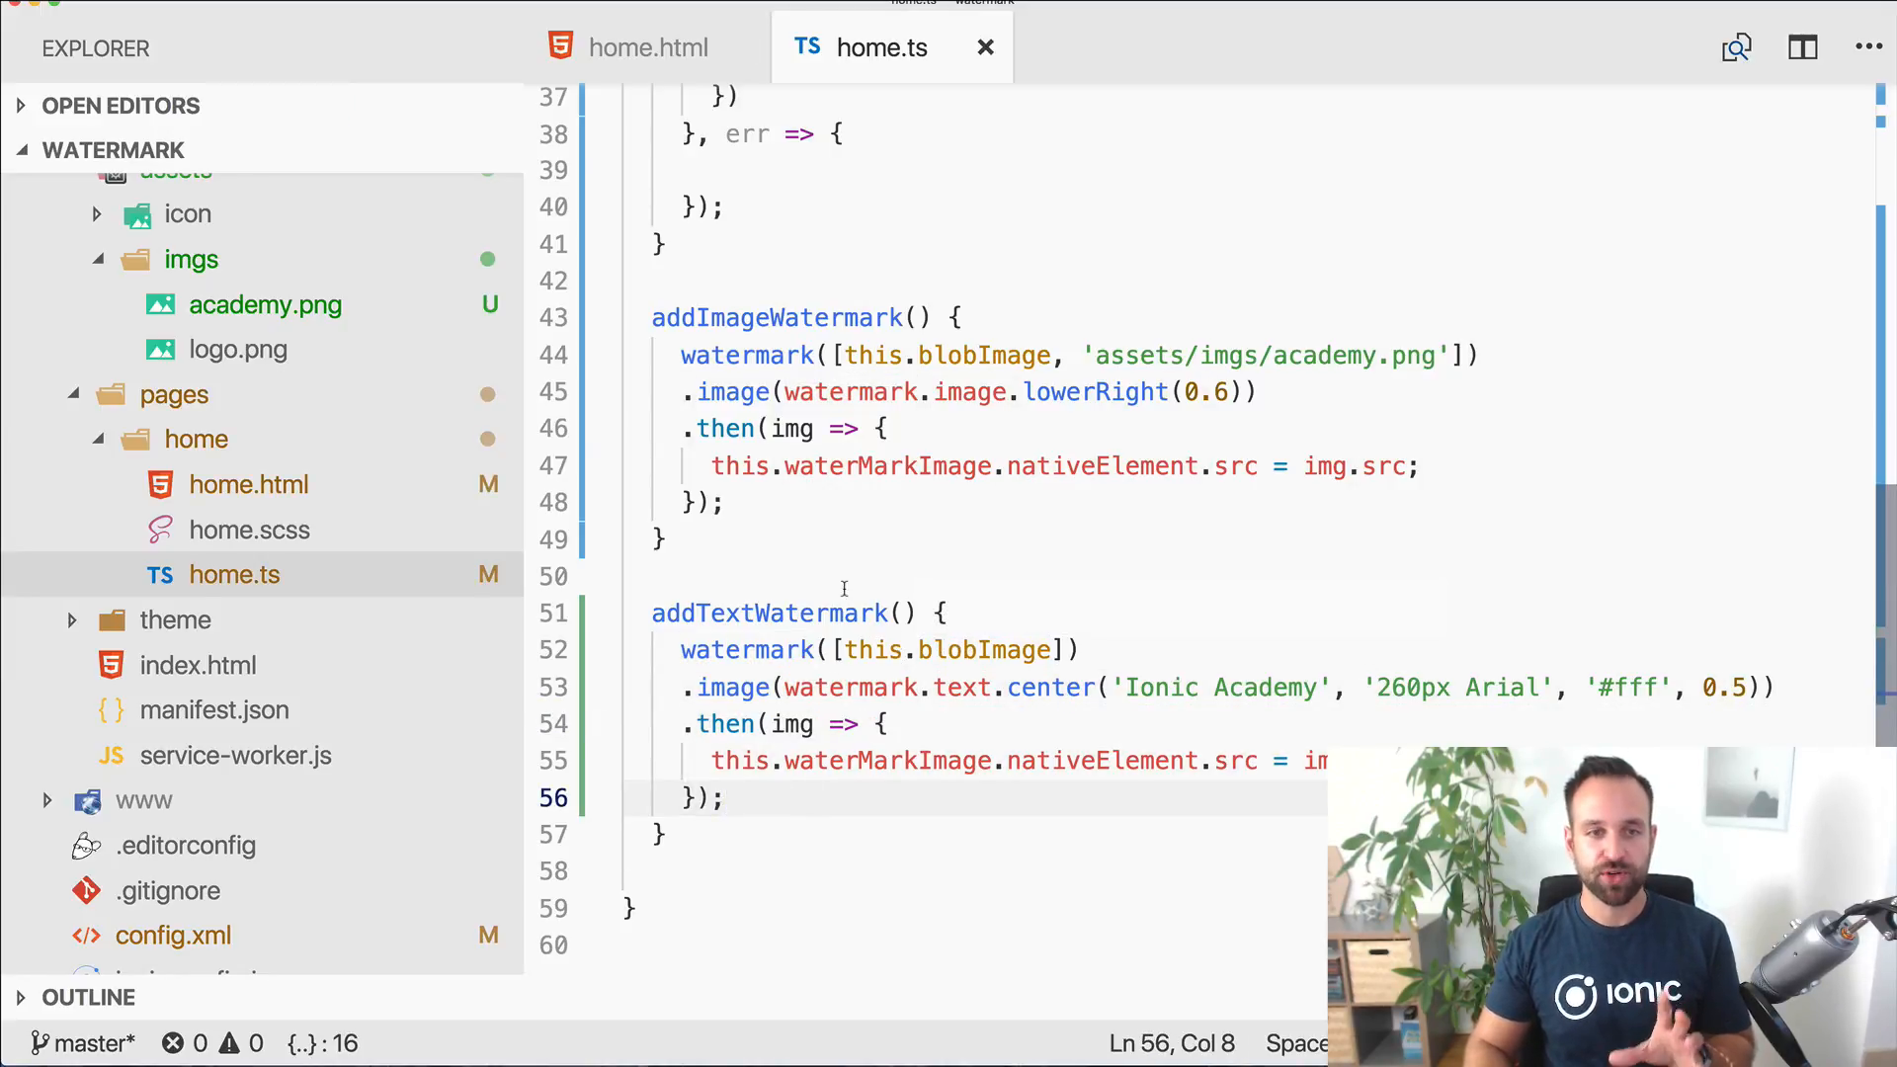
mouse_move(901, 583)
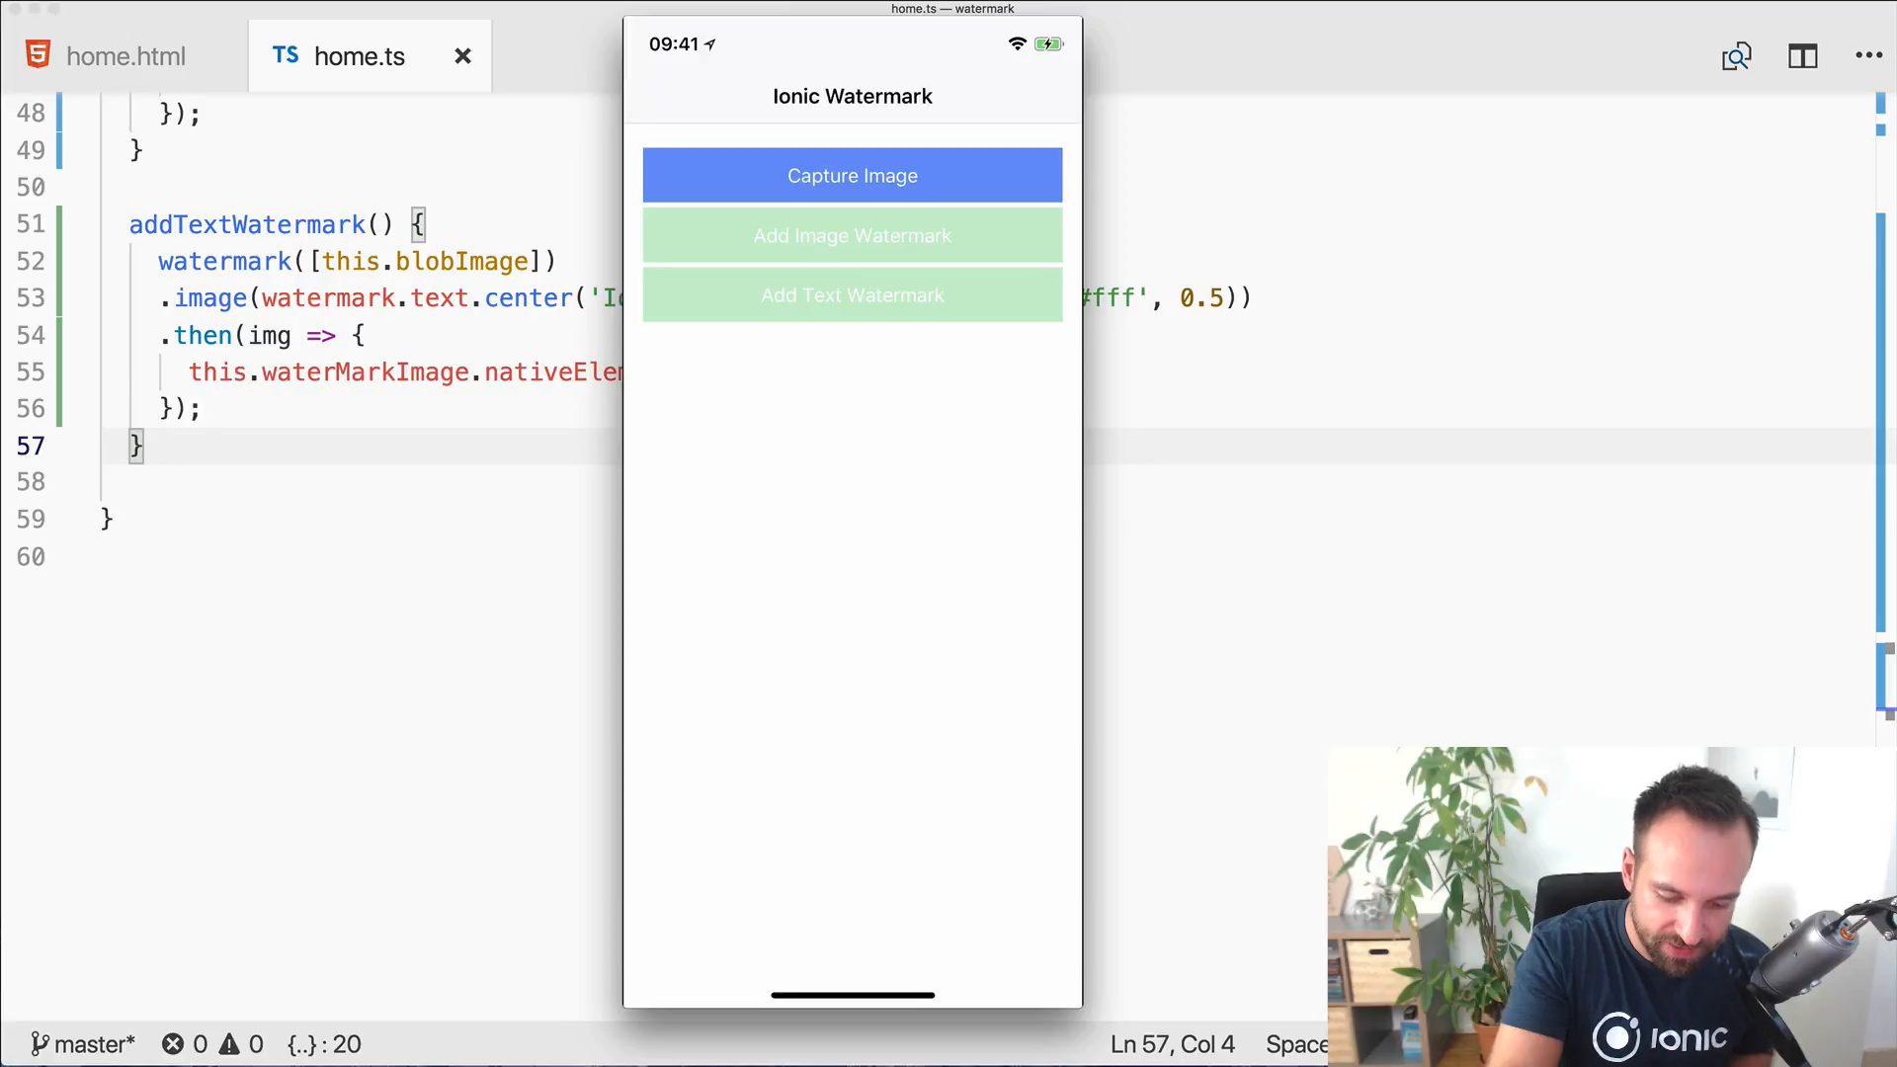
Step: Capture a photo, add the text watermark and scroll to the Watermarked card showing 'Ionic Academy' centred
click(852, 174)
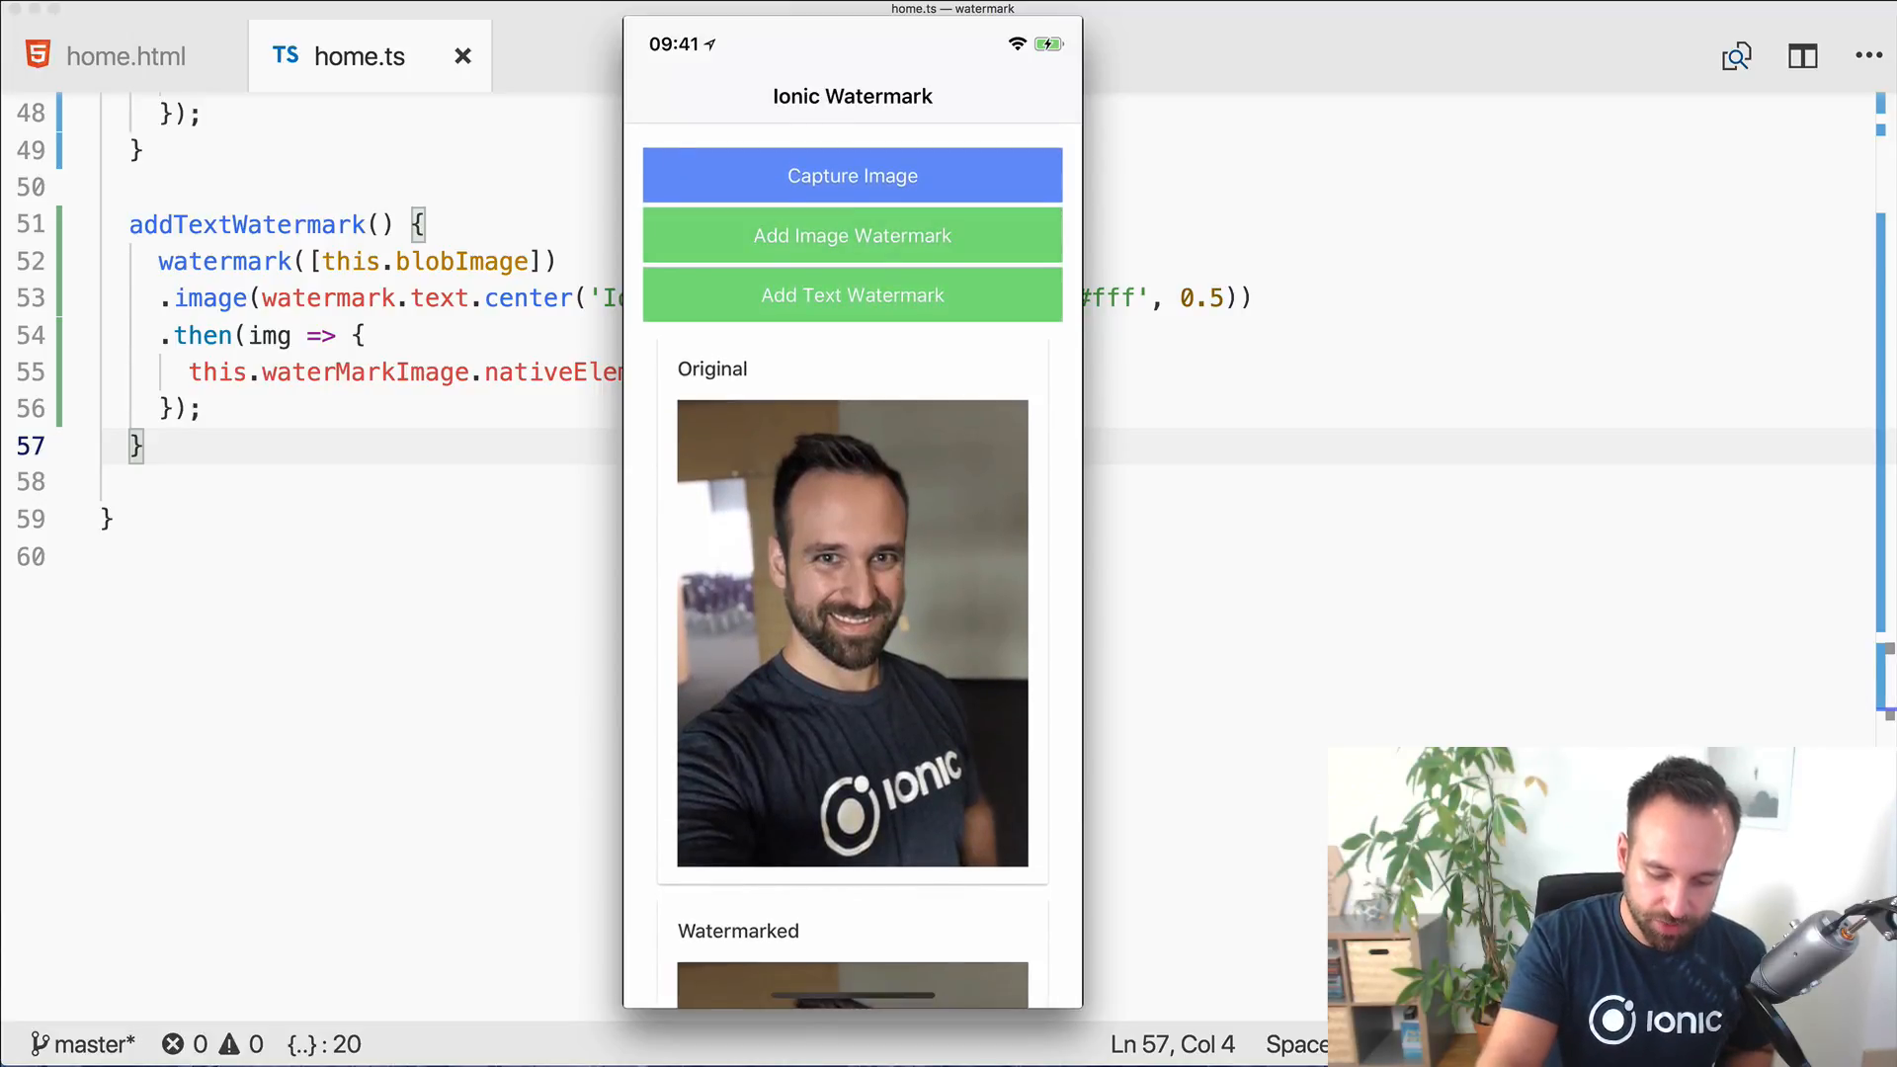
scroll(down, 3)
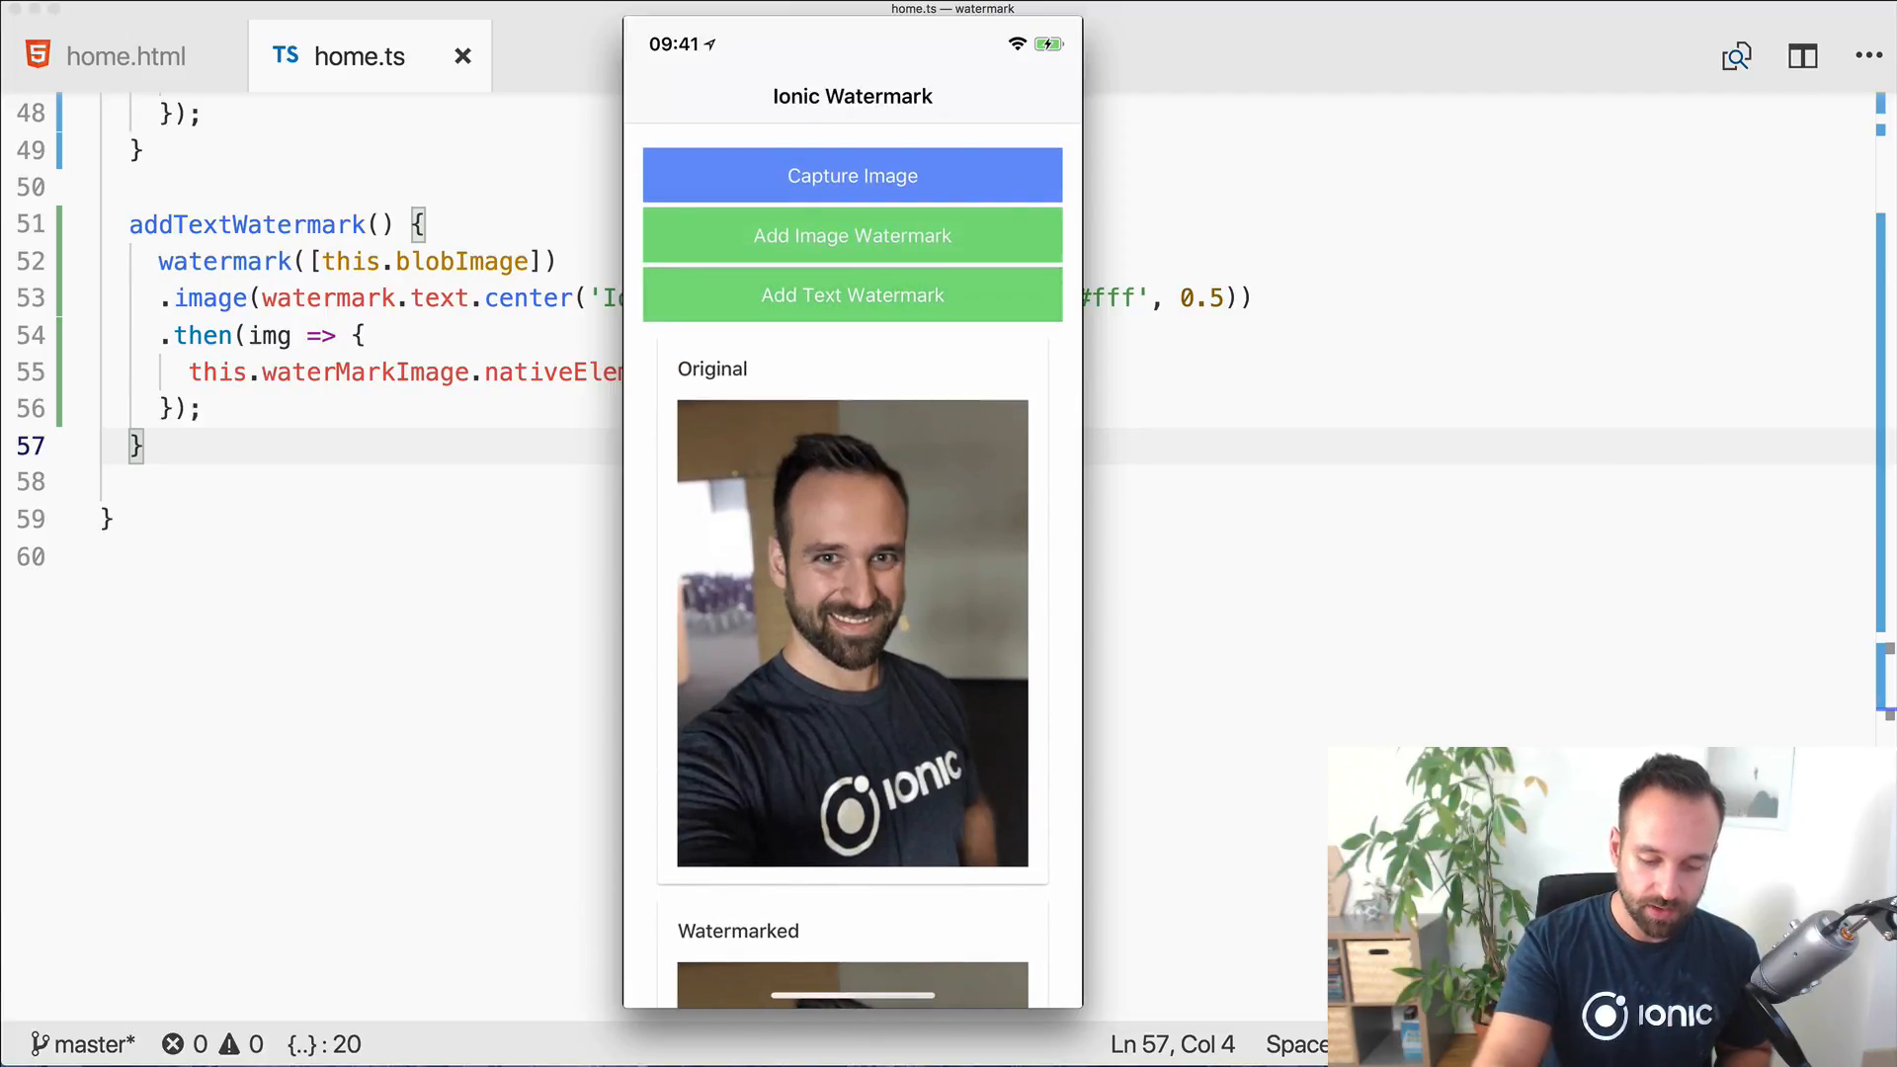
scroll(down, 3)
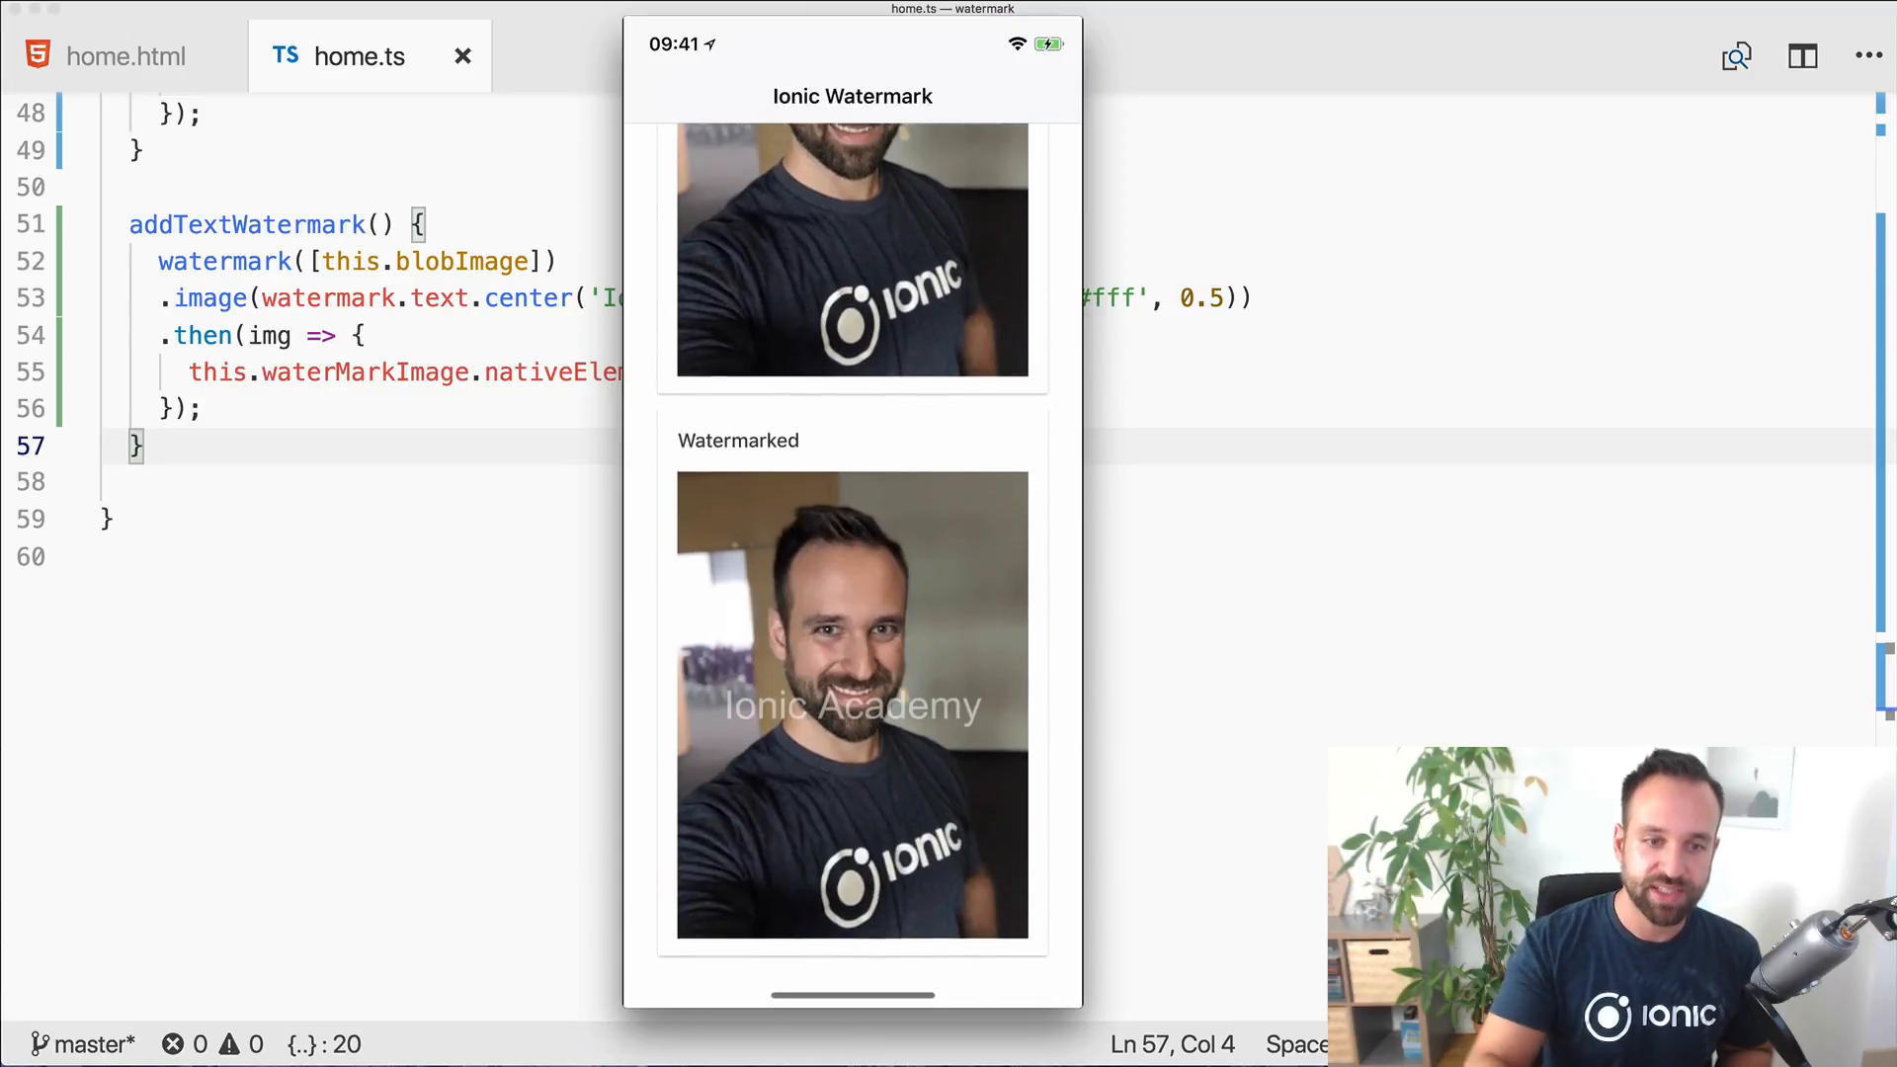